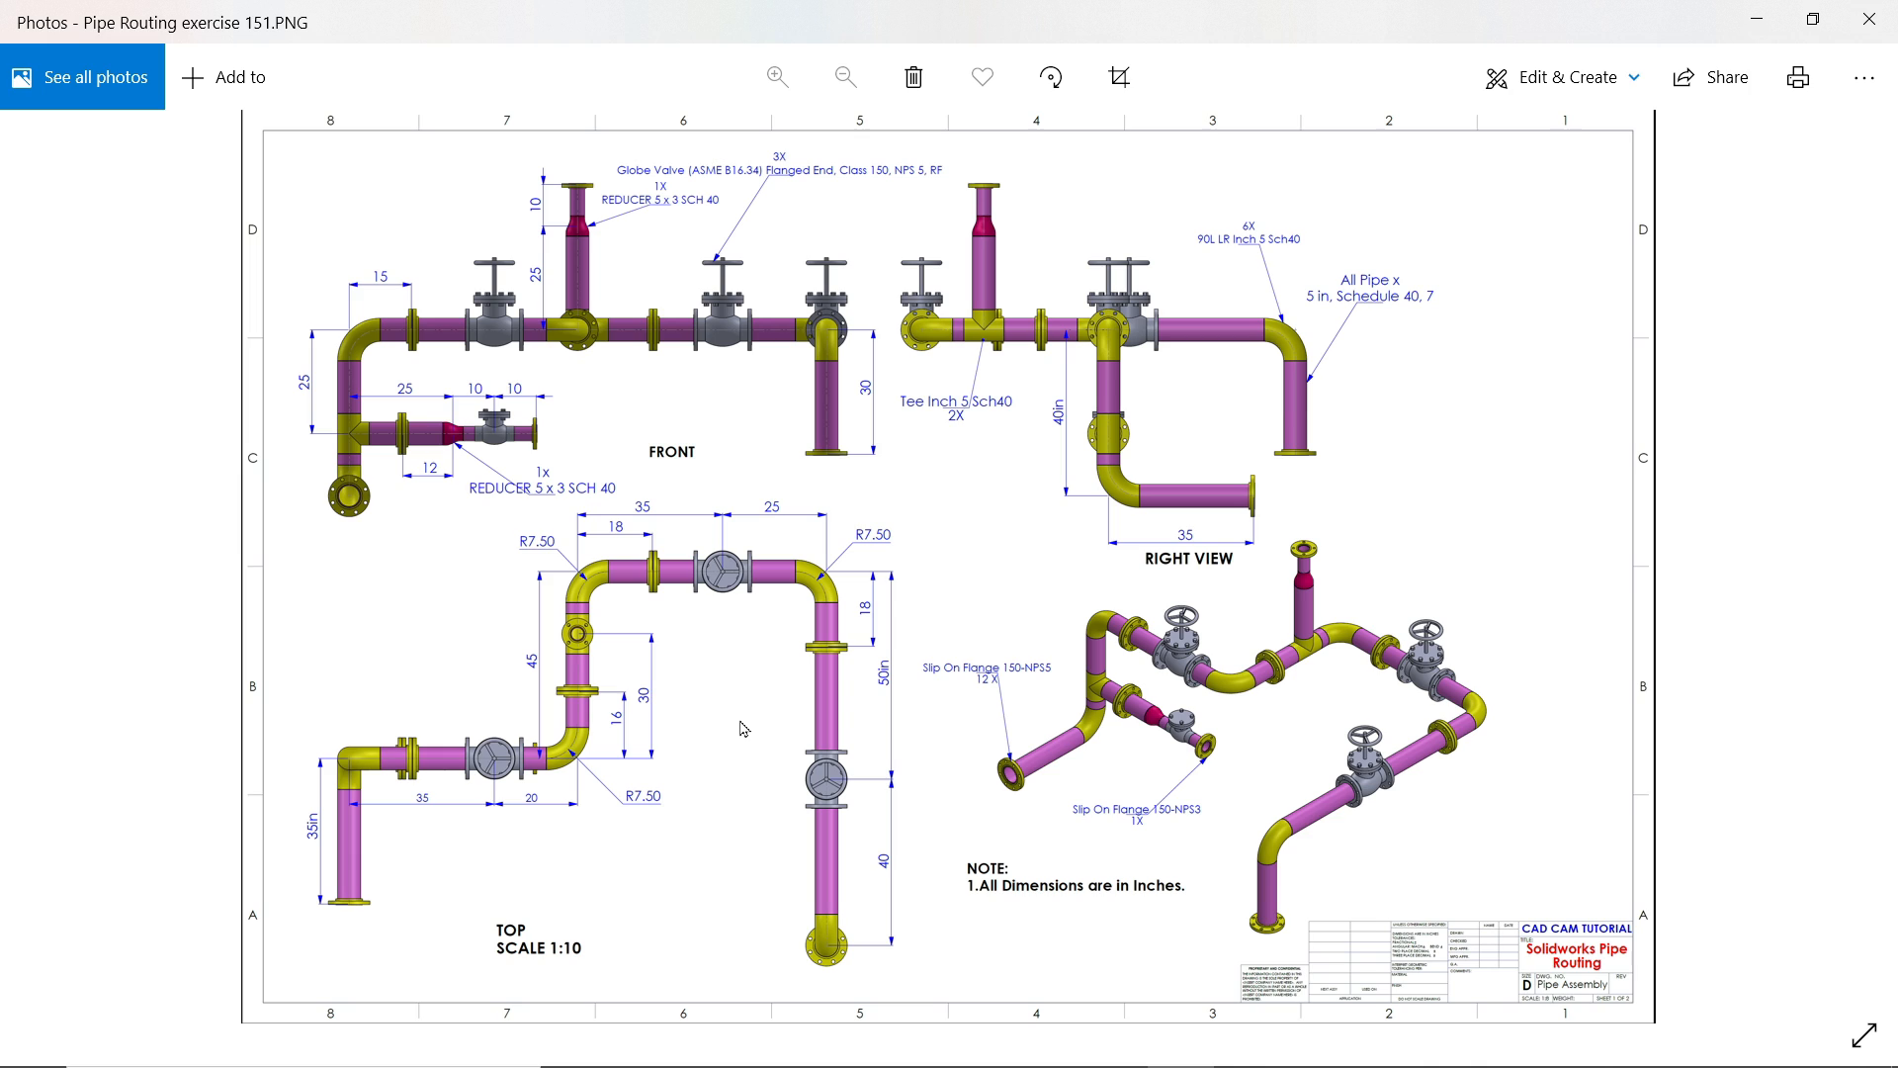
mouse_move(700, 650)
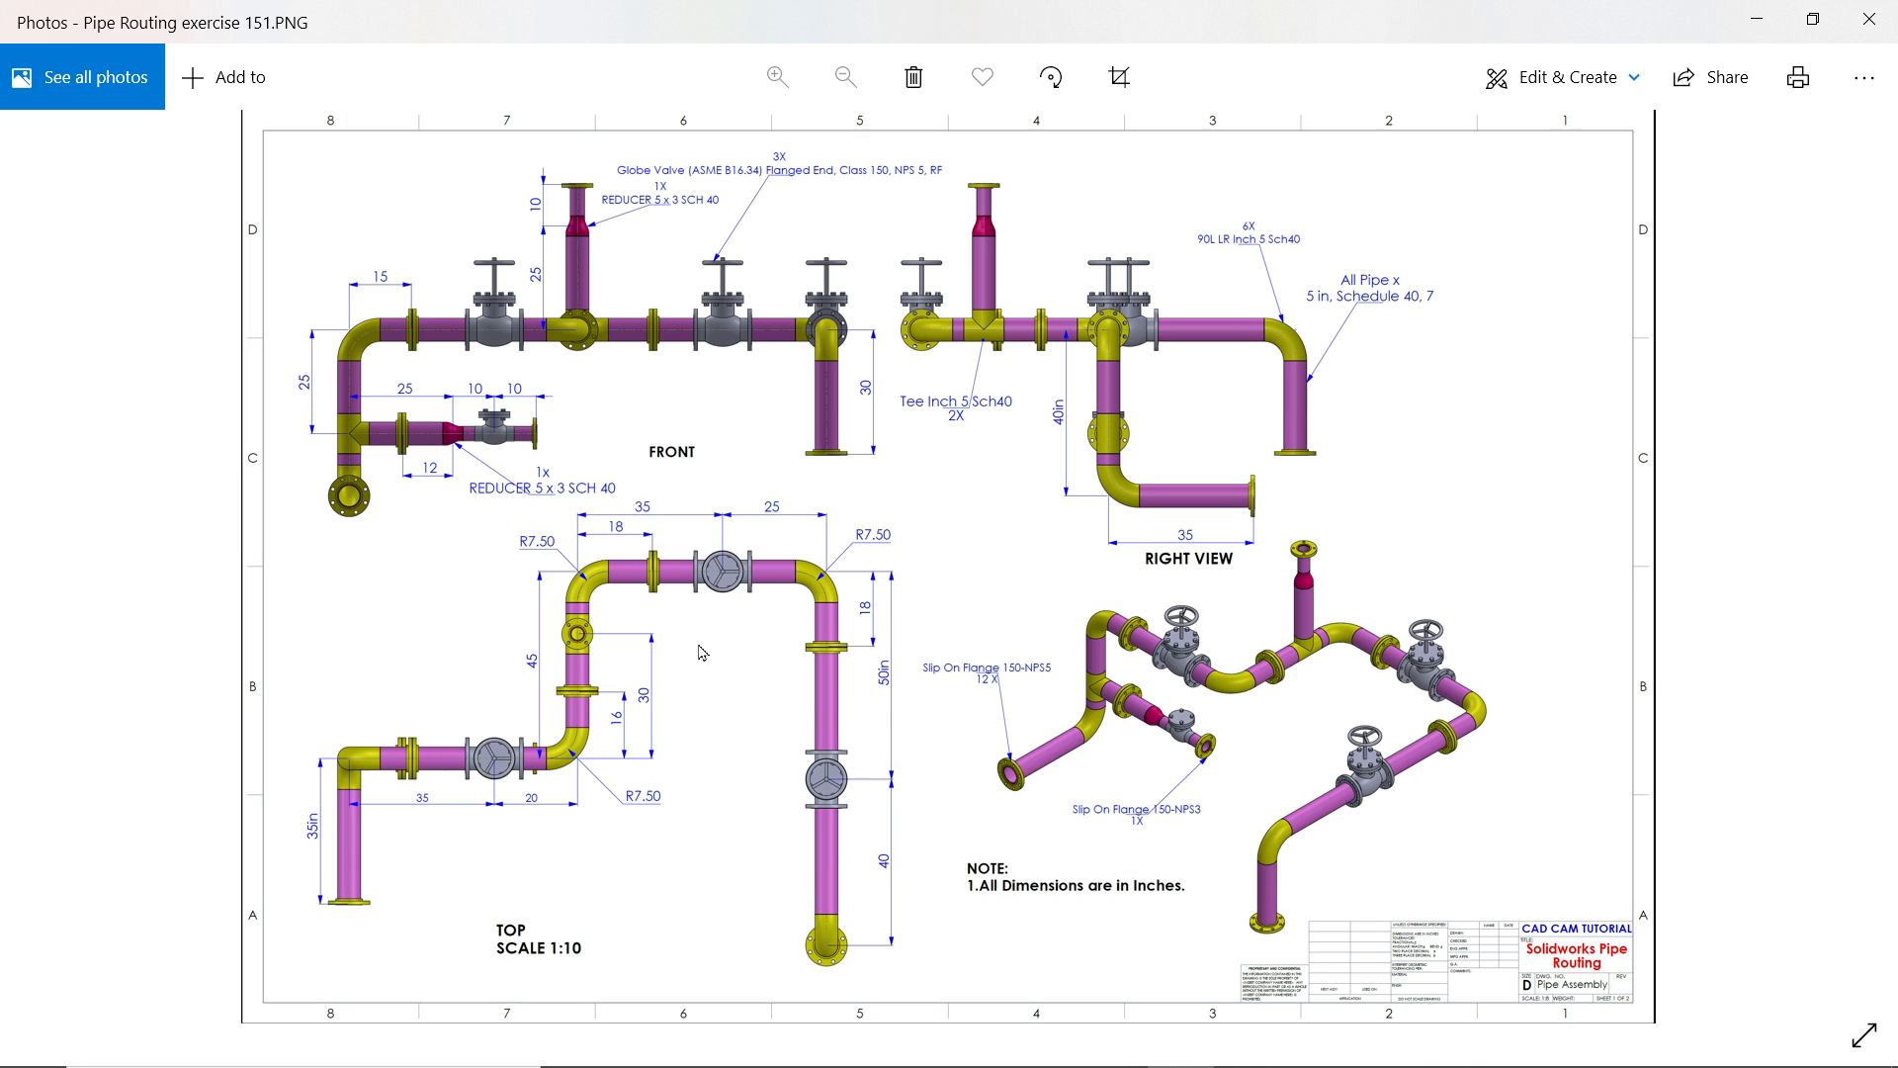
mouse_move(688, 686)
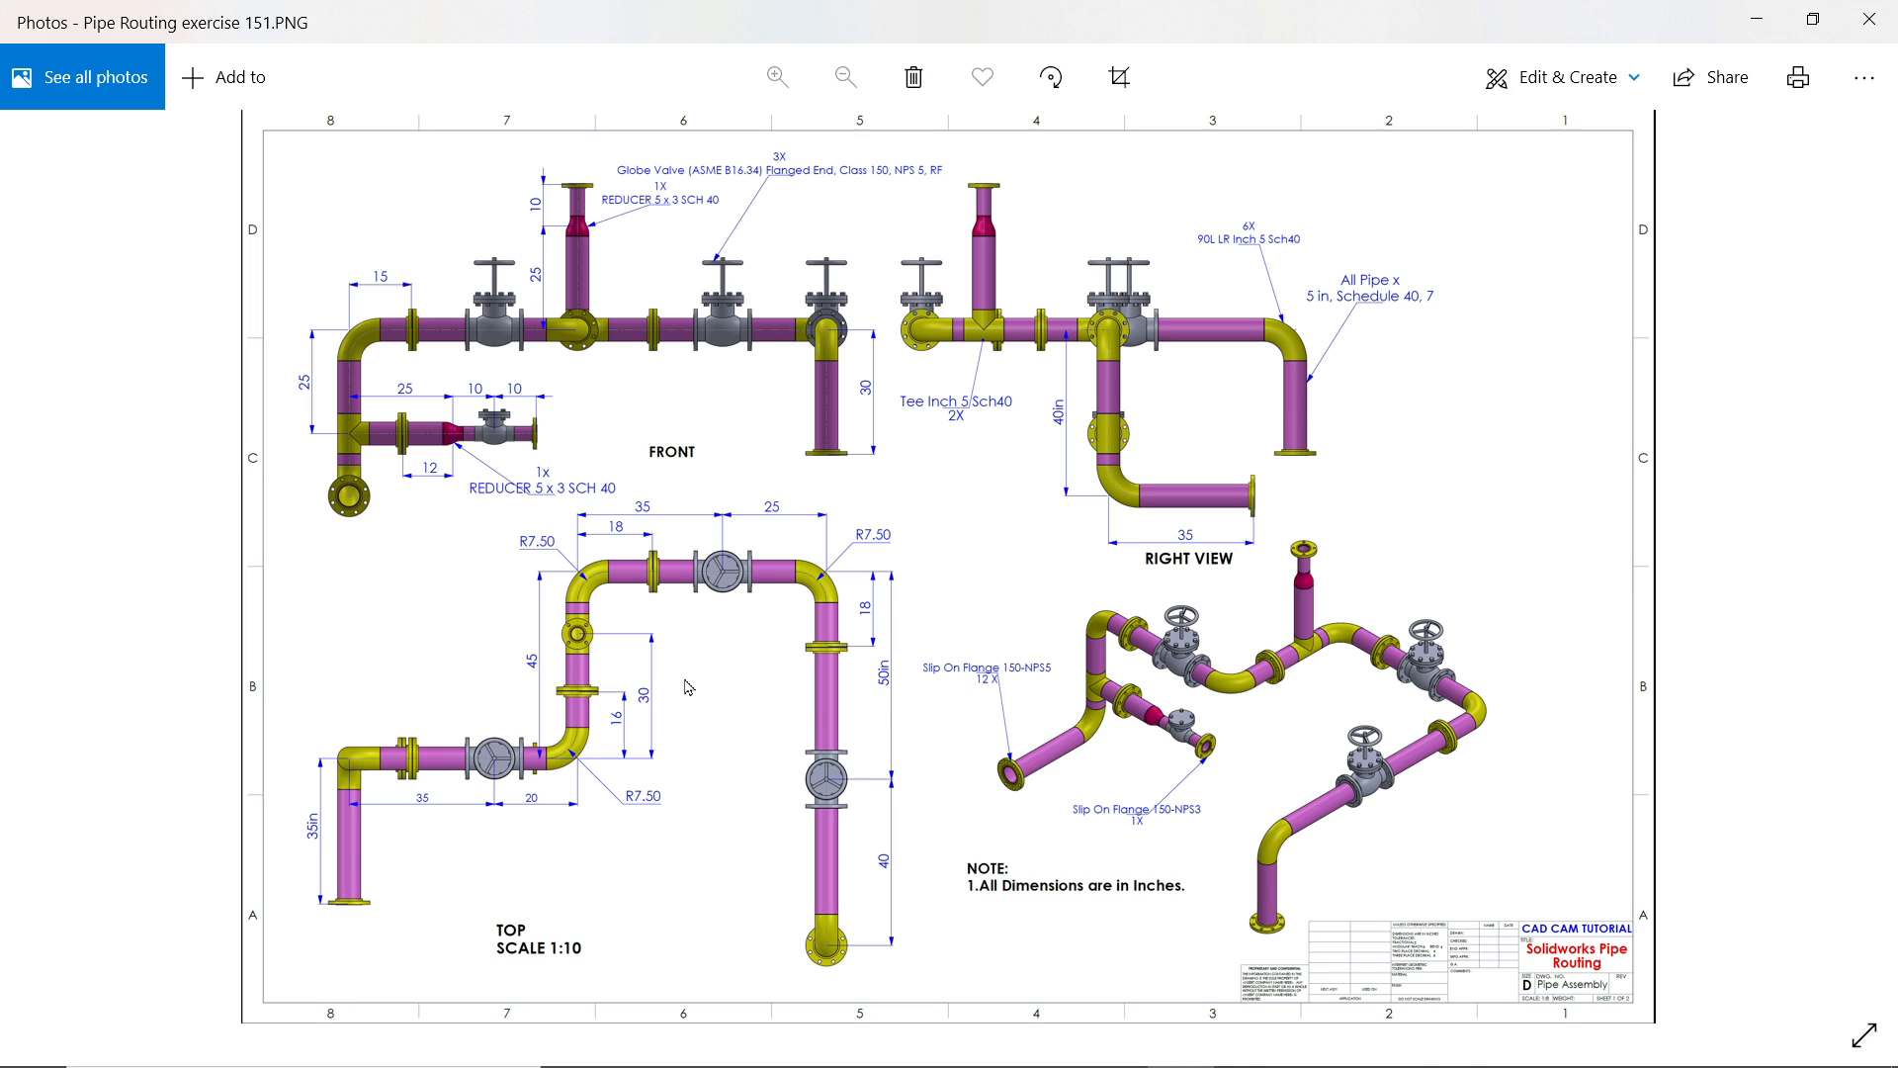
mouse_move(668, 712)
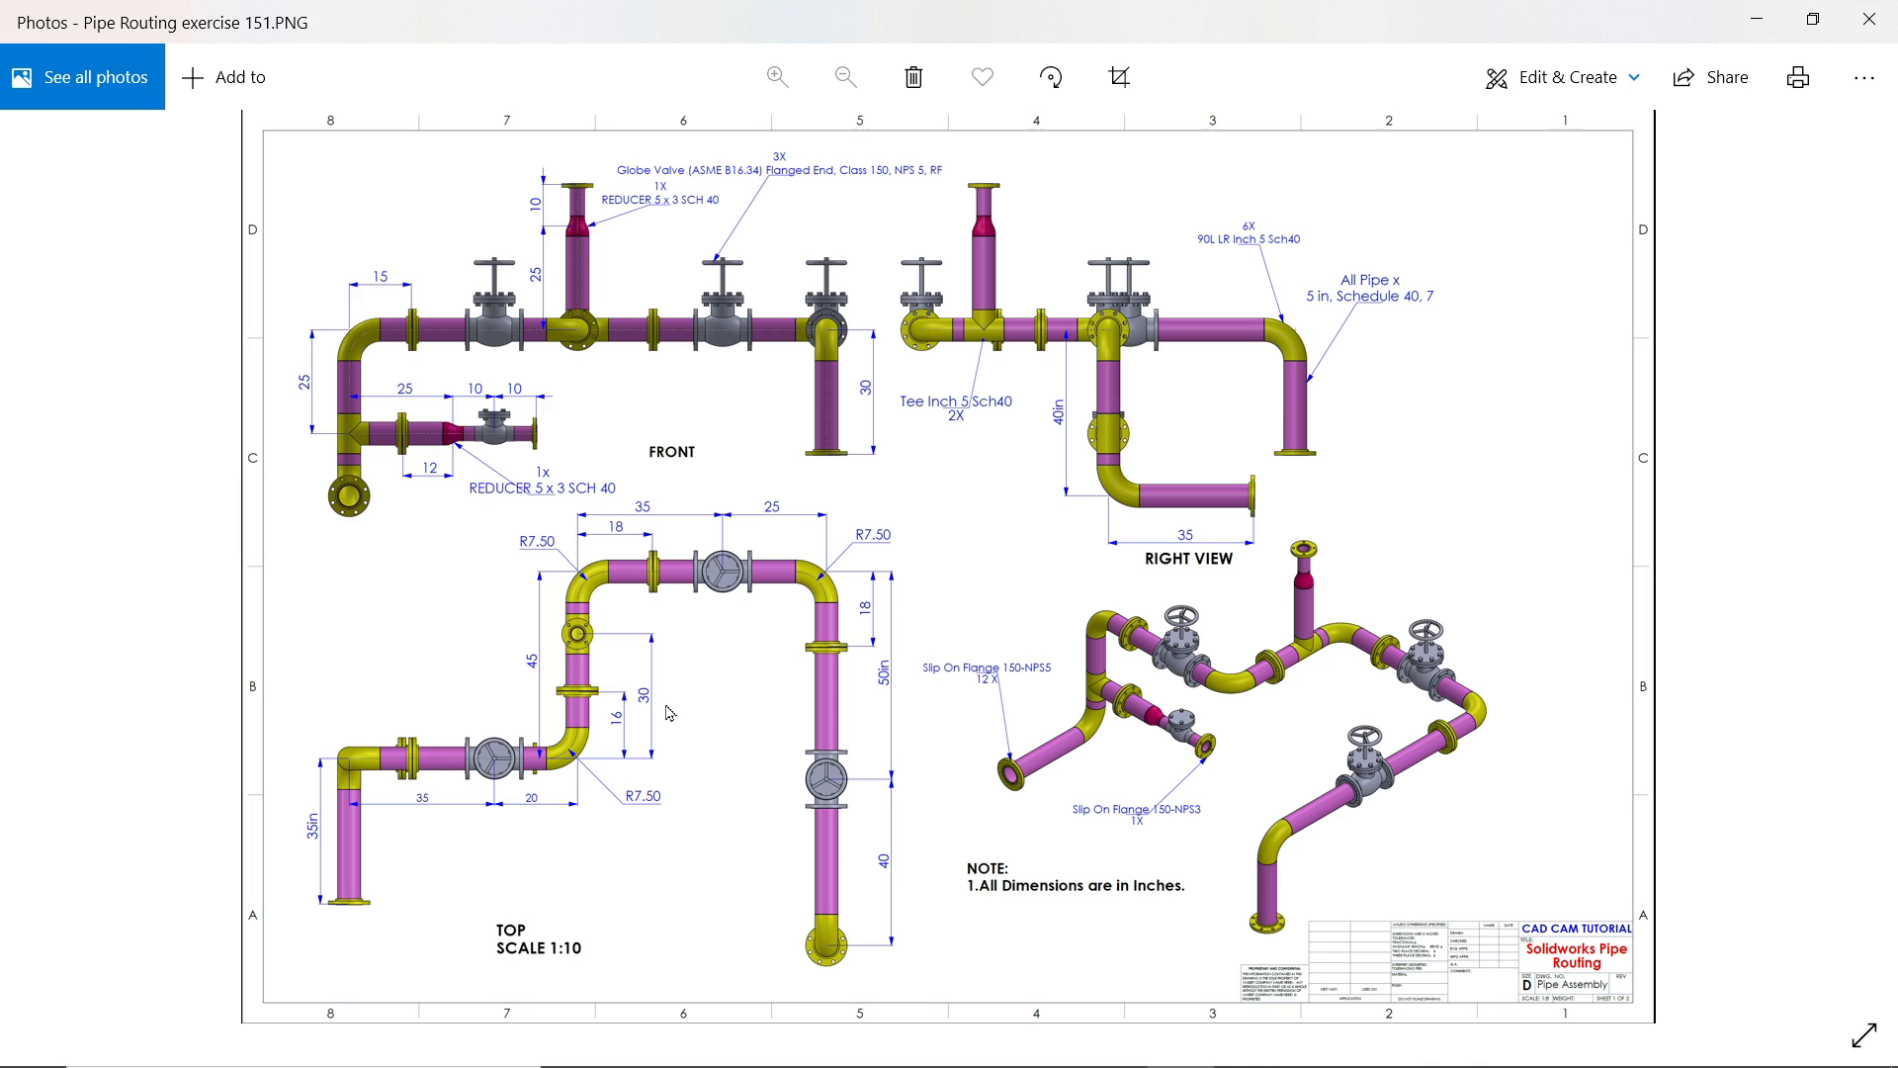
mouse_move(617, 710)
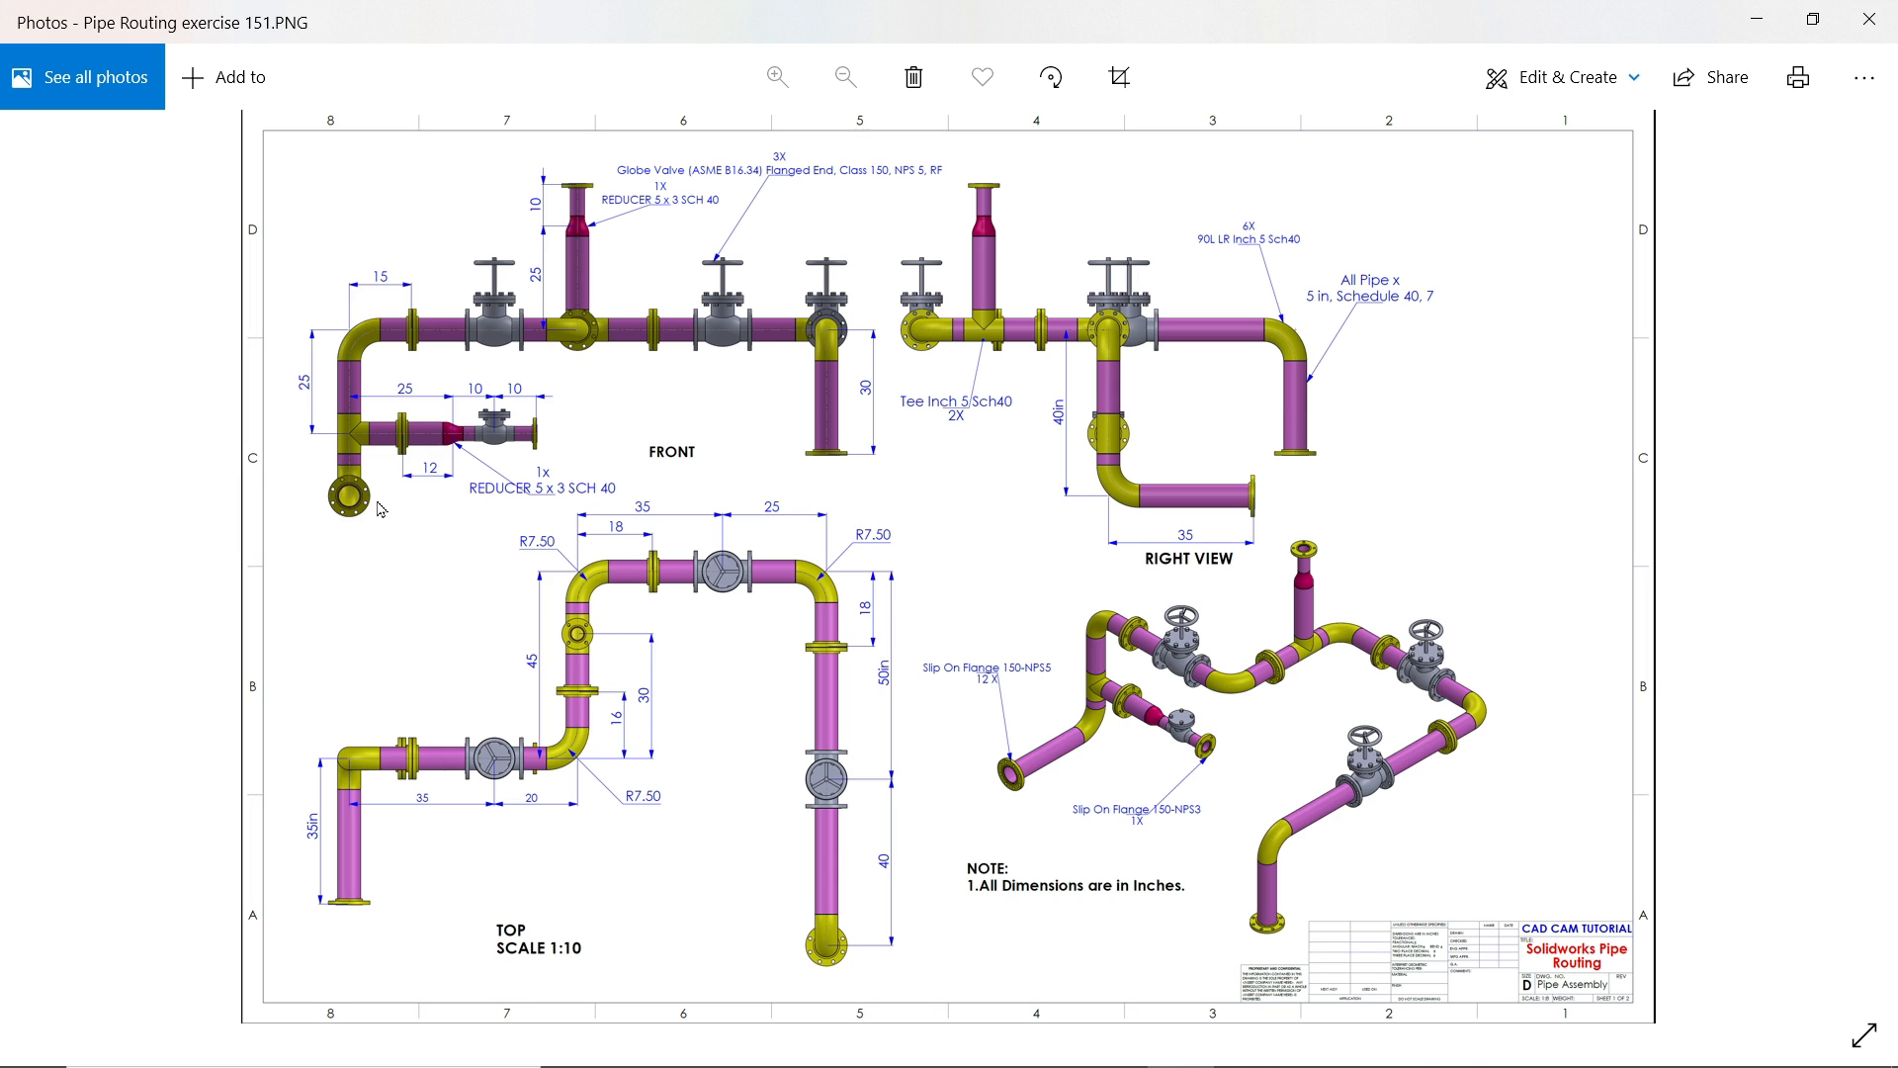
- Zoom into the reference drawing to study its front and top views
click(775, 77)
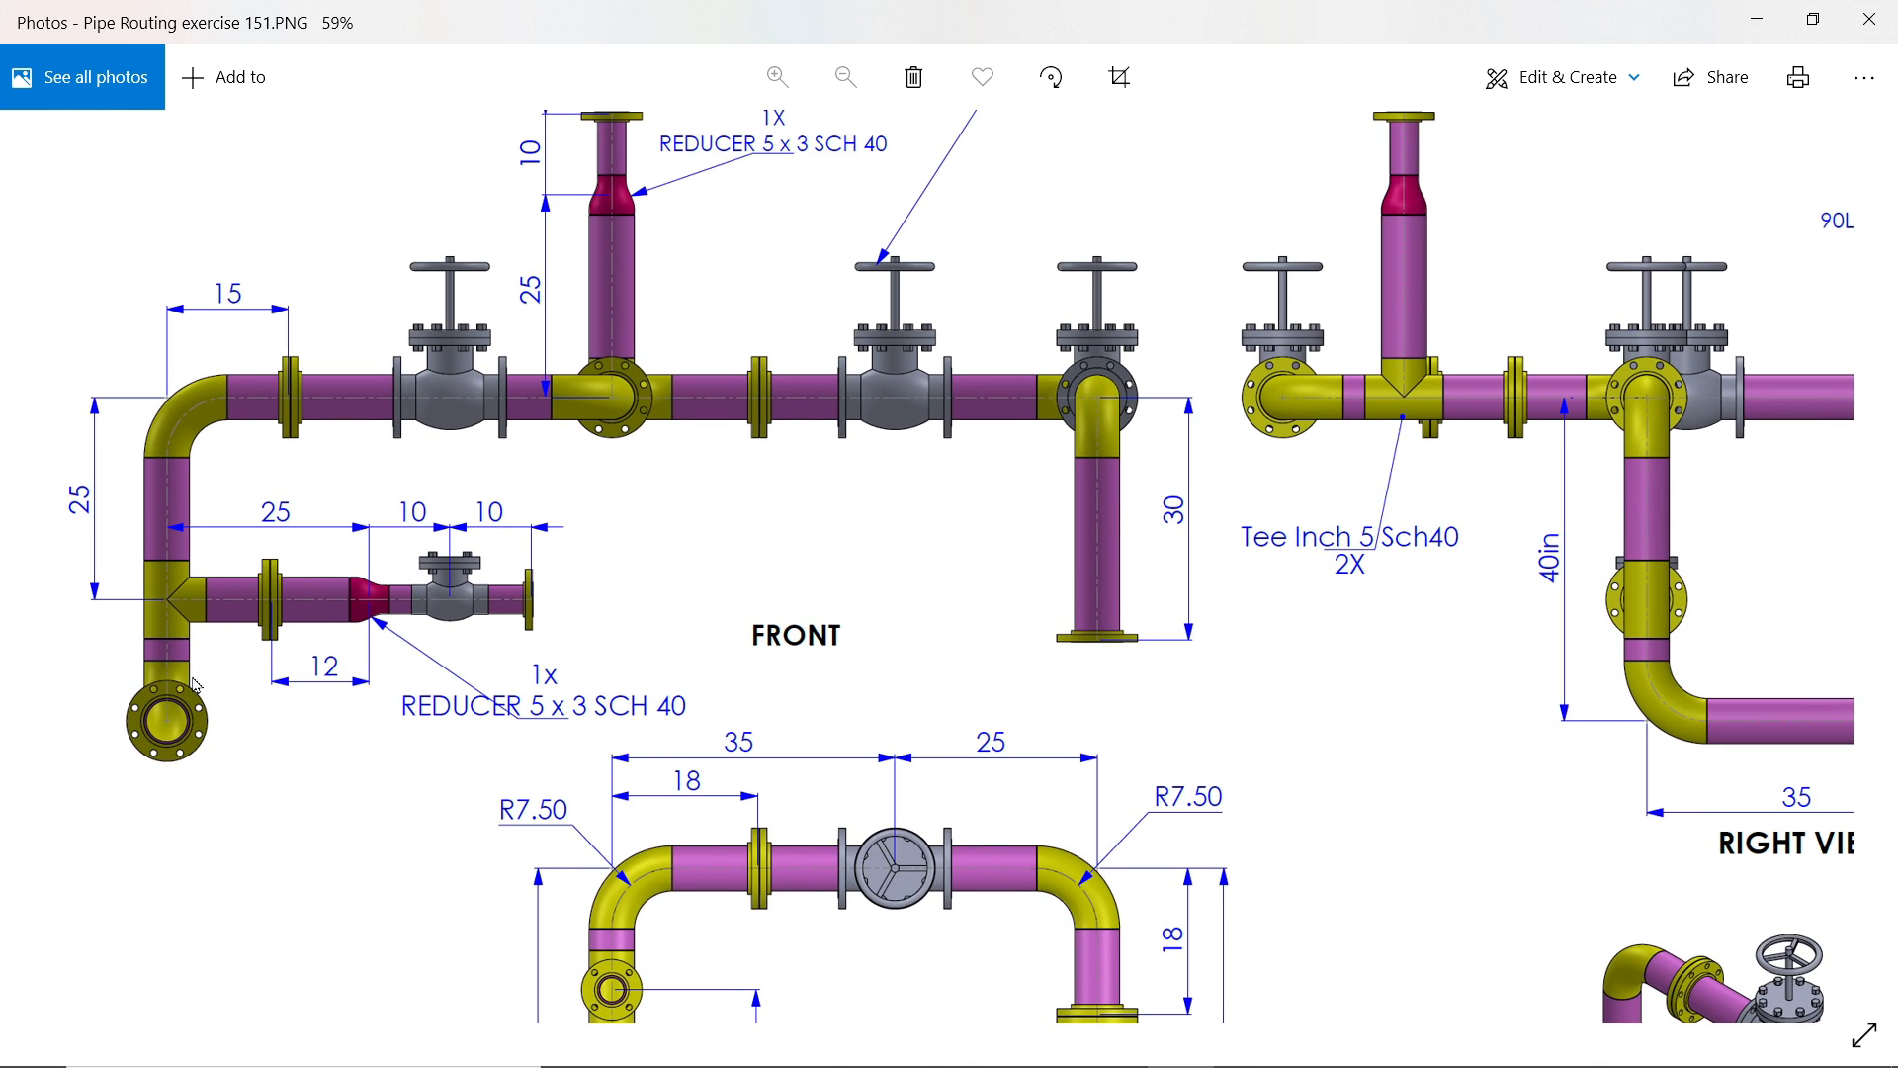
mouse_move(174, 751)
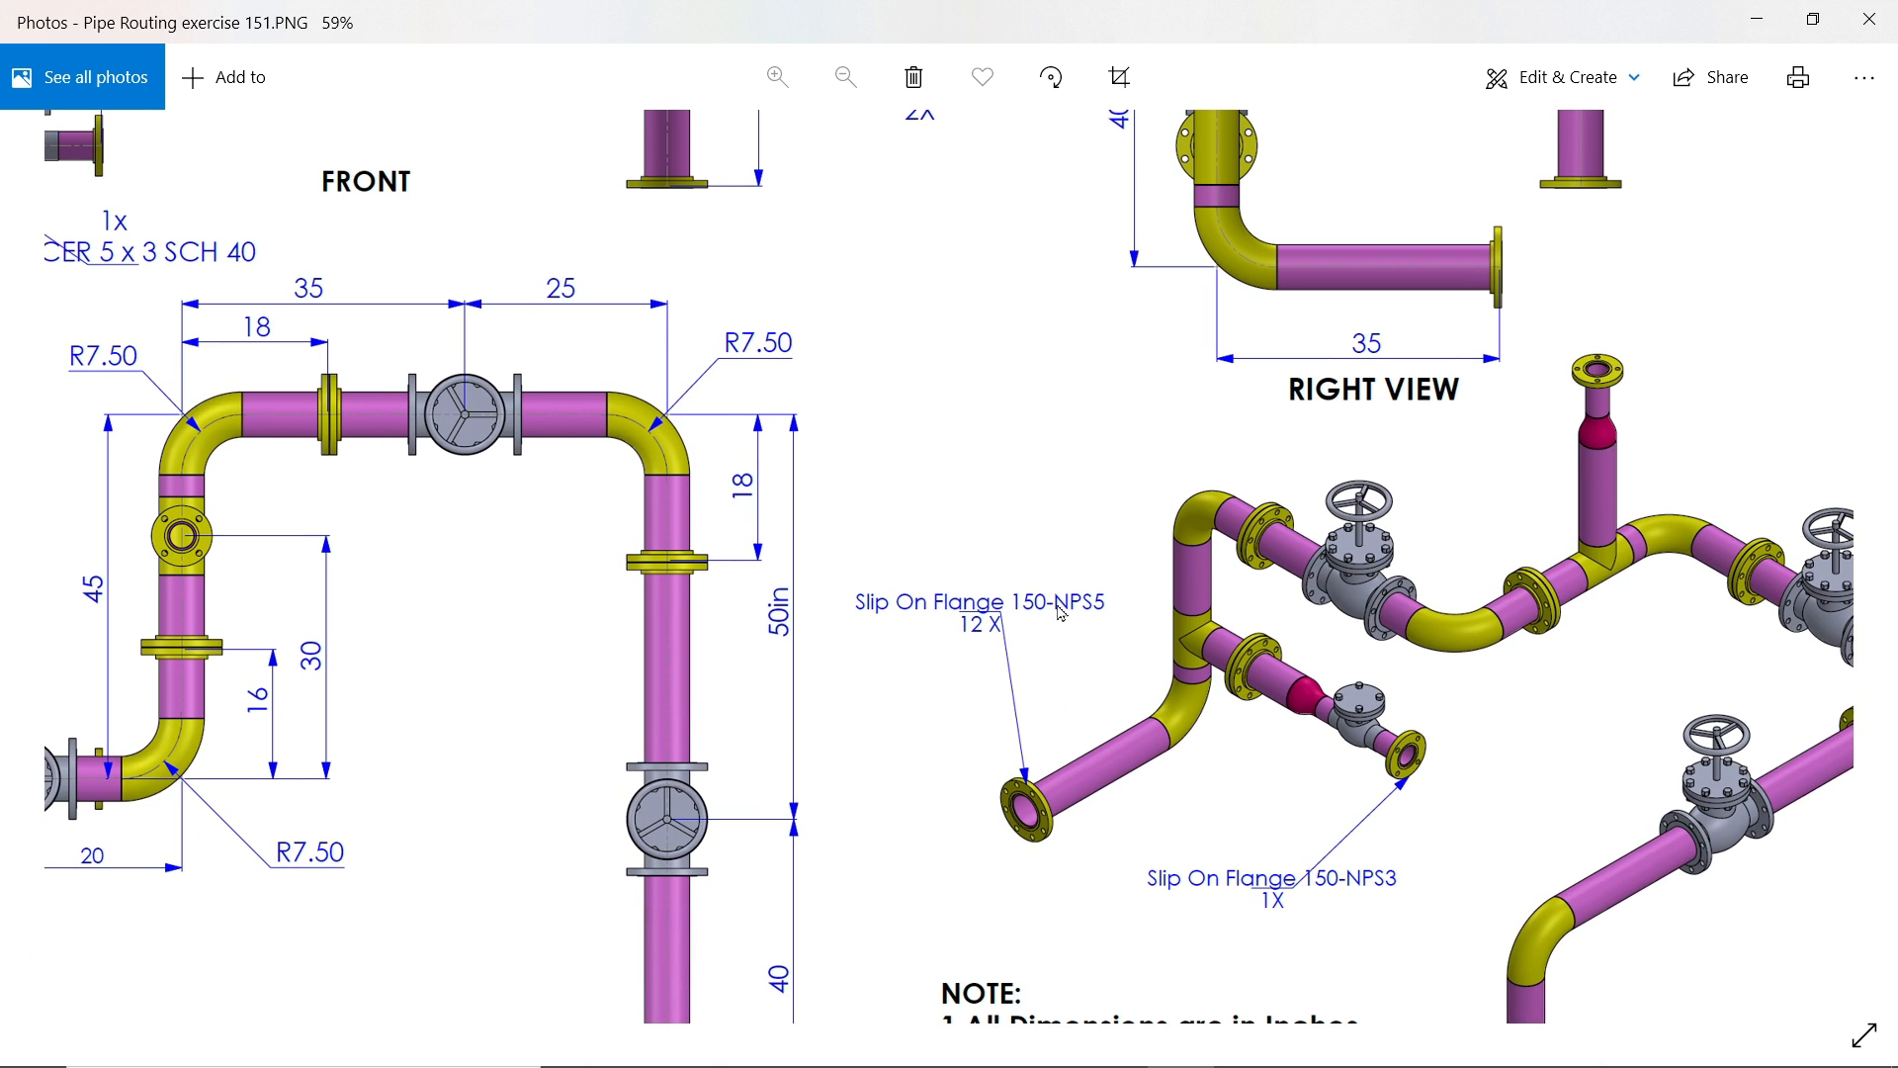
mouse_move(1019, 638)
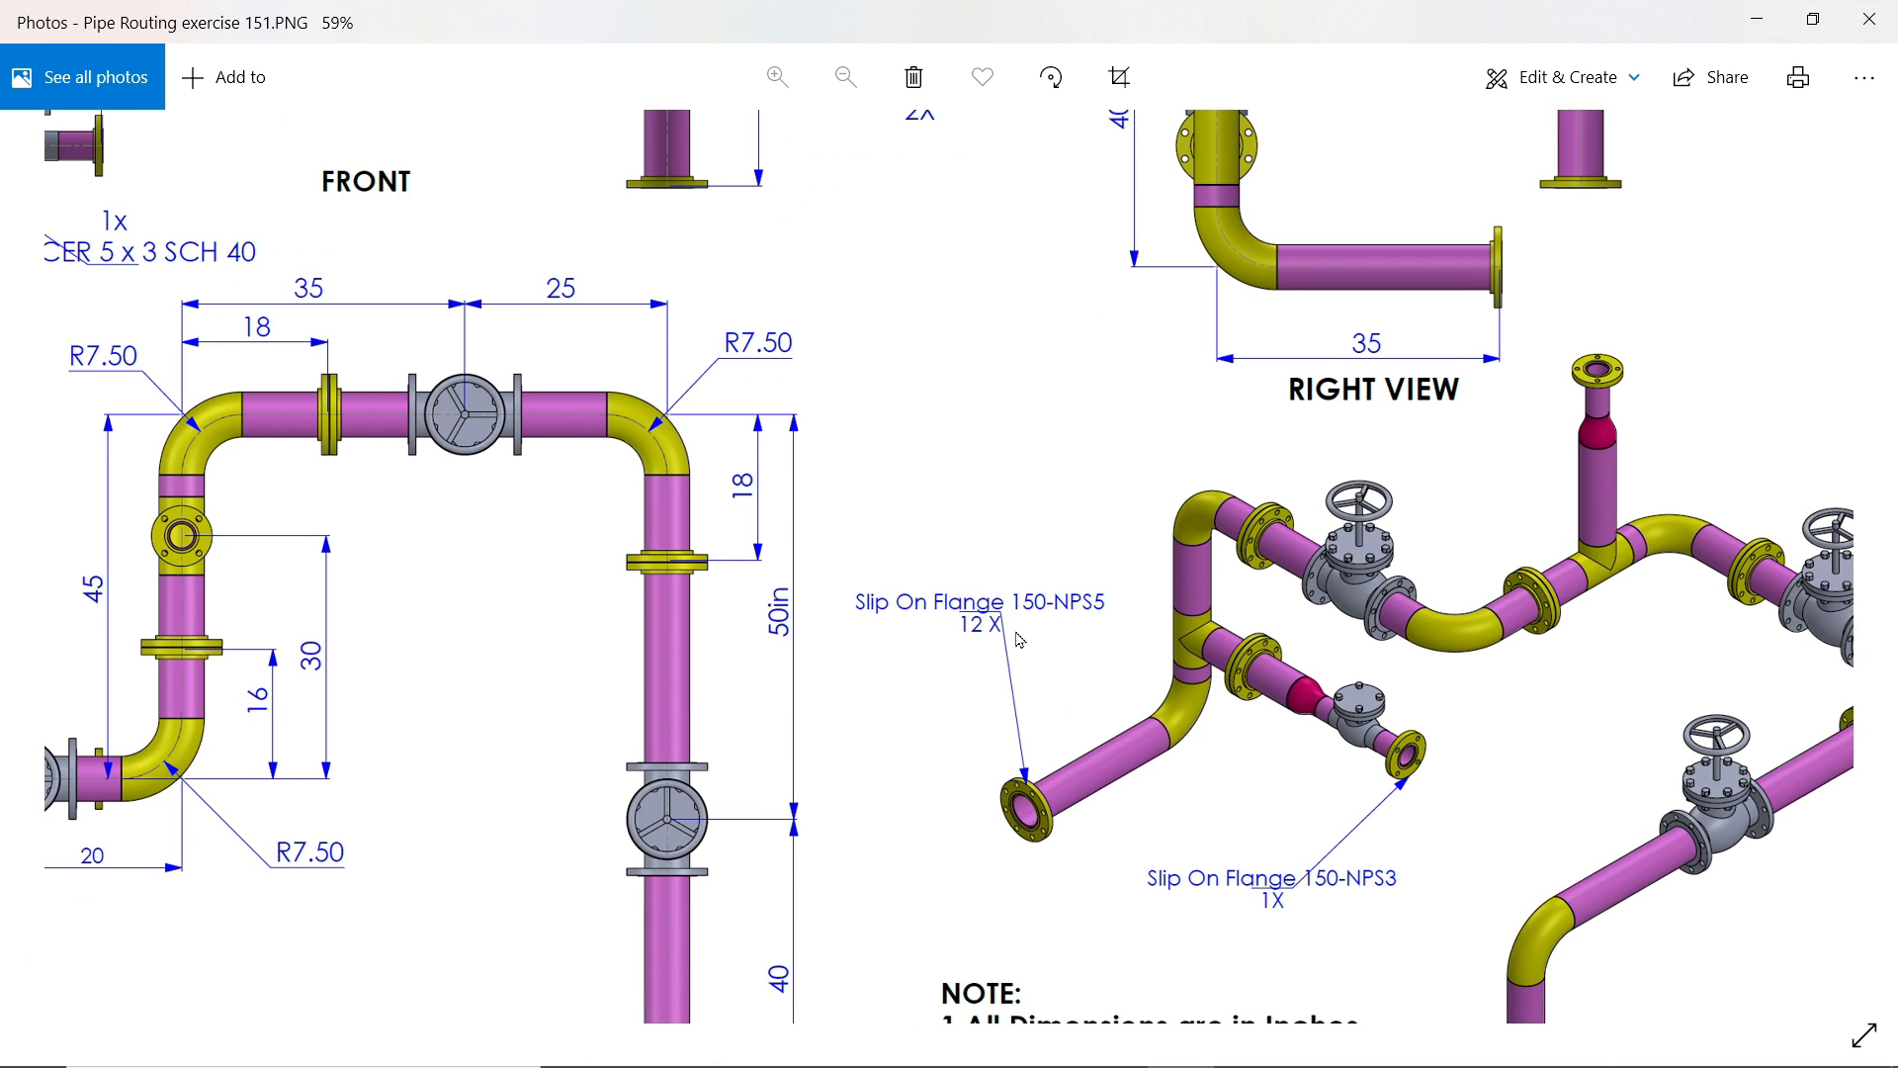
click(844, 77)
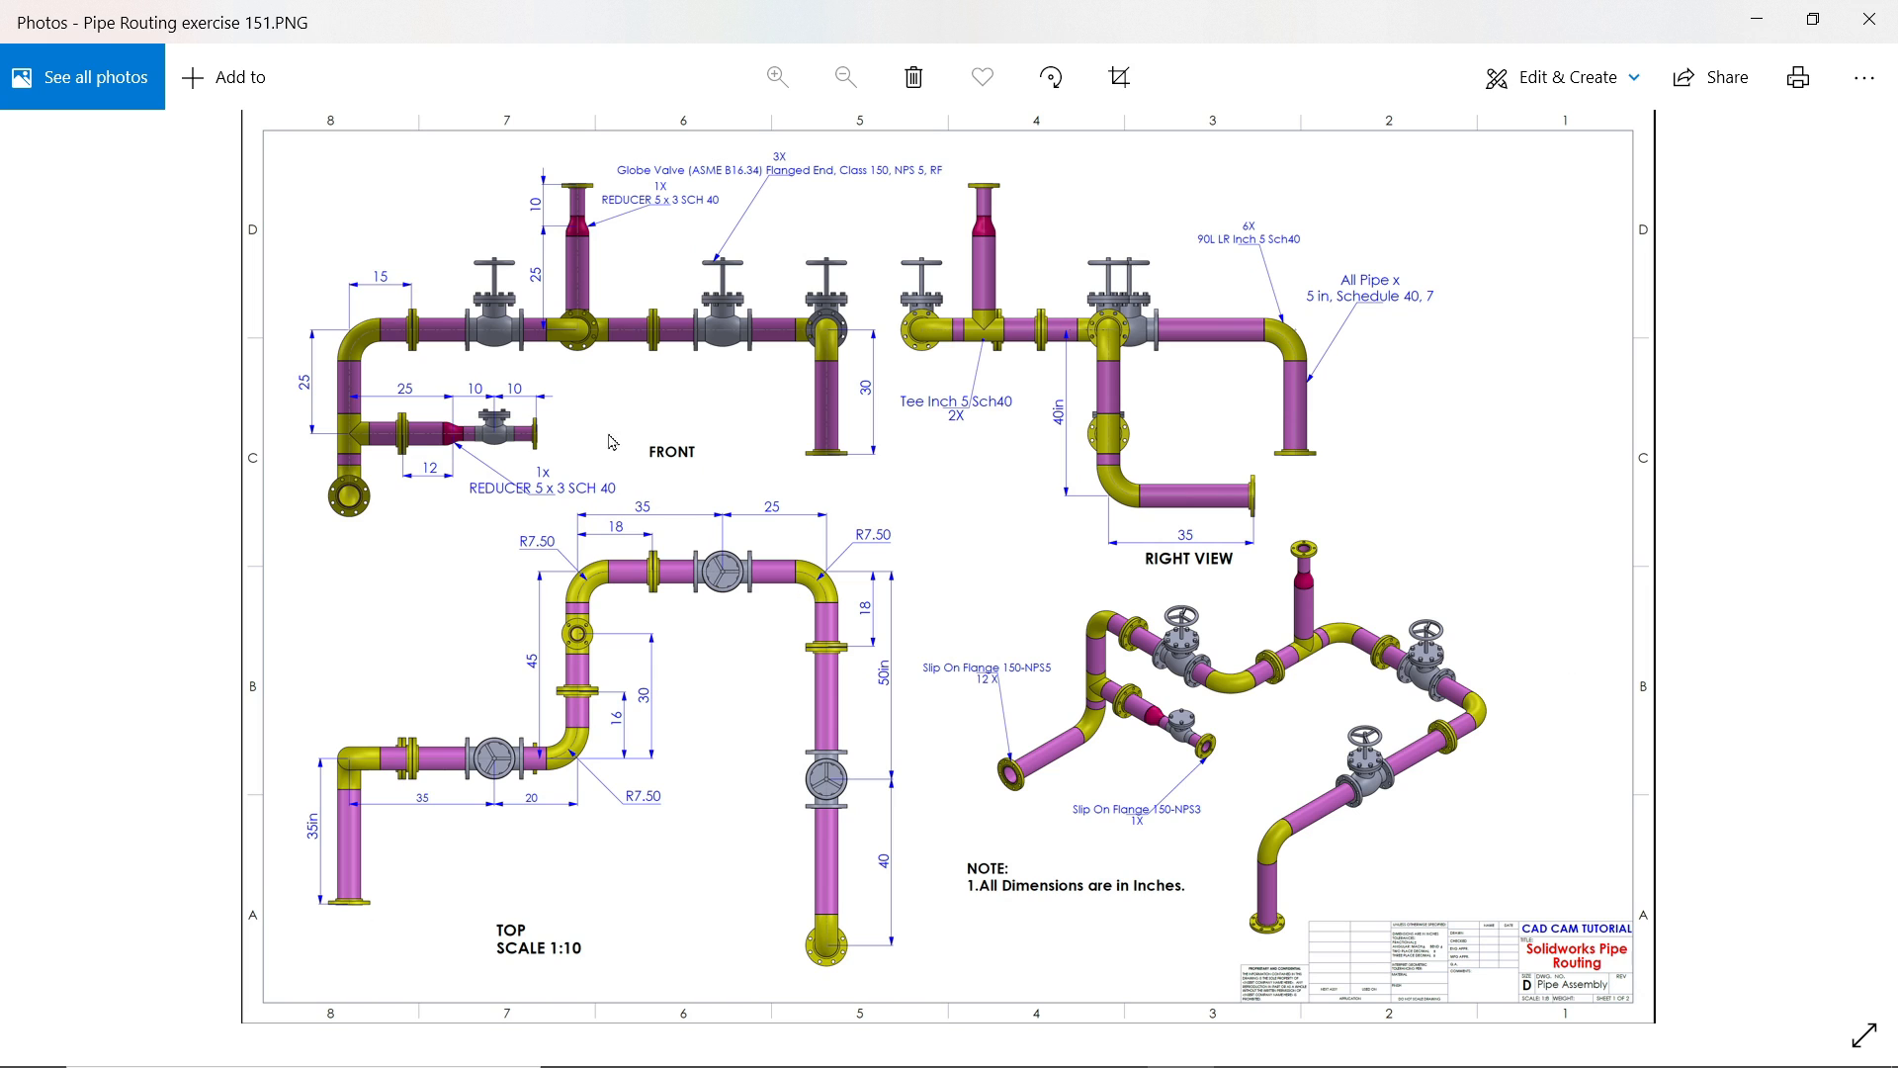
click(775, 77)
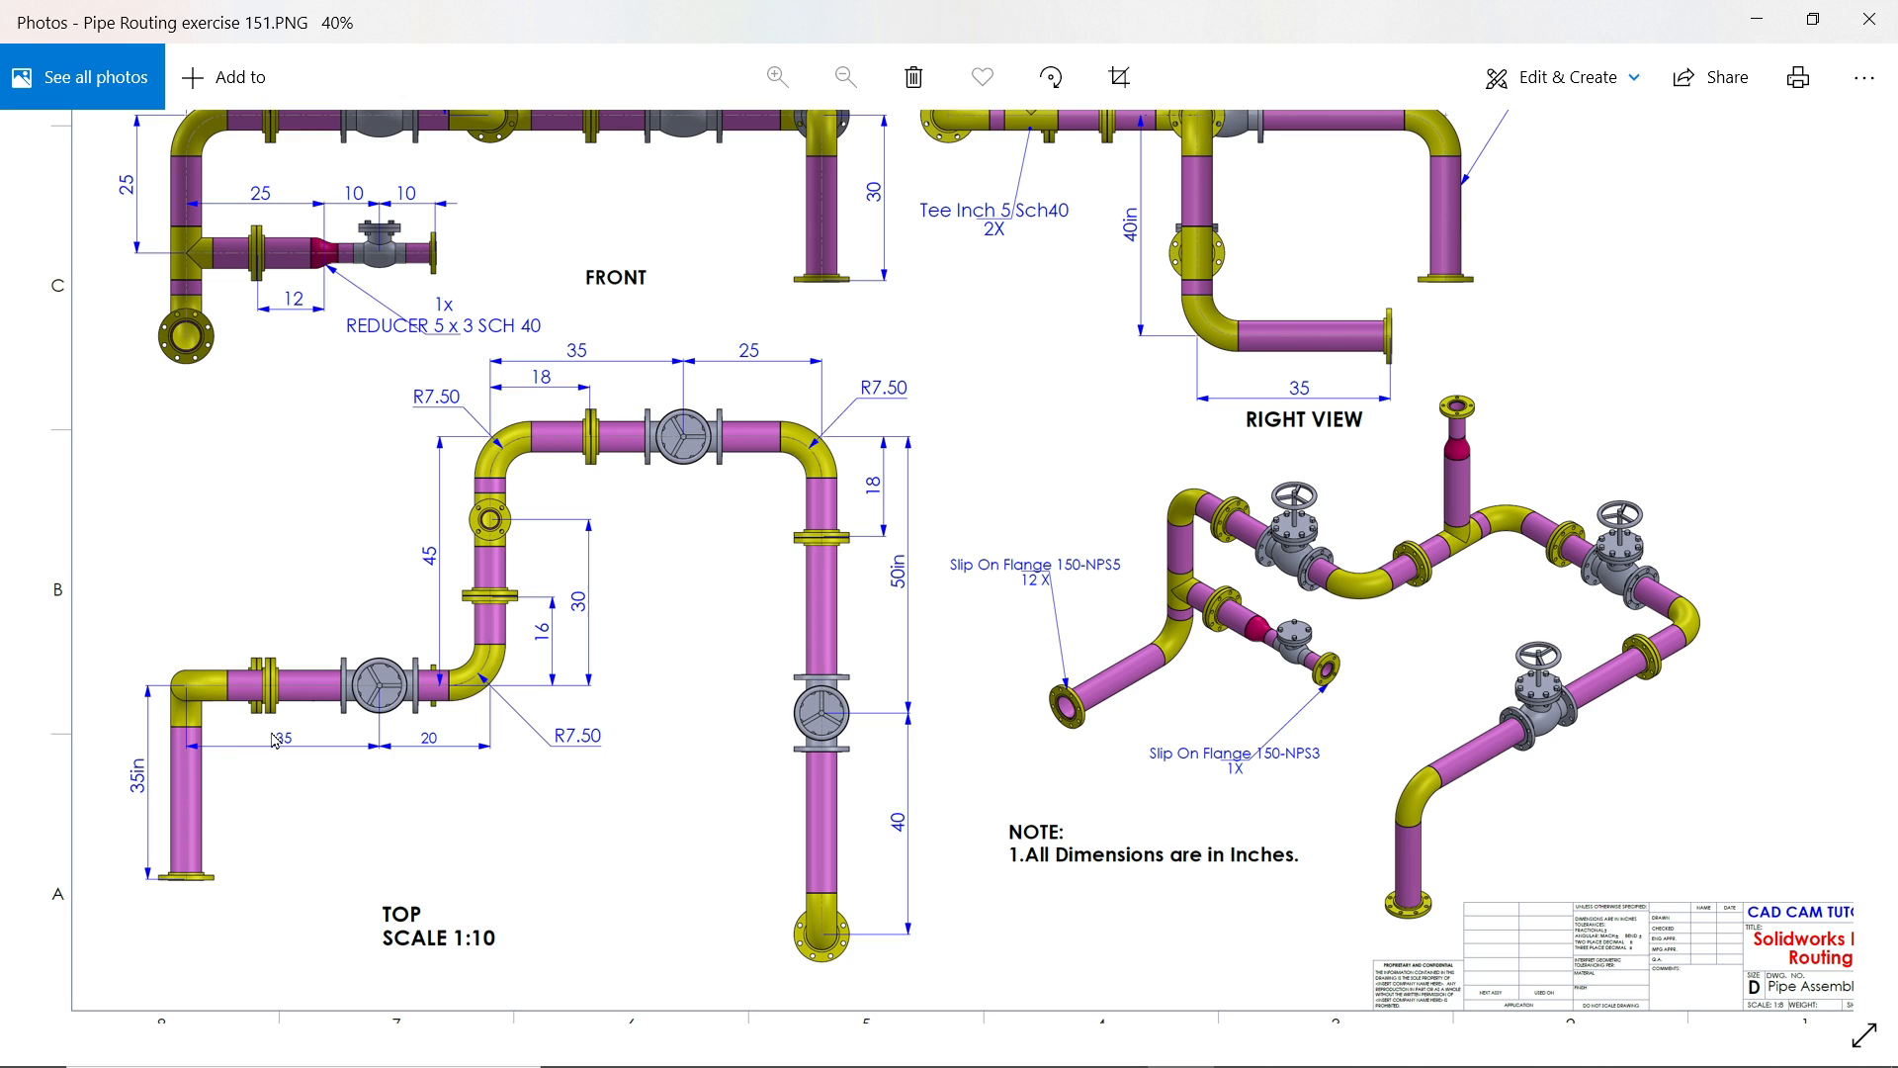
mouse_move(504, 478)
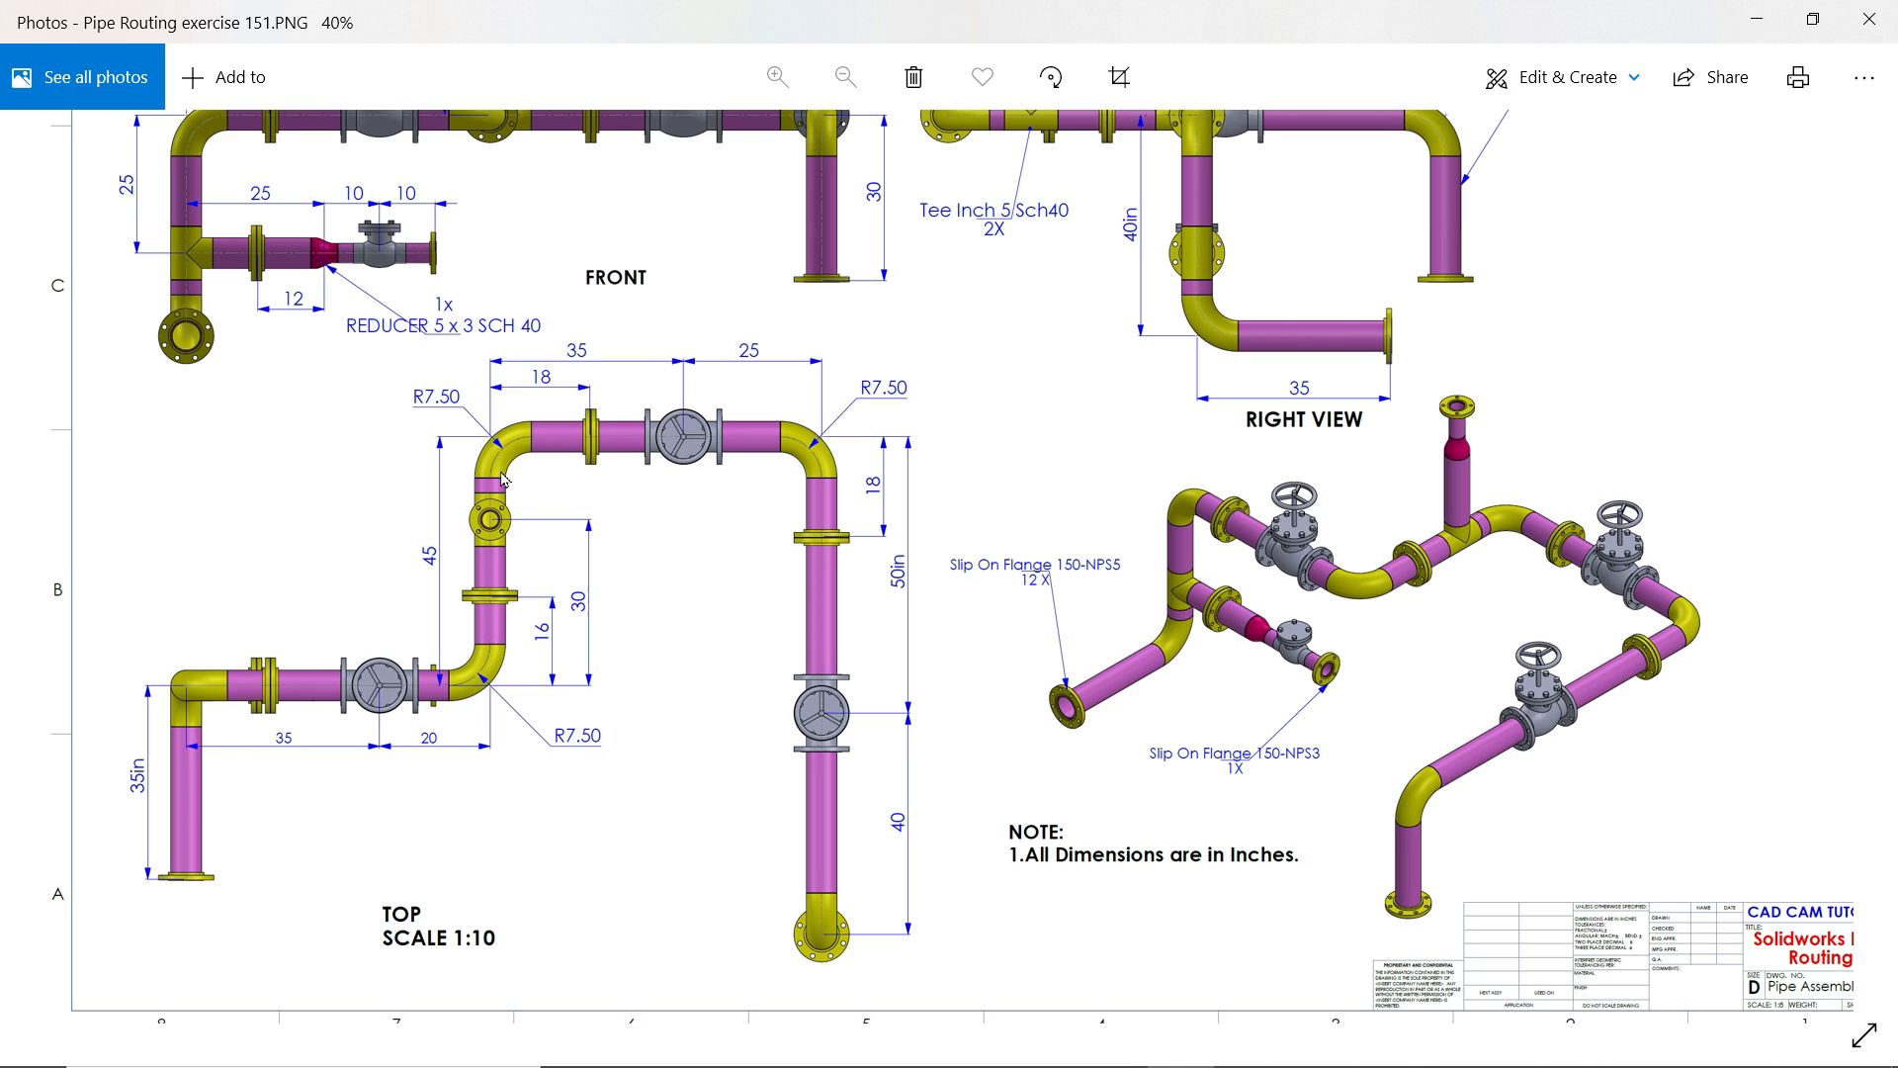
mouse_move(285, 752)
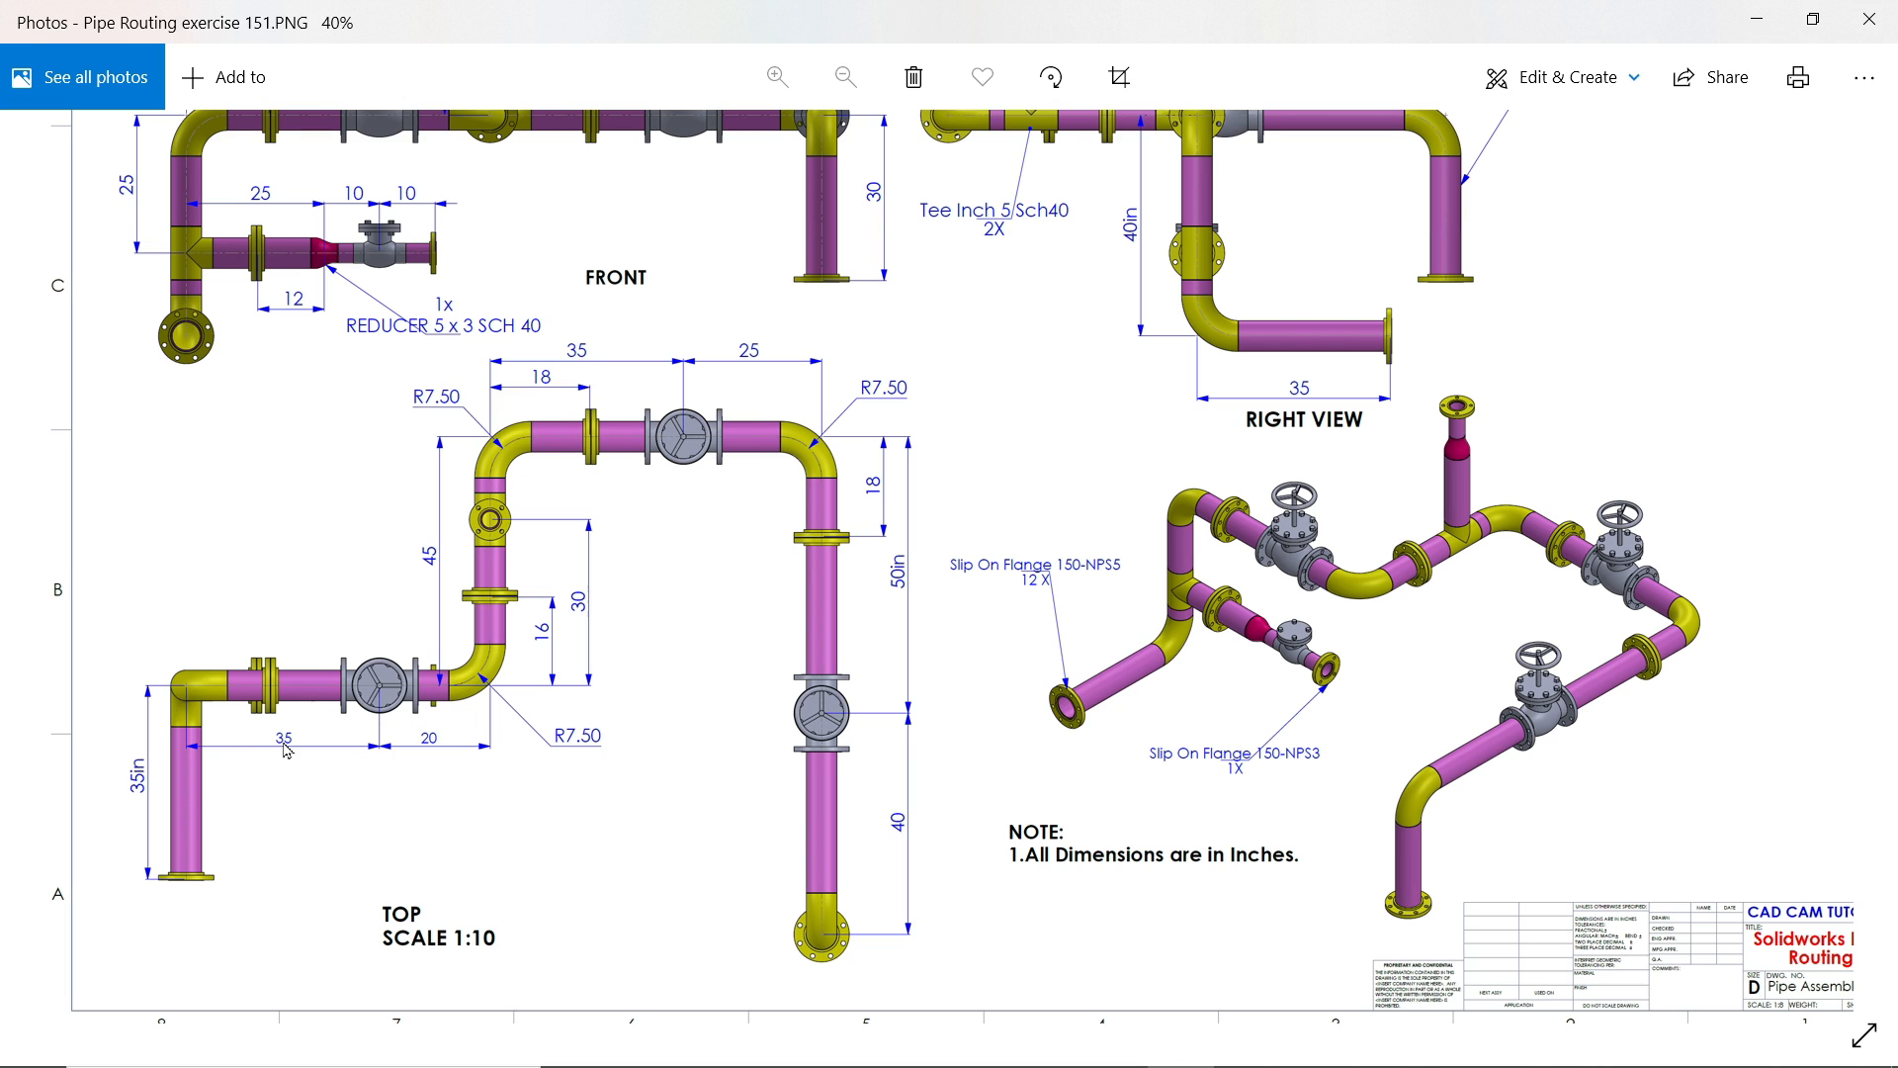
mouse_move(328, 745)
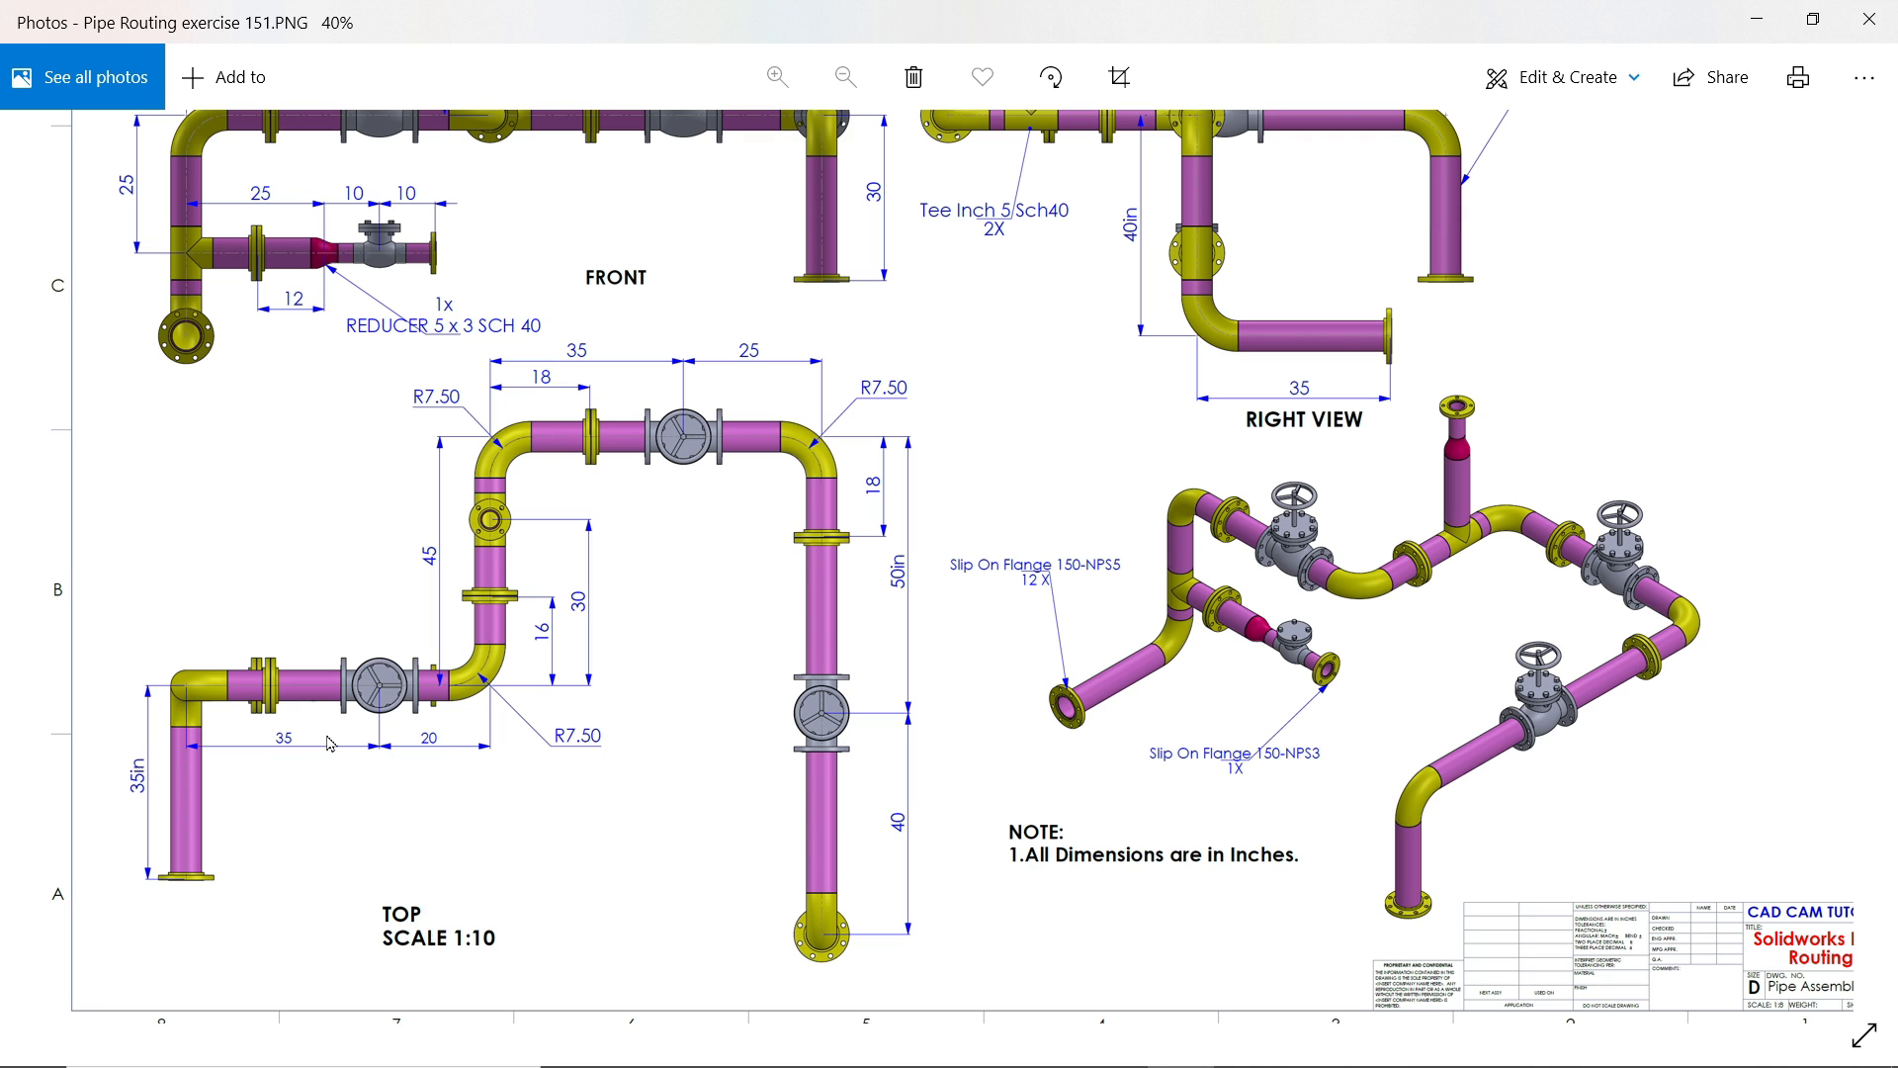
mouse_move(463, 463)
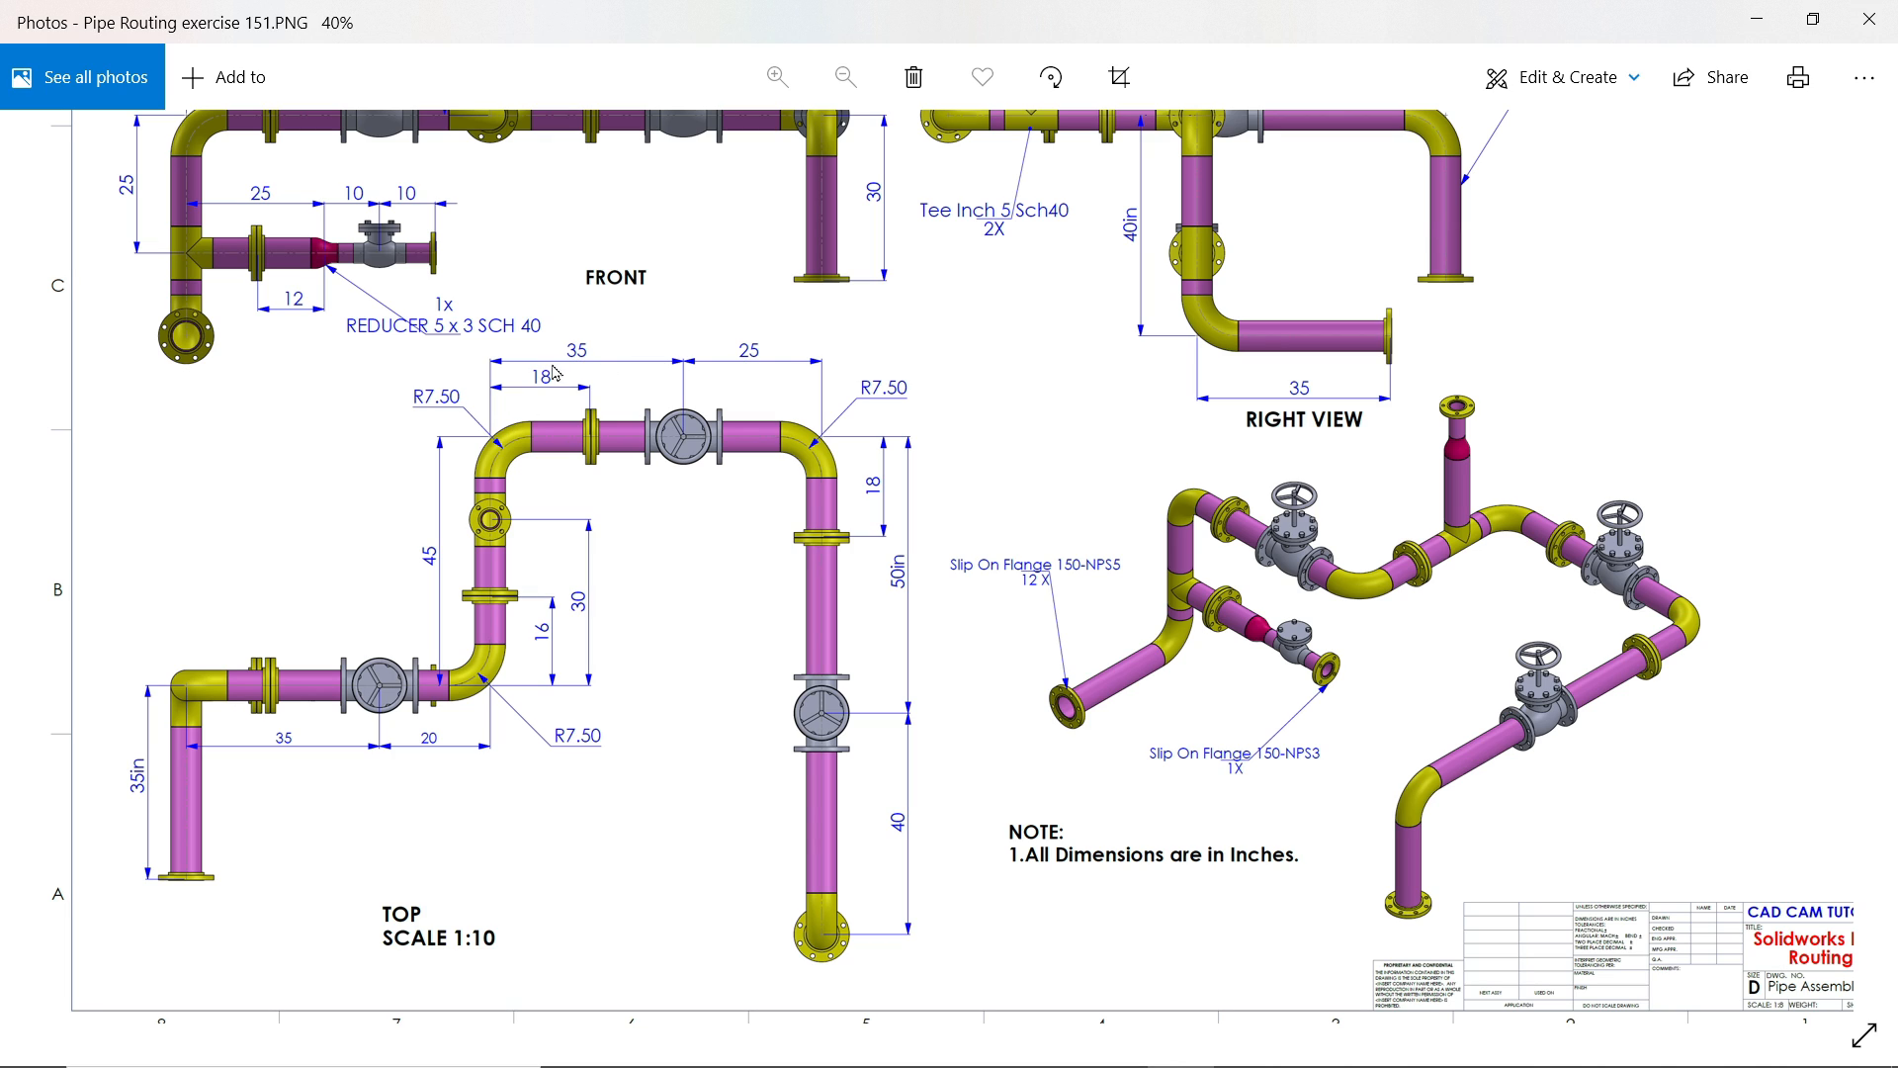
mouse_move(539, 390)
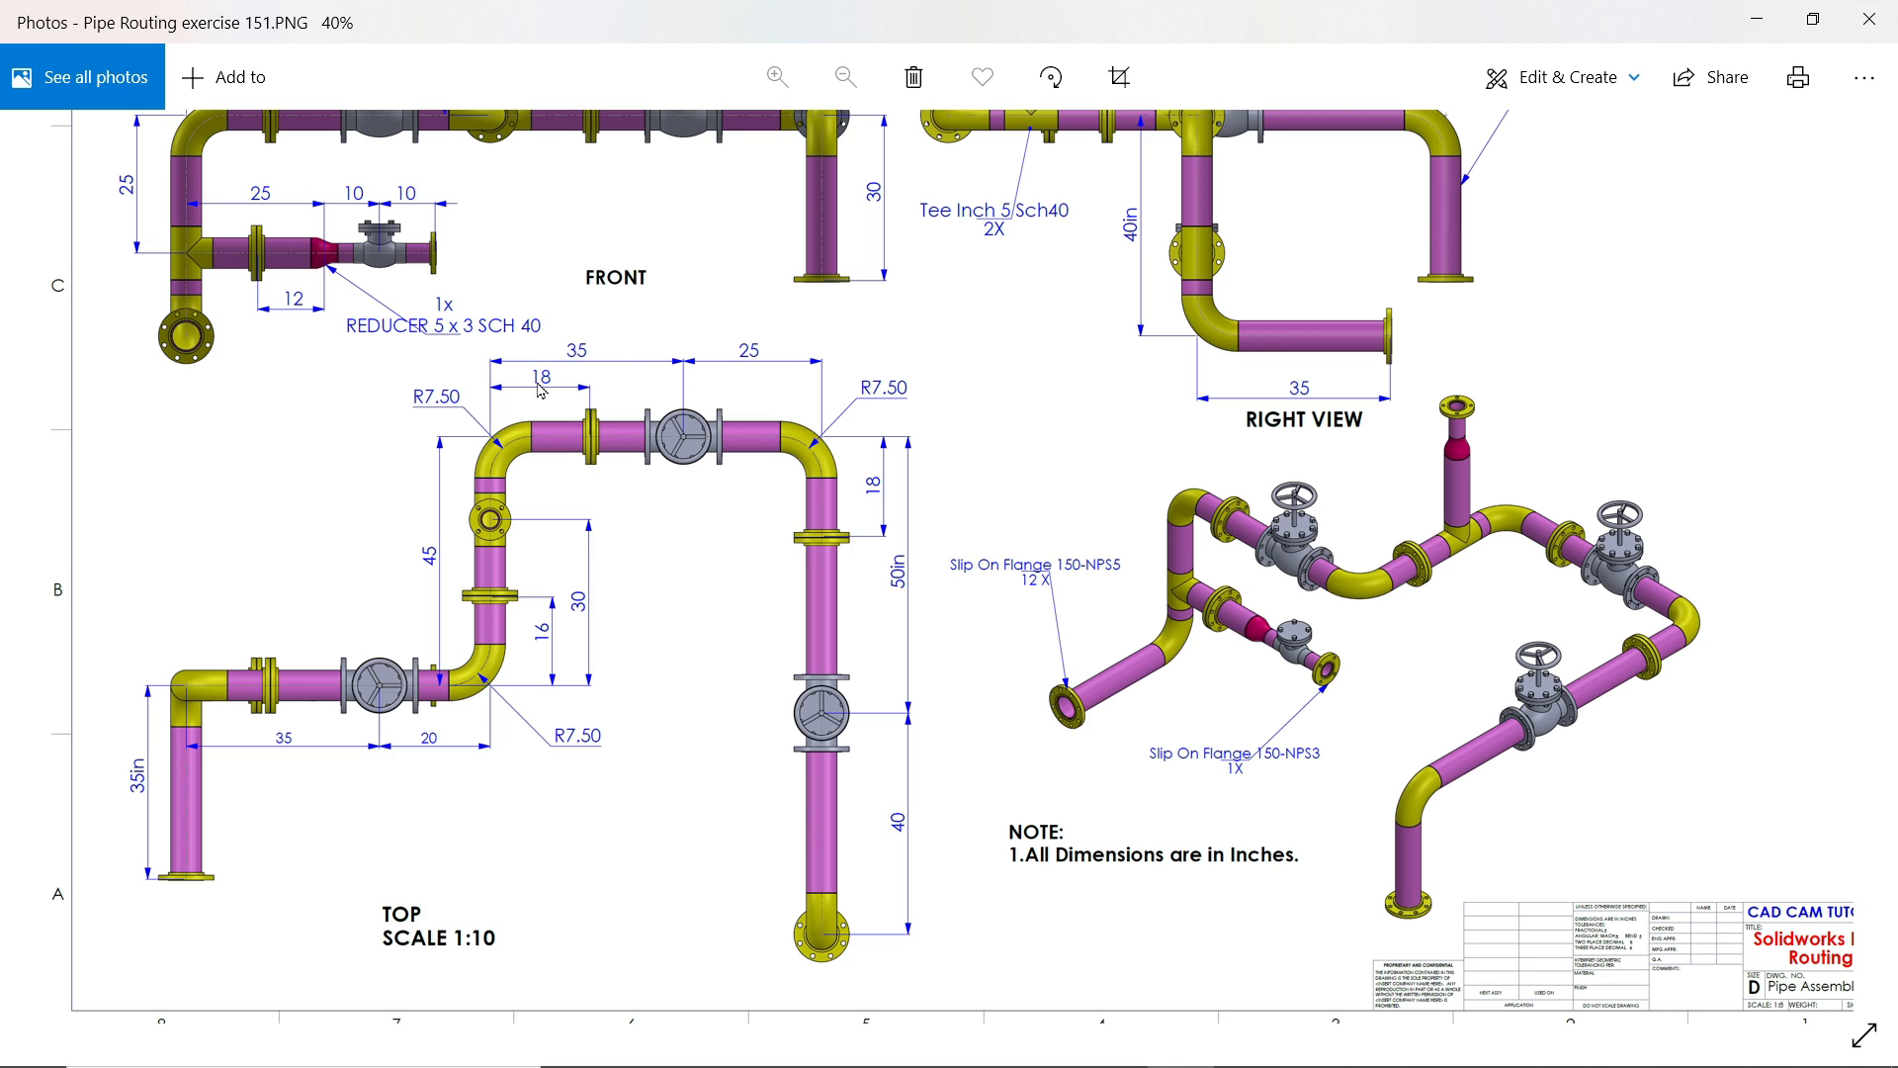
mouse_move(907, 708)
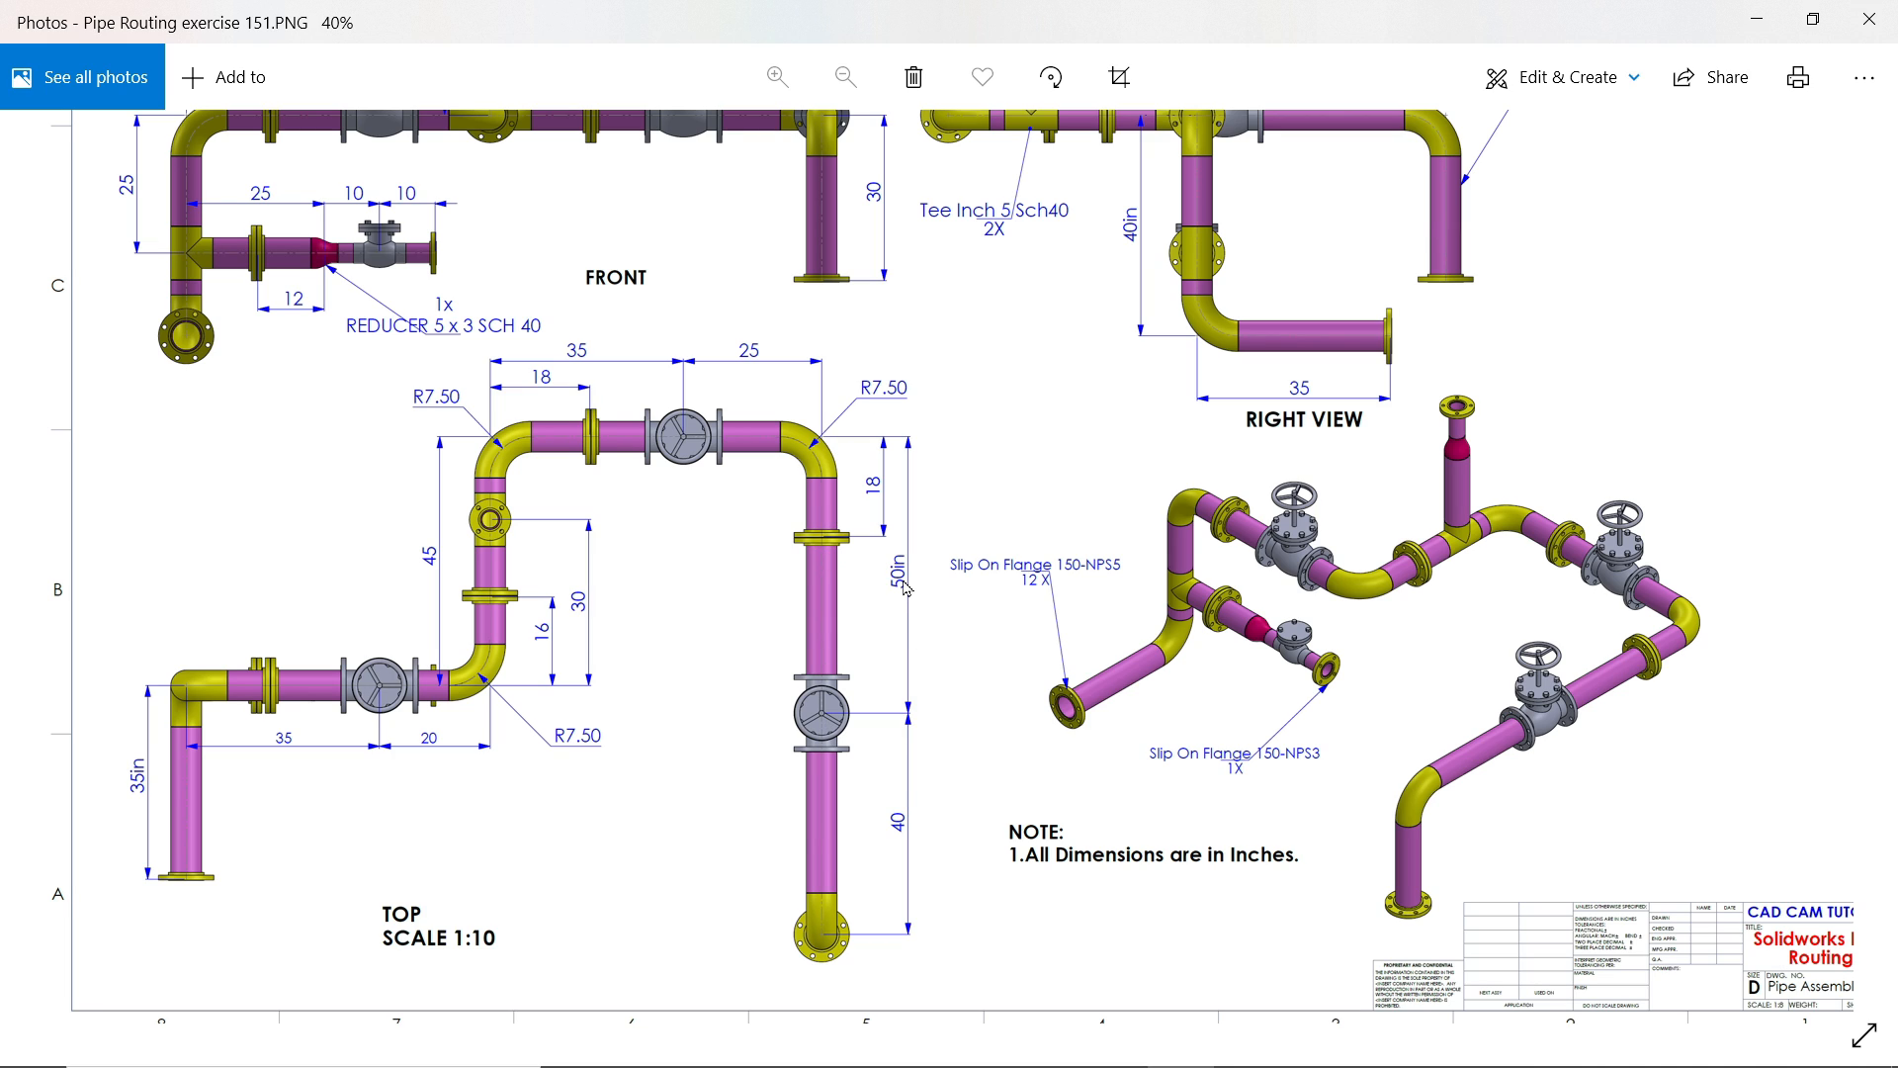
mouse_move(900, 666)
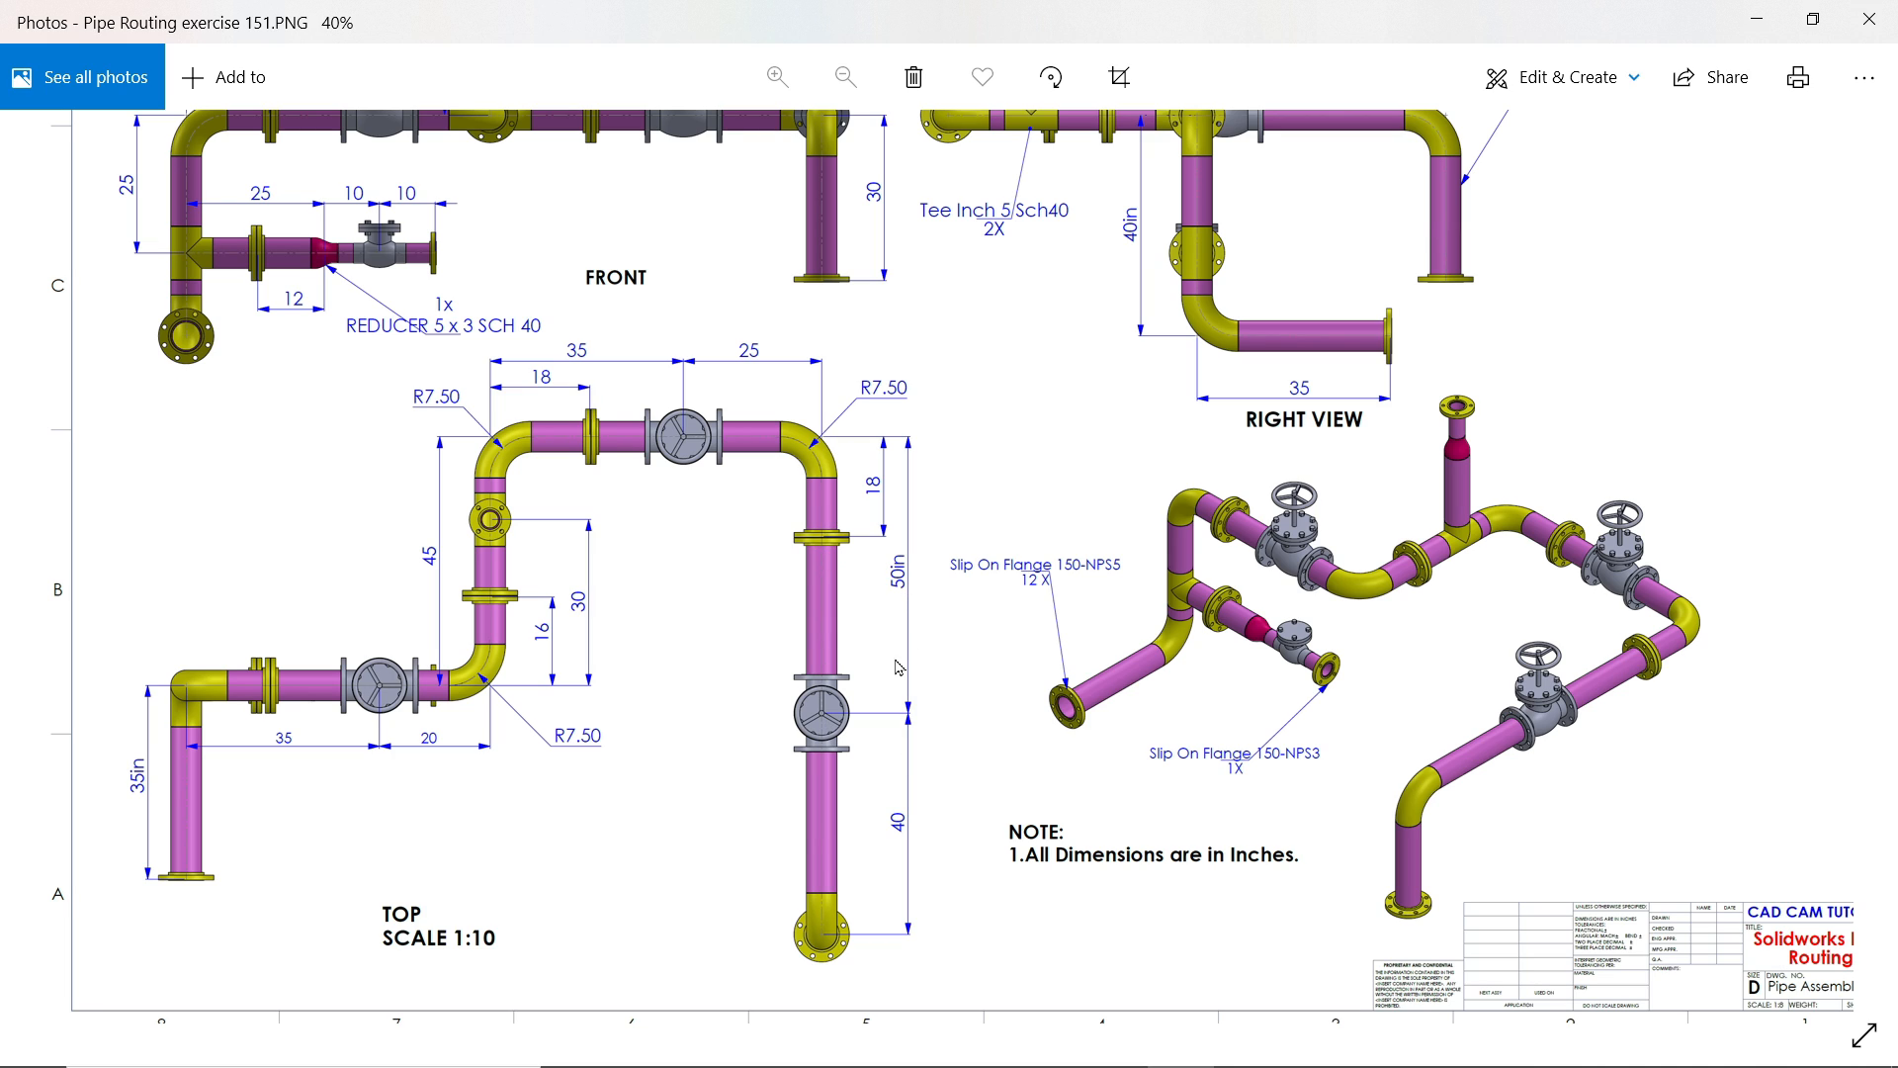
scroll(down, 3)
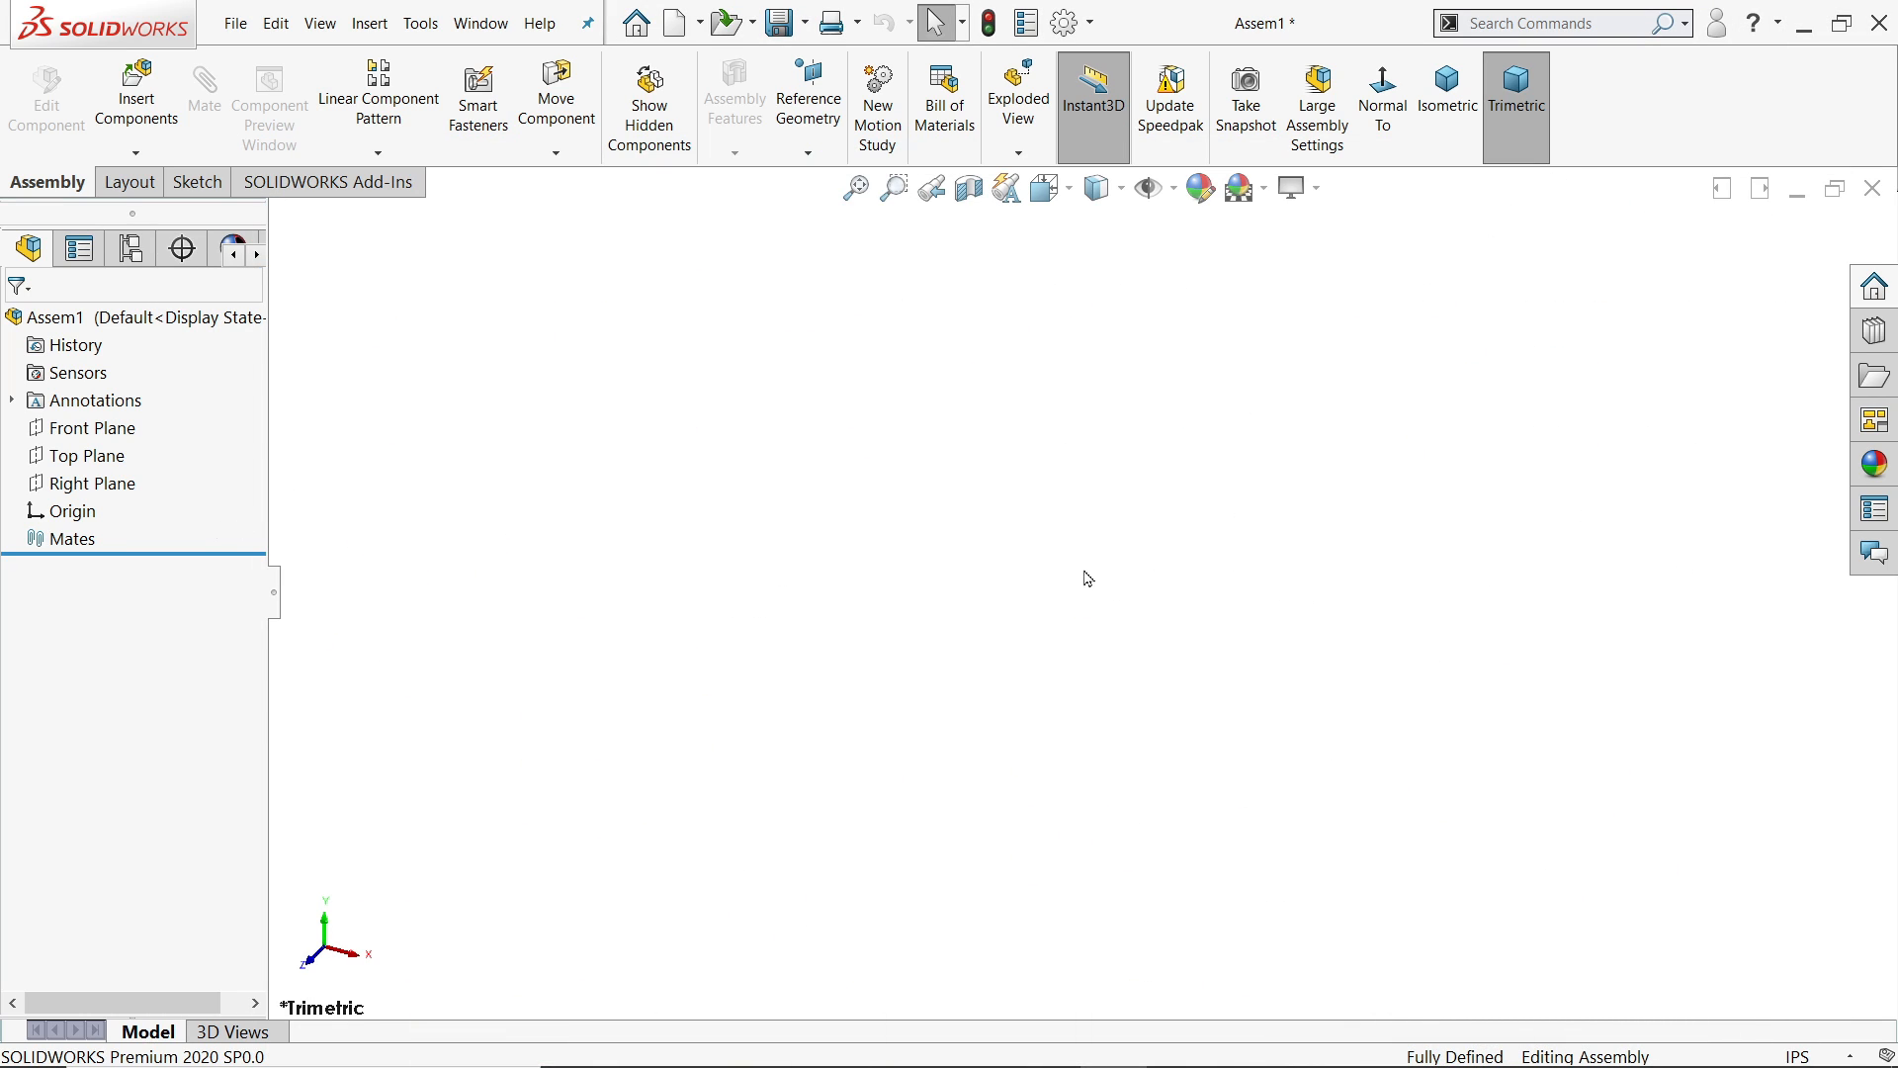
- Enable the SOLIDWORKS Routing add-in and switch to the Piping commands
click(326, 182)
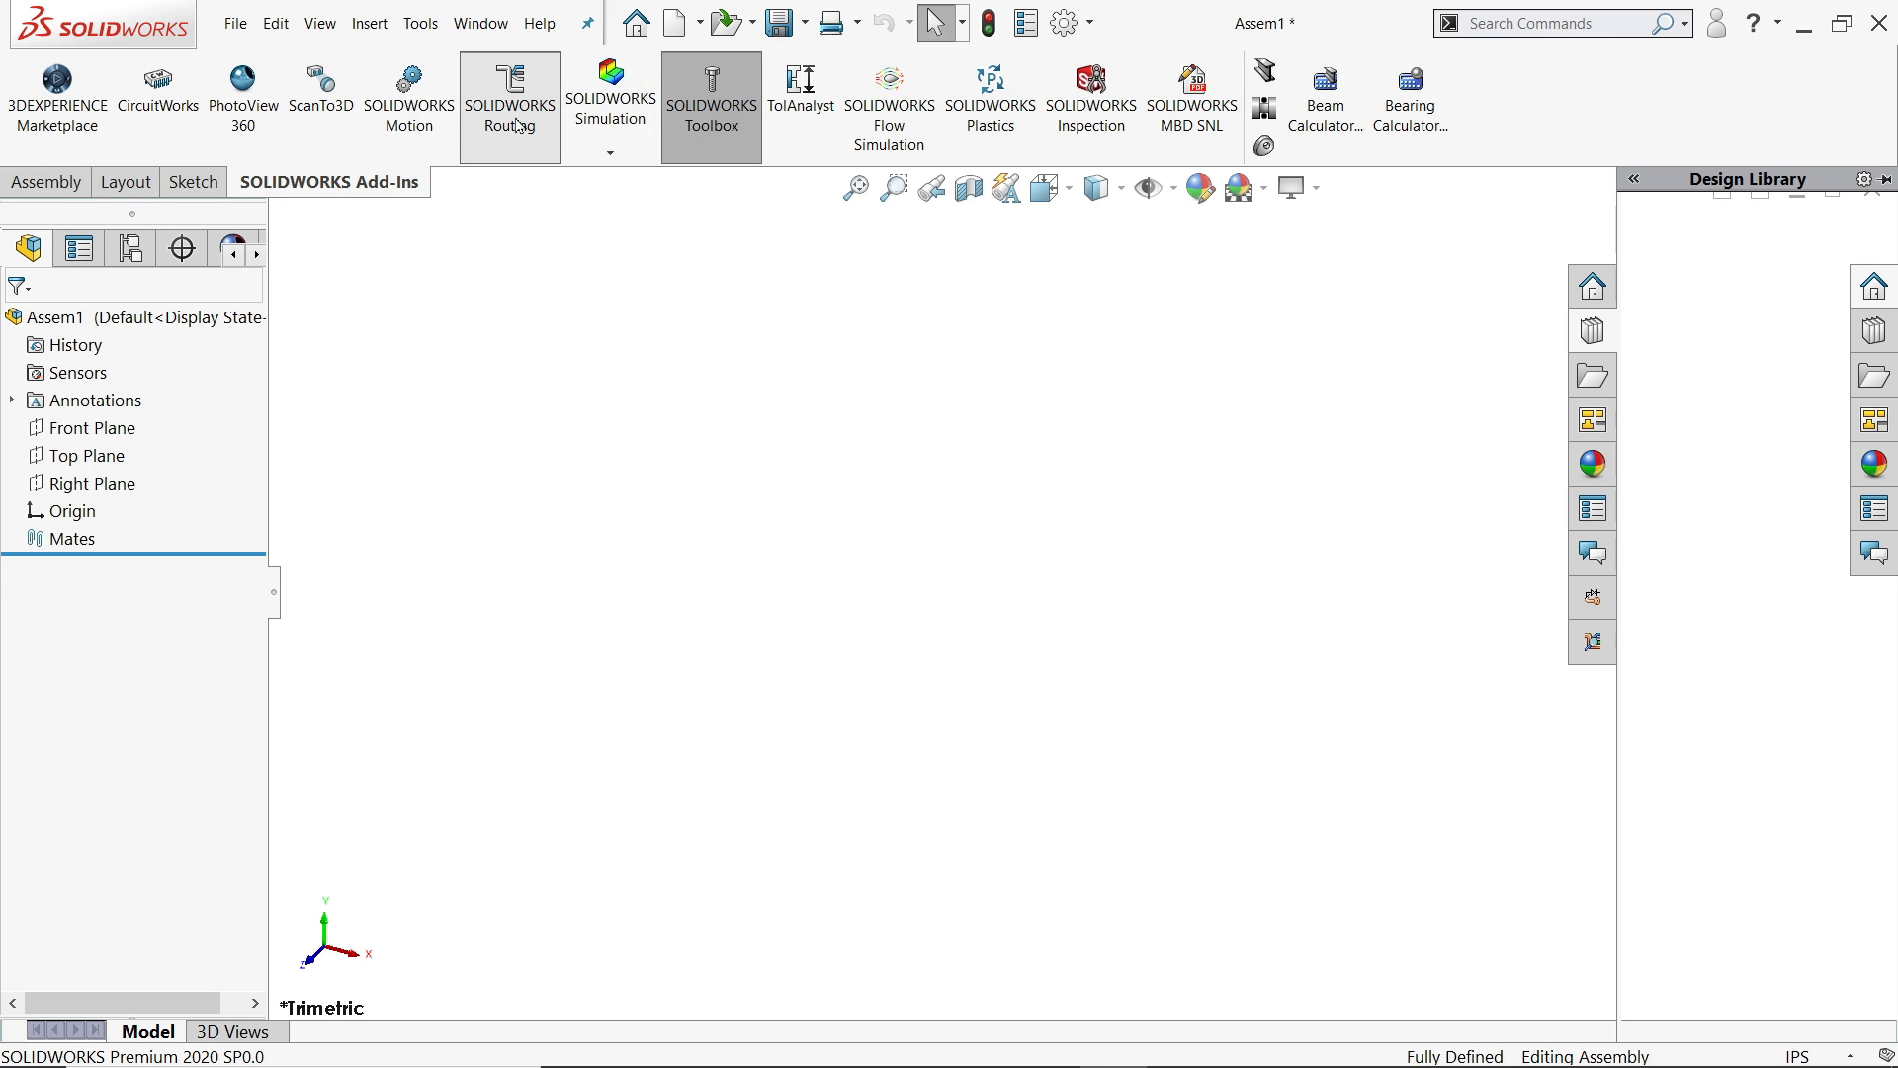
click(510, 103)
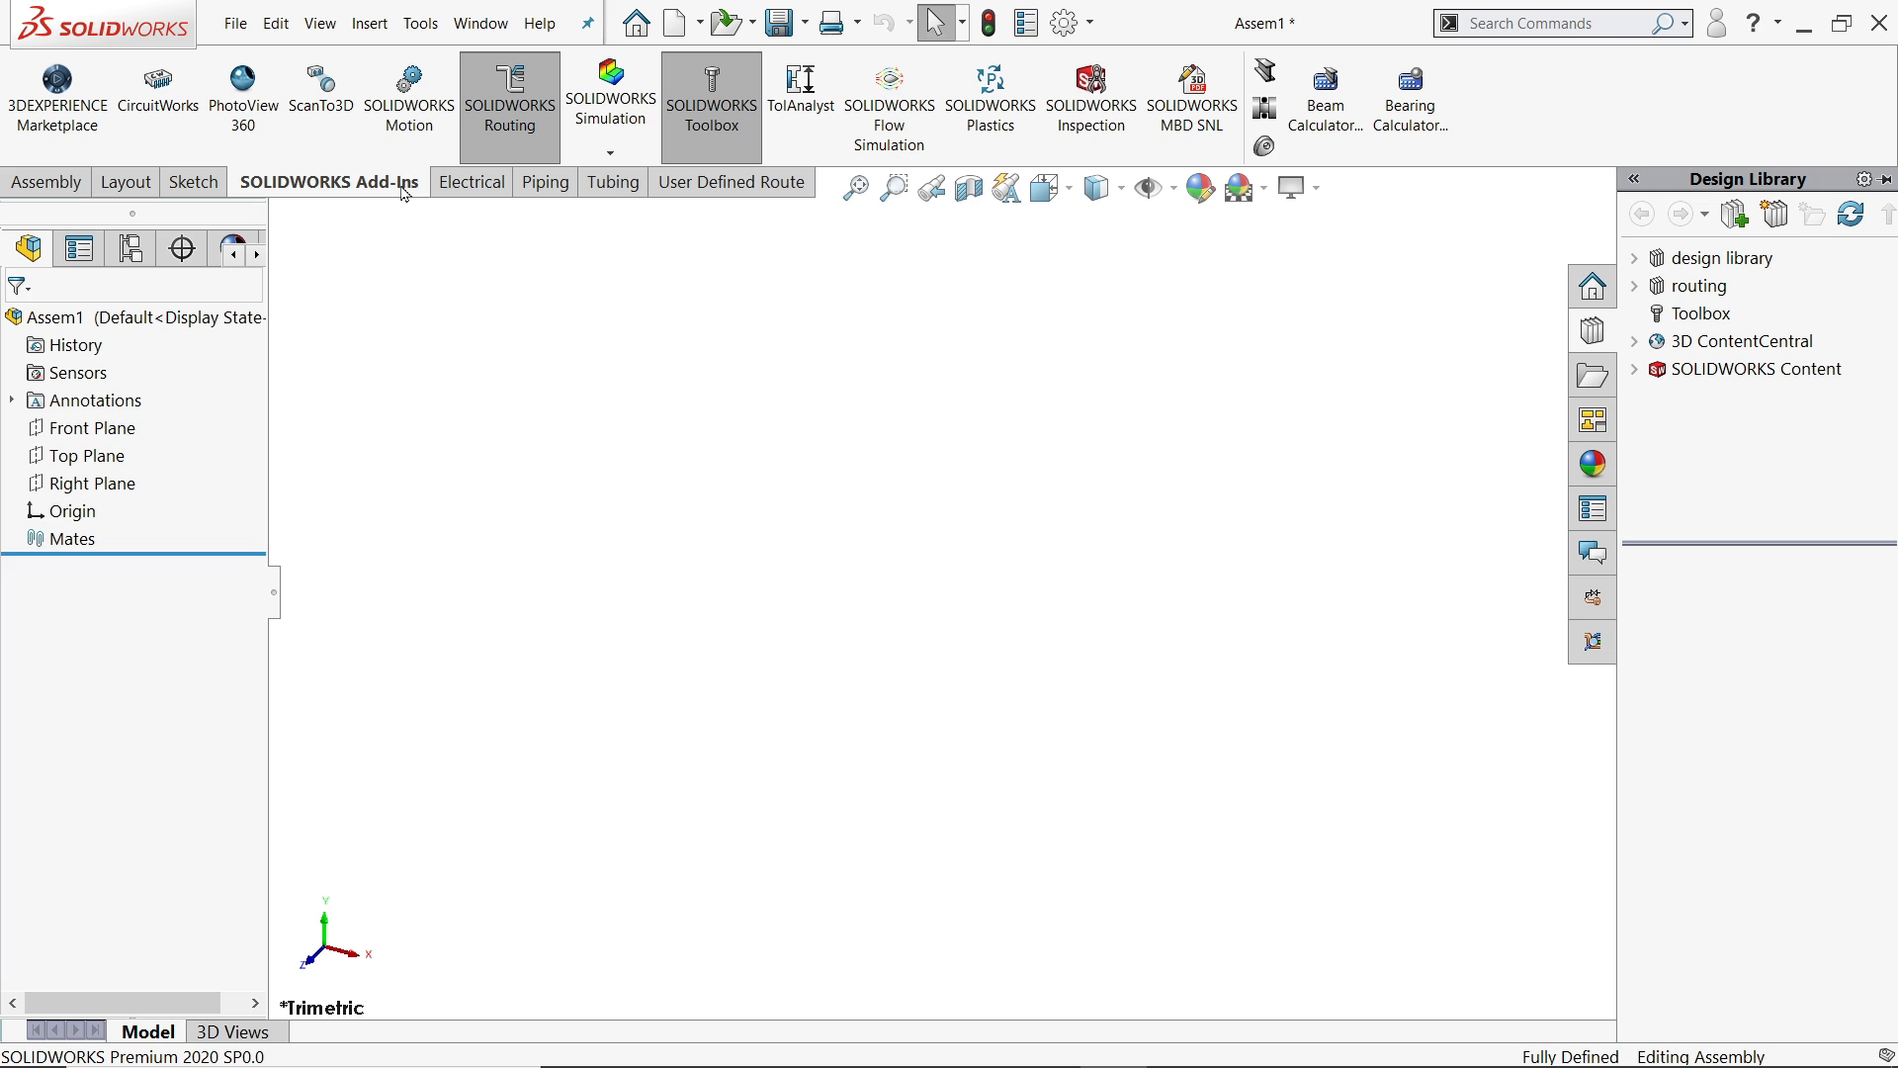
click(538, 182)
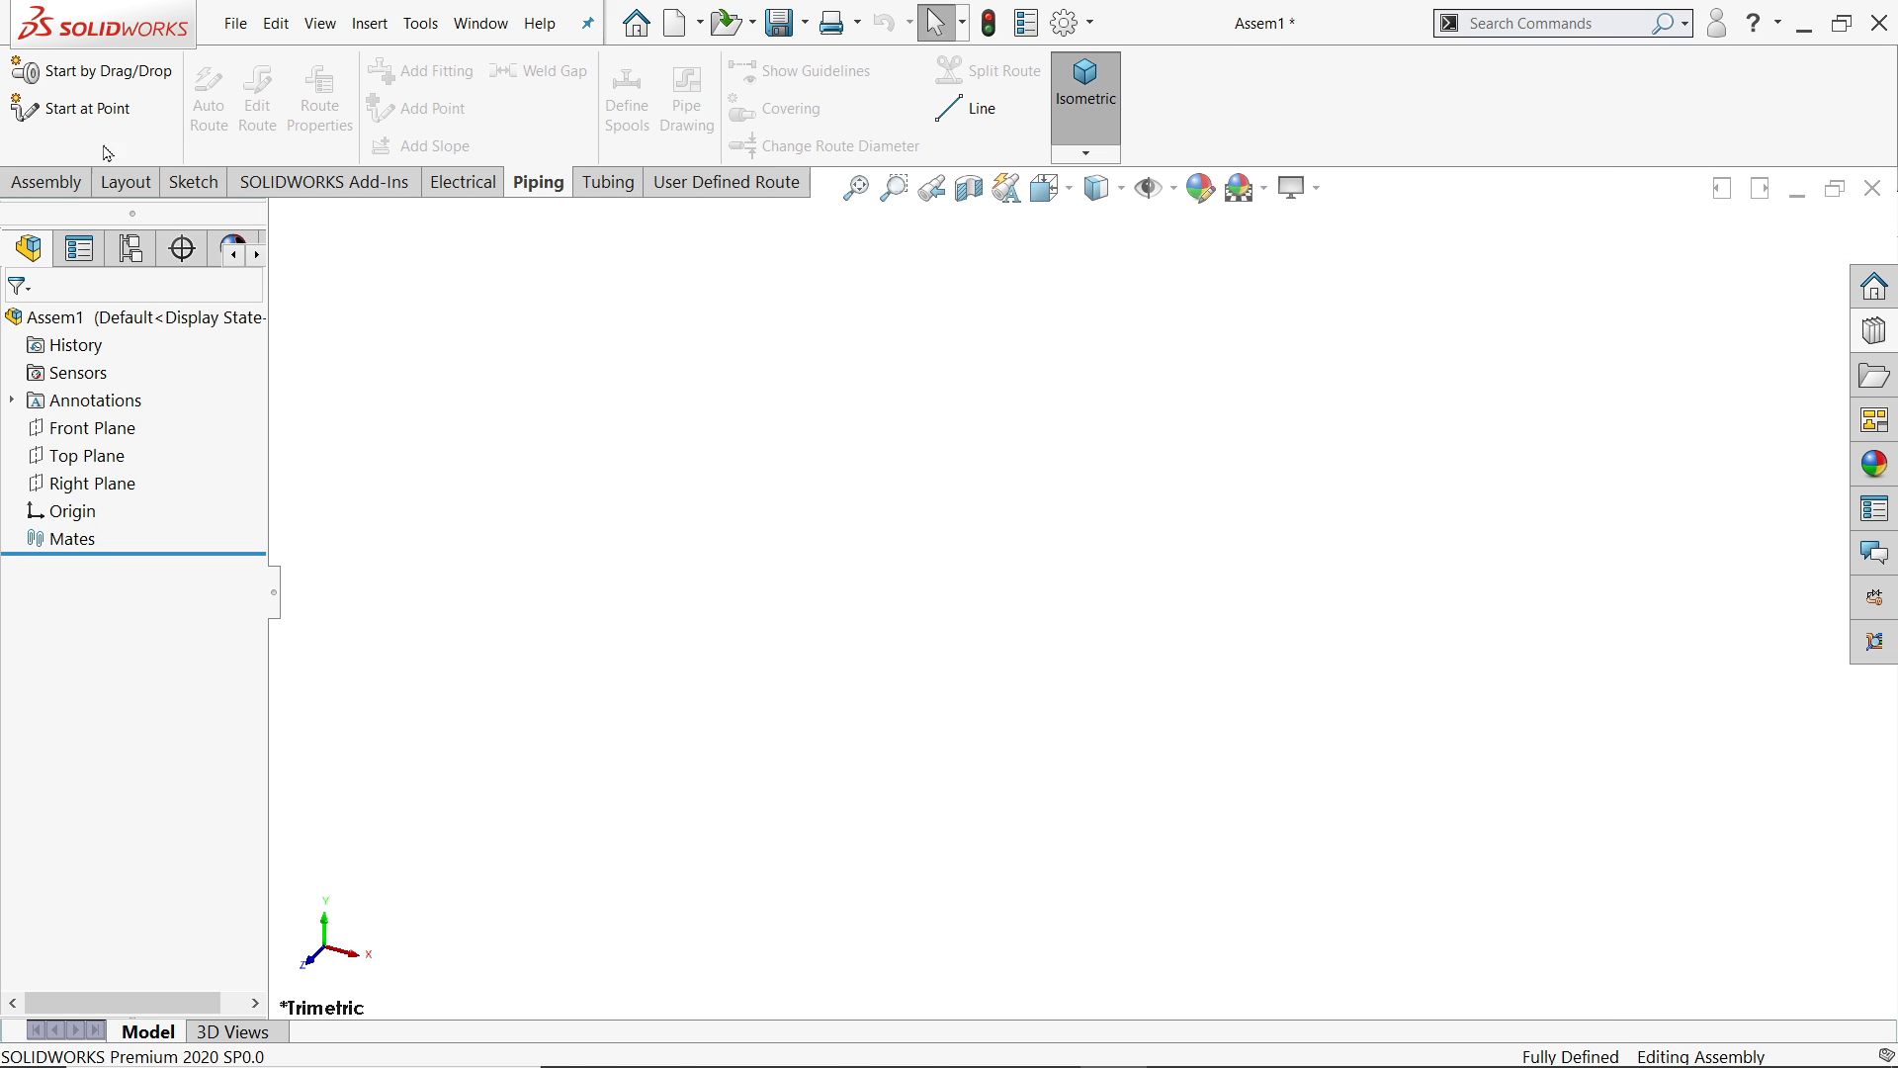
mouse_move(126, 79)
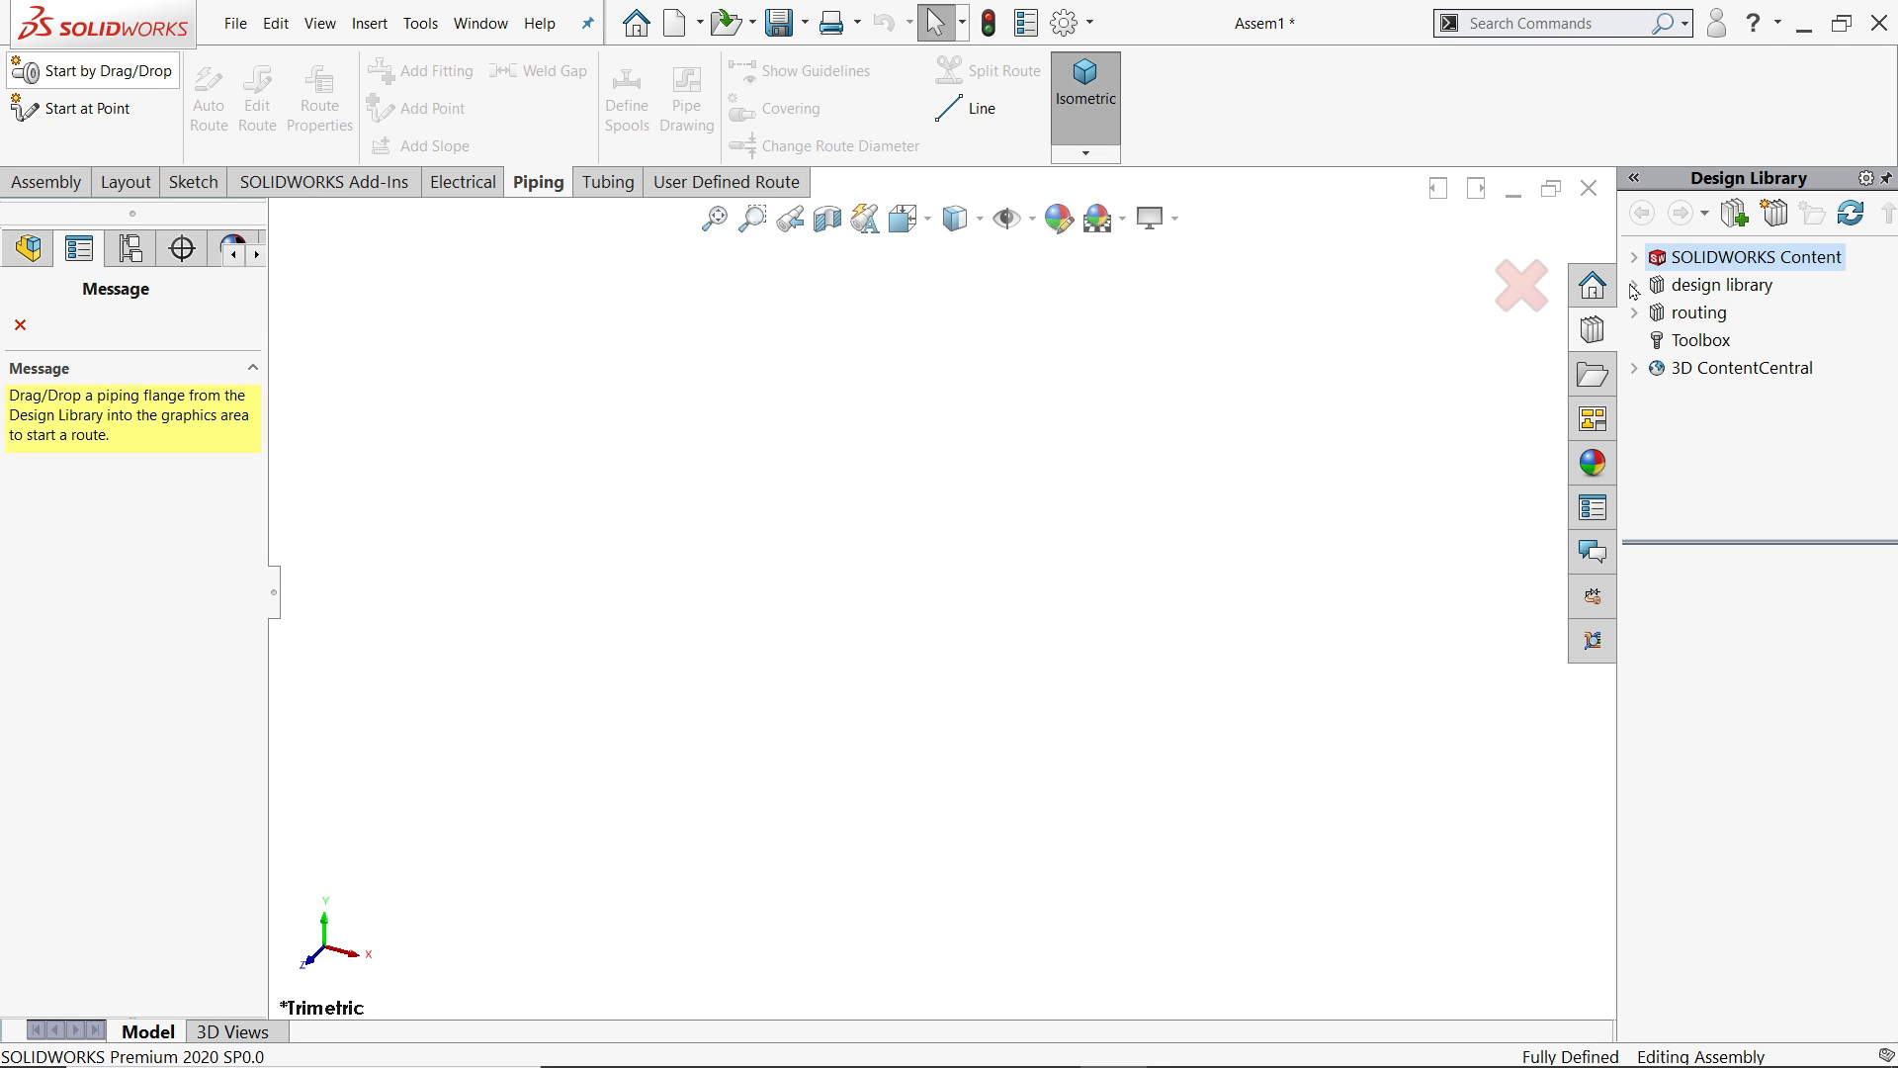
- Expand Design Library routing > piping > flanges and pick the slip on weld flange
click(1635, 285)
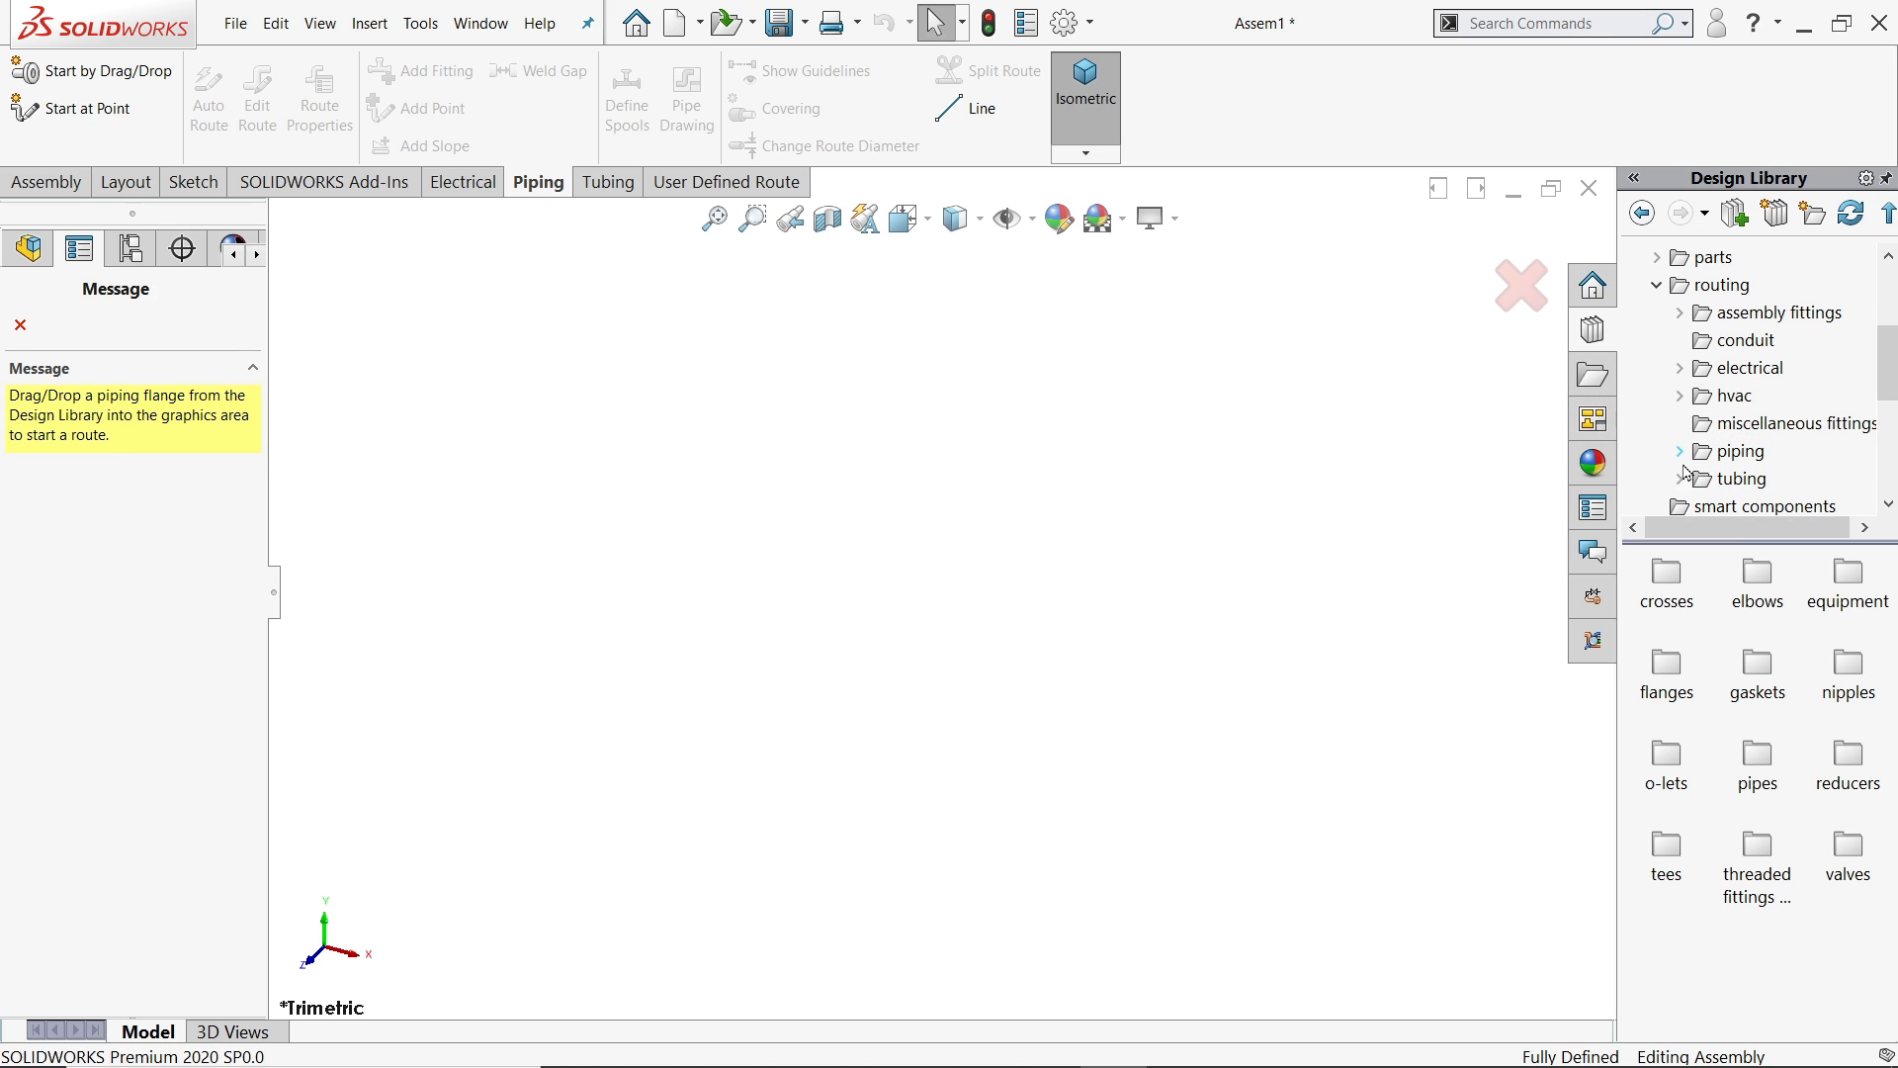
click(1685, 451)
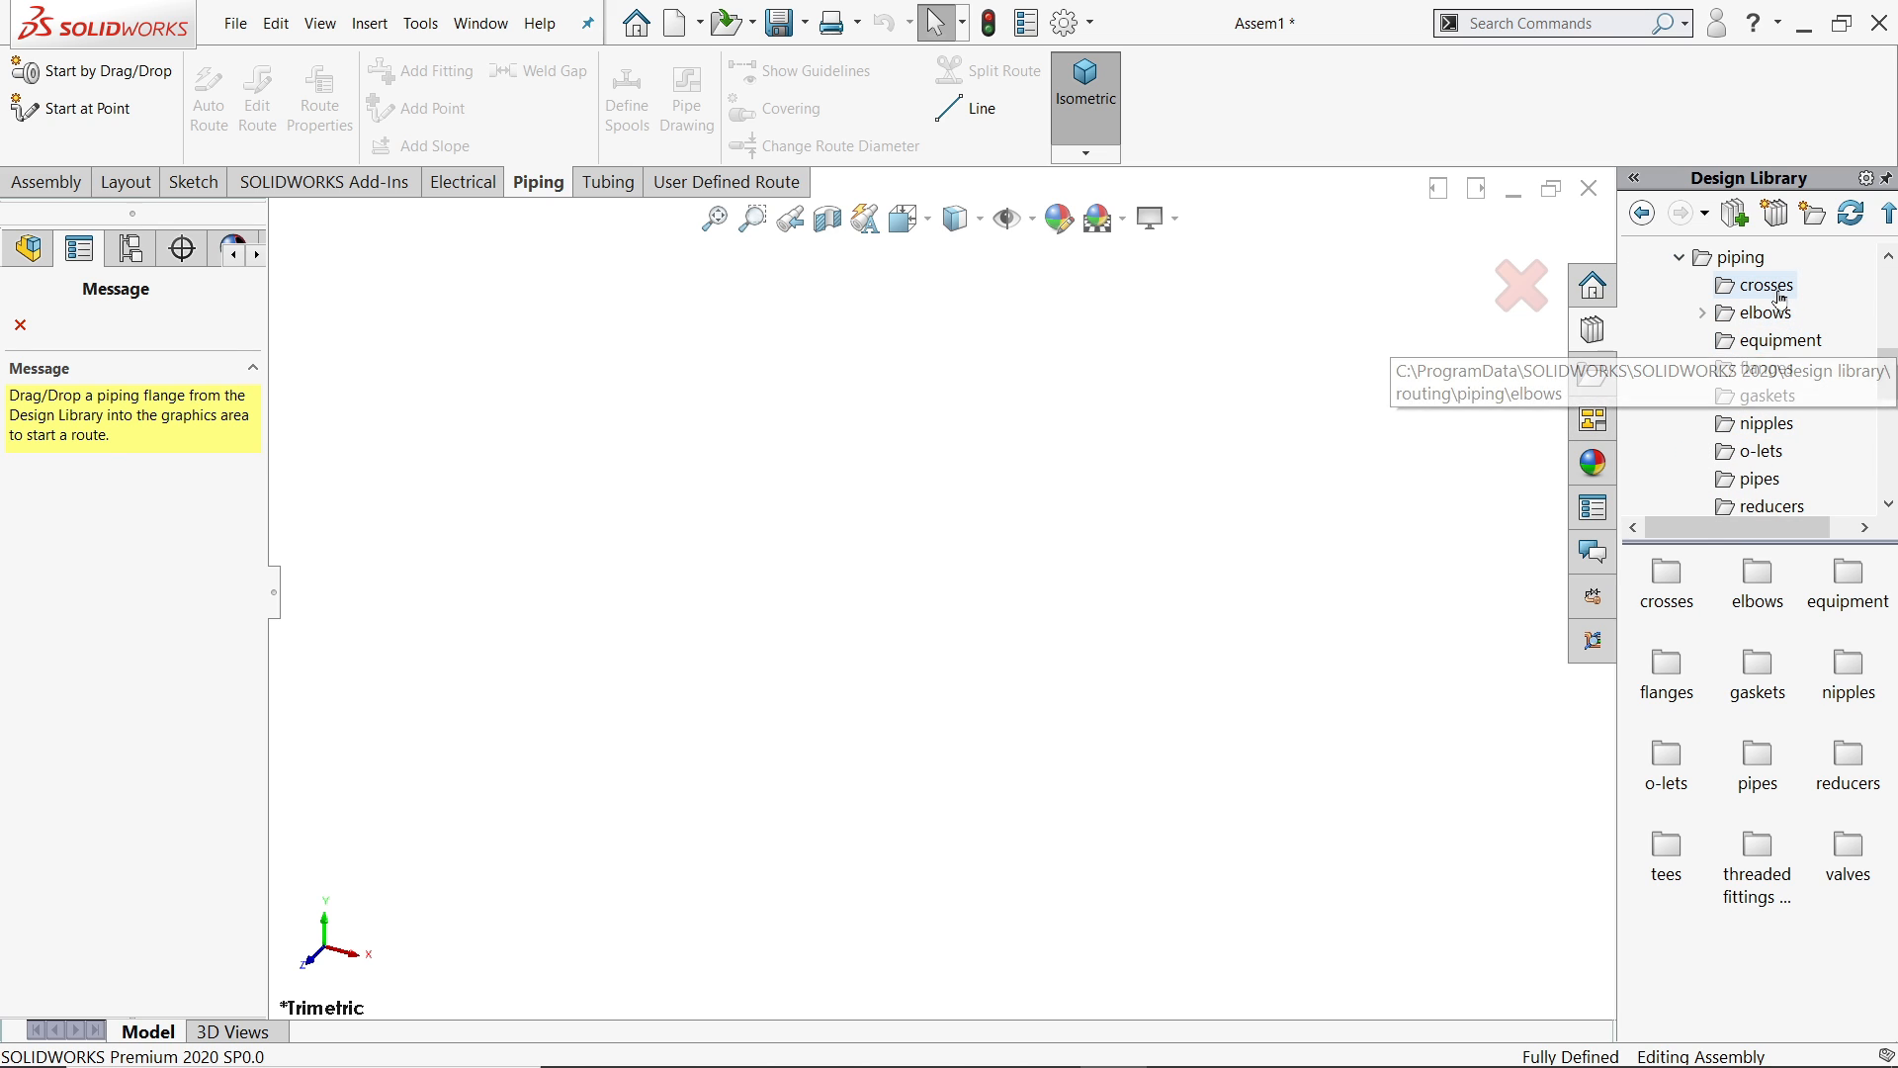
click(1762, 368)
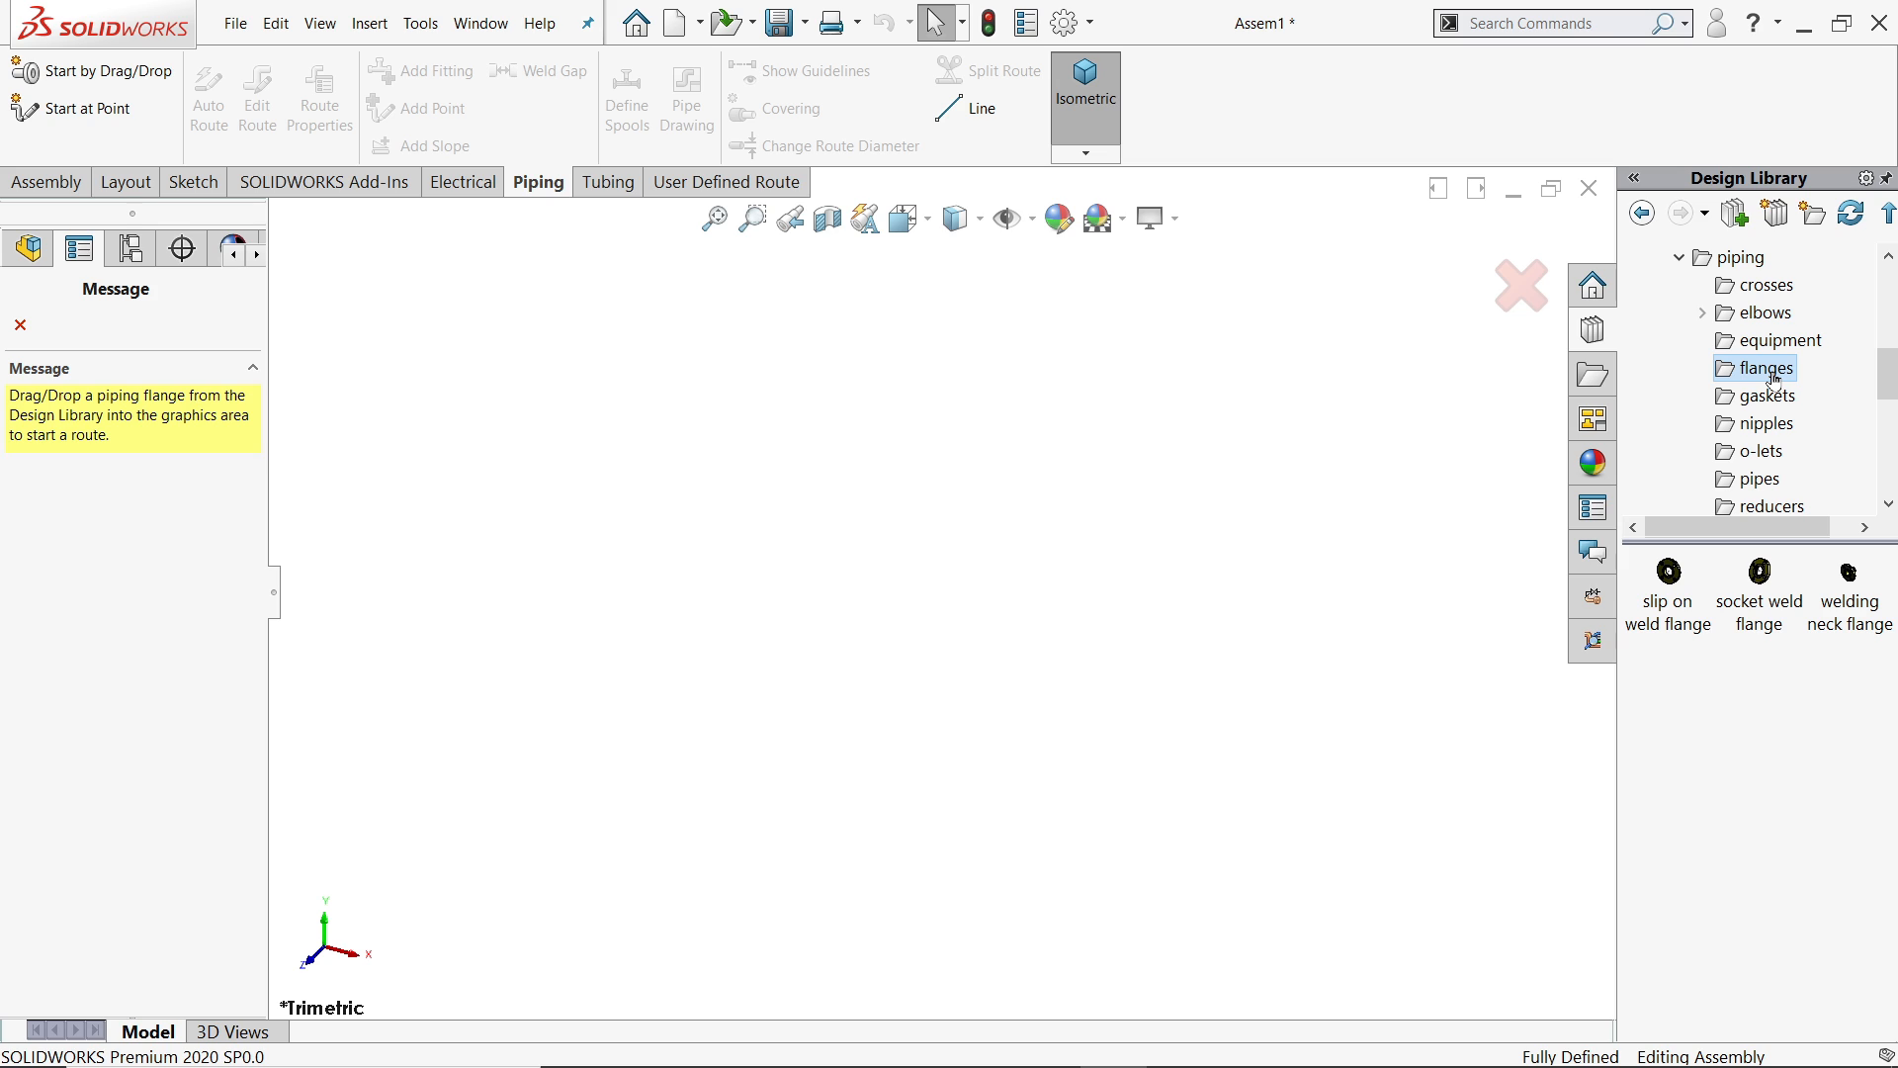
click(1005, 219)
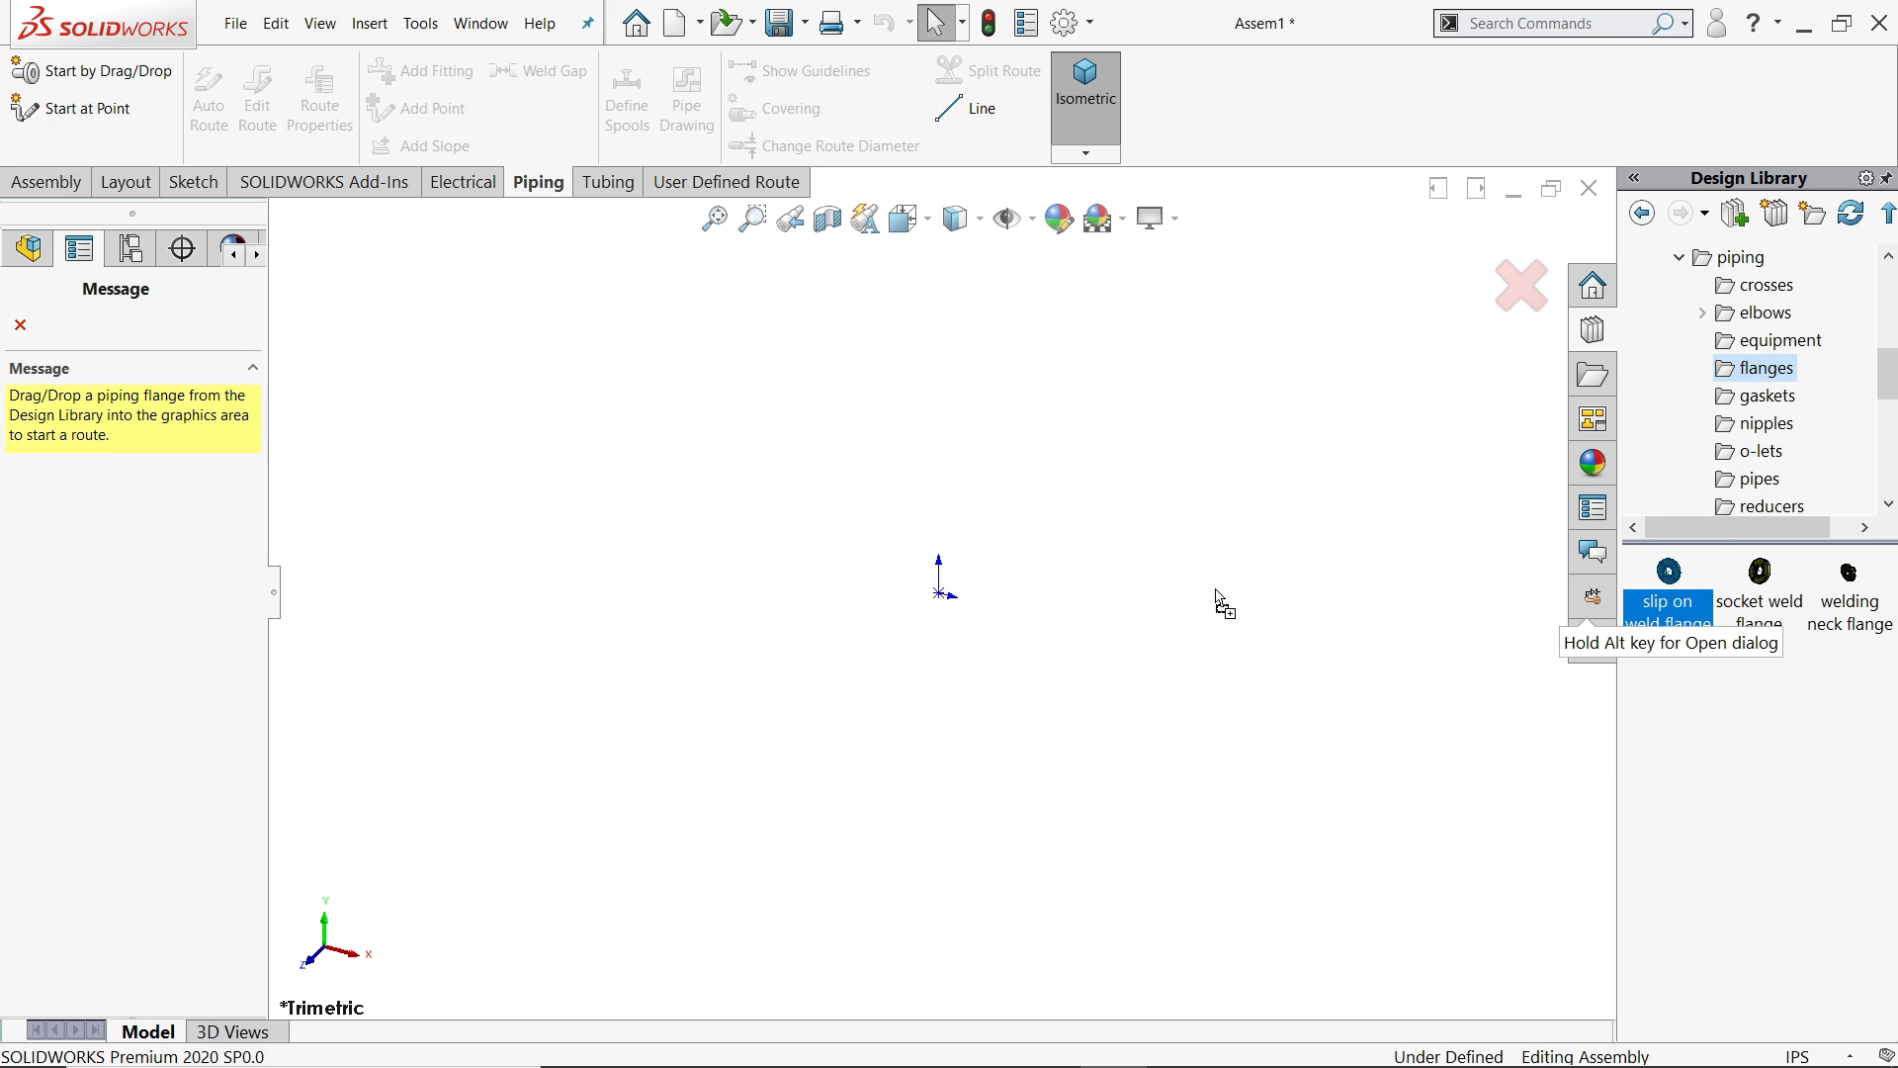
- Drop the slip on weld flange into the assembly as Slip On Flange 150-NPS5
drag(1667, 570, 968, 594)
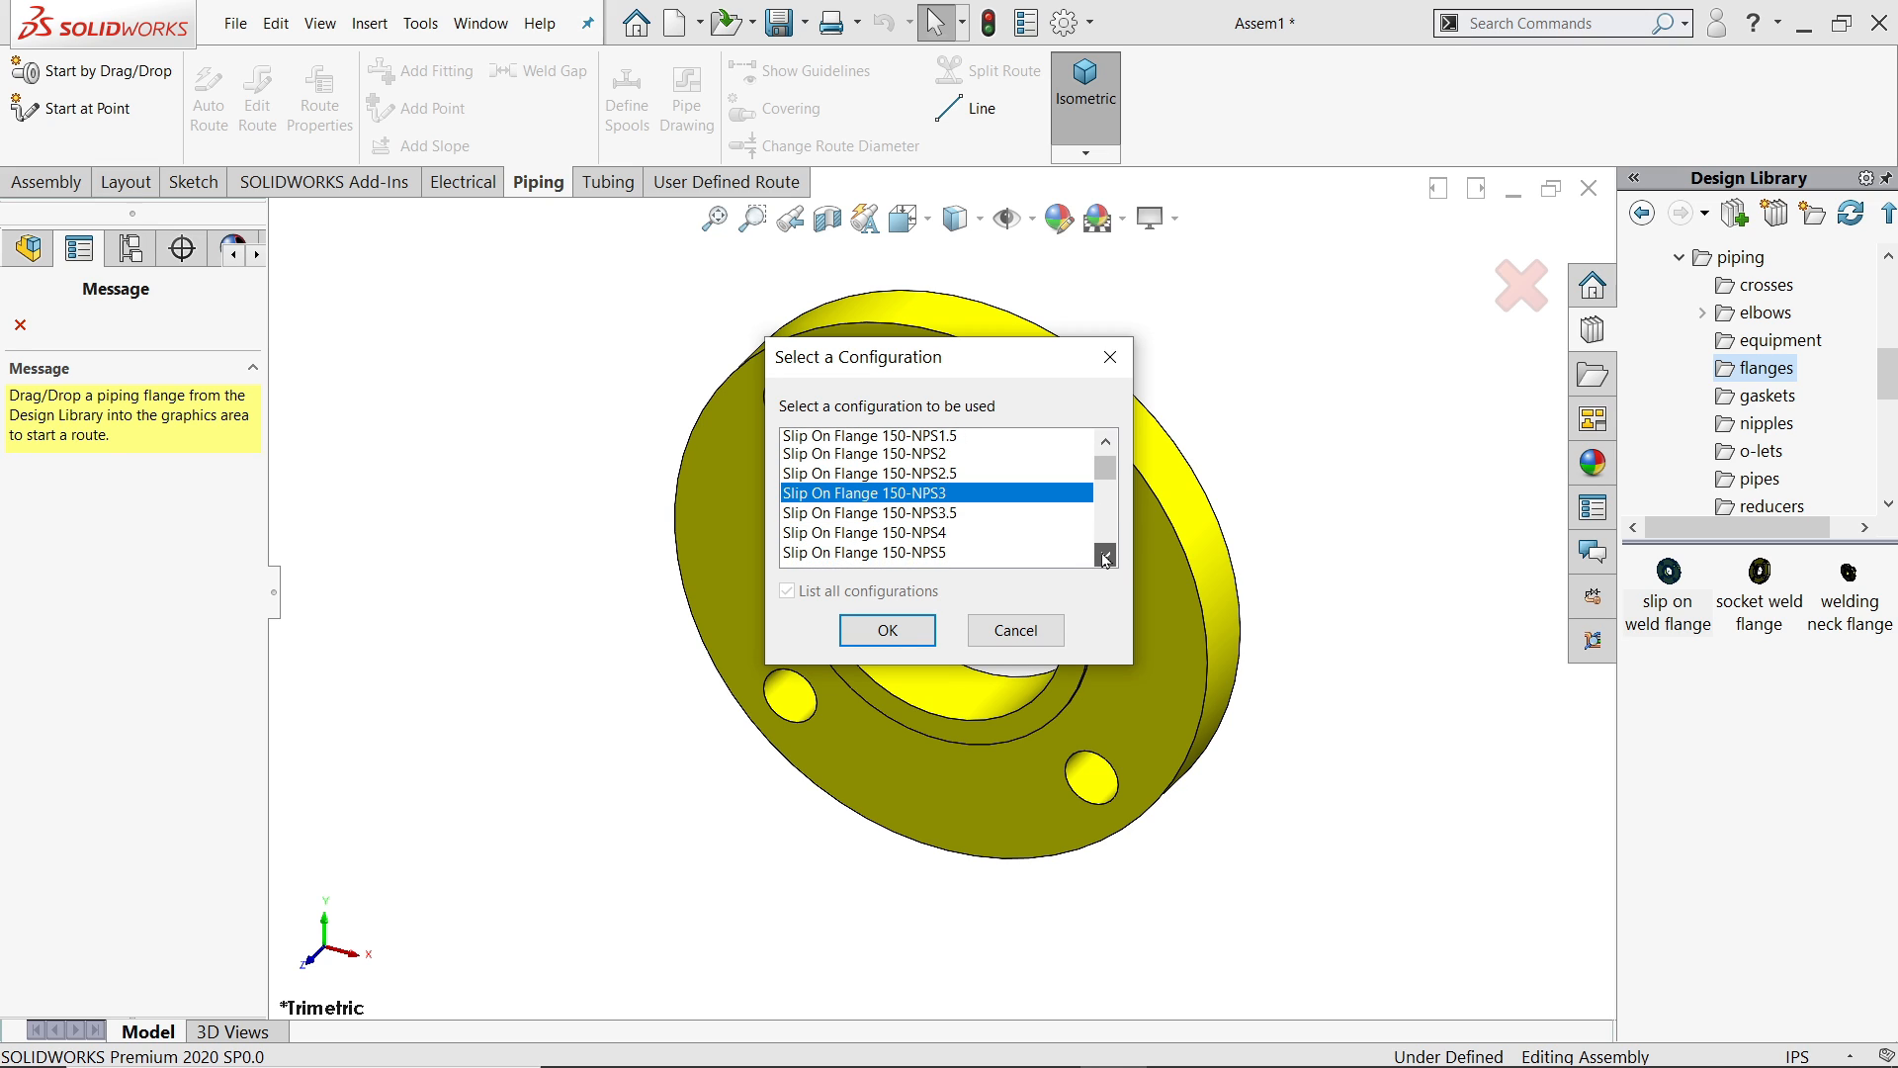
click(1103, 556)
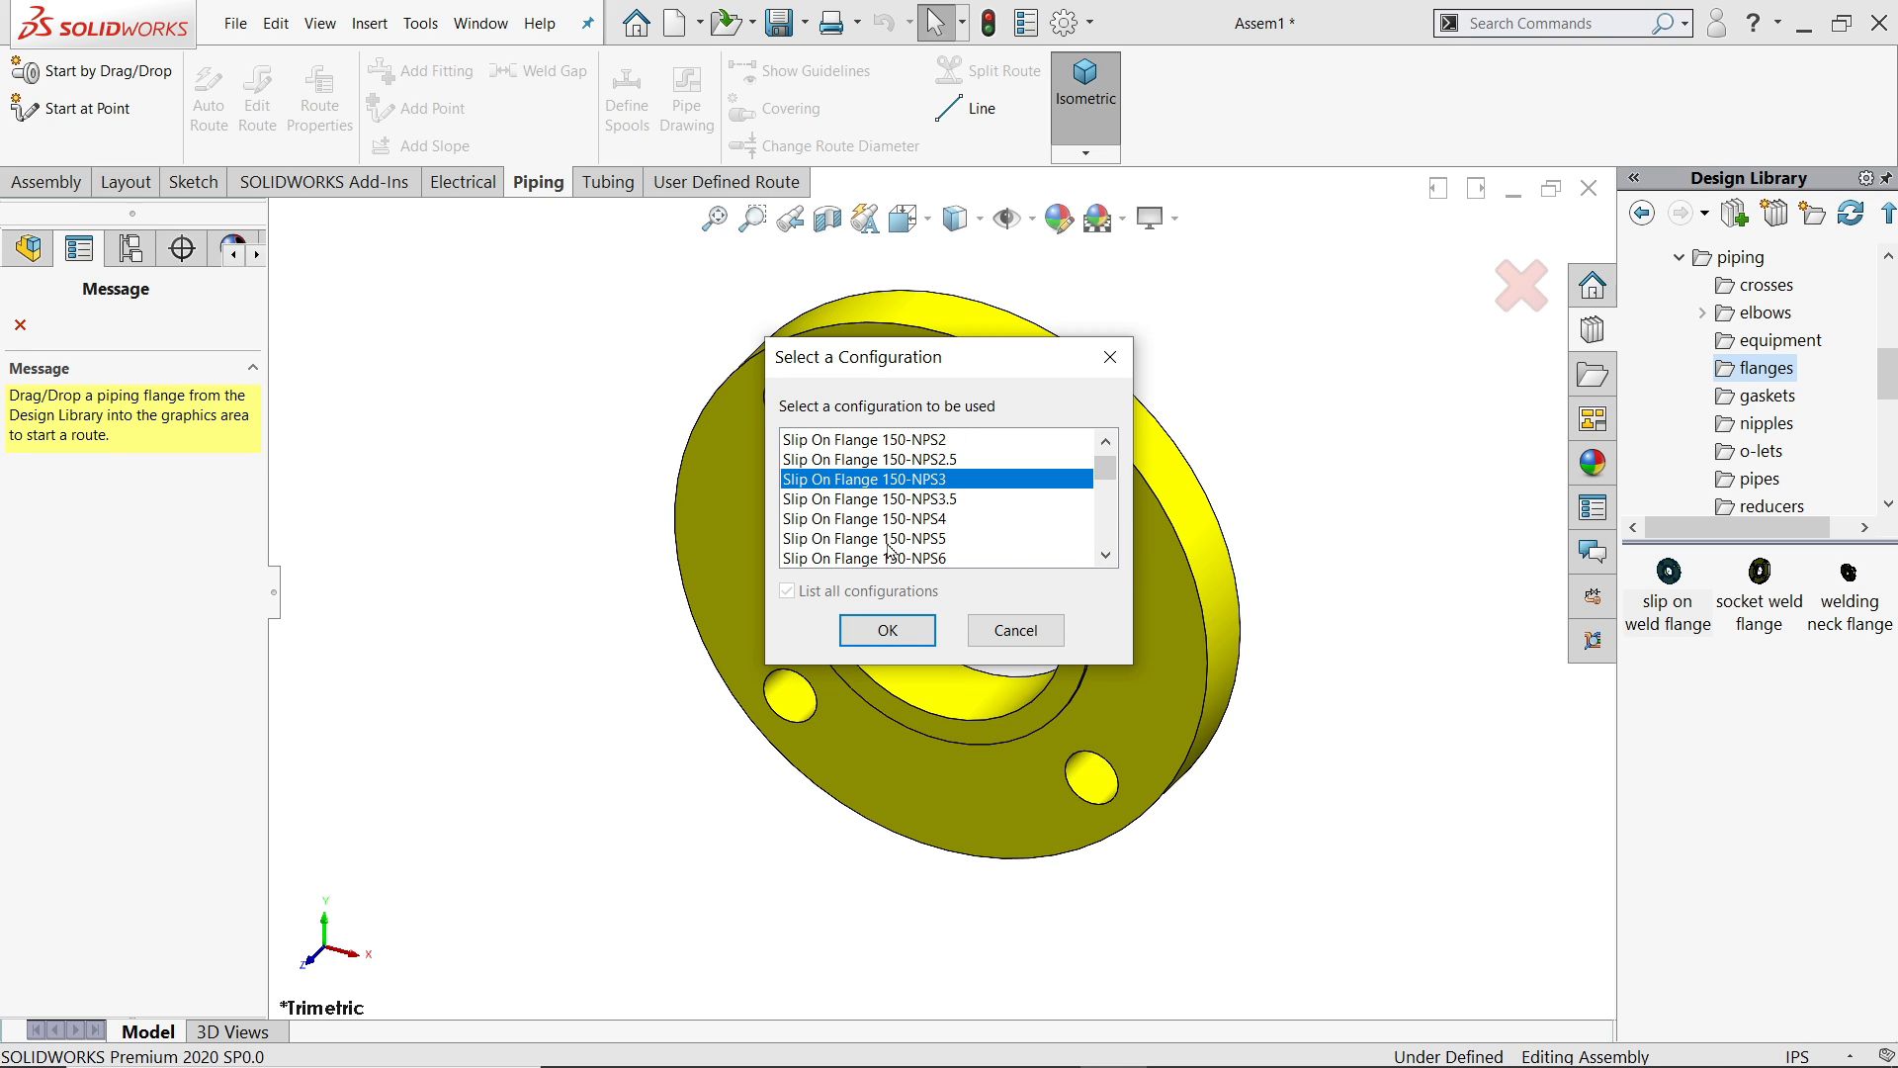
click(866, 538)
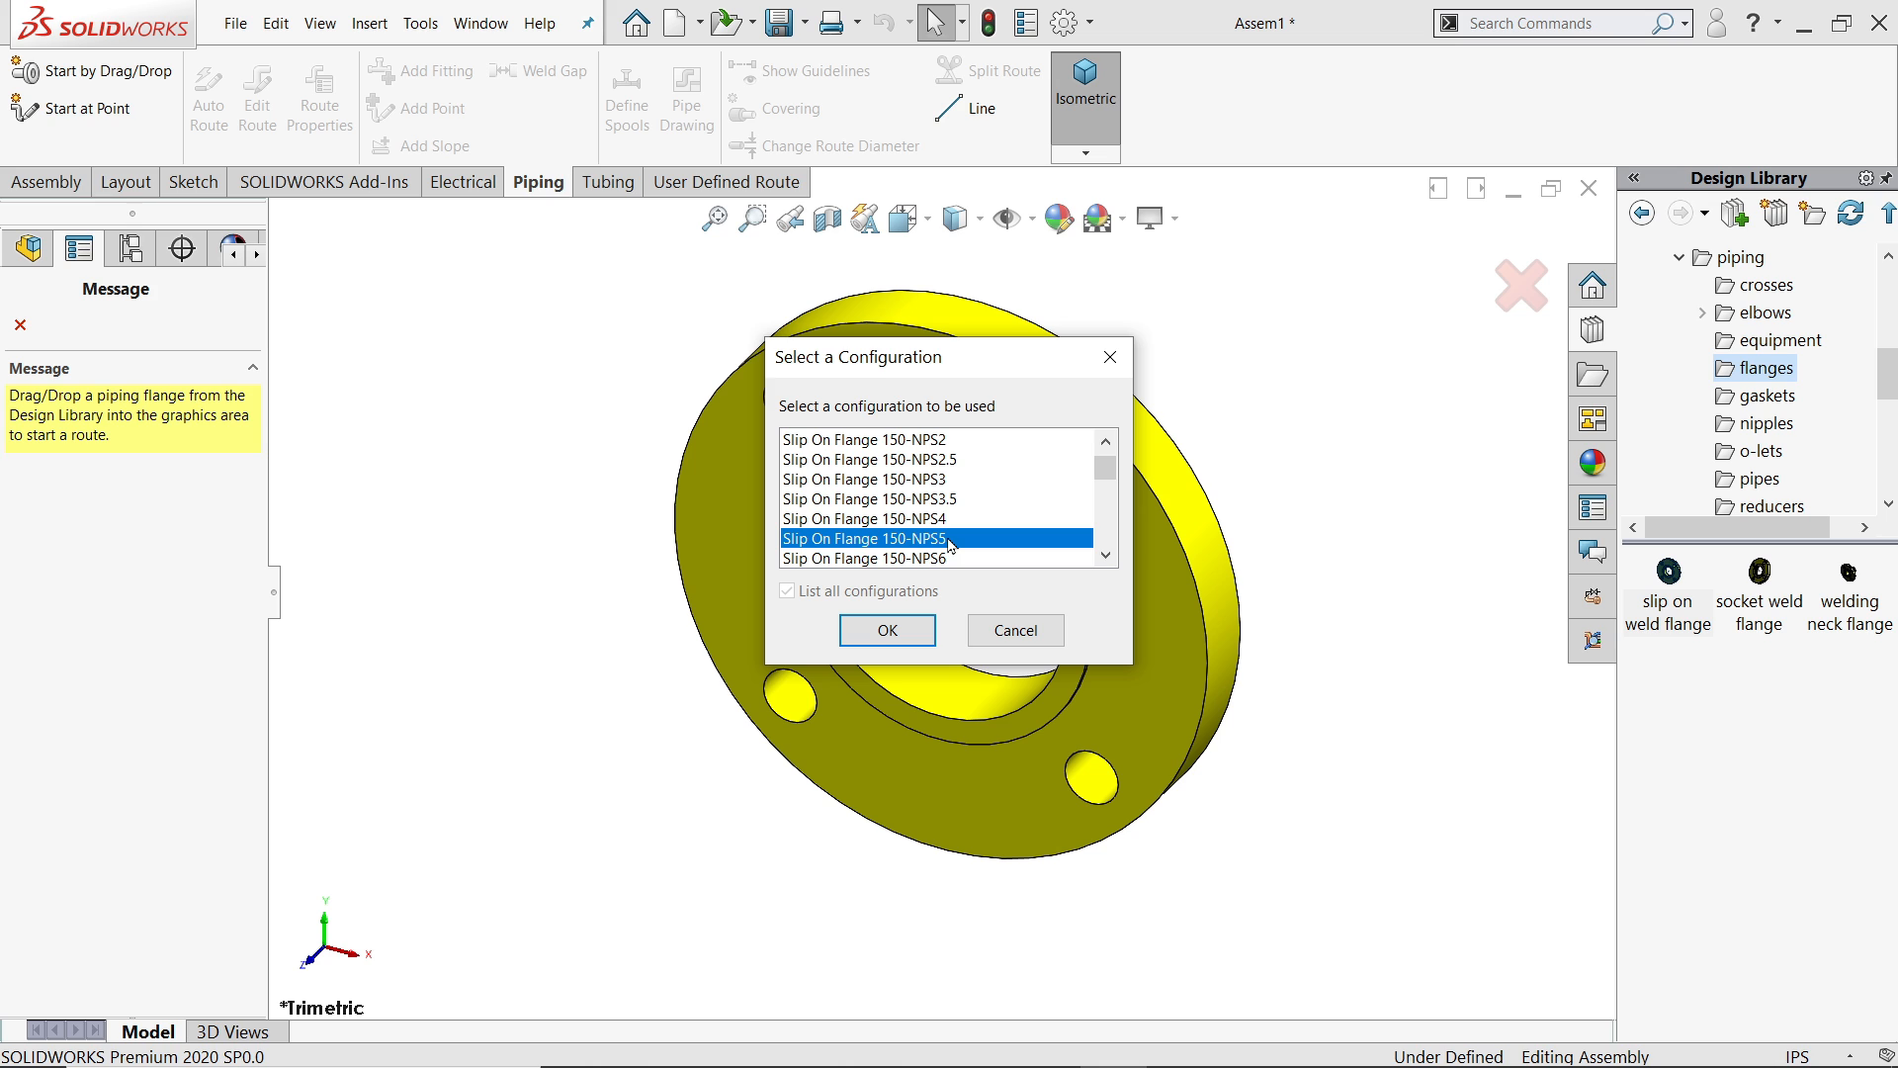
click(885, 629)
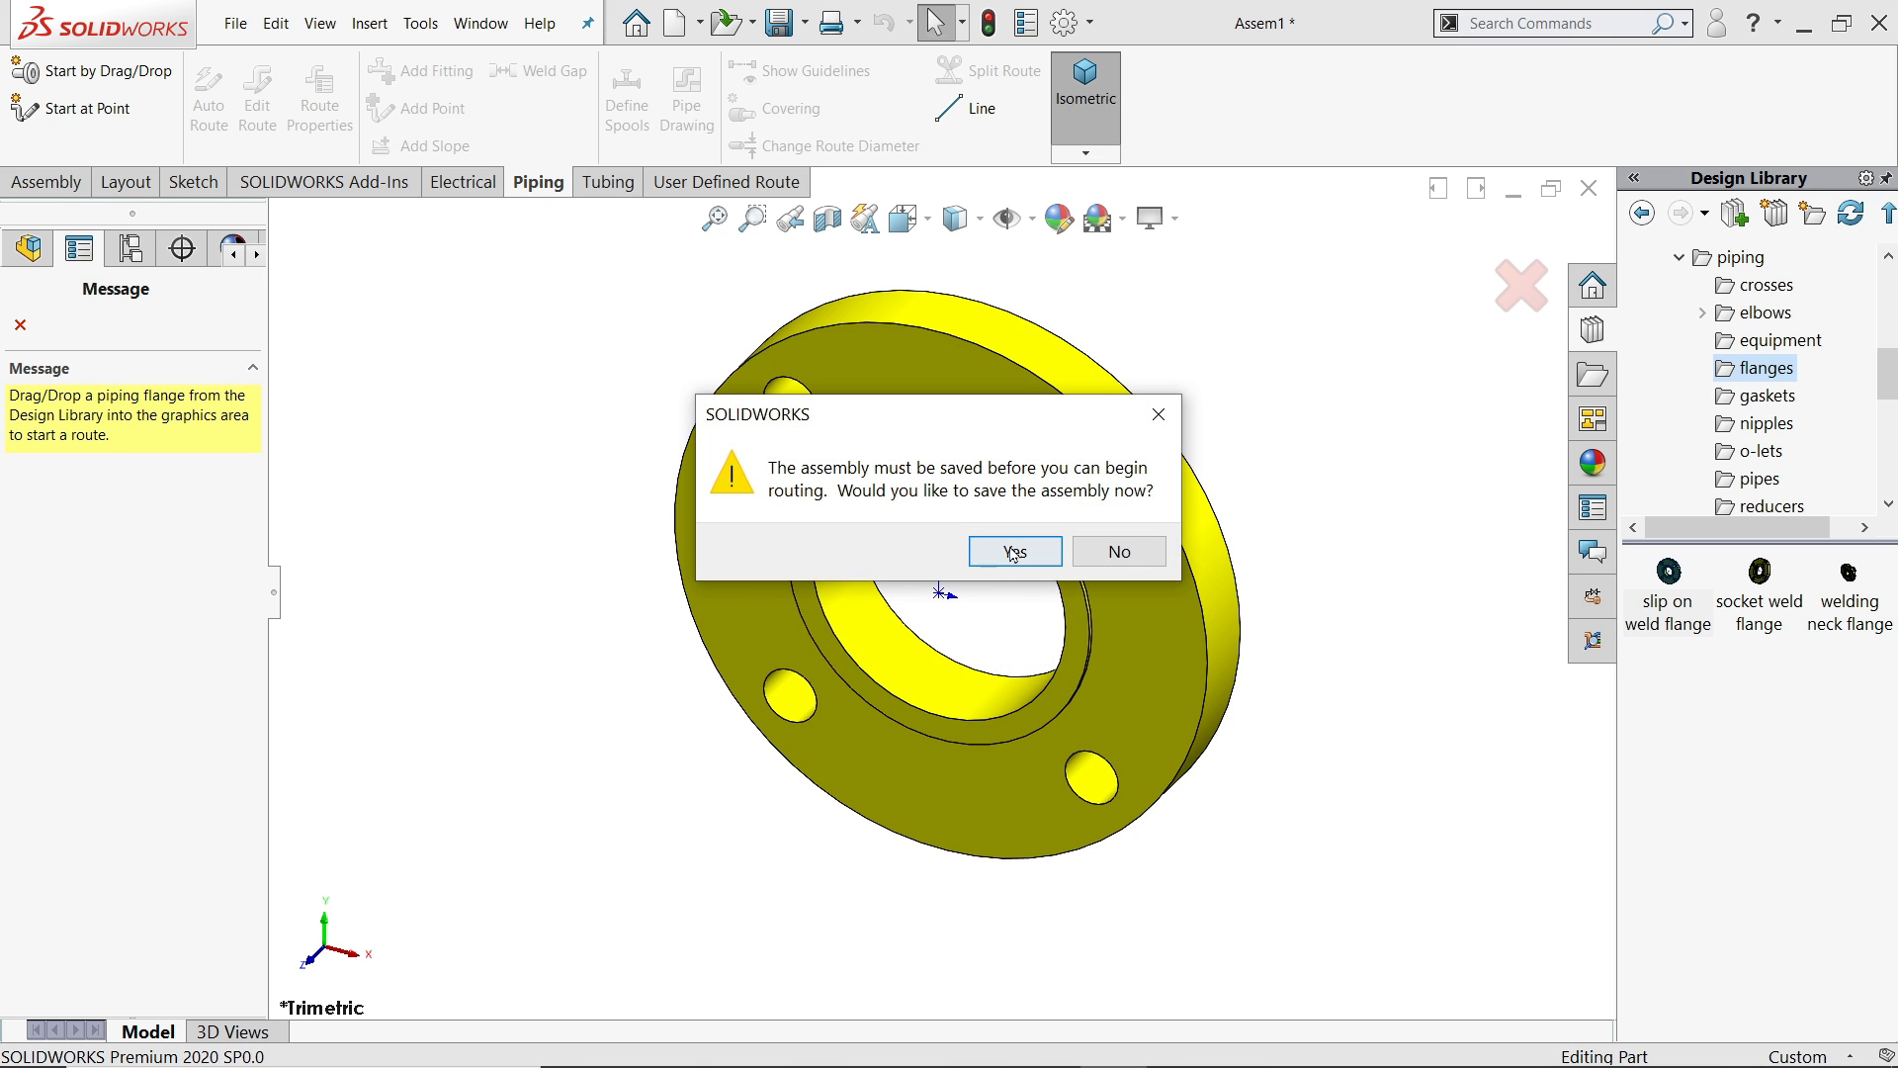
- Save the assembly as Assem1 in the Desktop pipe-routing exercise folder, replacing the existing file
click(1012, 552)
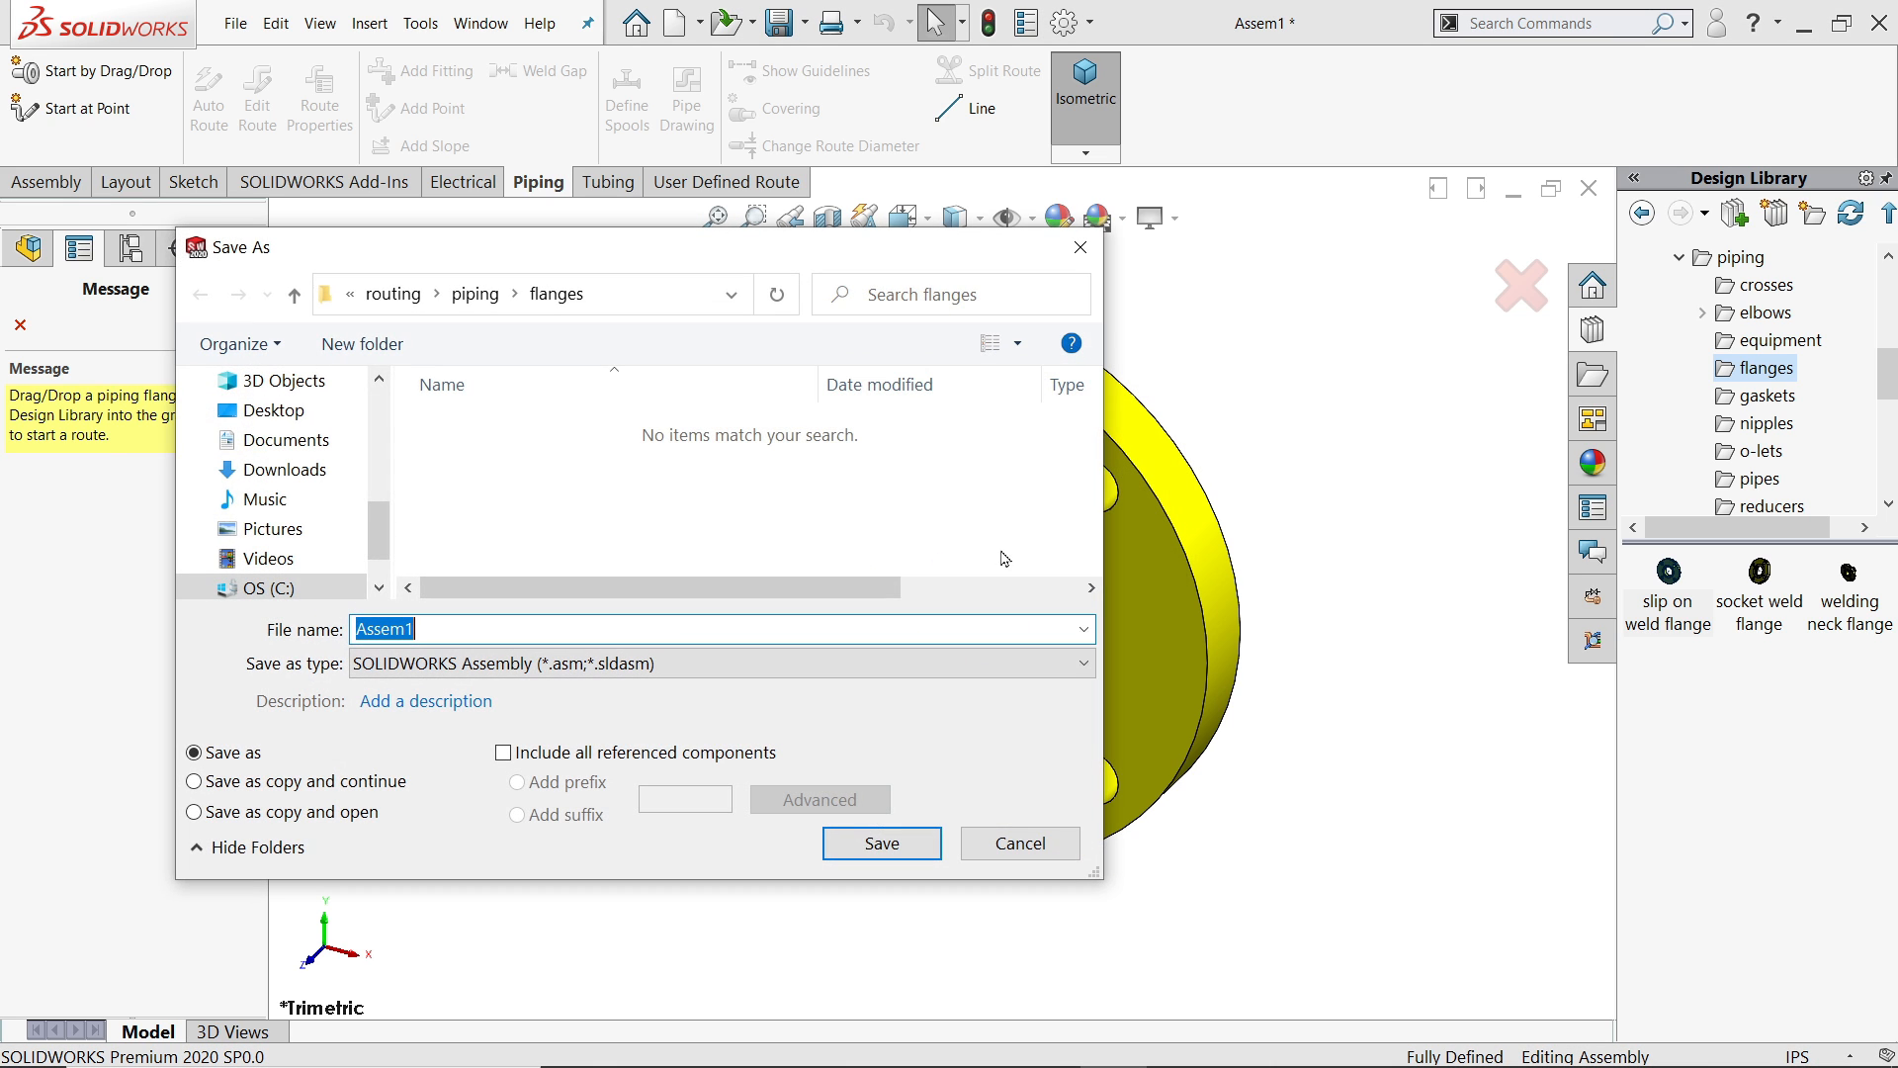
mouse_move(507, 368)
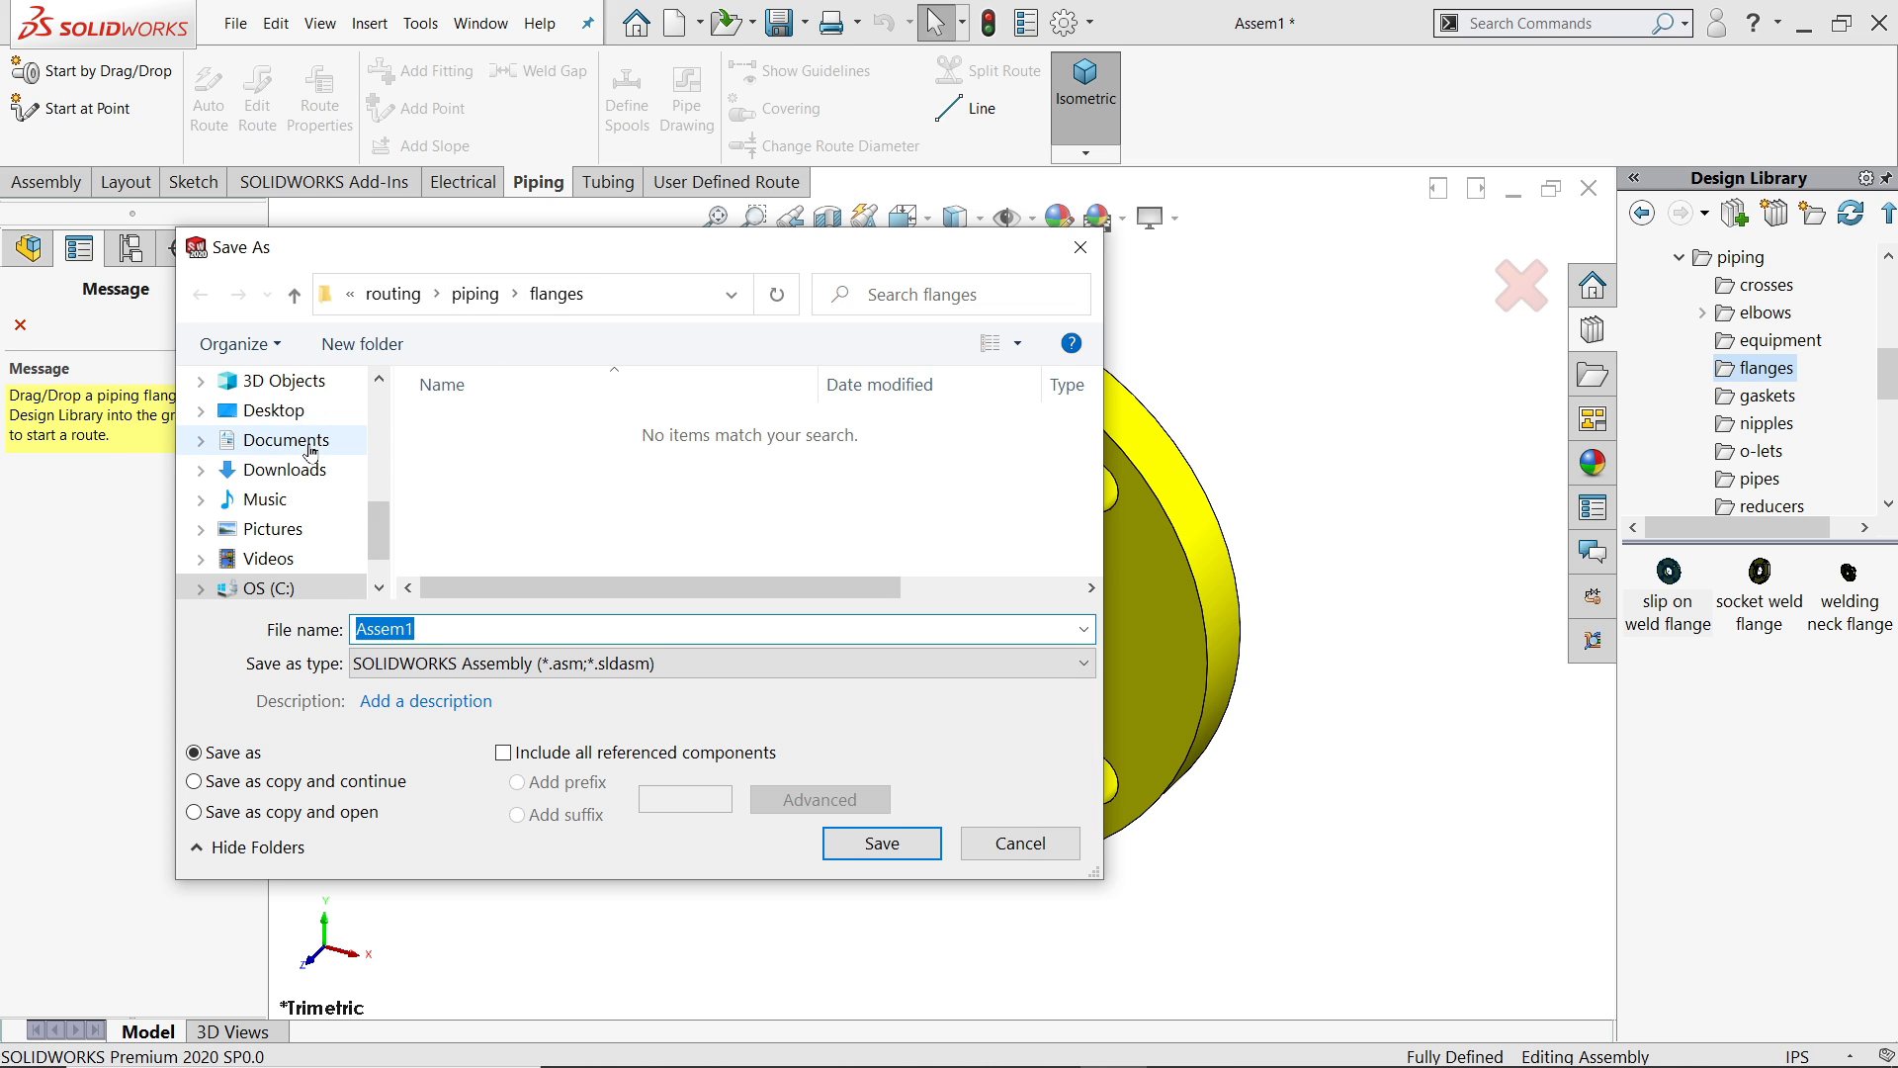
click(273, 411)
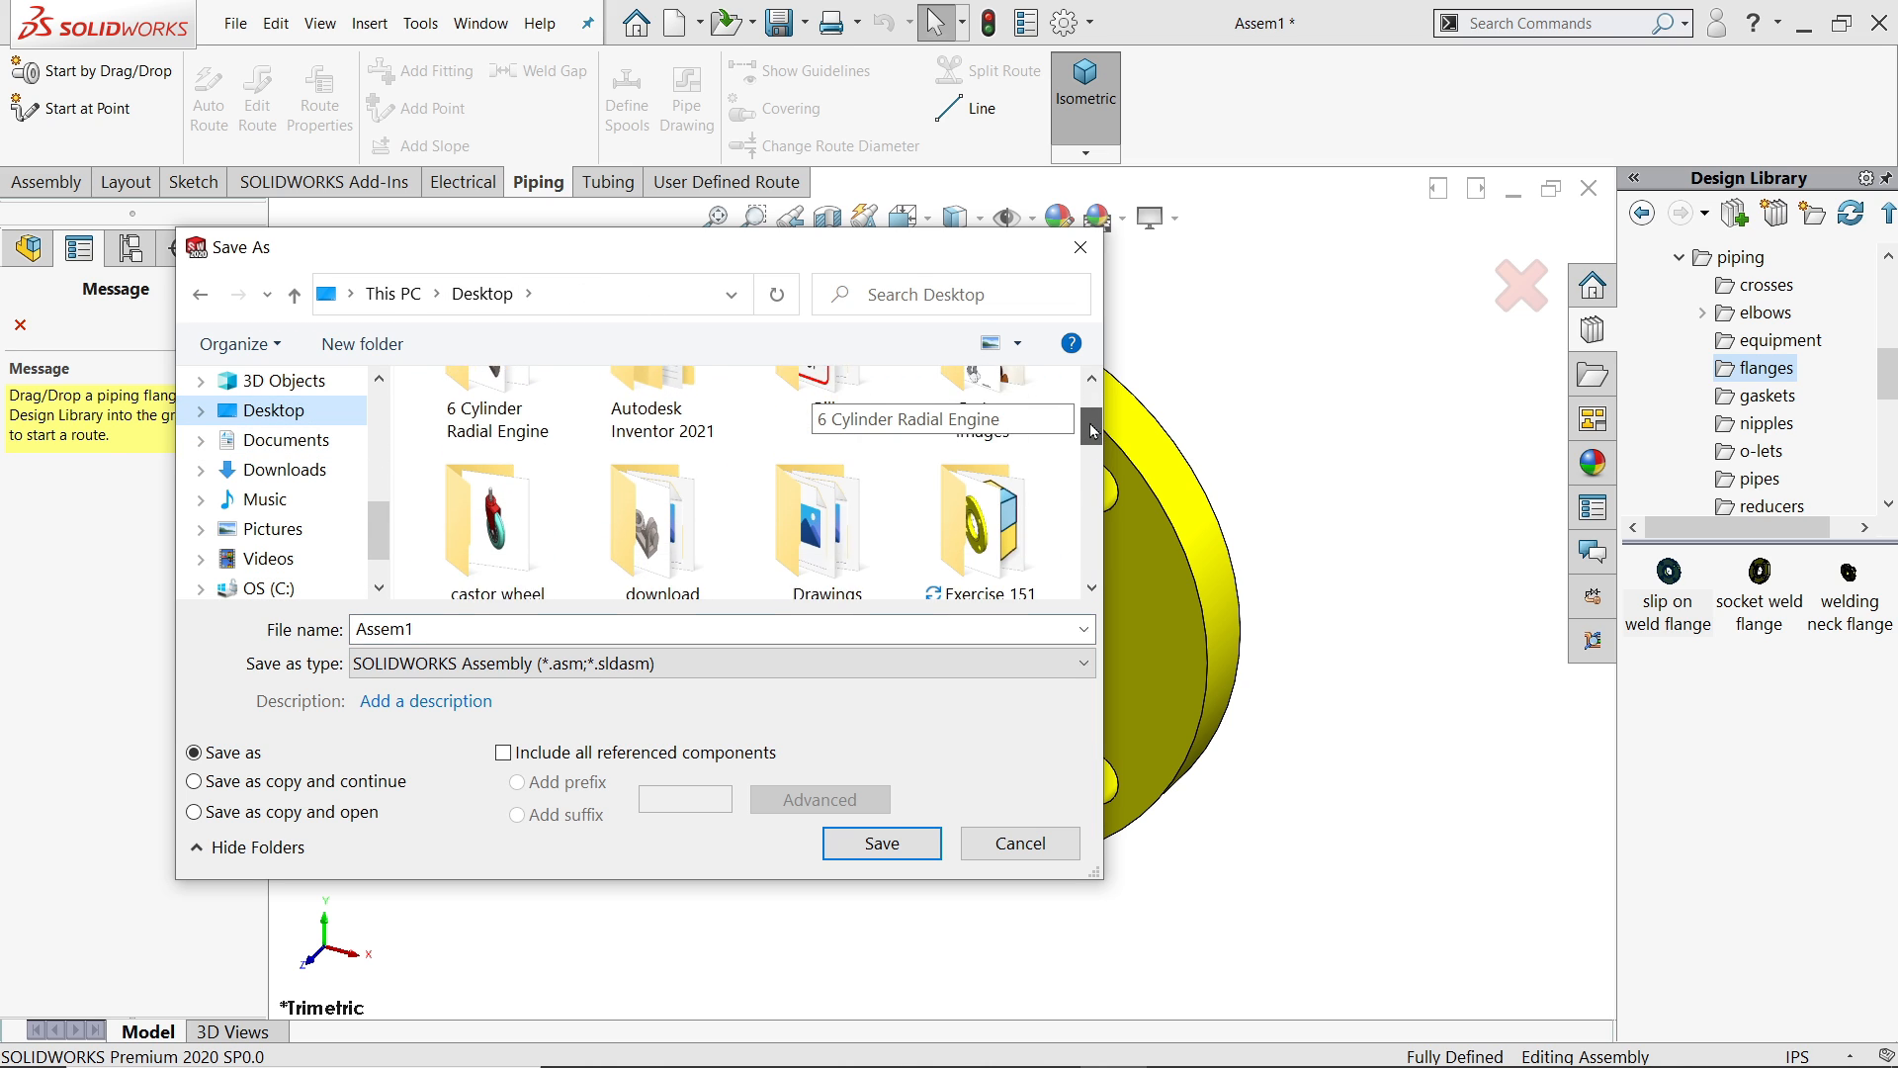
double_click(969, 520)
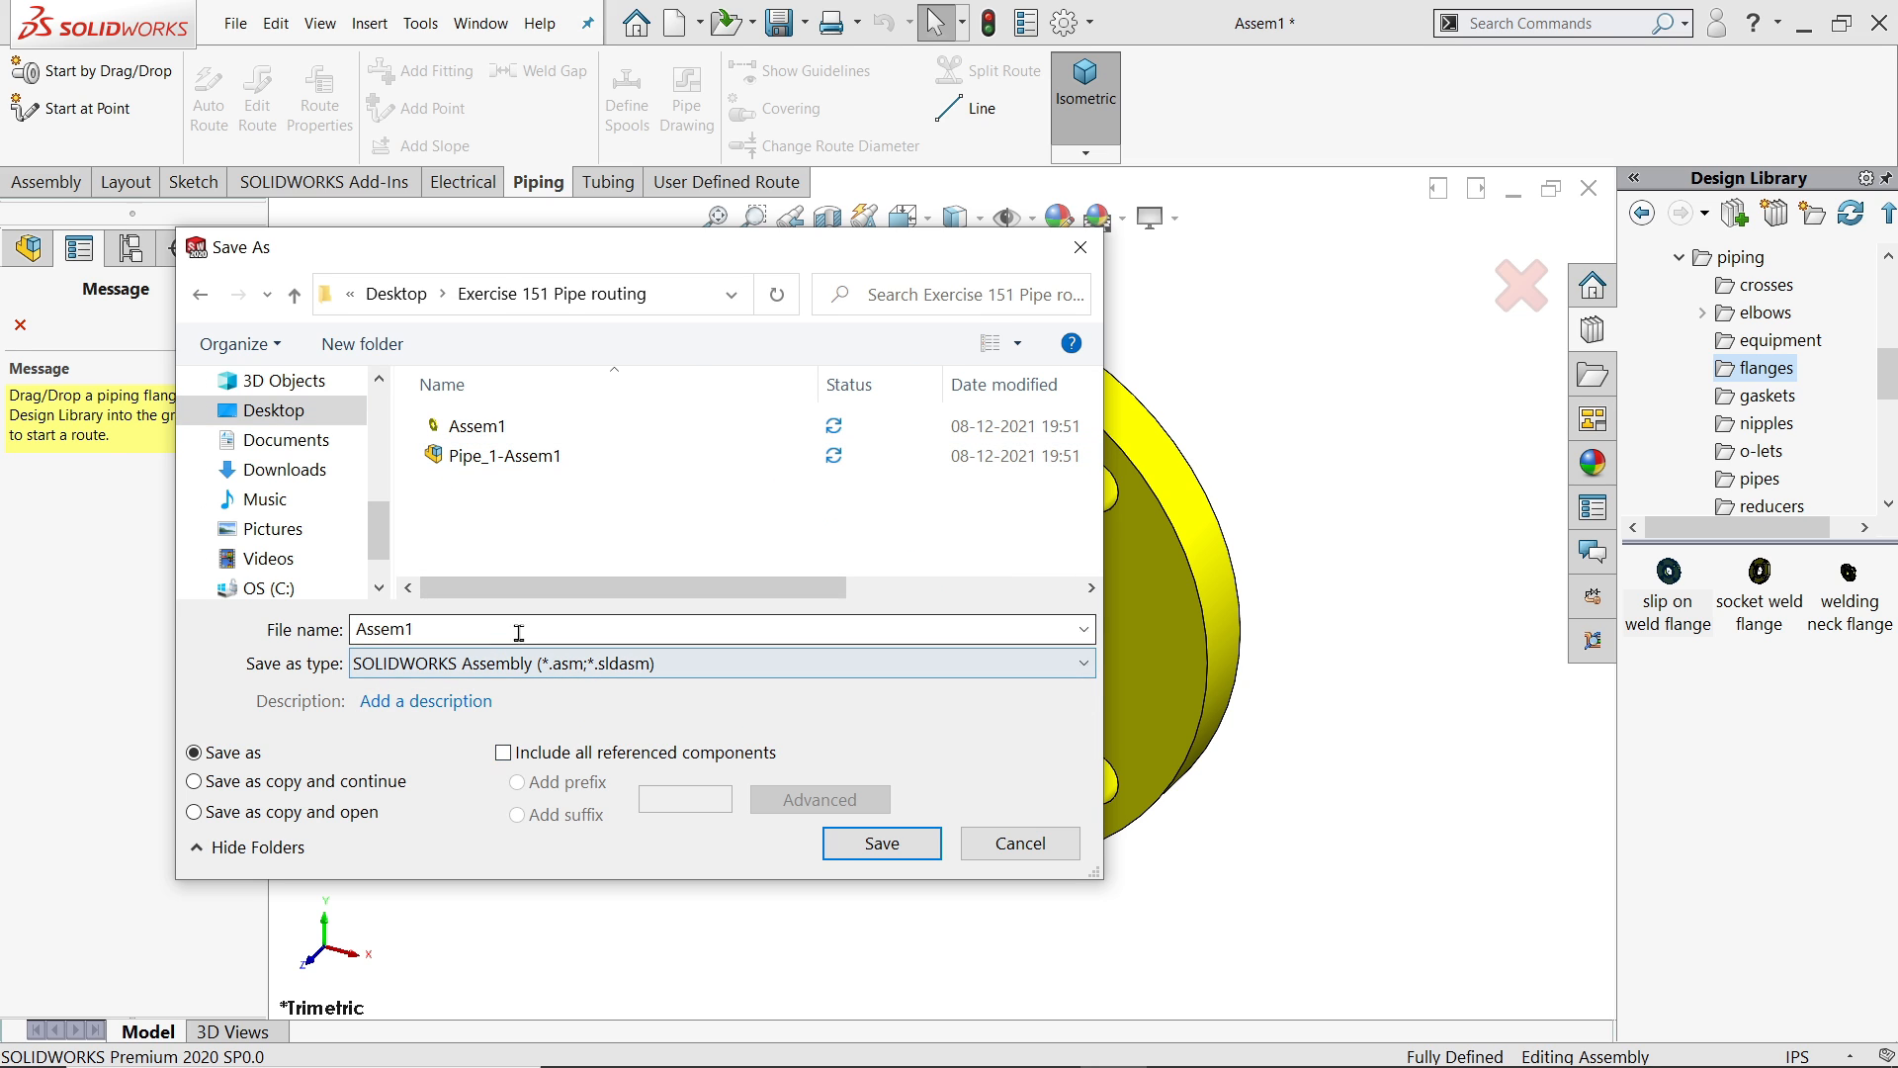
click(880, 843)
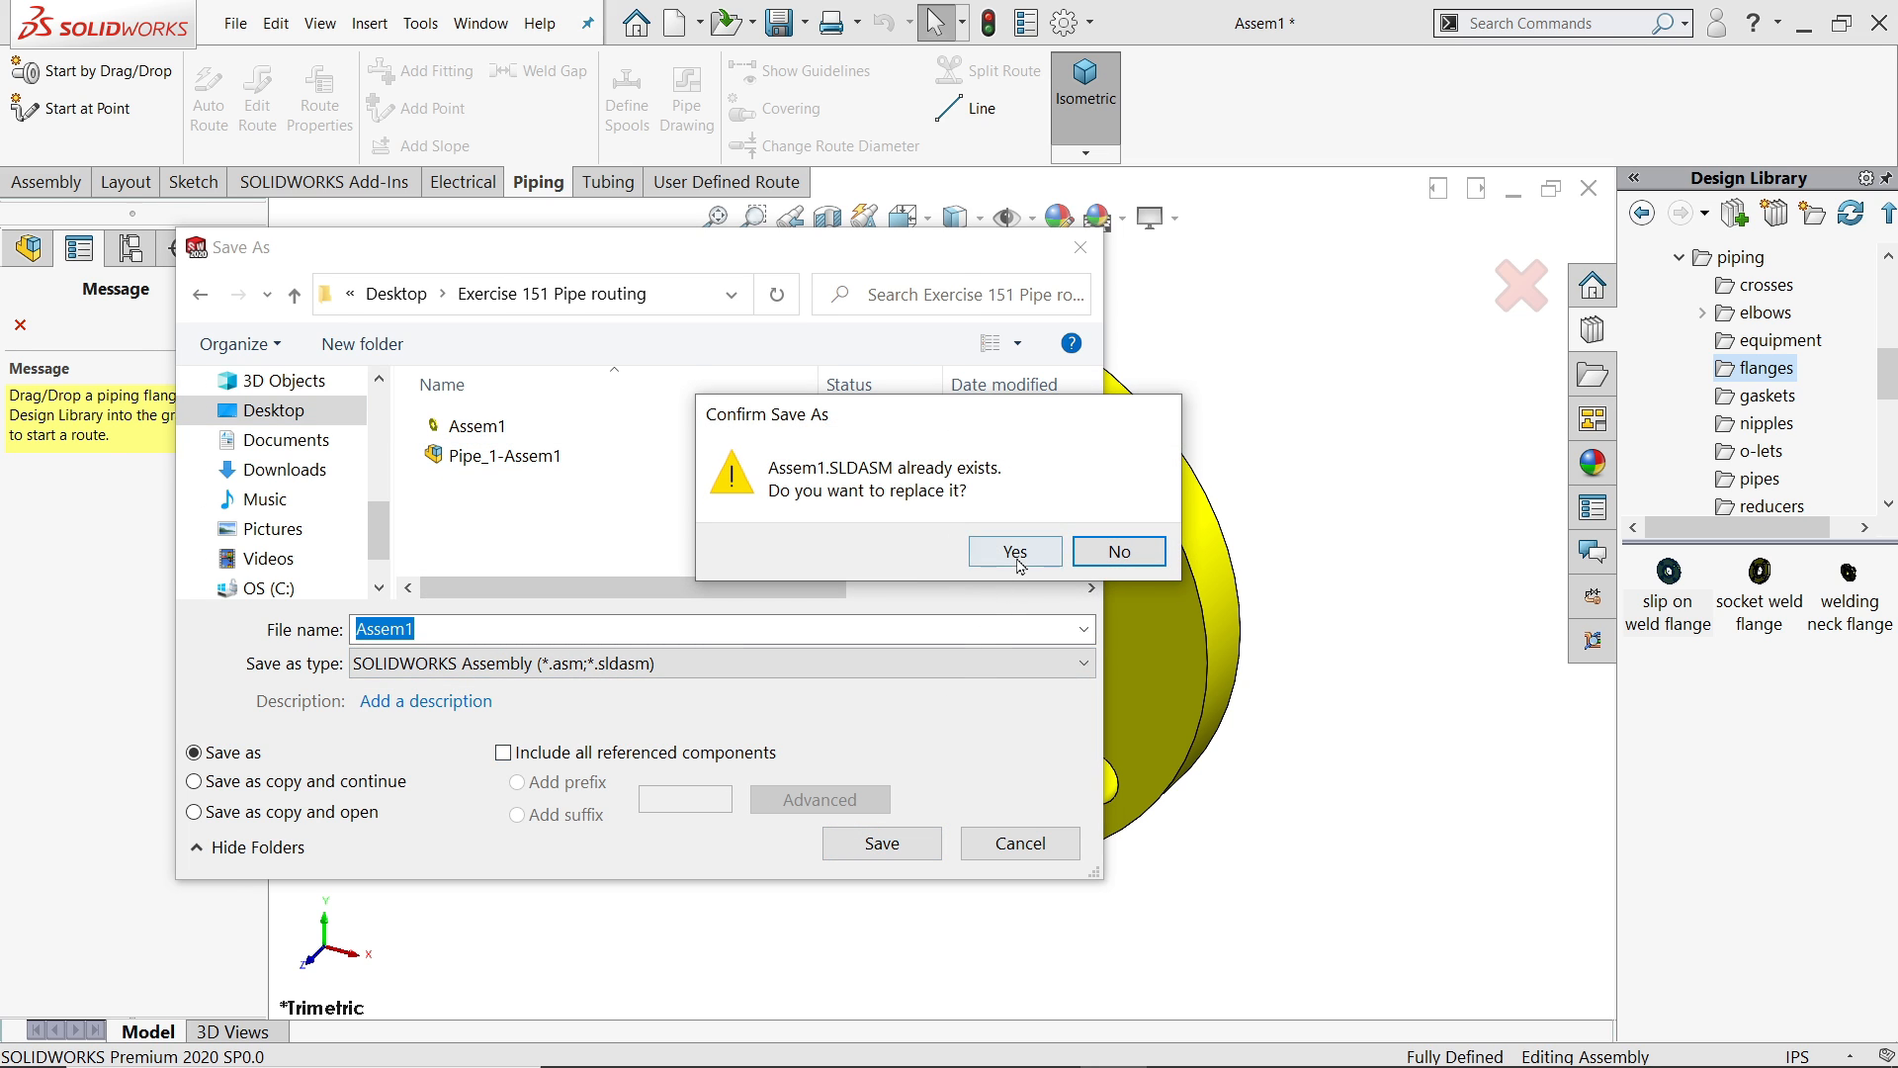
click(1013, 552)
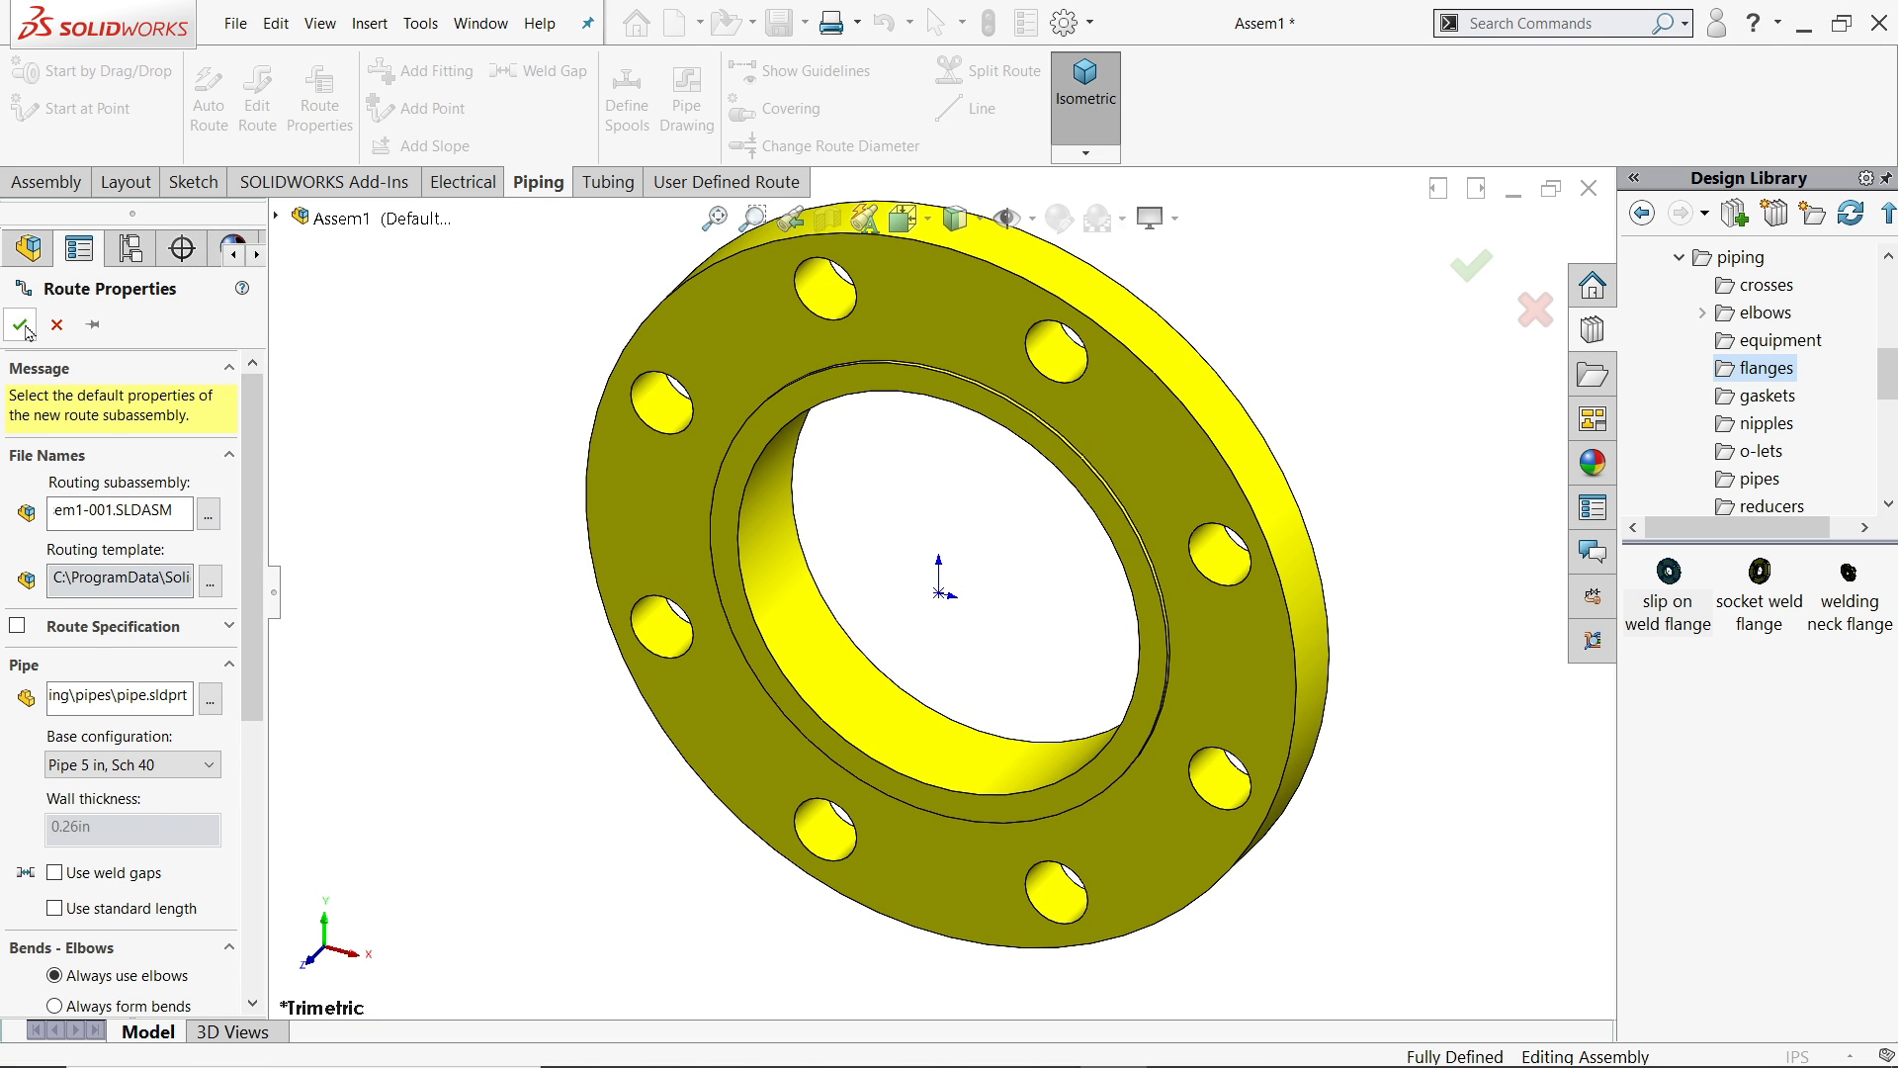
- Review Route Properties keeping Pipe 5 in Sch 40 with 90L LR Inch 5 Sch40 elbows
click(115, 512)
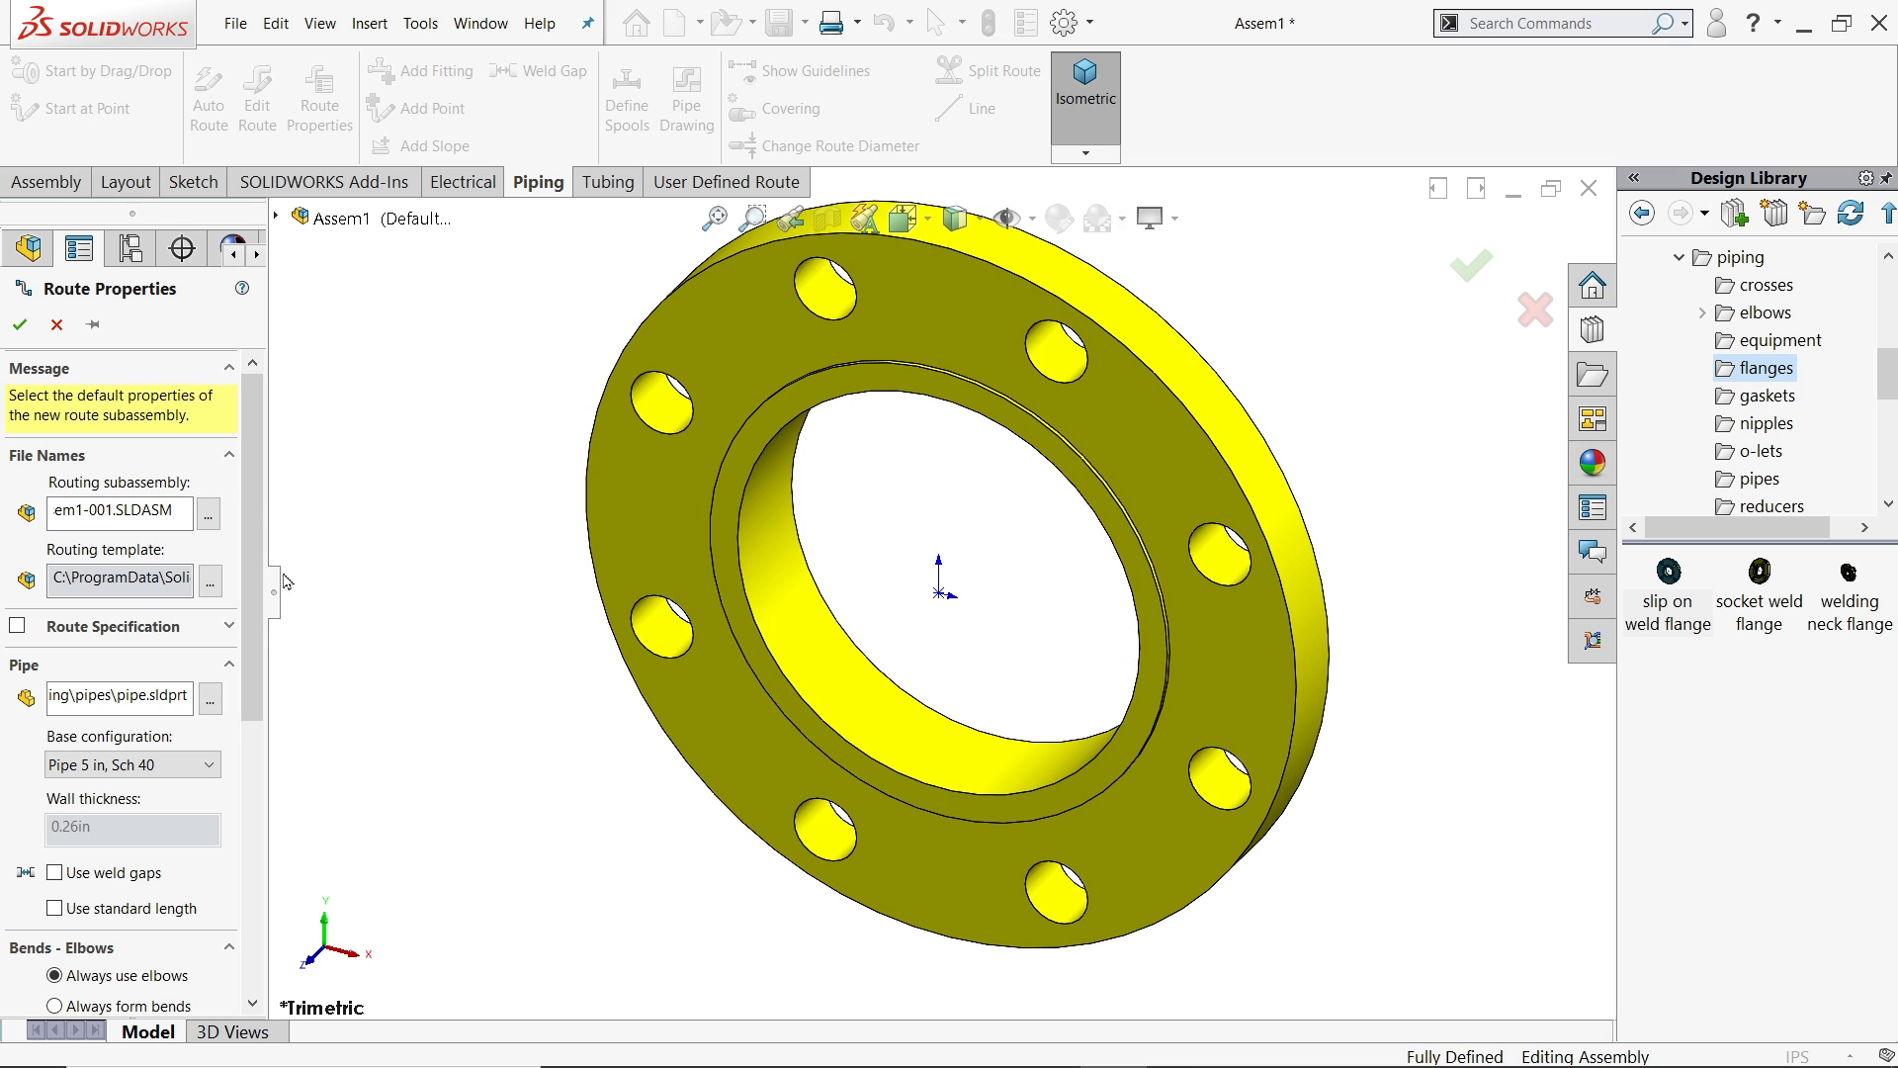
click(206, 591)
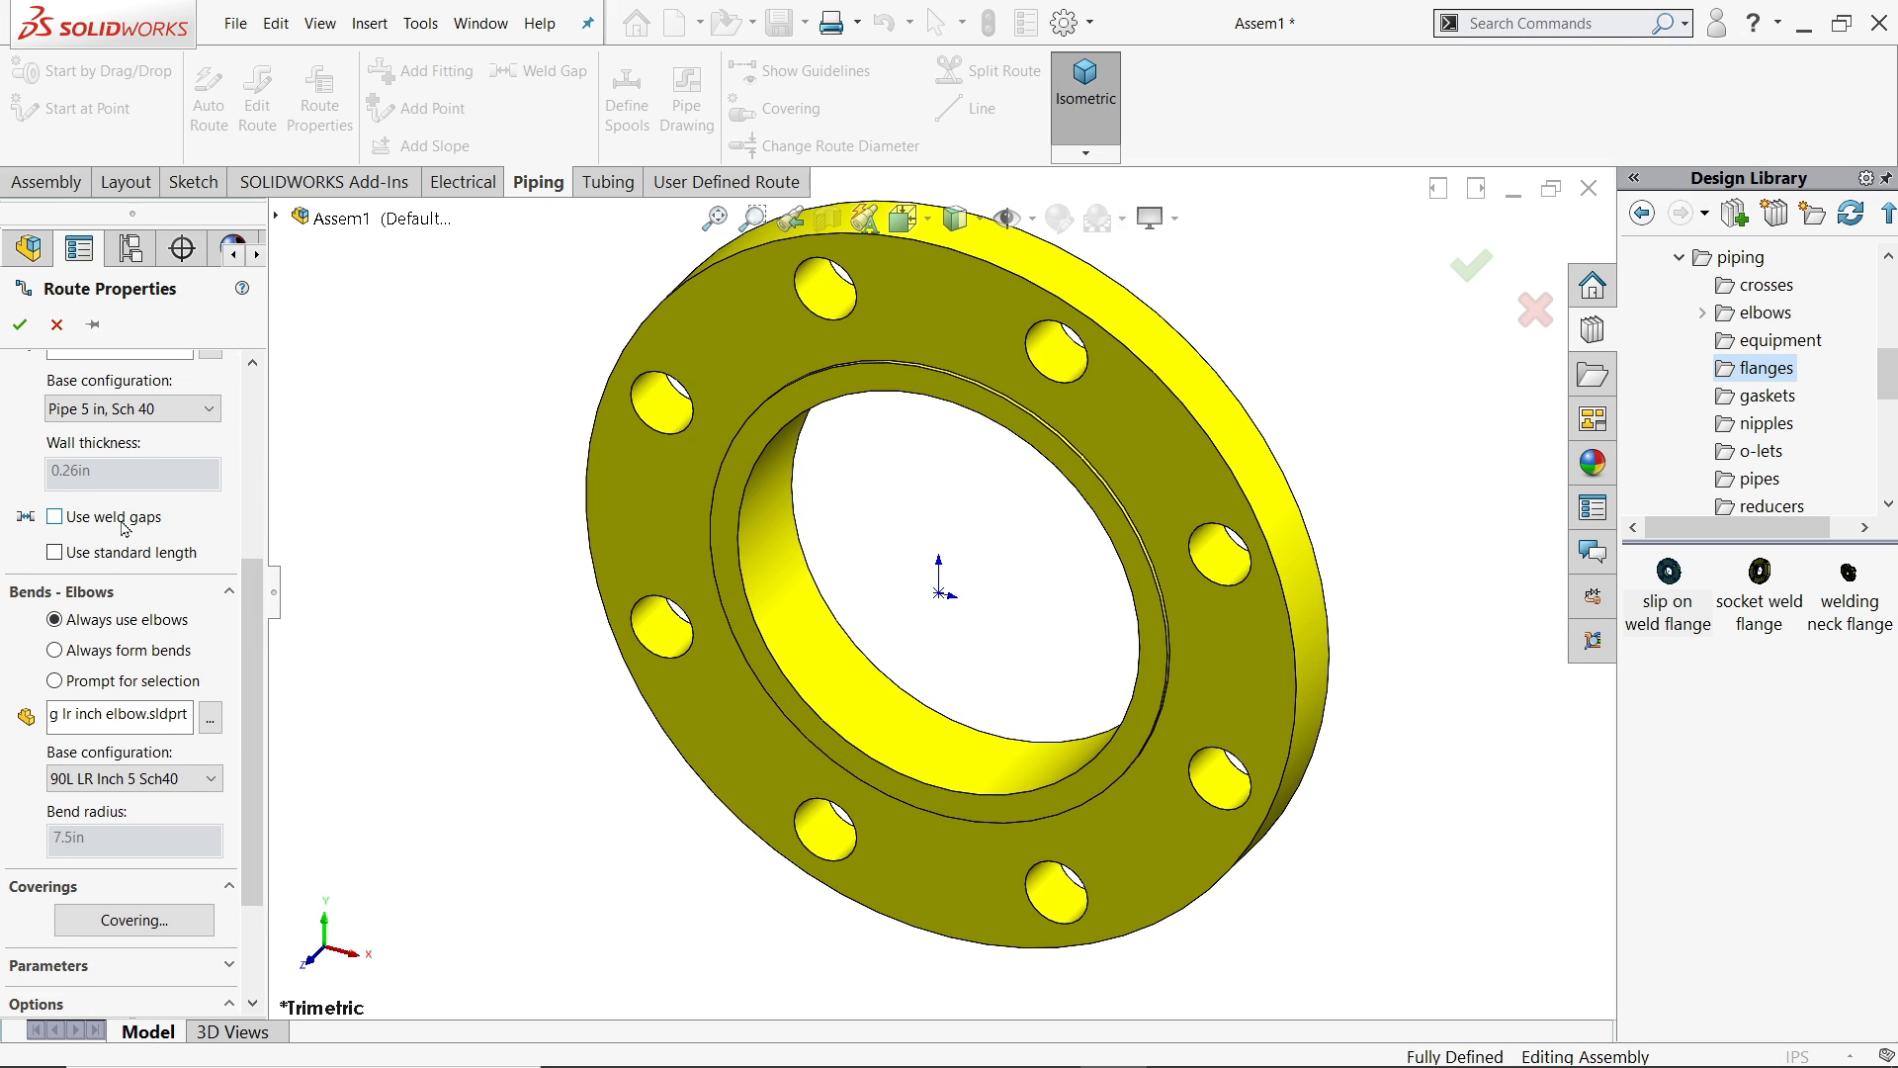
mouse_move(150, 534)
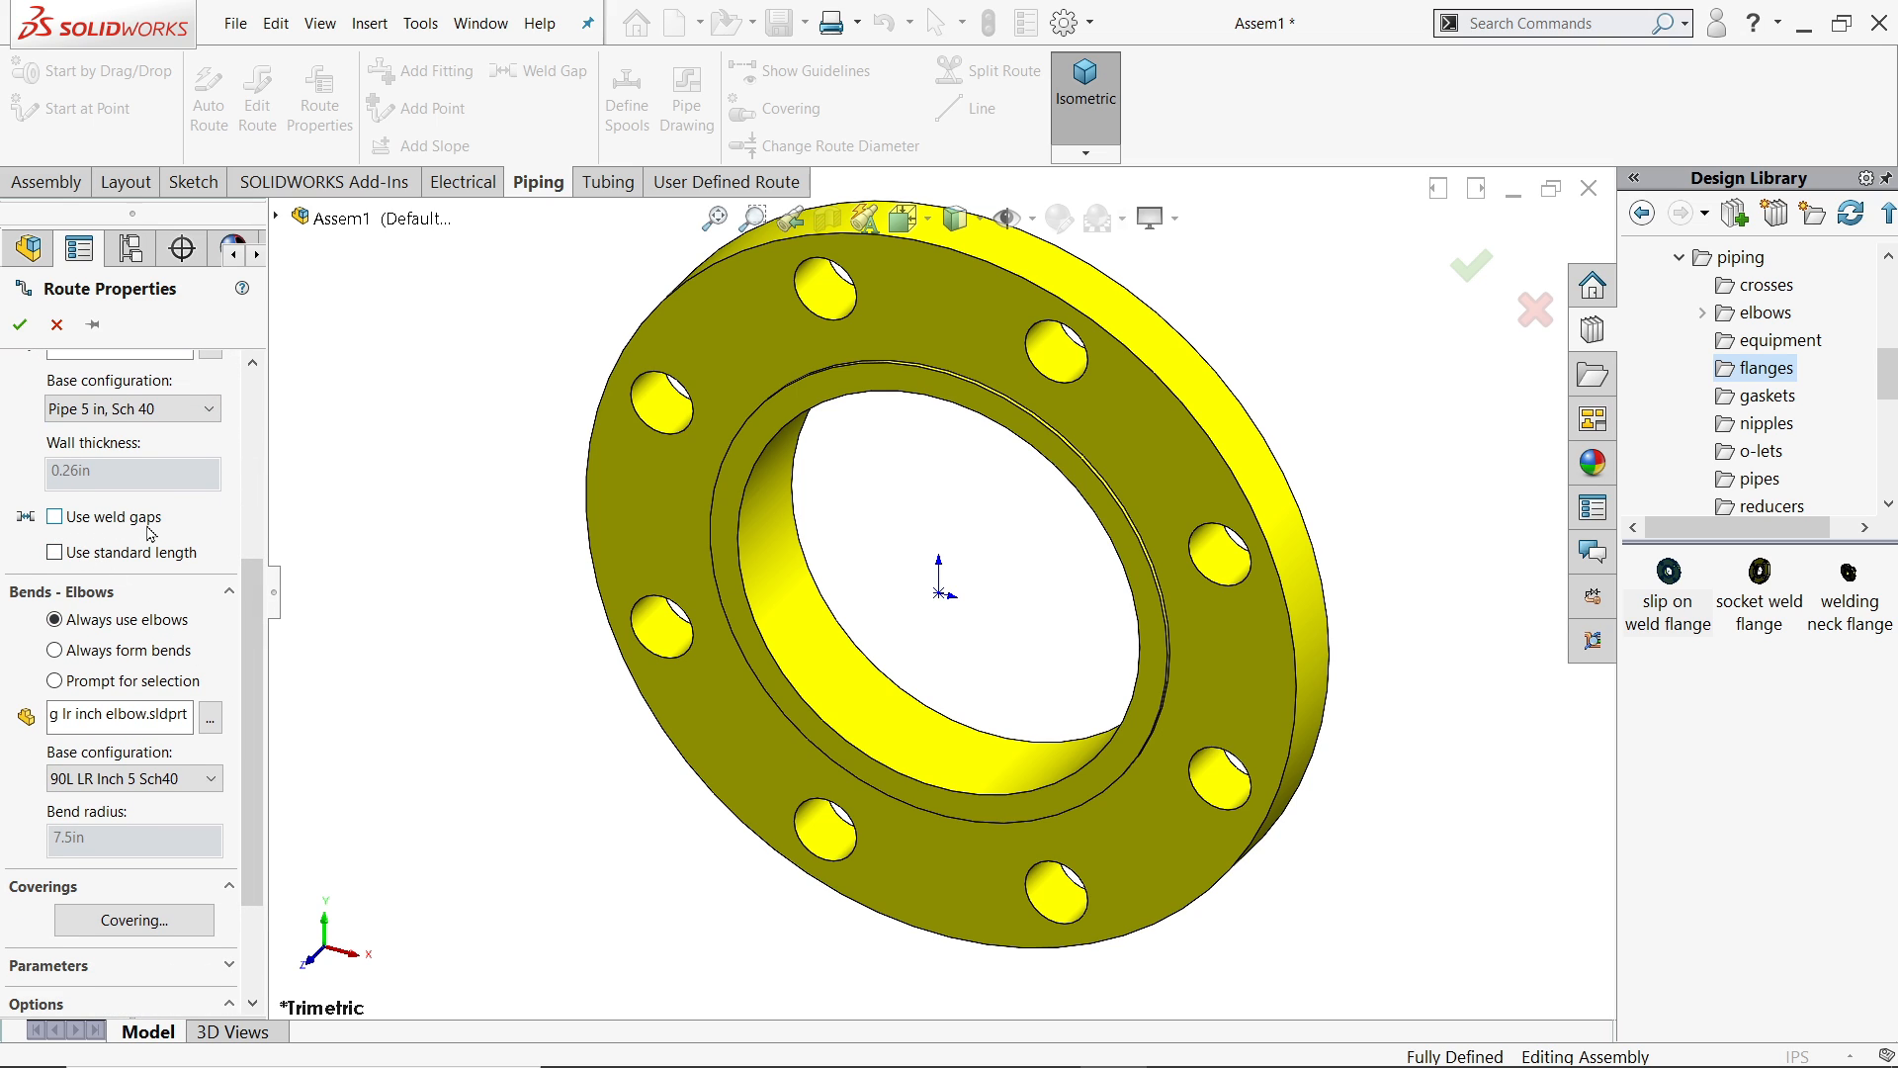
mouse_move(726, 501)
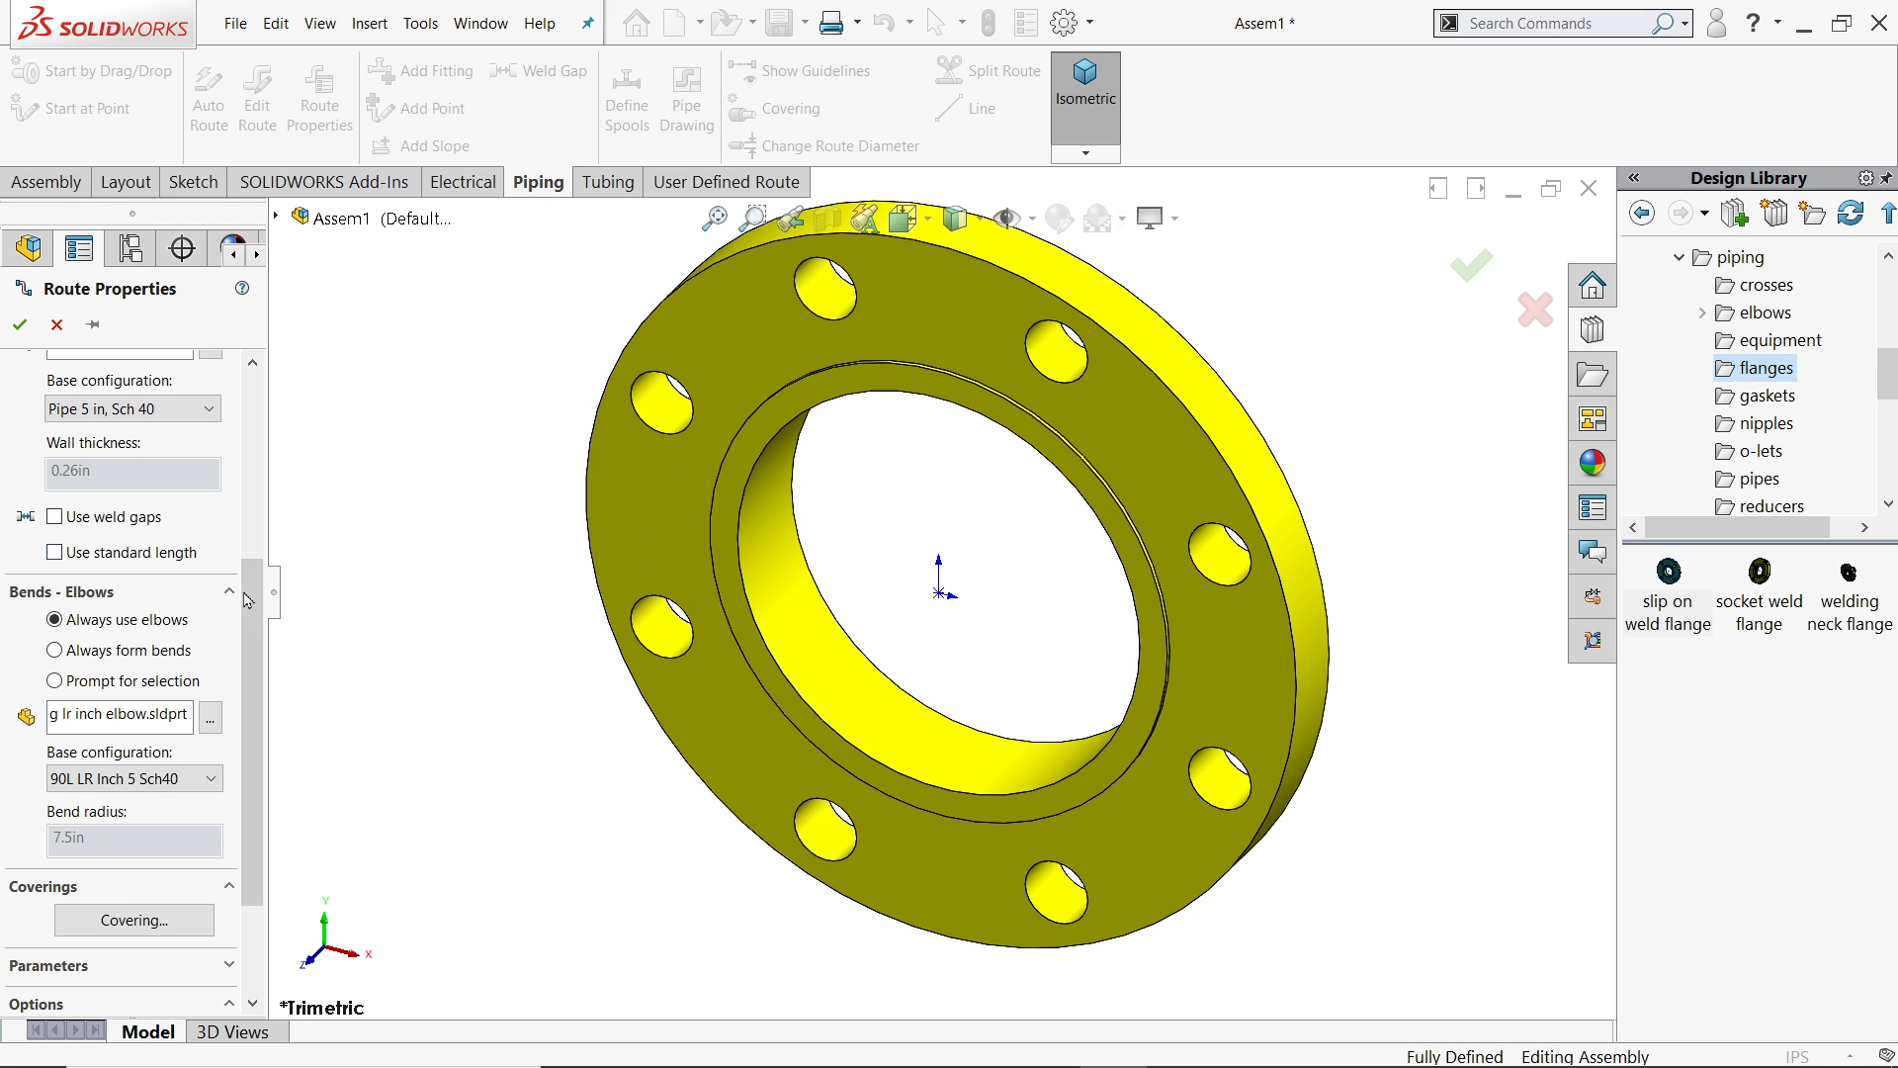
scroll(down, 3)
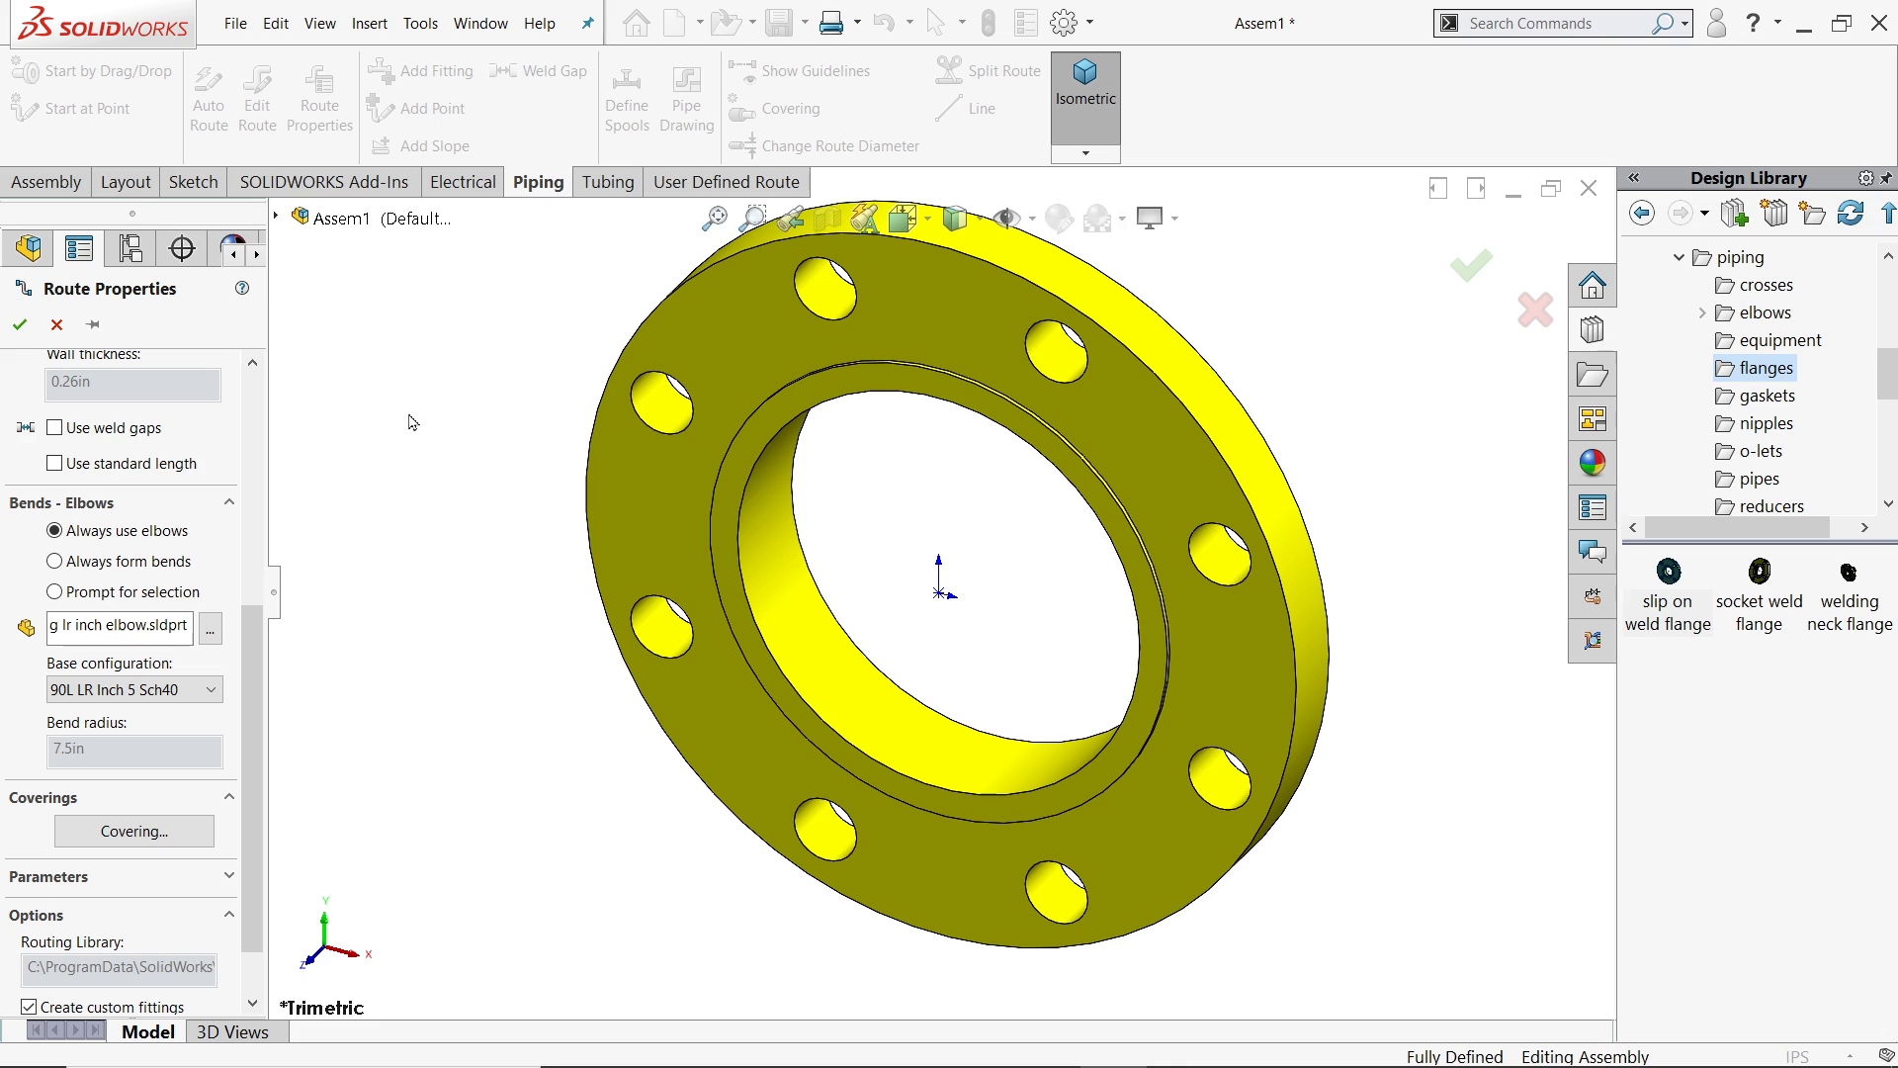
mouse_move(206, 678)
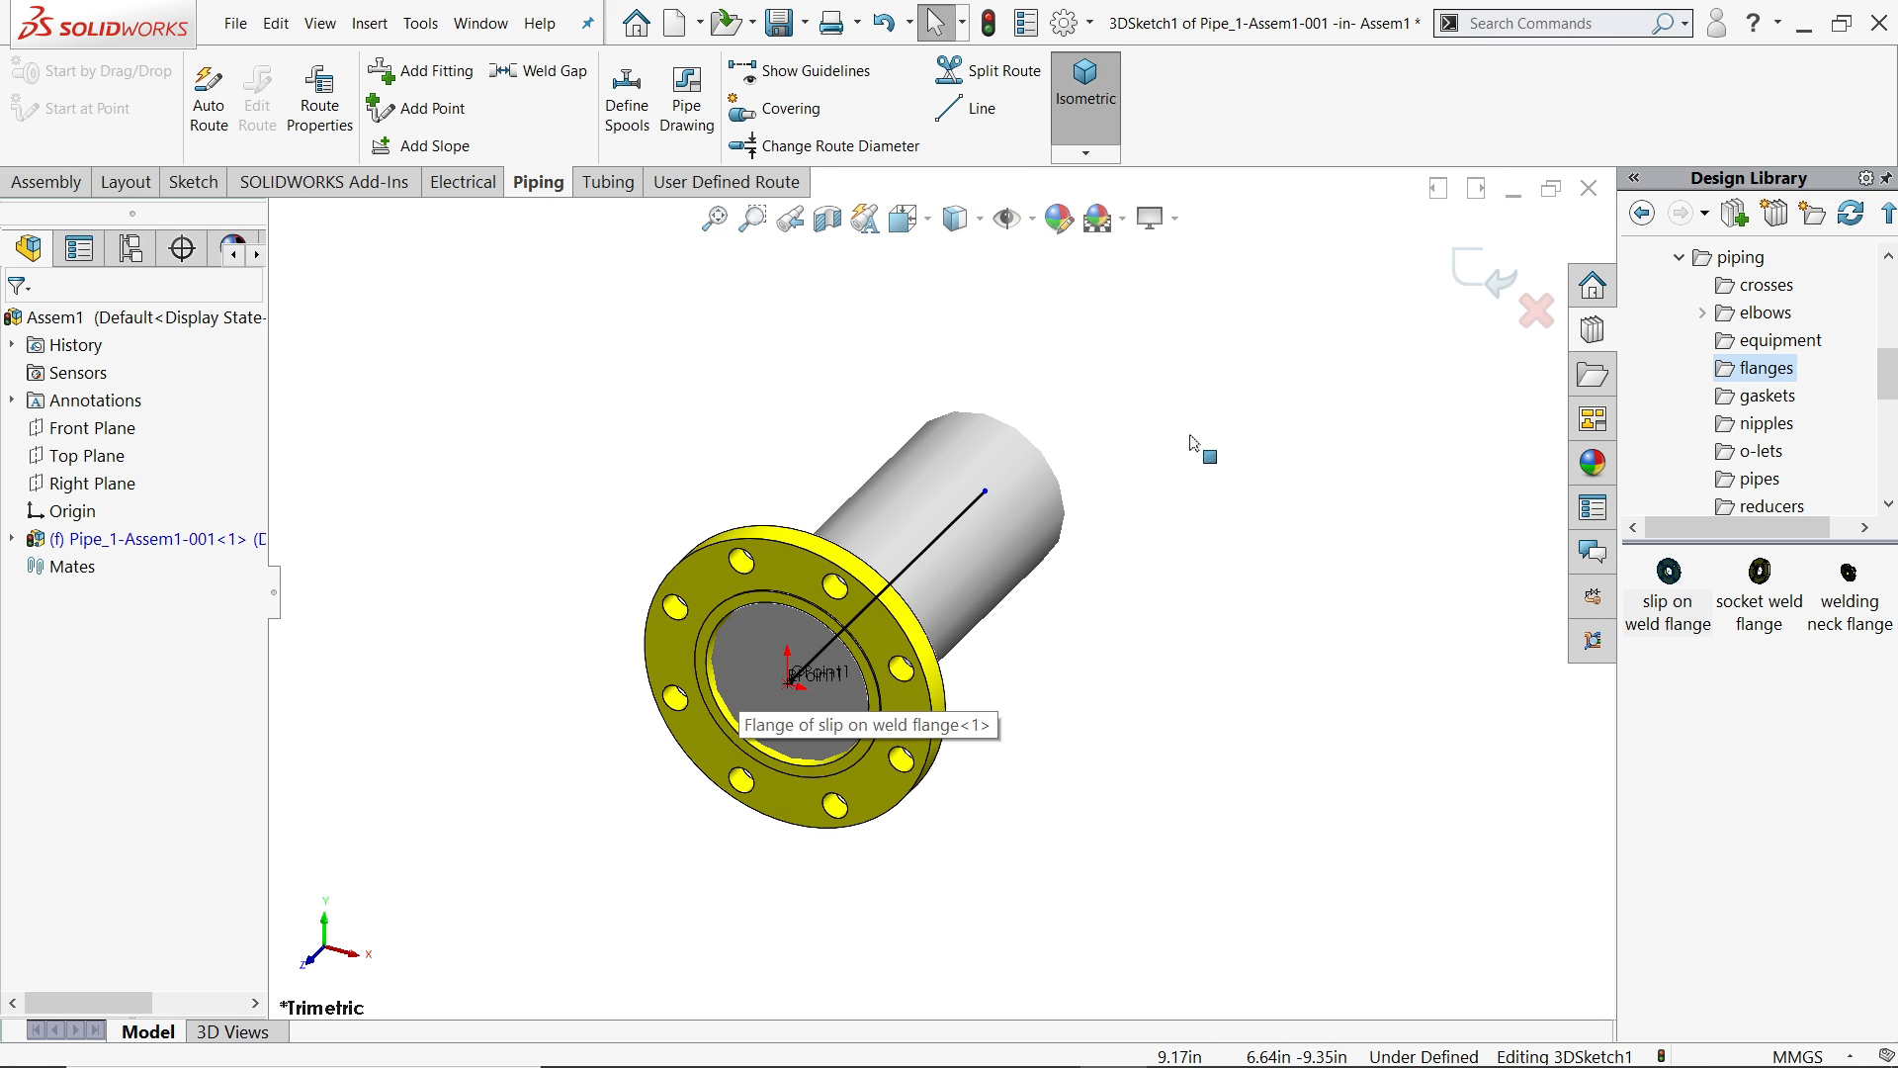
mouse_move(1491, 821)
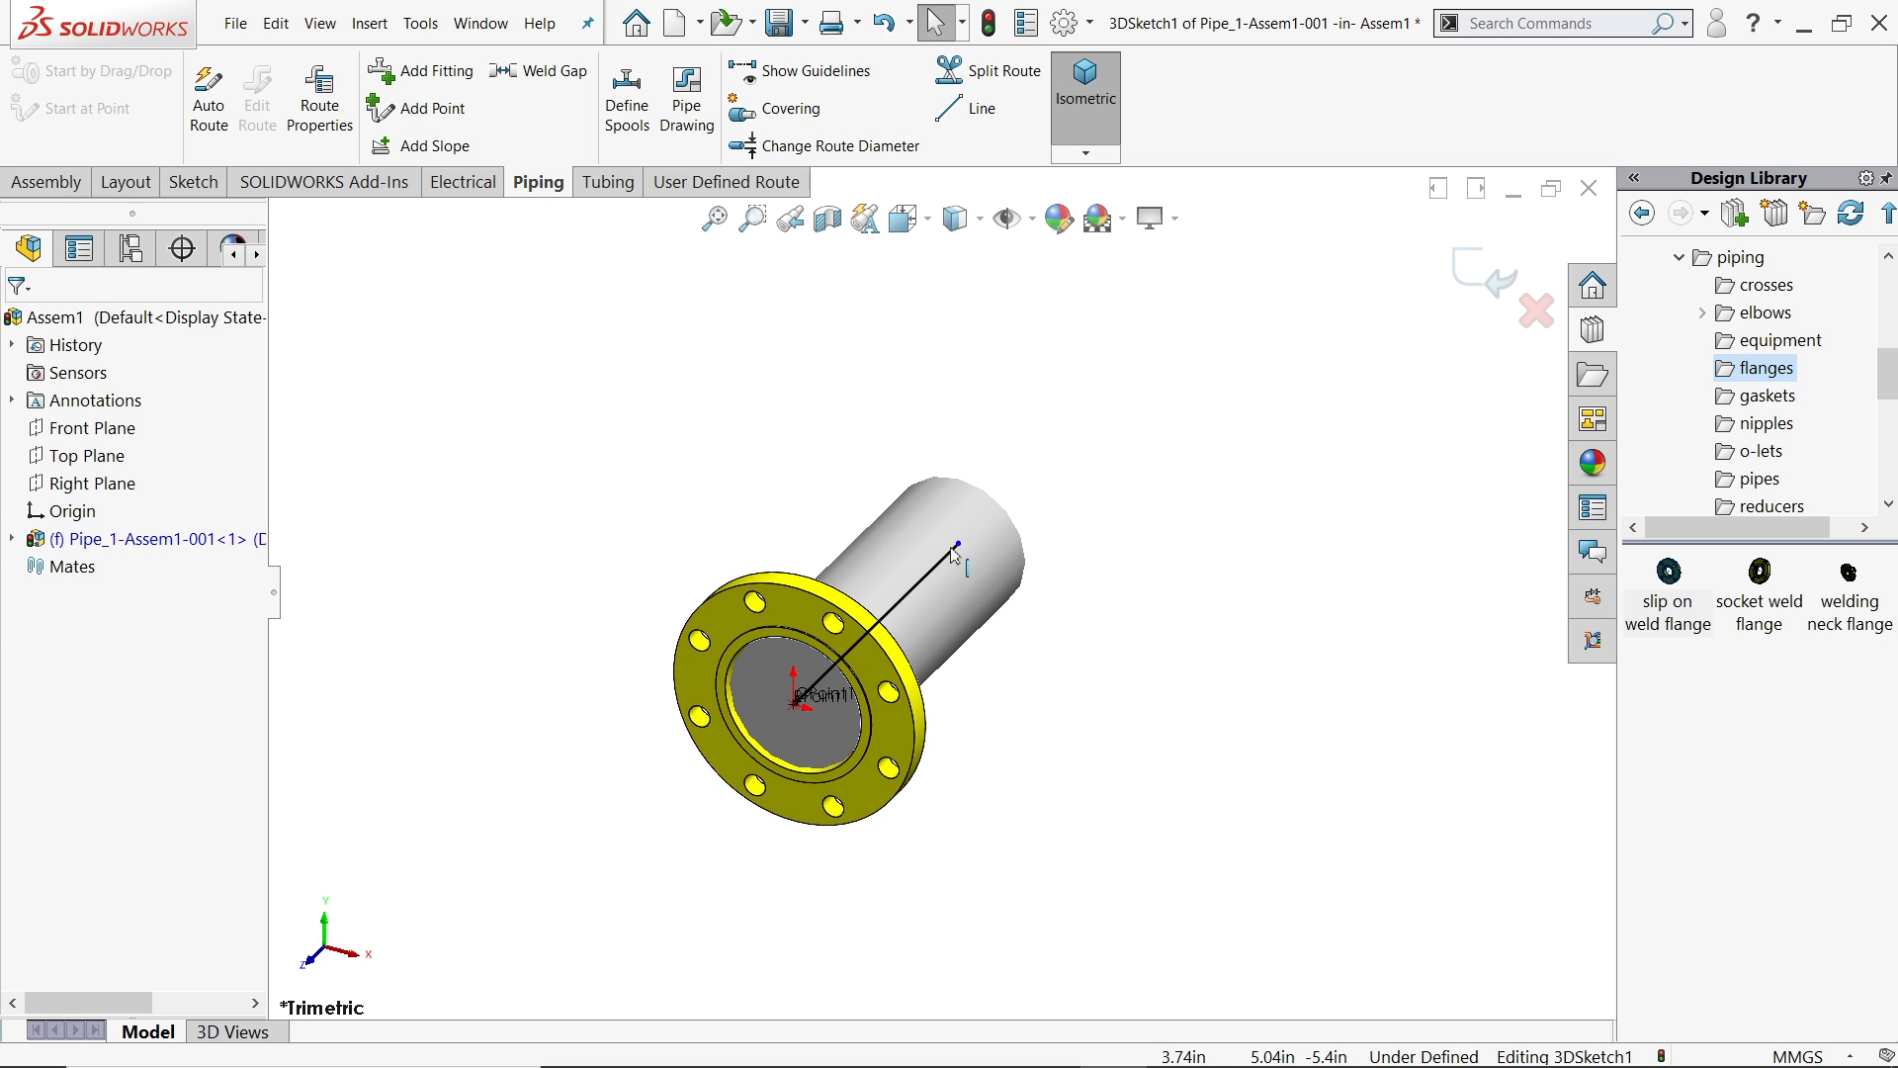
- Set the document unit system to IPS and reopen the route via Edit Route
click(953, 548)
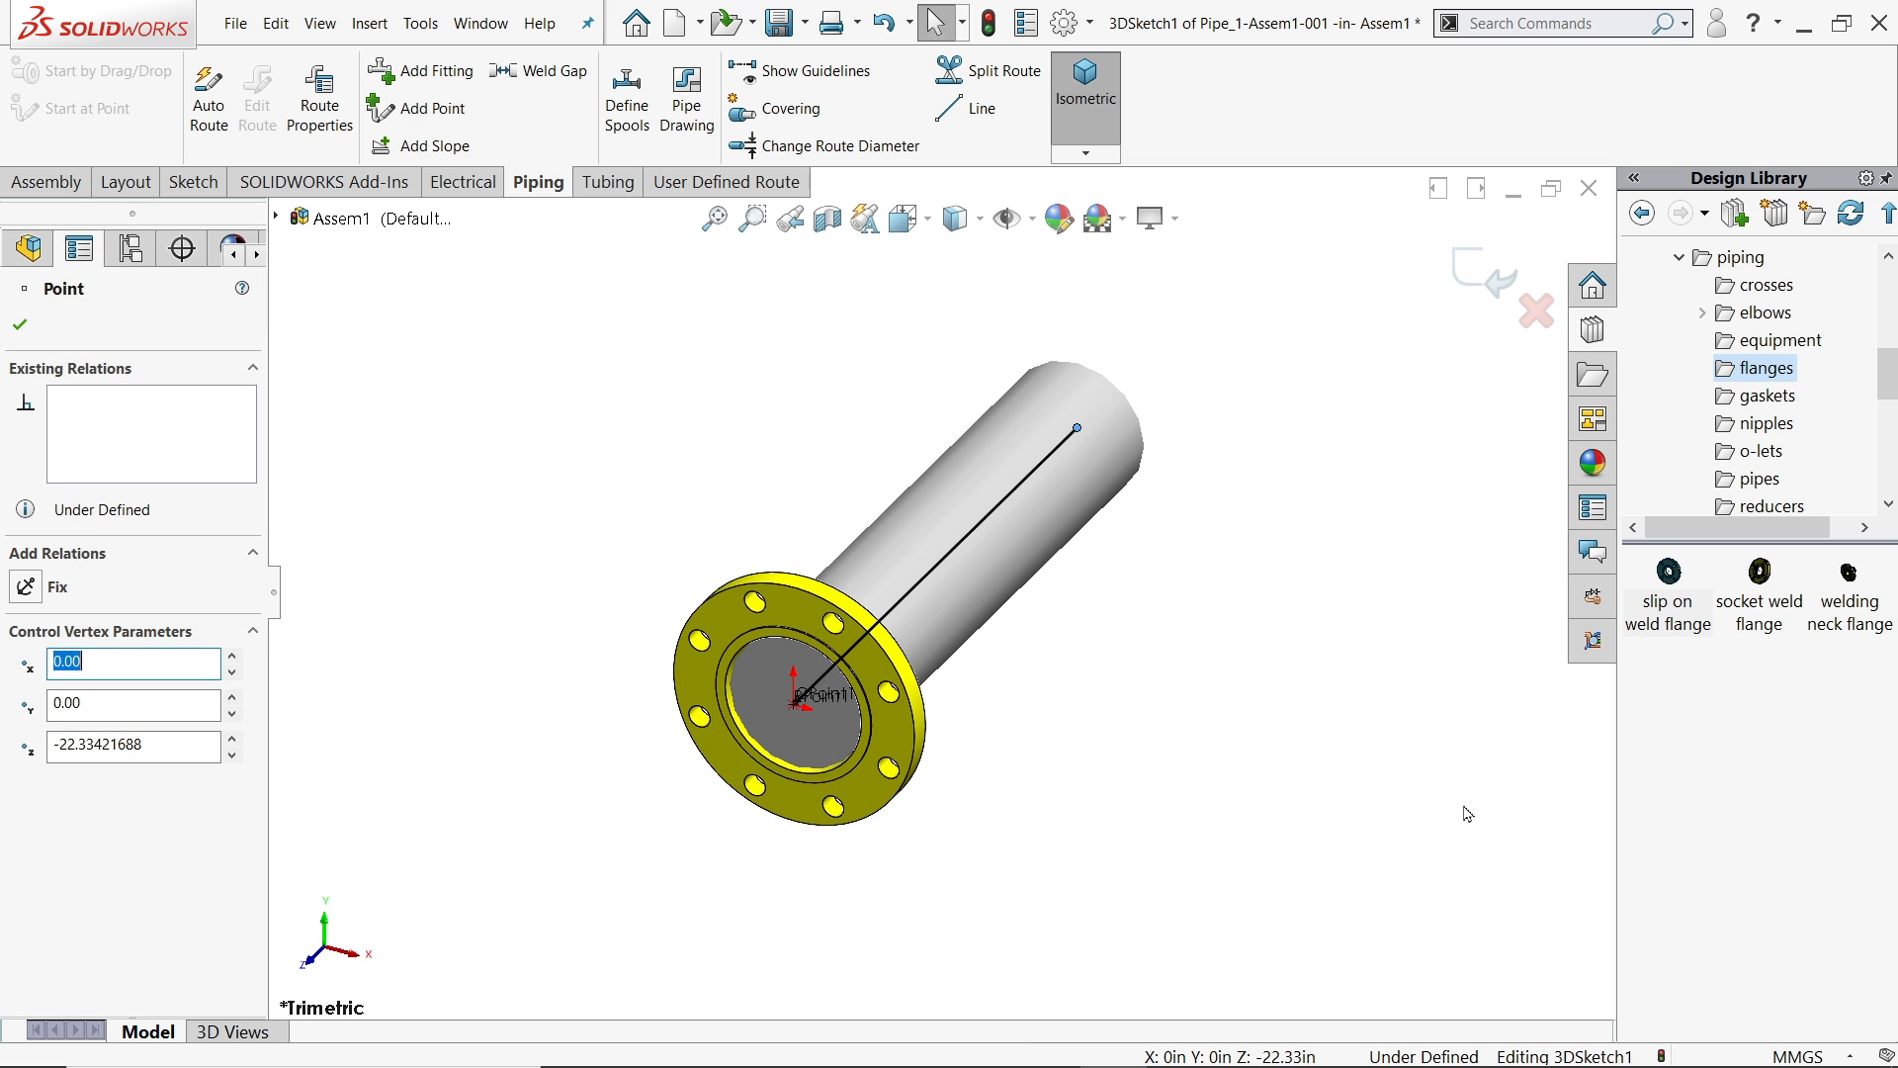
click(1804, 1056)
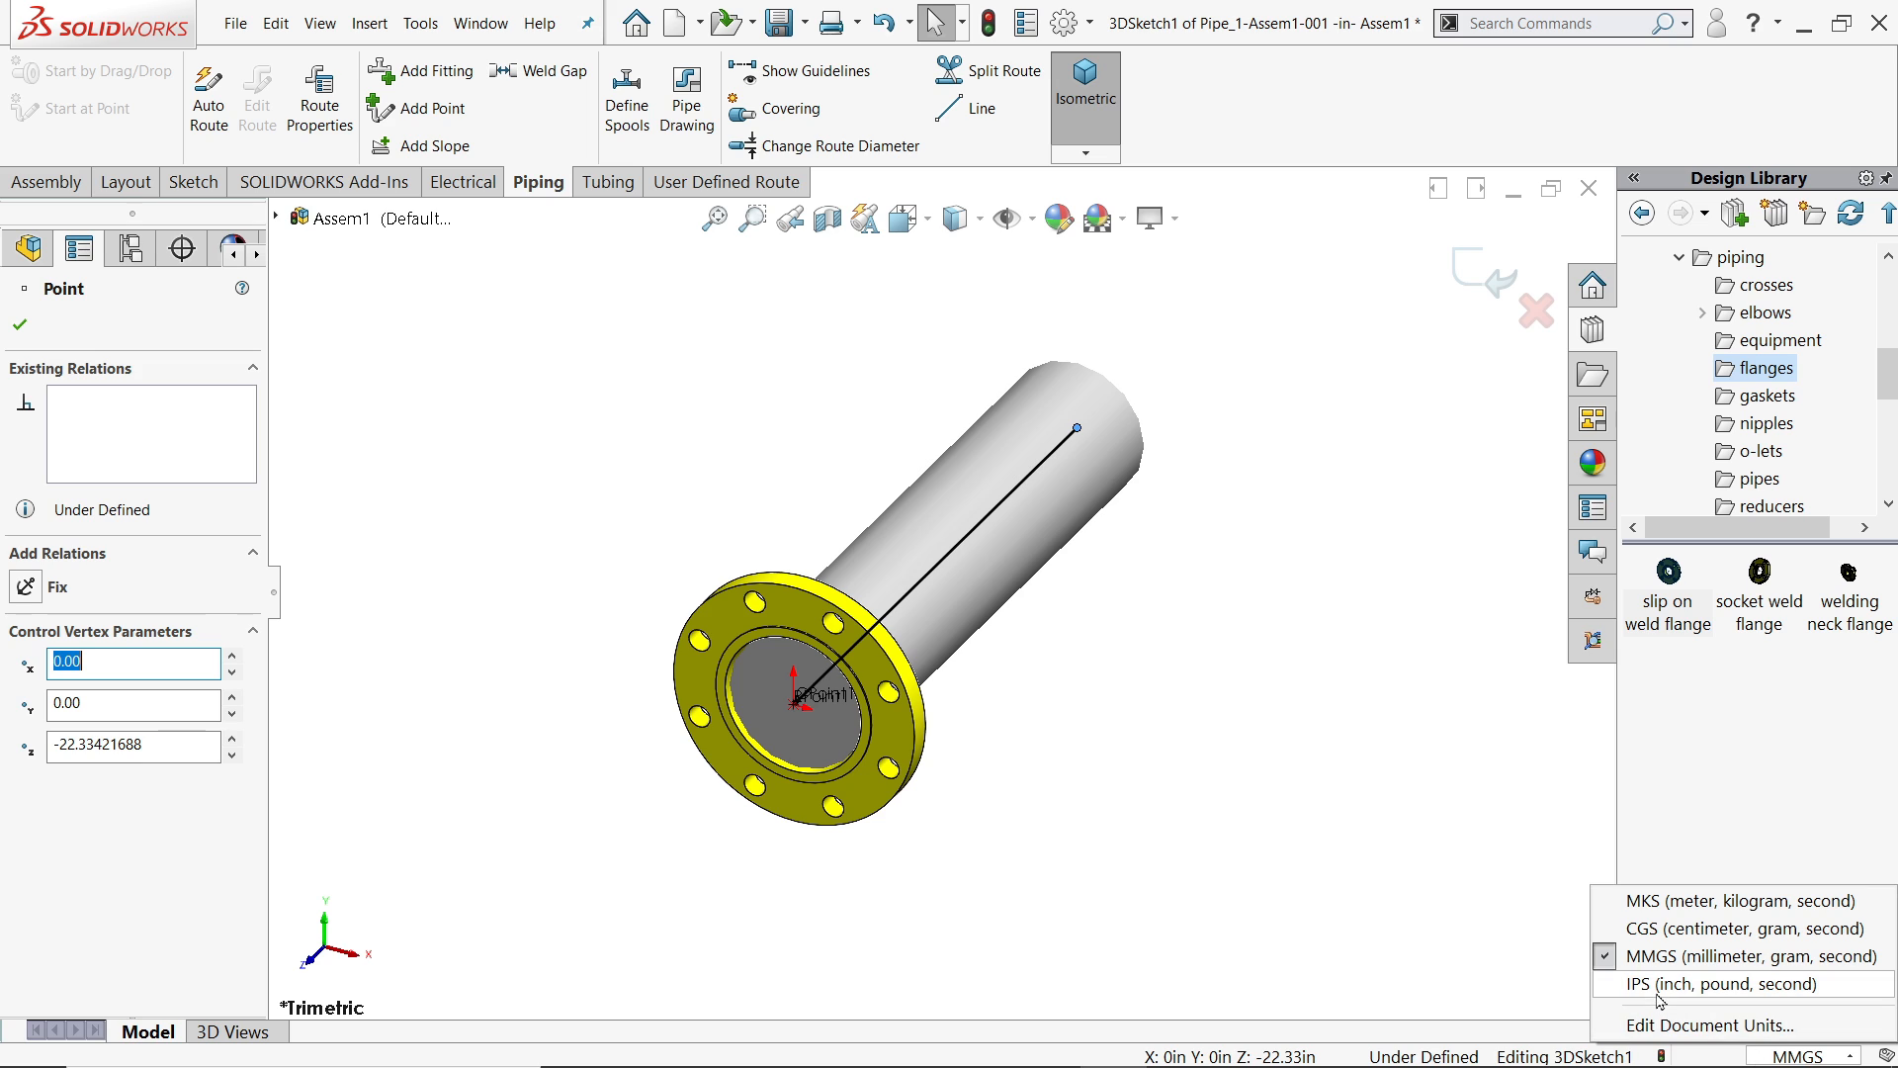
click(1708, 983)
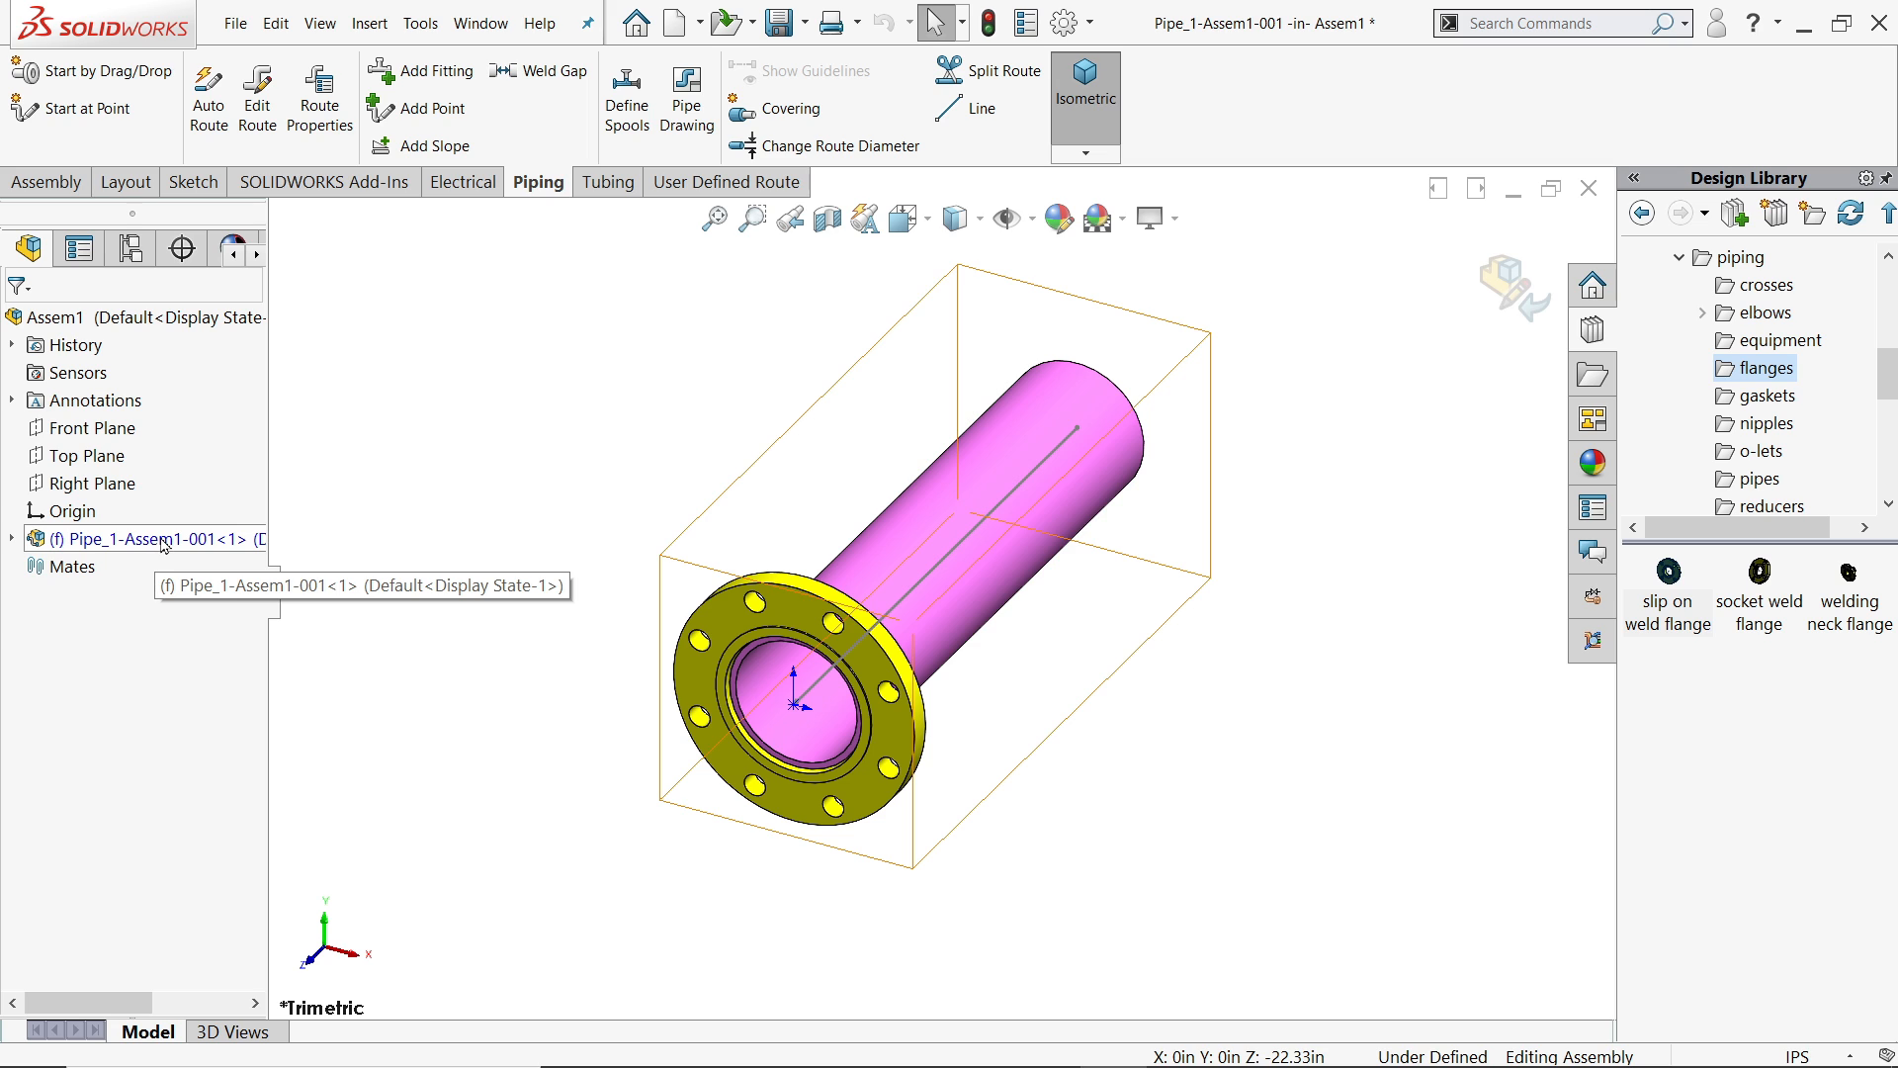
right_click(120, 538)
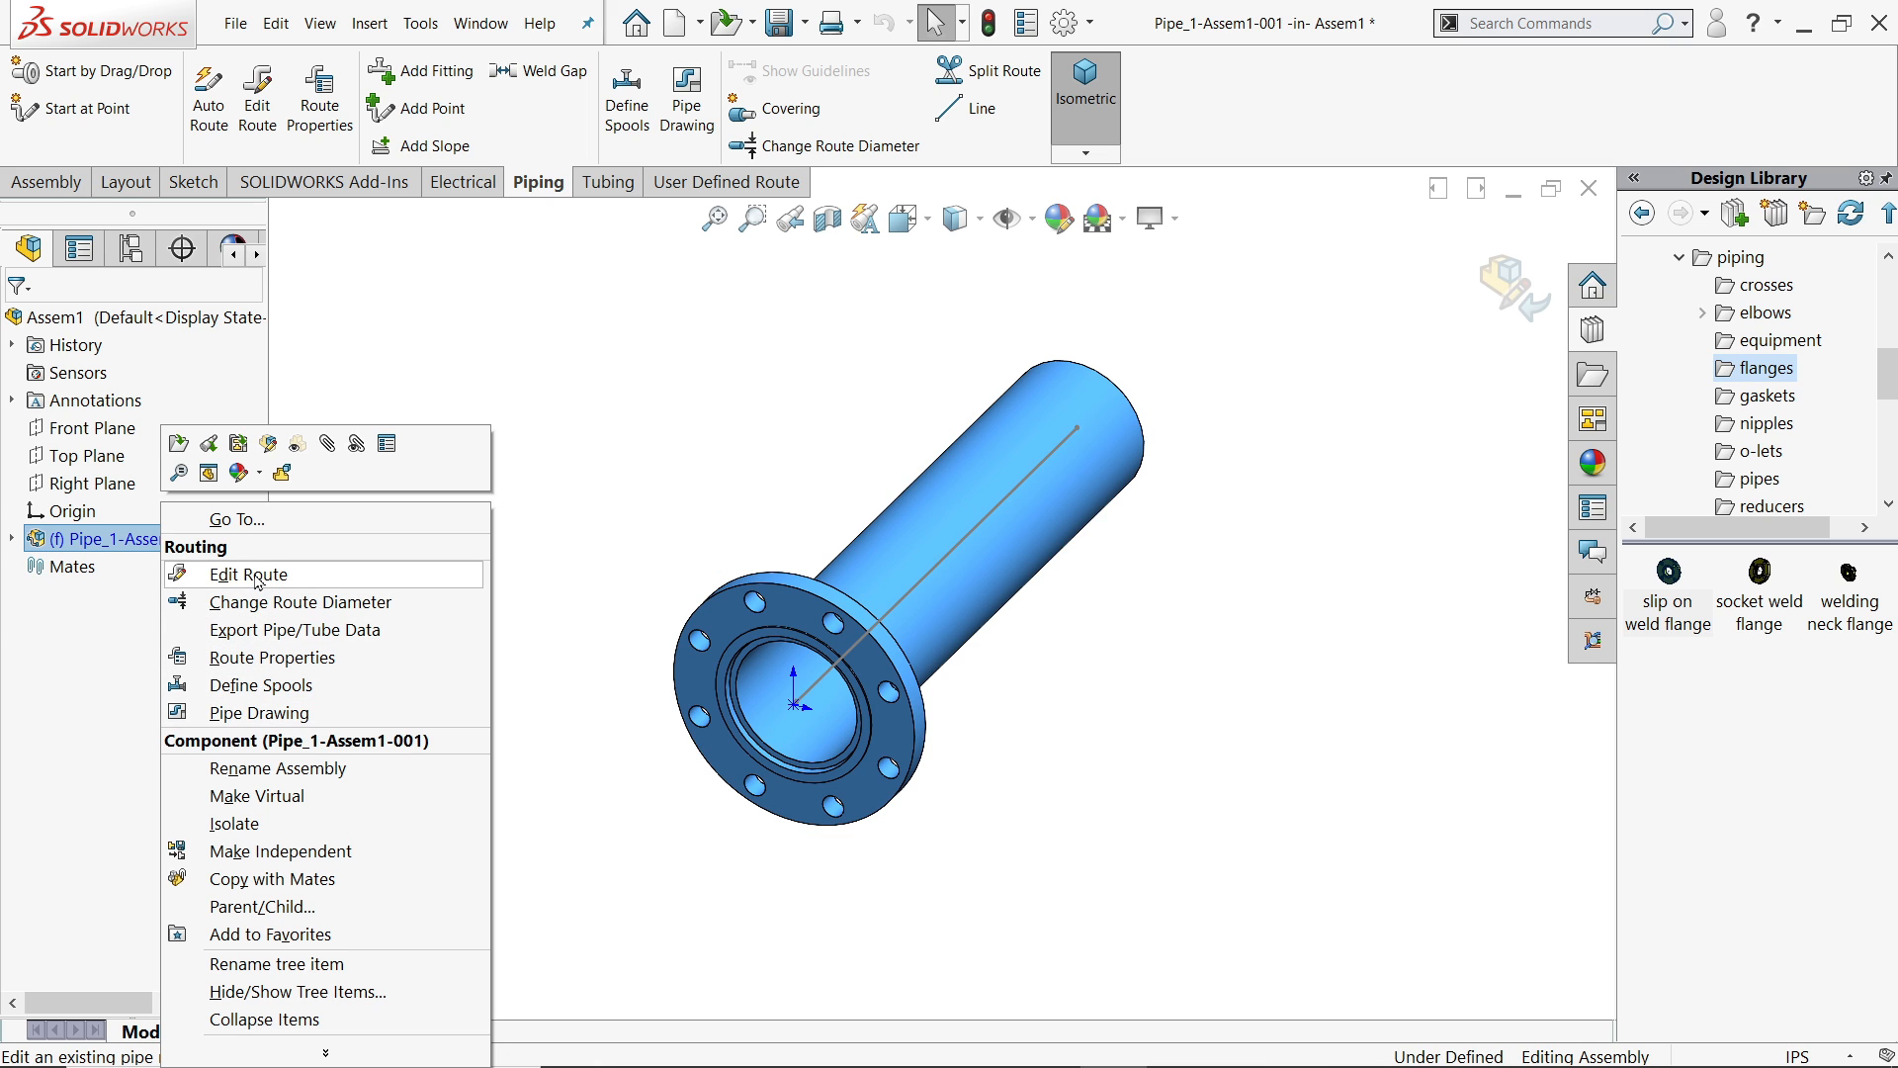
click(249, 573)
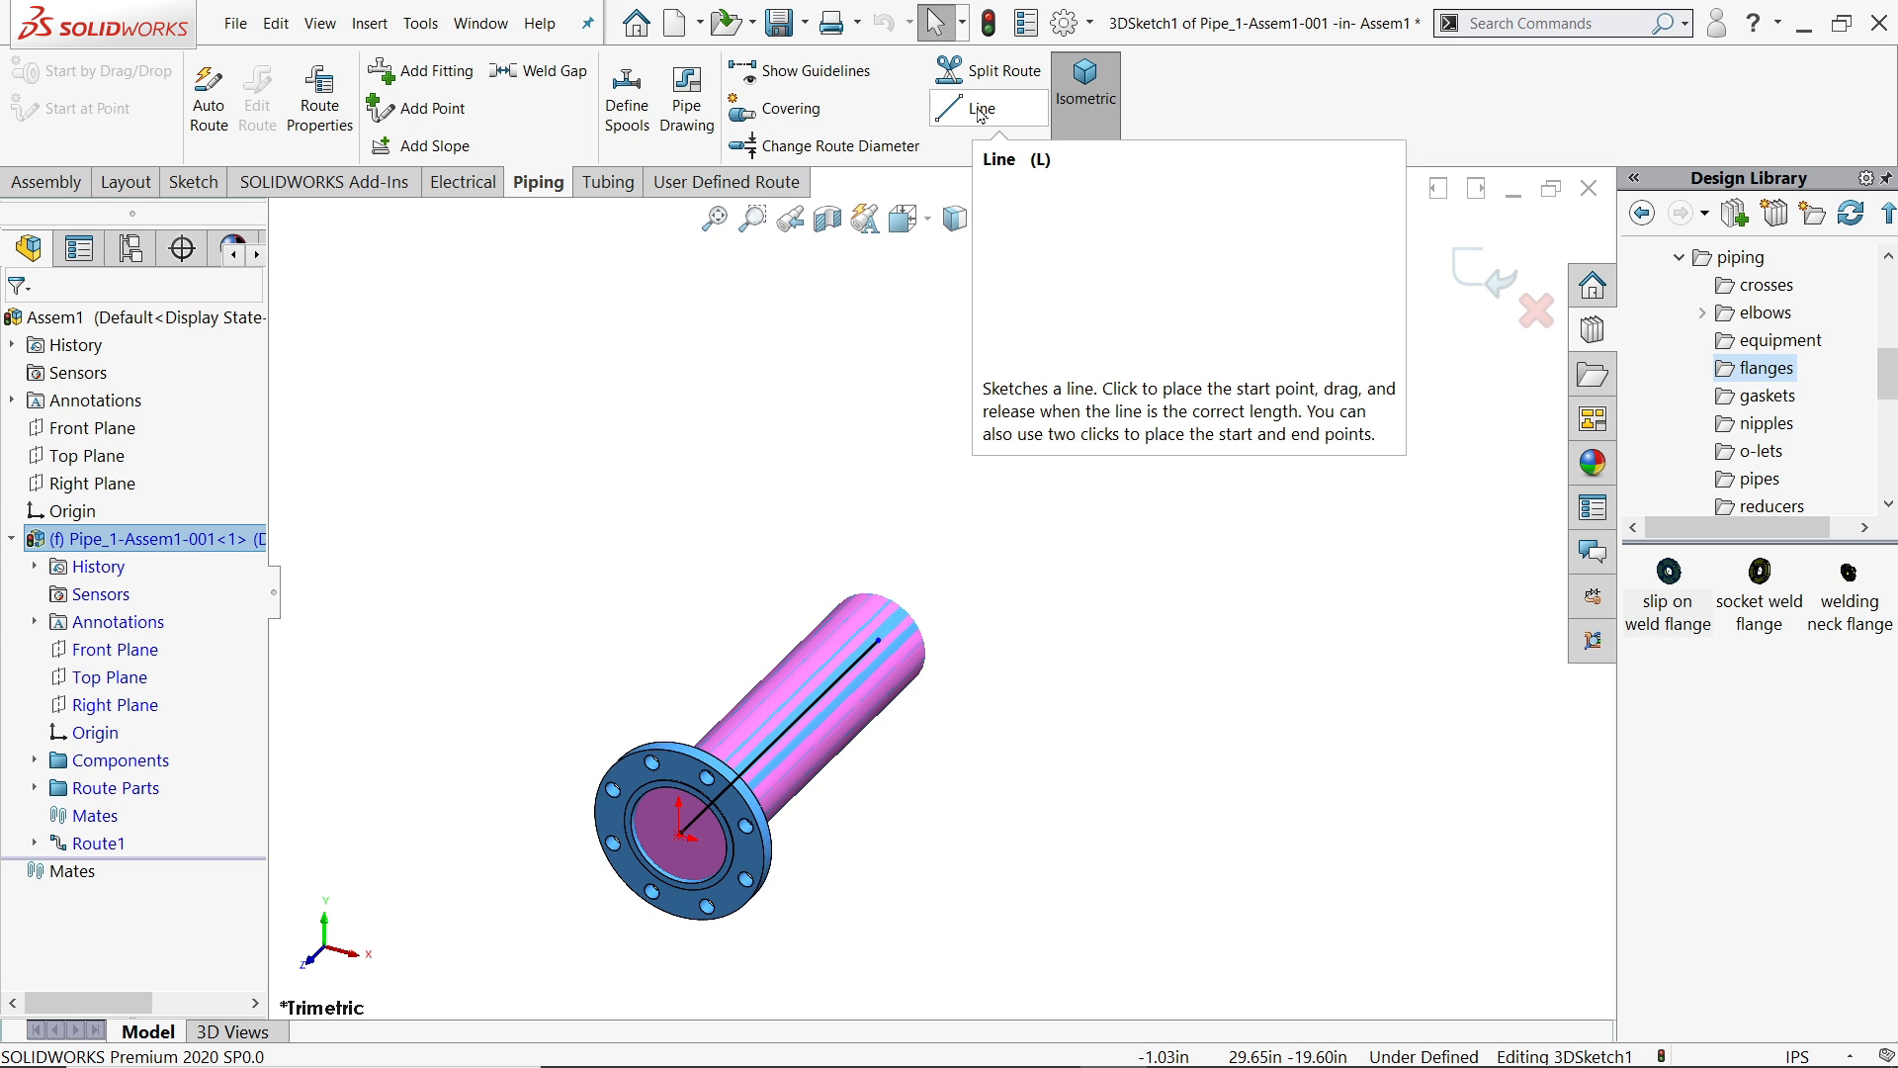
- Sketch successive vertical and horizontal route runs from the pipe end with 3D lines
click(985, 107)
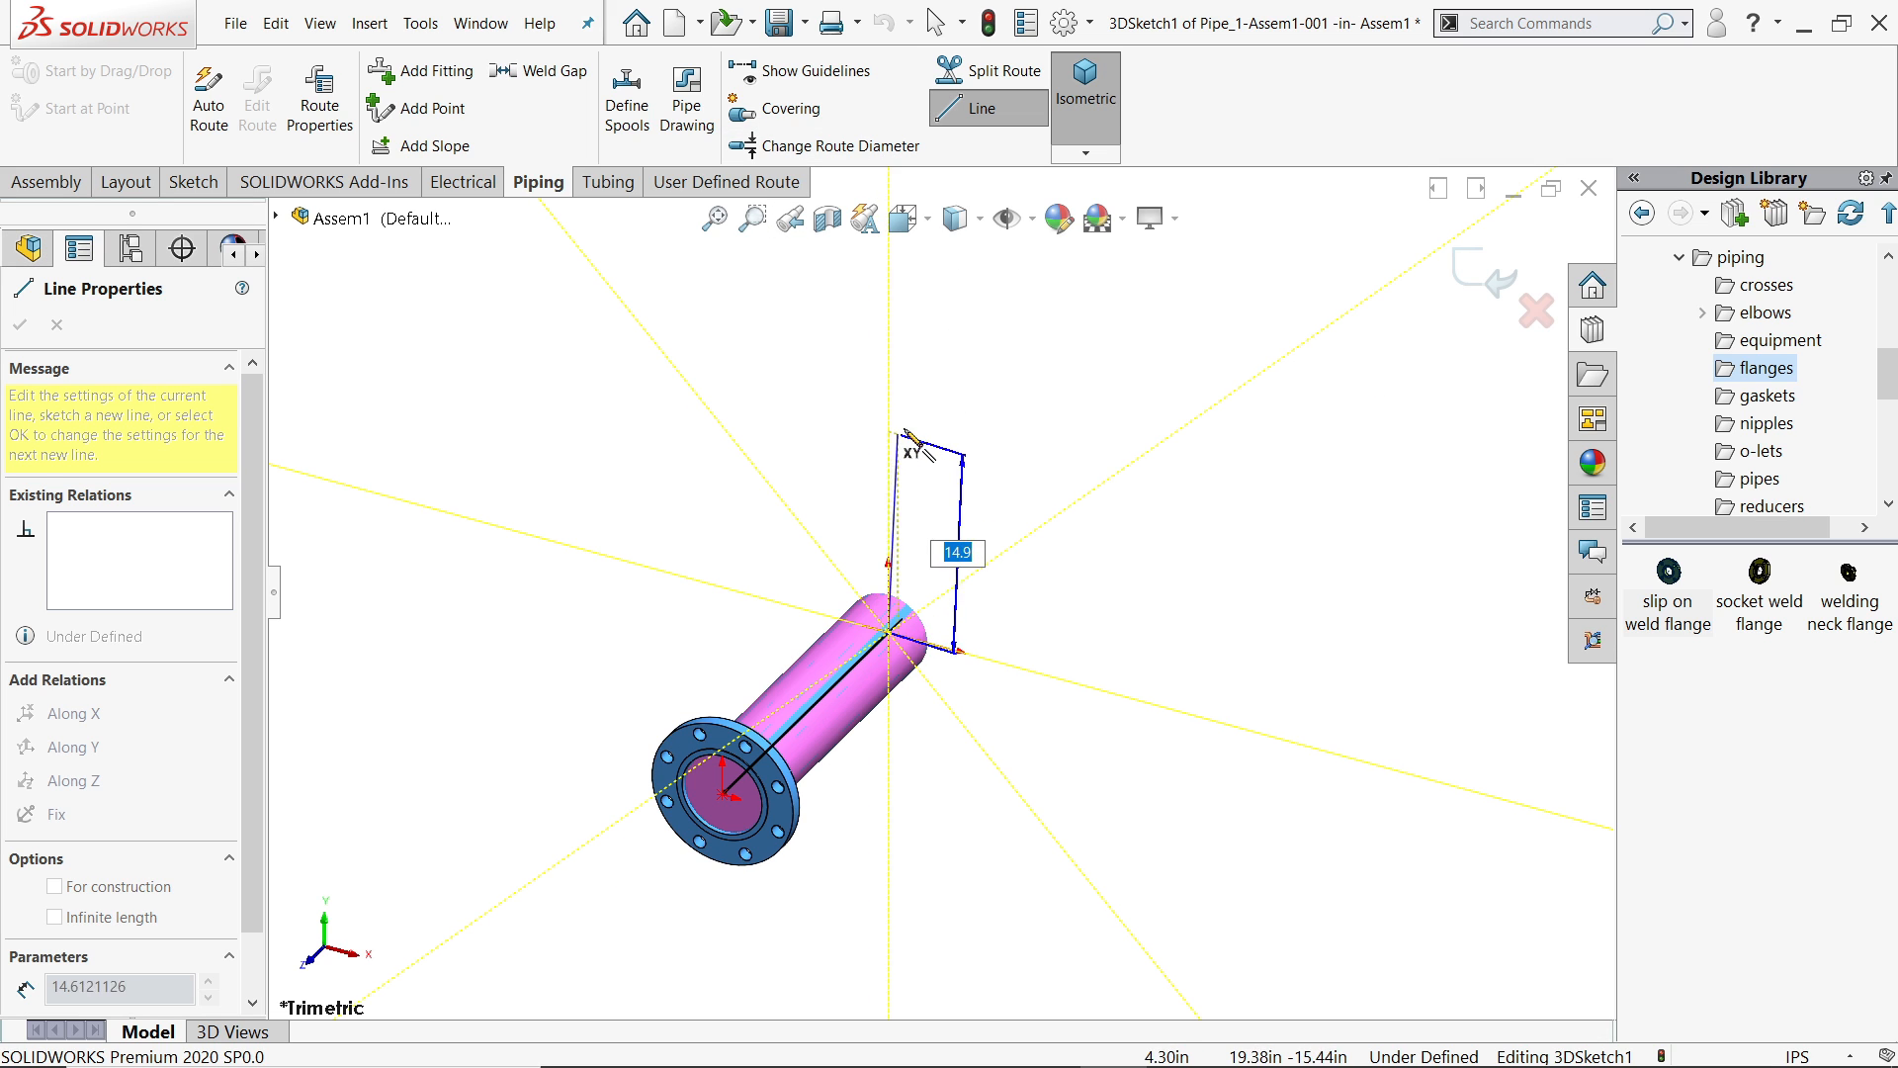
drag(902, 435, 980, 393)
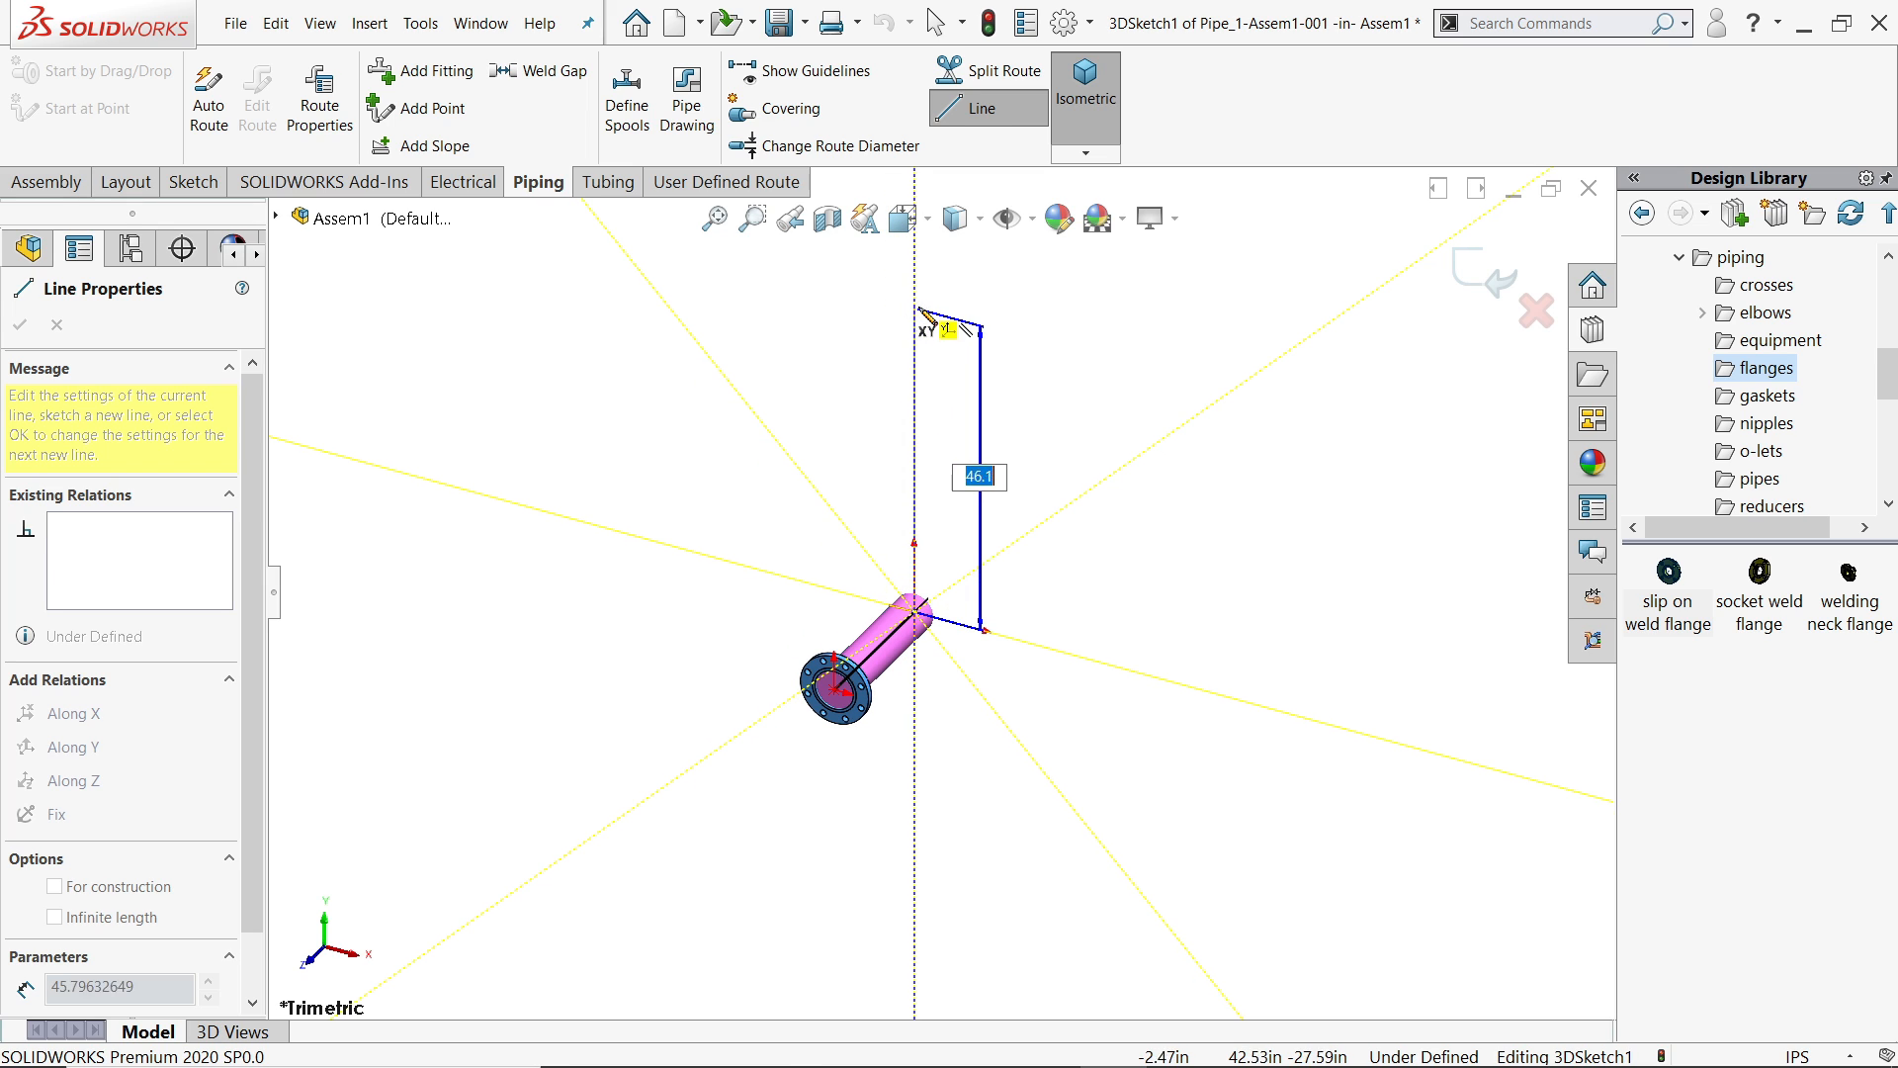
drag(951, 297, 937, 287)
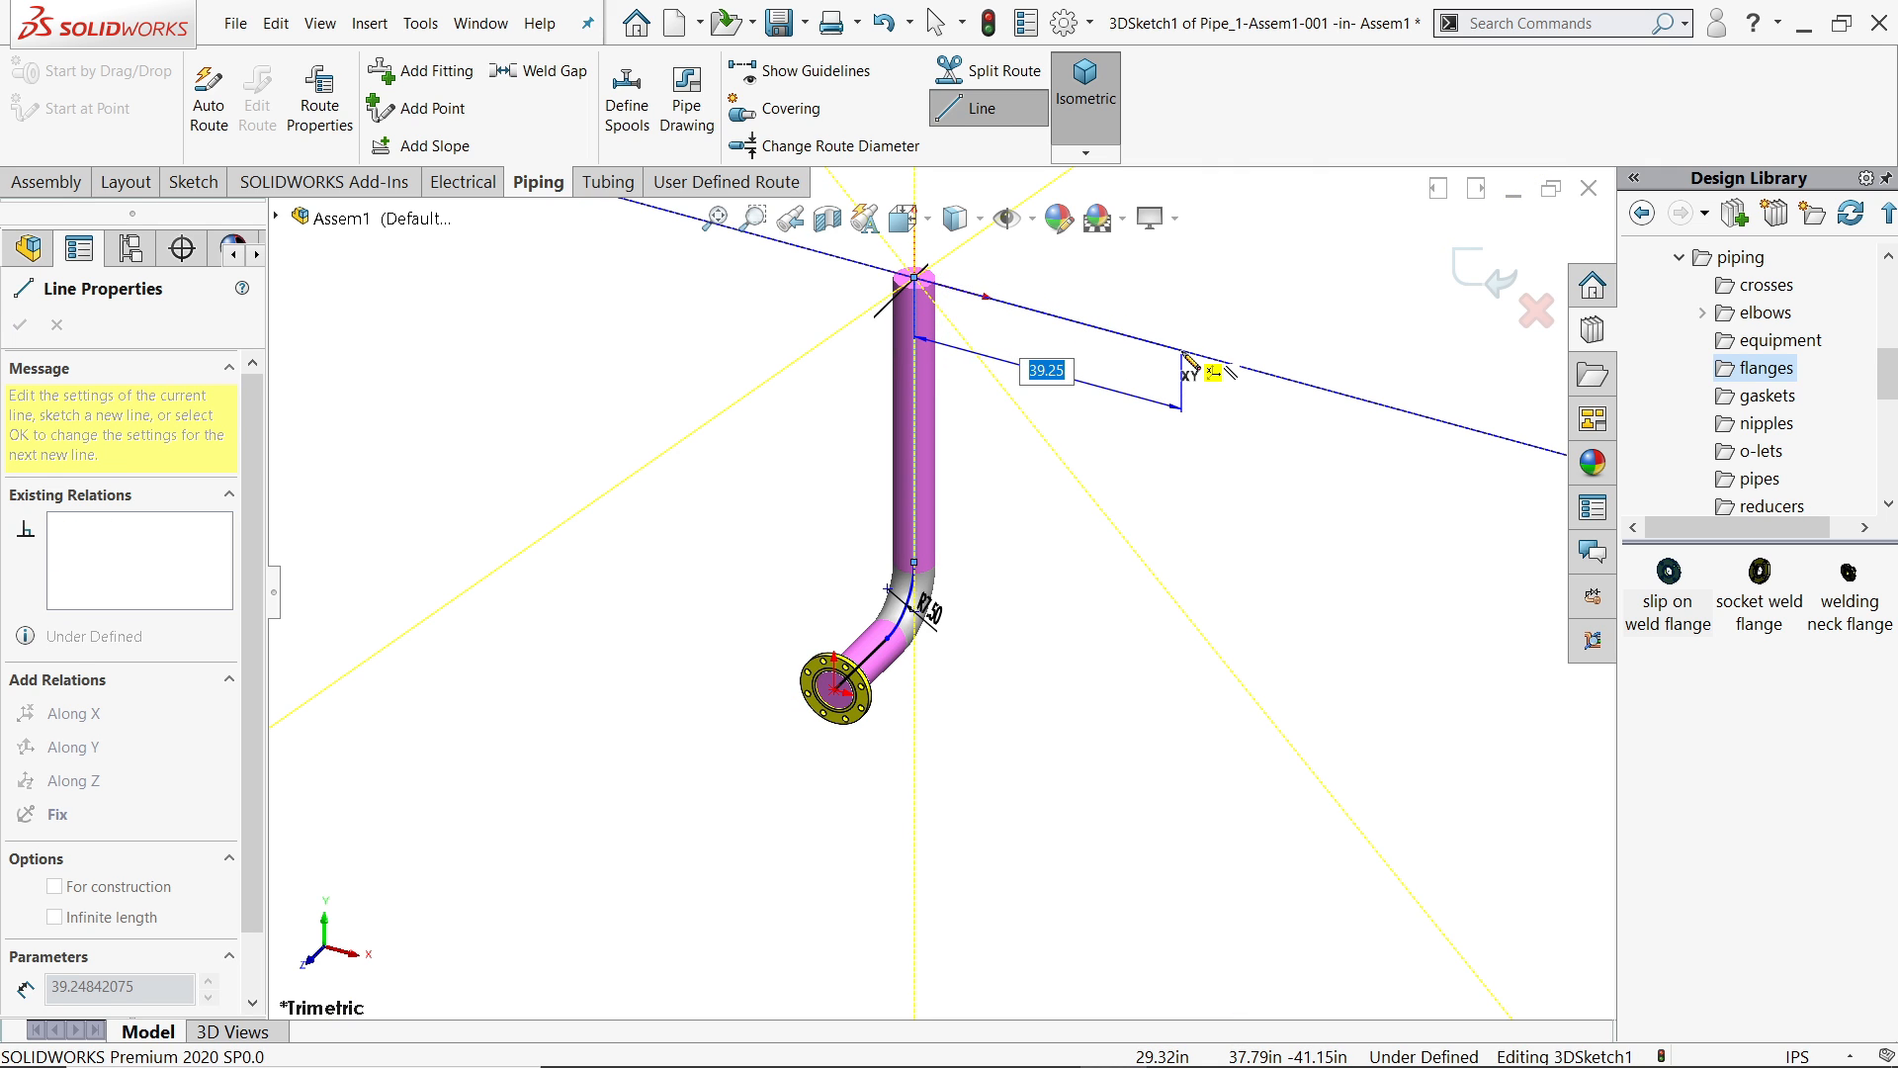
drag(1198, 370, 1392, 417)
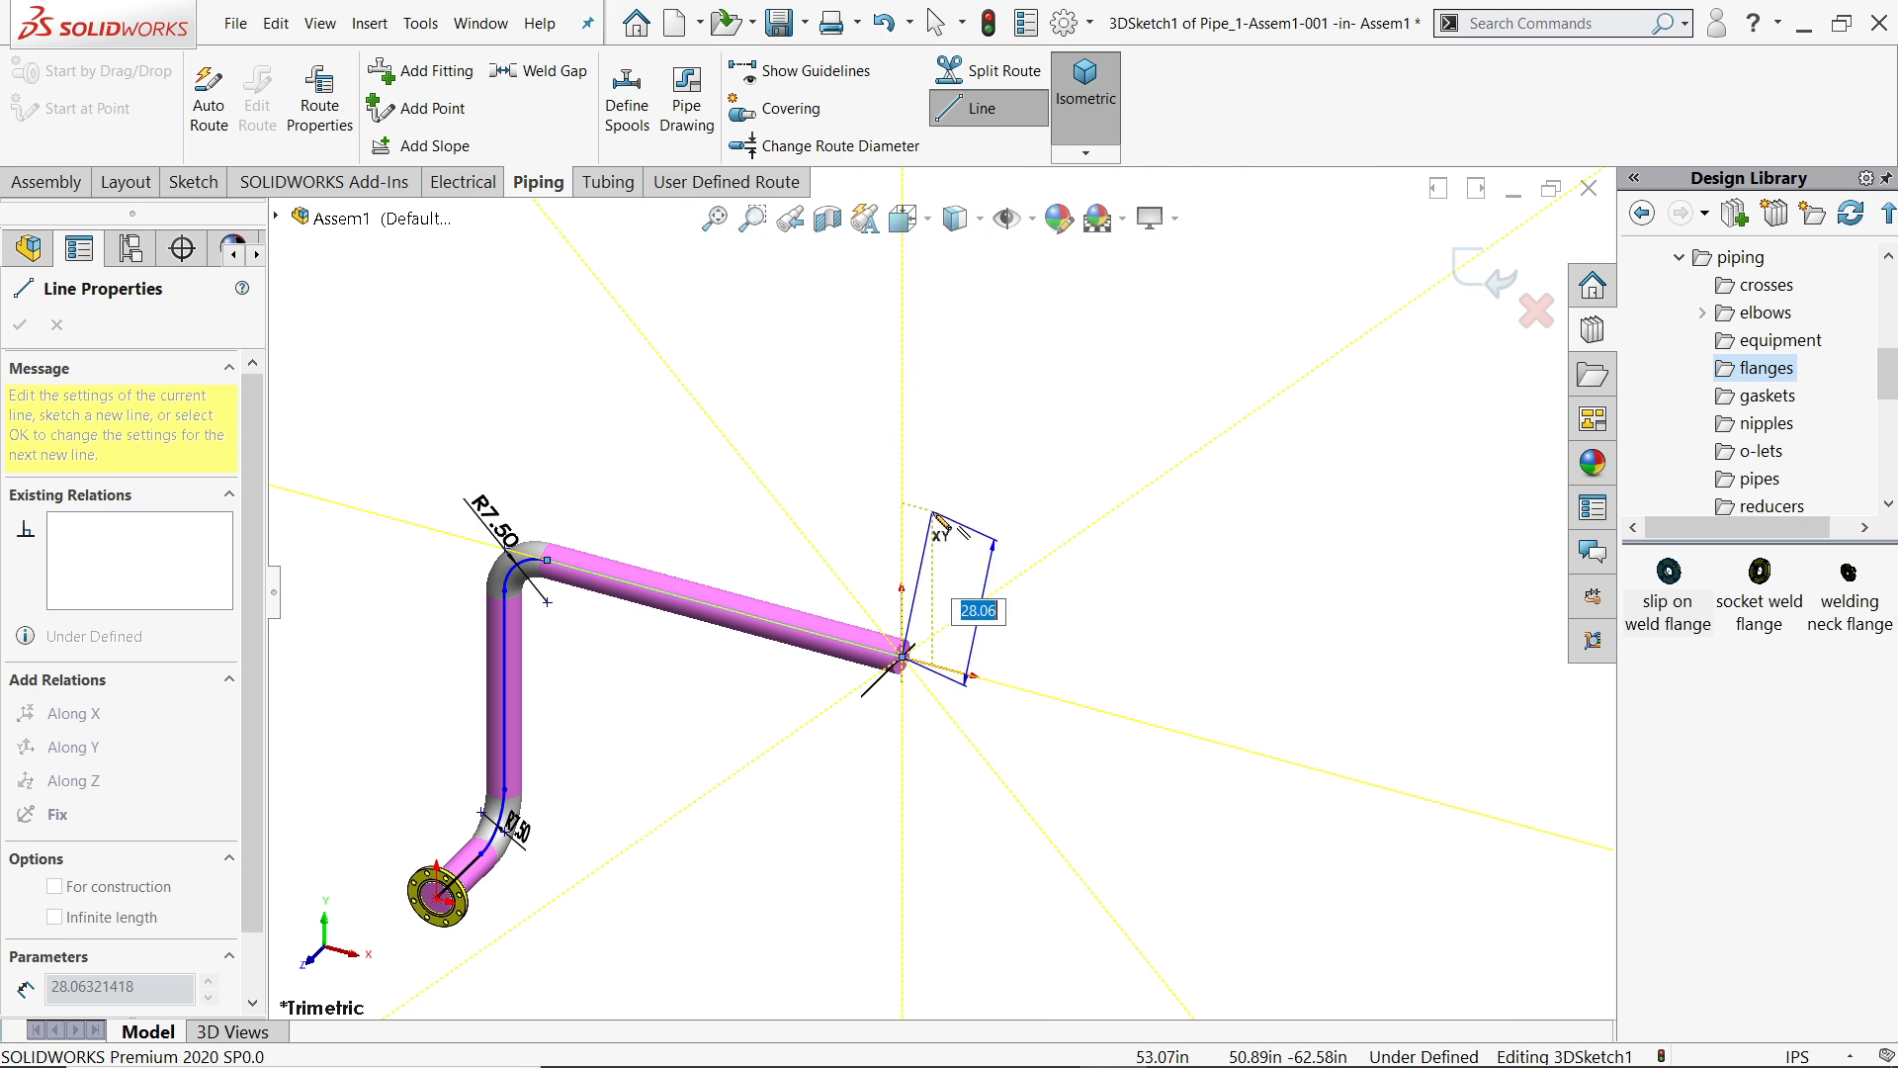
drag(957, 641, 1076, 473)
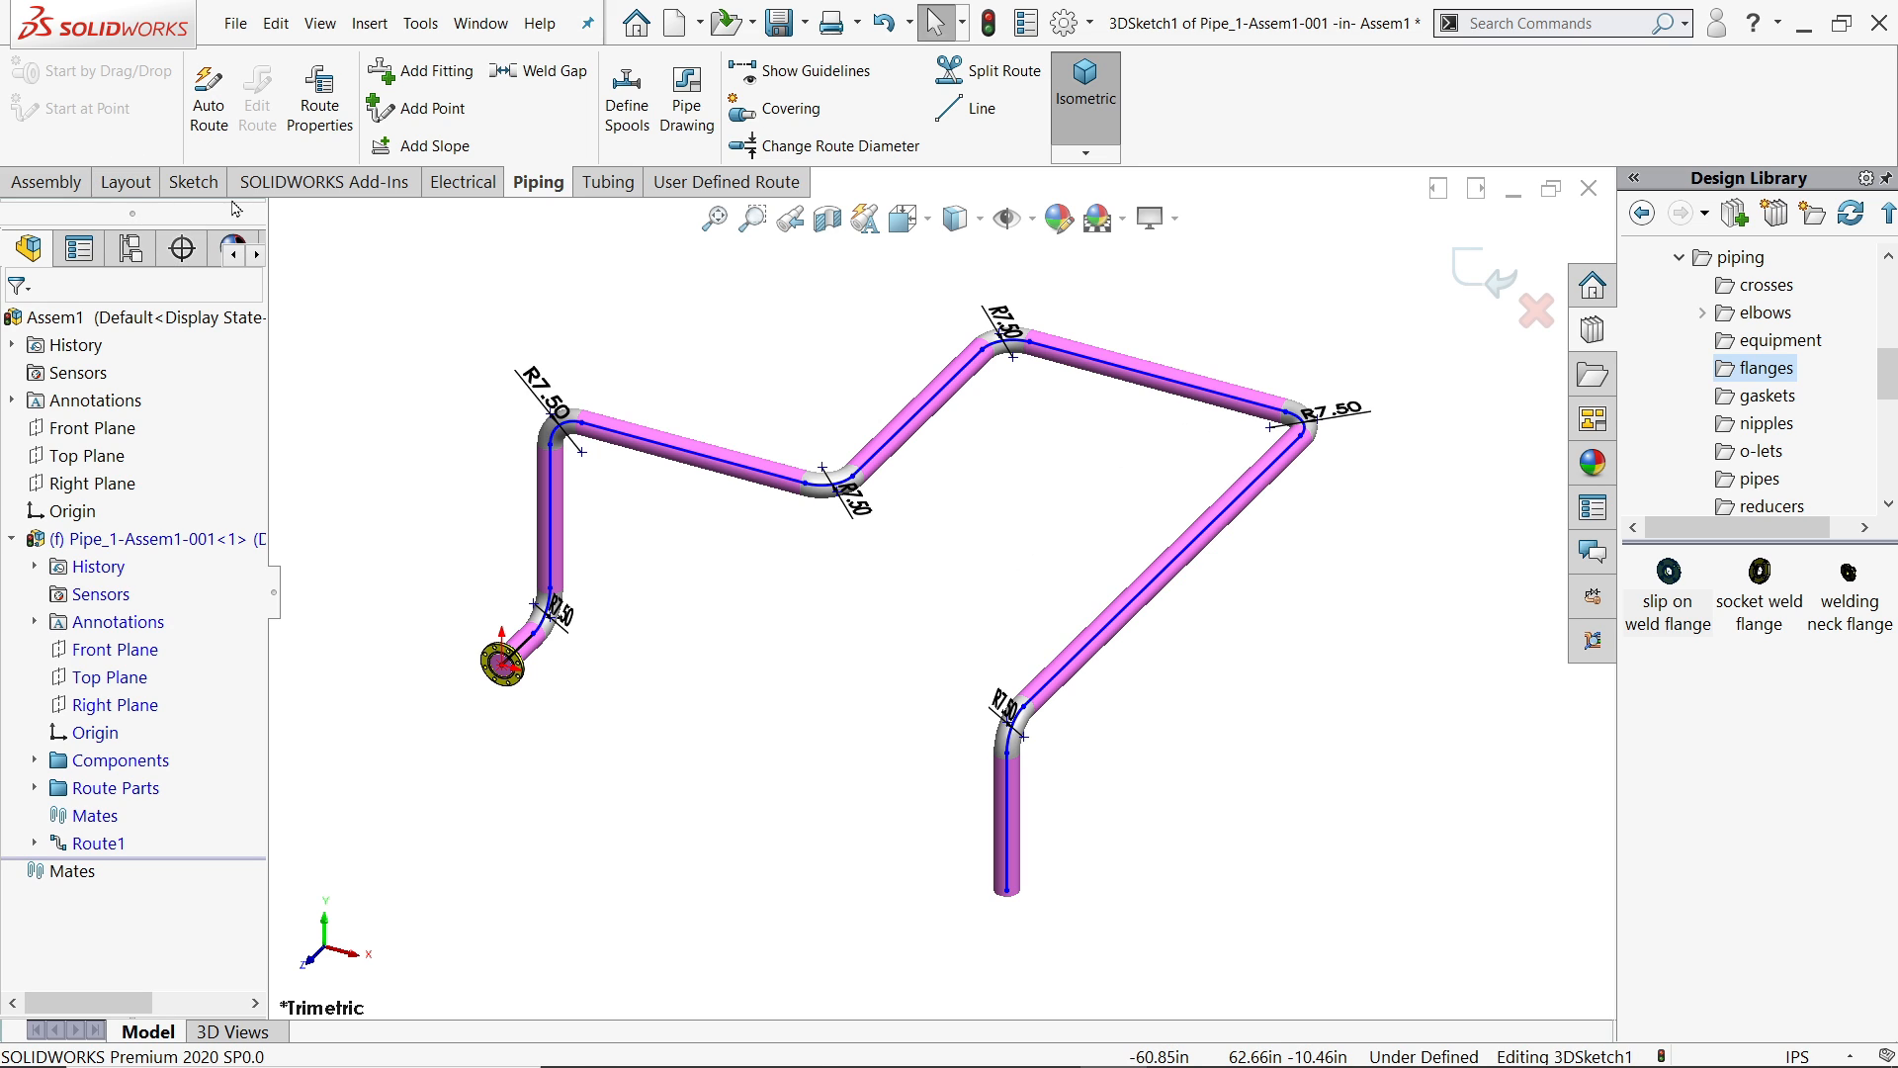
- Smart Dimension the route runs to 35, 40 and 90 inches
click(193, 182)
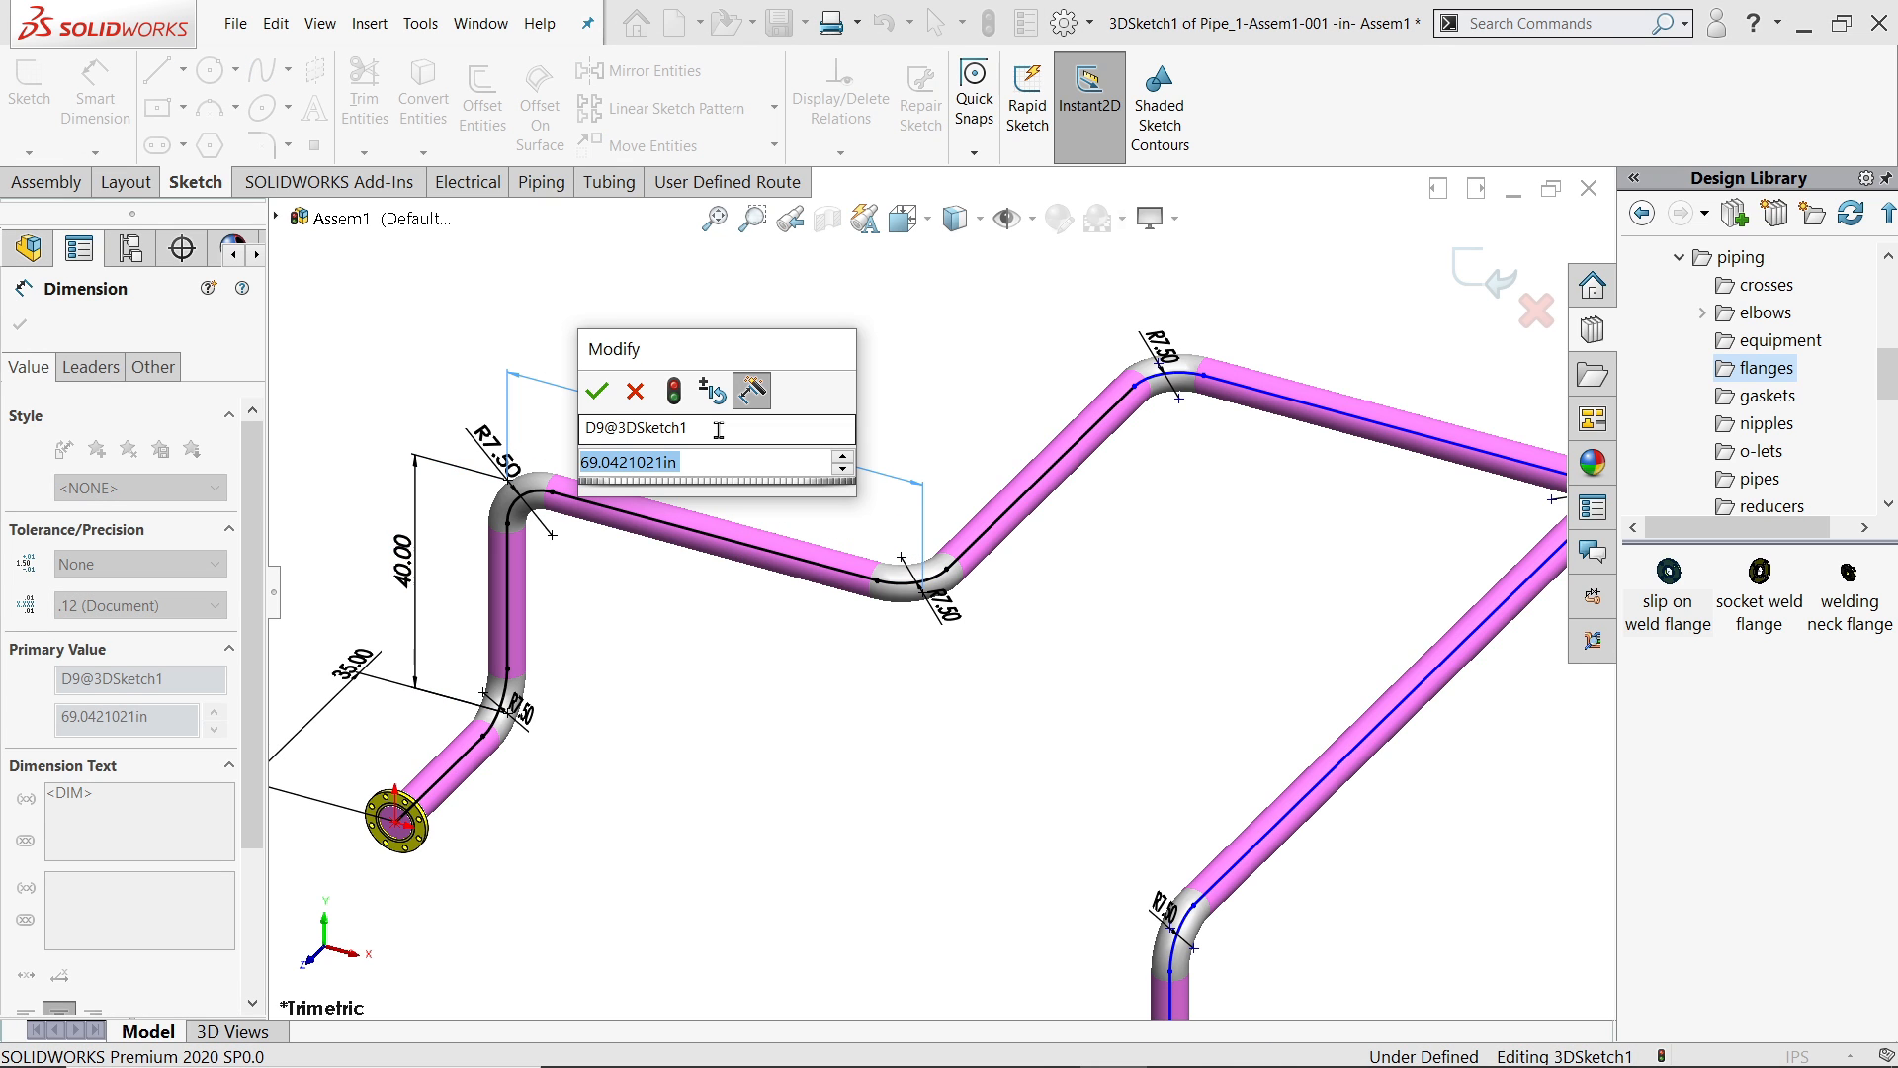
click(595, 390)
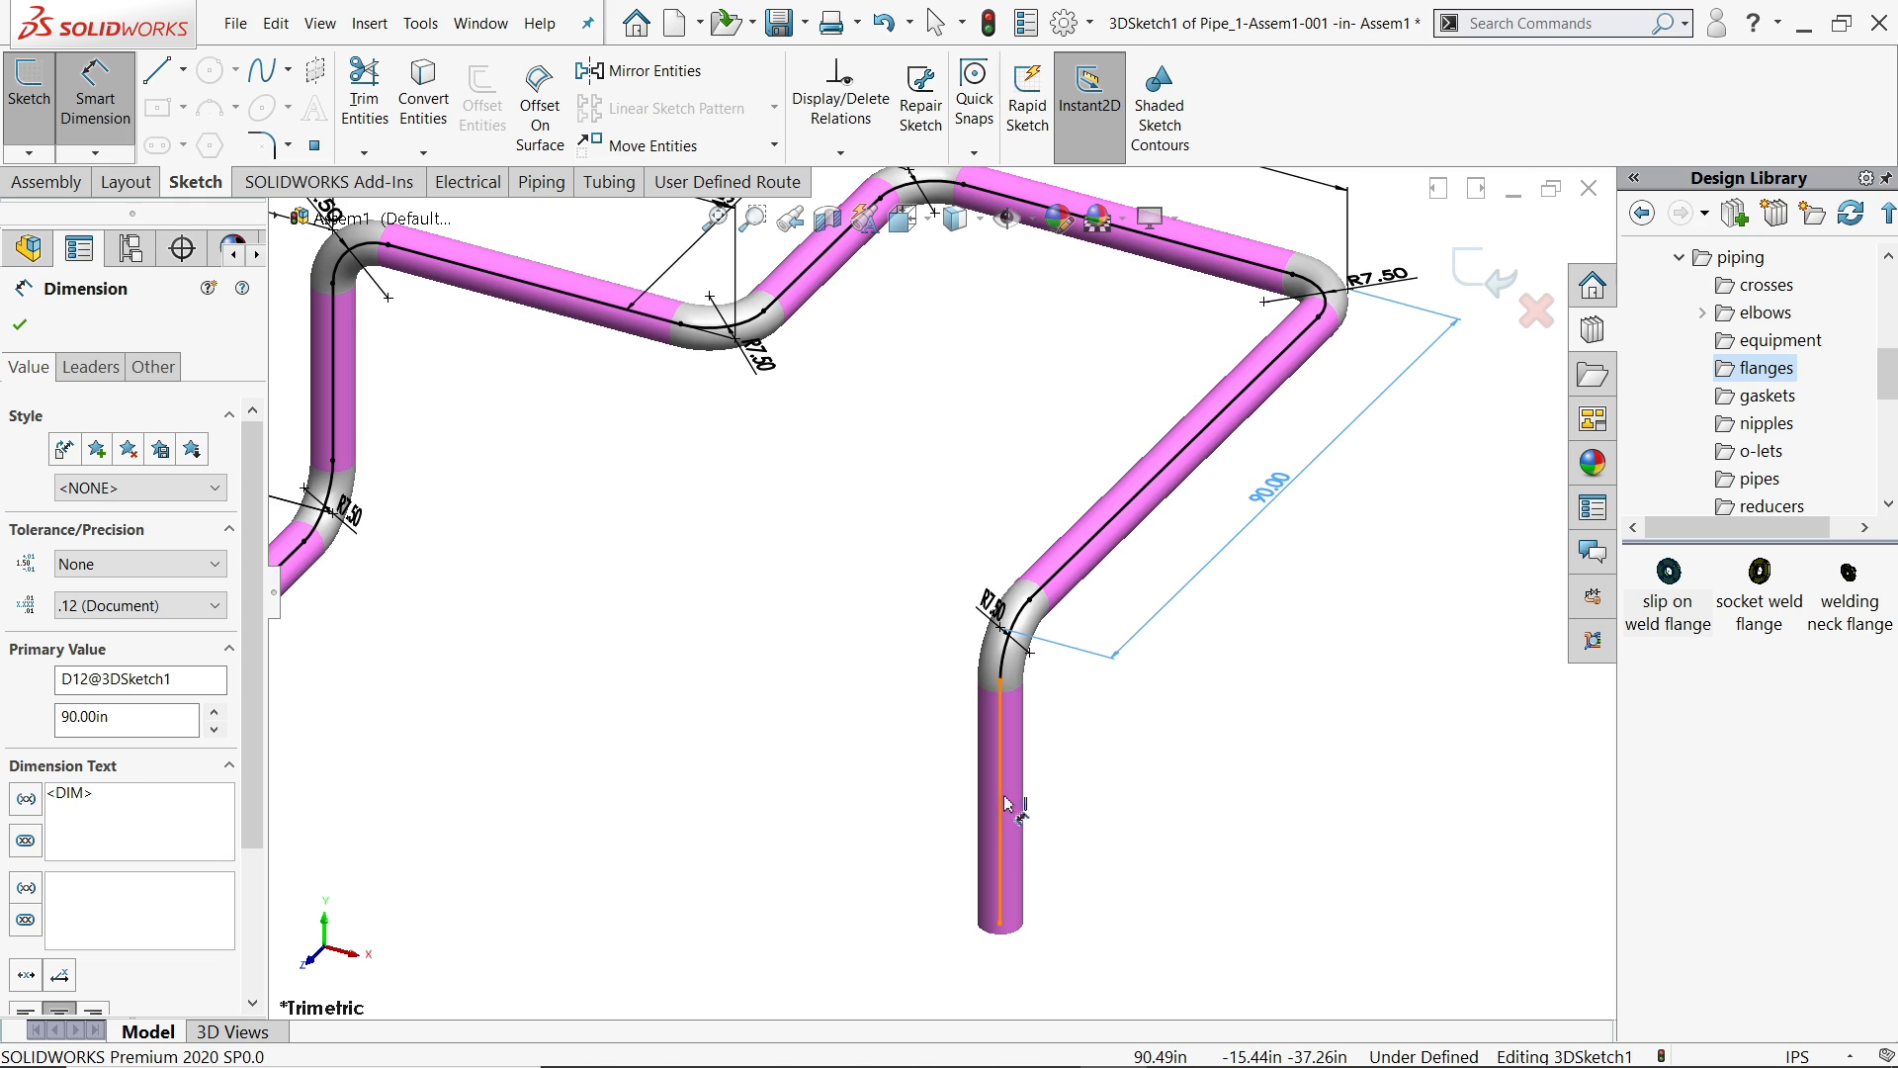
click(1027, 793)
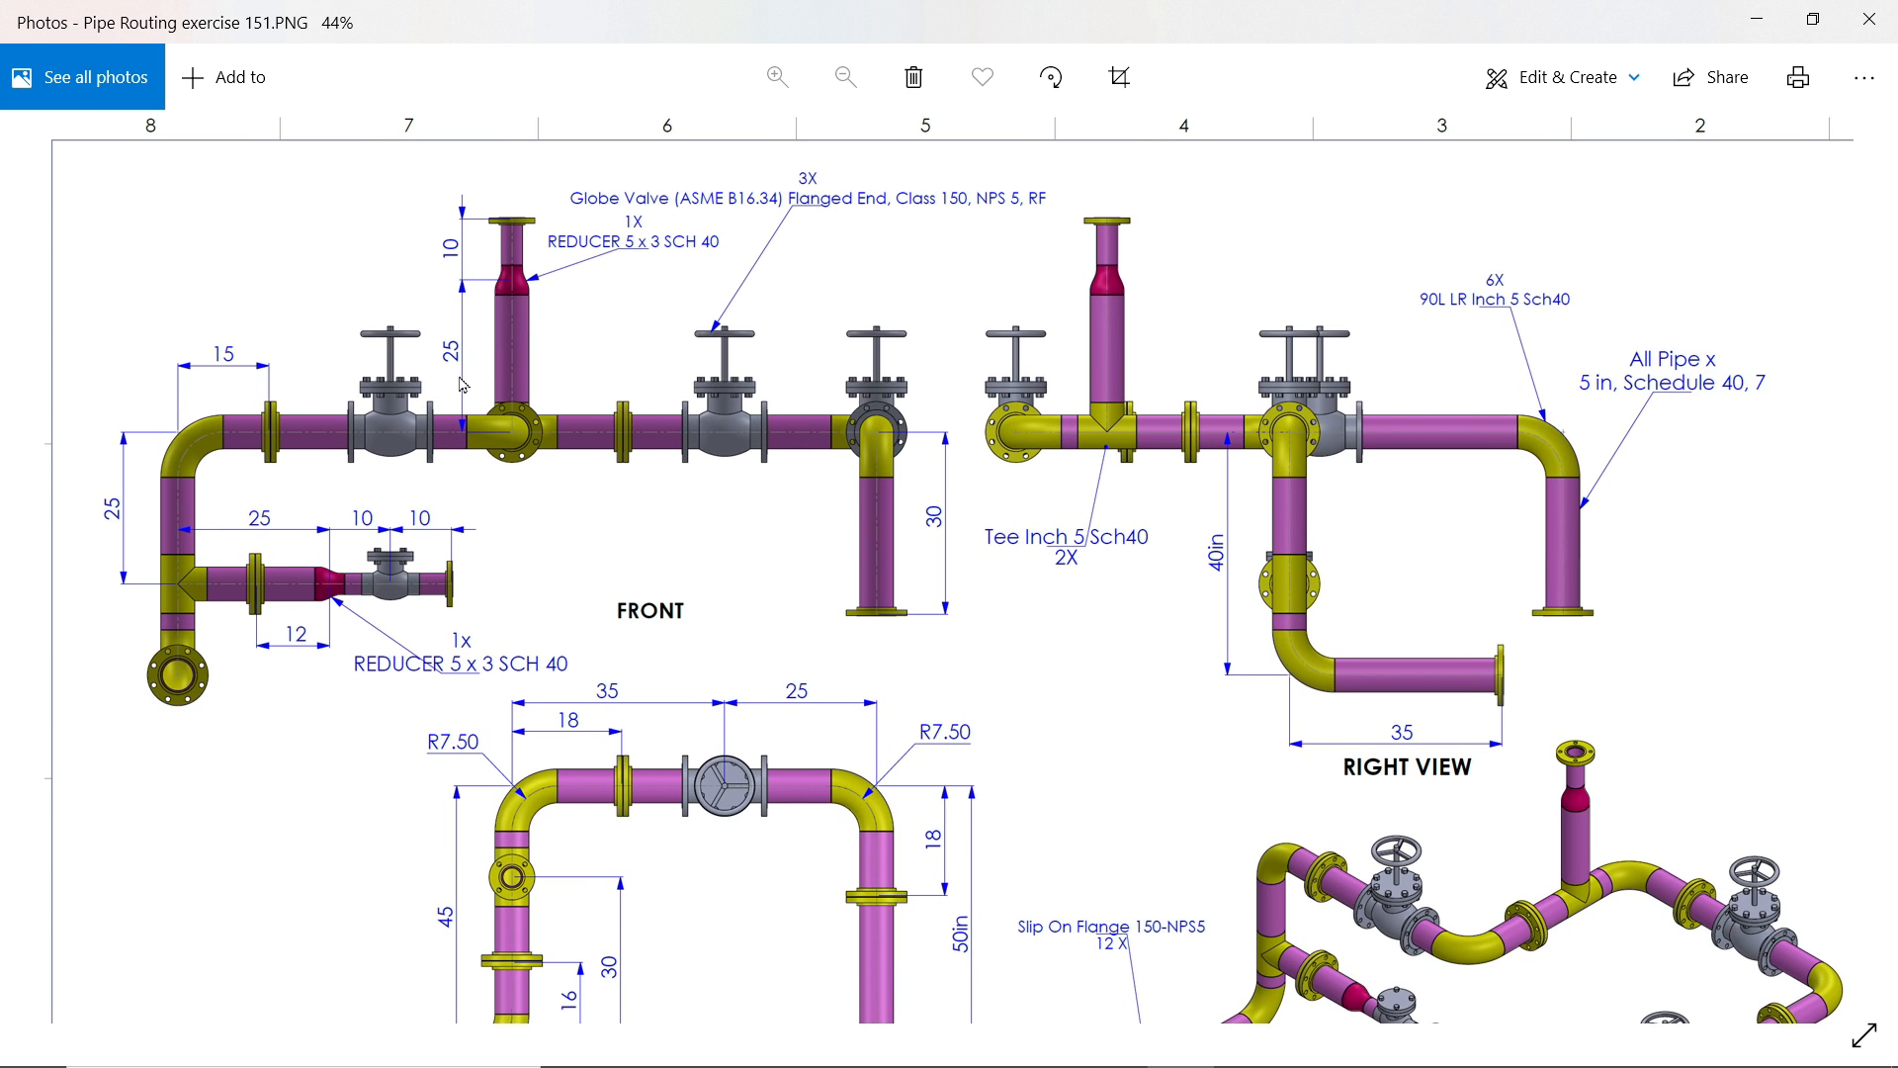
scroll(down, 3)
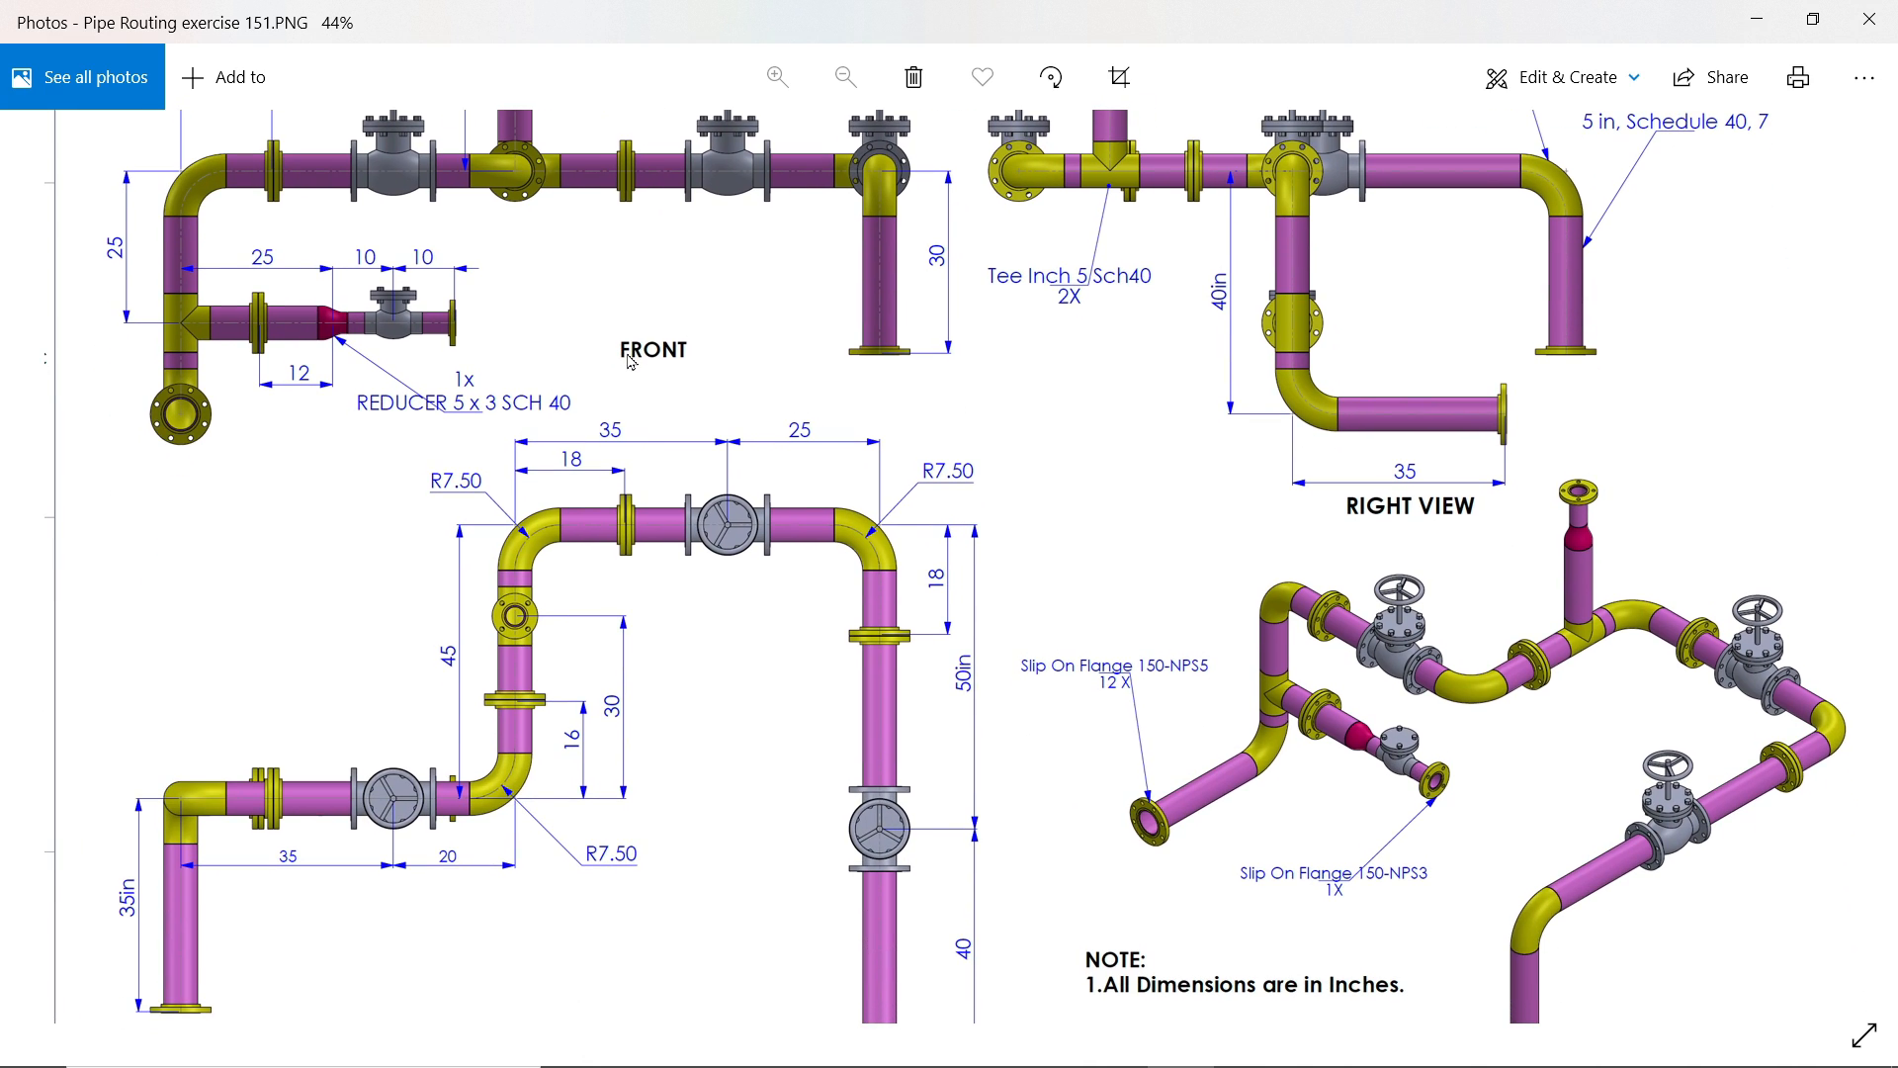
mouse_move(520, 645)
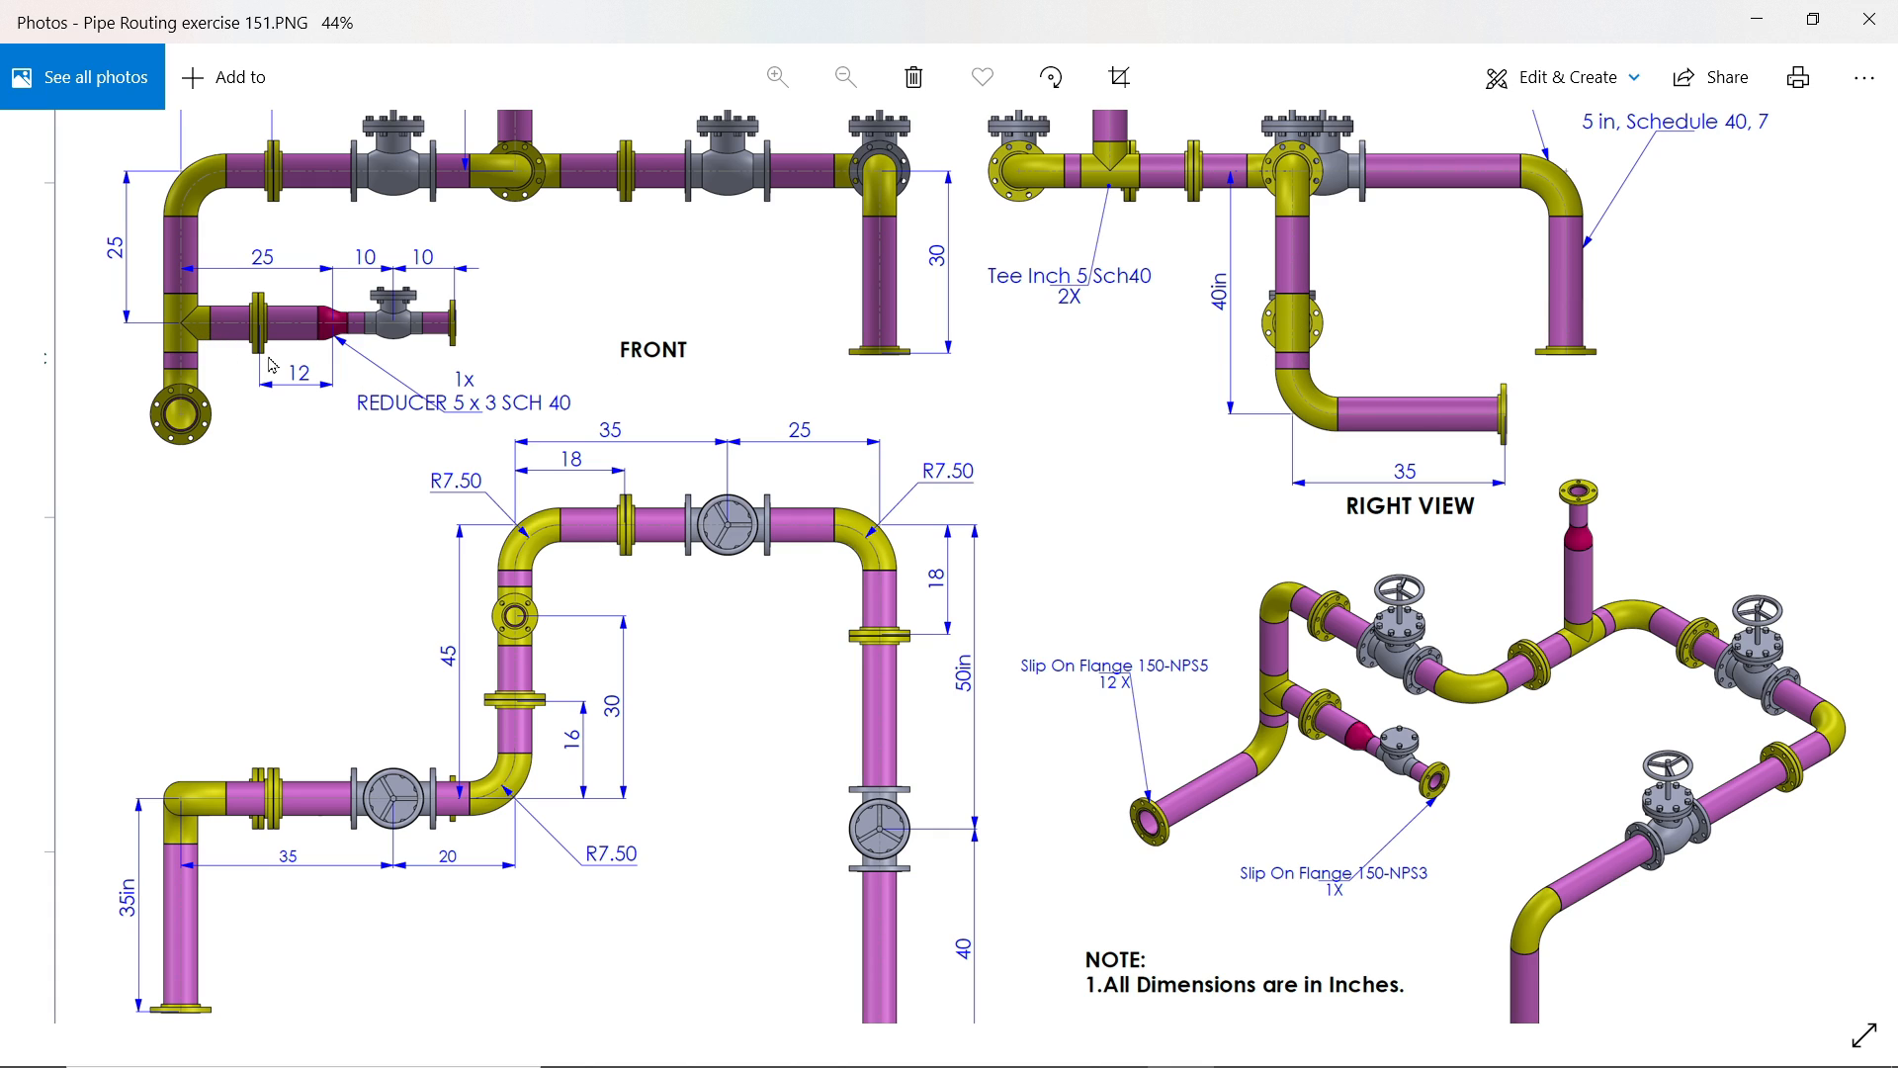
mouse_move(198, 330)
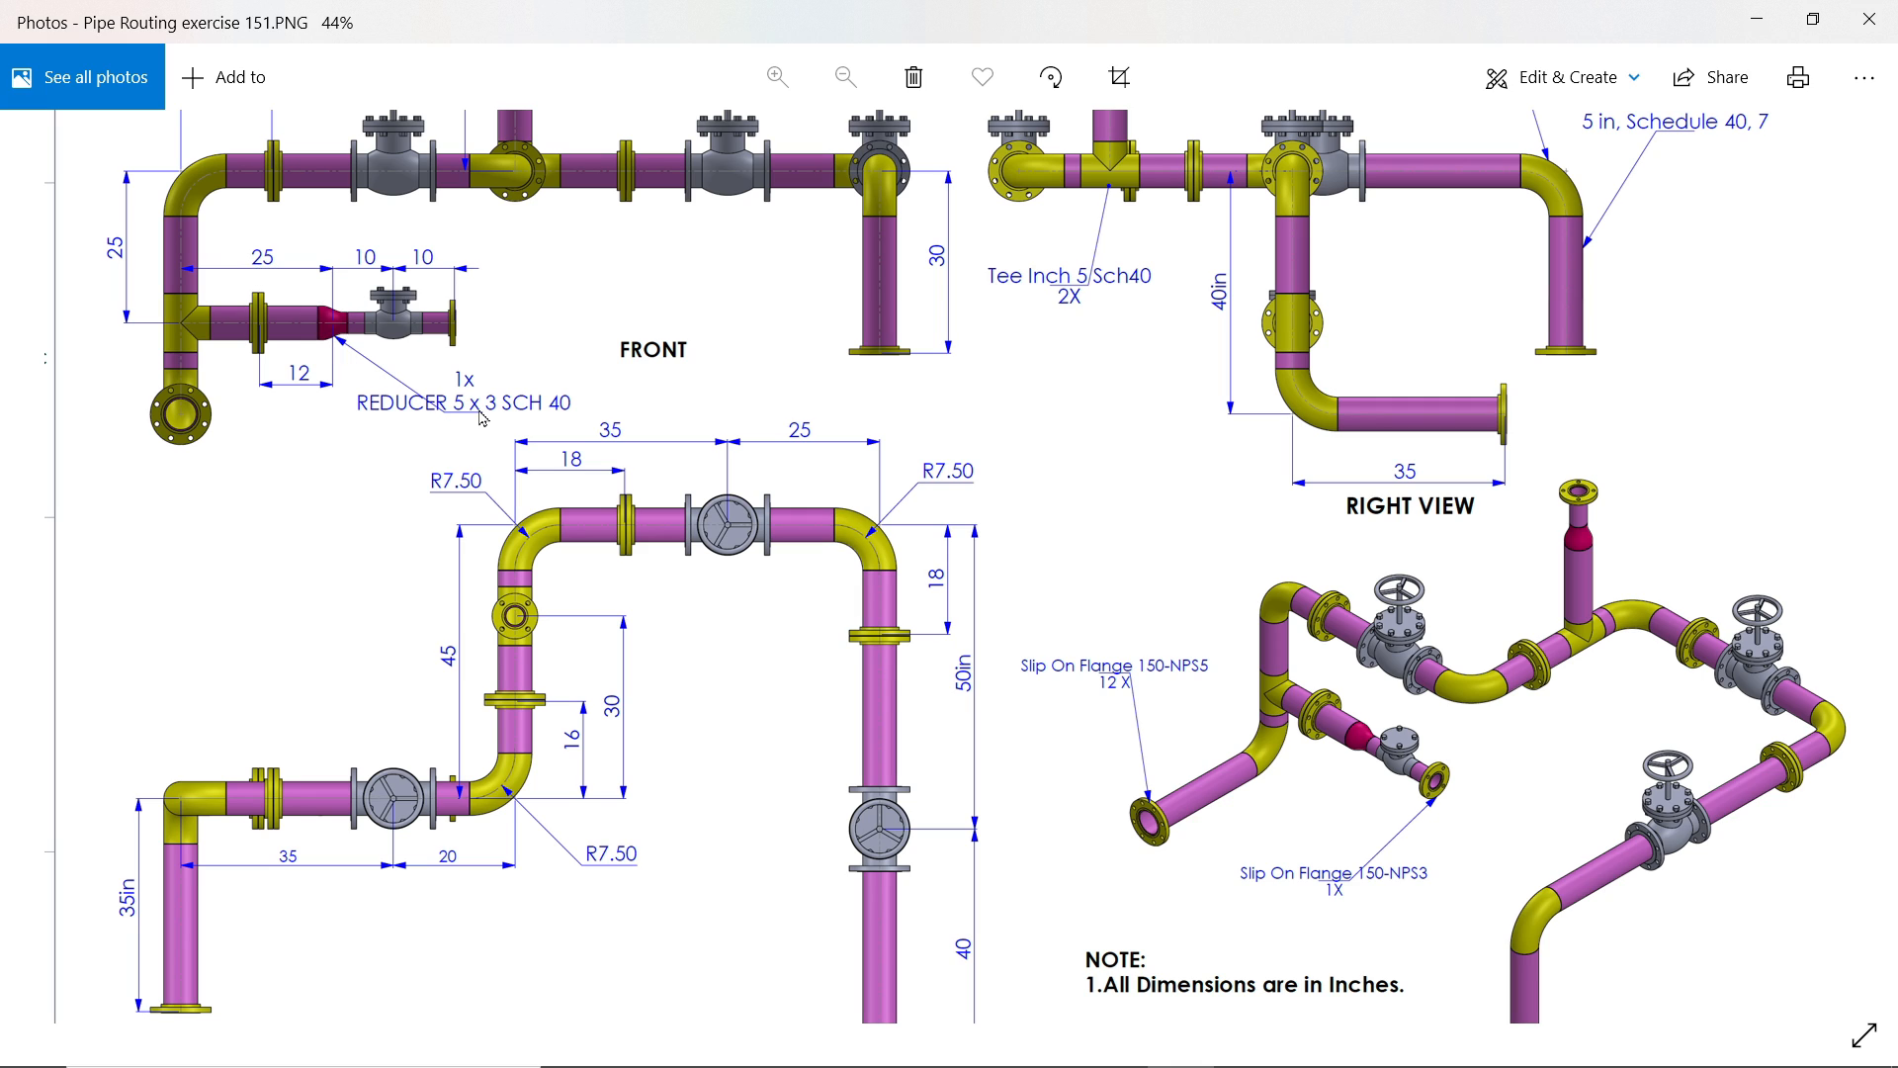
mouse_move(394, 317)
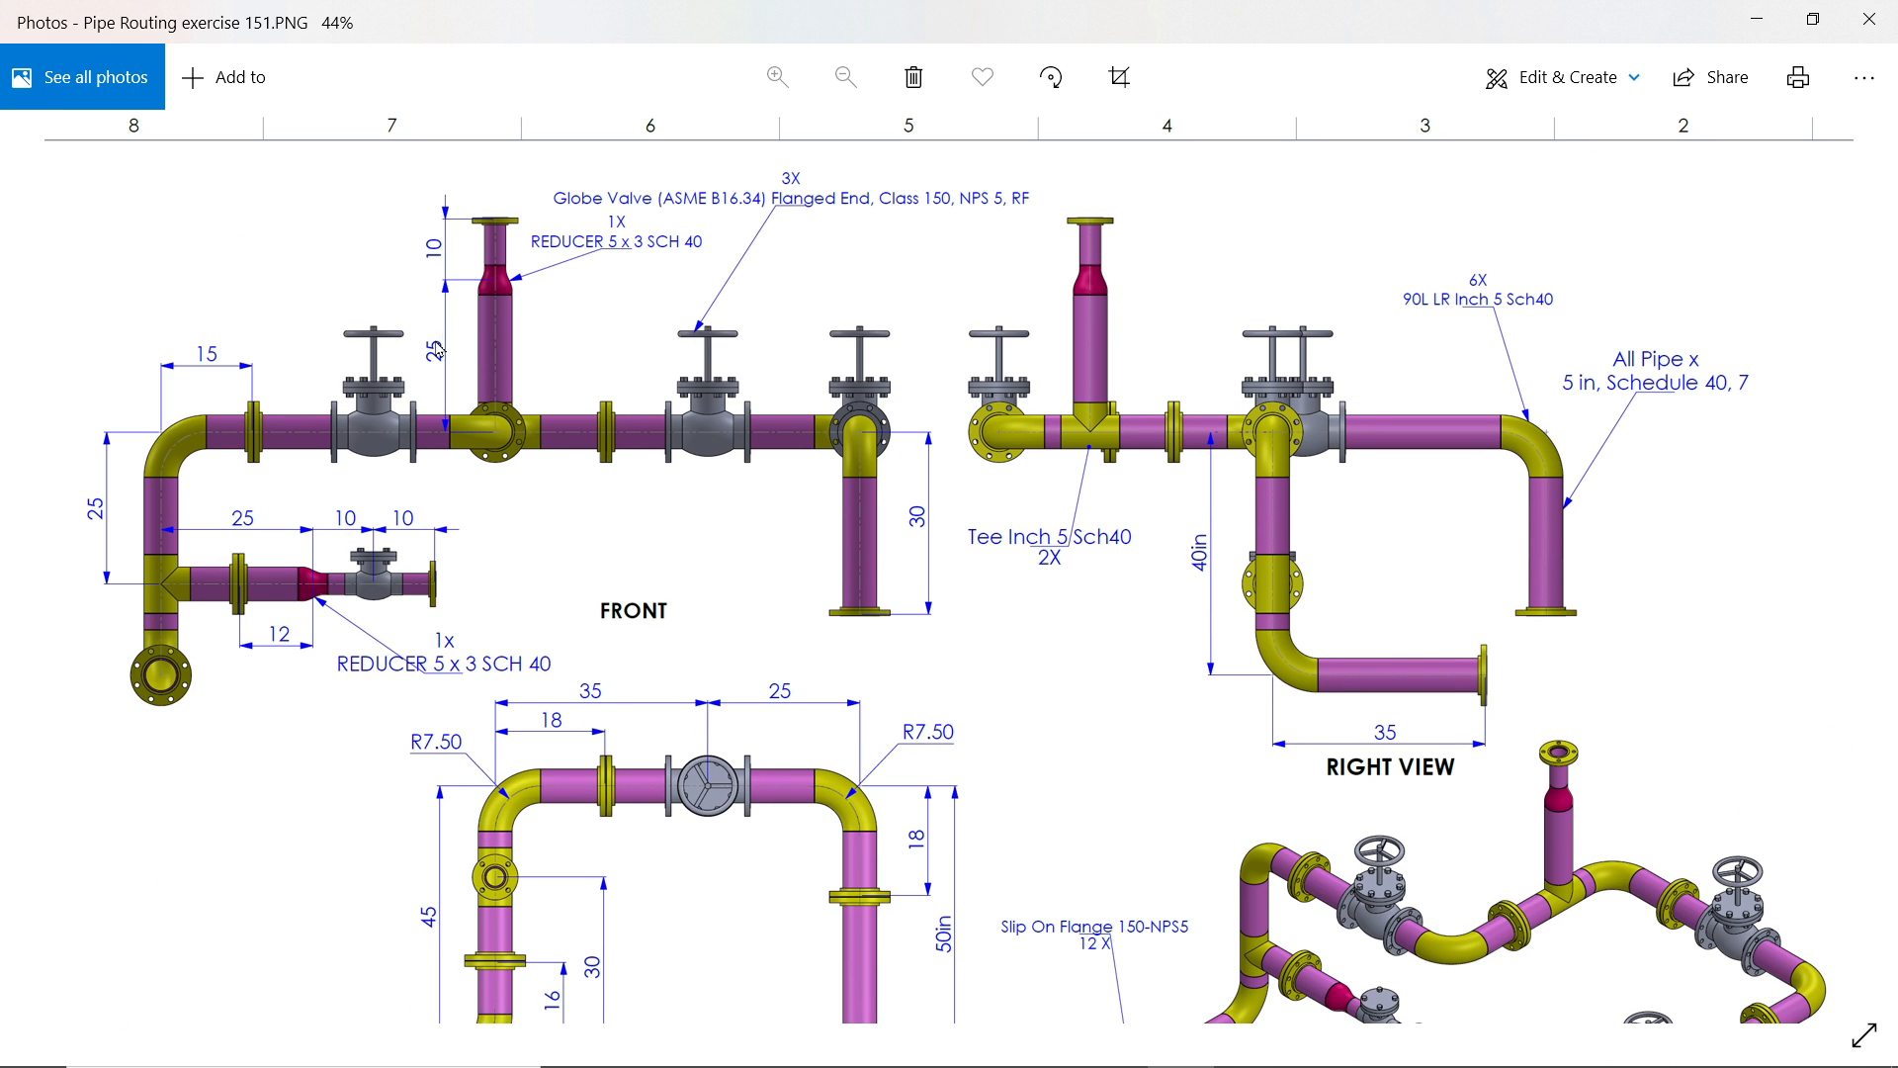
mouse_move(506, 290)
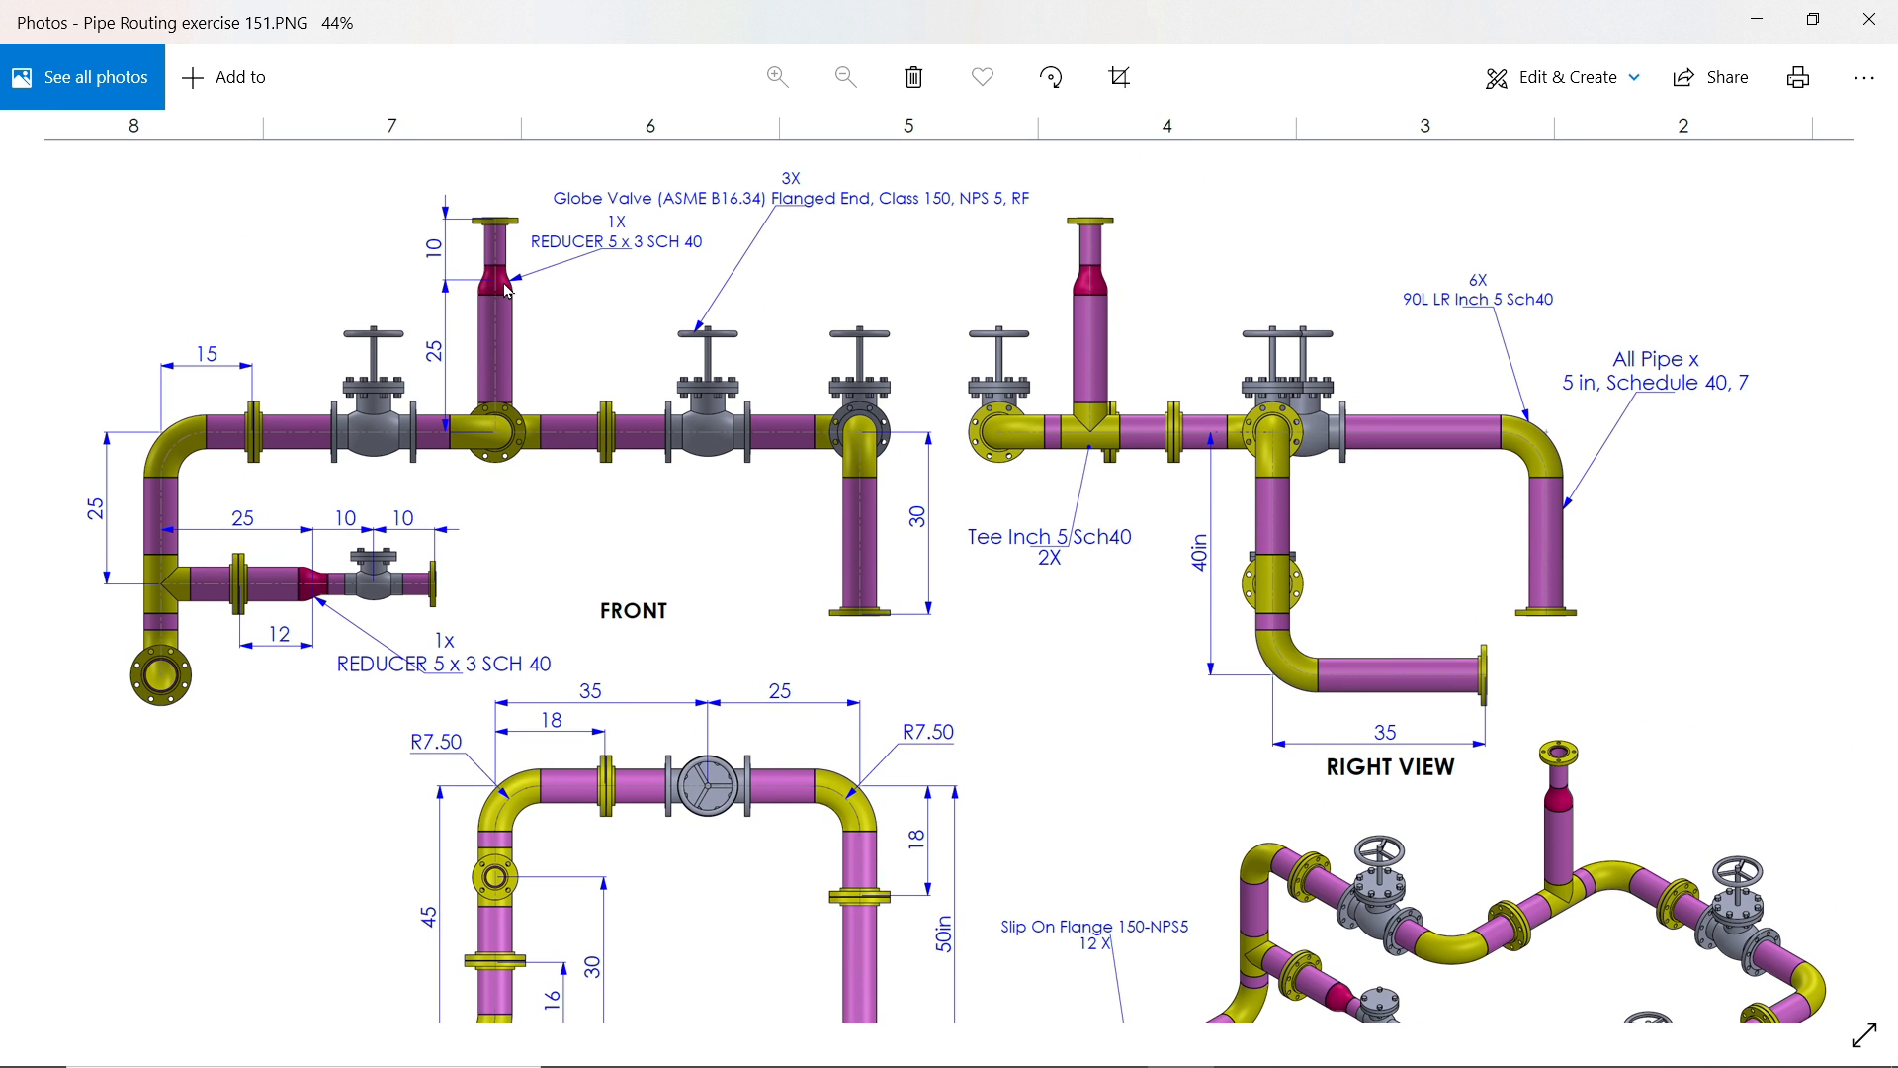
mouse_move(455, 259)
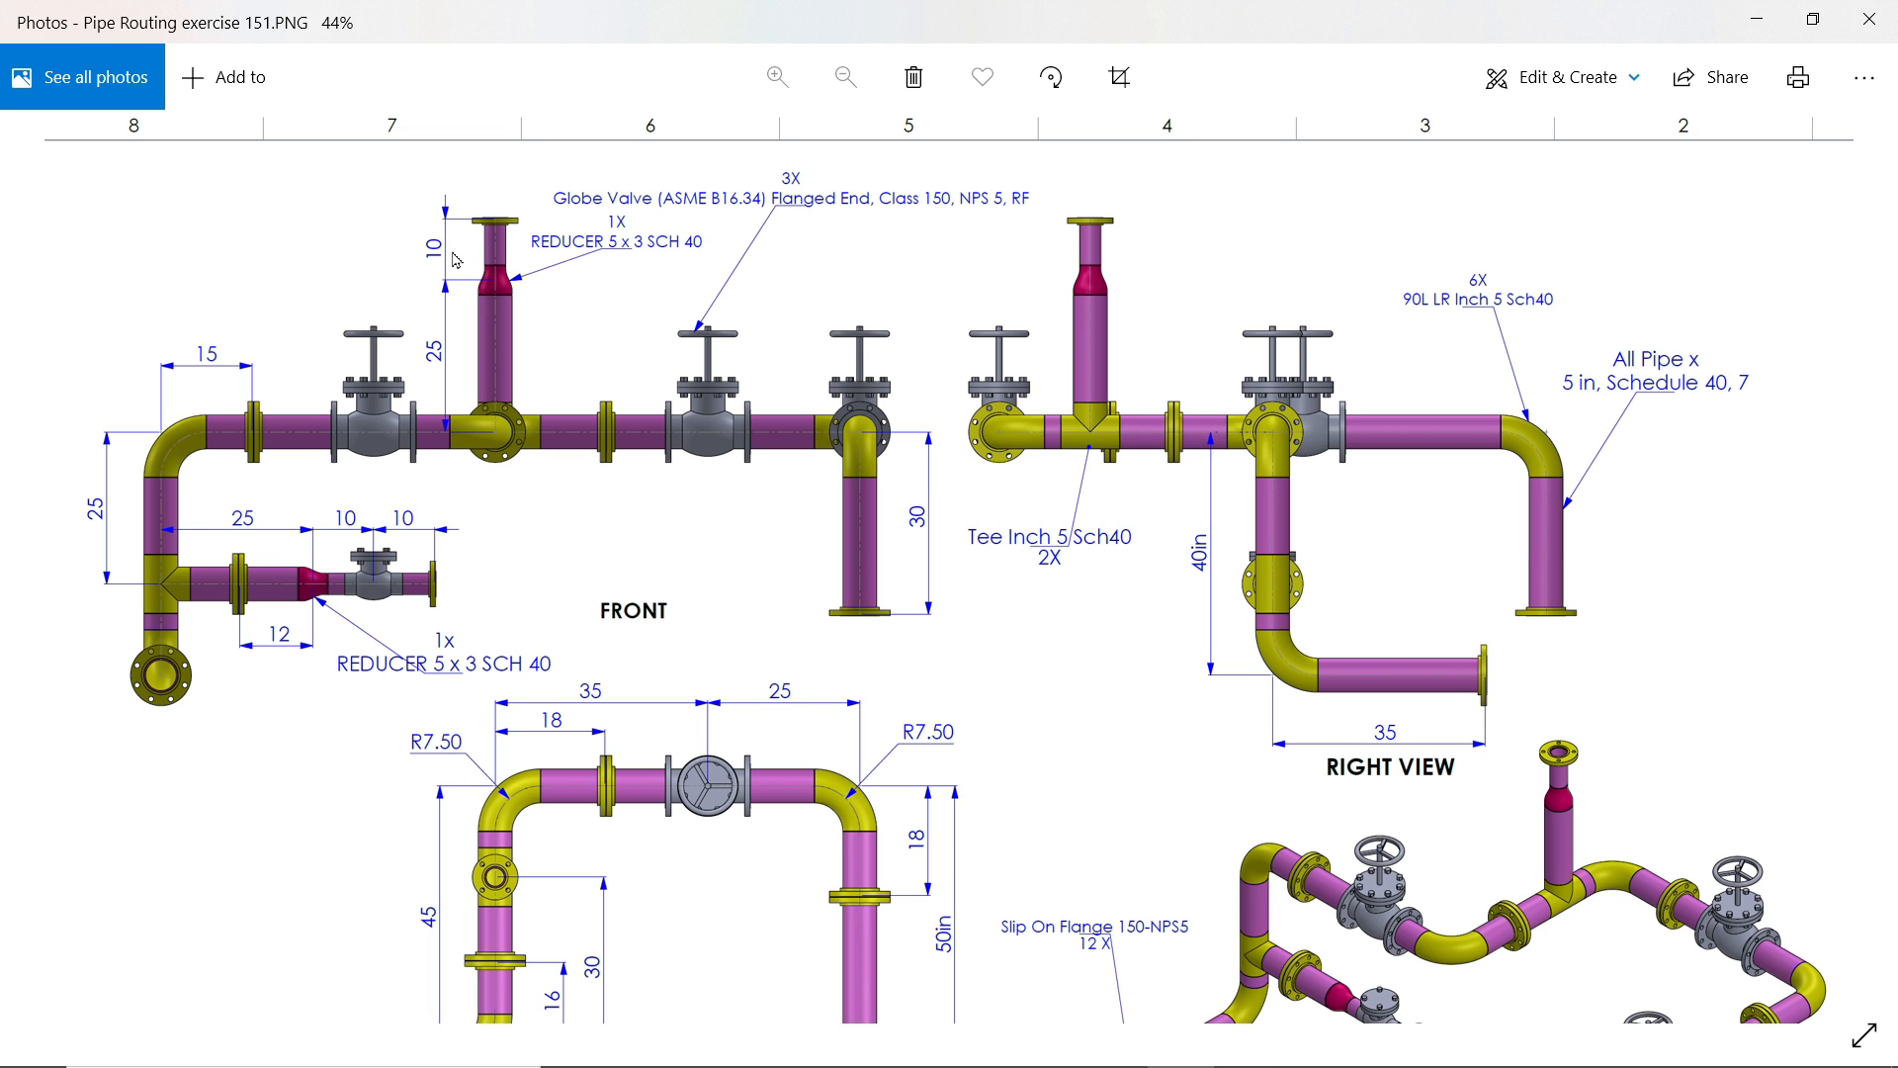
scroll(down, 3)
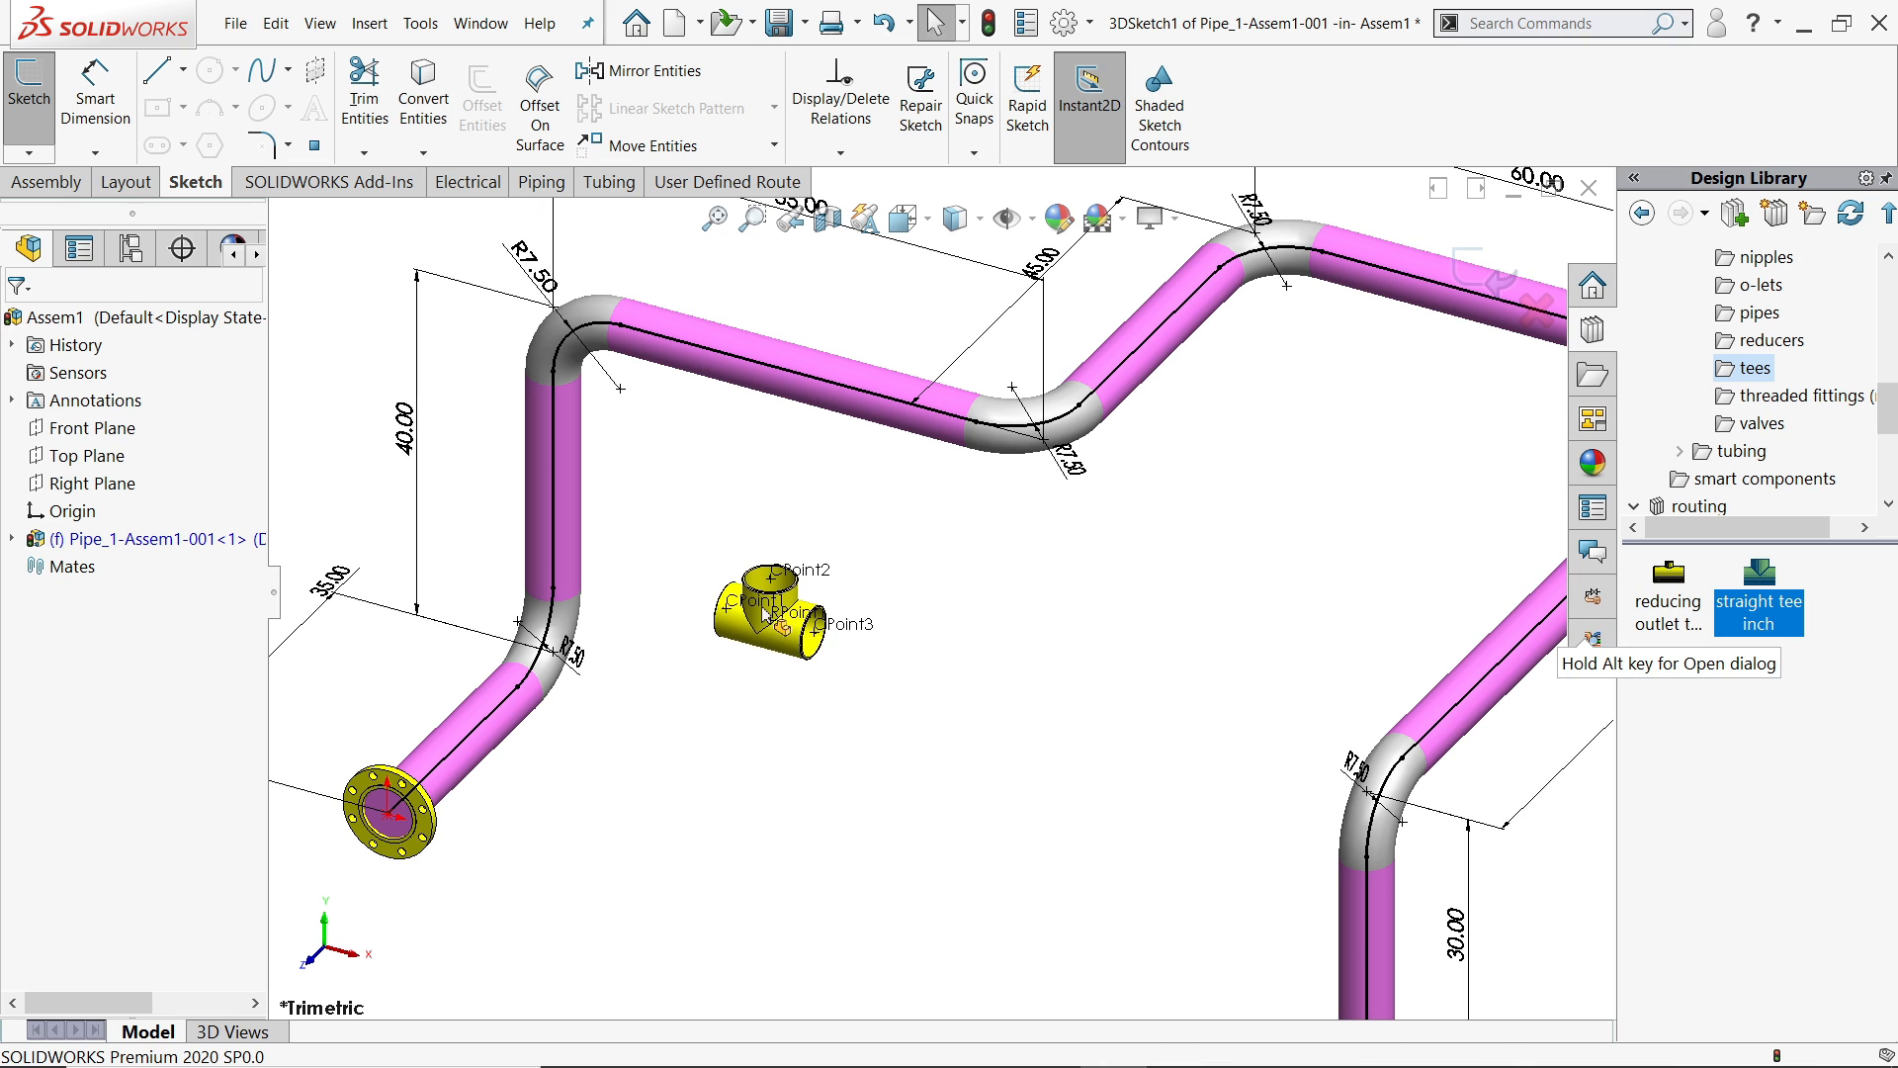
- Drop a Tee Inch 5 Sch40 onto the route and dimension its position at 30 inches
drag(775, 611, 557, 496)
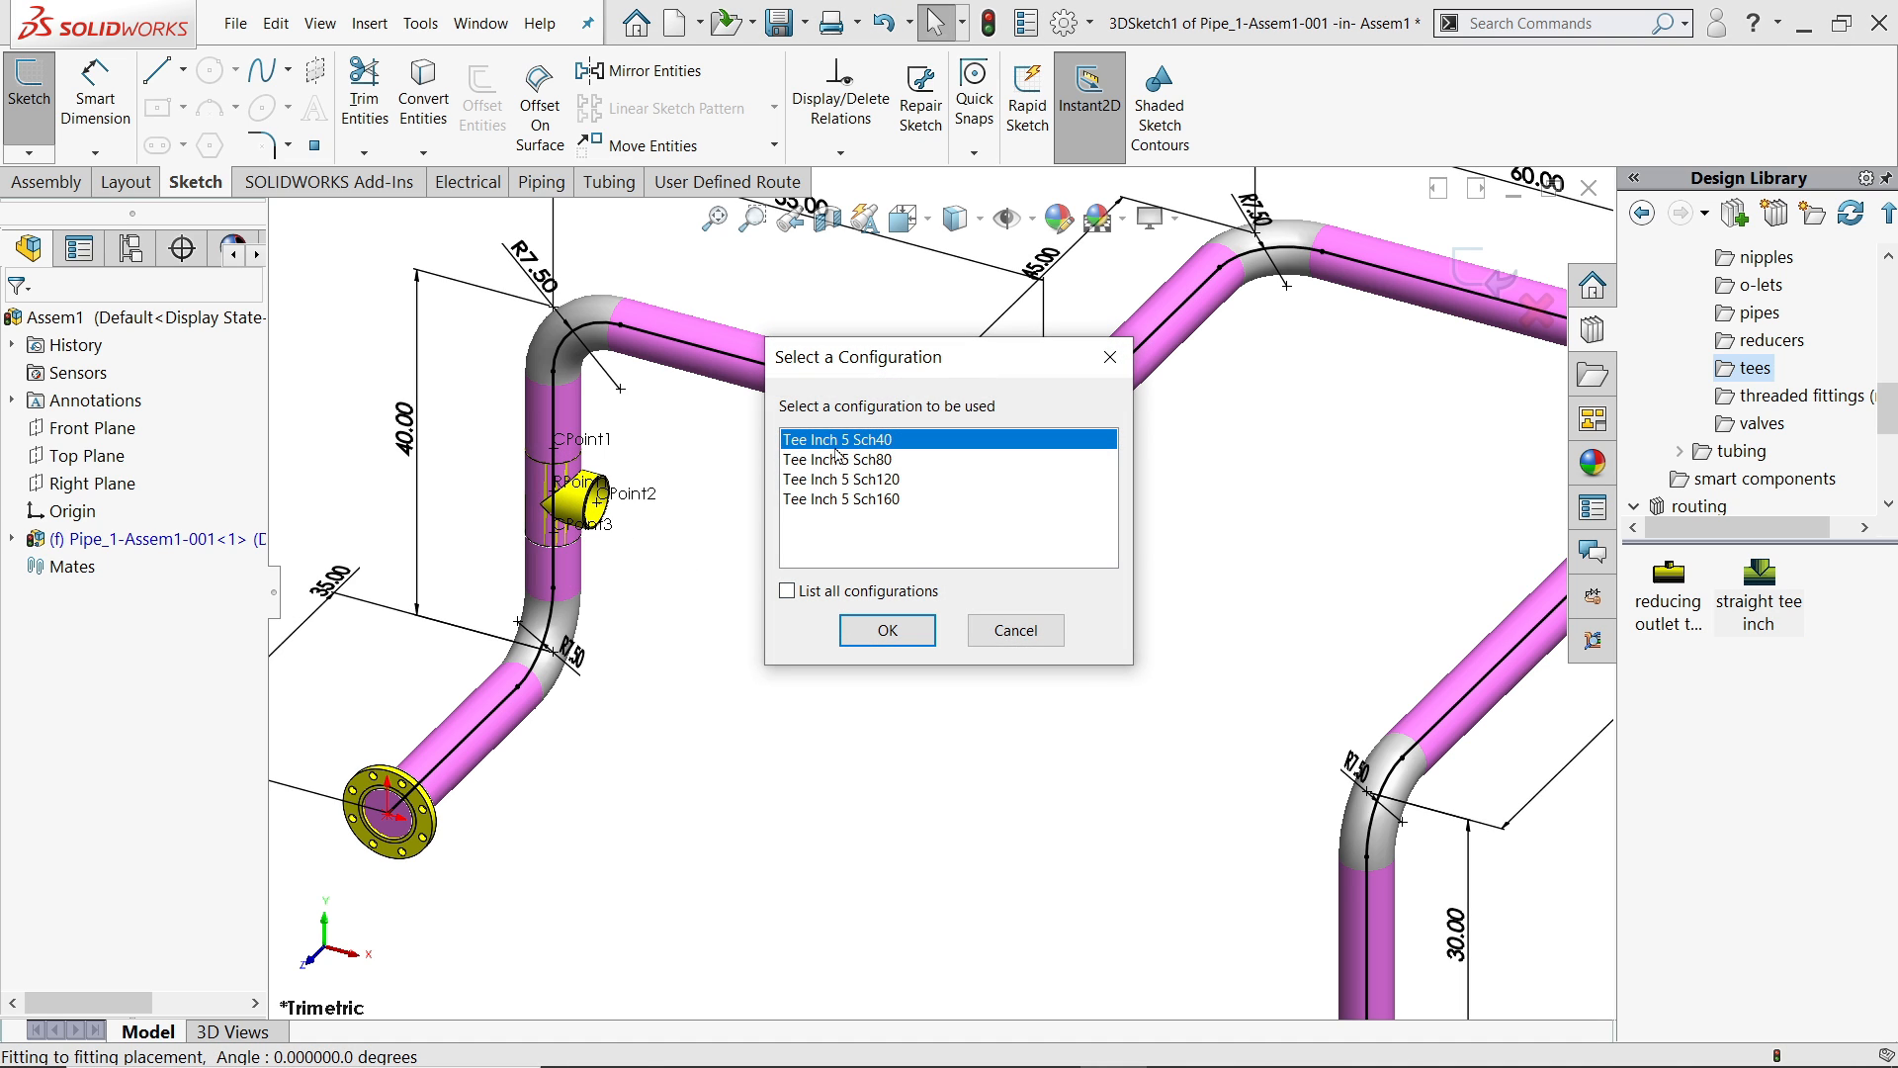
click(886, 628)
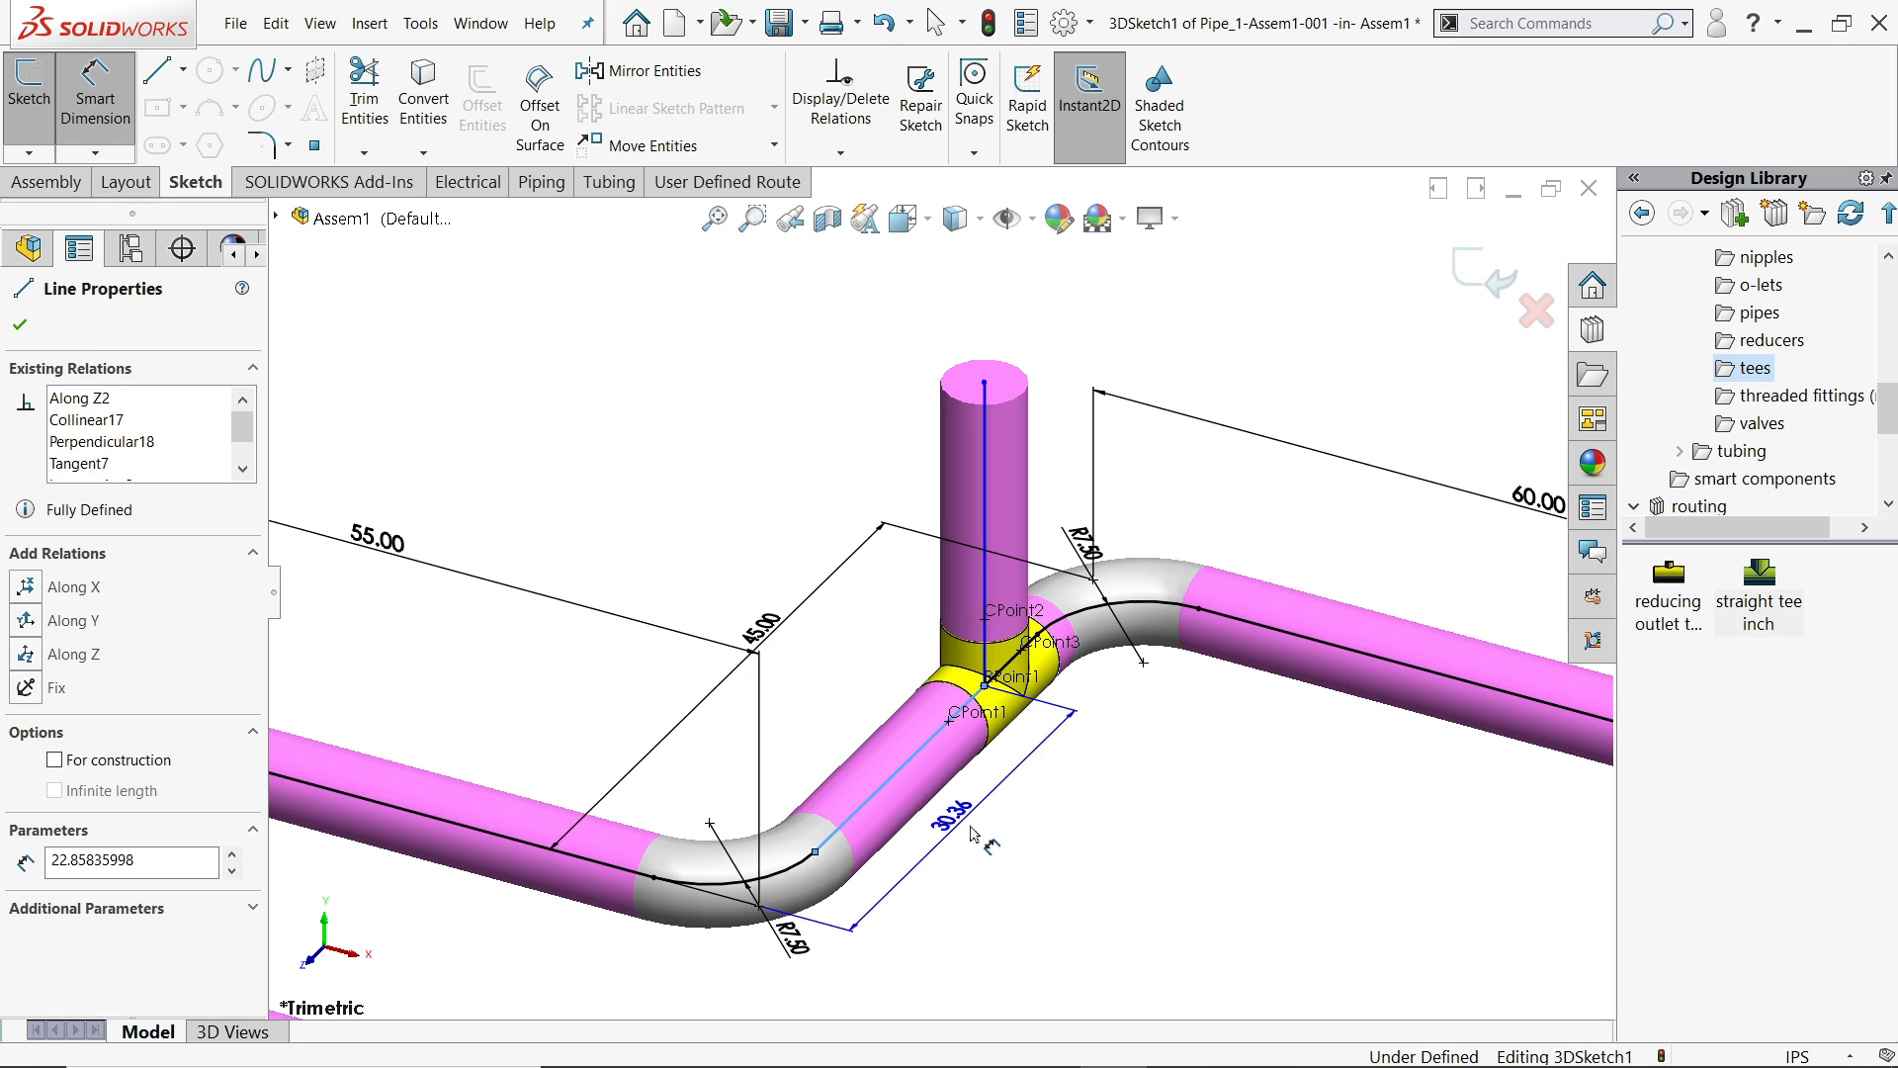
click(942, 817)
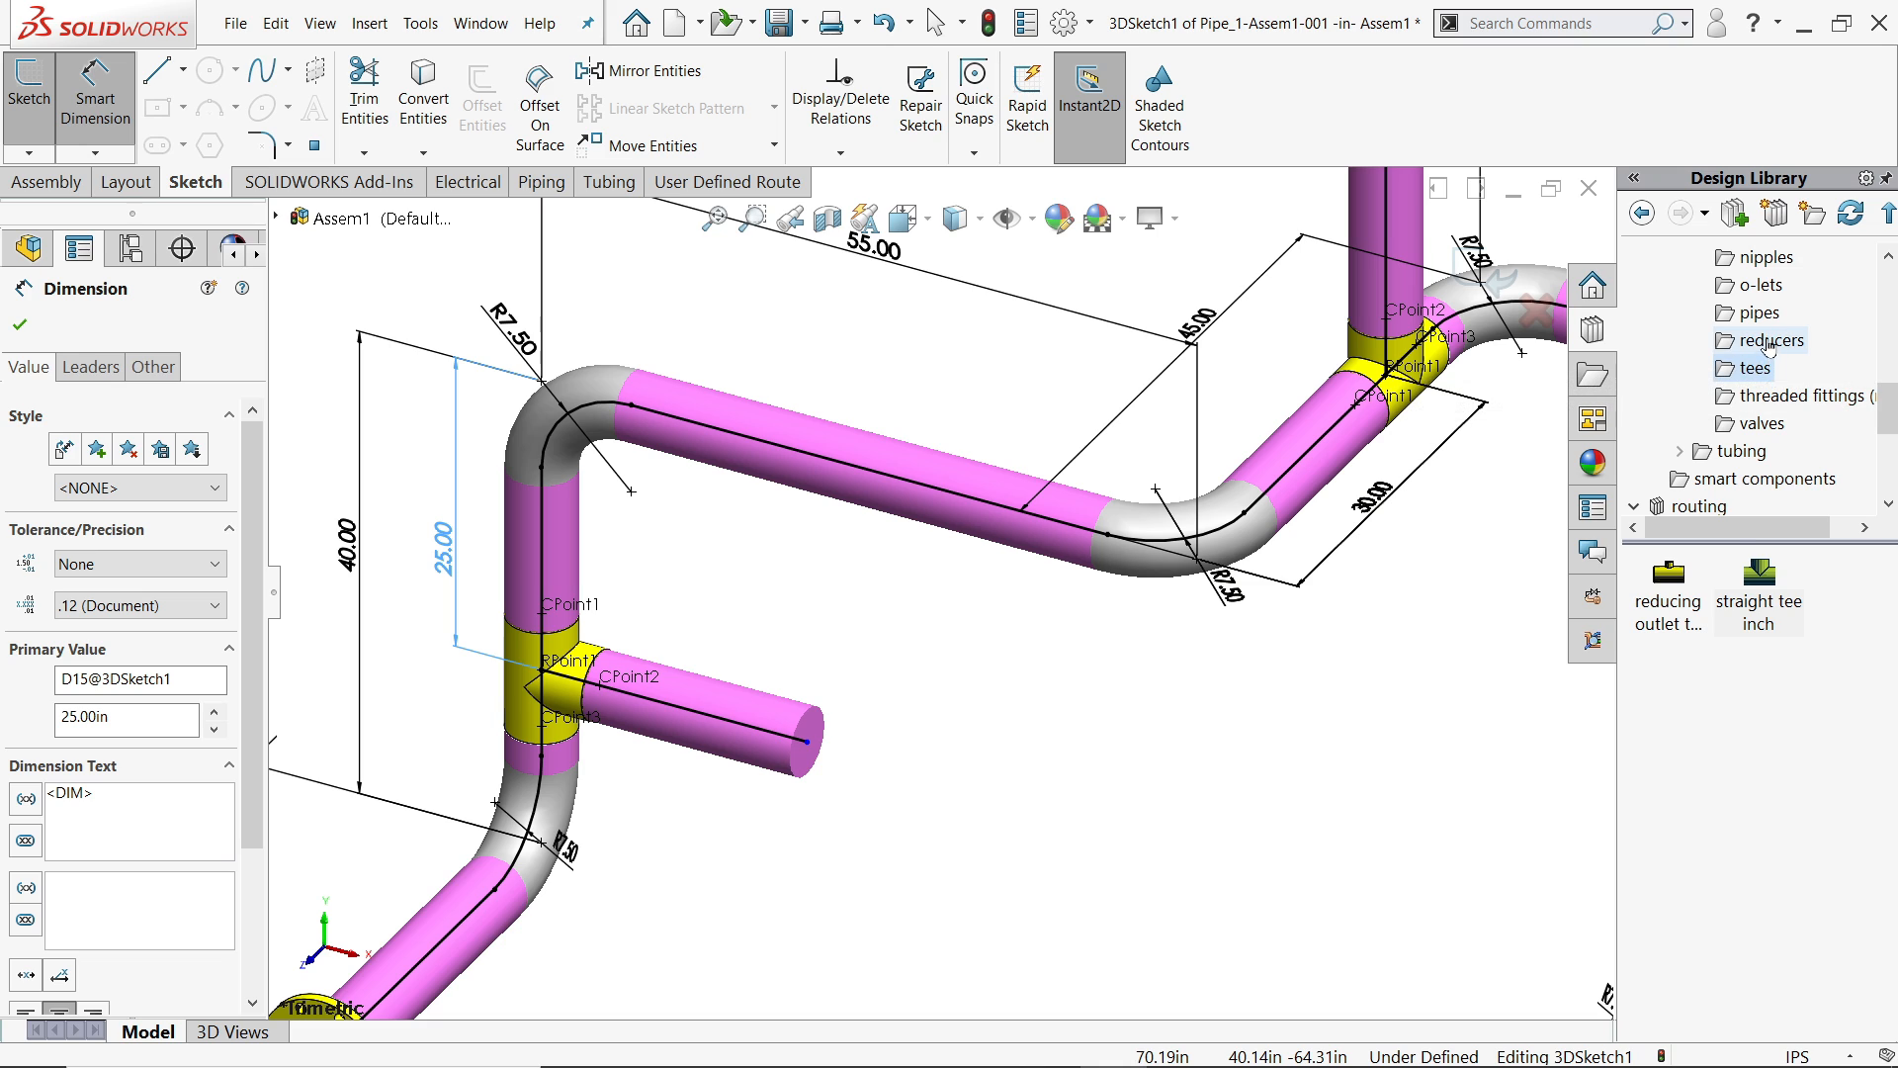
- Place a REDUCER 5 x 3 SCH 40 from the reducers library onto the tee branch
click(1769, 341)
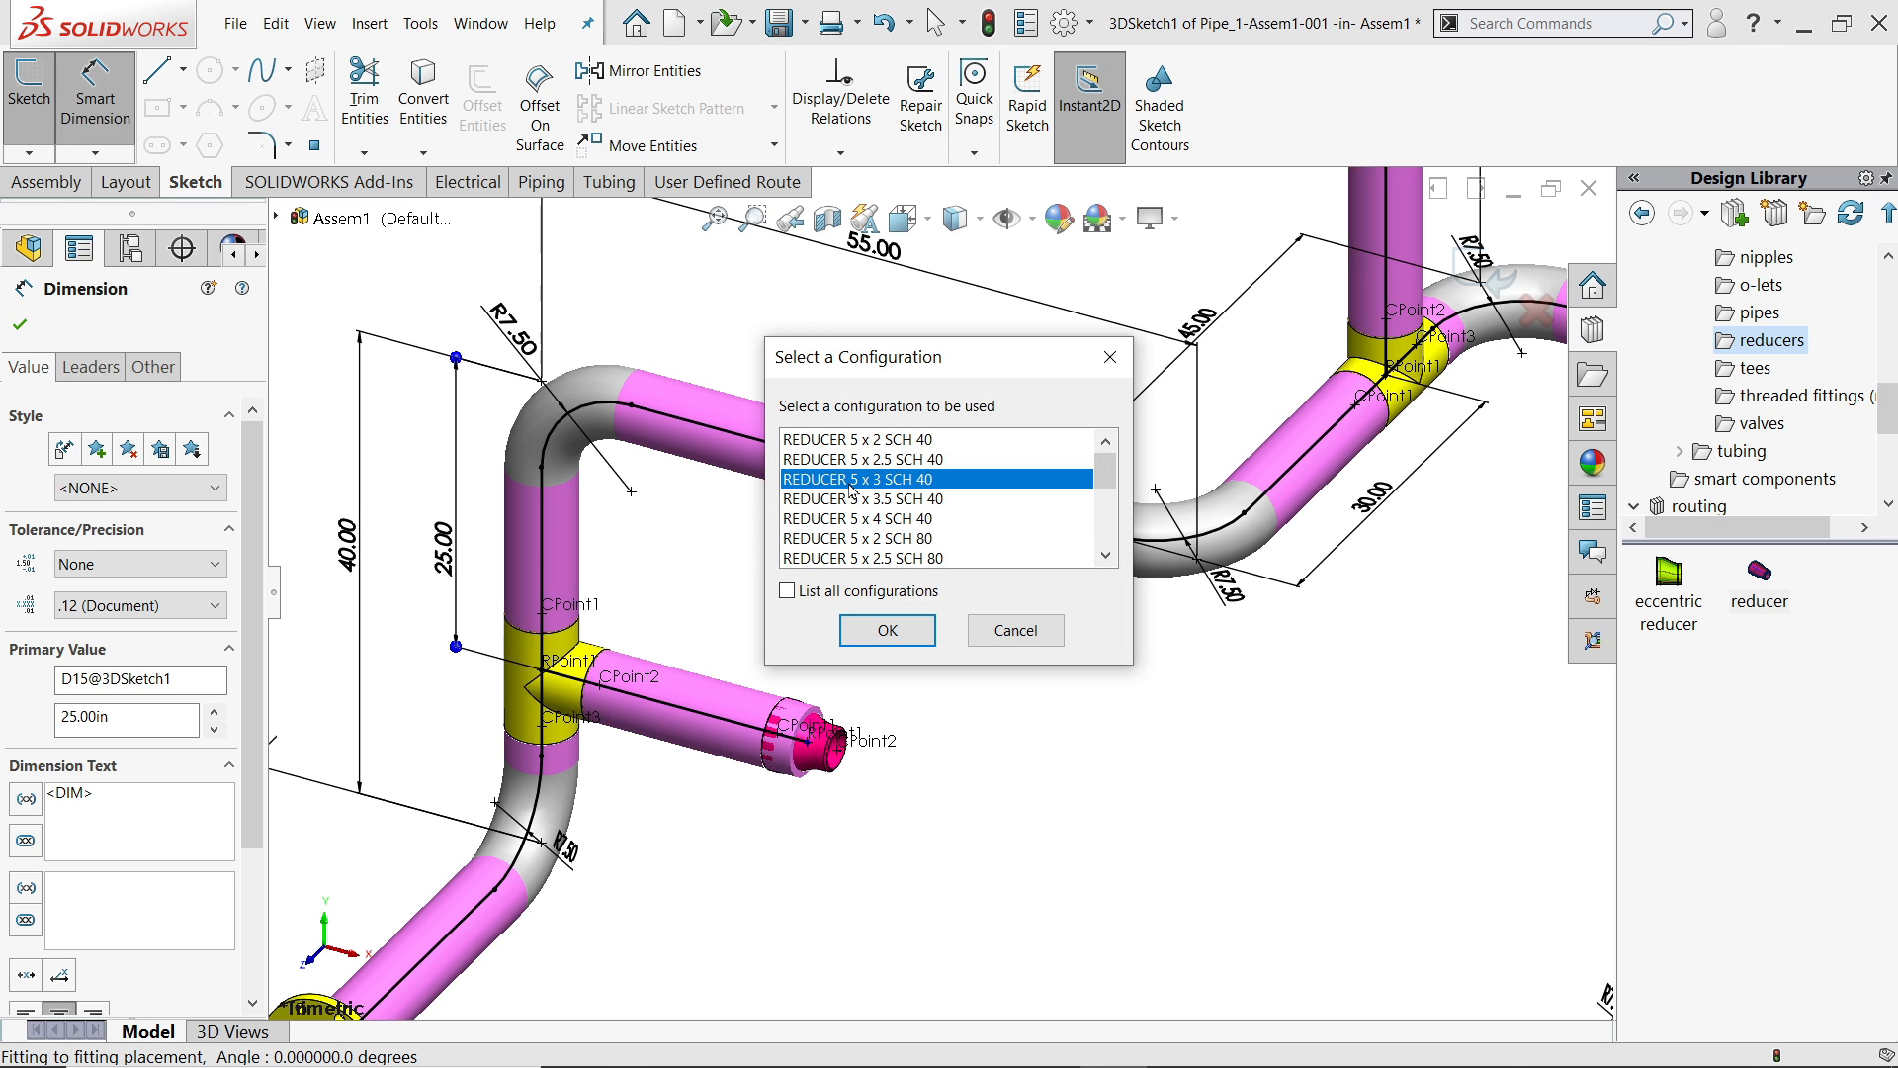
mouse_move(900, 491)
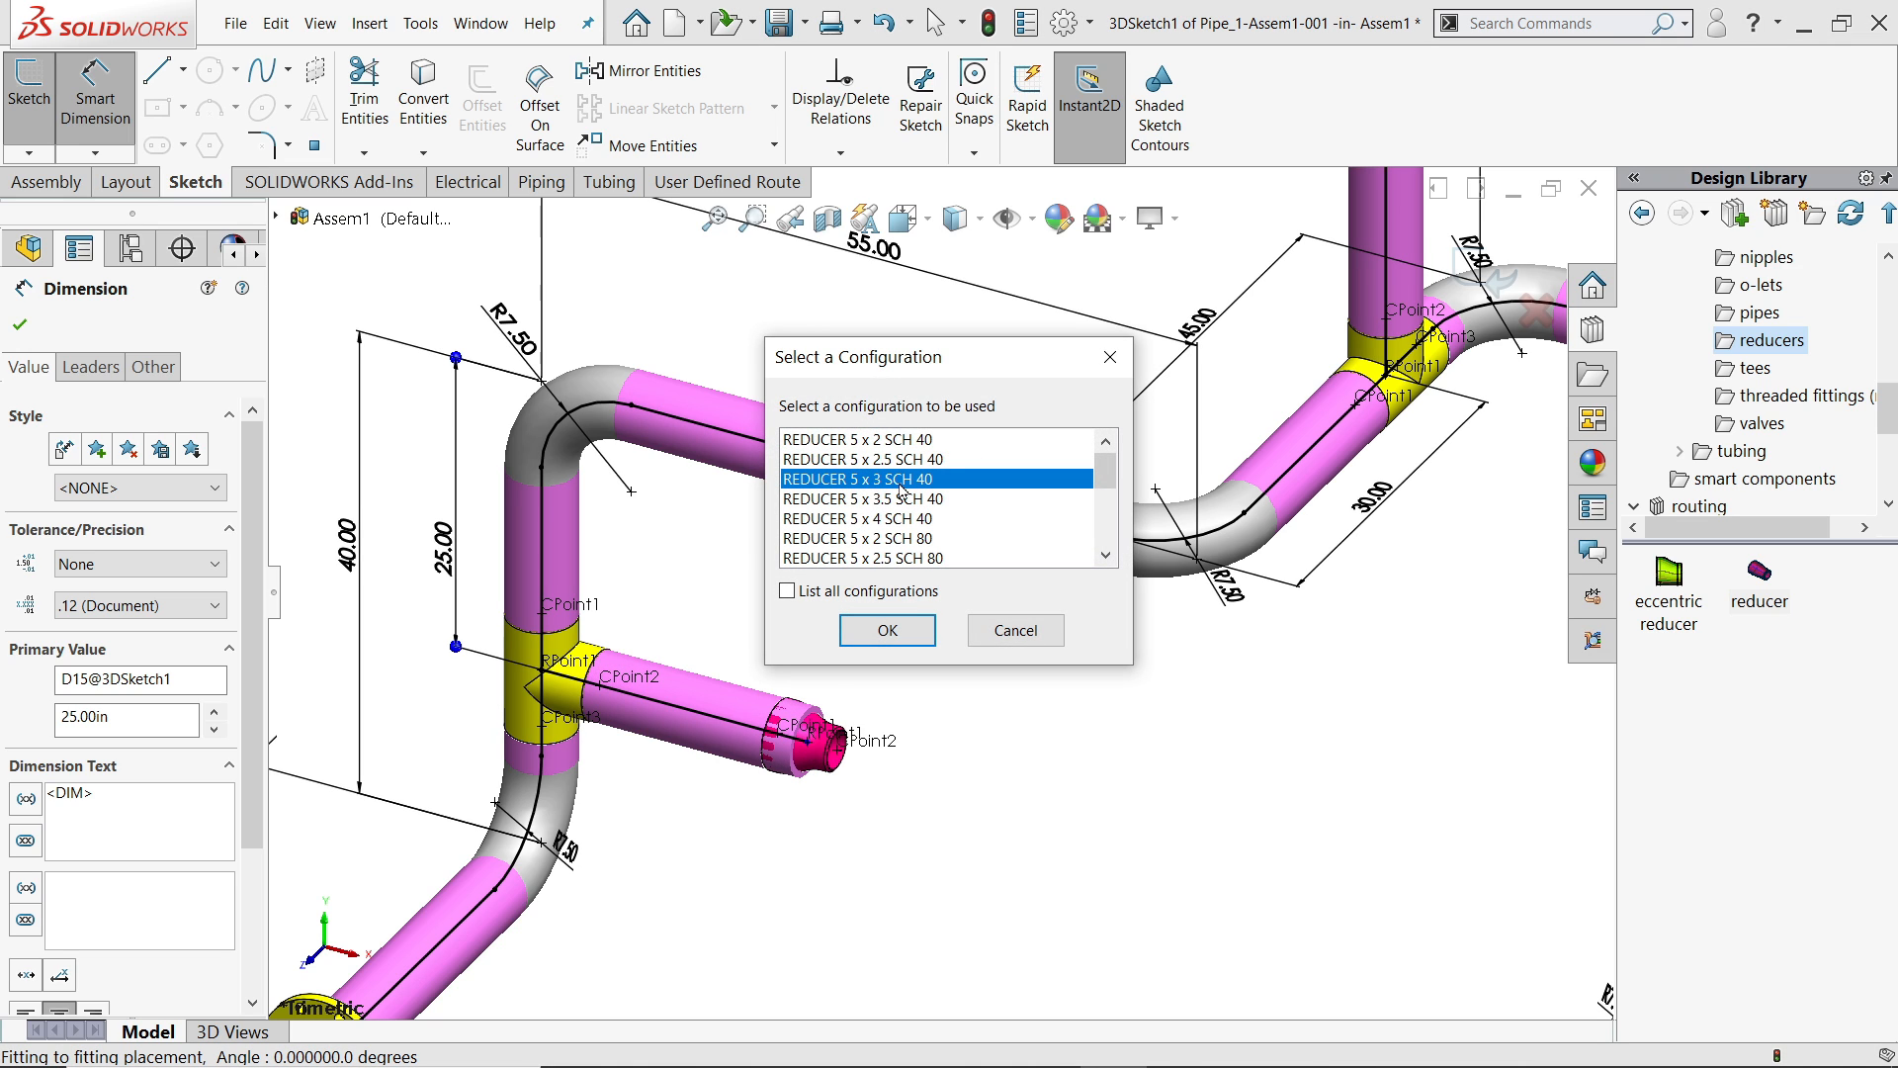
click(888, 629)
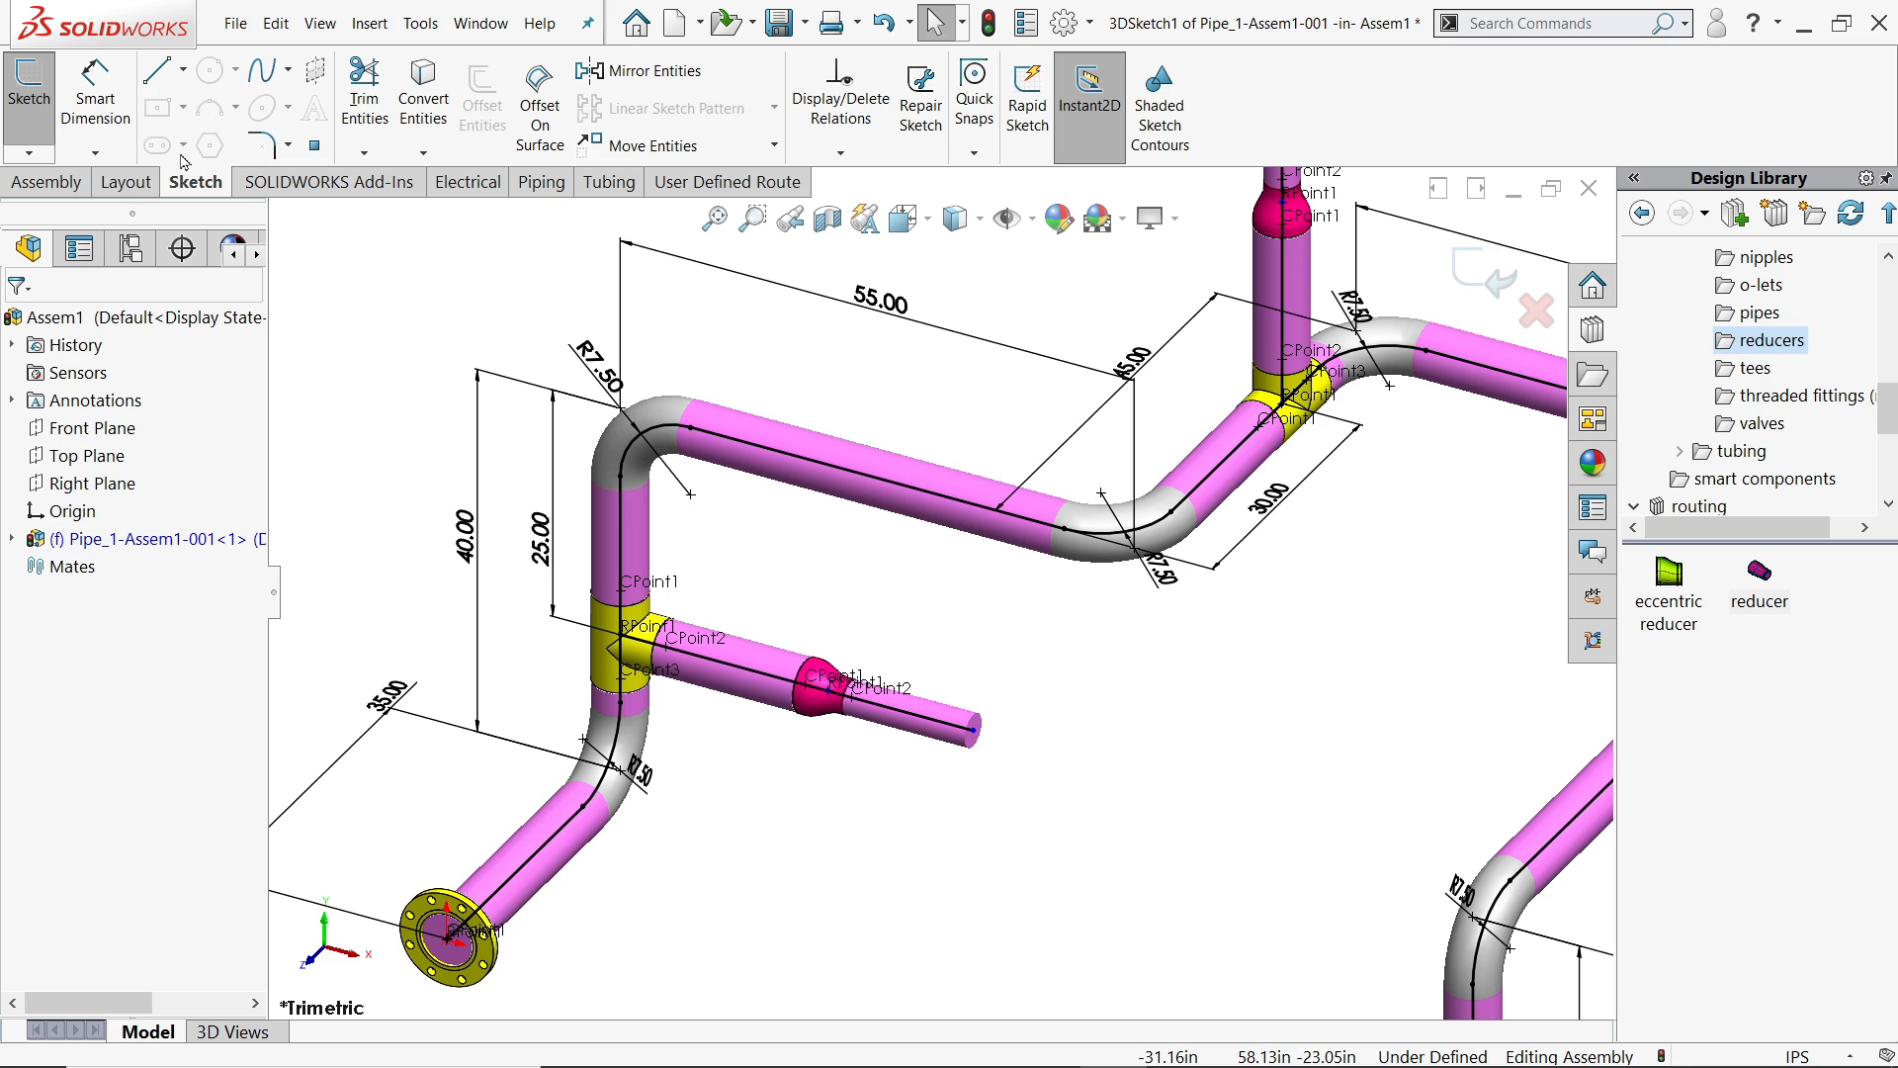
mouse_move(741, 682)
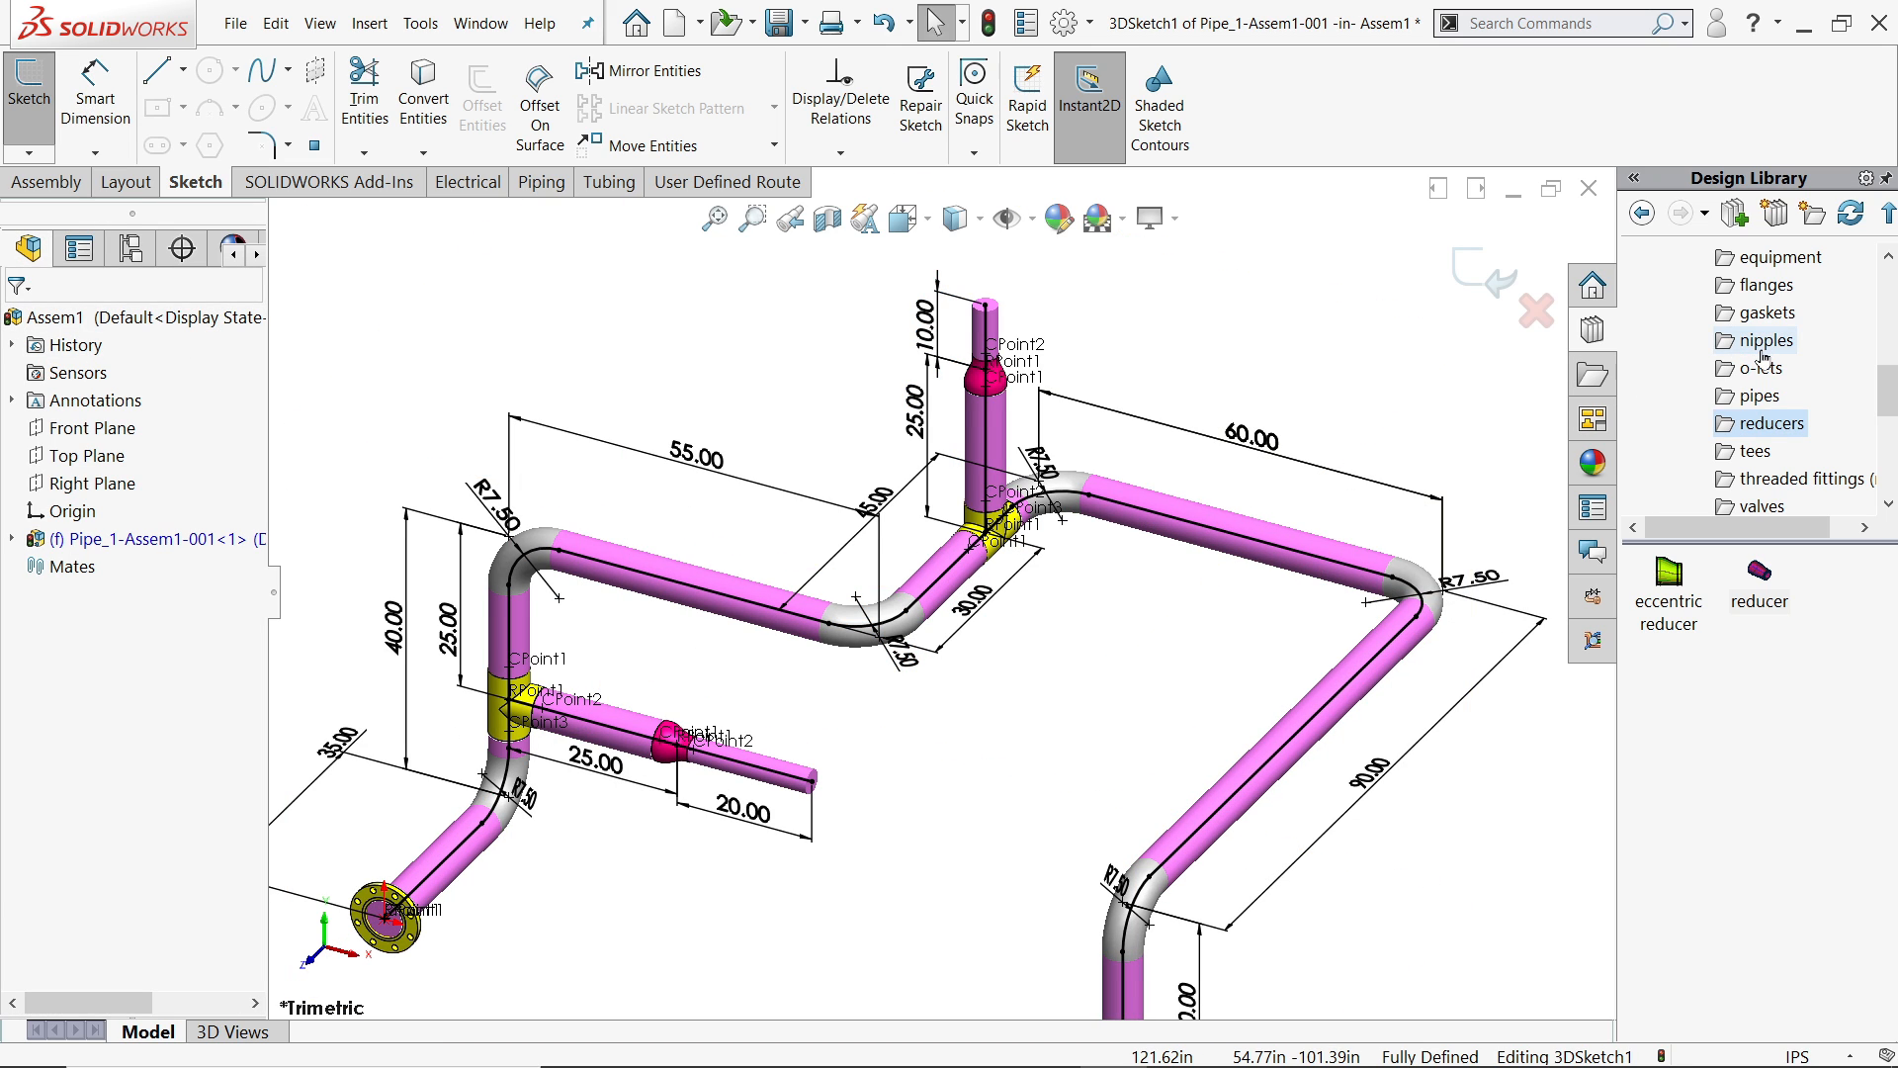
- Cap the open ends with Slip On Flange 150-NPS3 on the branches and 150-NPS5 on the main line
click(1761, 284)
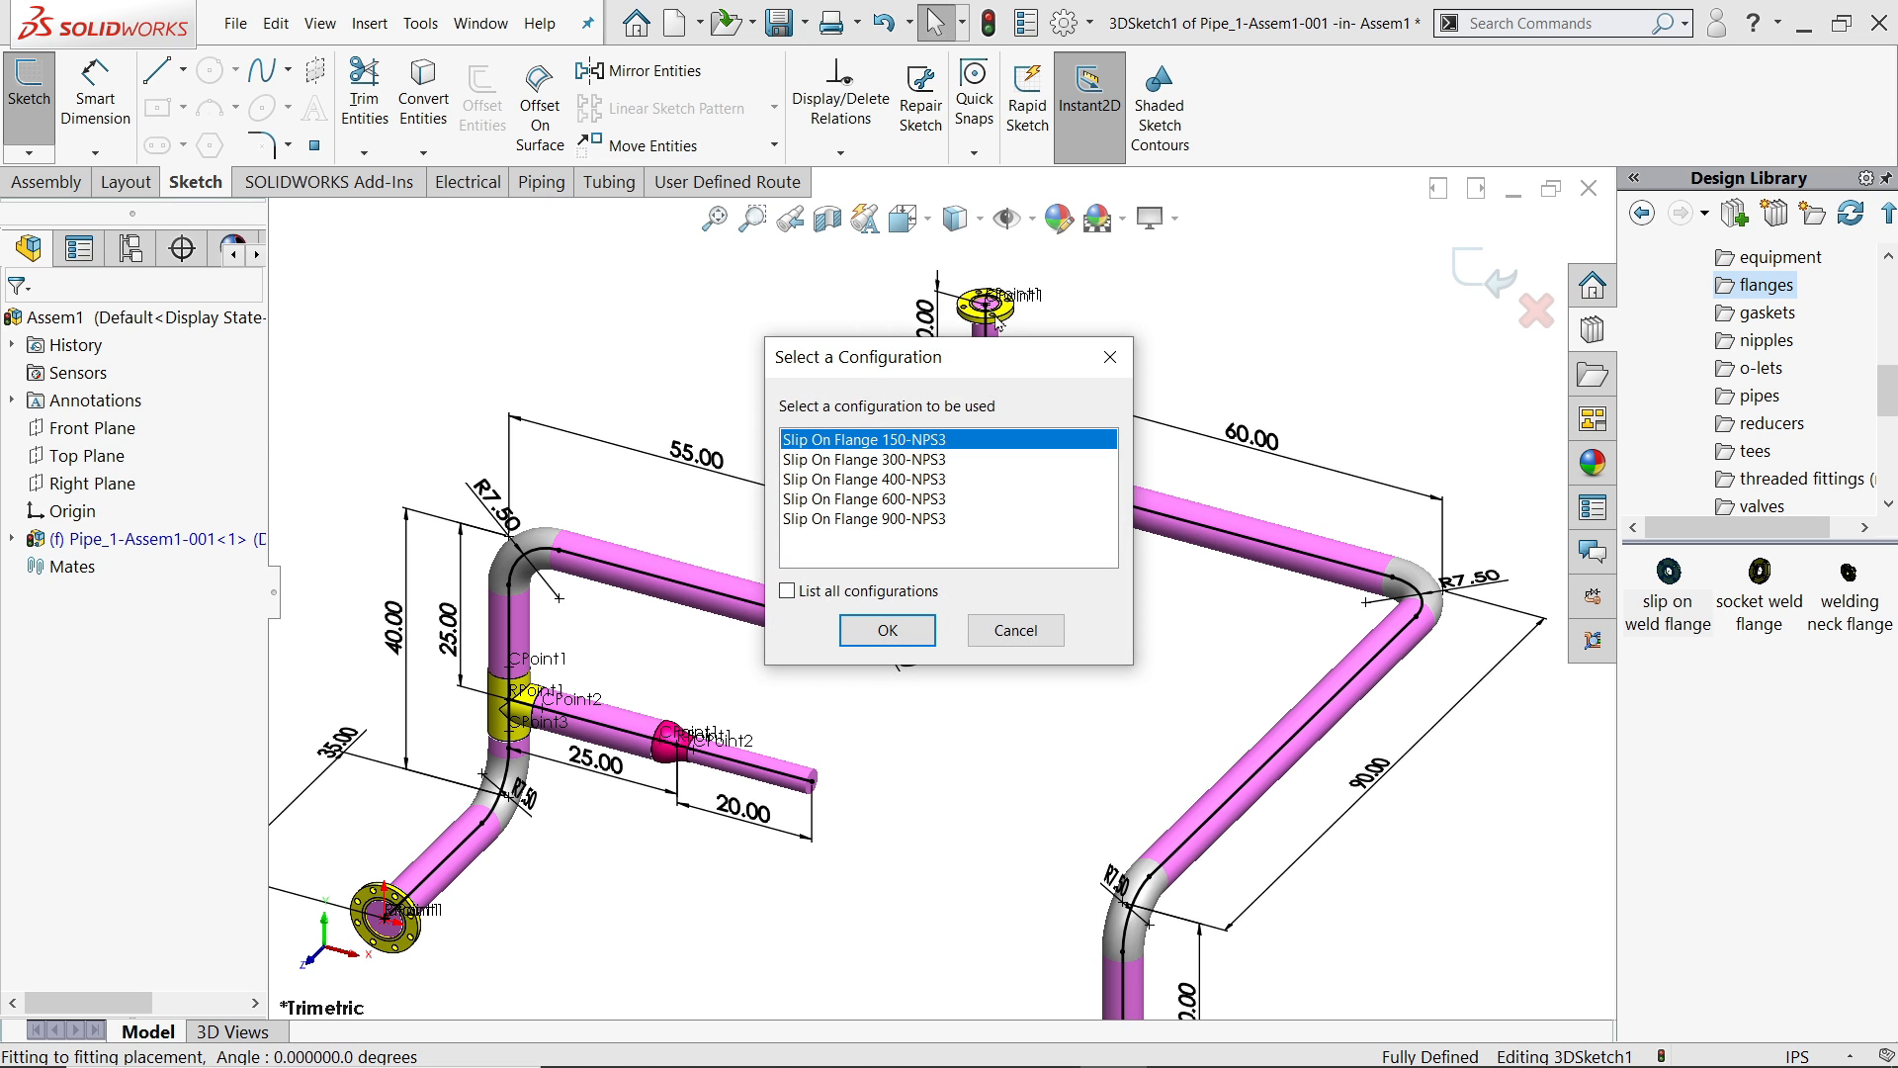
click(888, 629)
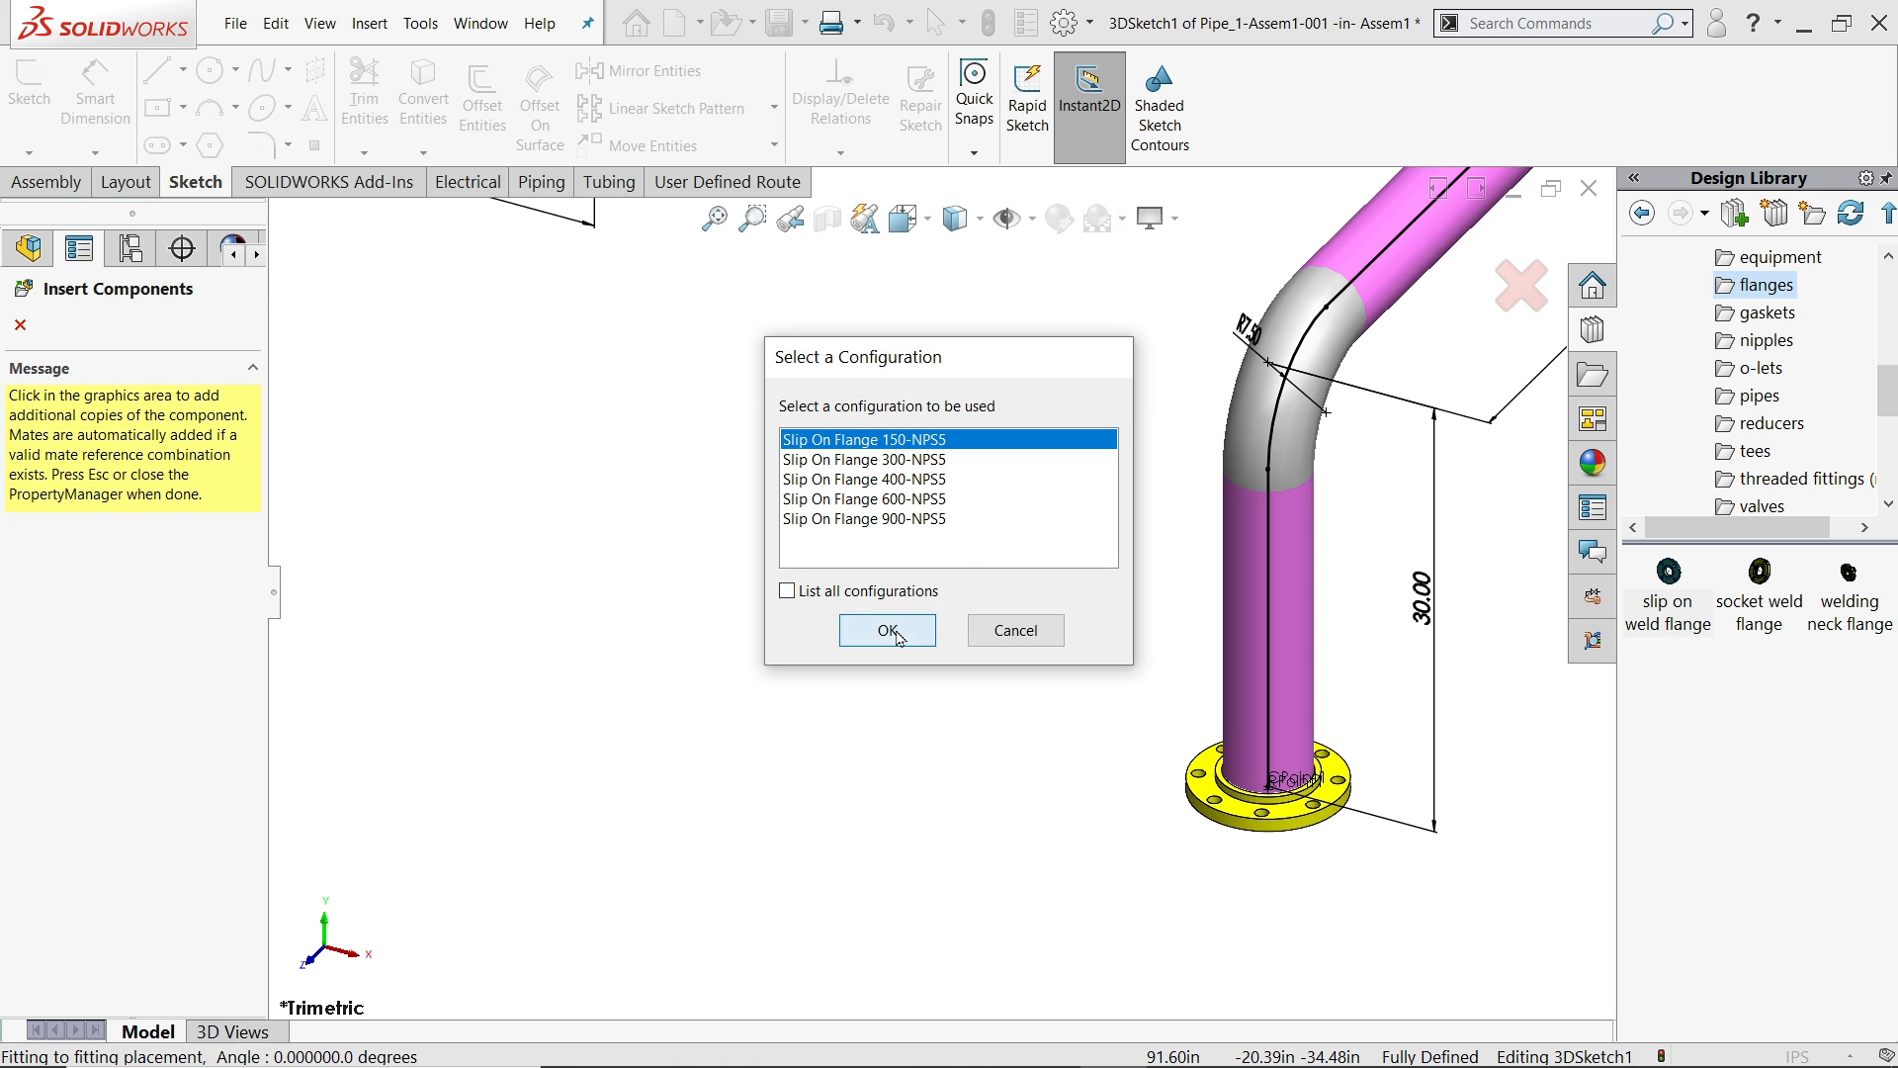
click(886, 629)
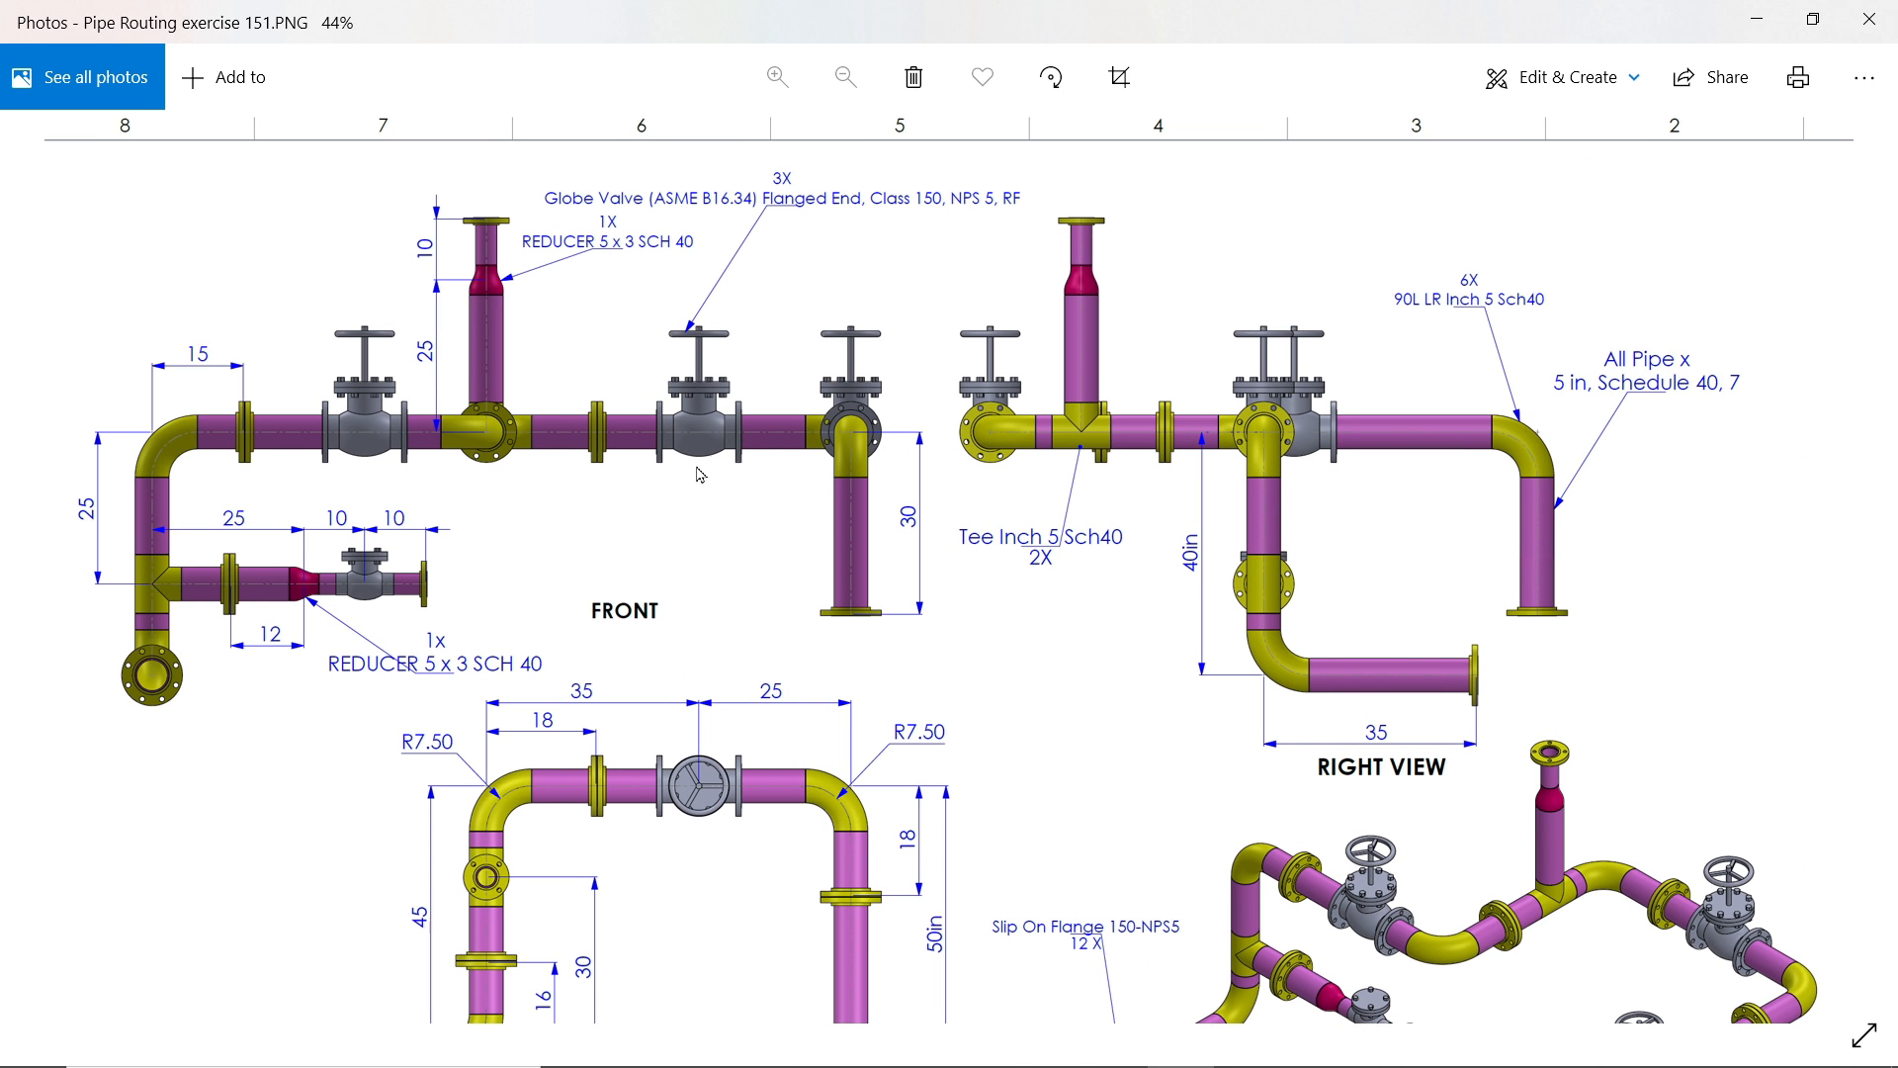
mouse_move(722, 207)
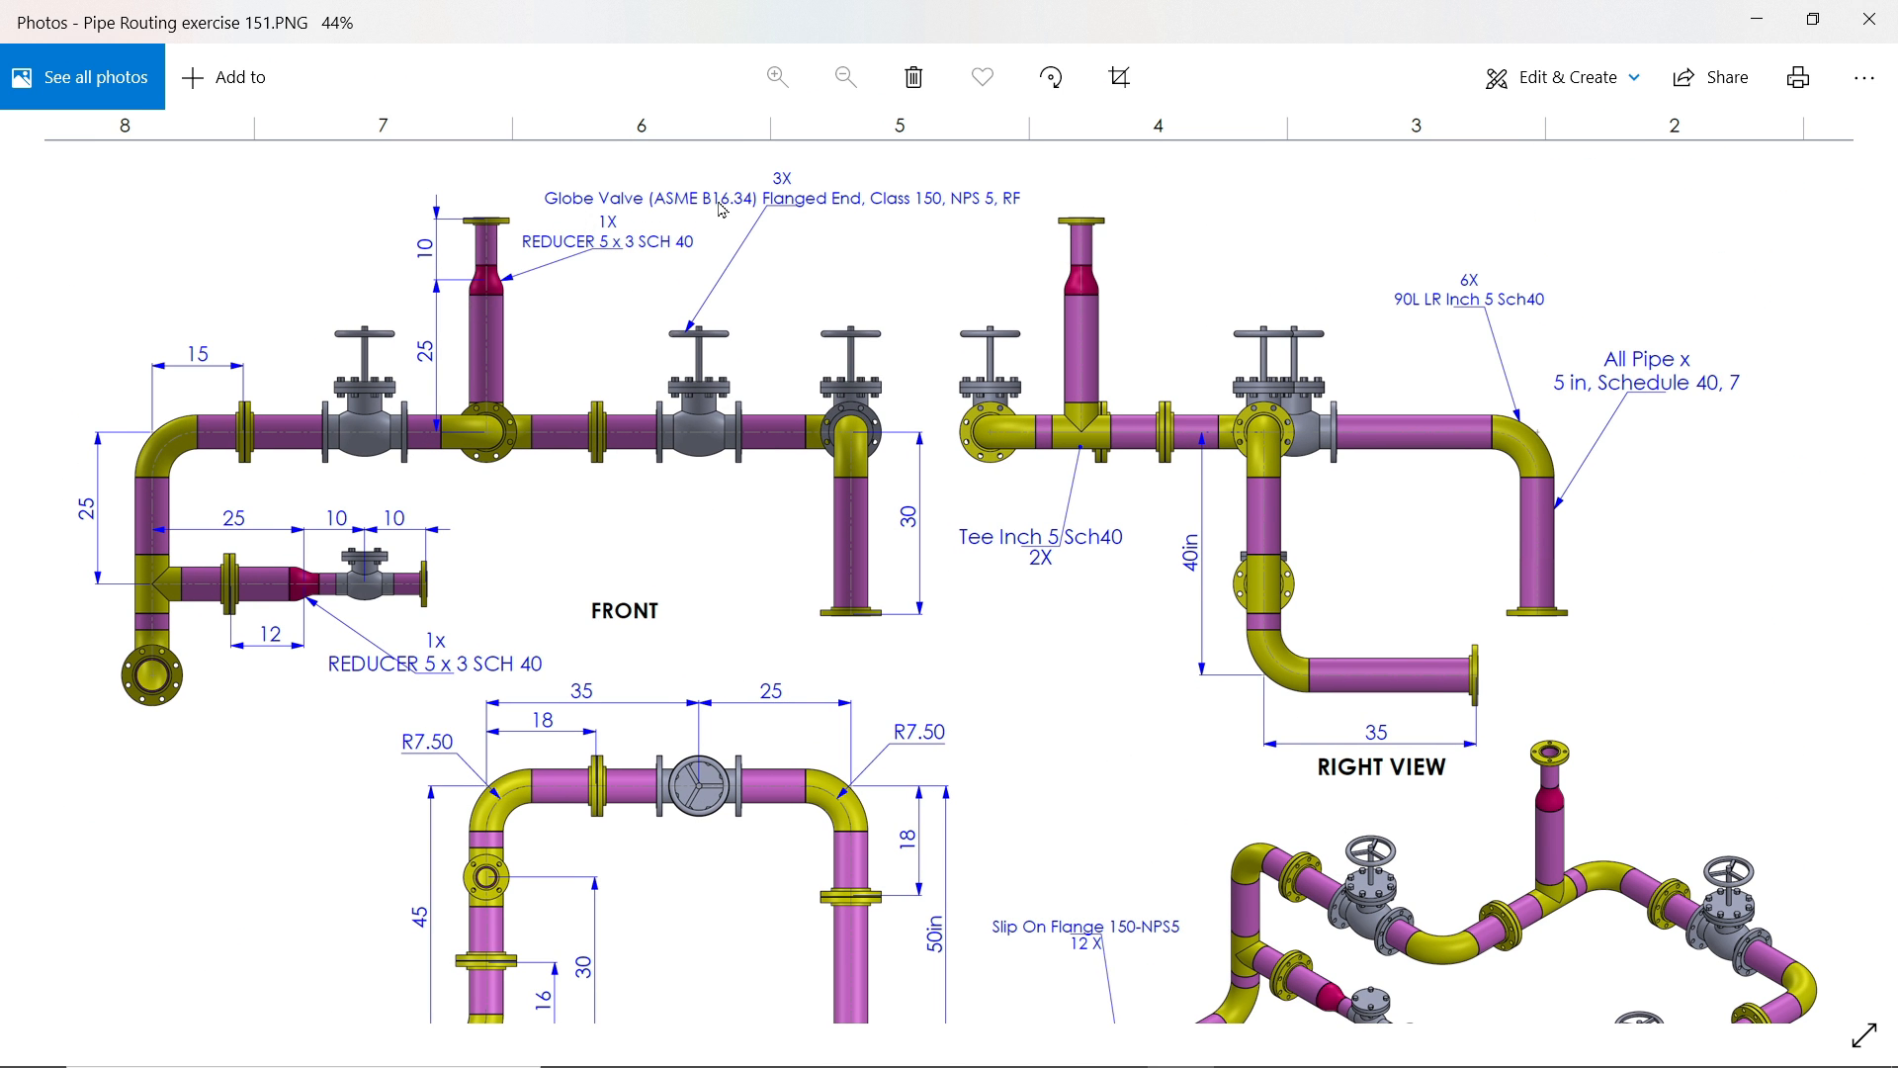
mouse_move(809, 216)
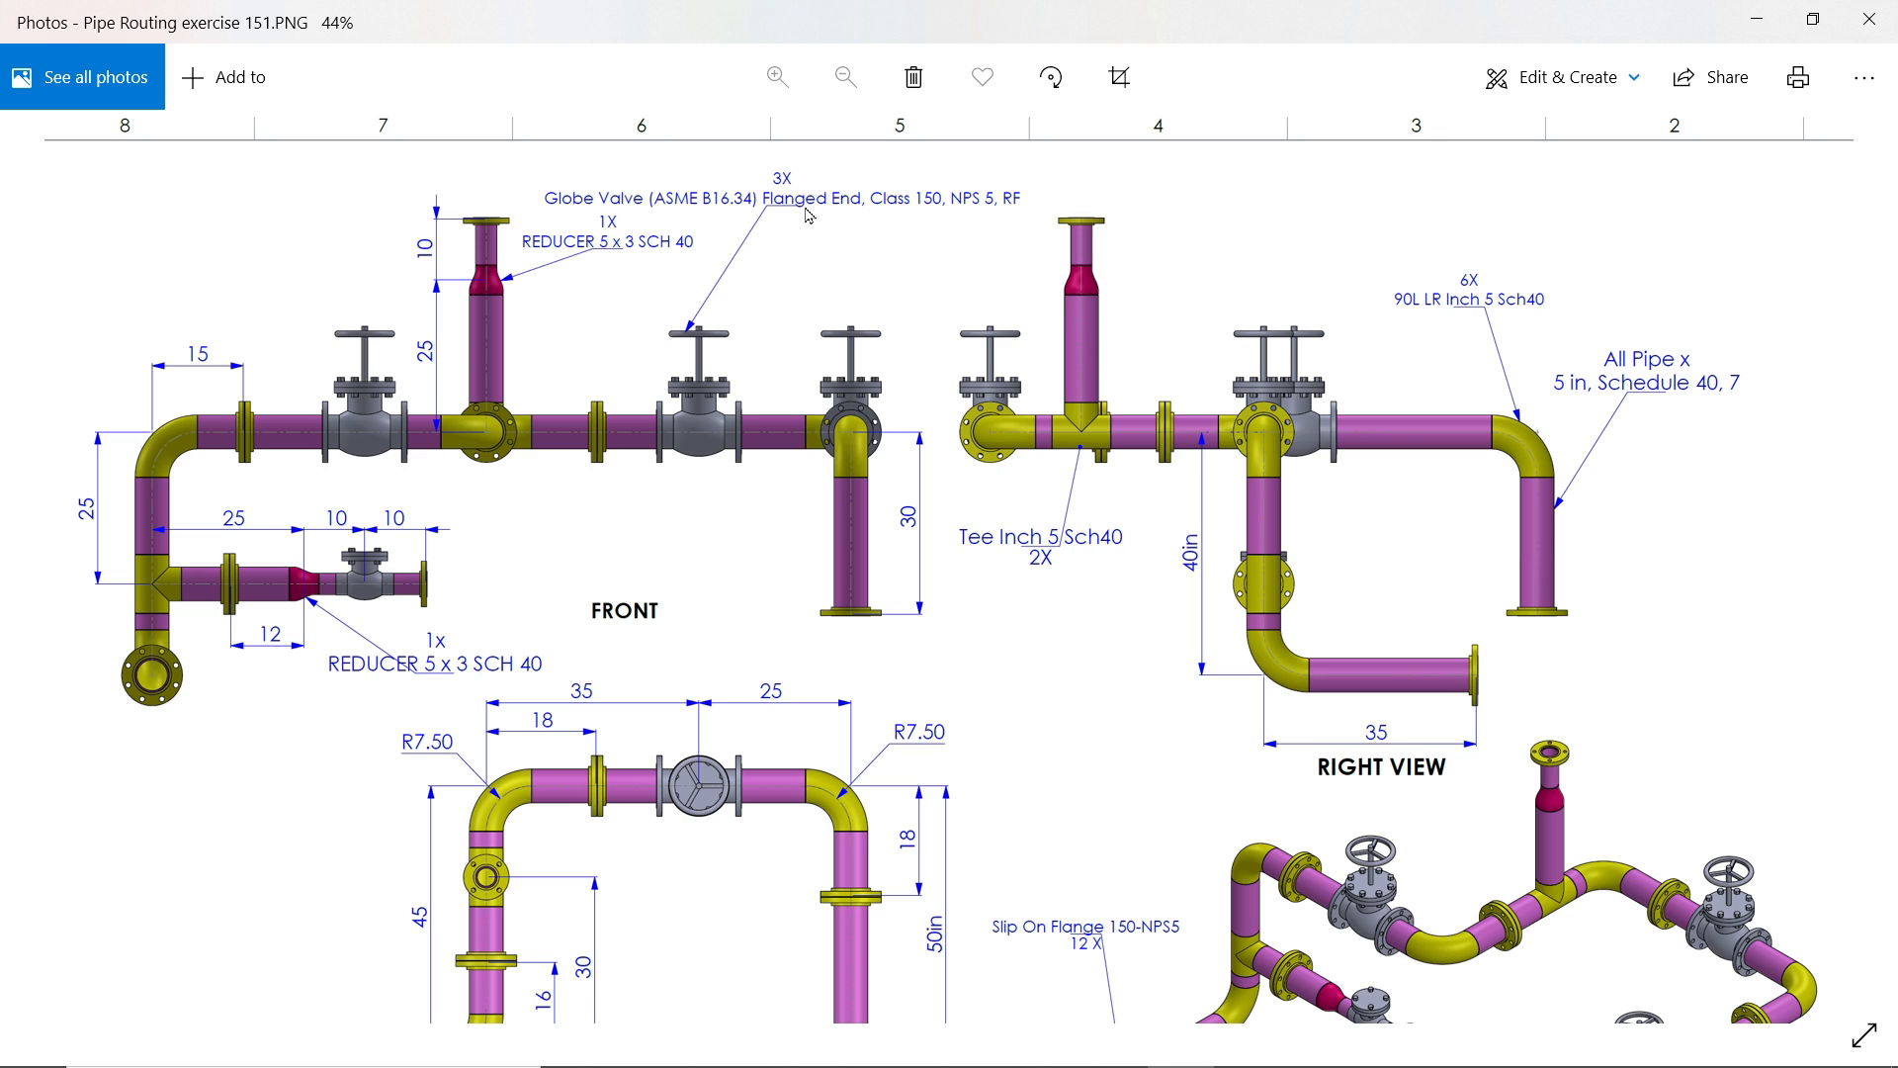
mouse_move(947, 218)
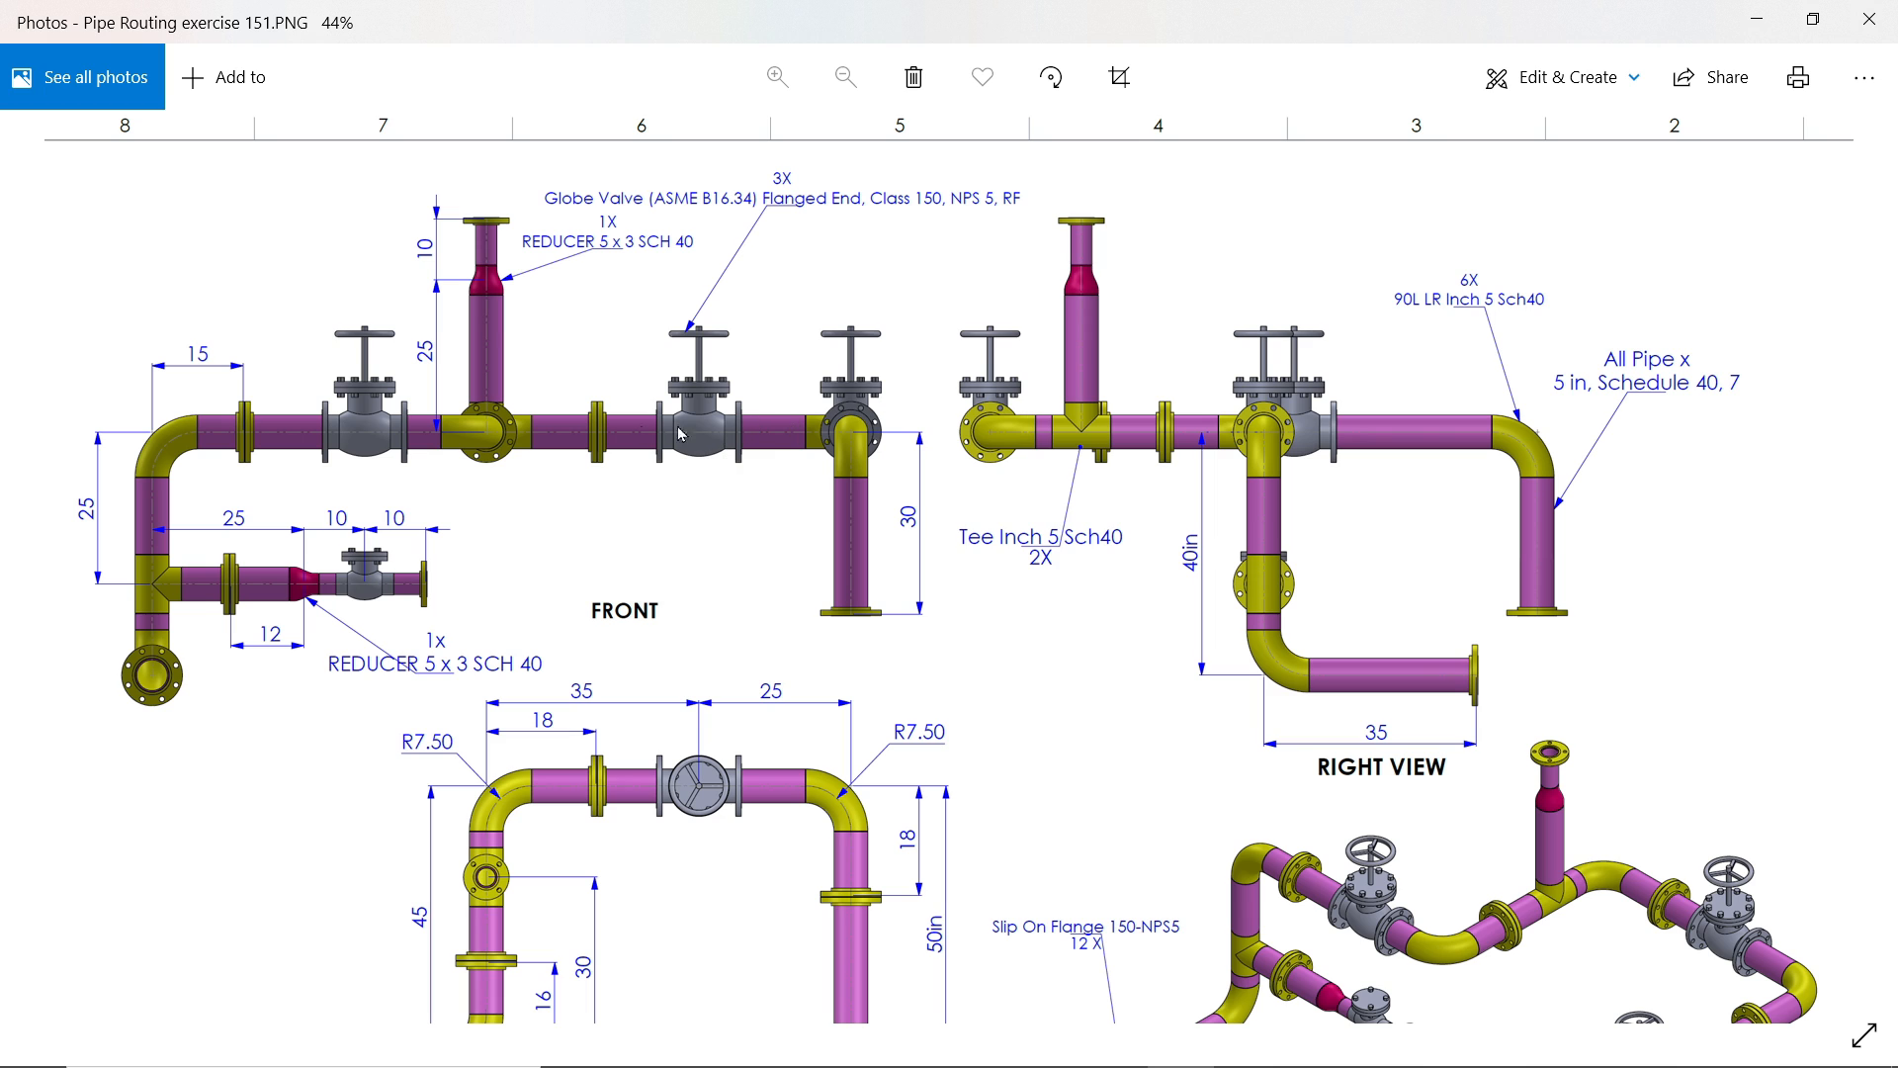
scroll(down, 3)
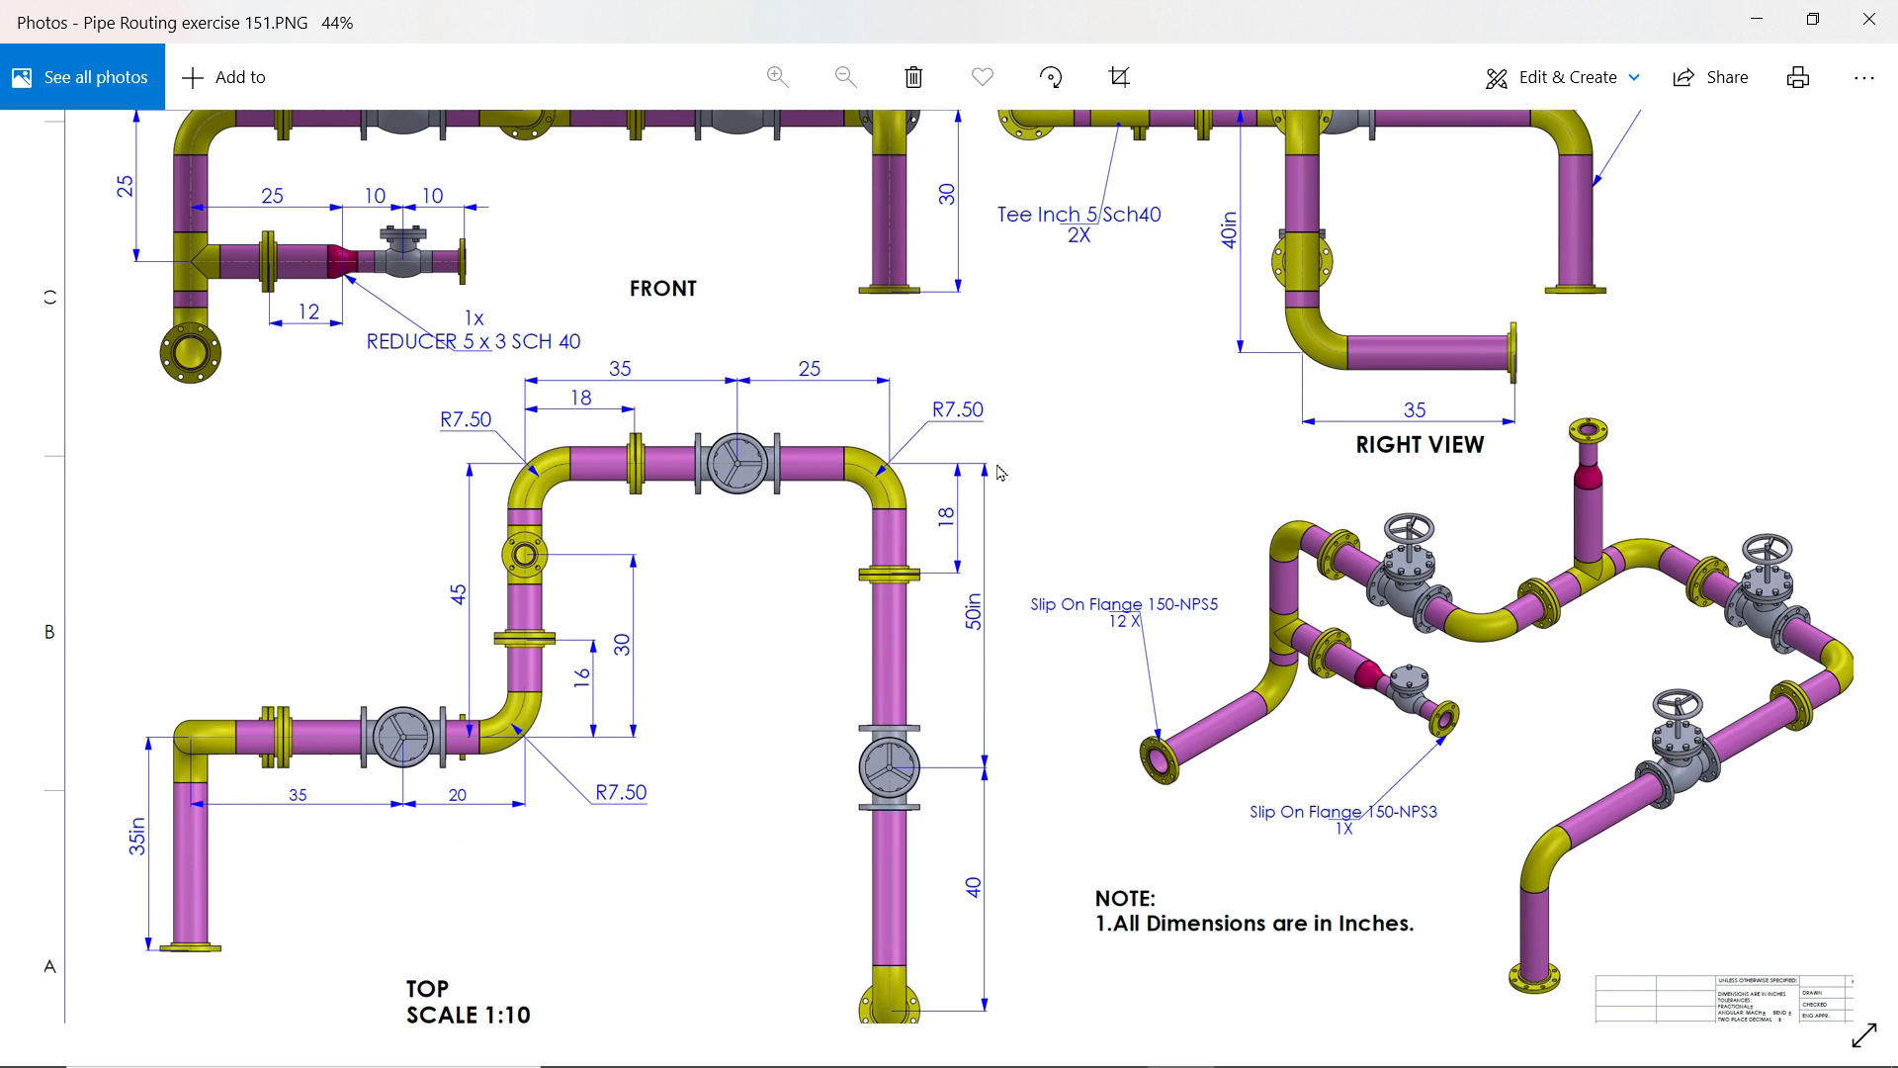
mouse_move(398, 766)
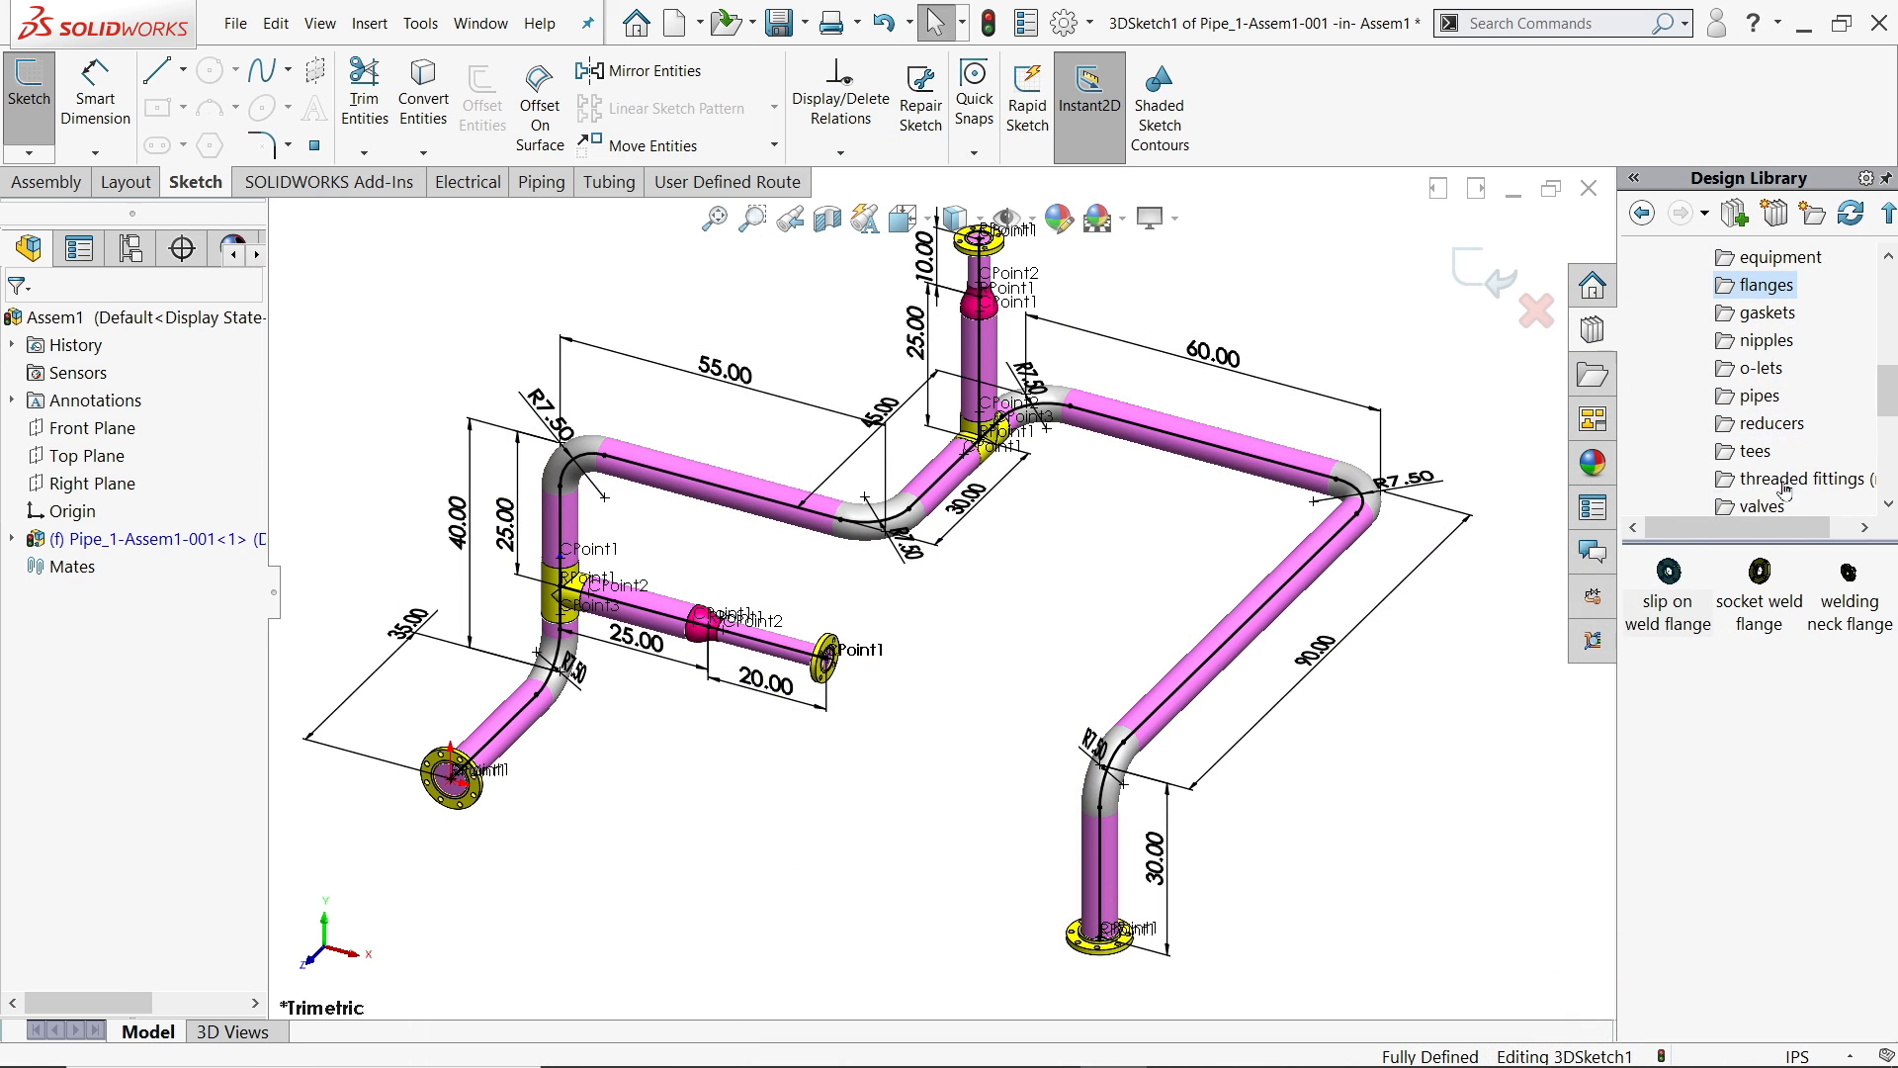
- Drop flanged gate valves on the upper run and right leg, shortening one pipe, located at 25 inches
click(1758, 504)
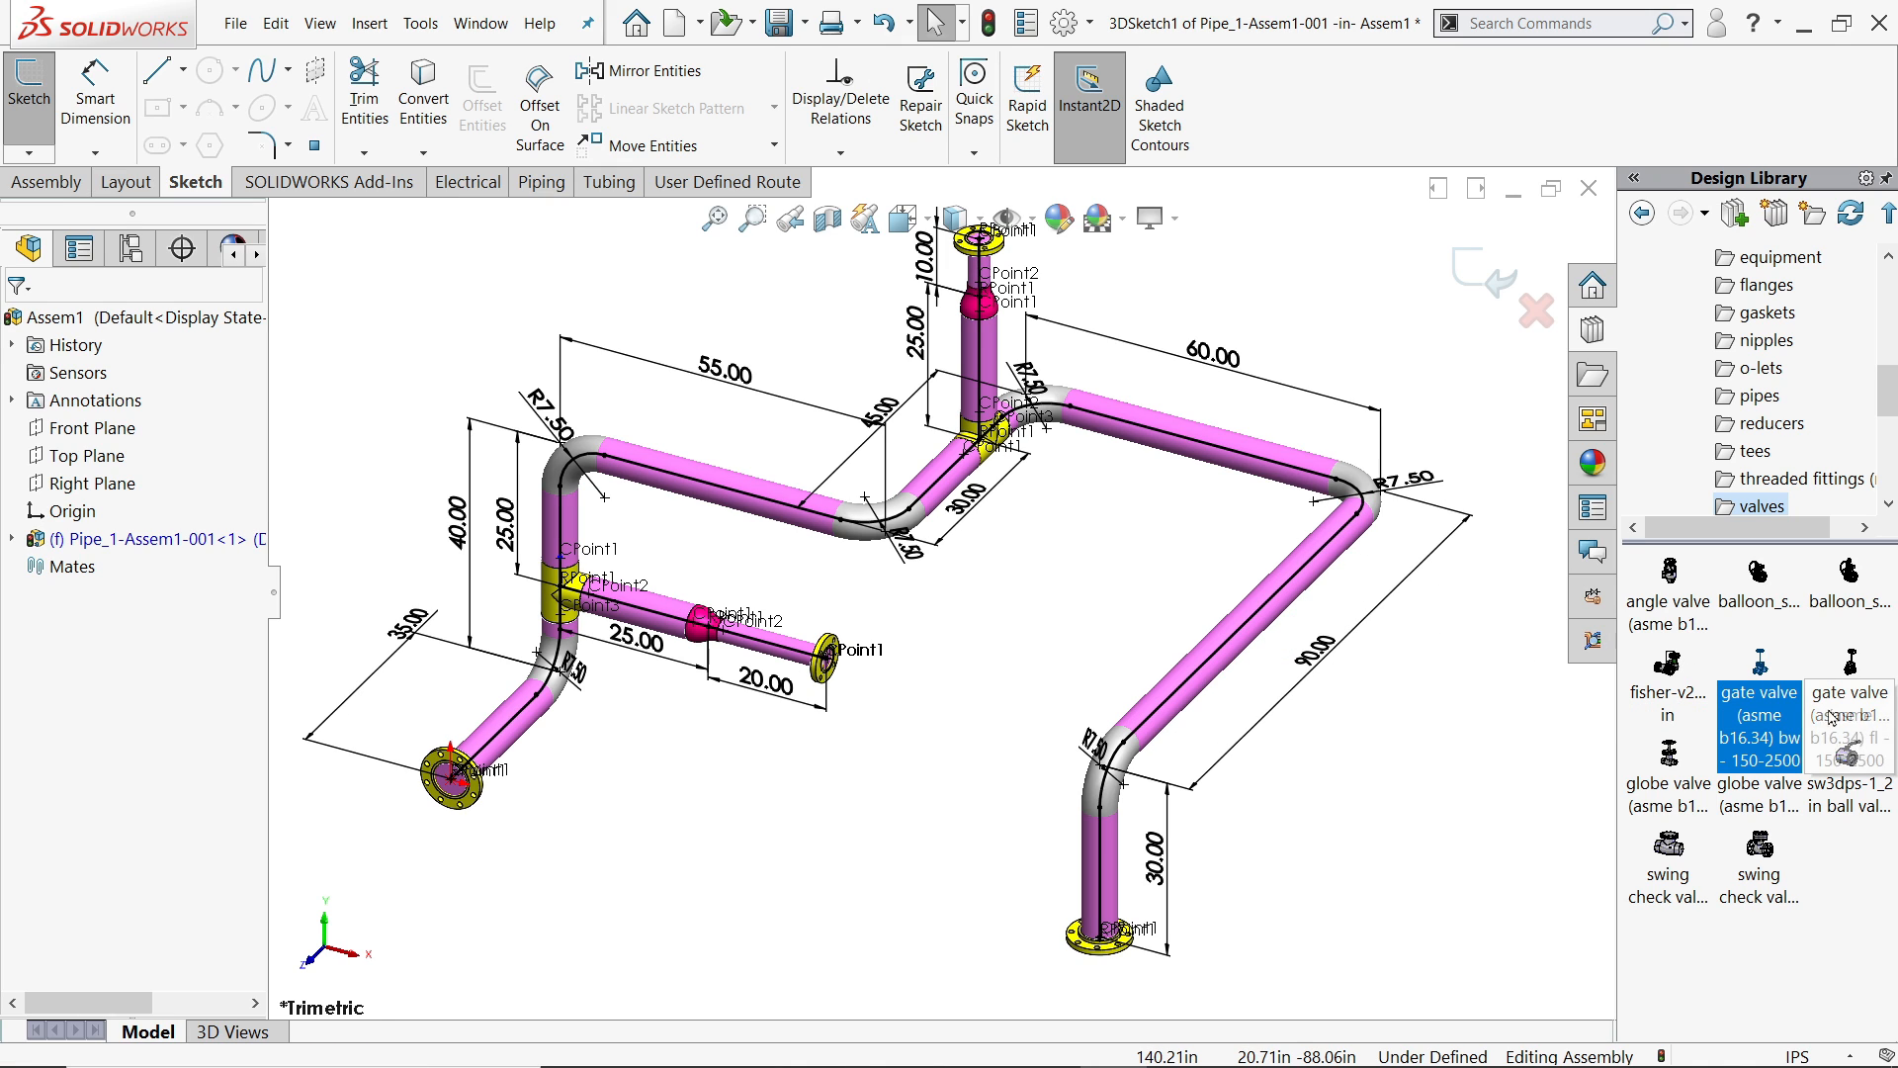
mouse_move(1847, 692)
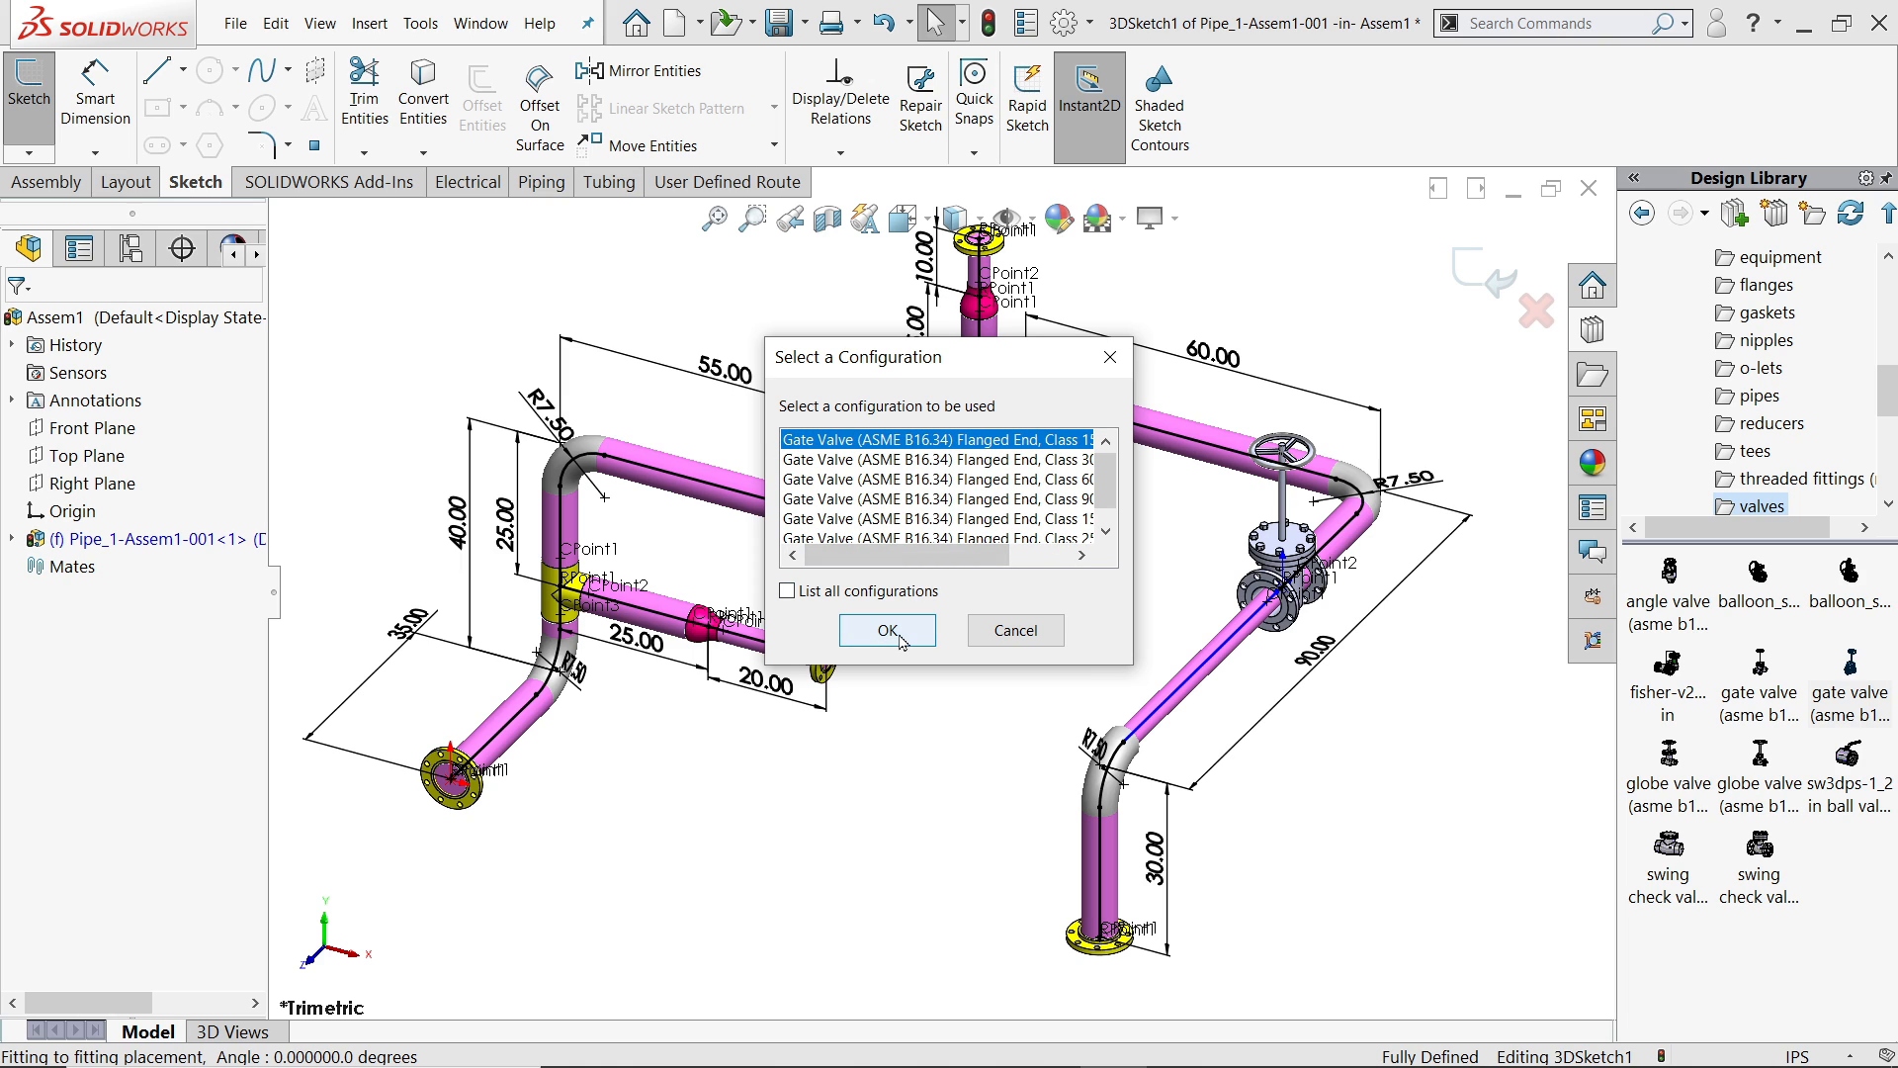
click(886, 629)
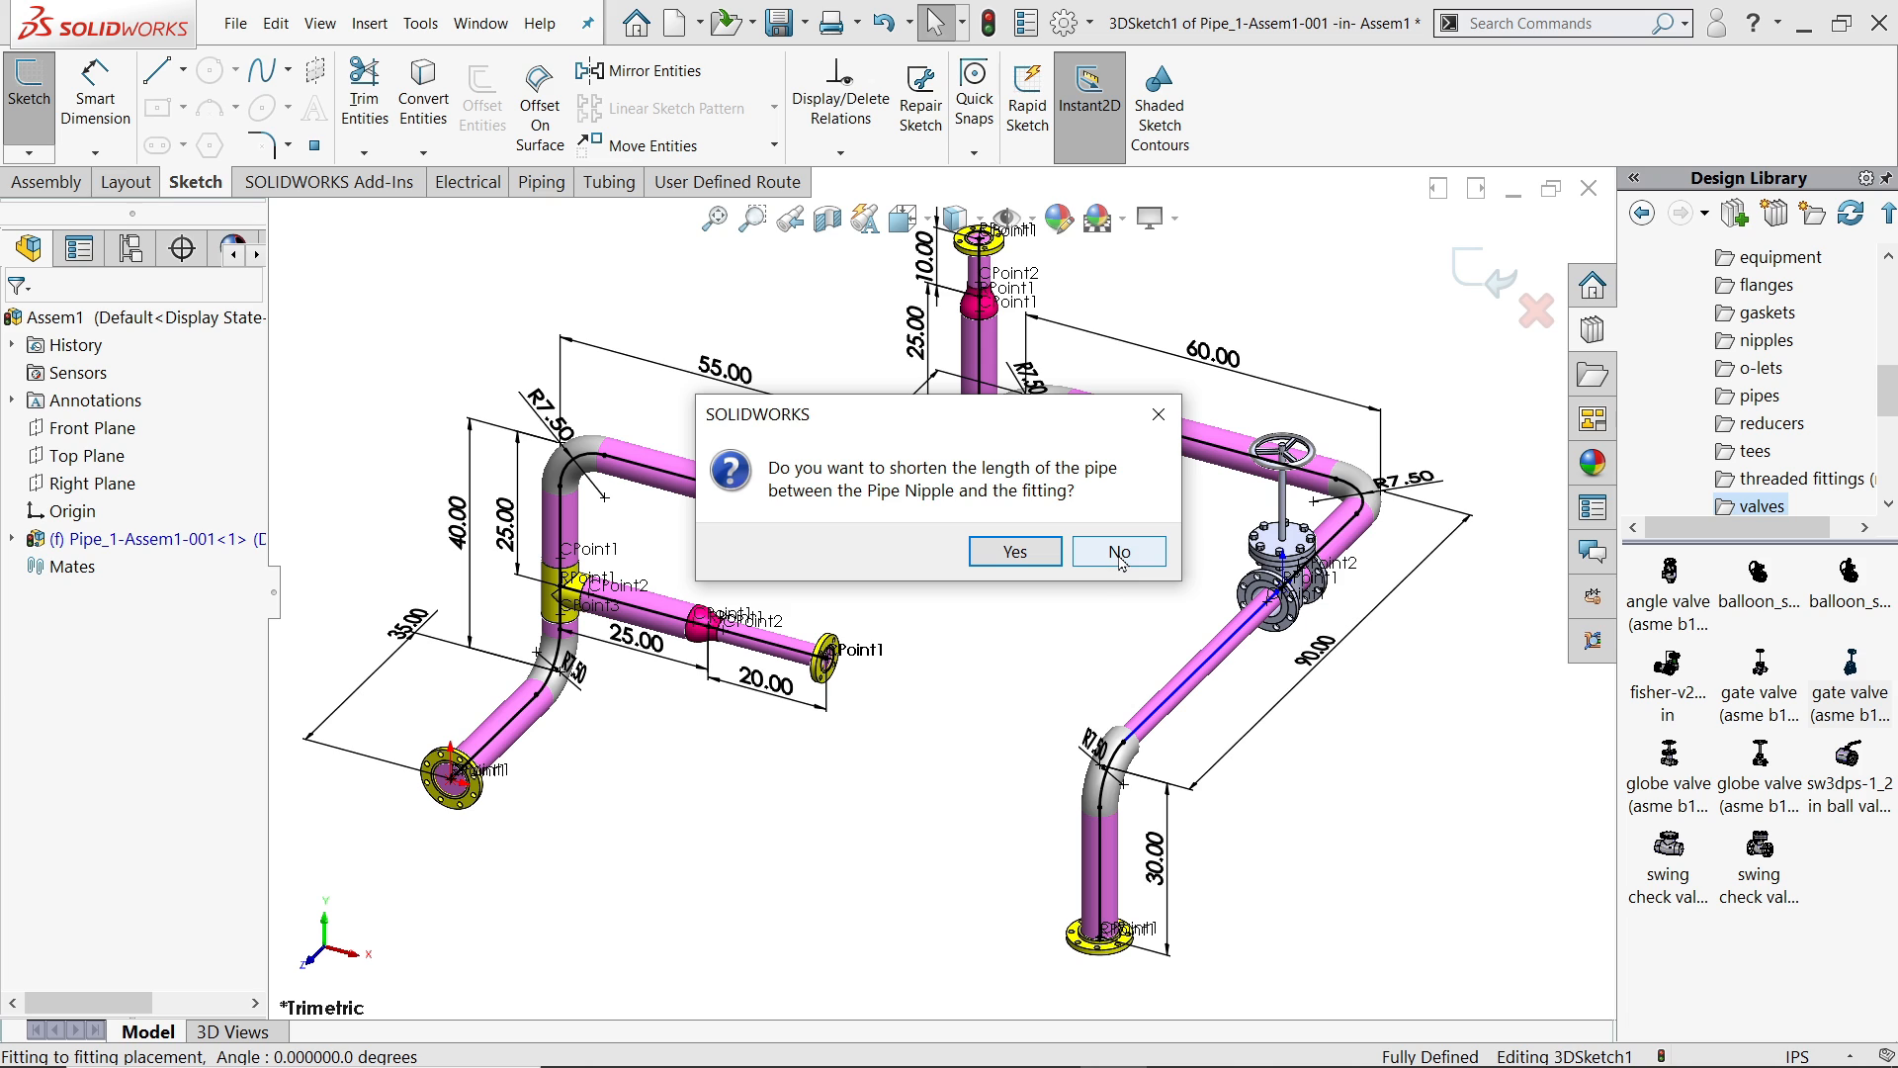
click(1117, 552)
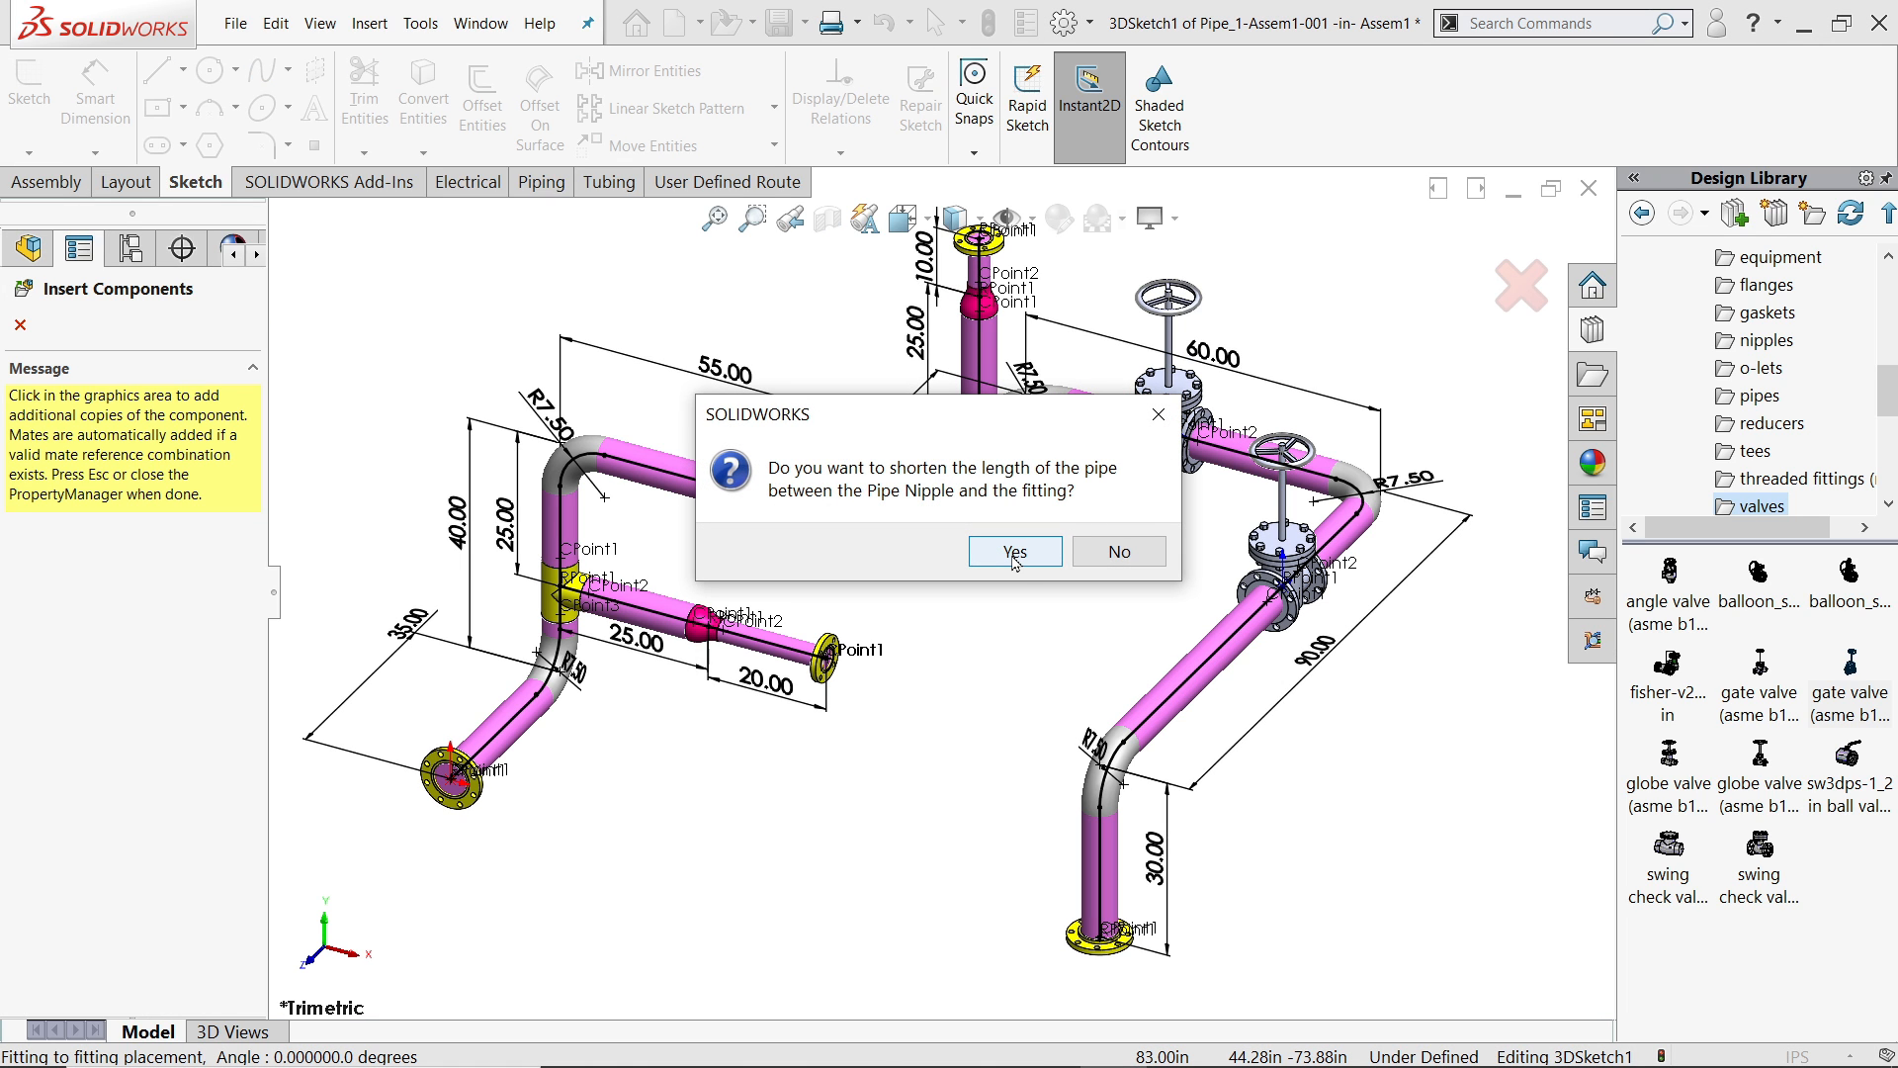
click(1015, 551)
text(25)
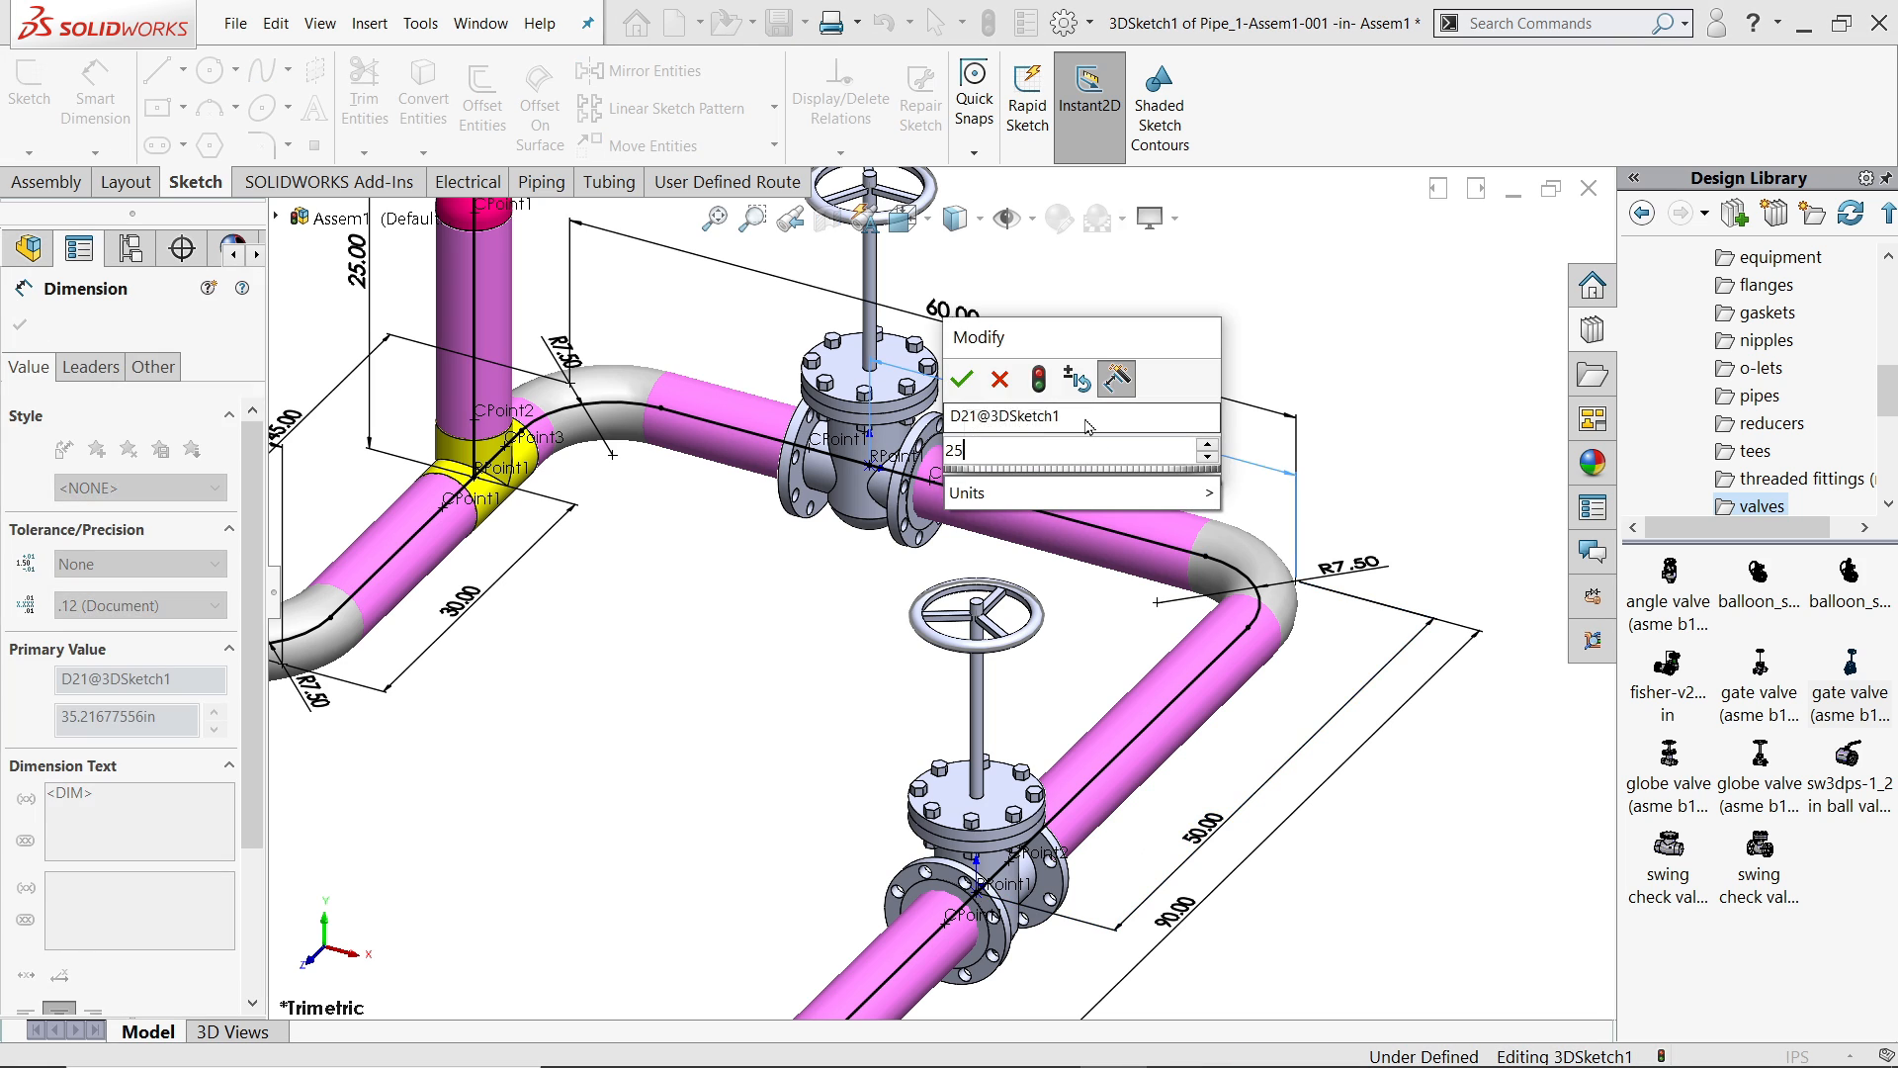
click(959, 380)
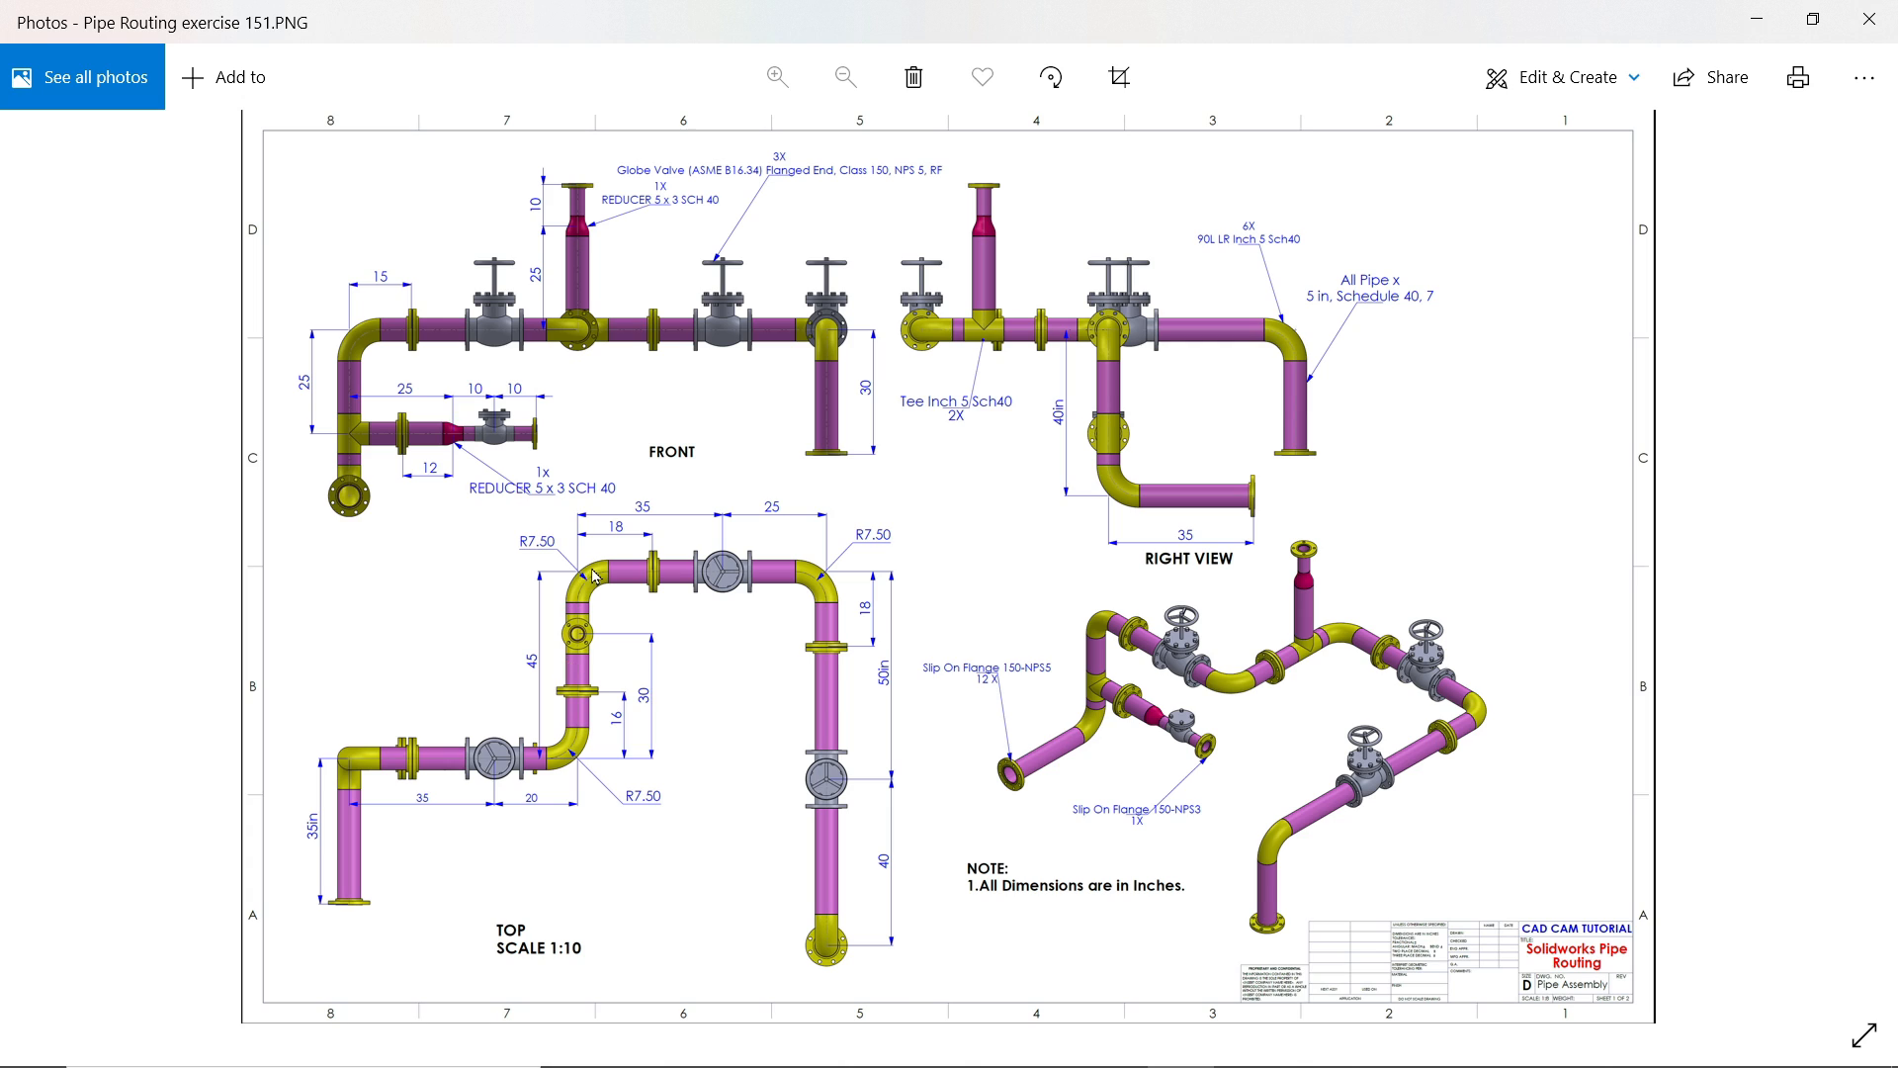
mouse_move(381, 751)
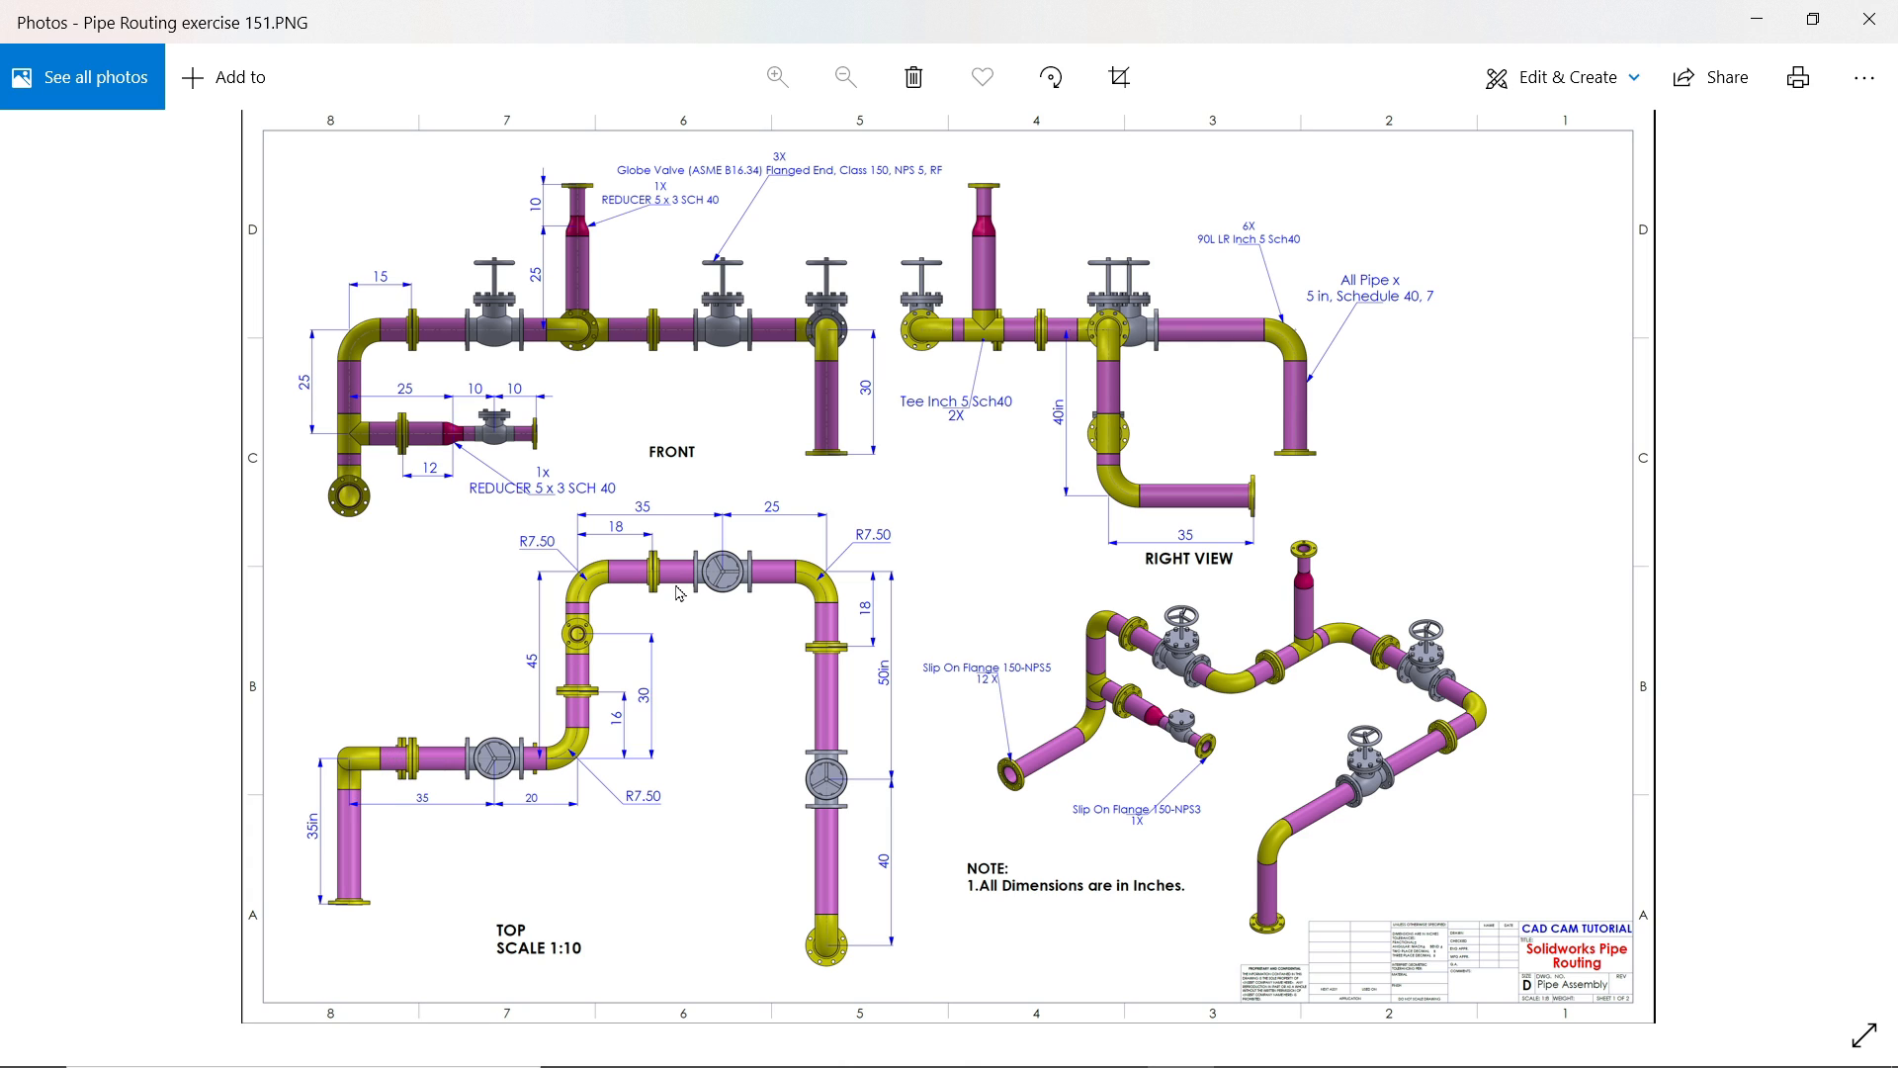
mouse_move(621, 657)
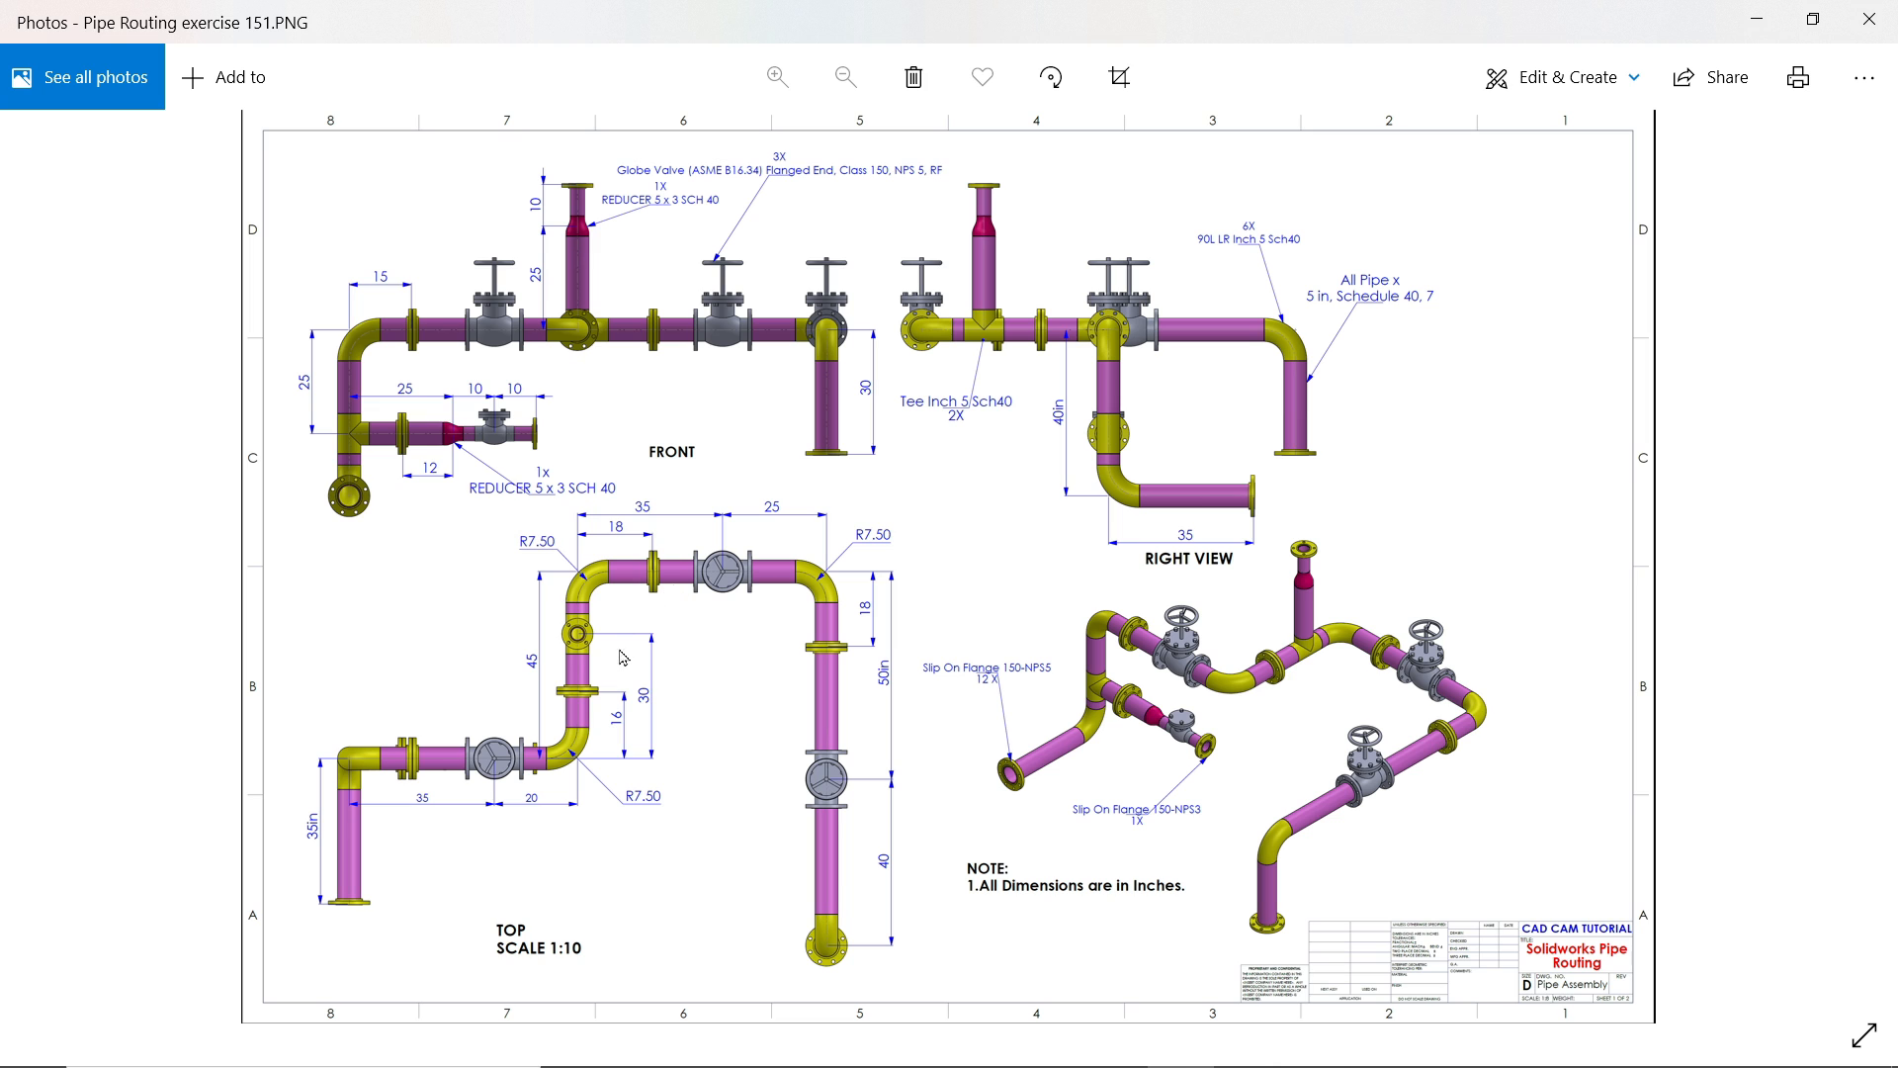
mouse_move(686, 517)
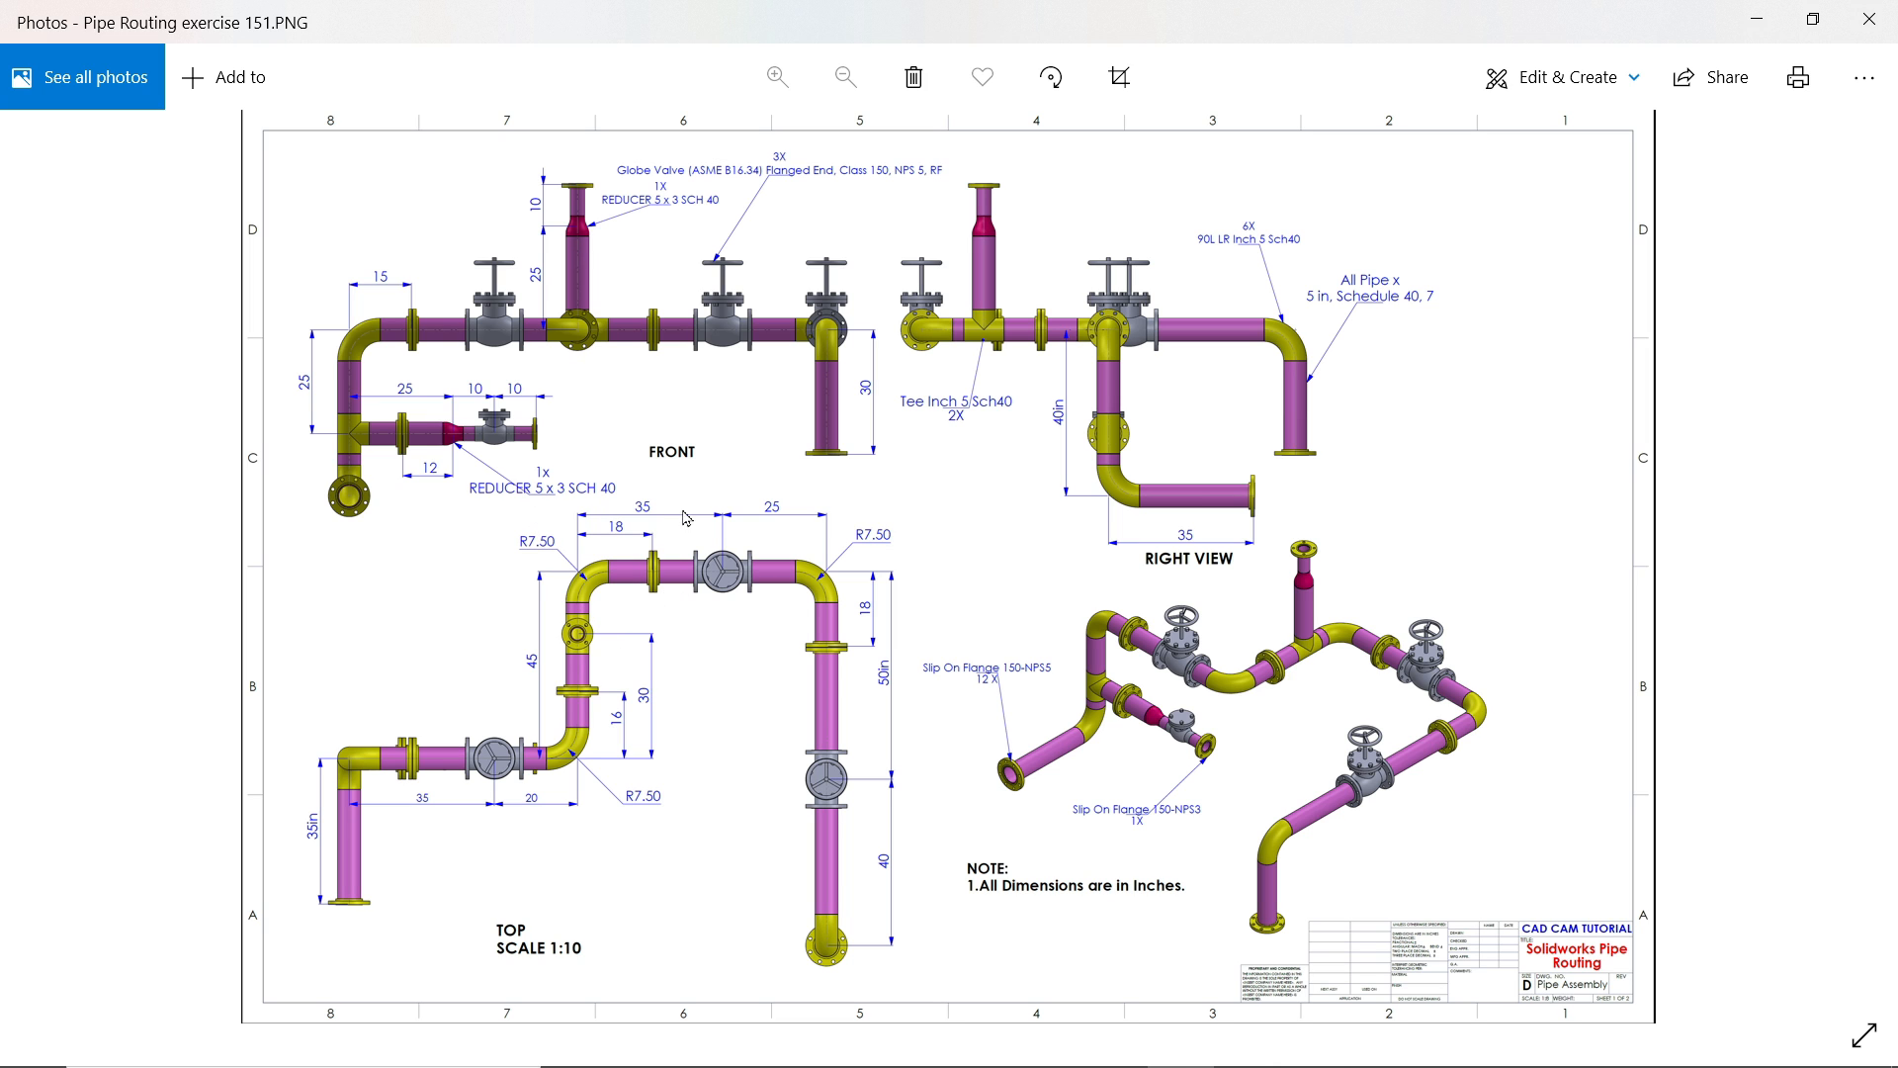
- Zoom and scroll the reference PNG to read valve, reducer and branch dimensions
click(775, 77)
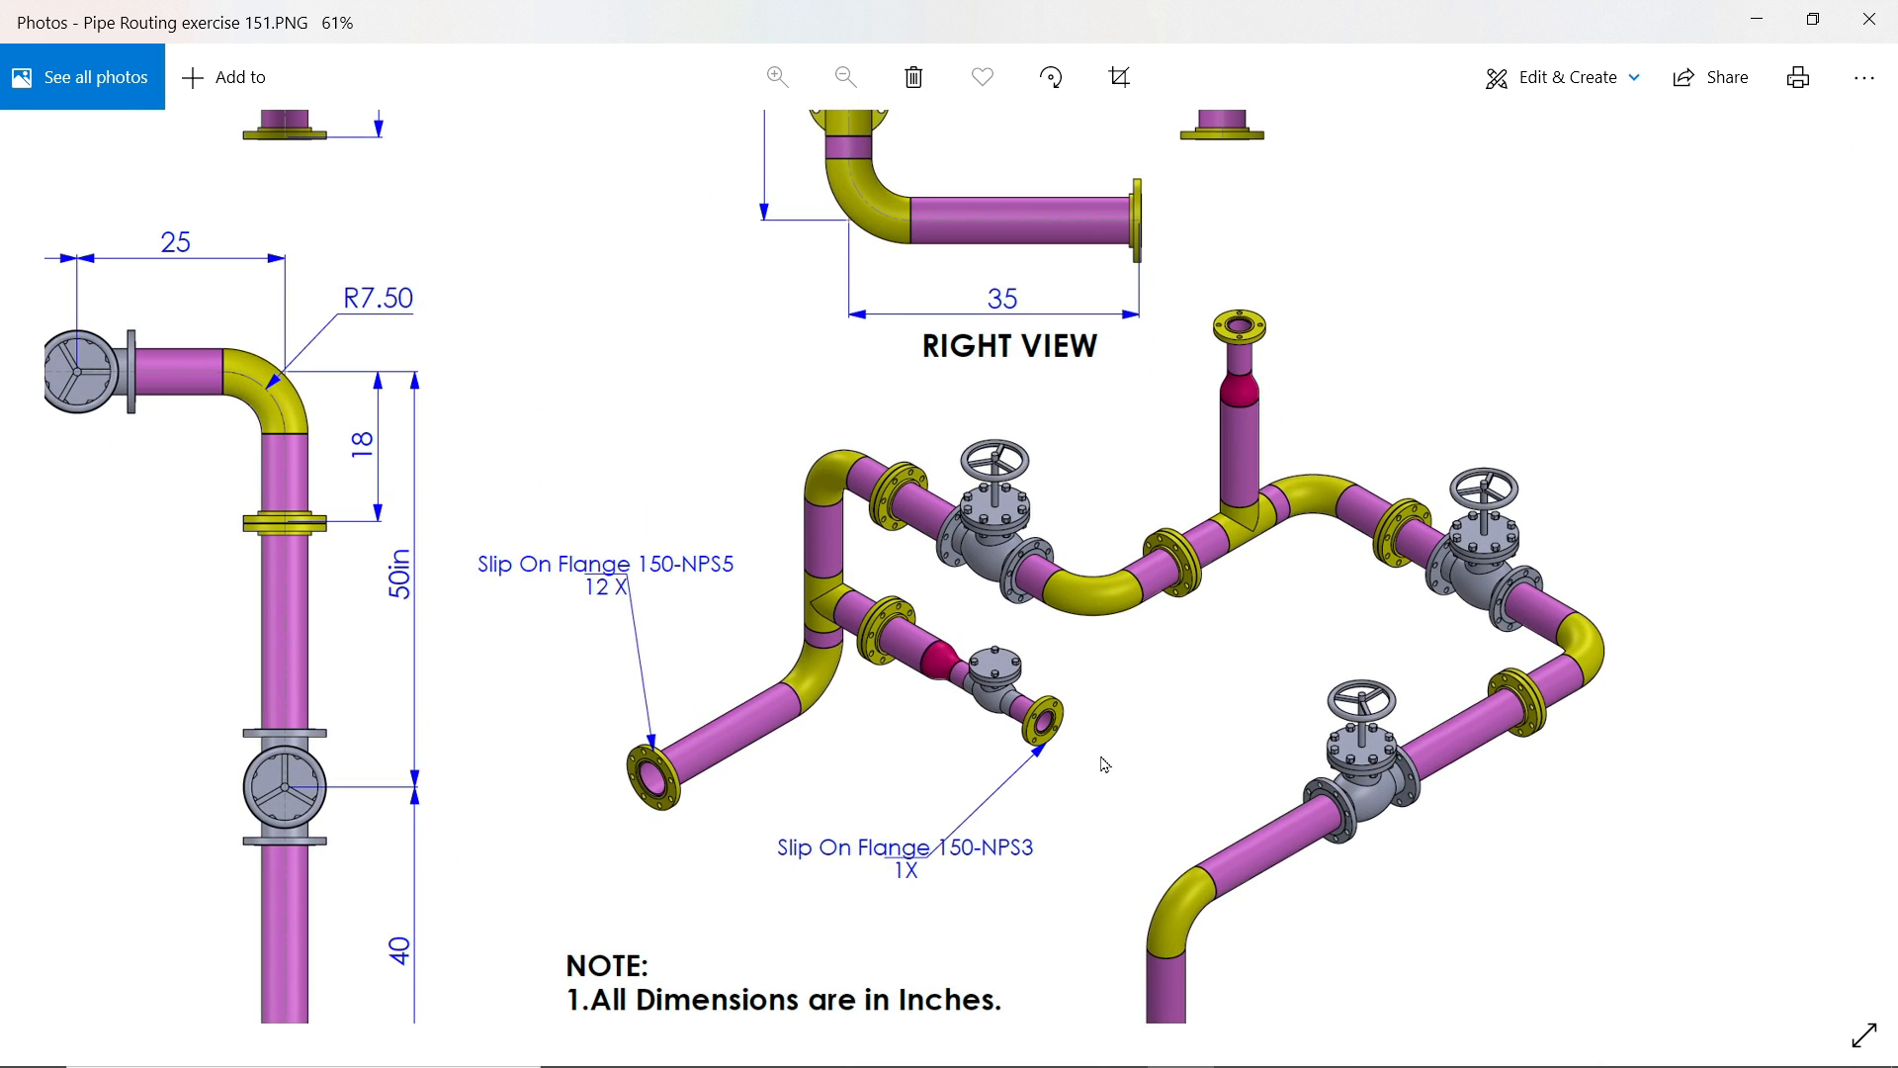
scroll(down, 3)
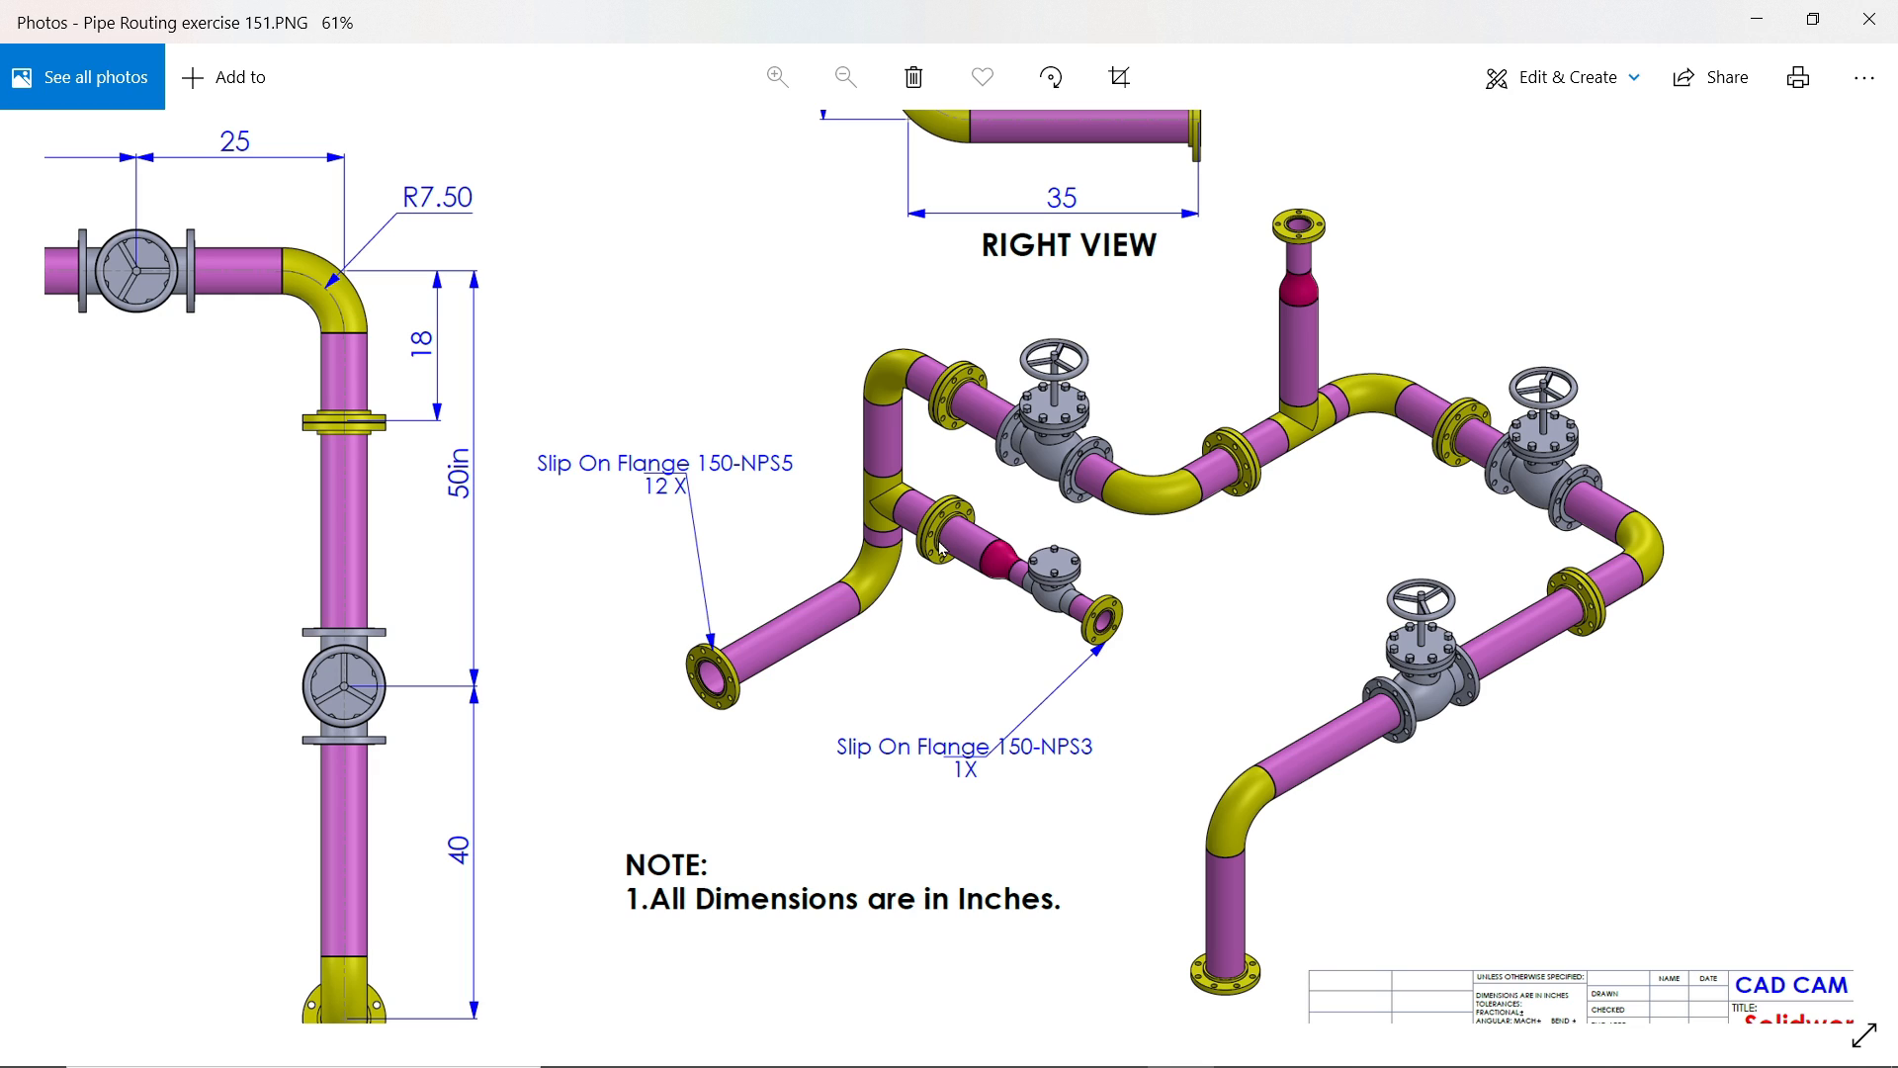
mouse_move(1499, 429)
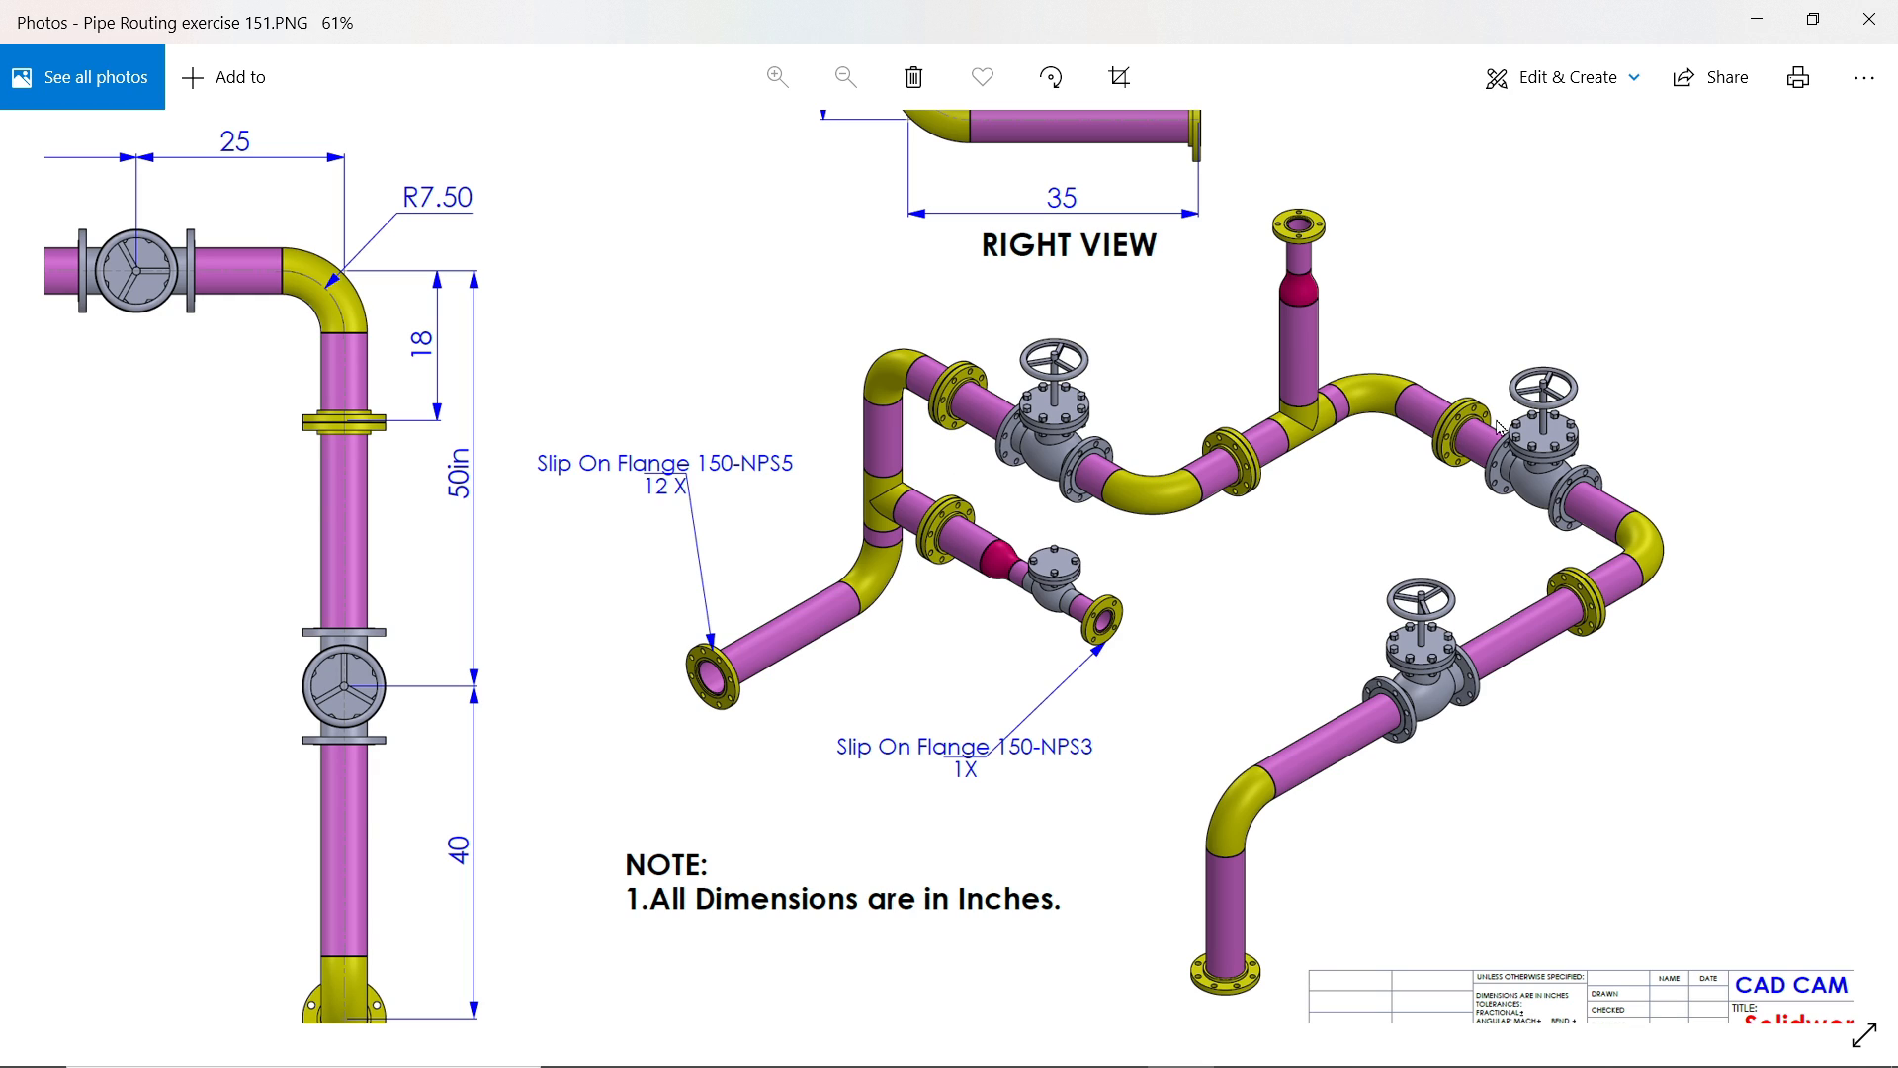
mouse_move(1554, 488)
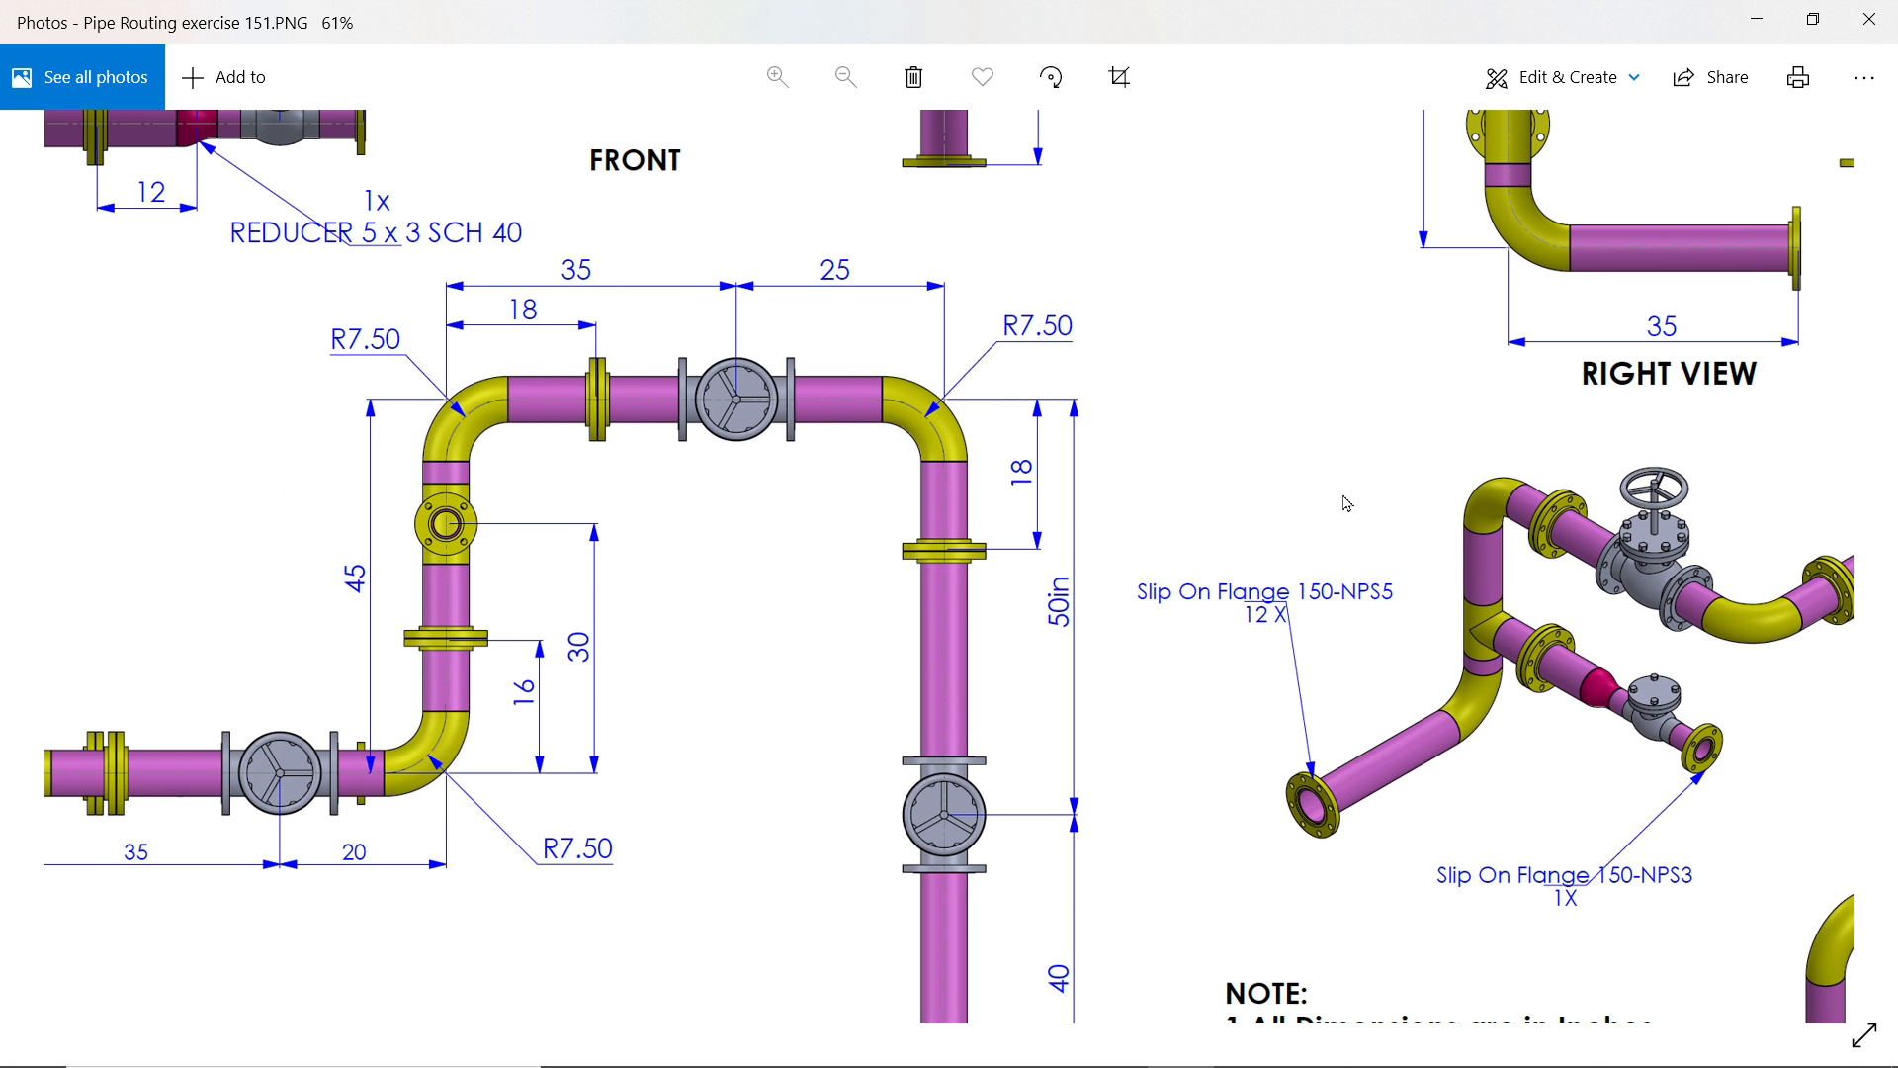
mouse_move(611, 421)
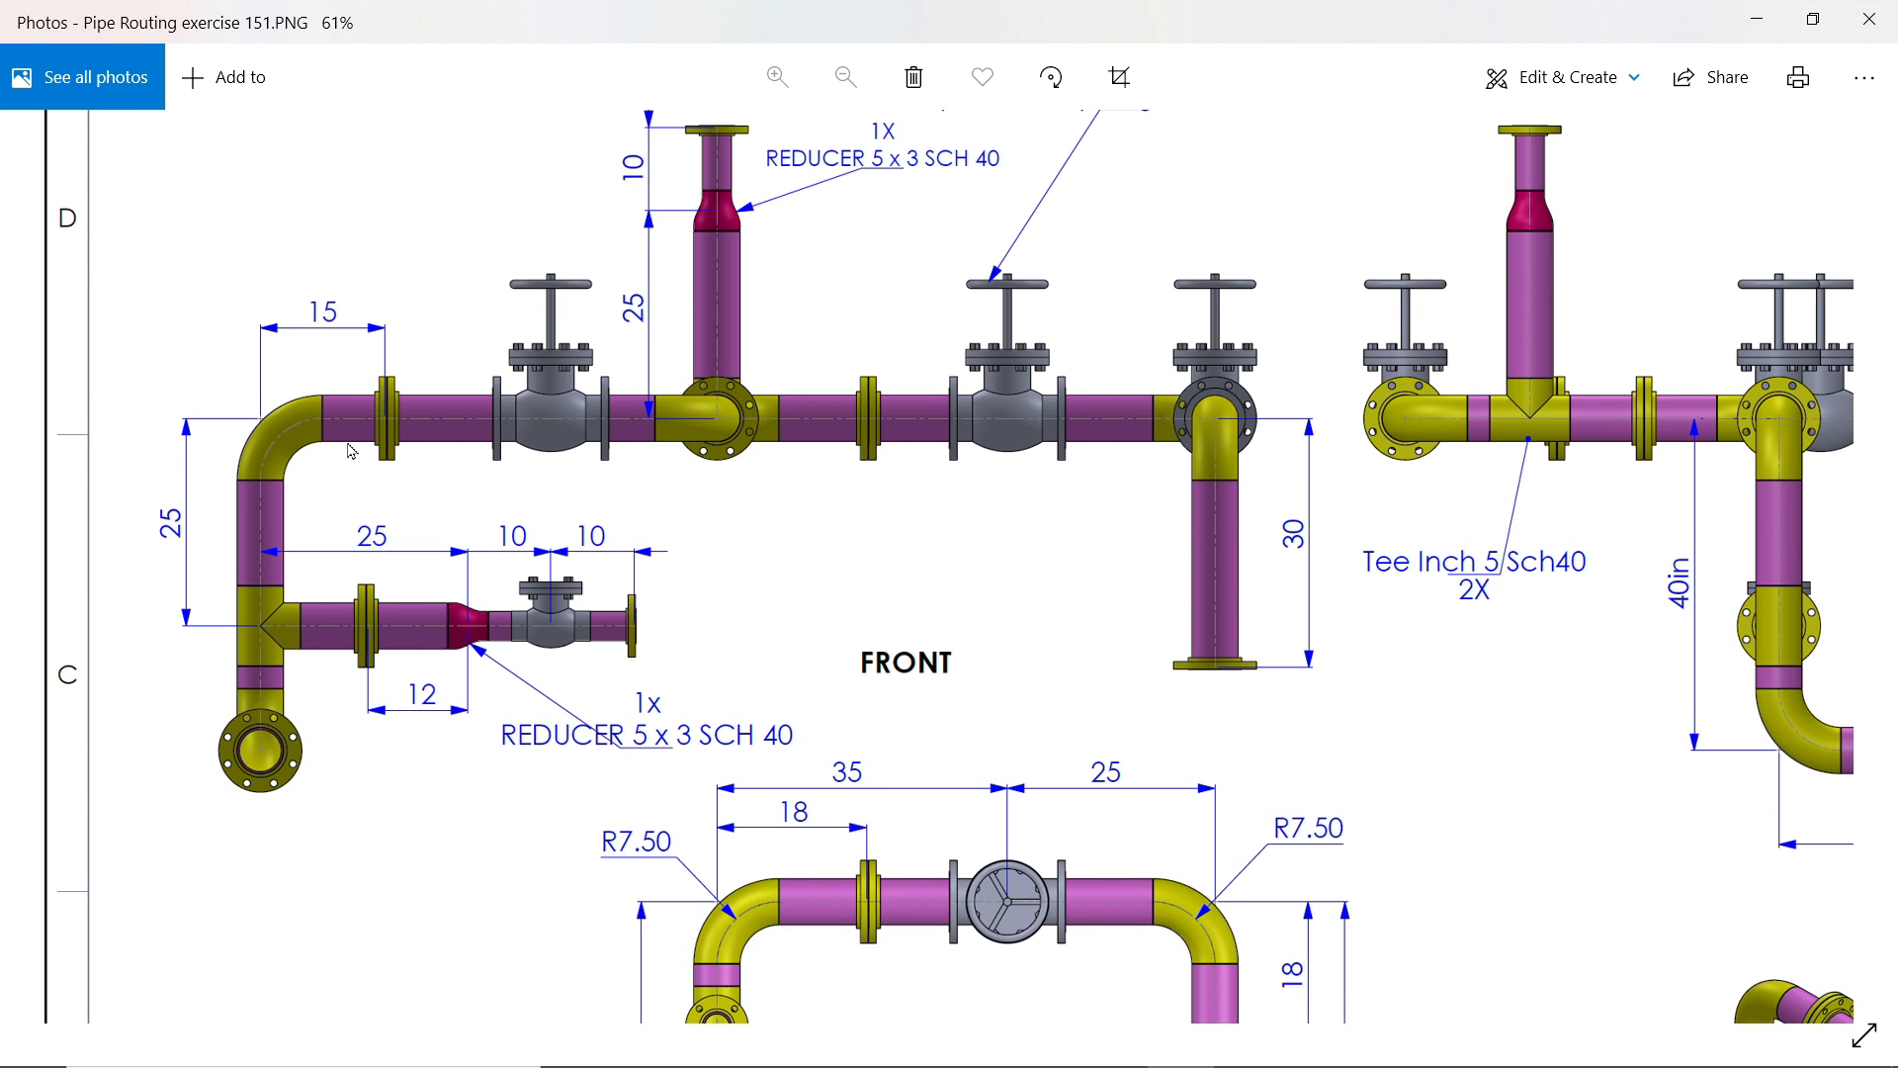
mouse_move(548, 617)
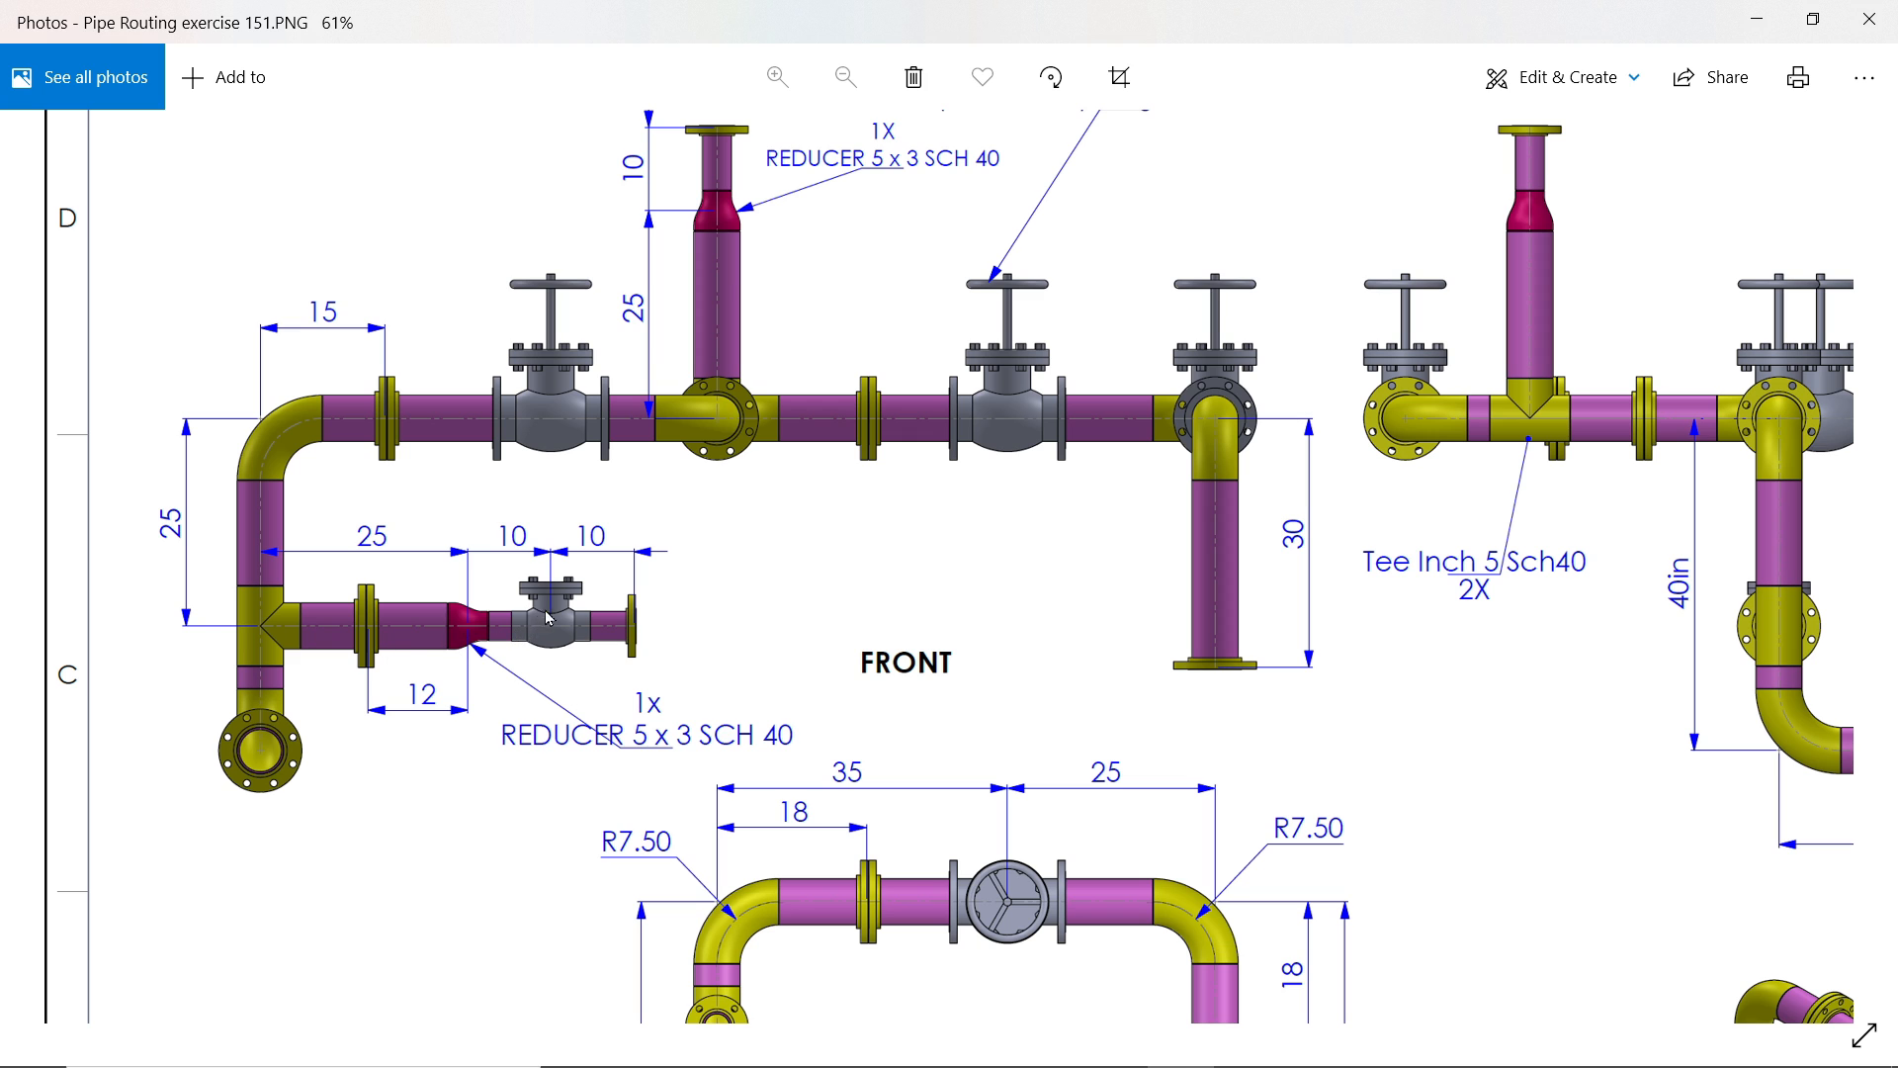
mouse_move(581, 581)
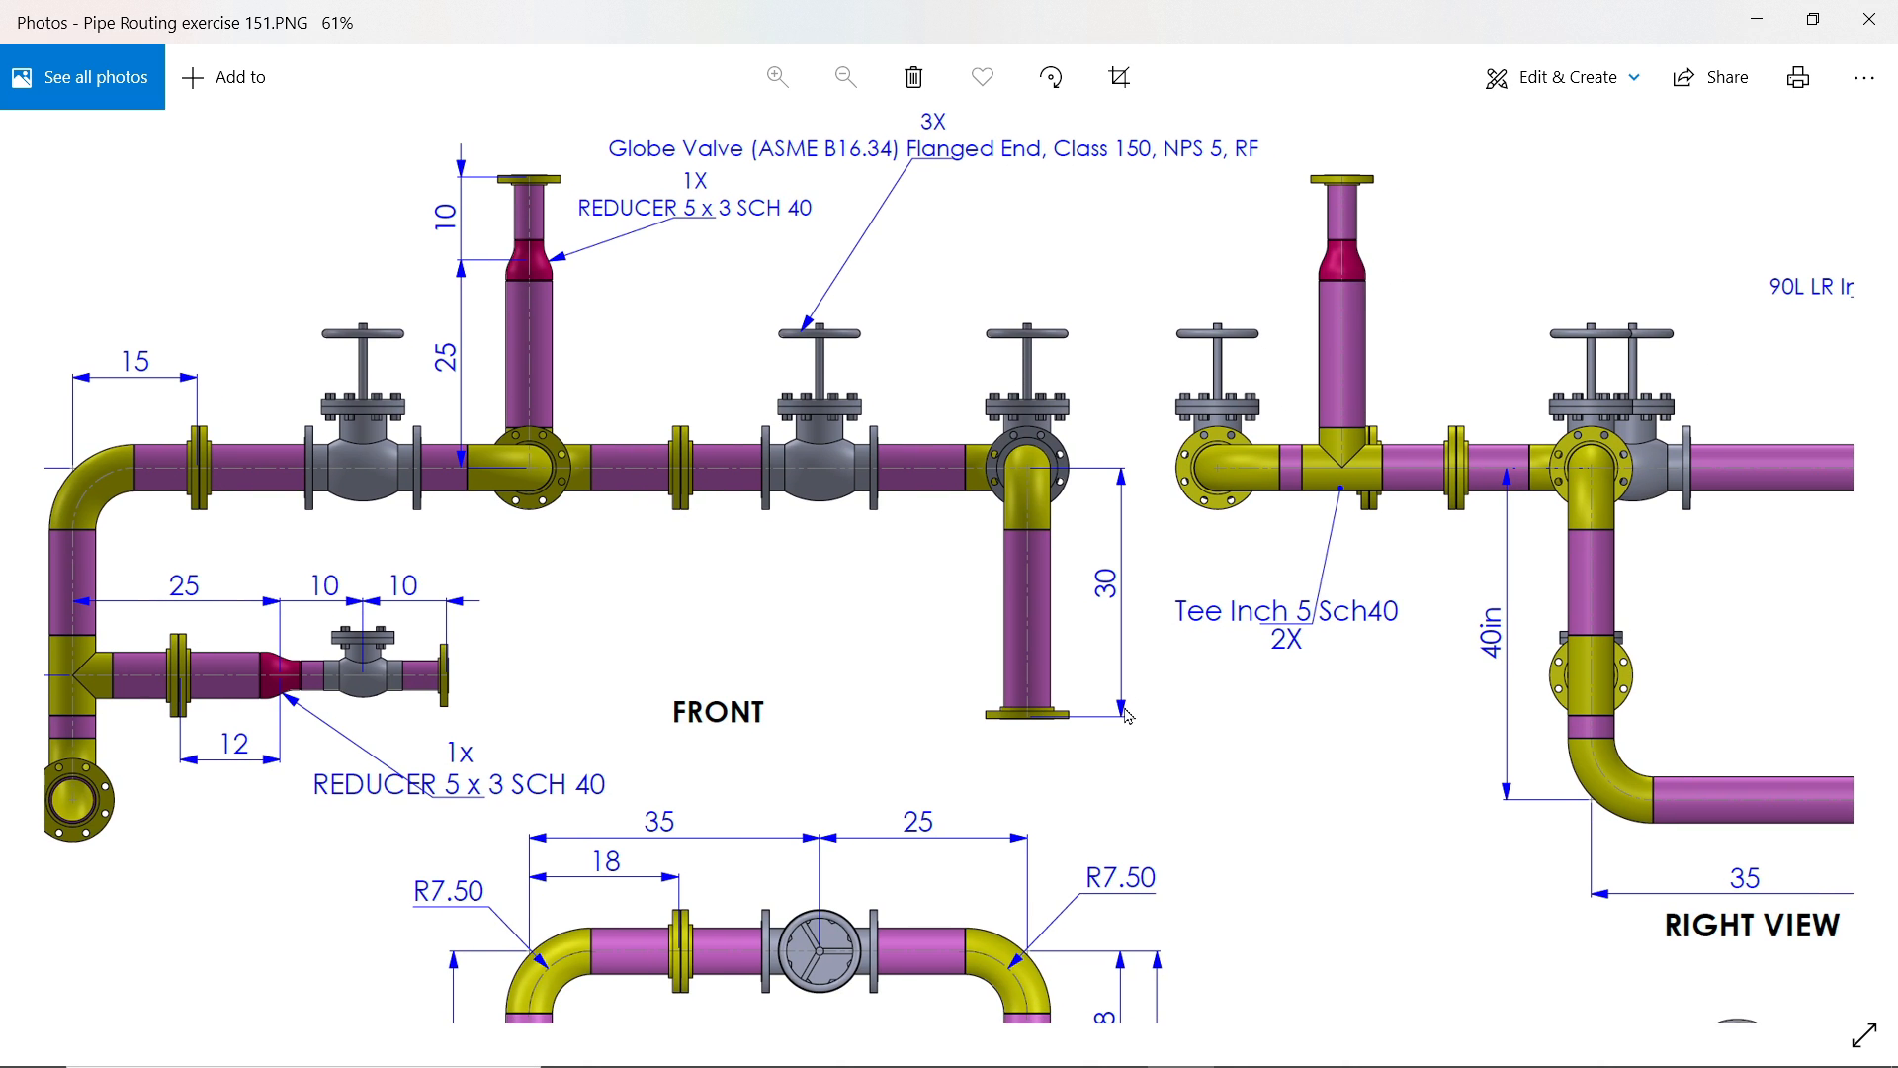
scroll(down, 3)
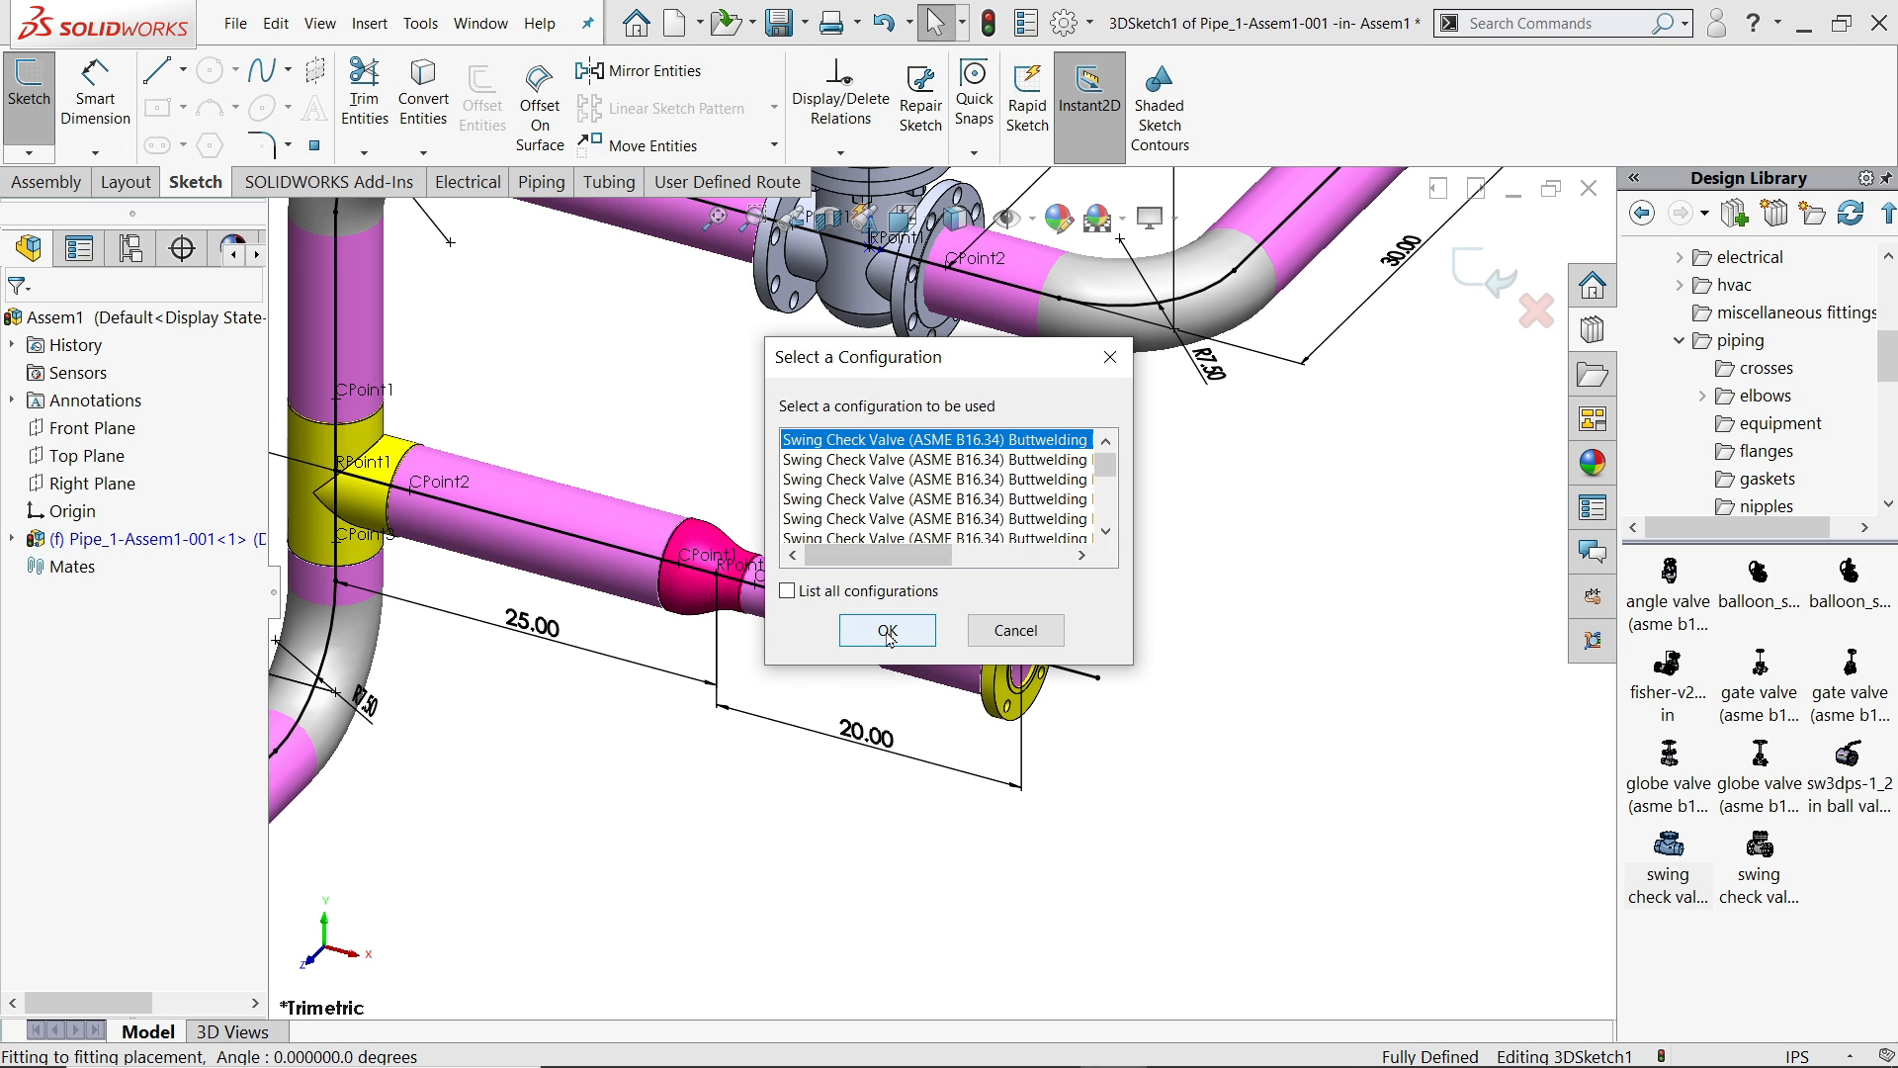
- Place a swing check valve on the reduced branch 10 inches beyond the reducer
click(886, 628)
text(10)
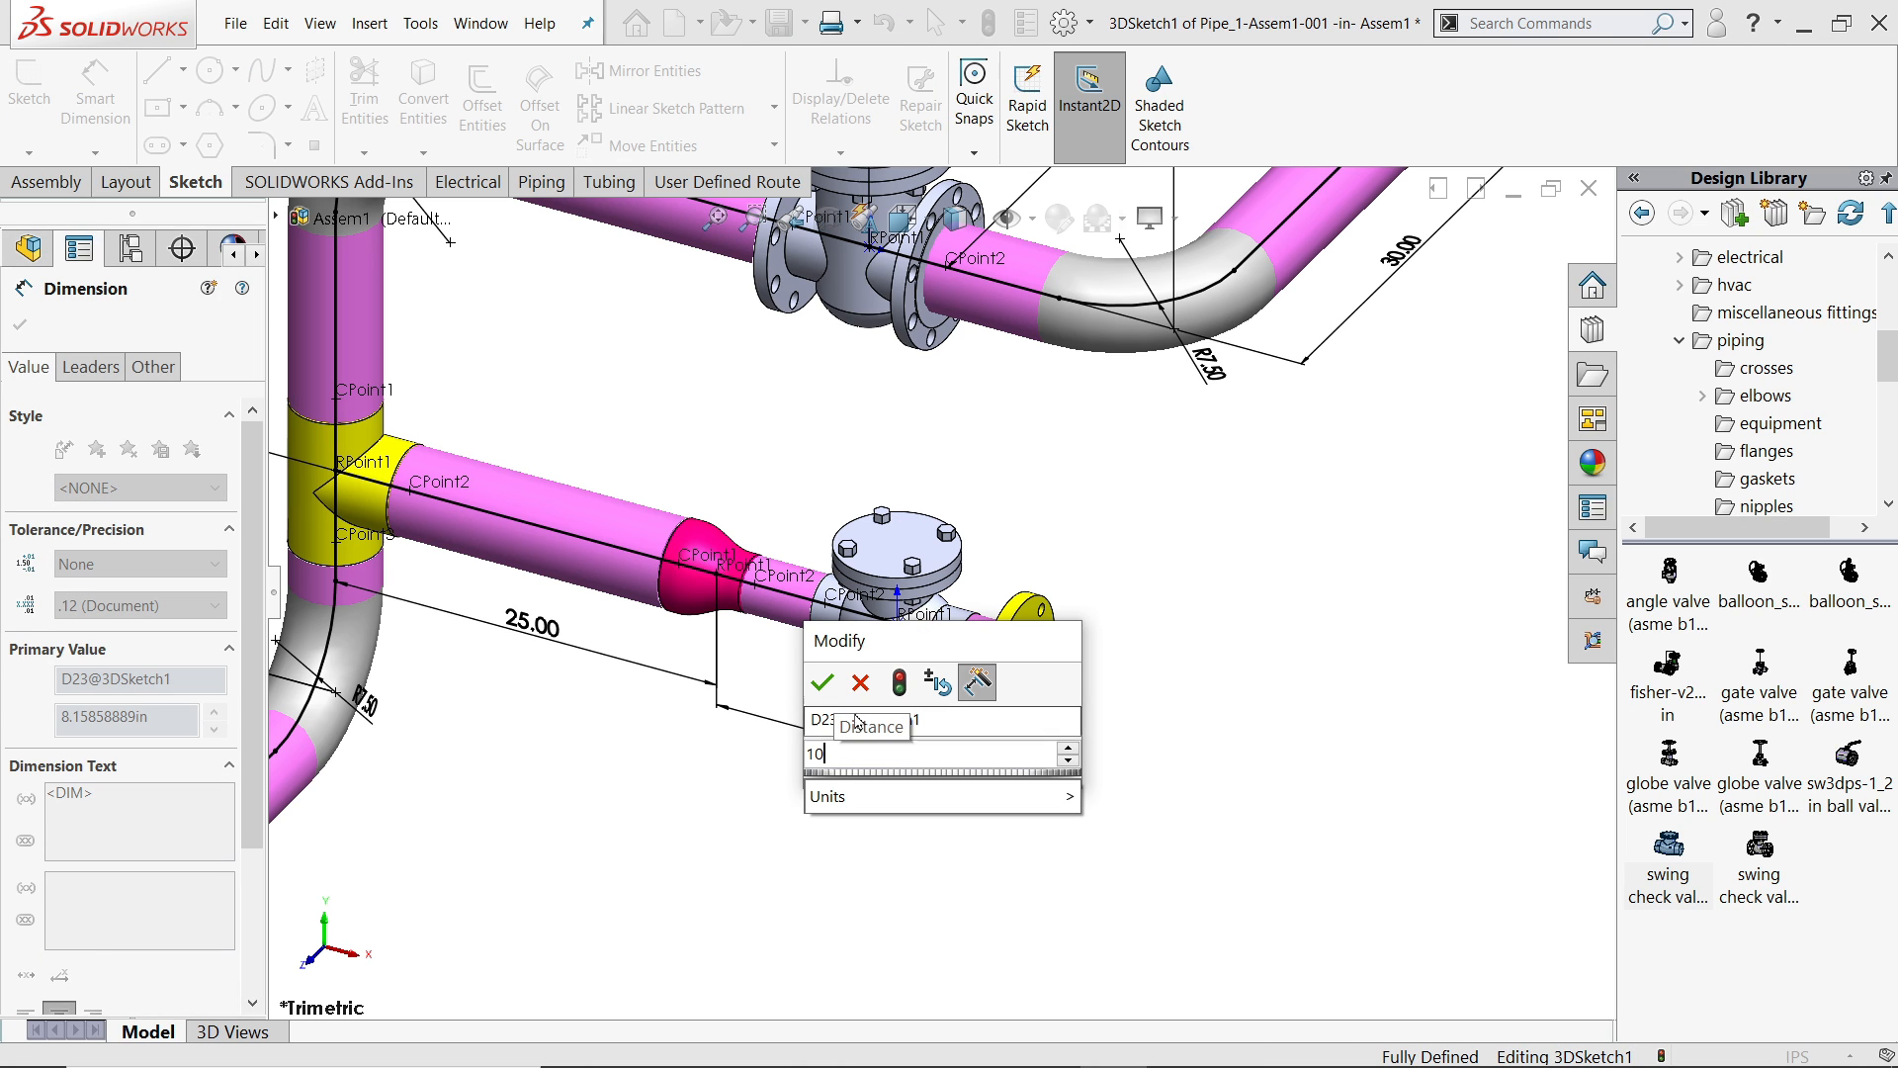
click(821, 682)
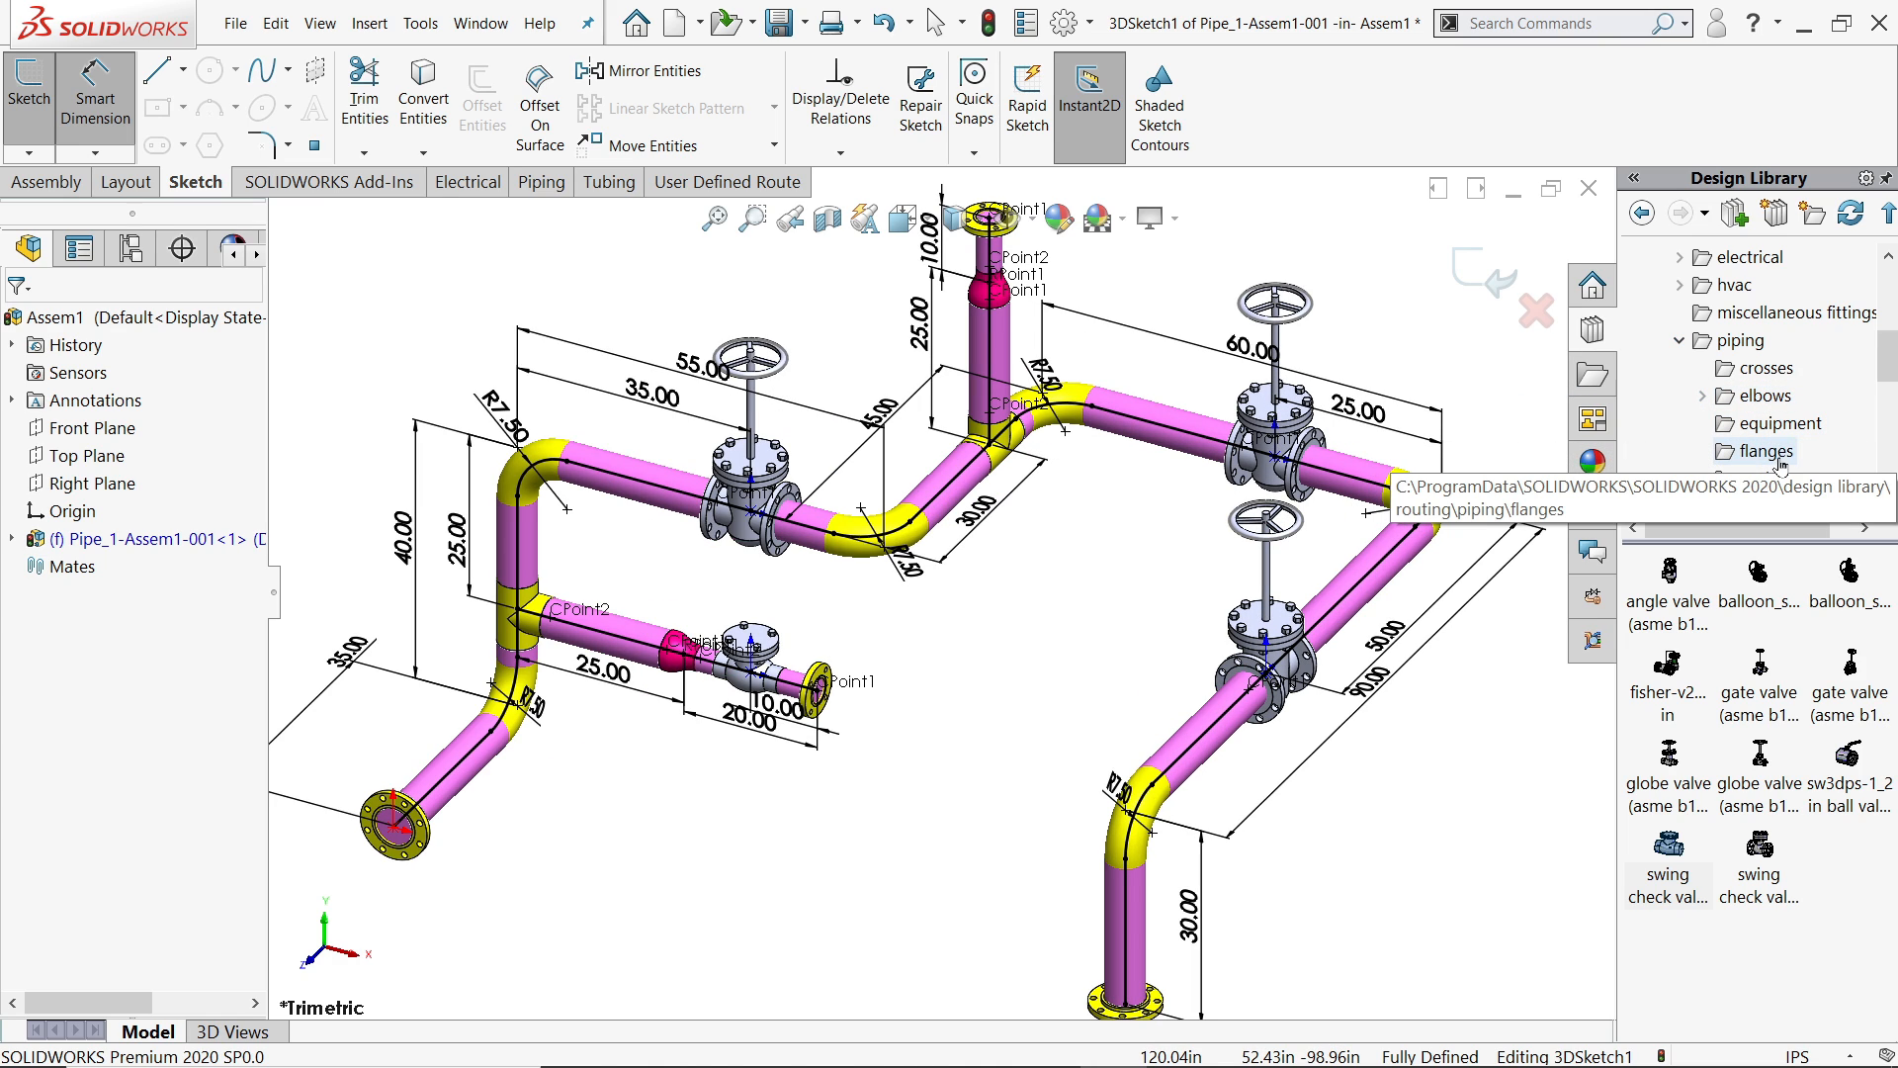
- Add a Slip On Flange 150-NPS5 on the run between the right-hand bend and lower valve
click(1764, 450)
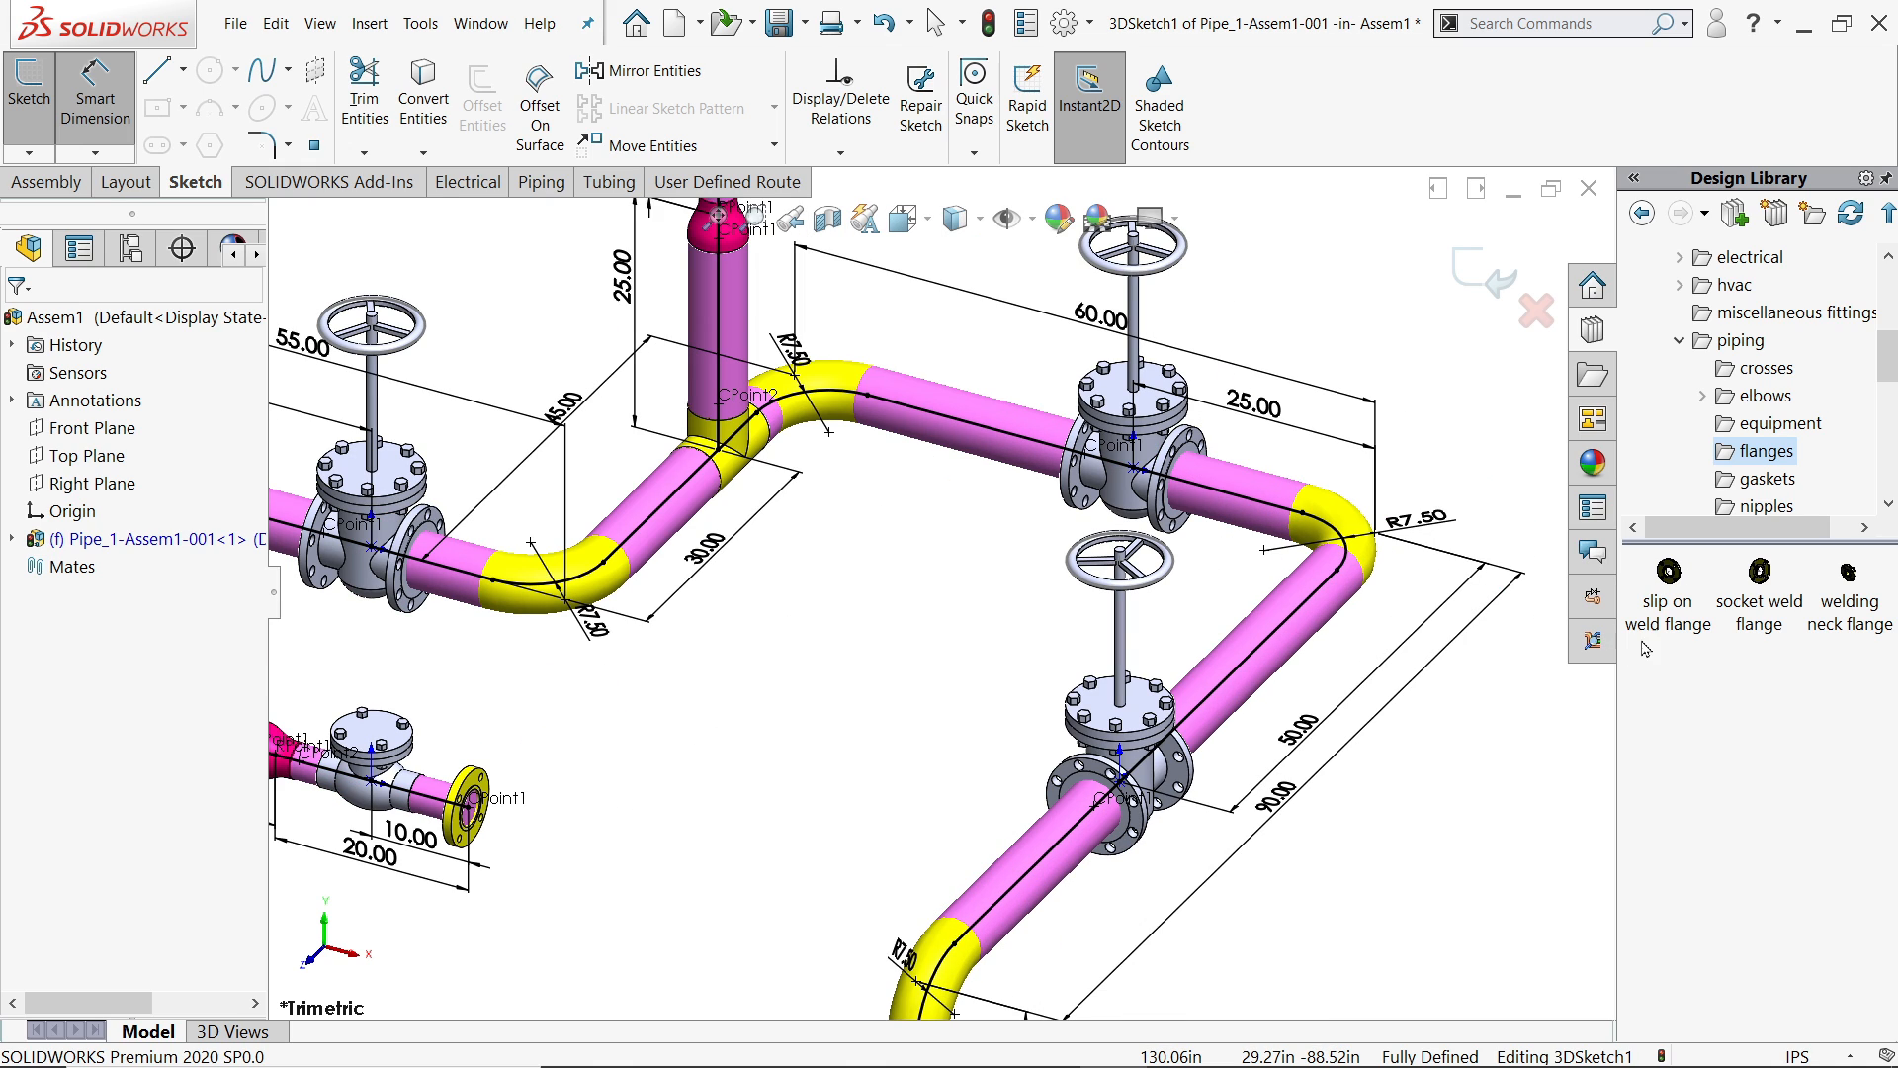
mouse_move(1669, 582)
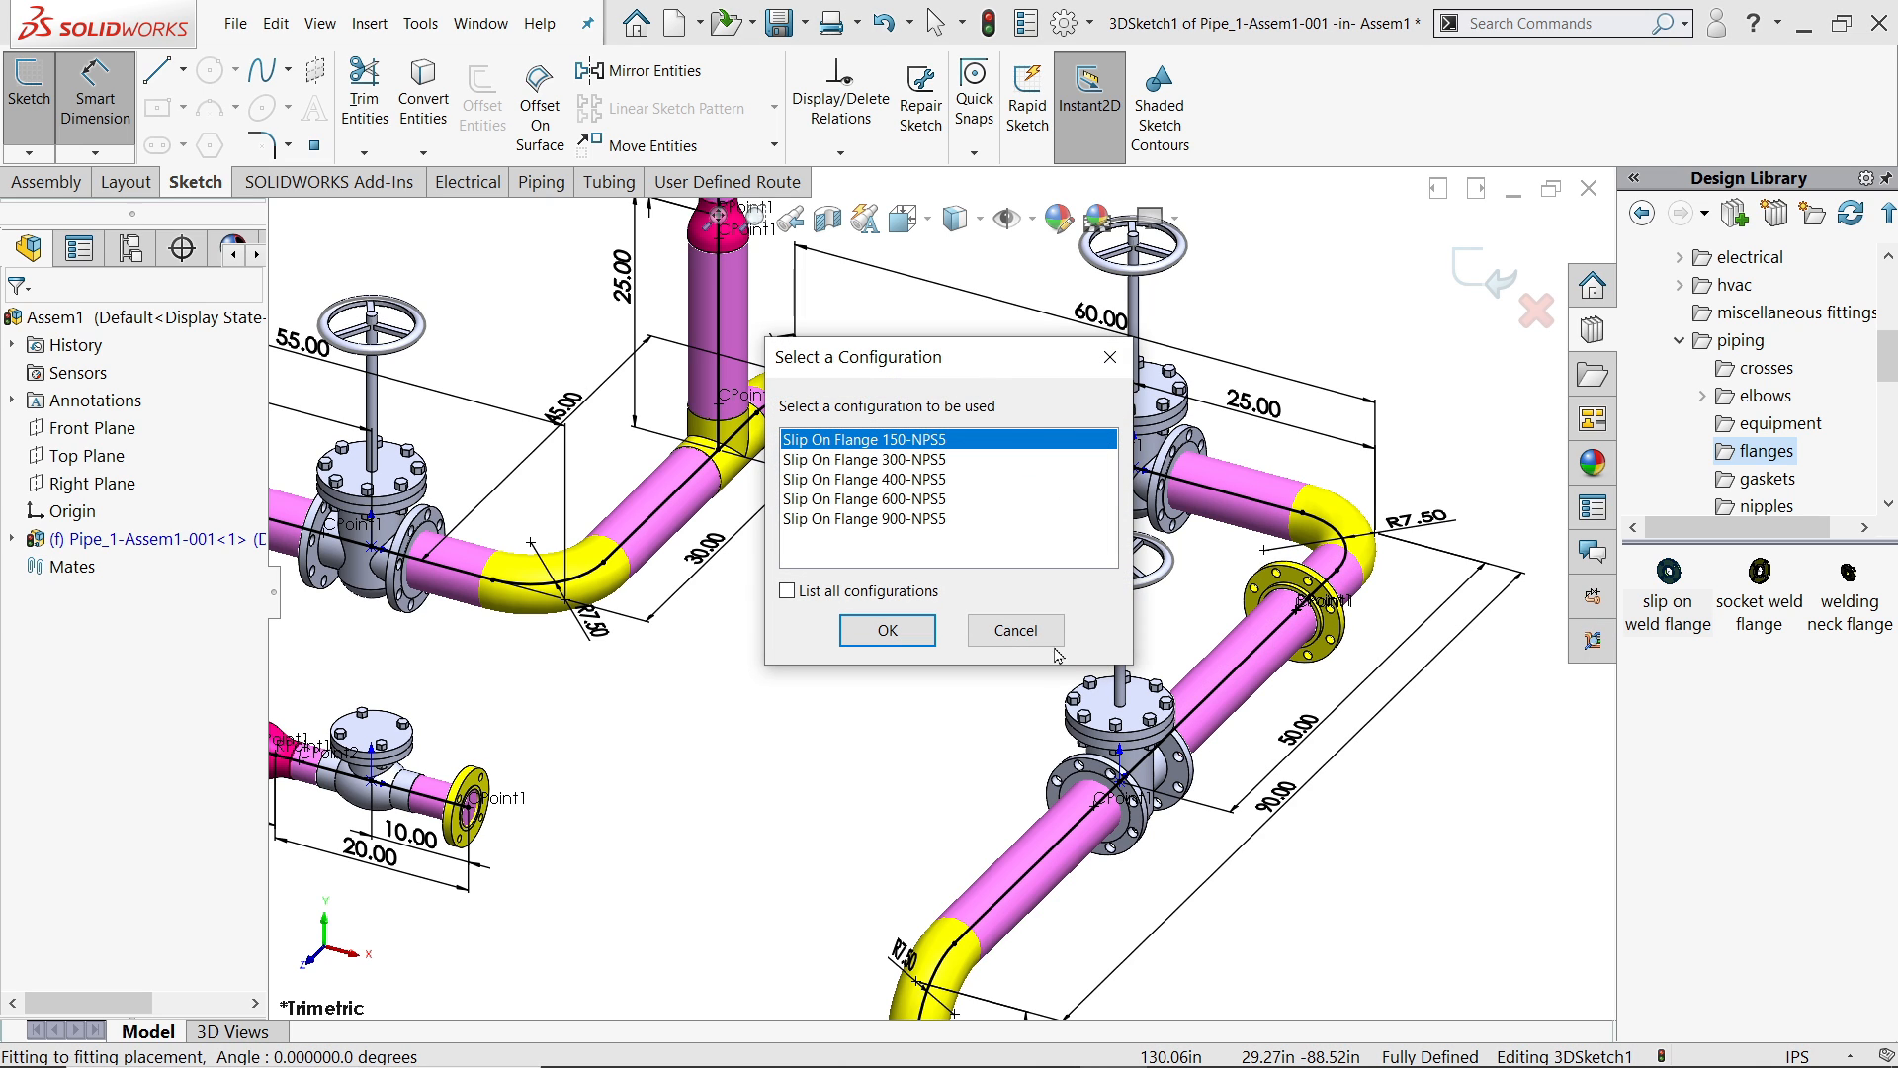
click(886, 629)
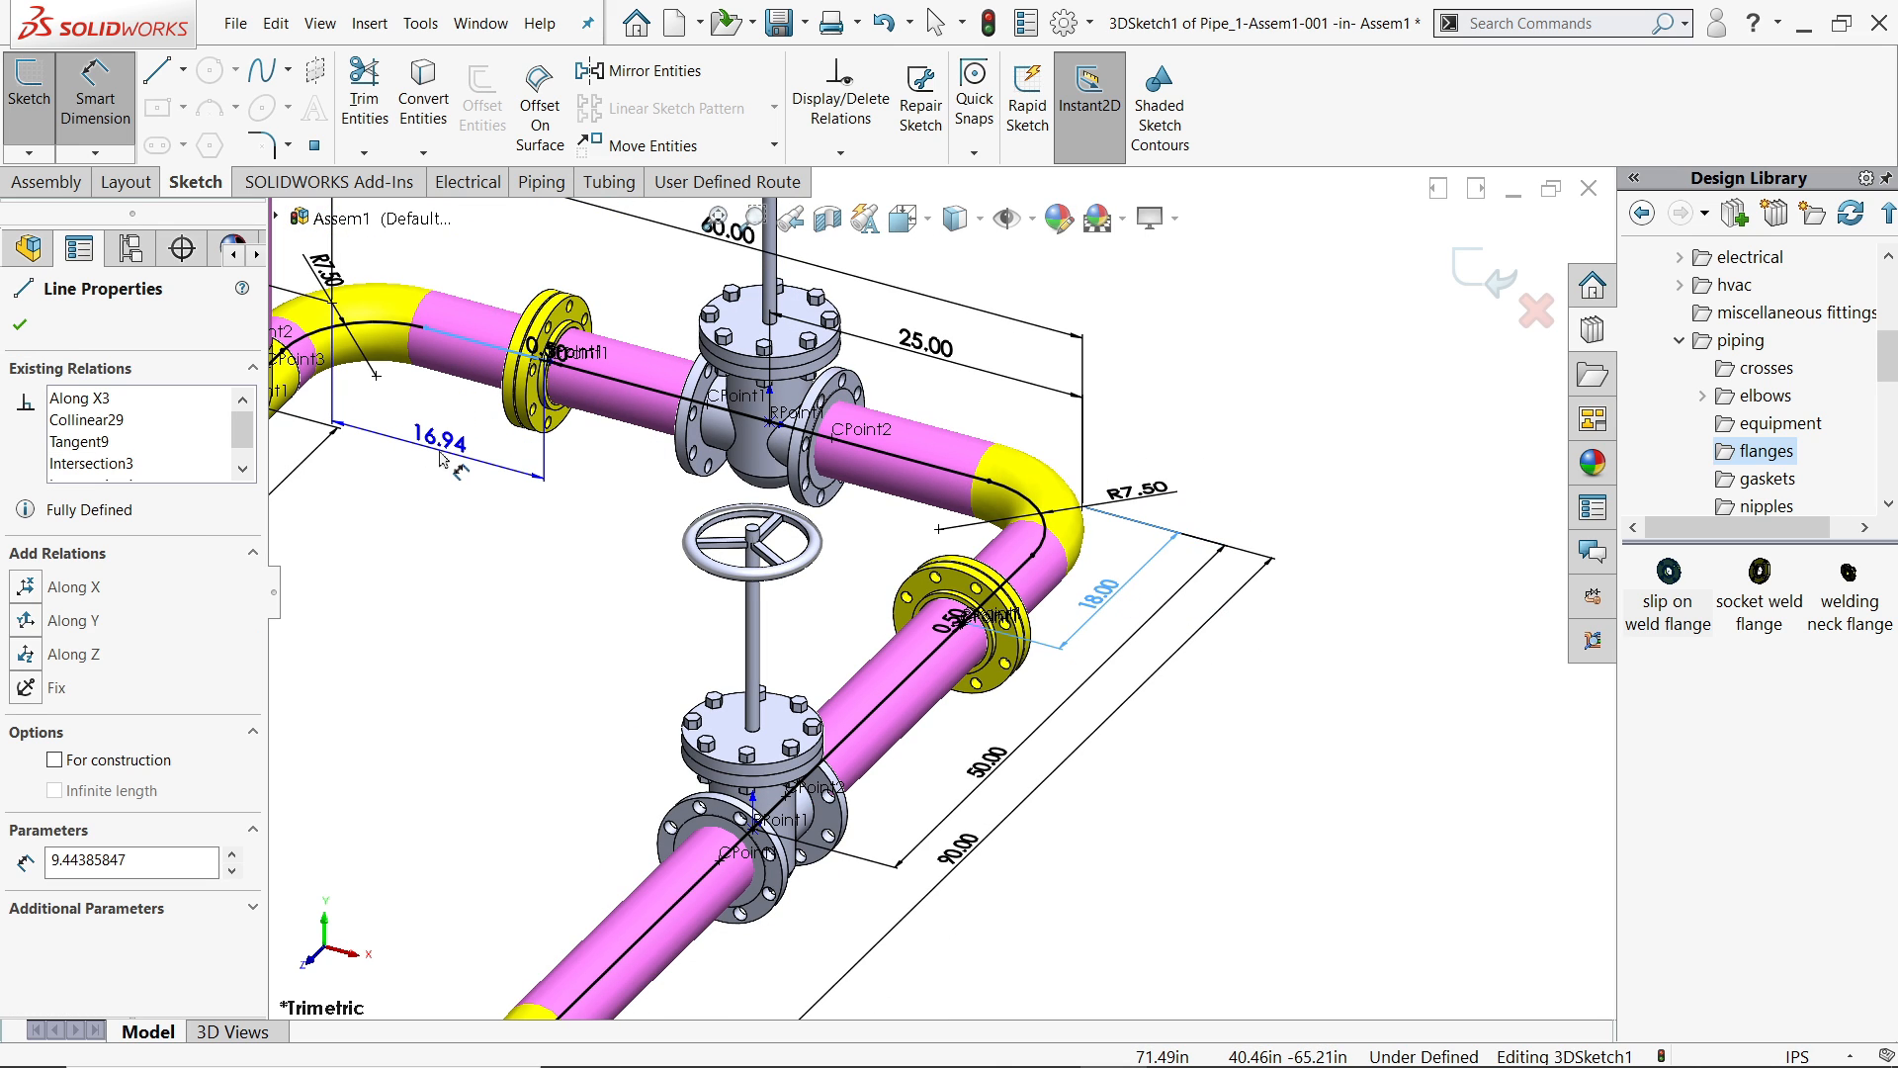
- Dimension the added flanges to fully define the route, then exit the route sketch
click(439, 445)
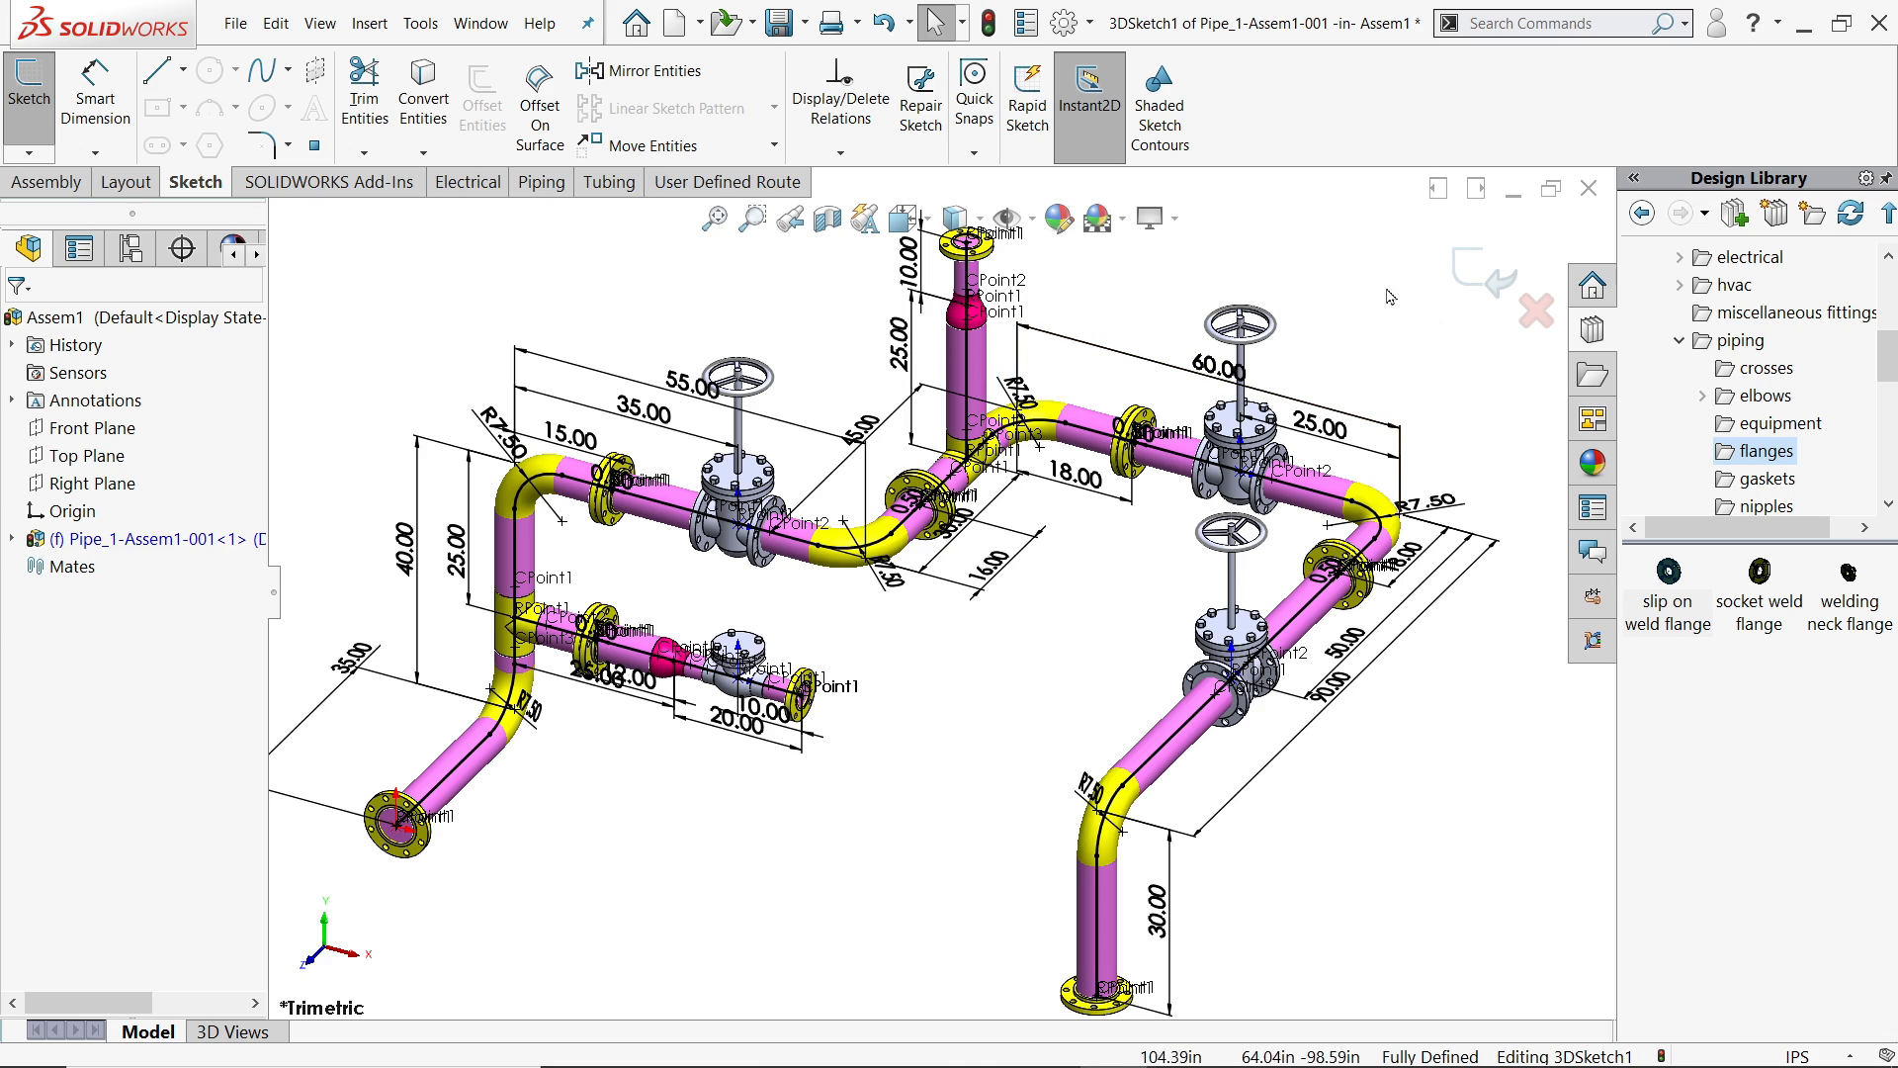
click(752, 708)
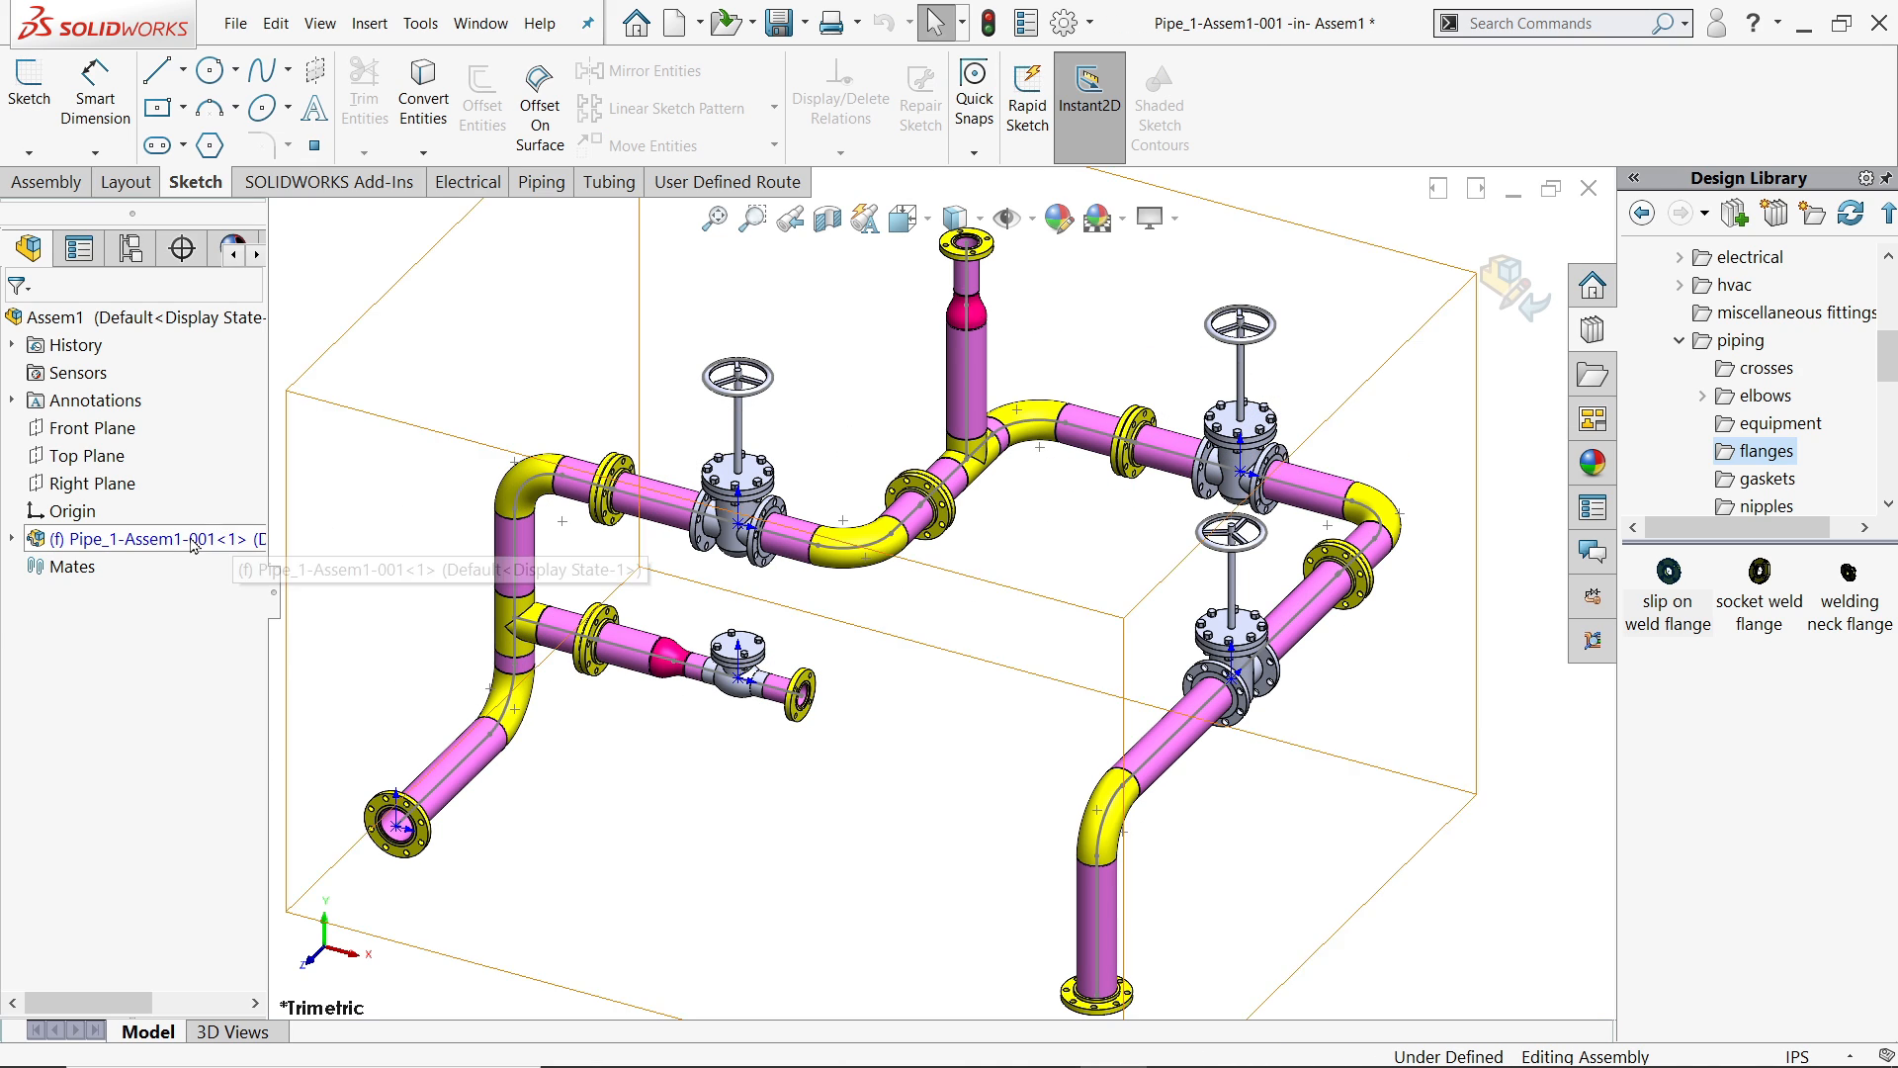
- Define Spool-0001 from the lower-left leg, red Spool-0002 on the branch and green Spool-0003 on the upper-left run
right_click(144, 538)
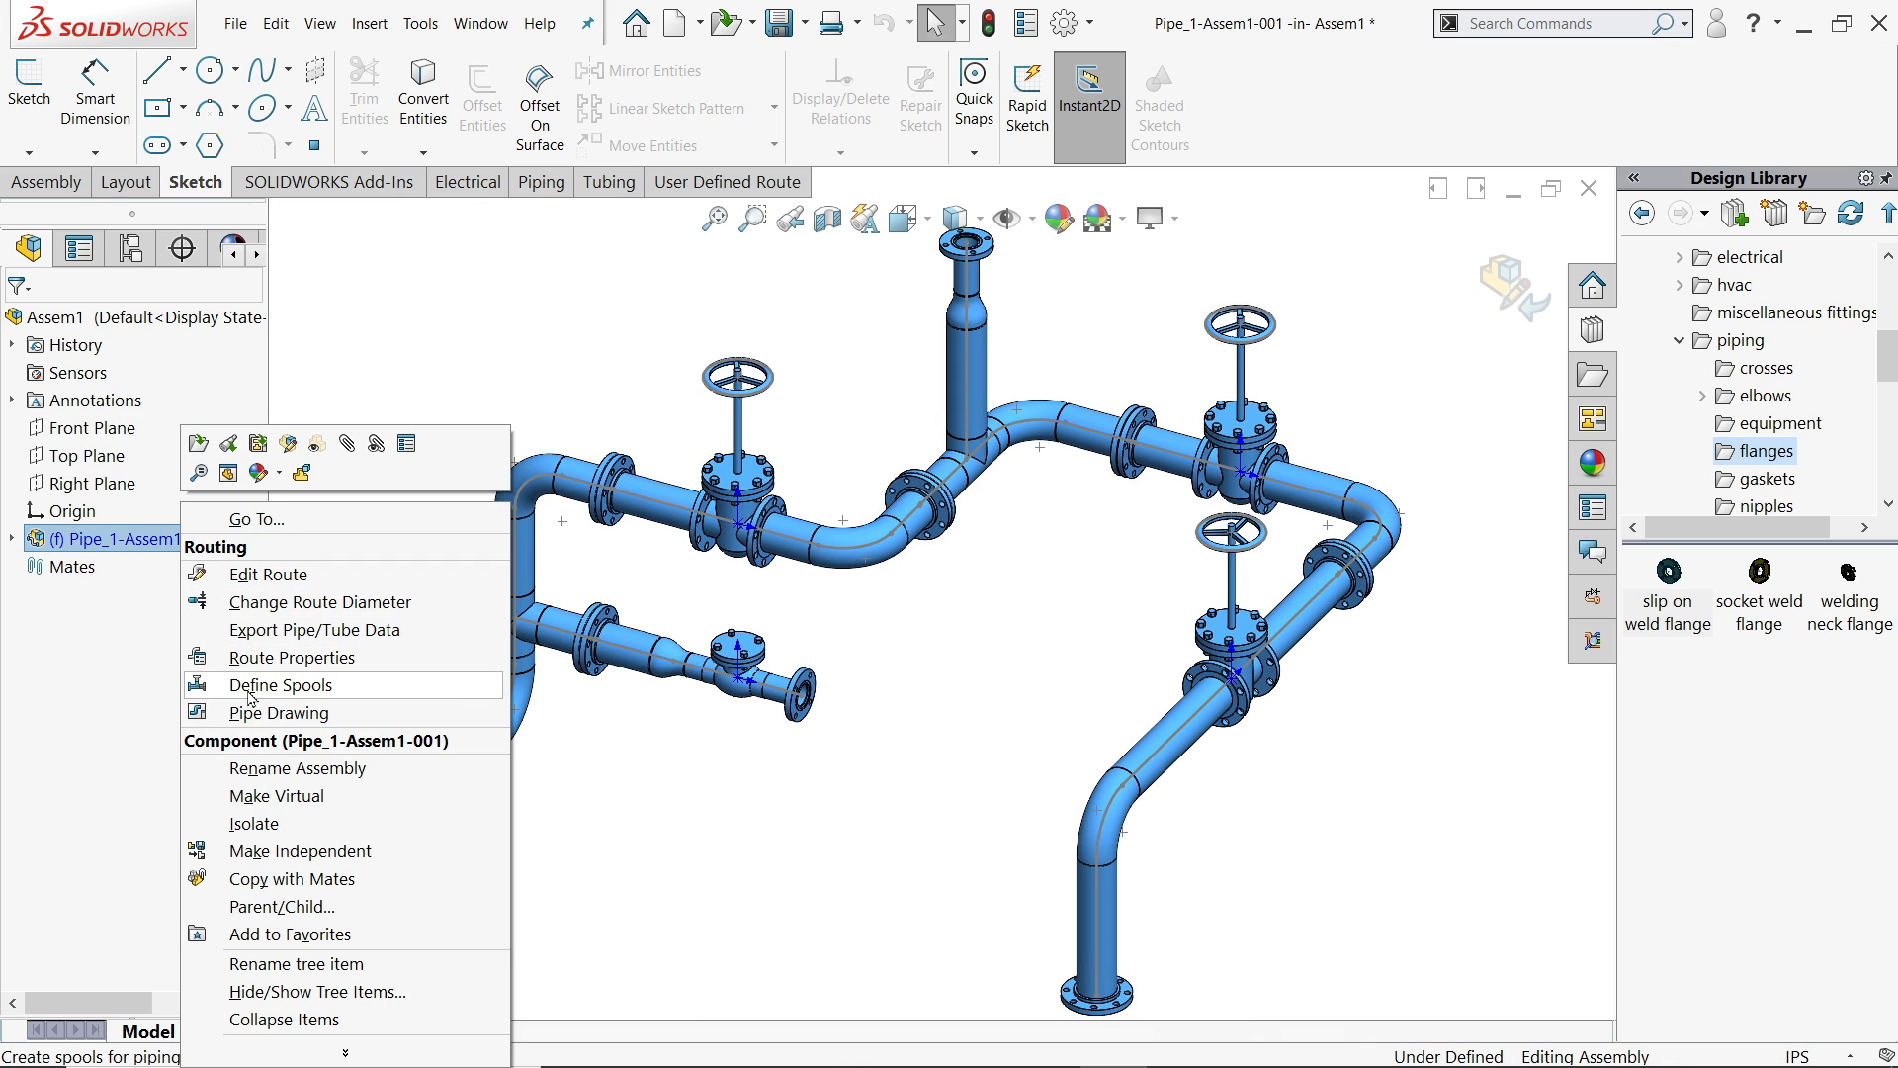
click(279, 685)
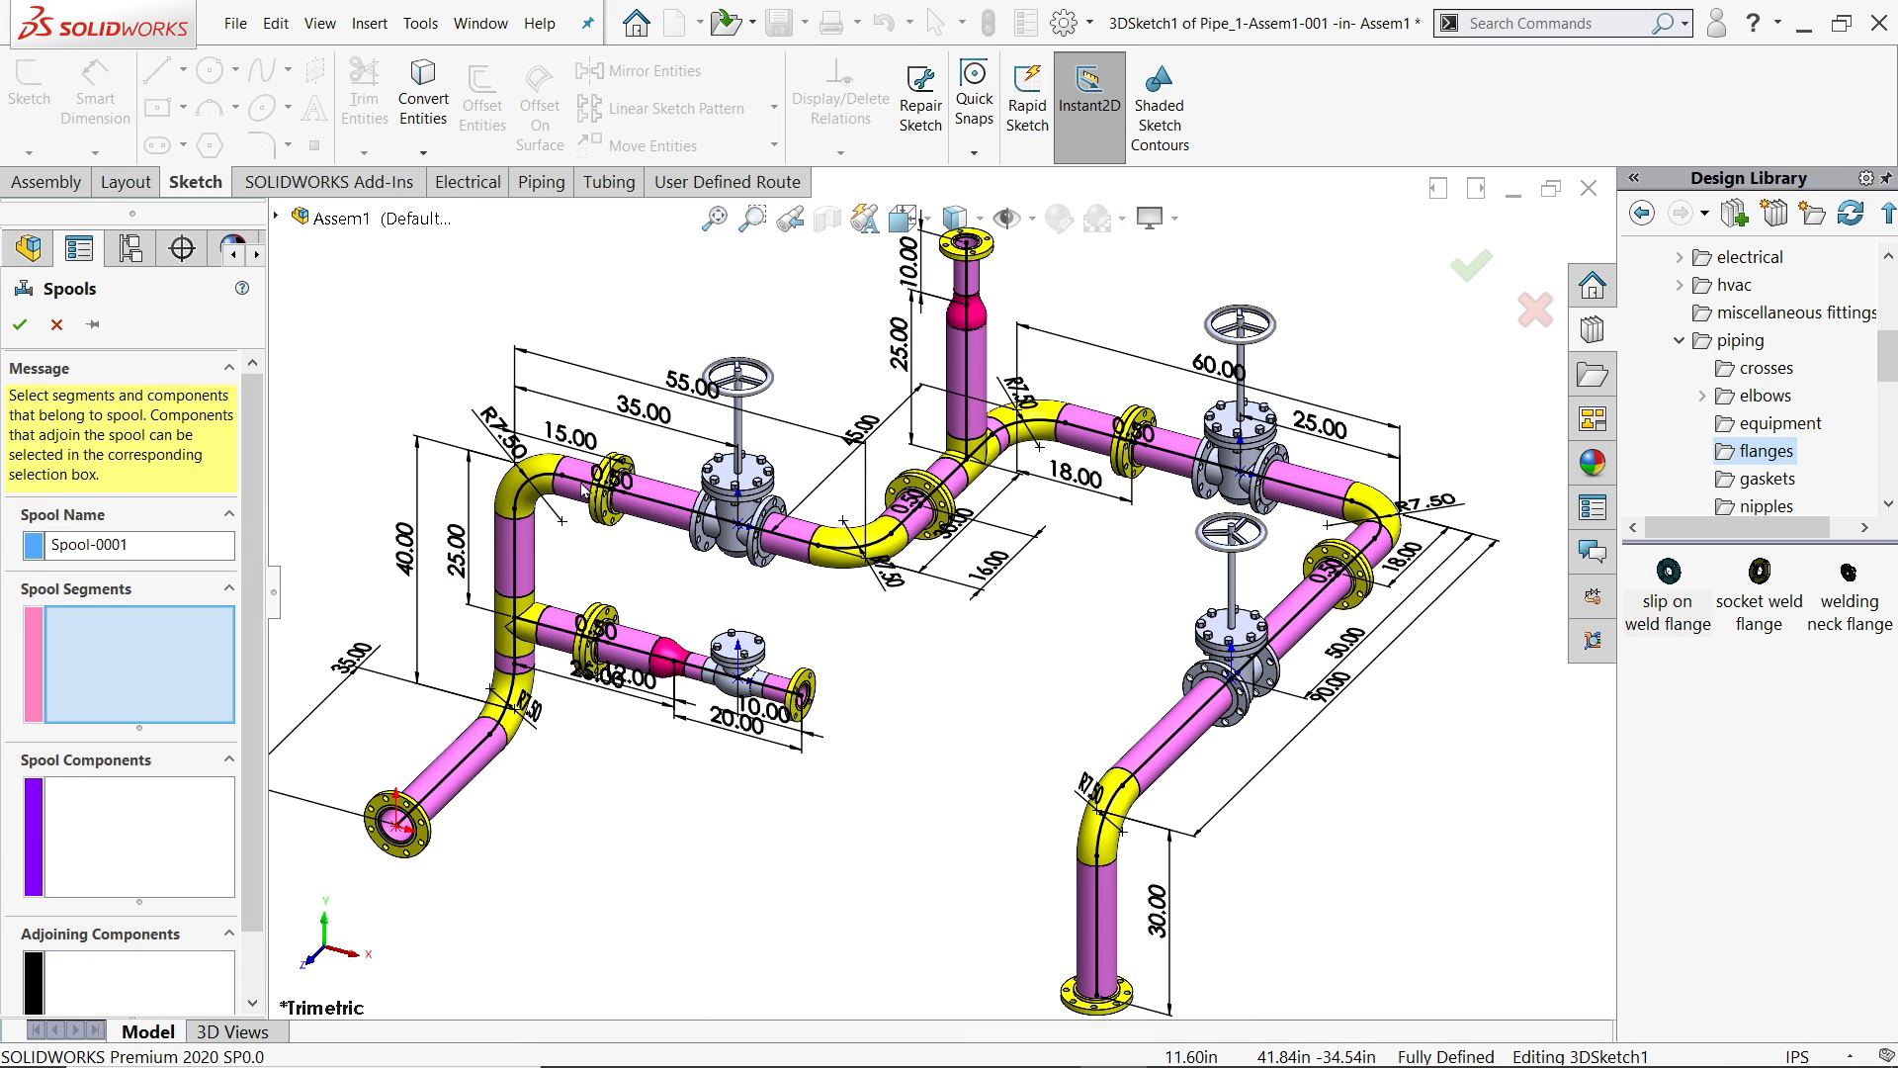
mouse_move(522, 763)
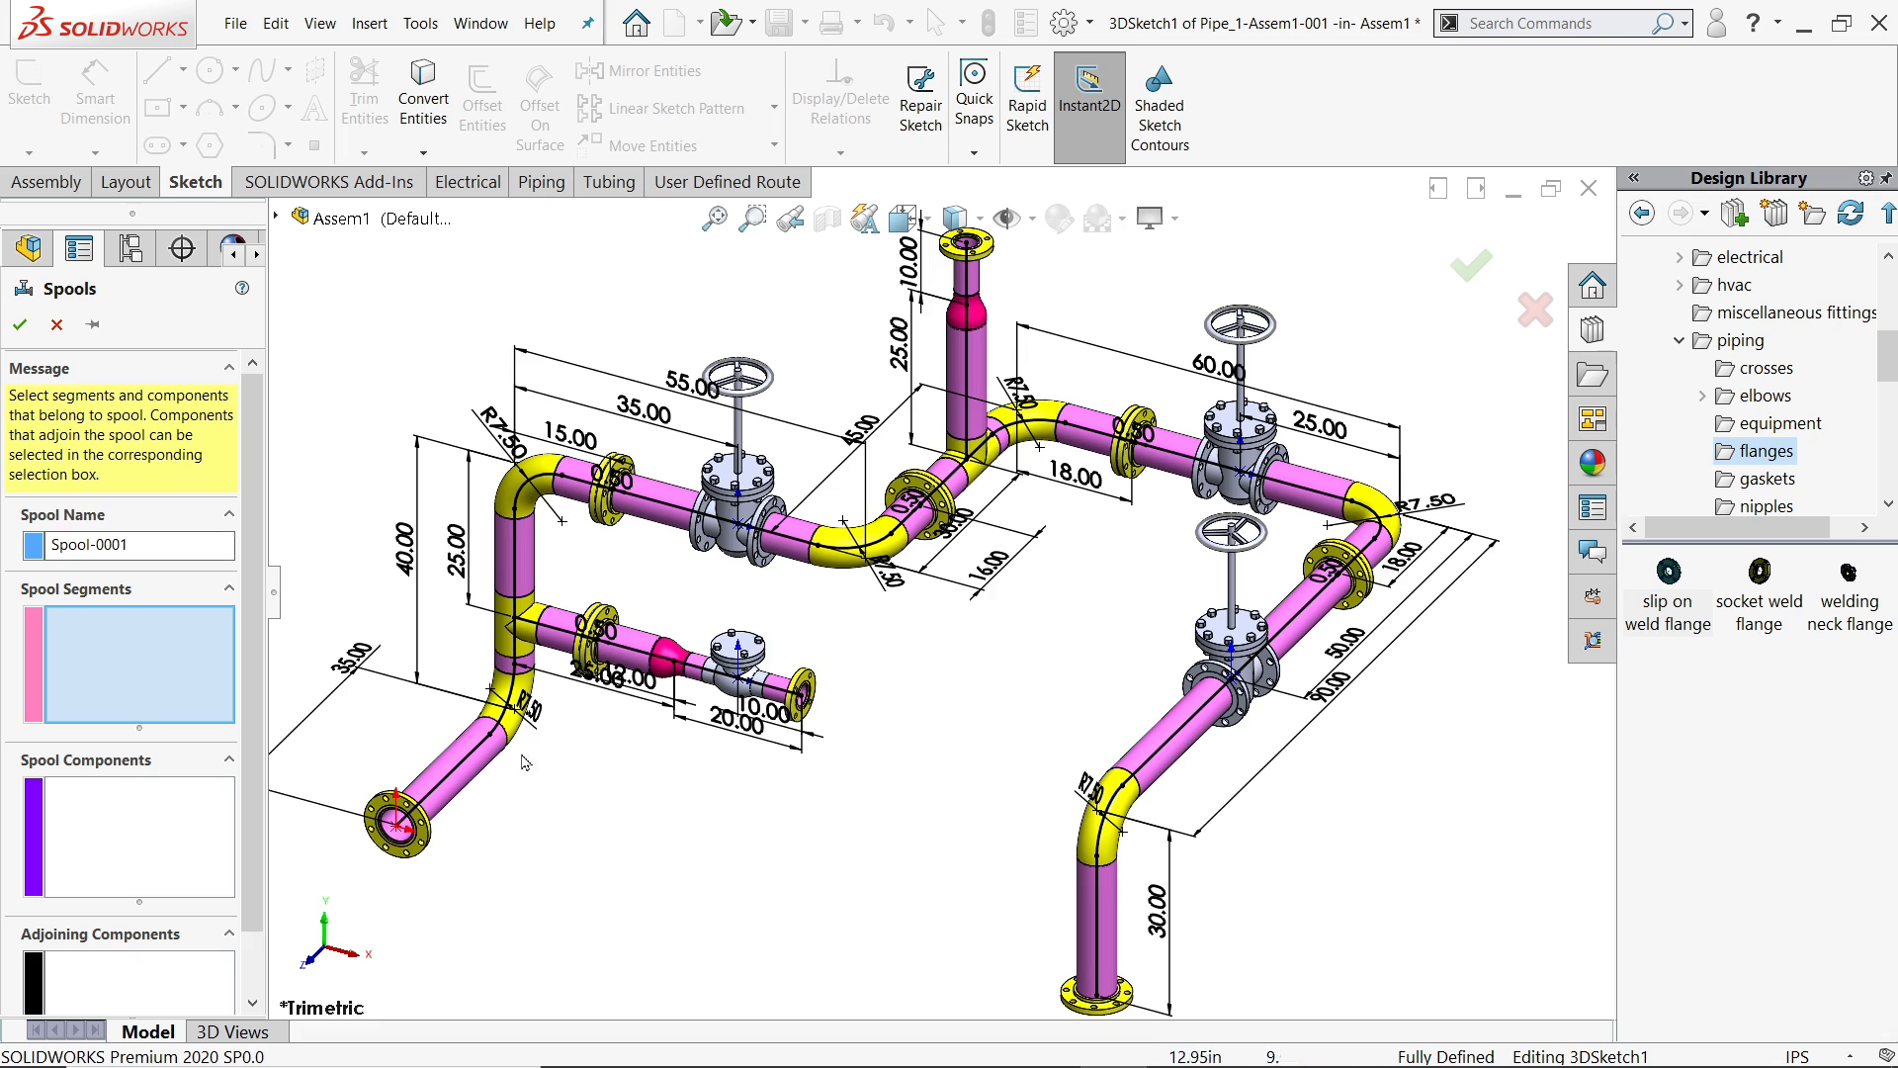
click(518, 576)
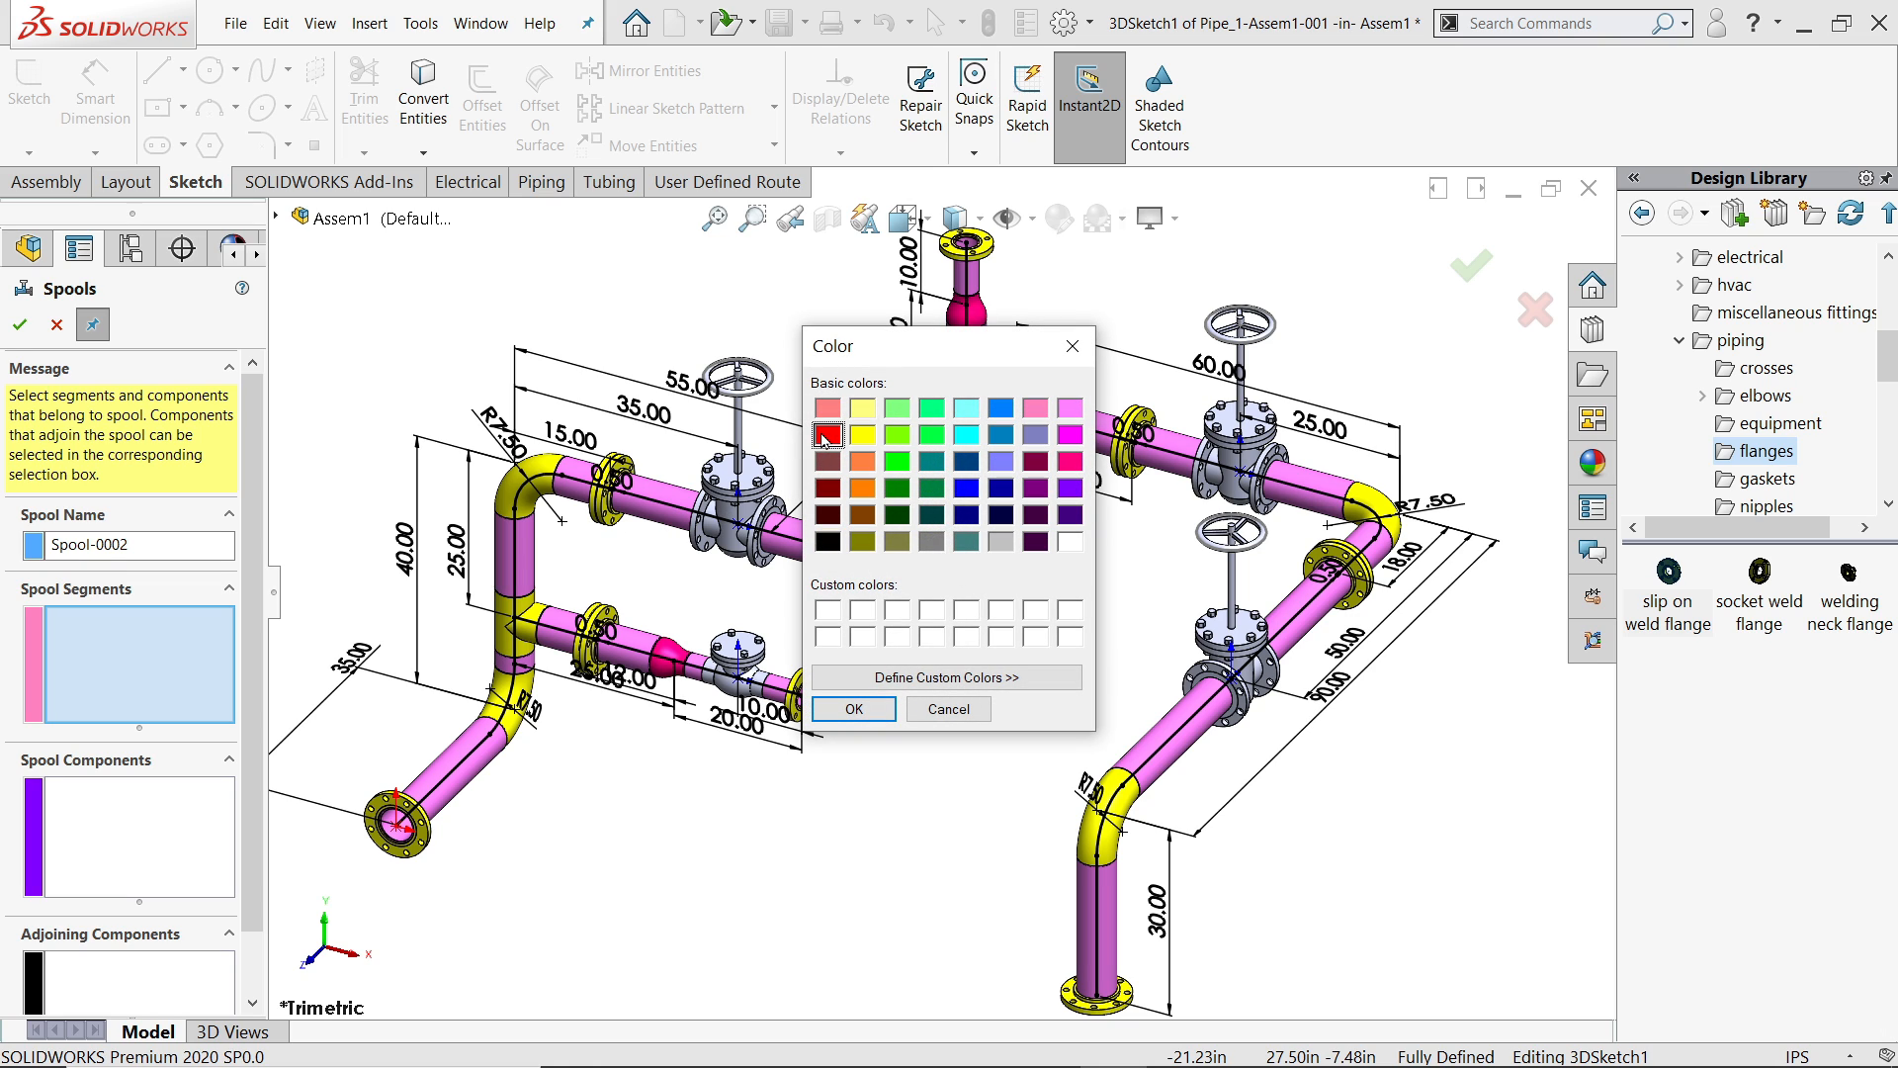
click(850, 708)
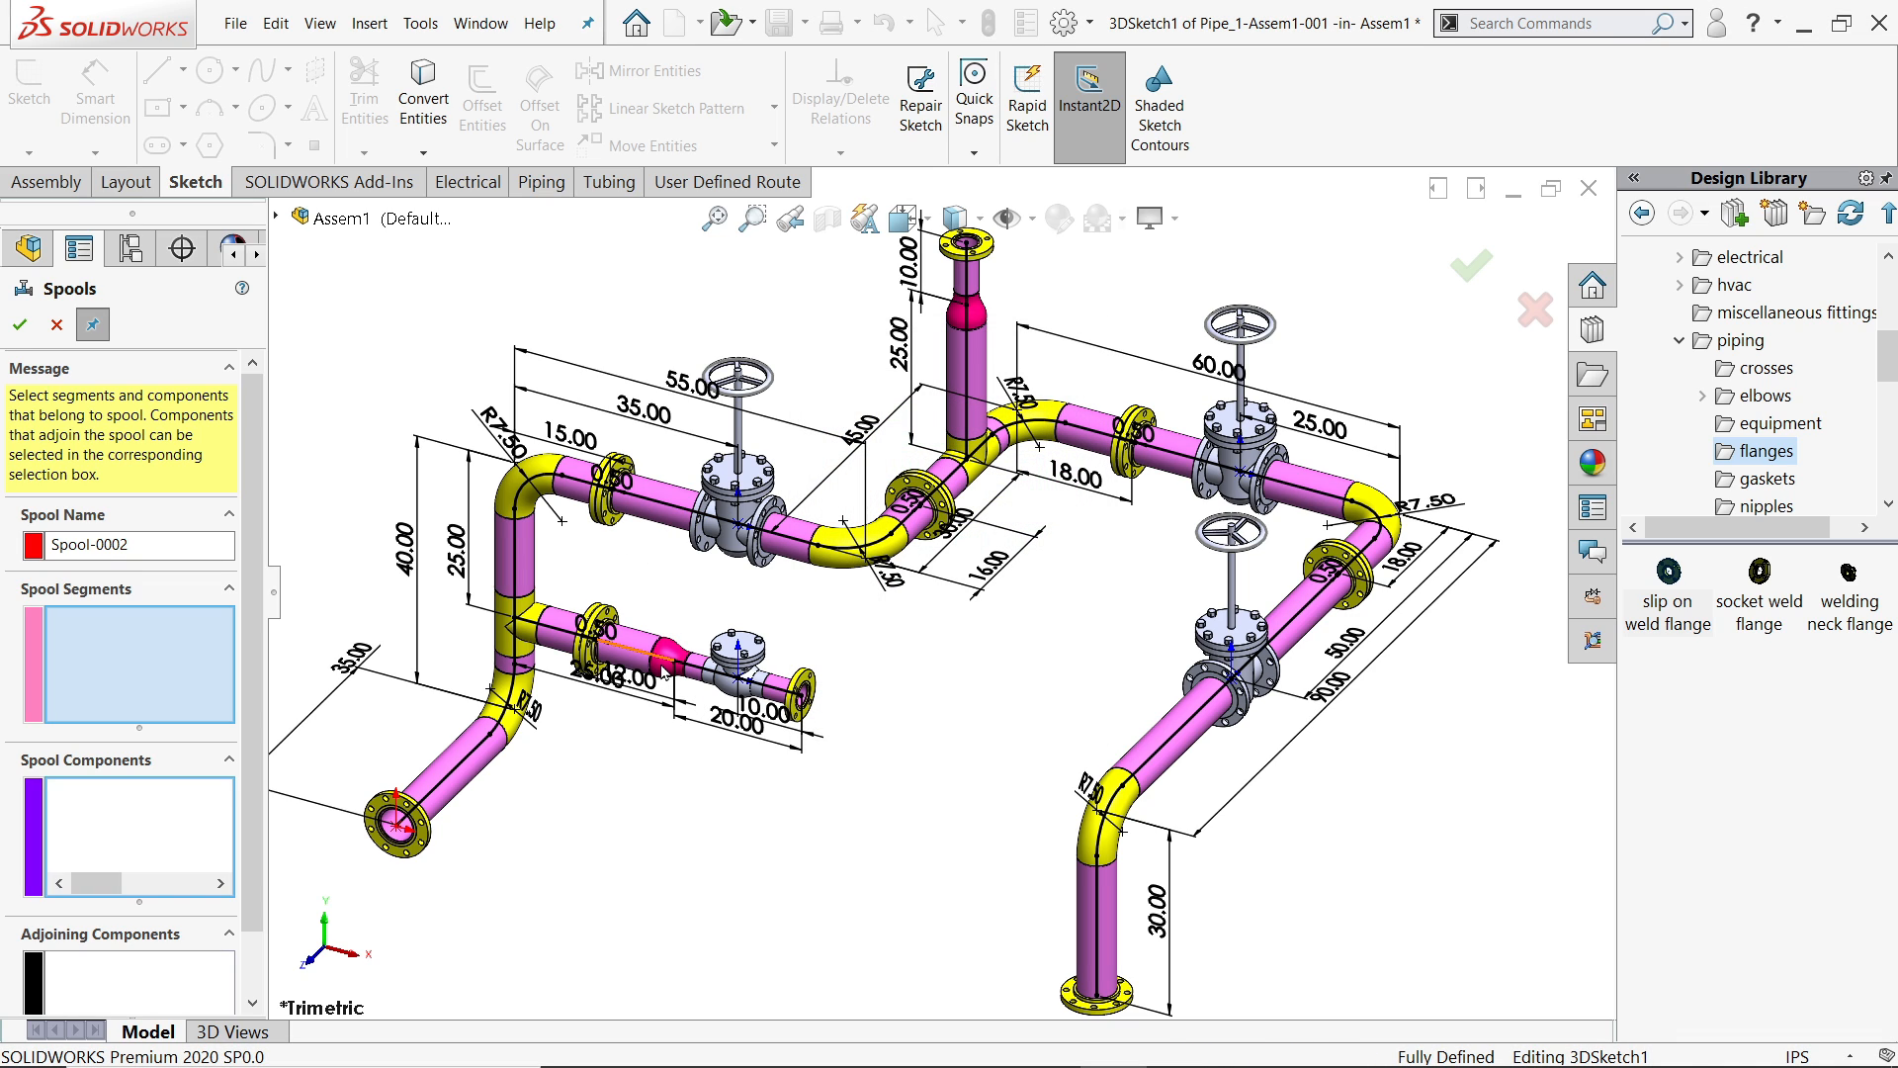
click(745, 673)
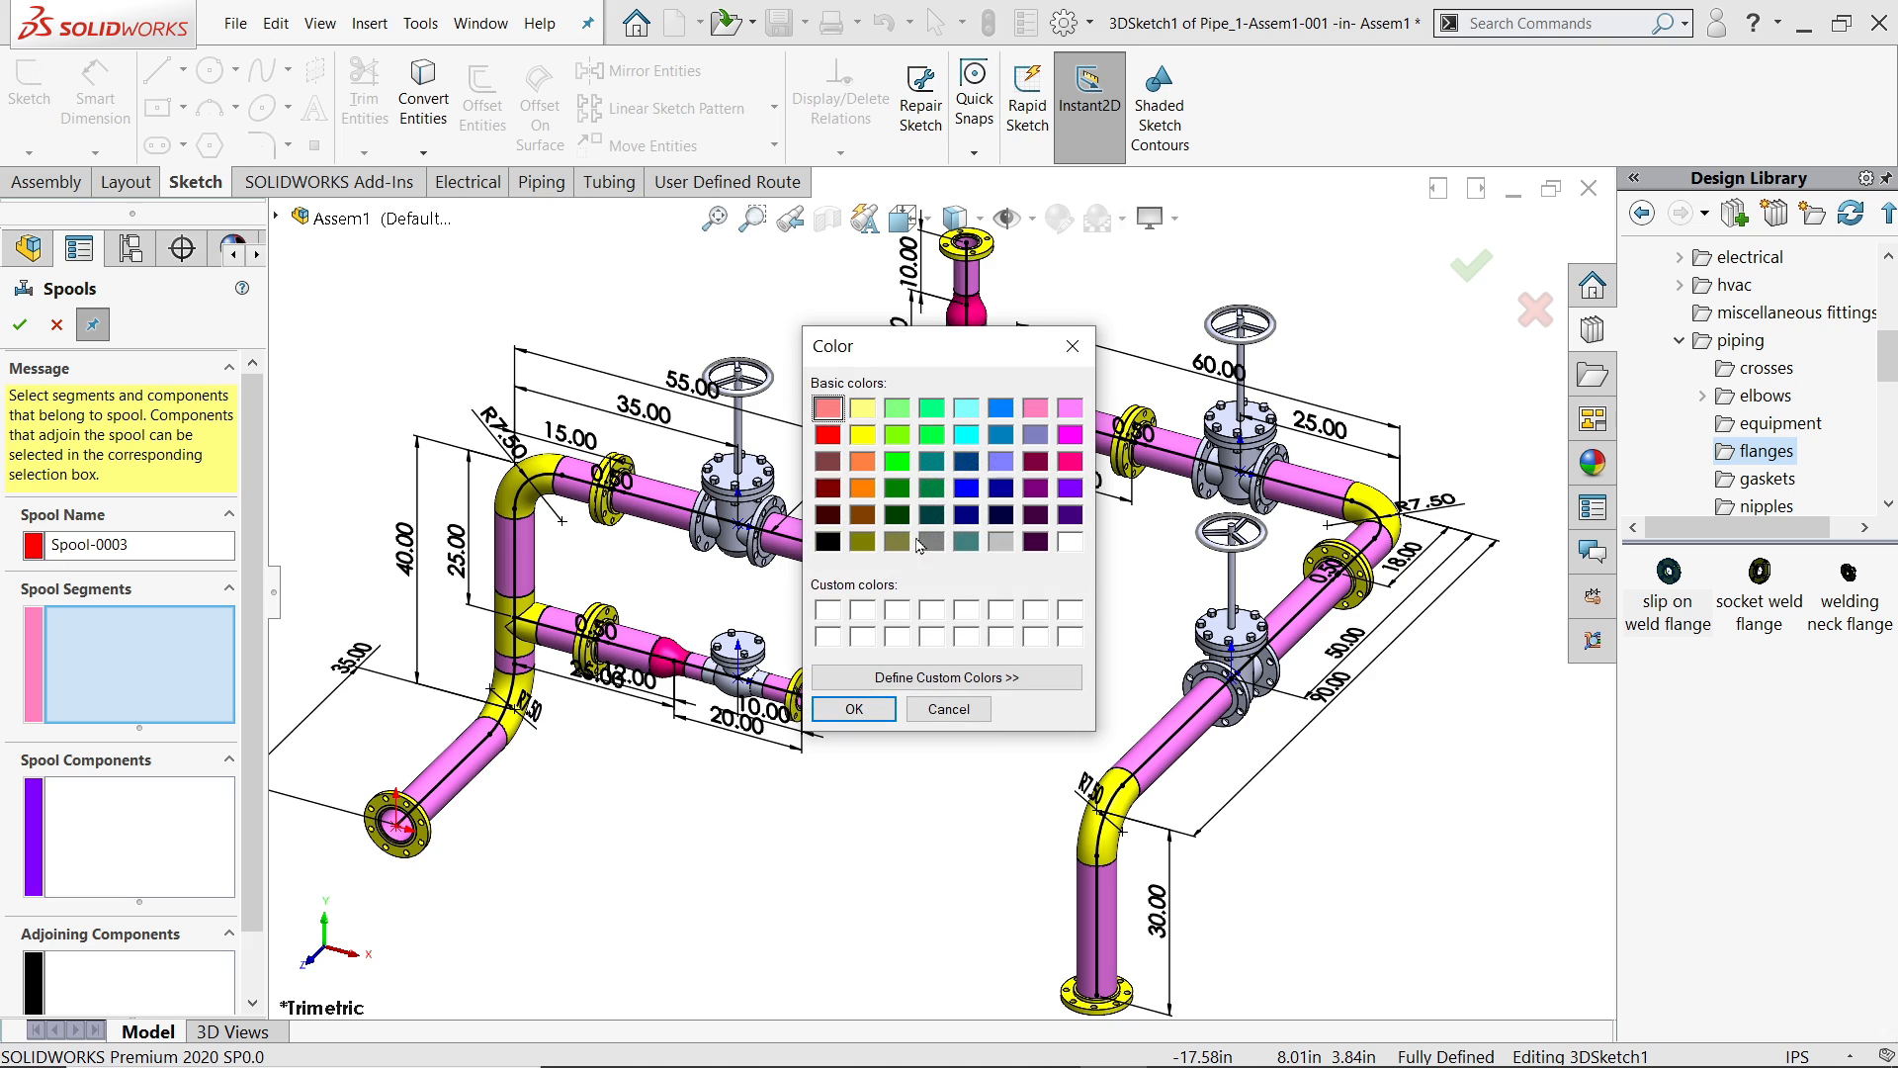
click(851, 708)
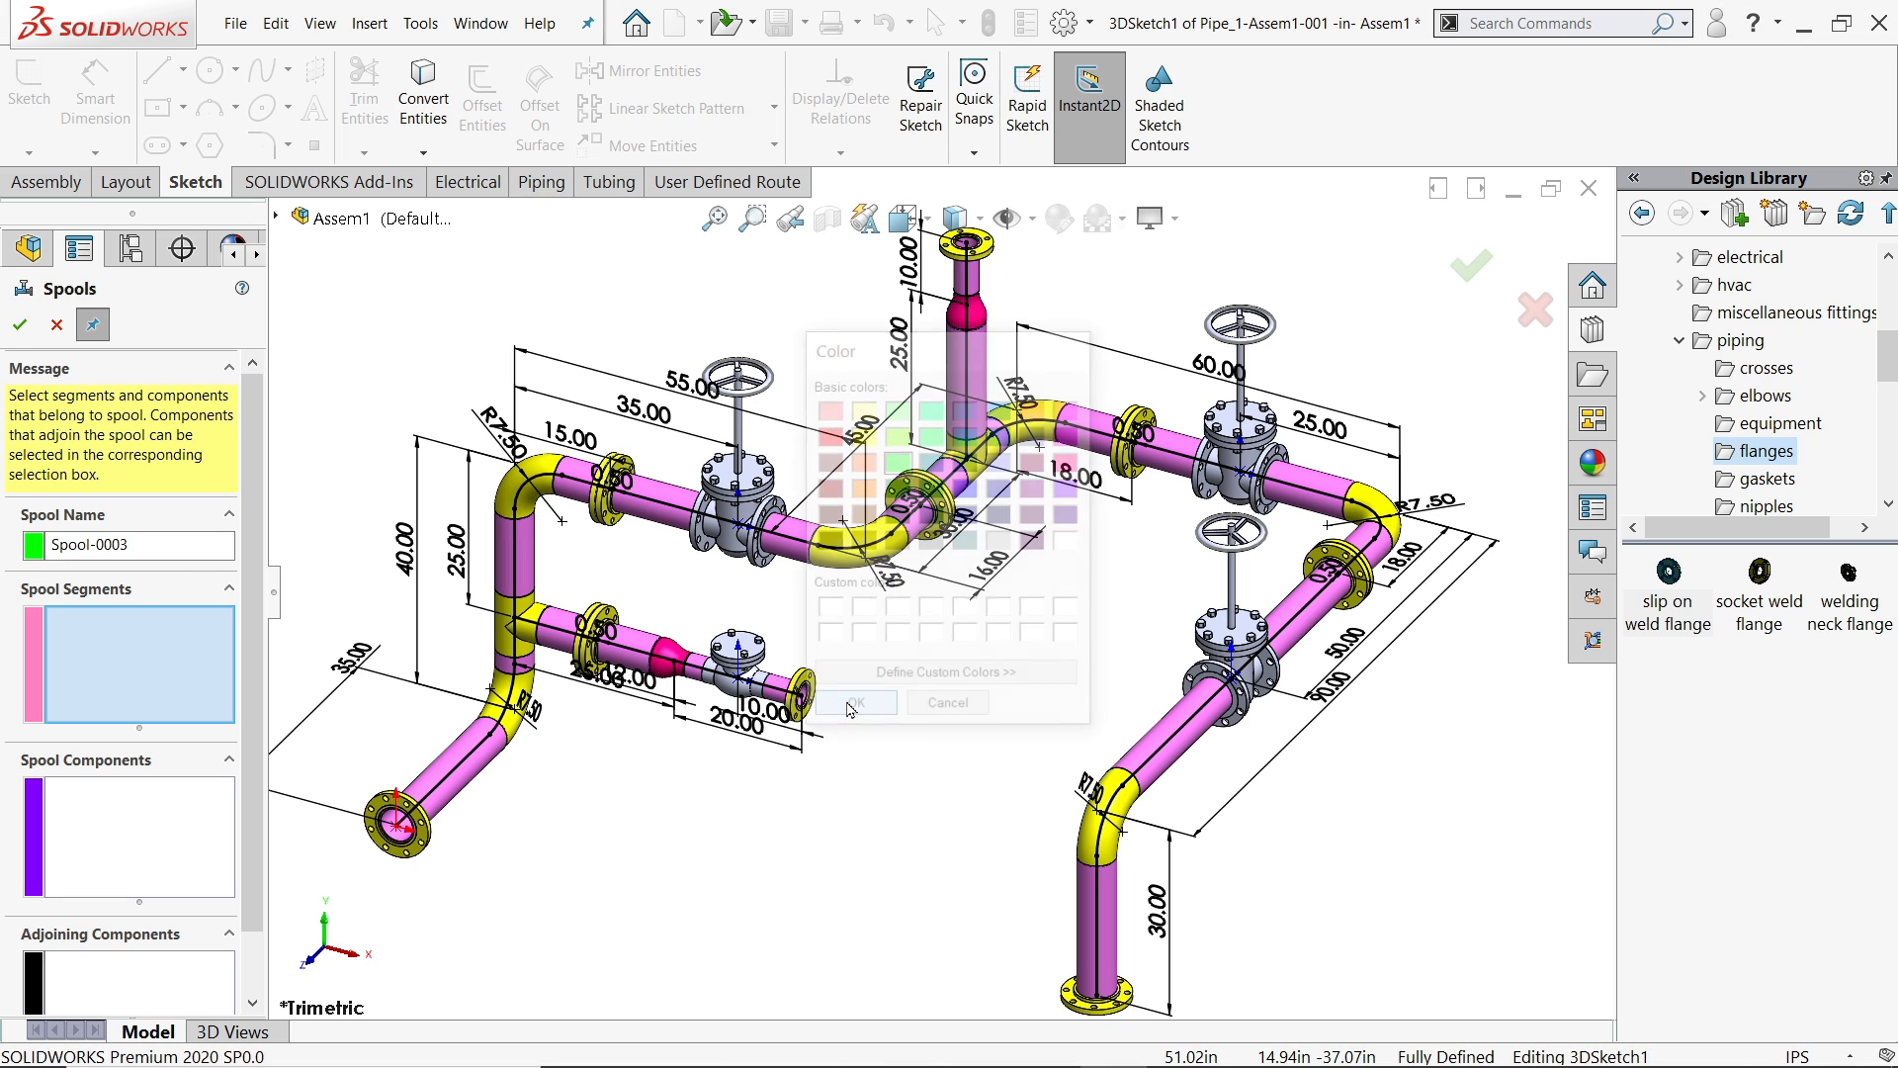
click(856, 702)
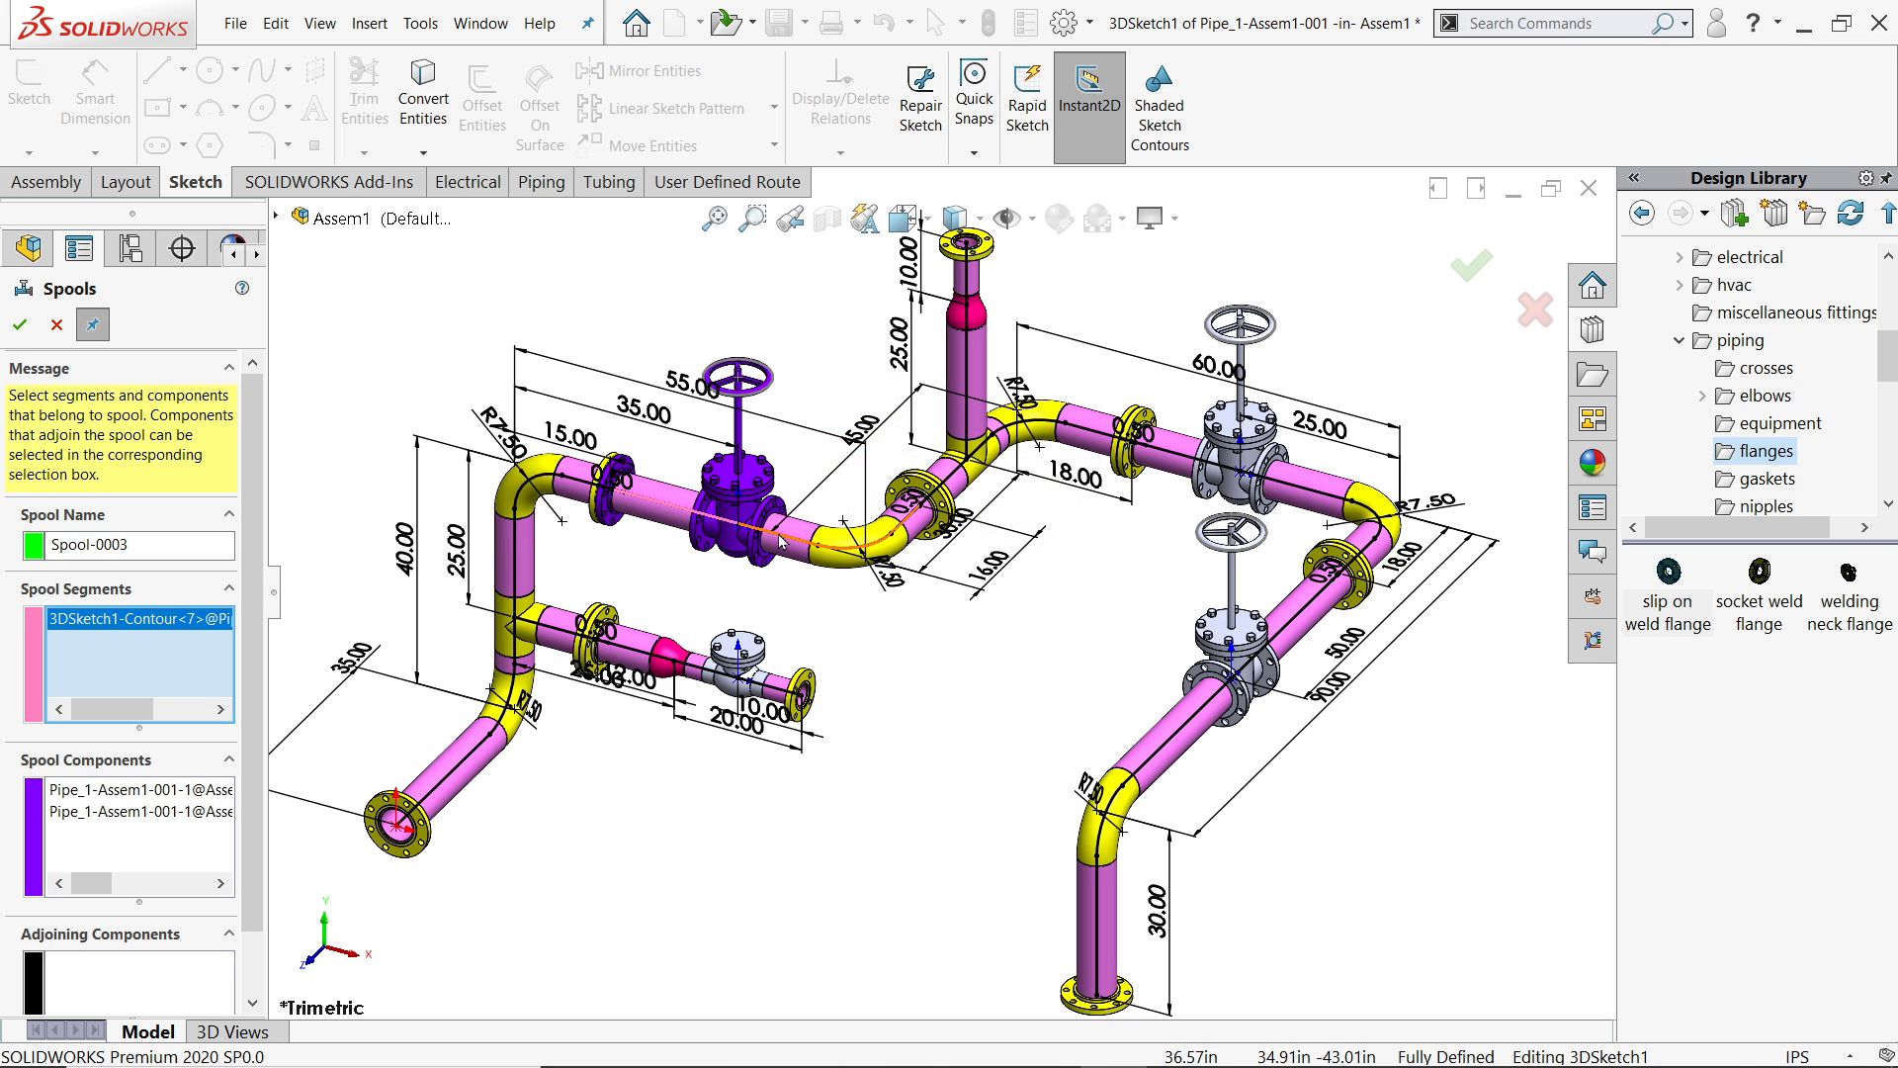
click(848, 520)
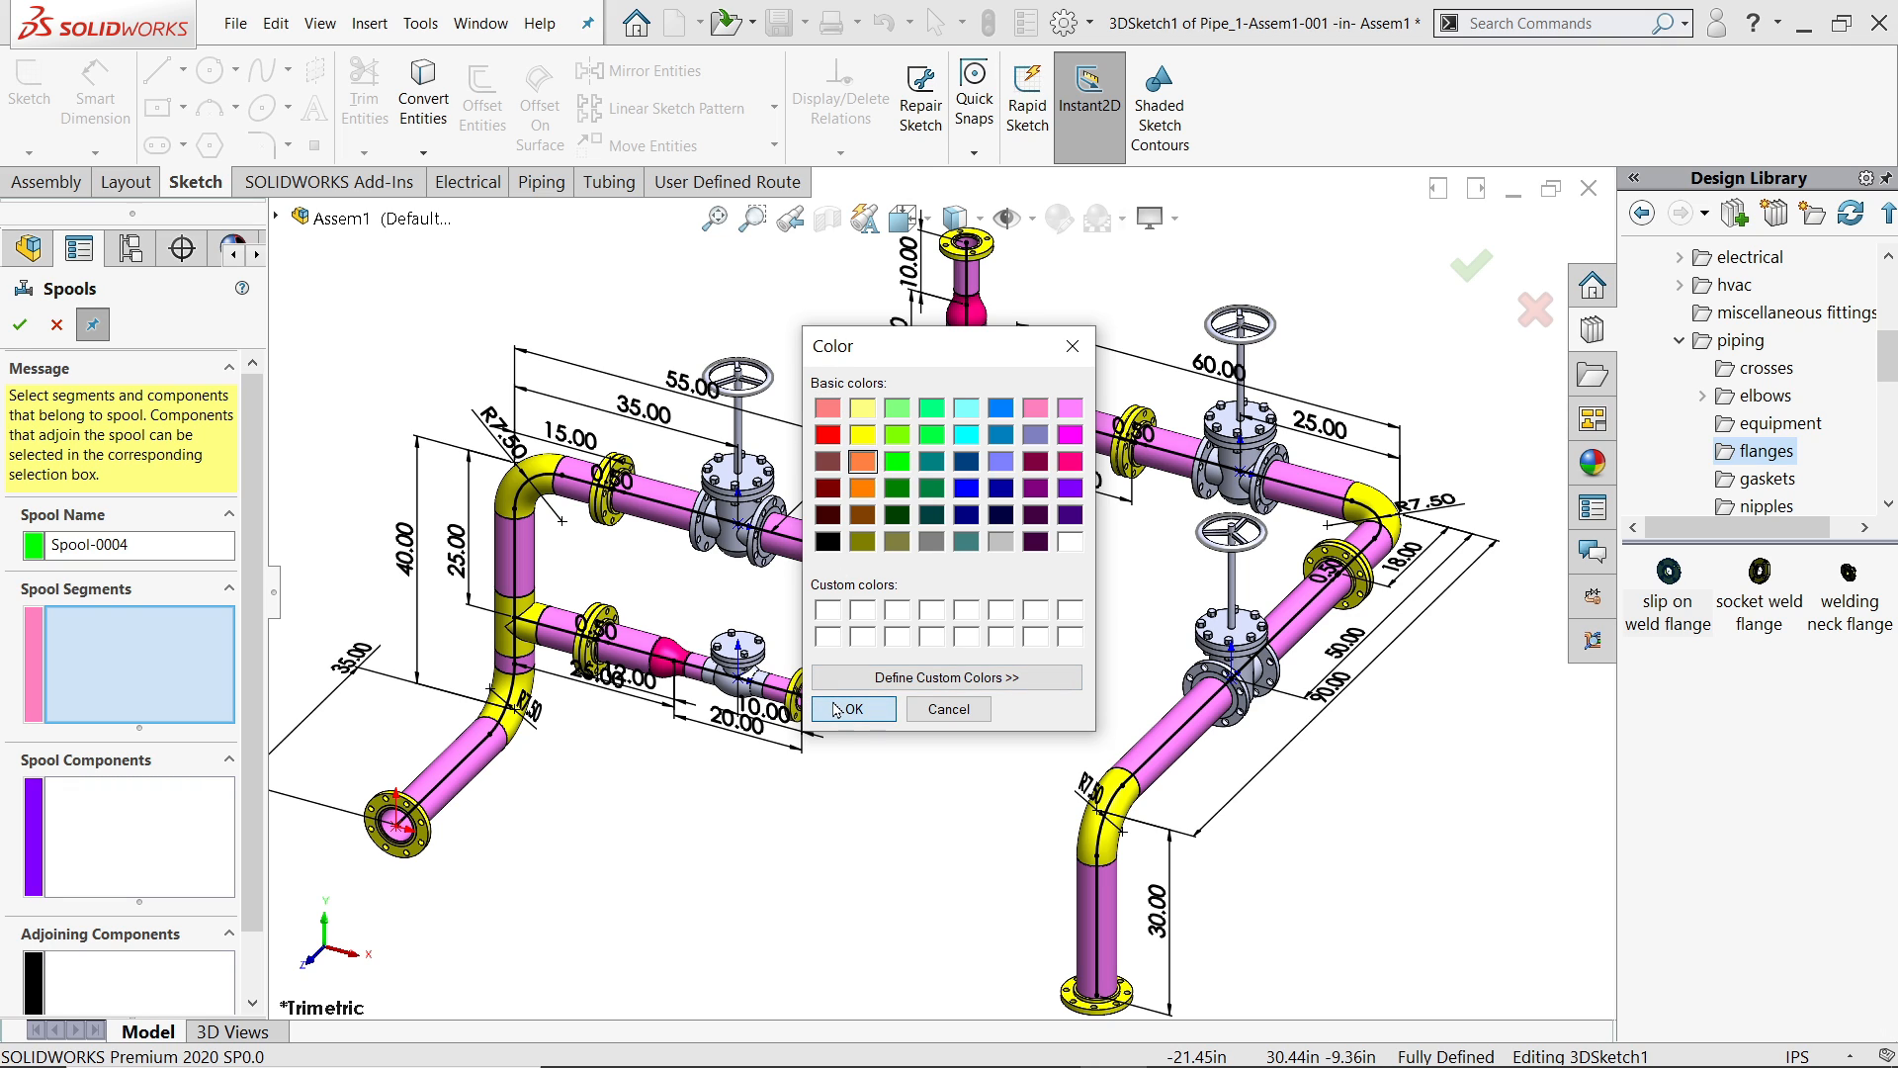
- Define orange Spool-0004, Spool-0005 on the upper-right run and magenta Spool-0006 on the lower-right run
click(852, 708)
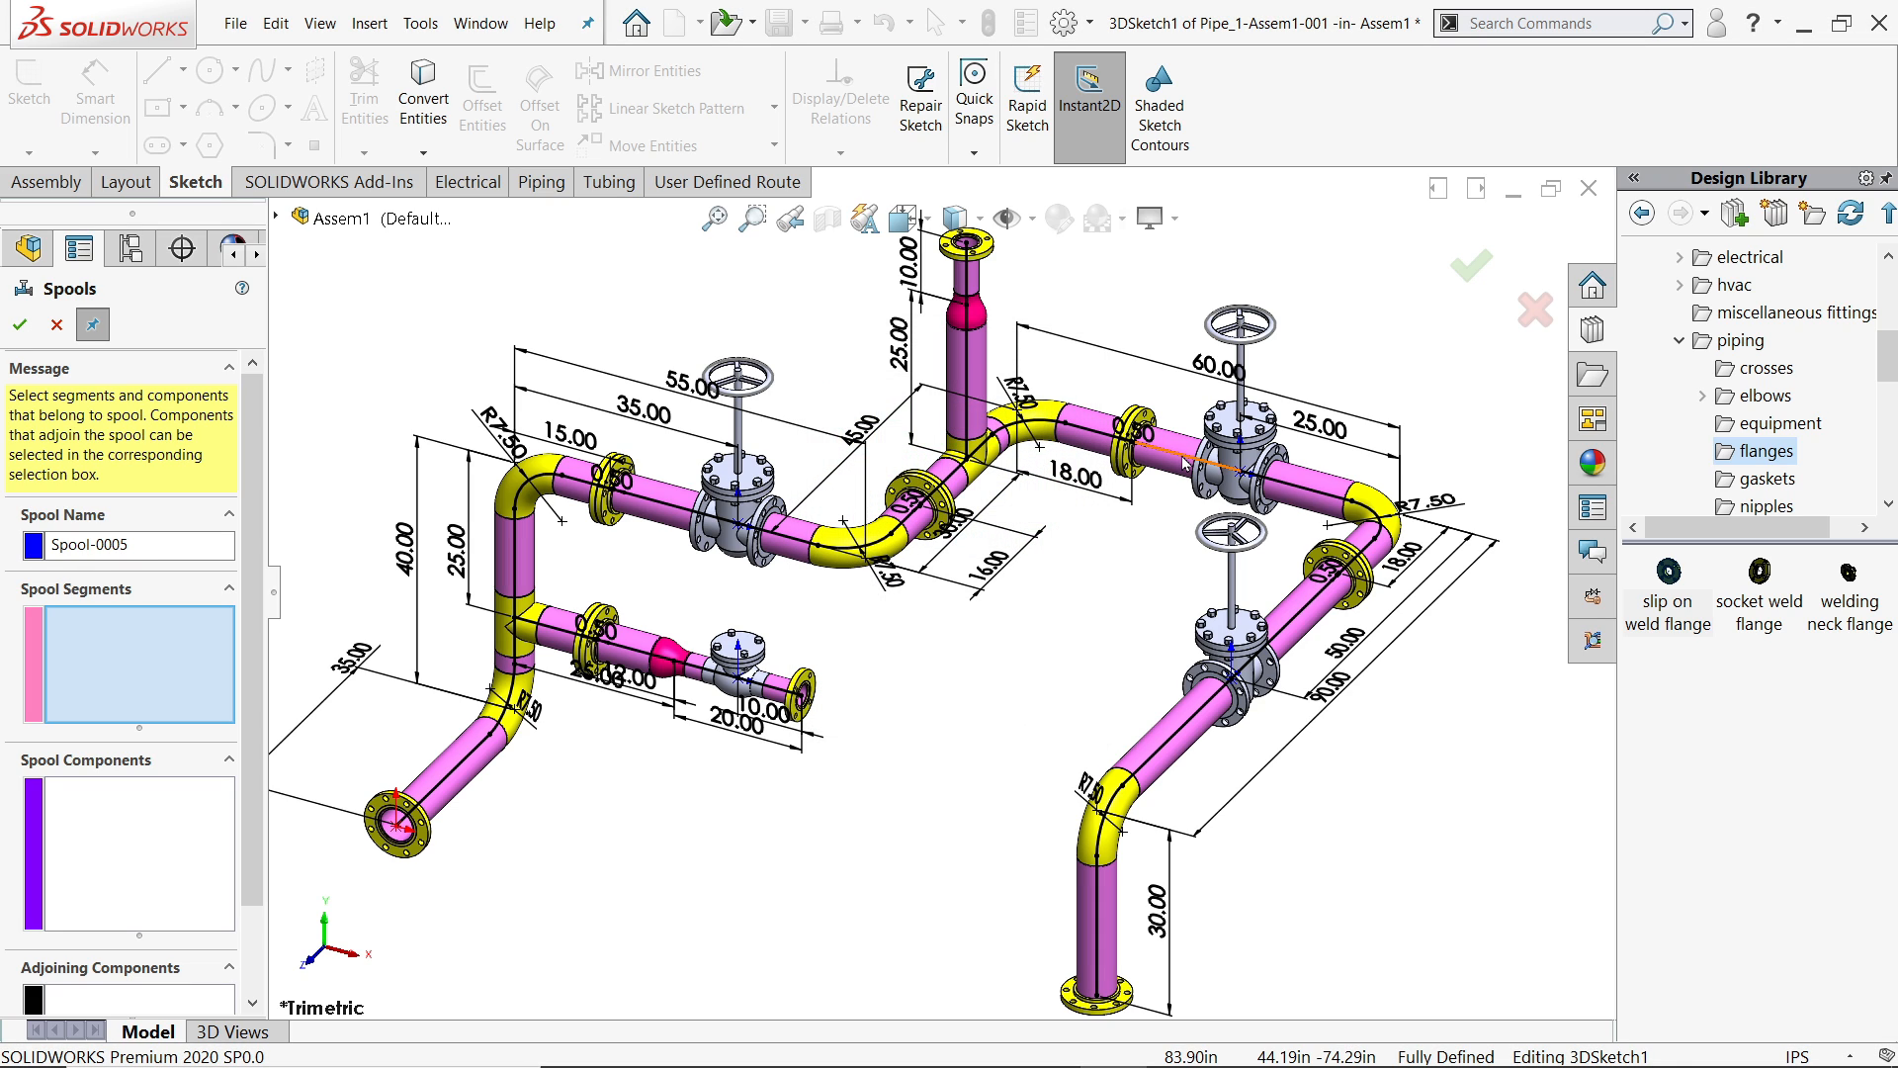
click(1181, 462)
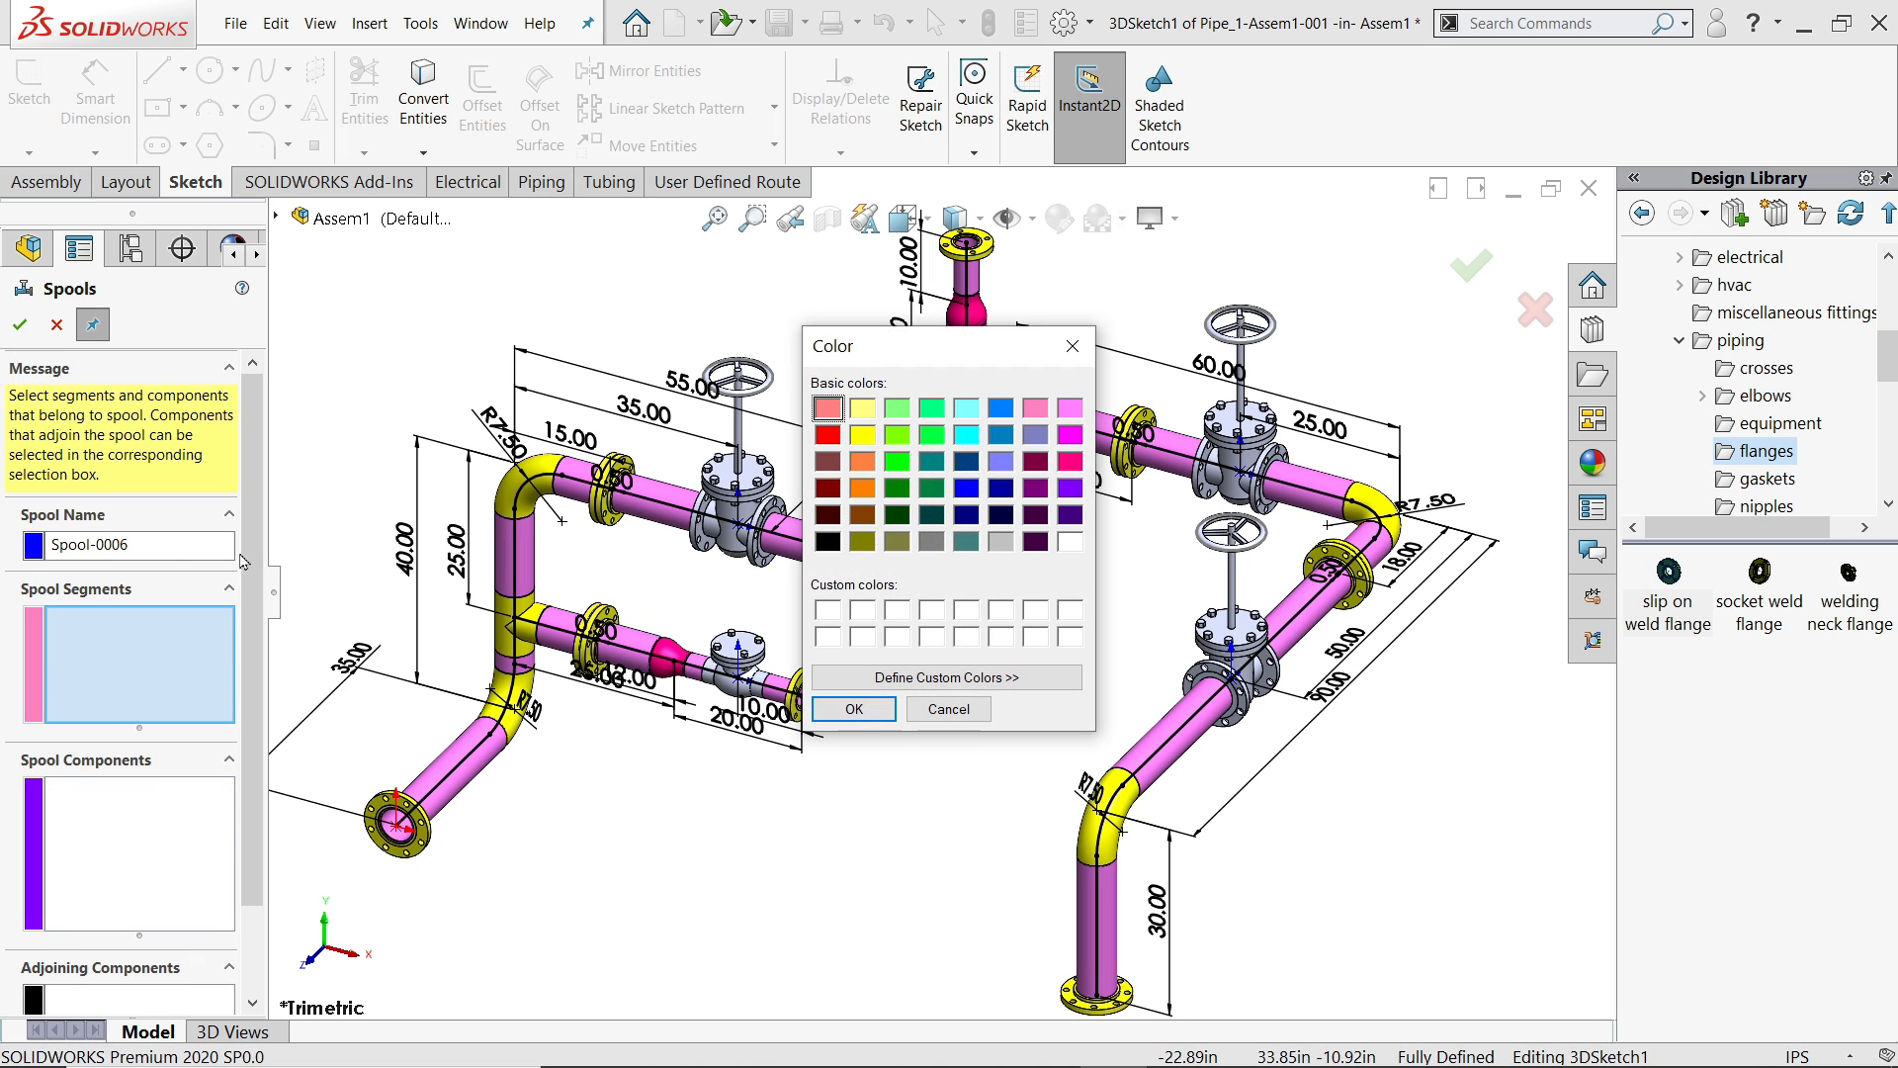
click(1067, 433)
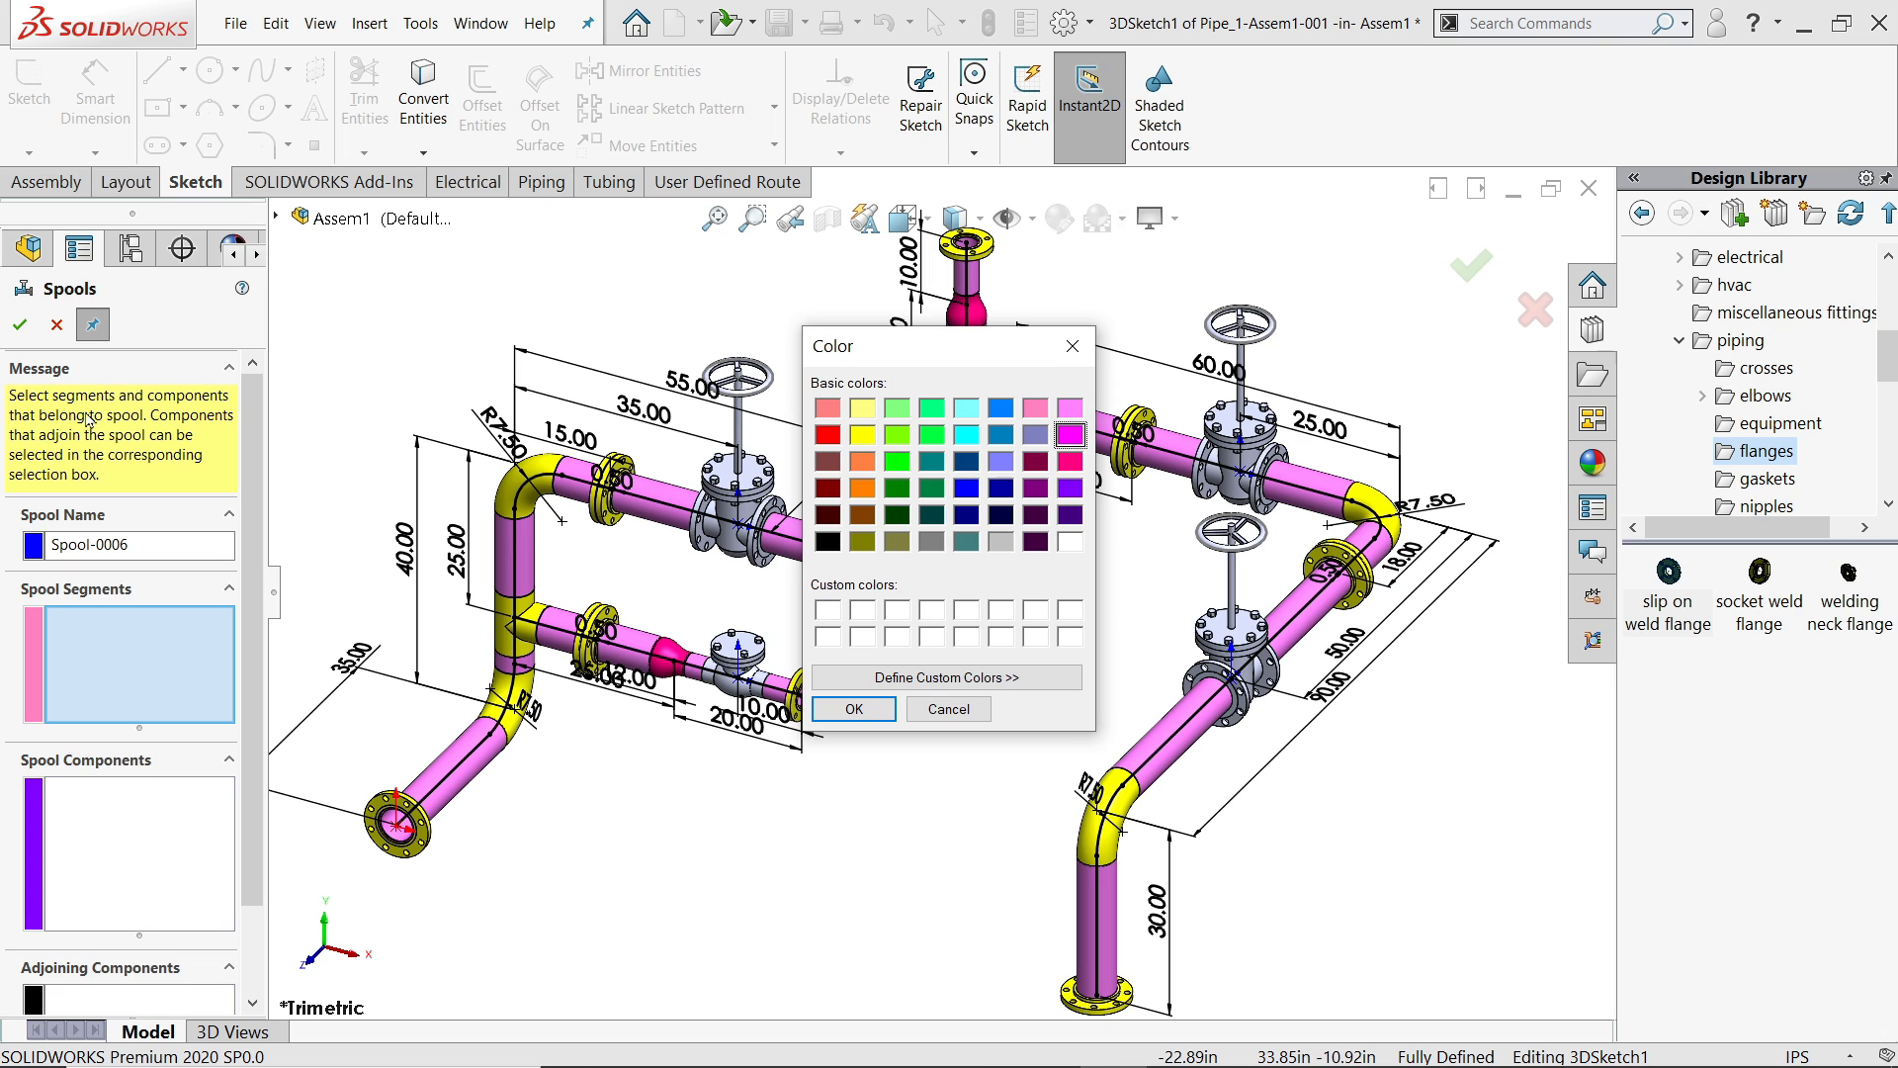
click(850, 708)
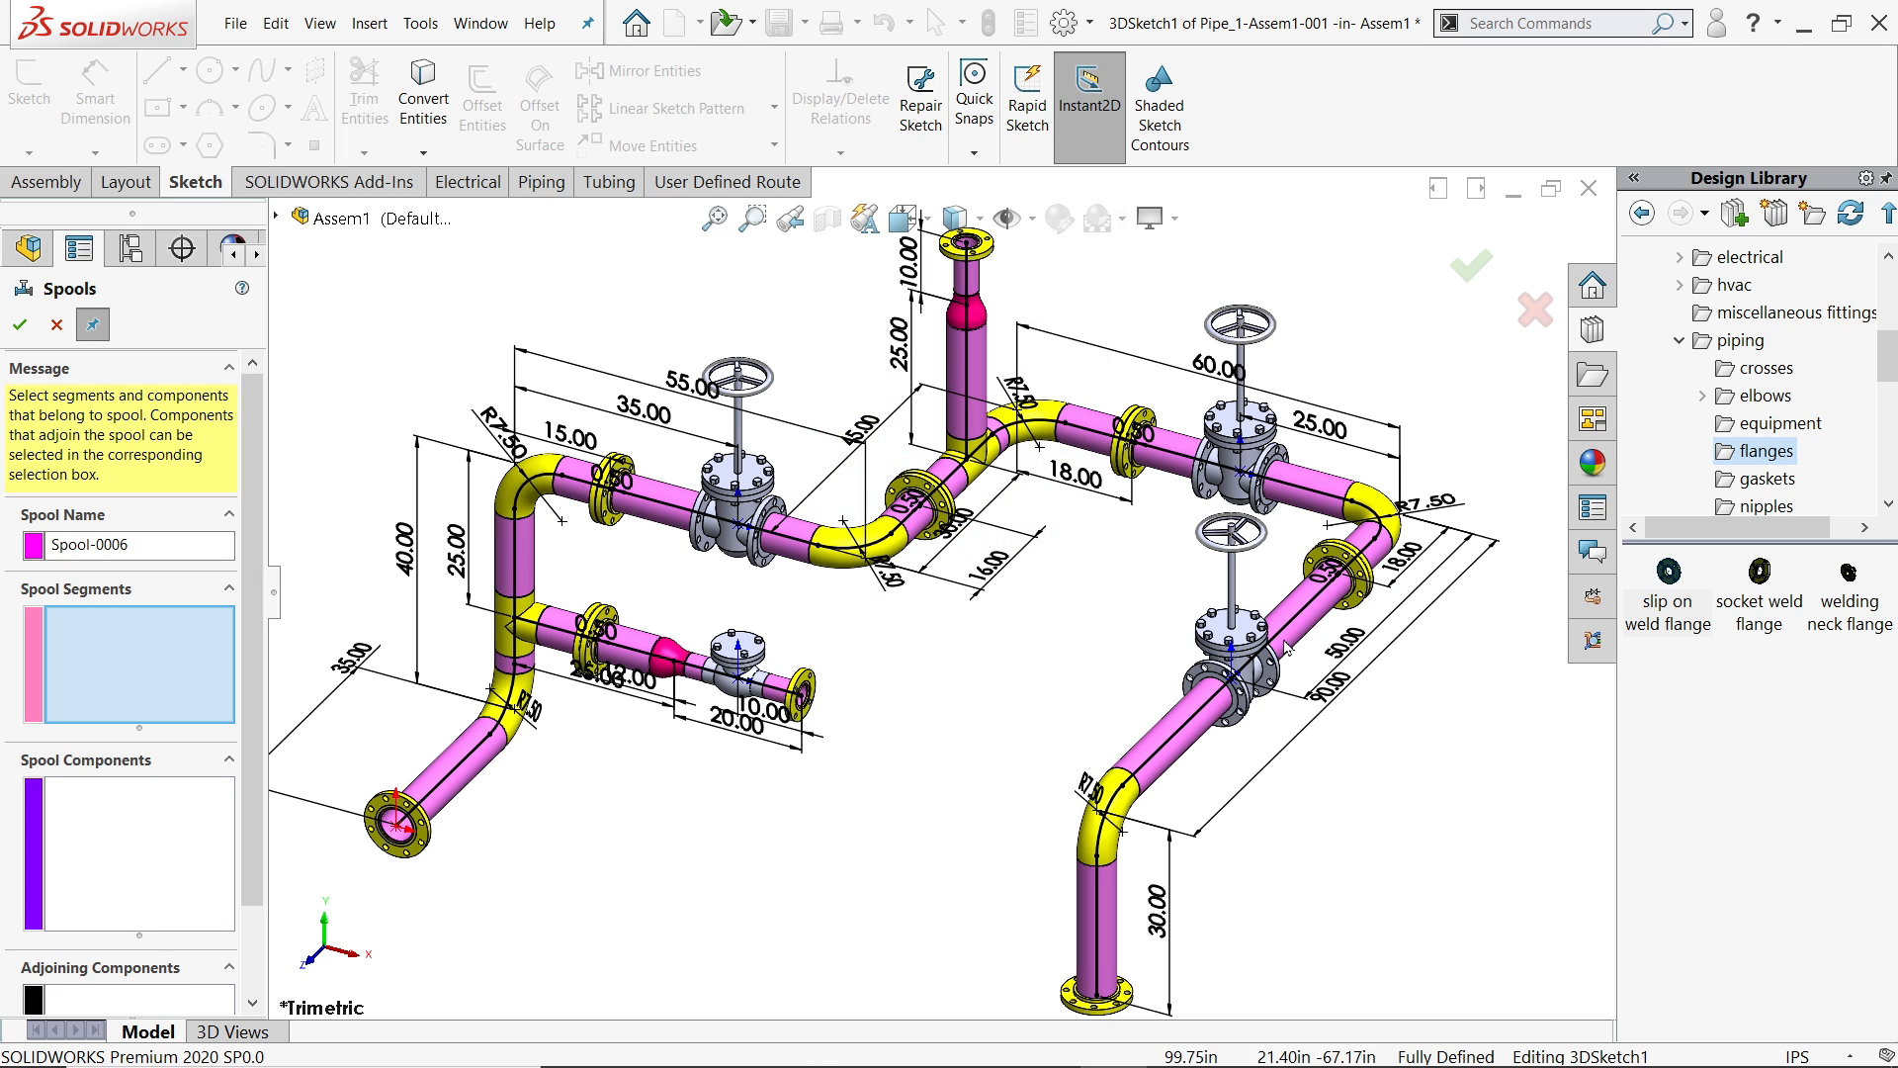
click(1217, 690)
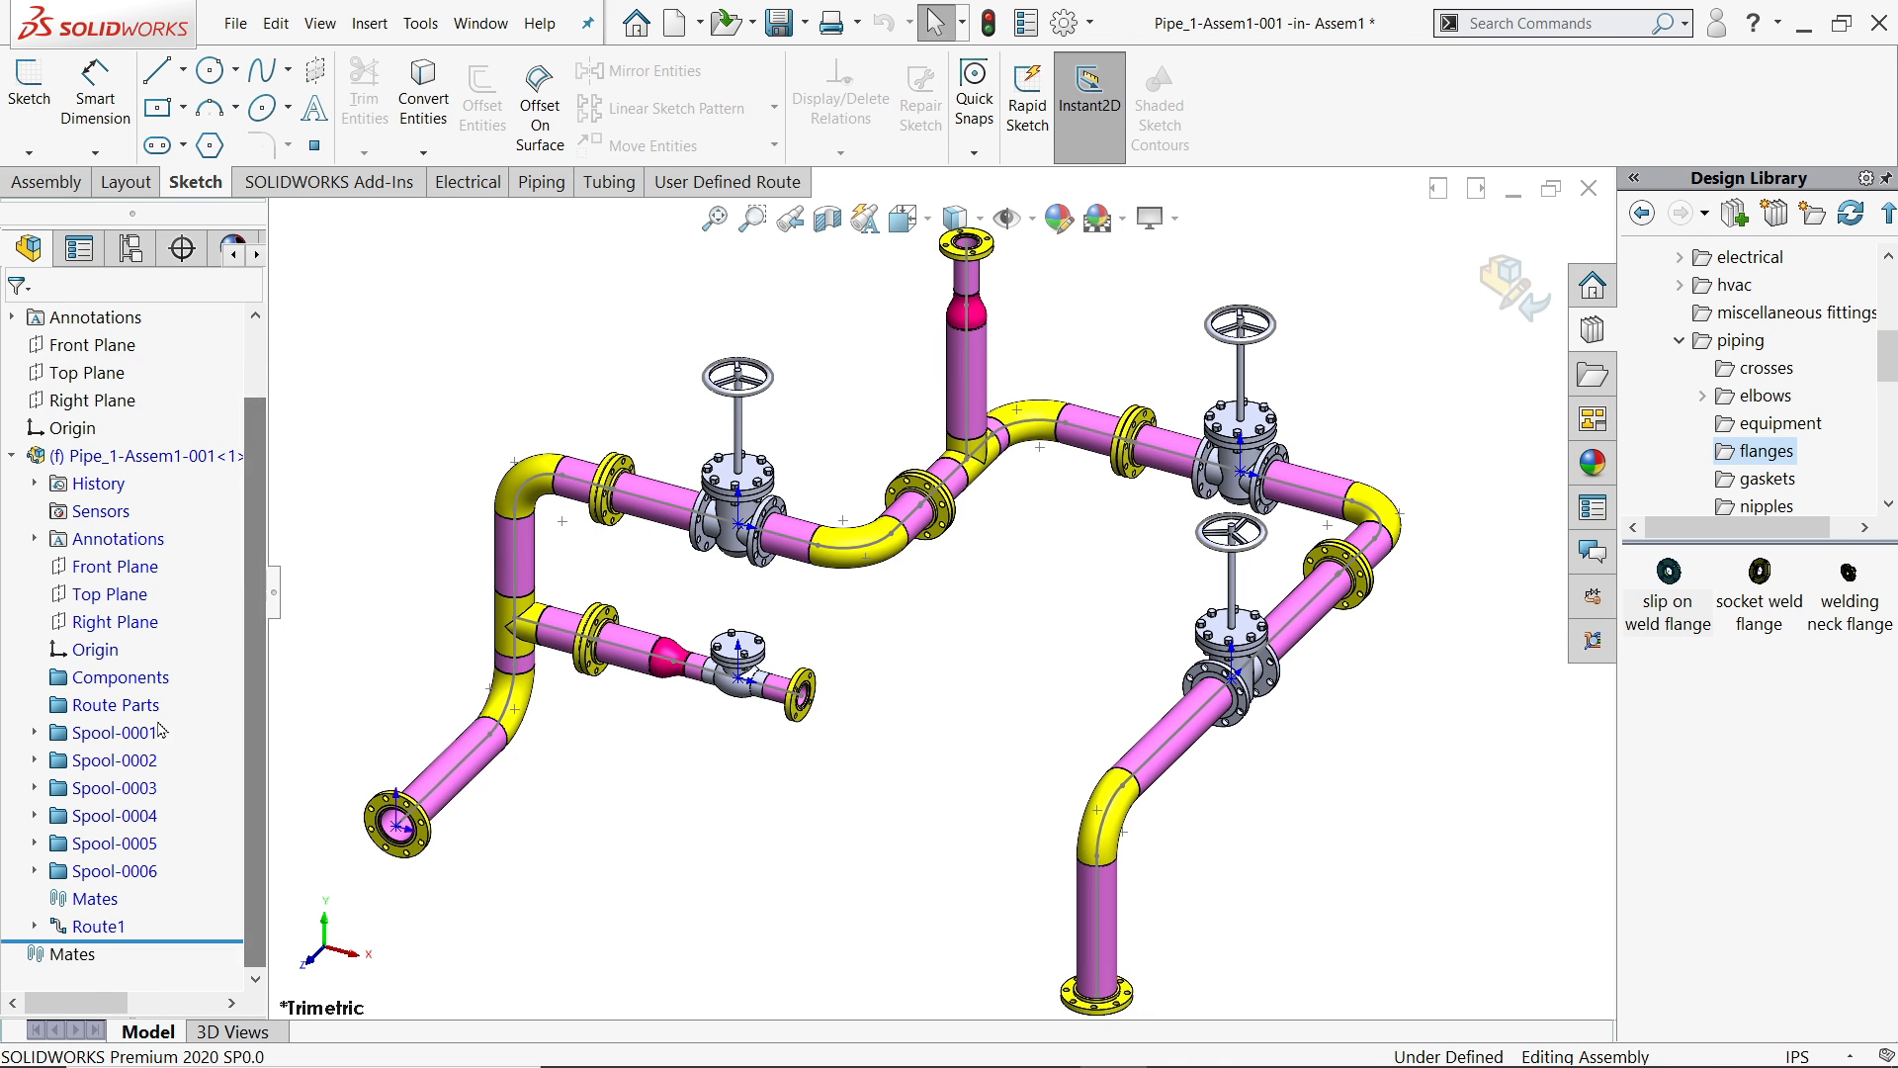
- Highlight Spool-0001, Spool-0002 and Spool-0003 in the tree to check their colours on the route
click(112, 732)
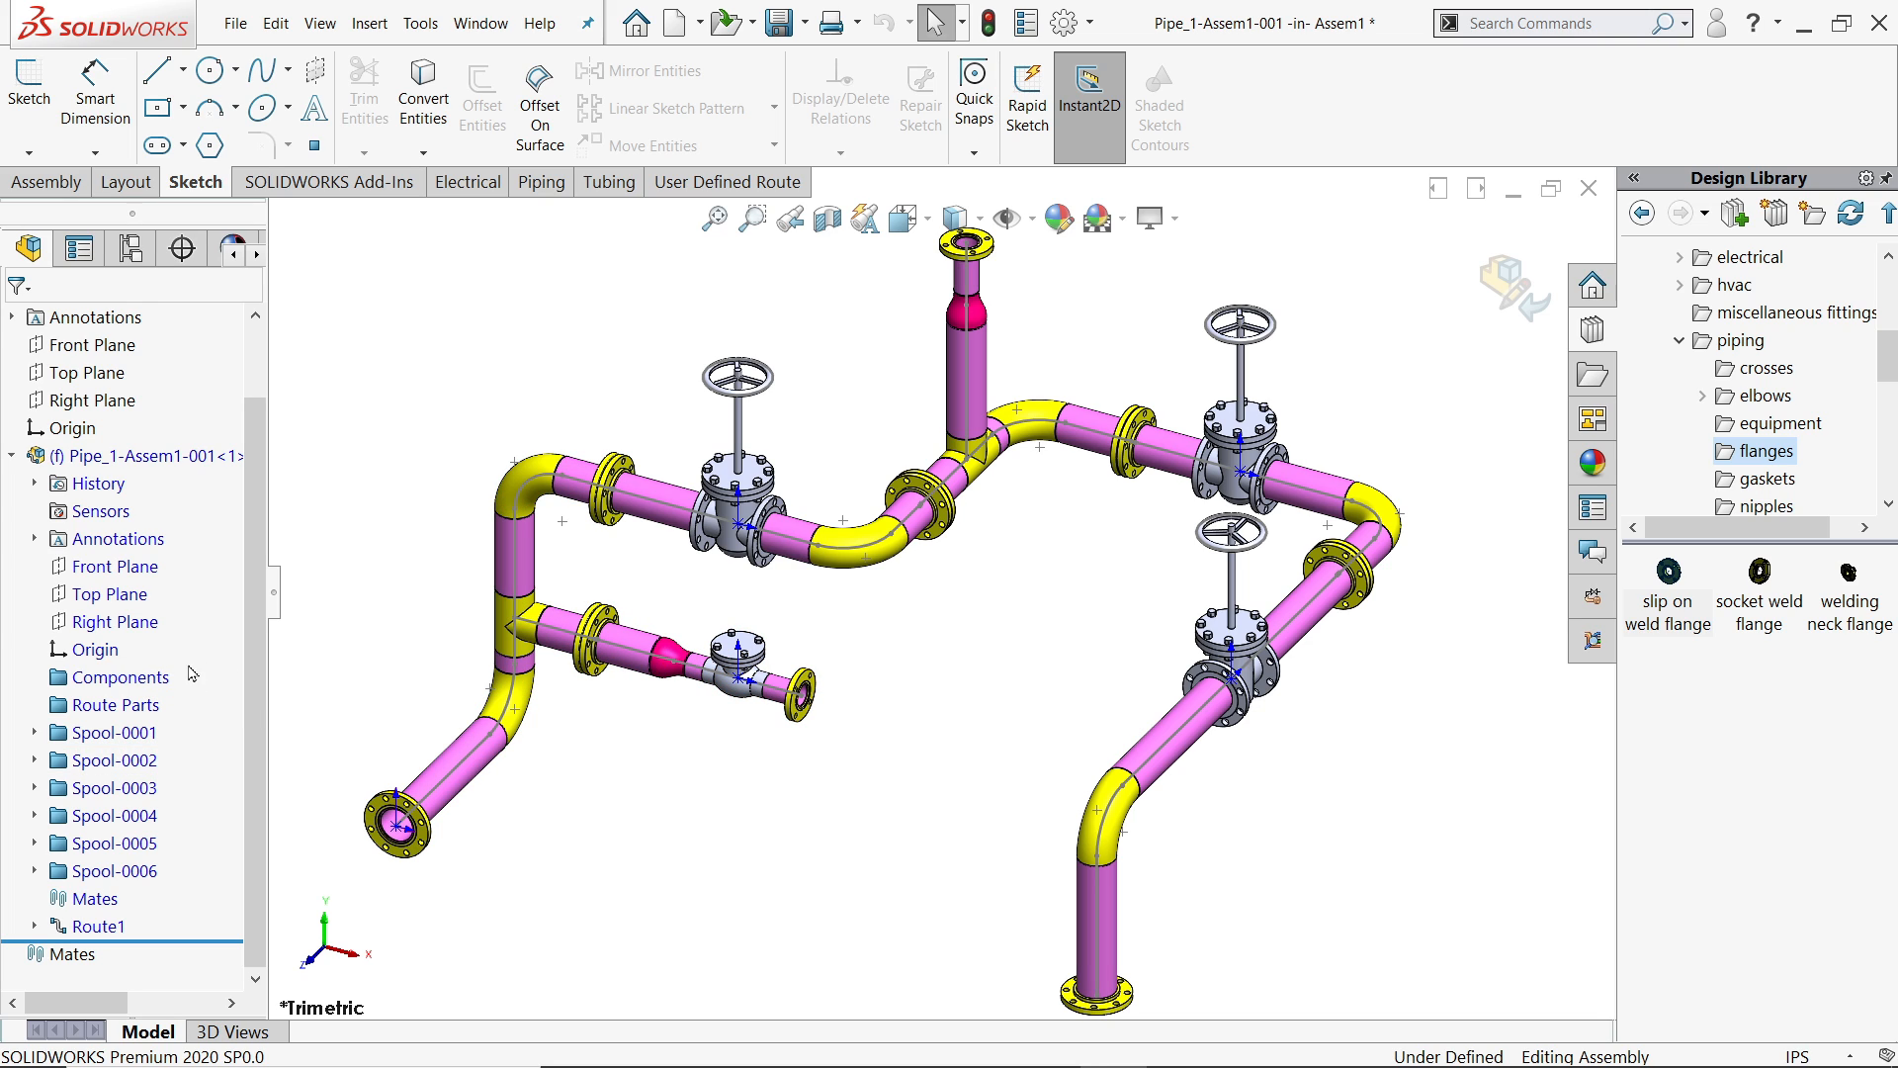
click(111, 731)
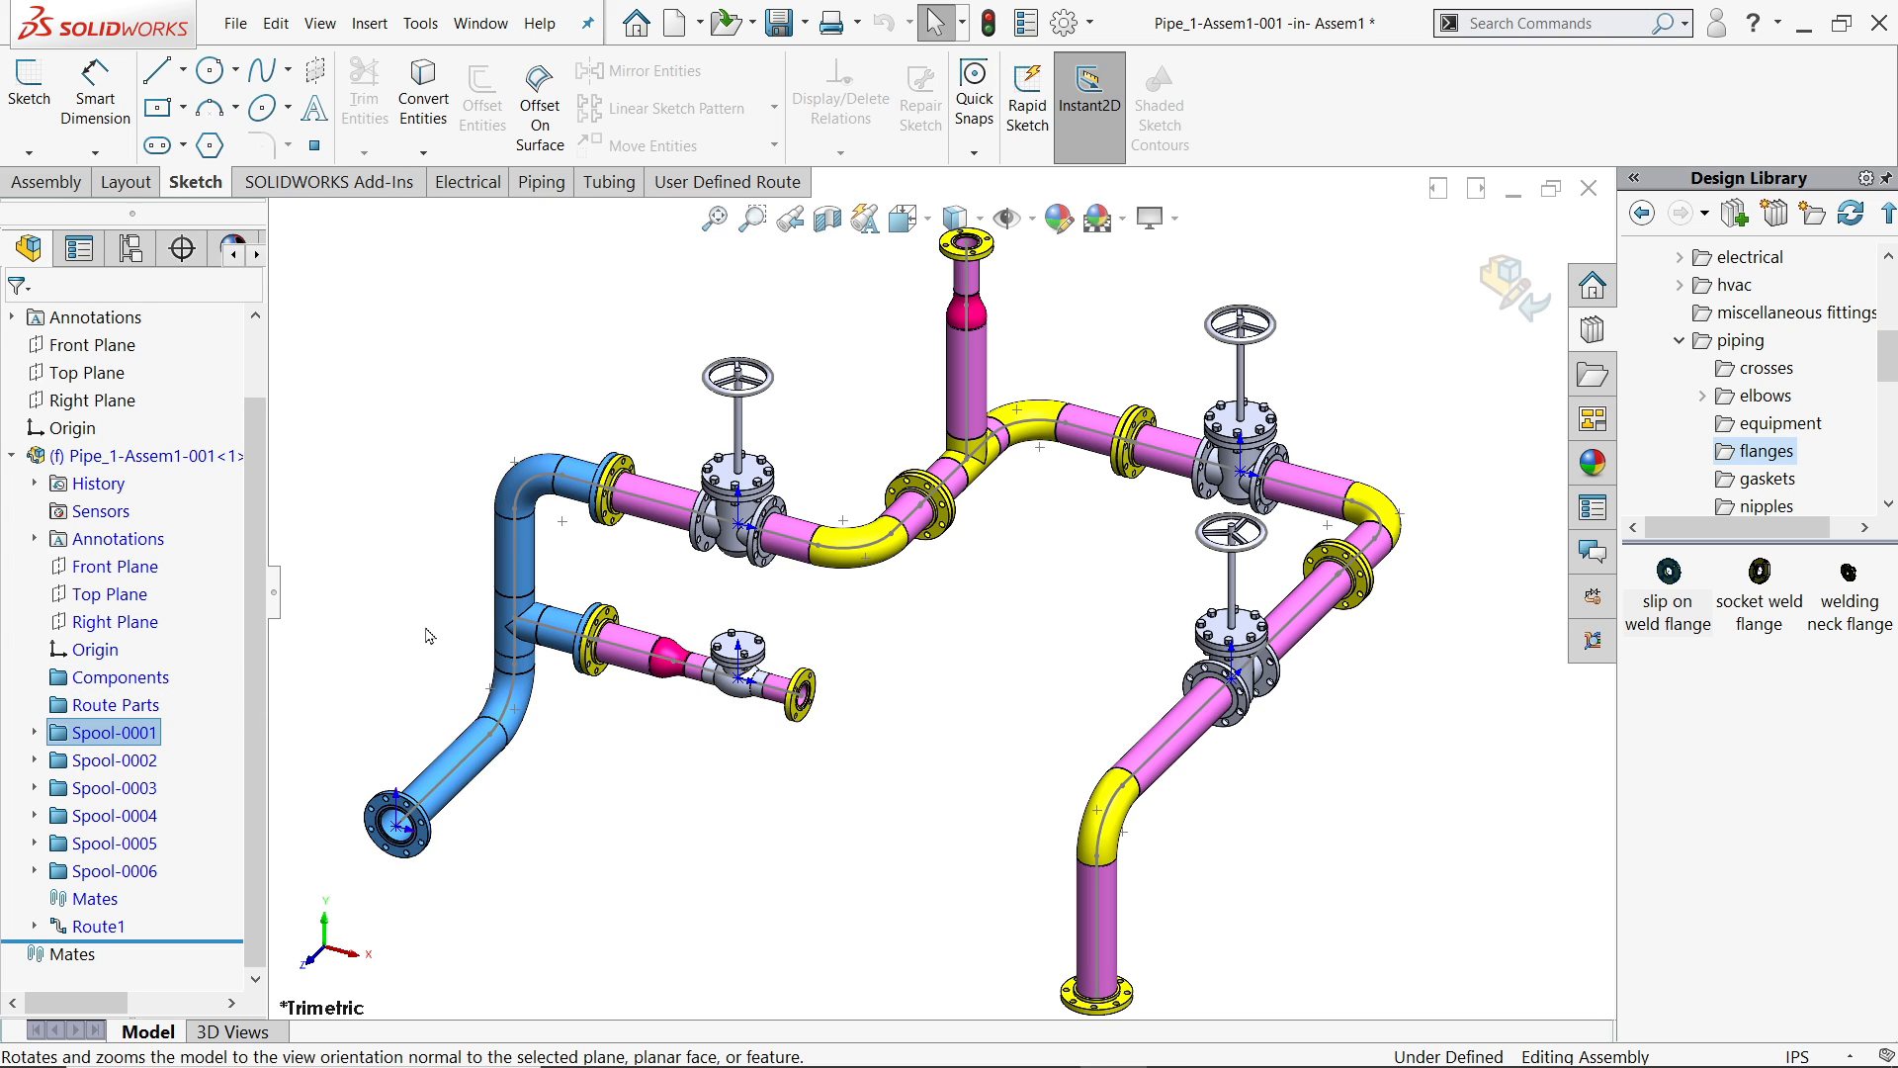
click(110, 760)
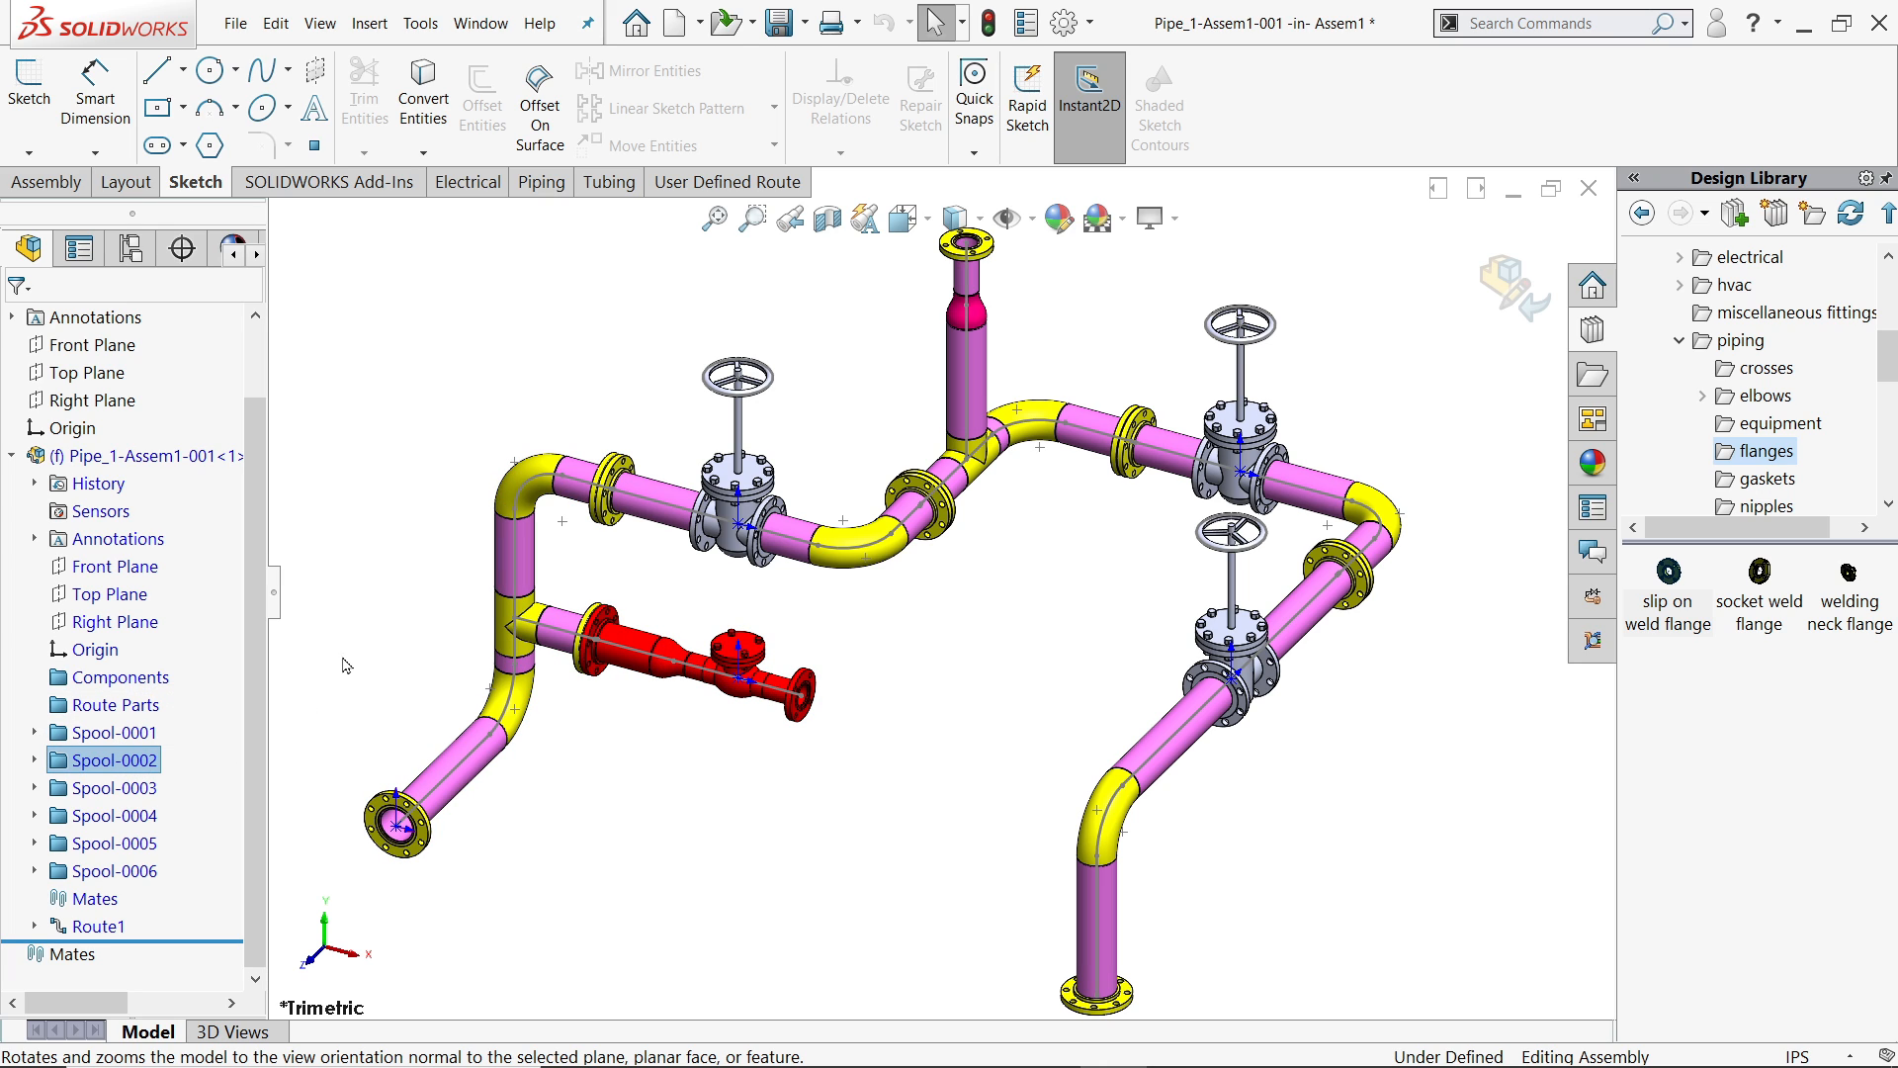
click(113, 731)
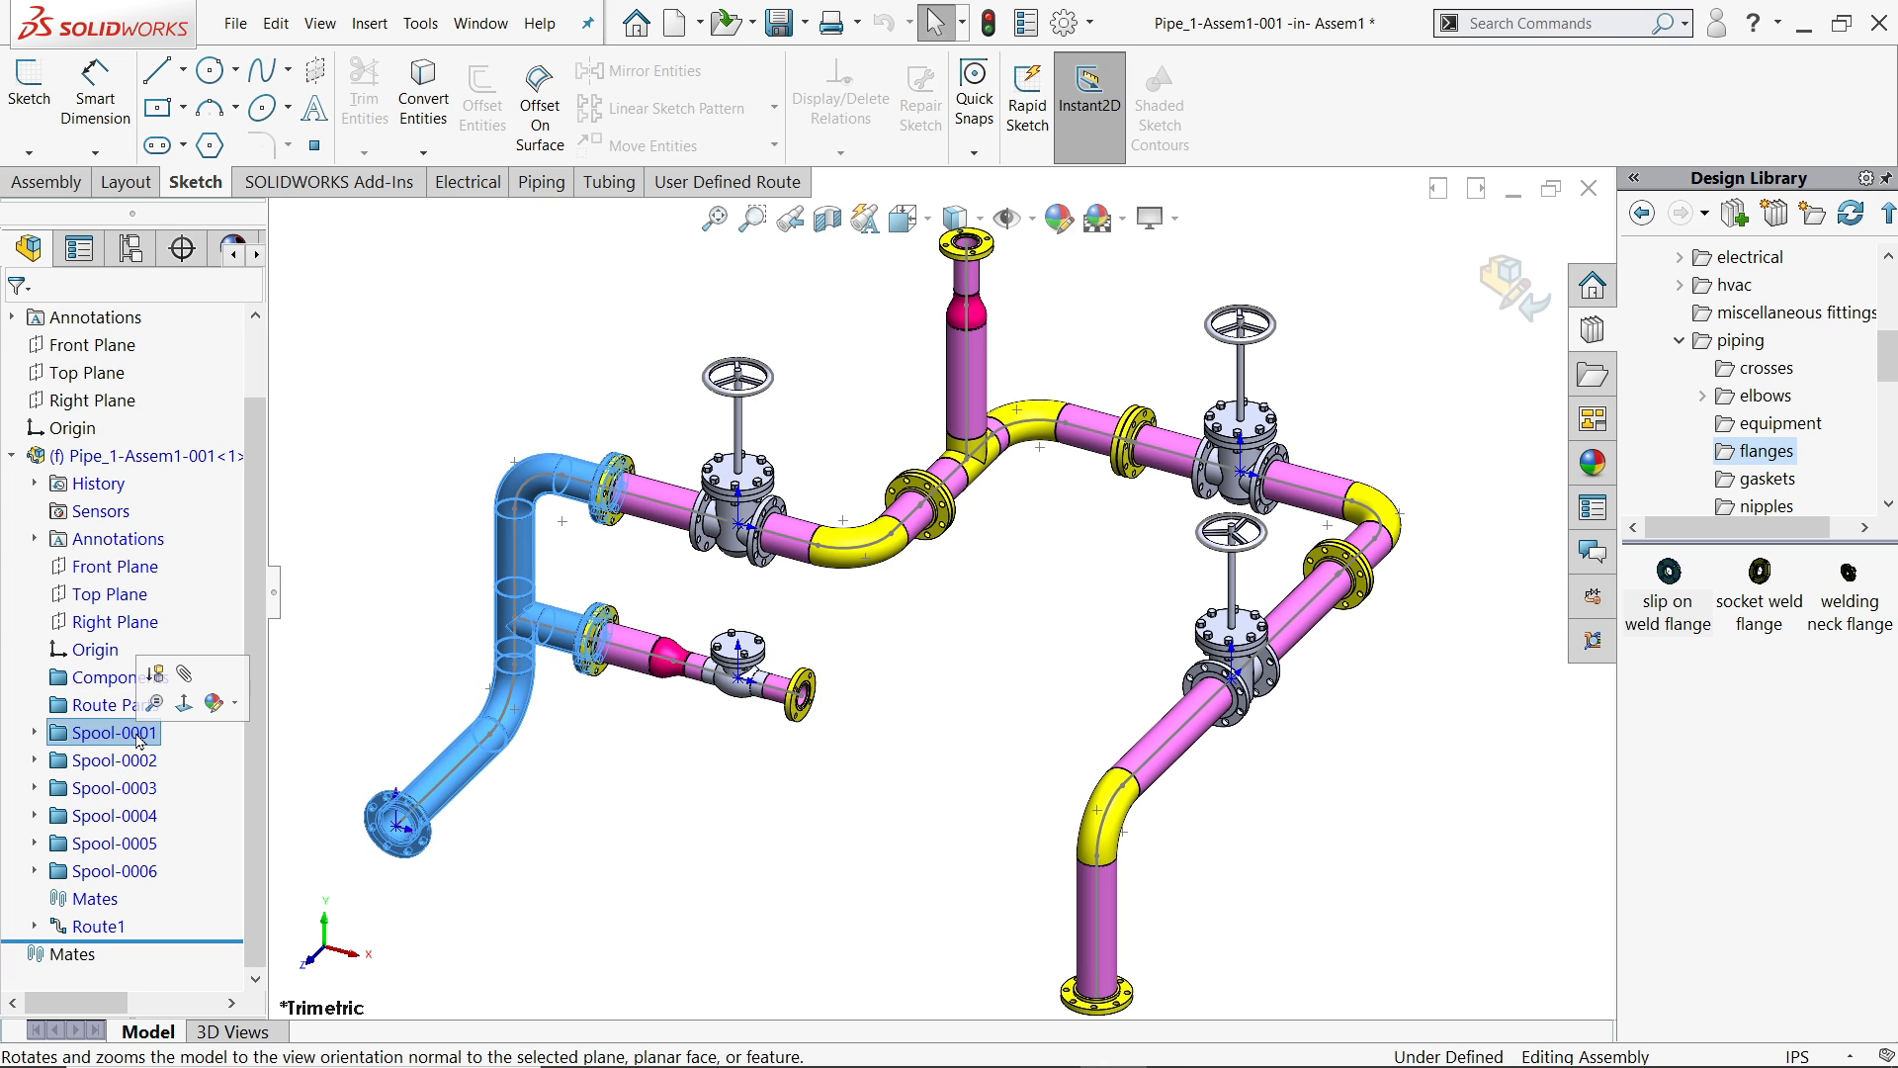
click(112, 787)
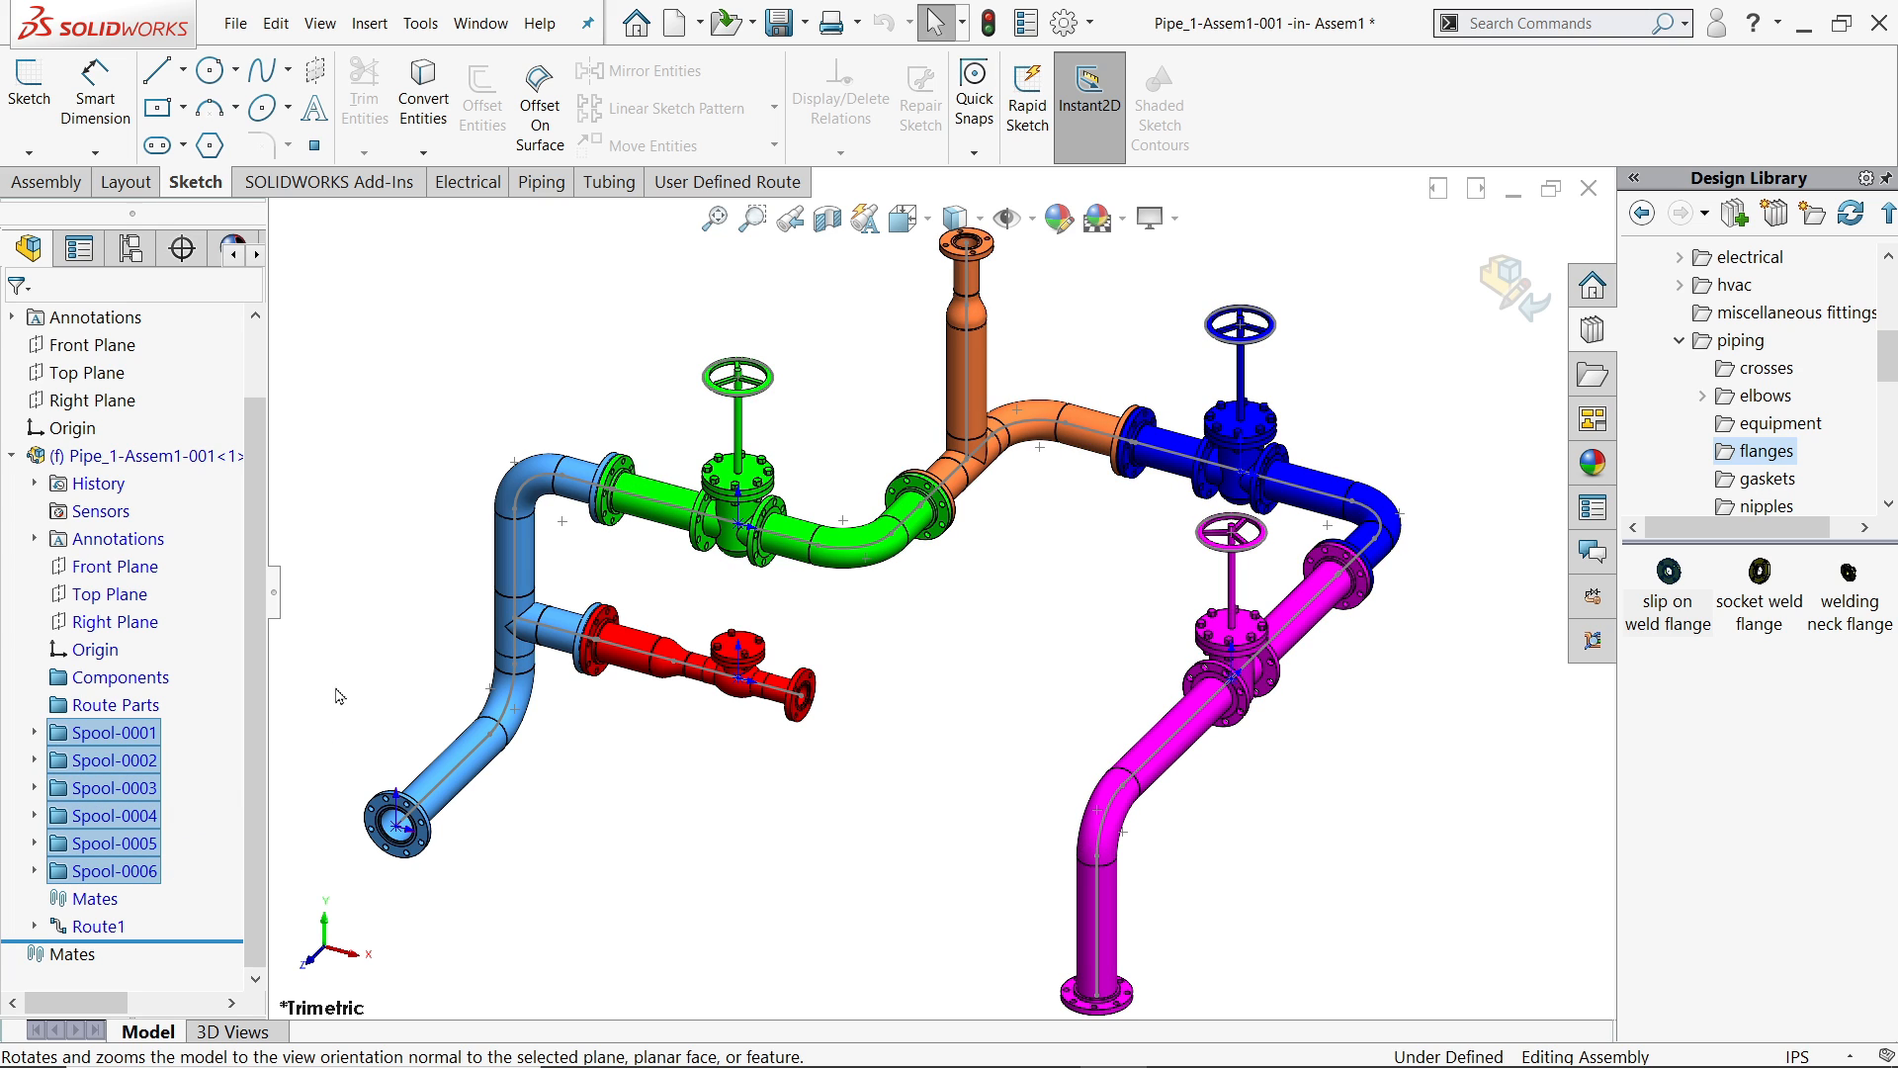
mouse_move(923, 666)
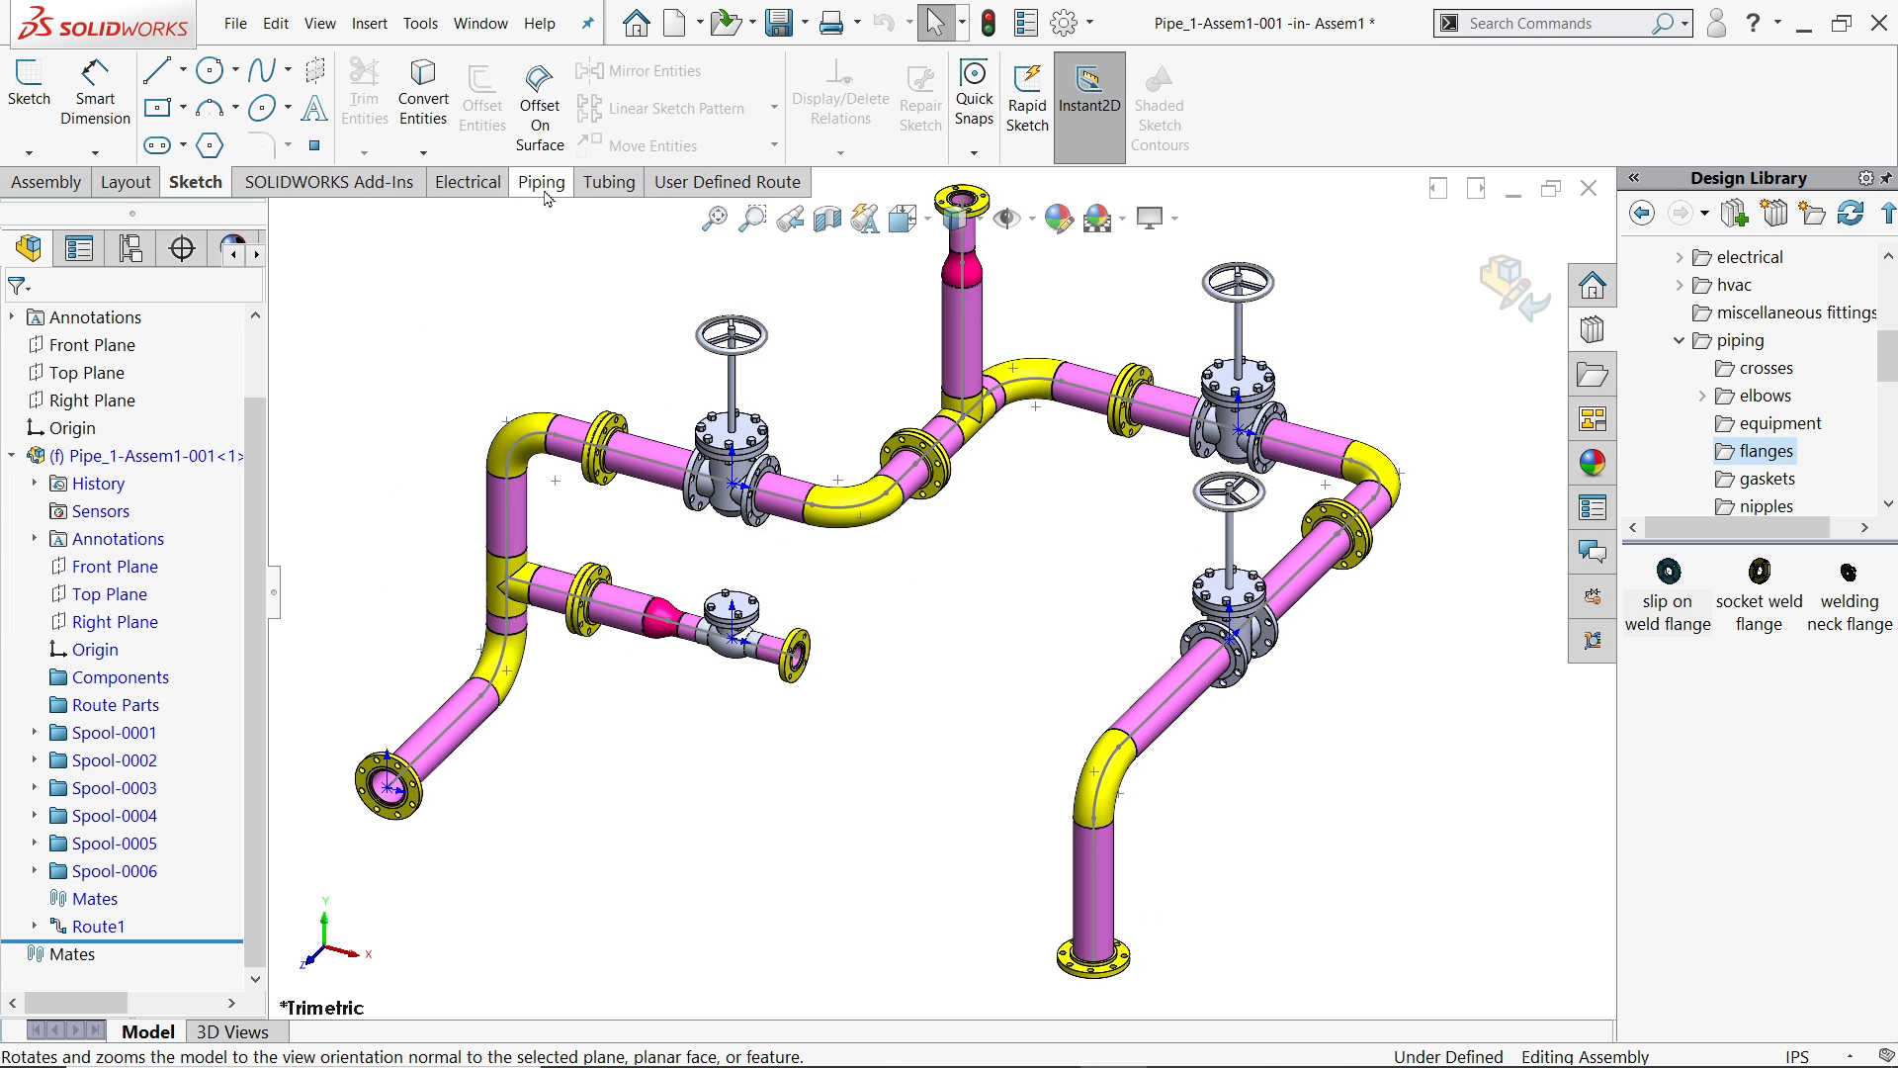
- Create a Pipe Drawing of all six spools, keeping the Drawing.drwdot and bom-all templates
click(538, 181)
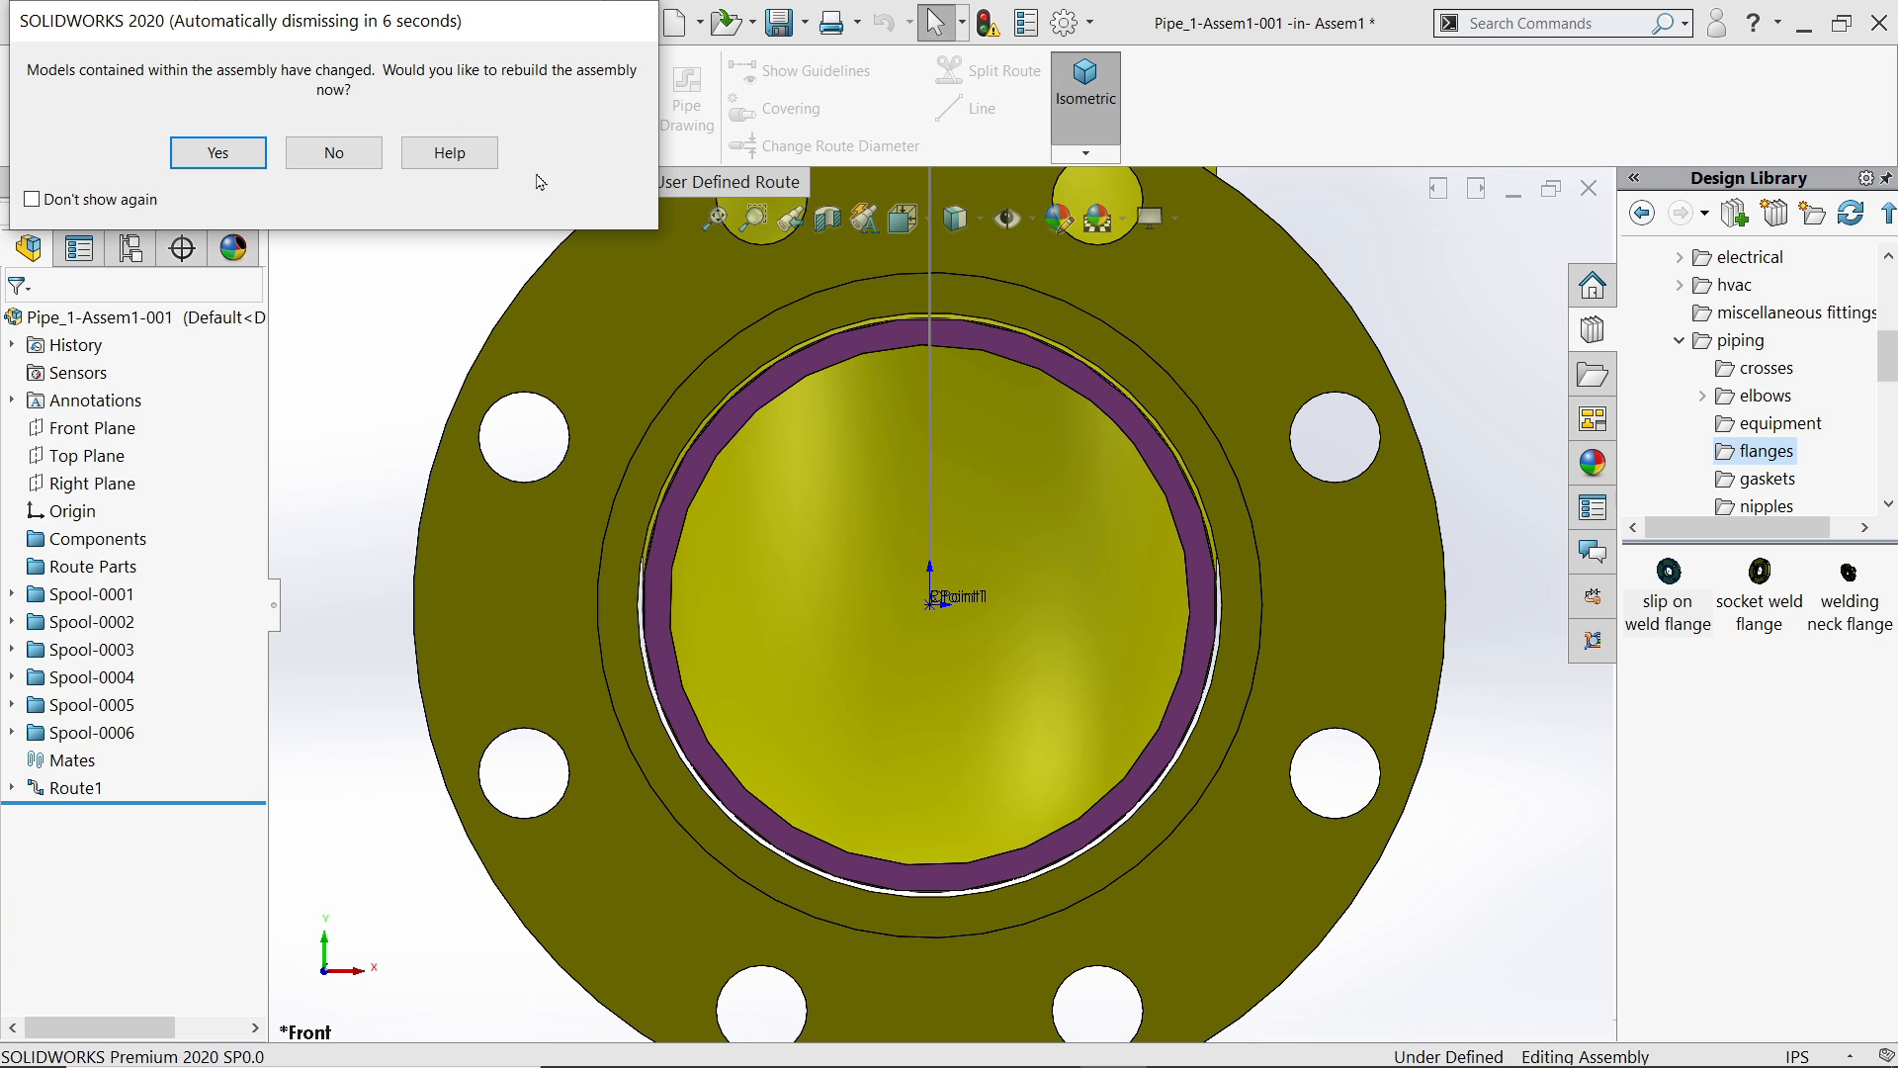
click(218, 152)
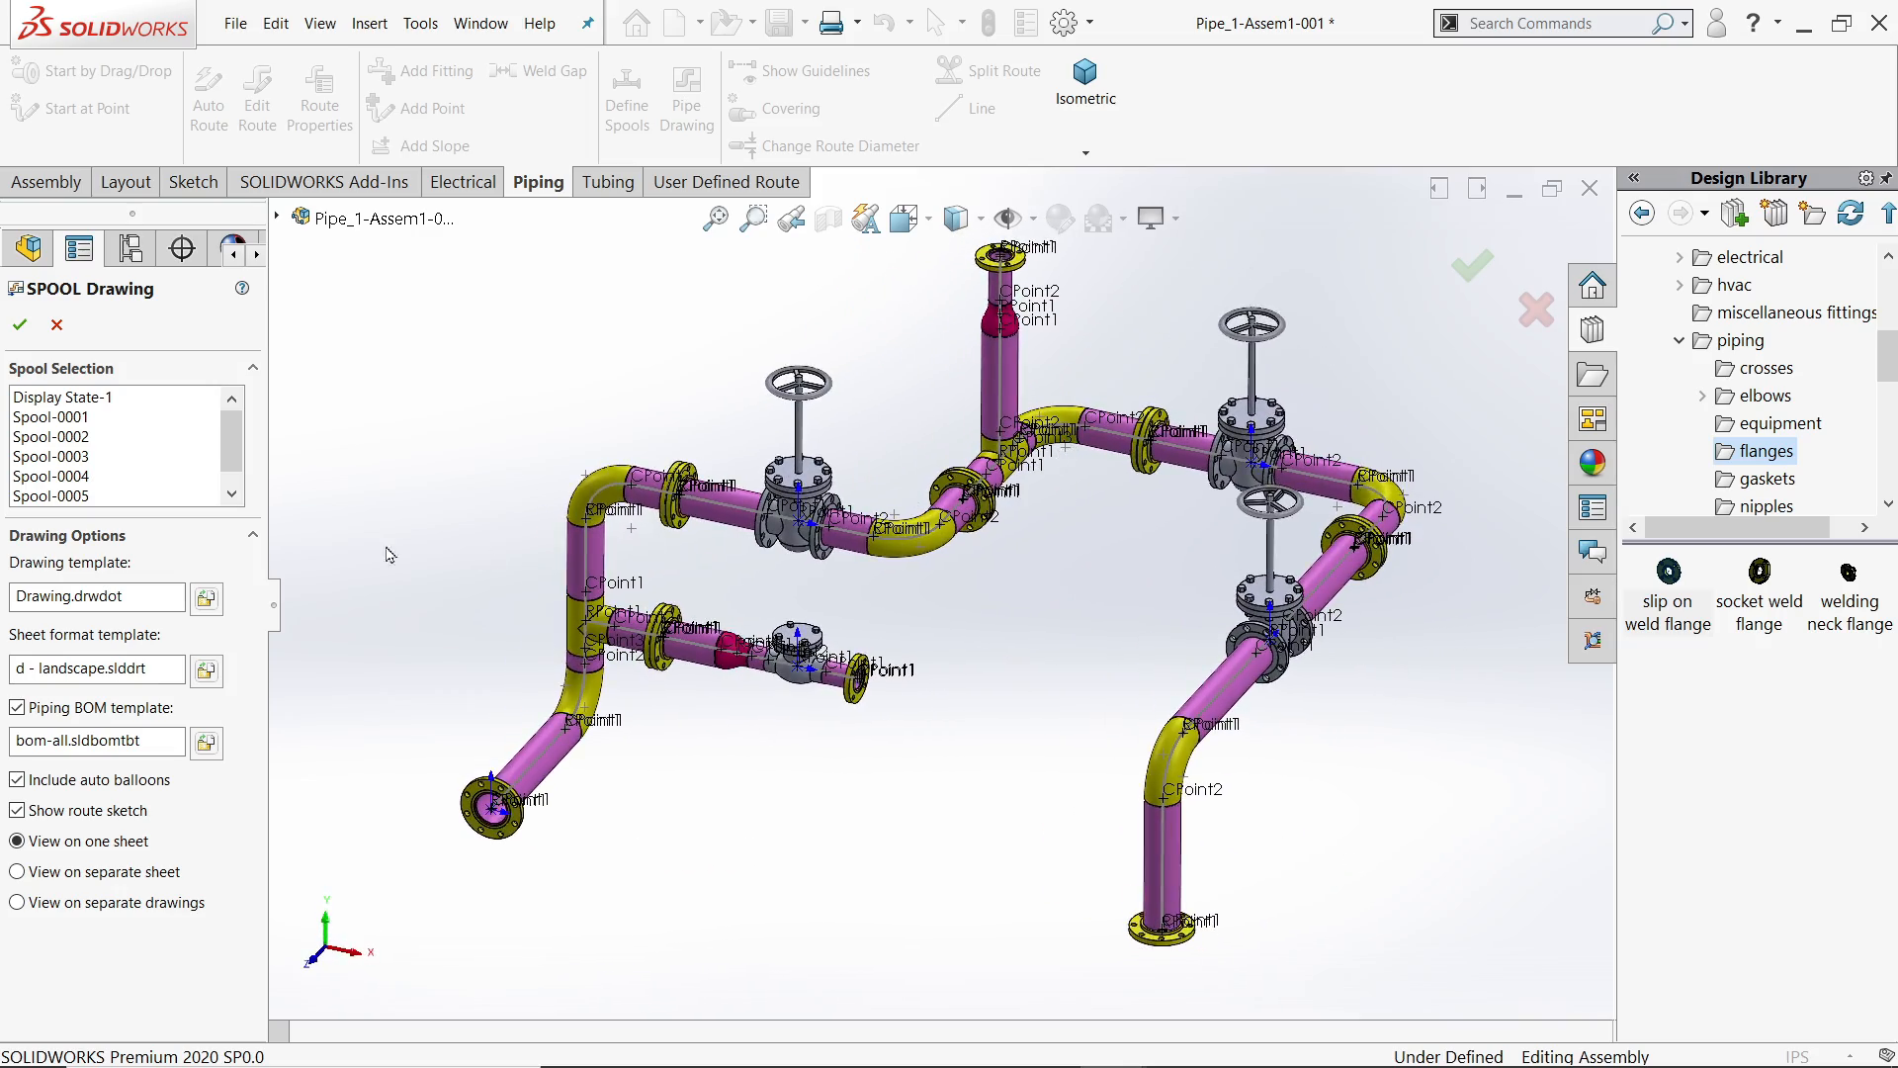
scroll(down, 3)
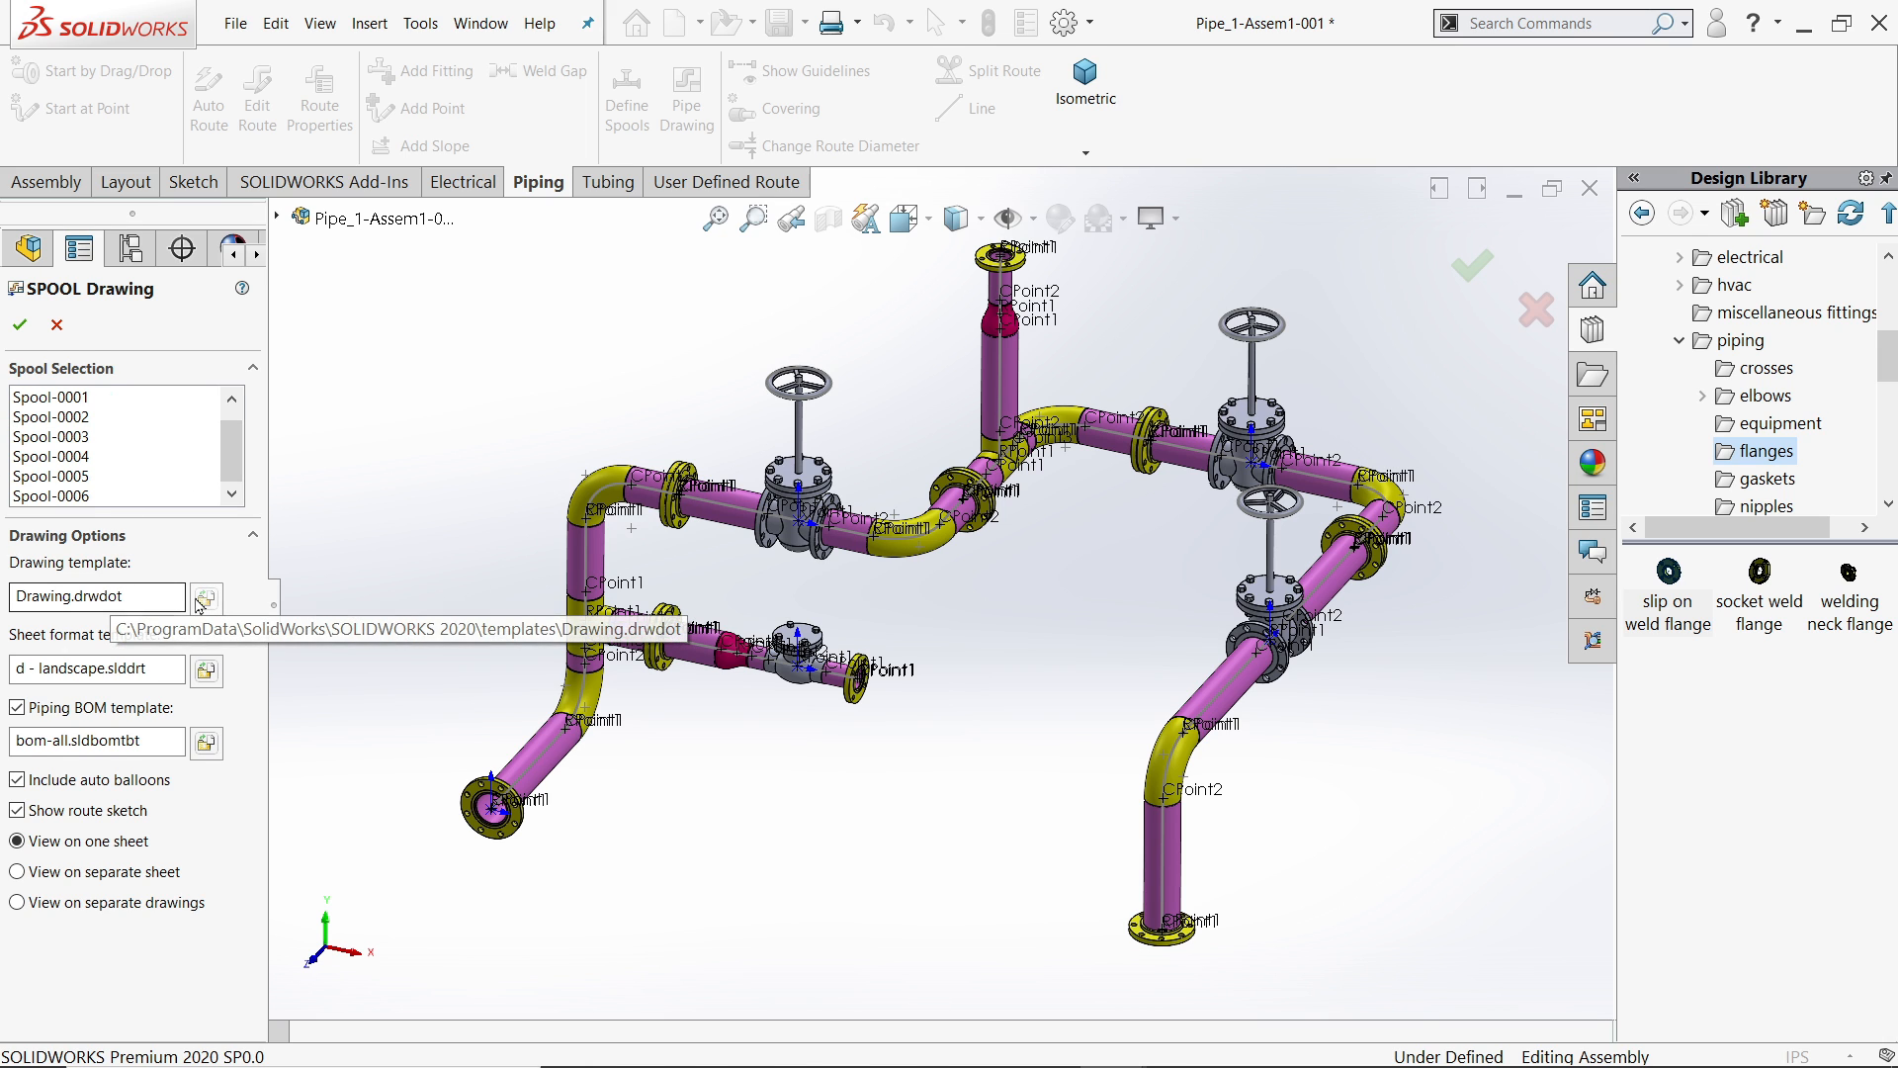
click(206, 598)
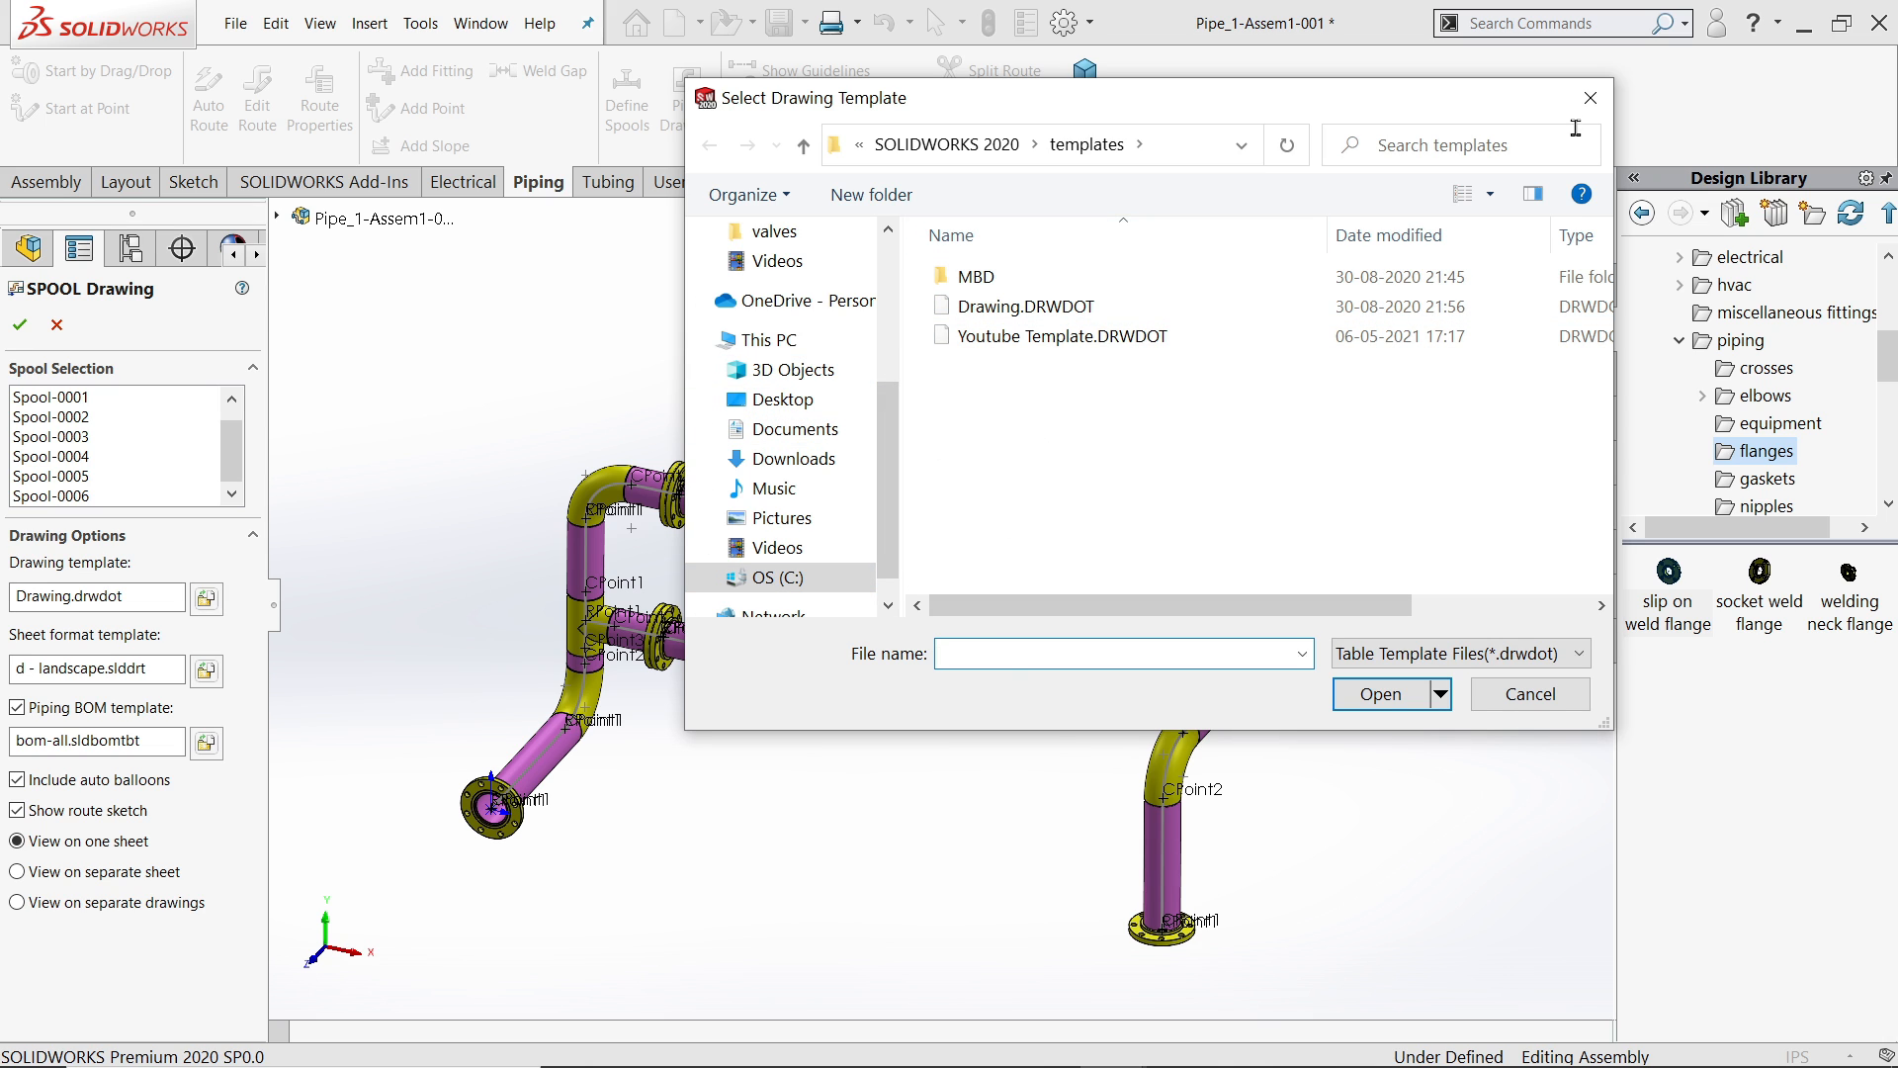
click(1529, 694)
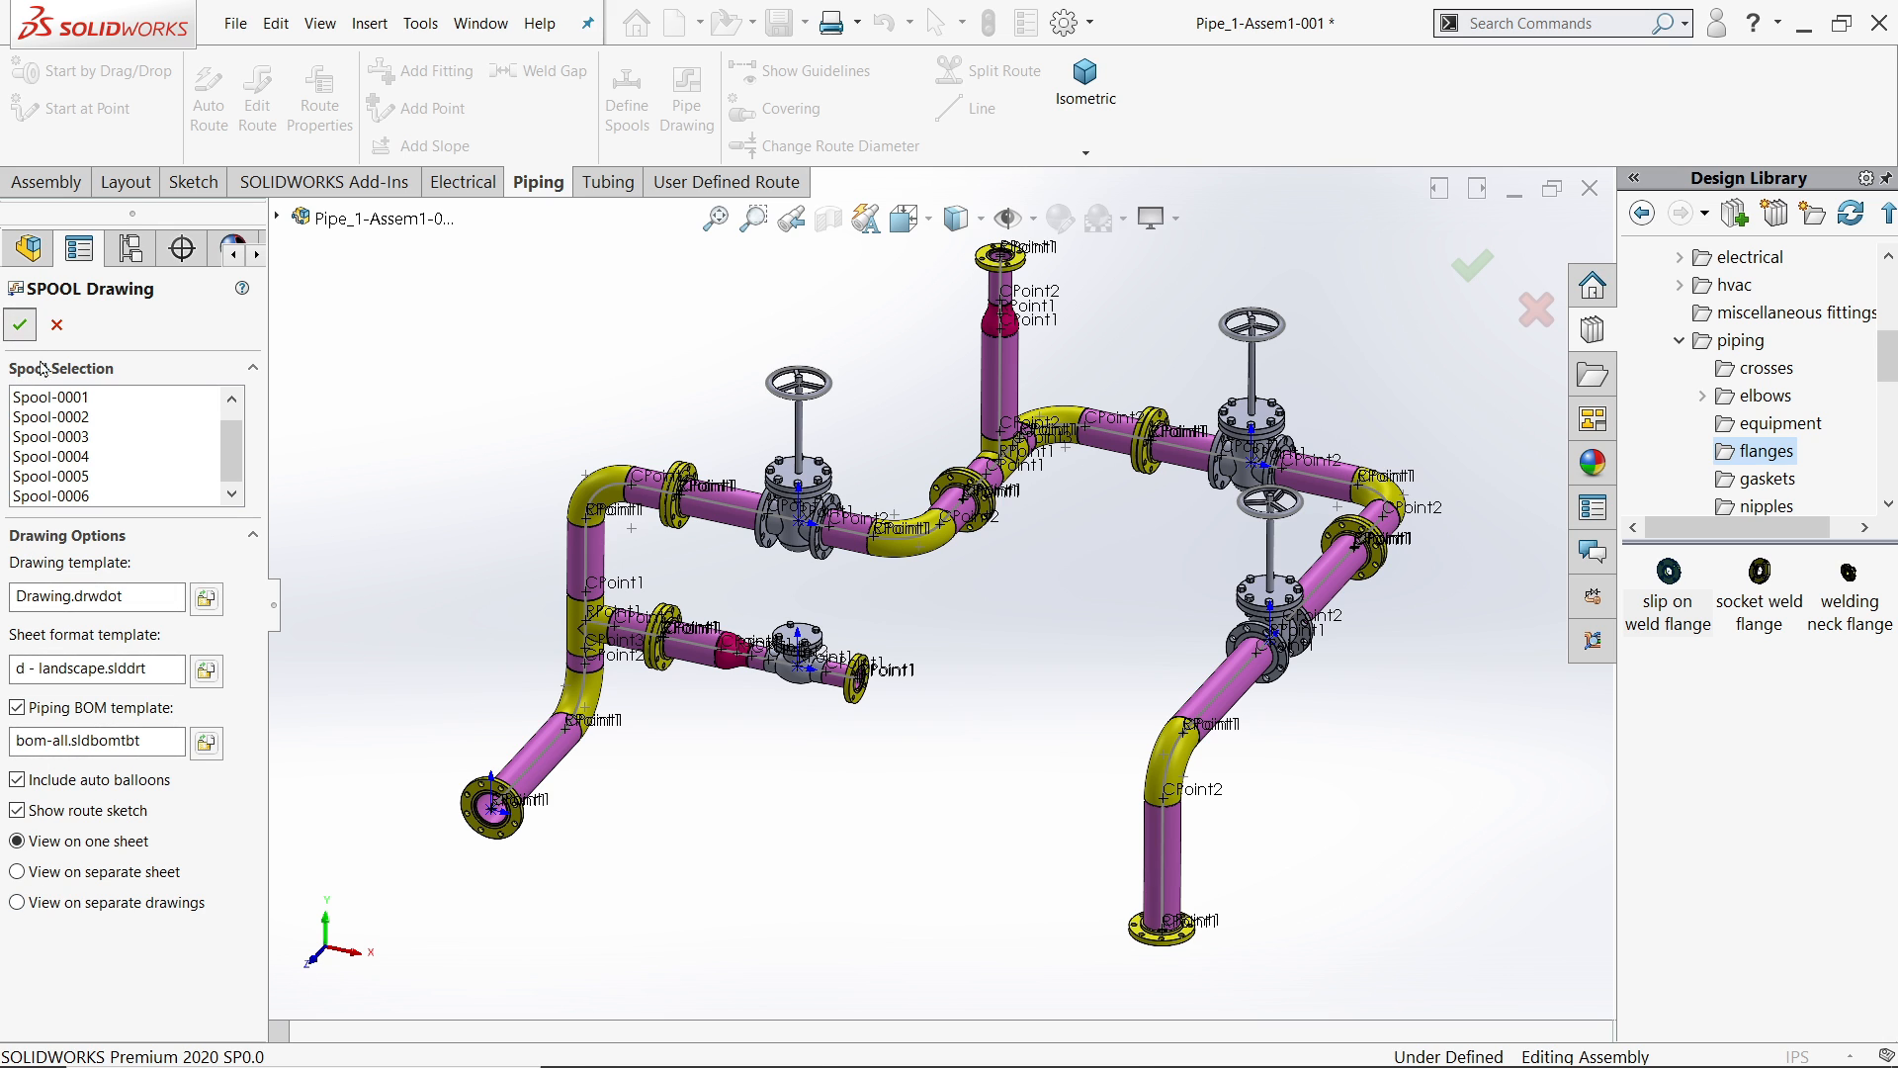
click(18, 323)
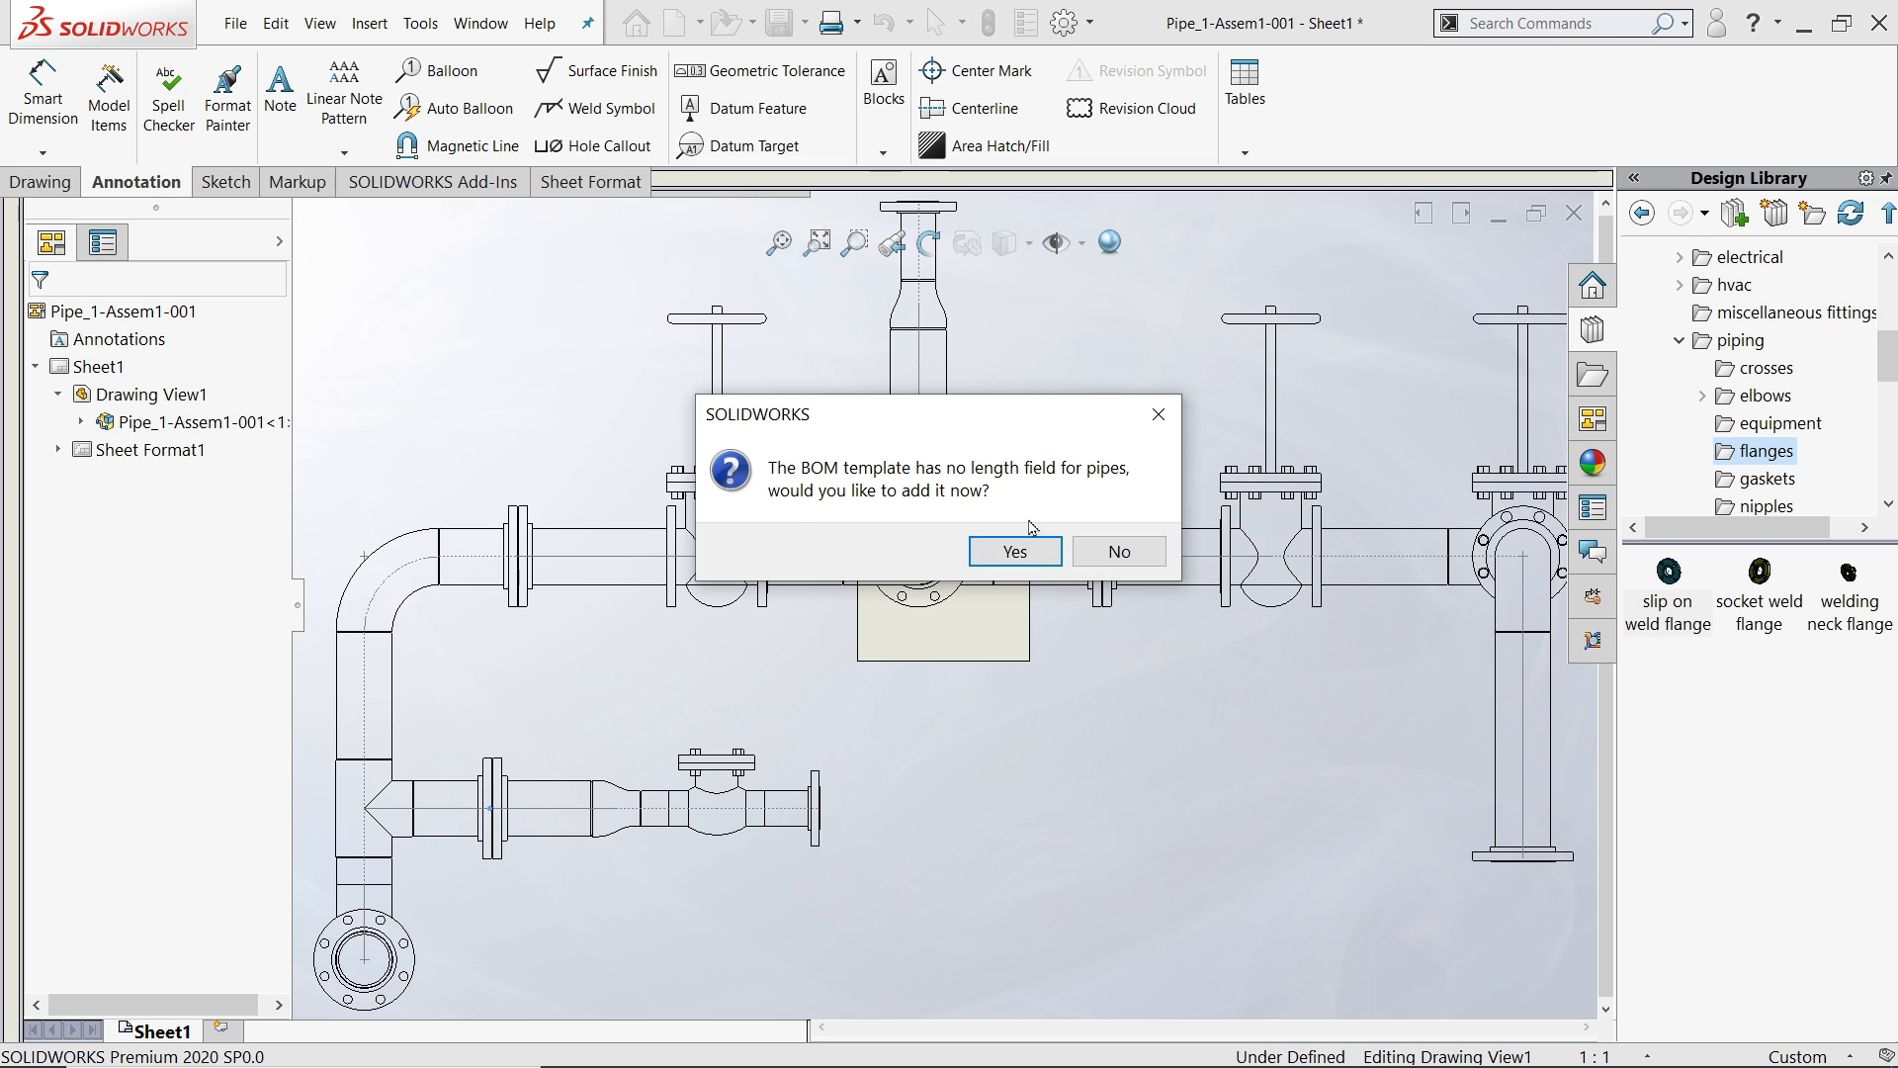
- Add the pipe length field to the BOM, then switch back to the pipe assembly window
click(1015, 552)
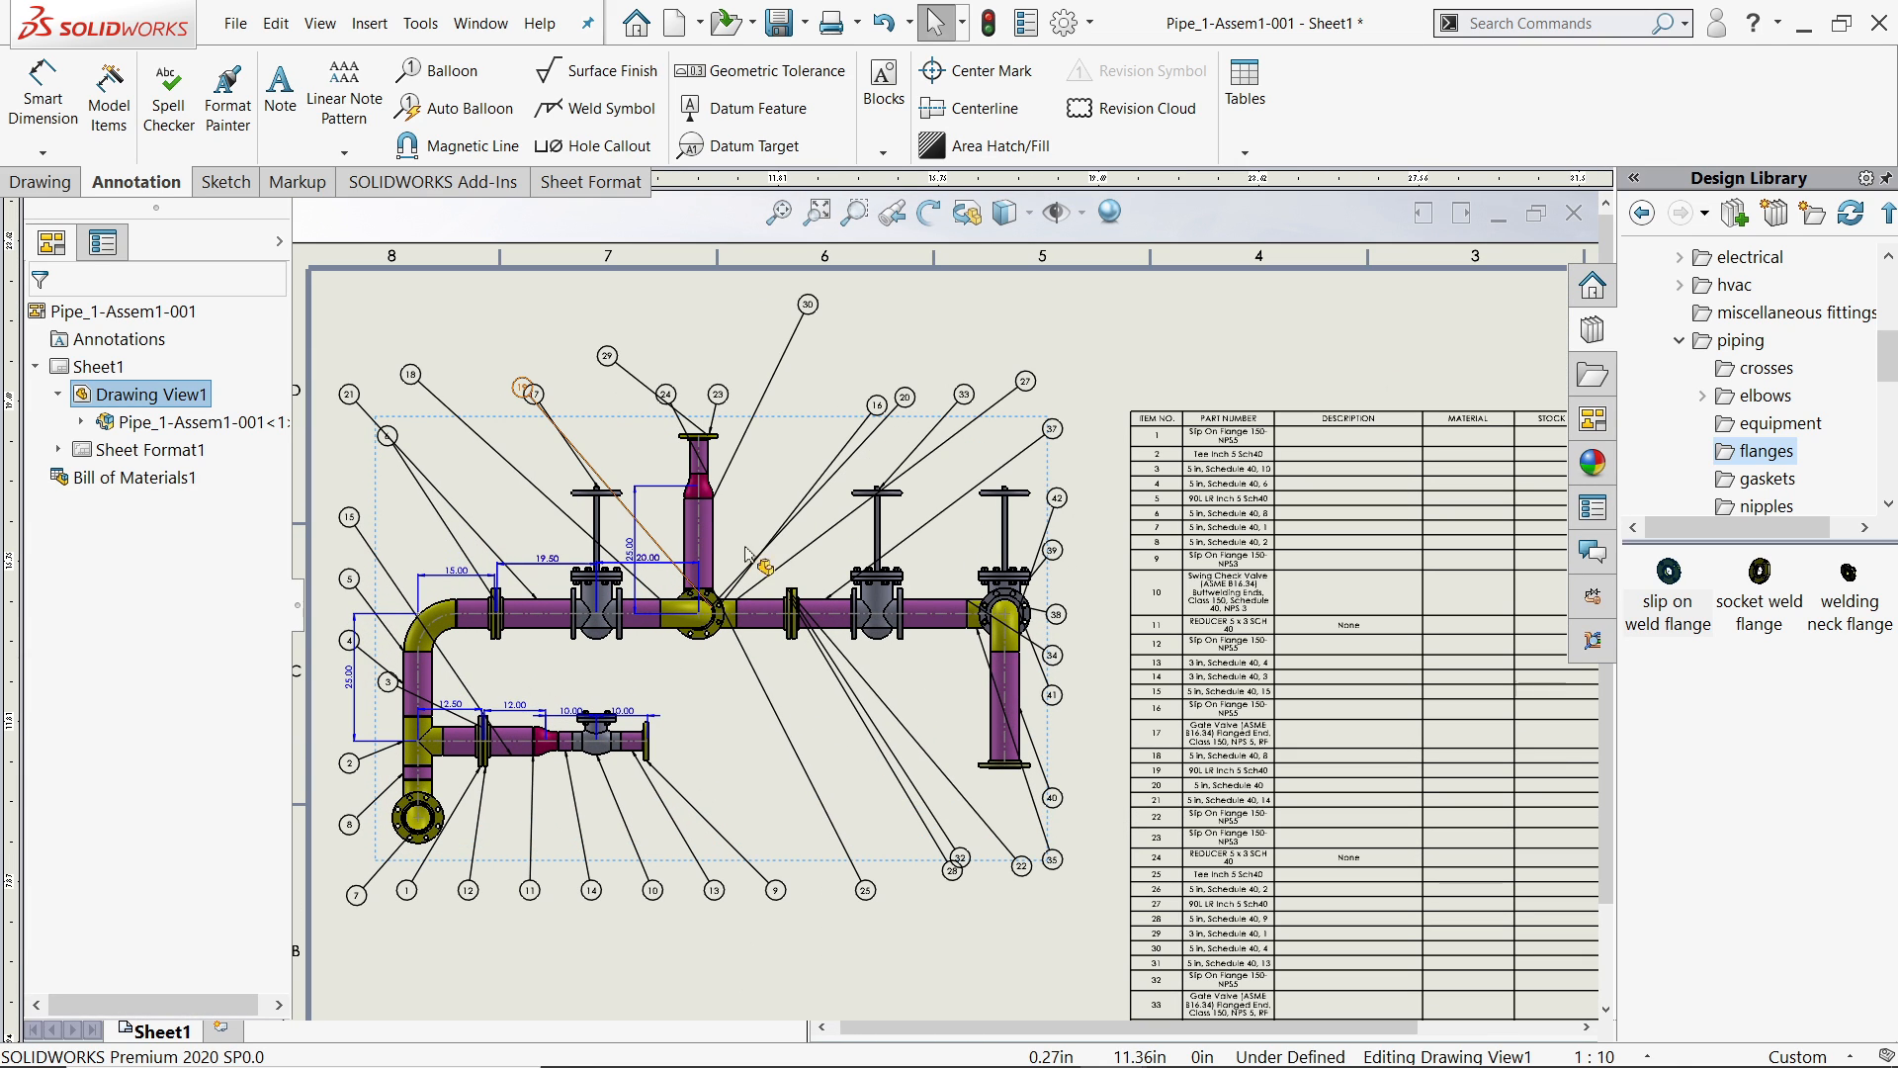
click(478, 22)
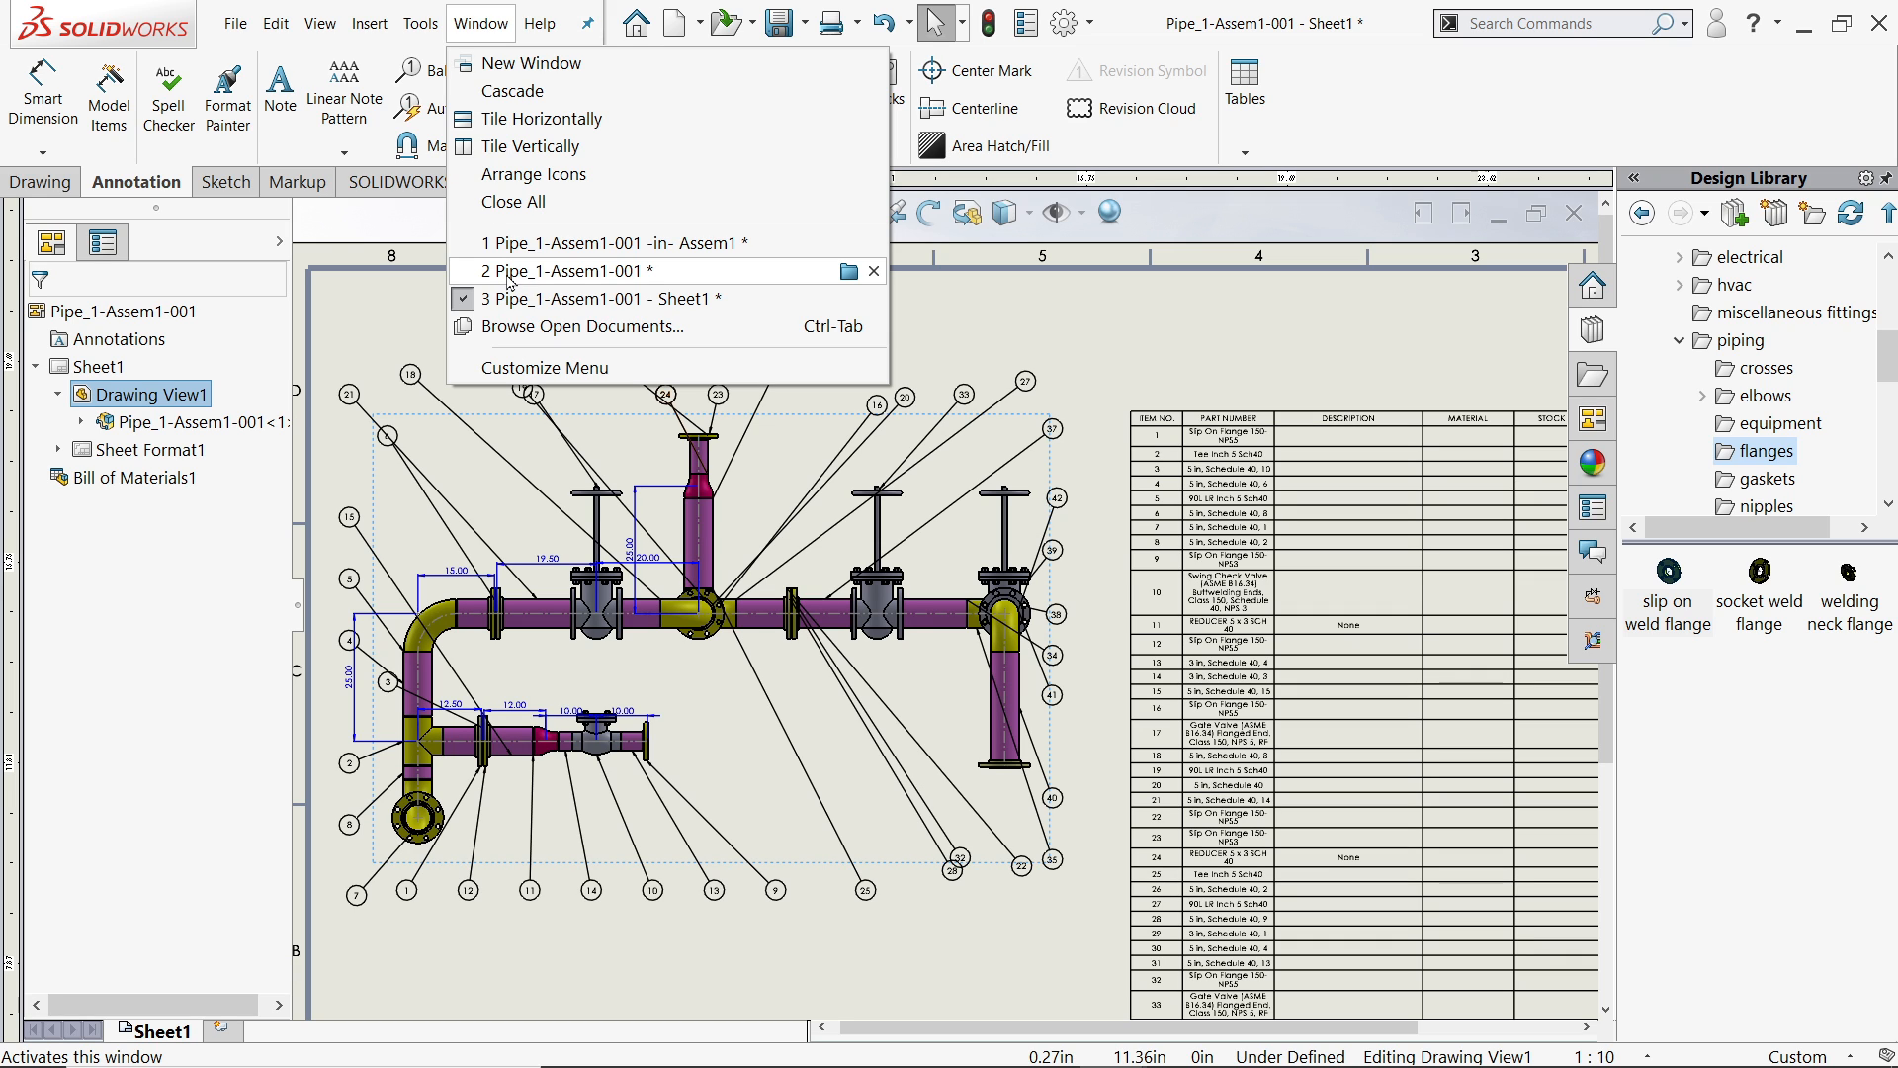
click(570, 271)
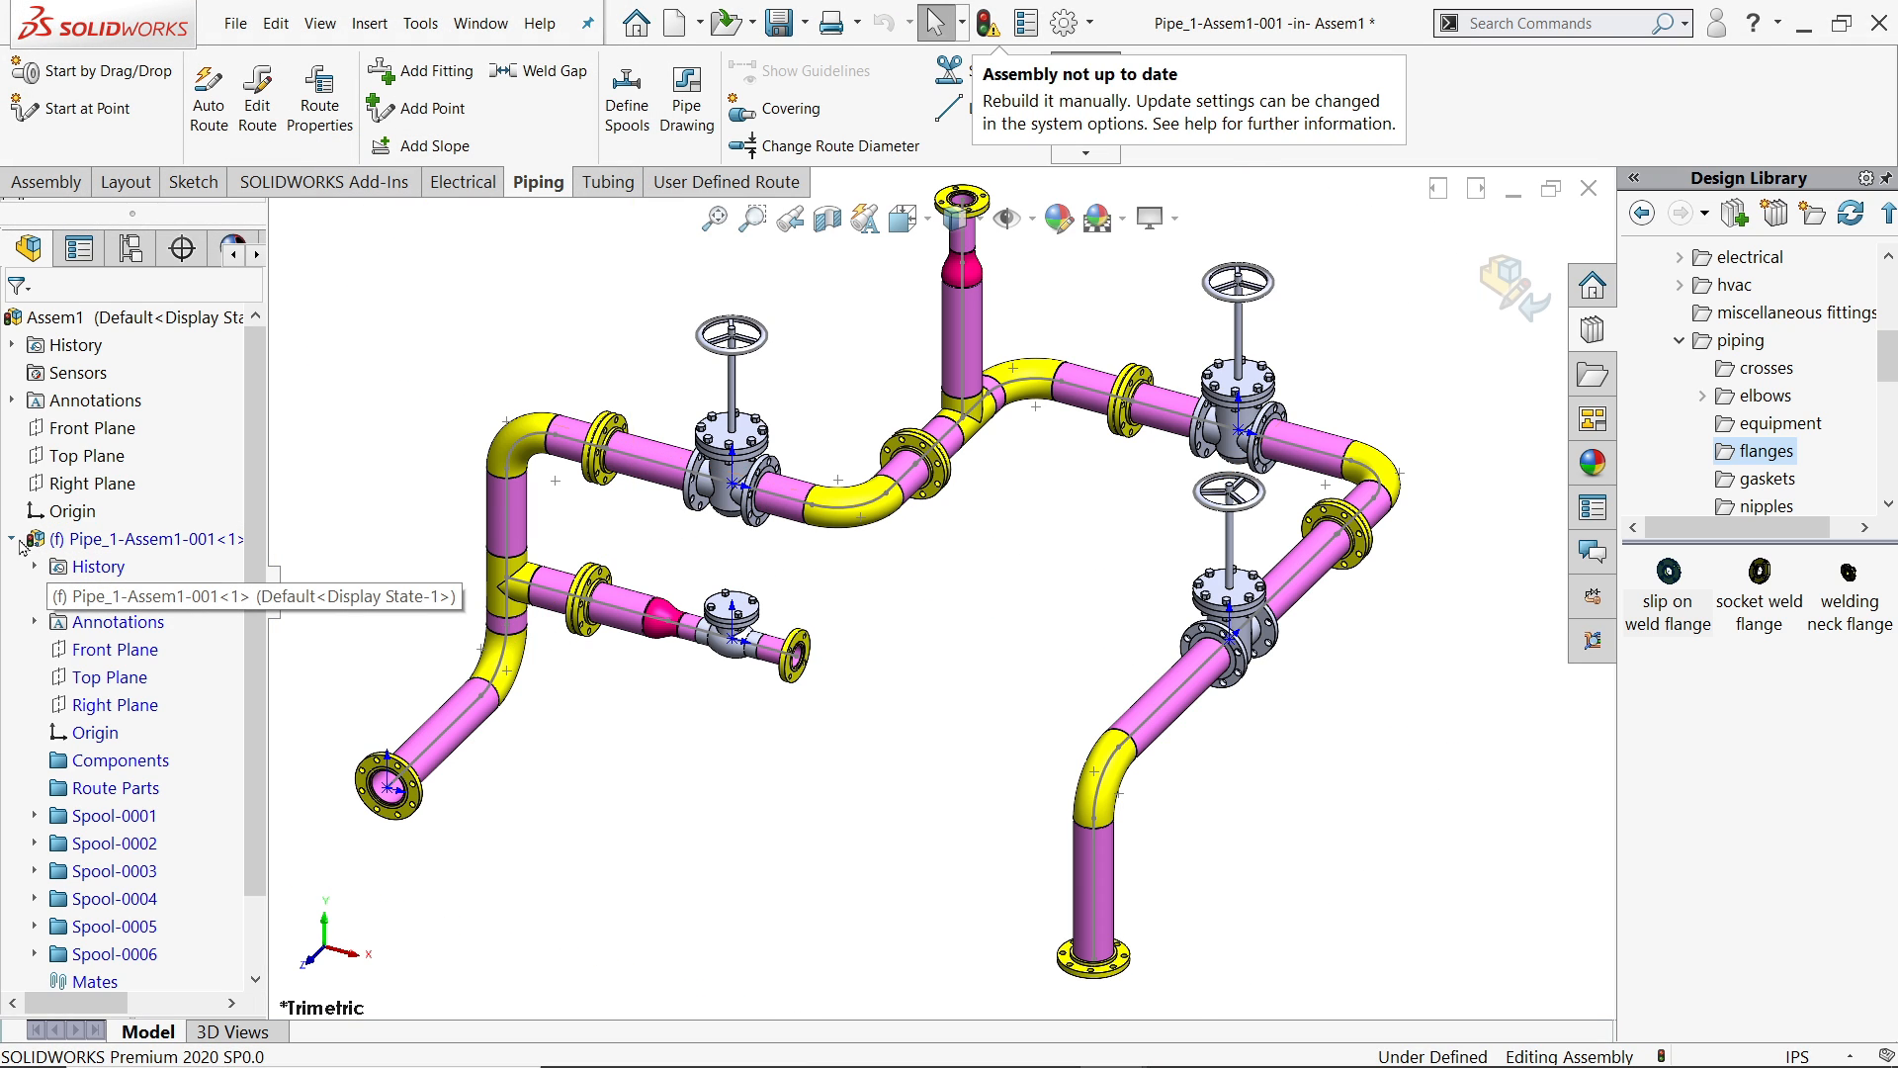
- Open the Pipe_1-Assem1-001 subassembly, select the Spool-0006 gate valve and hide 3DSketch1
click(12, 537)
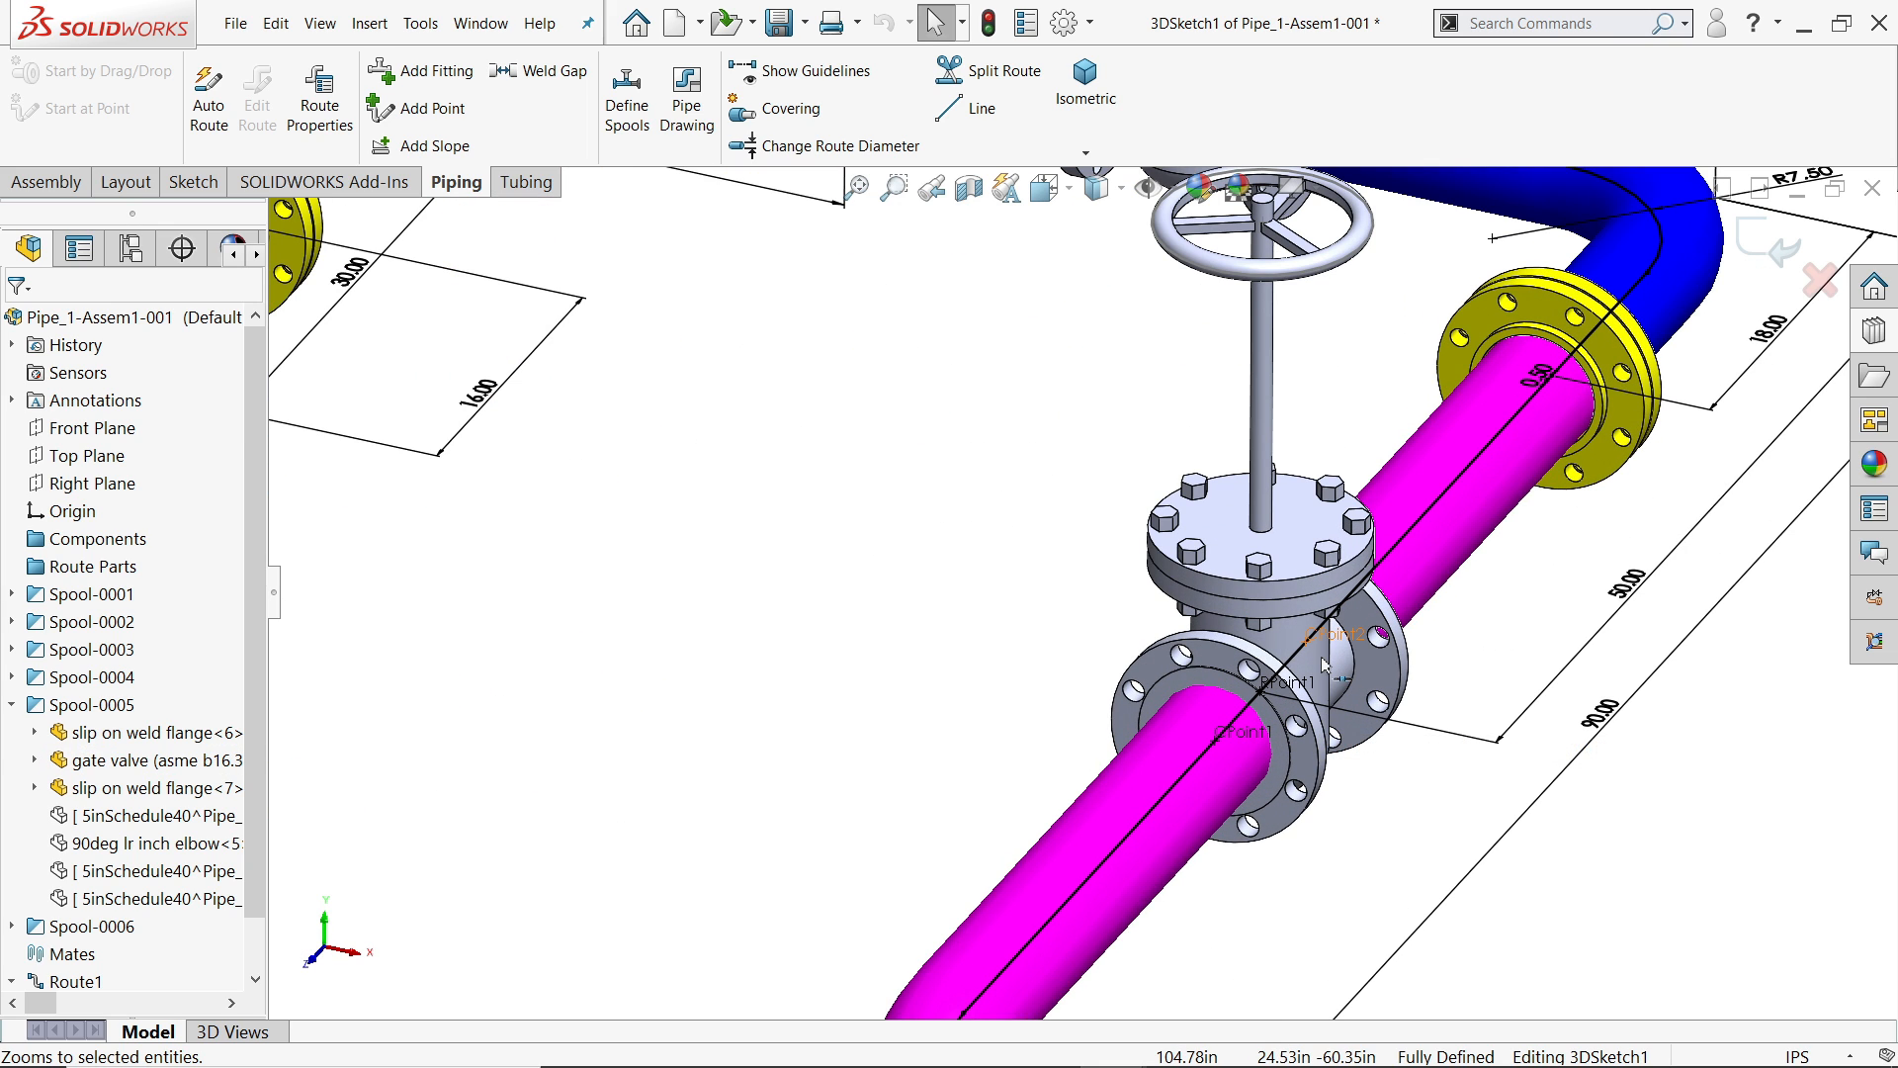
click(158, 814)
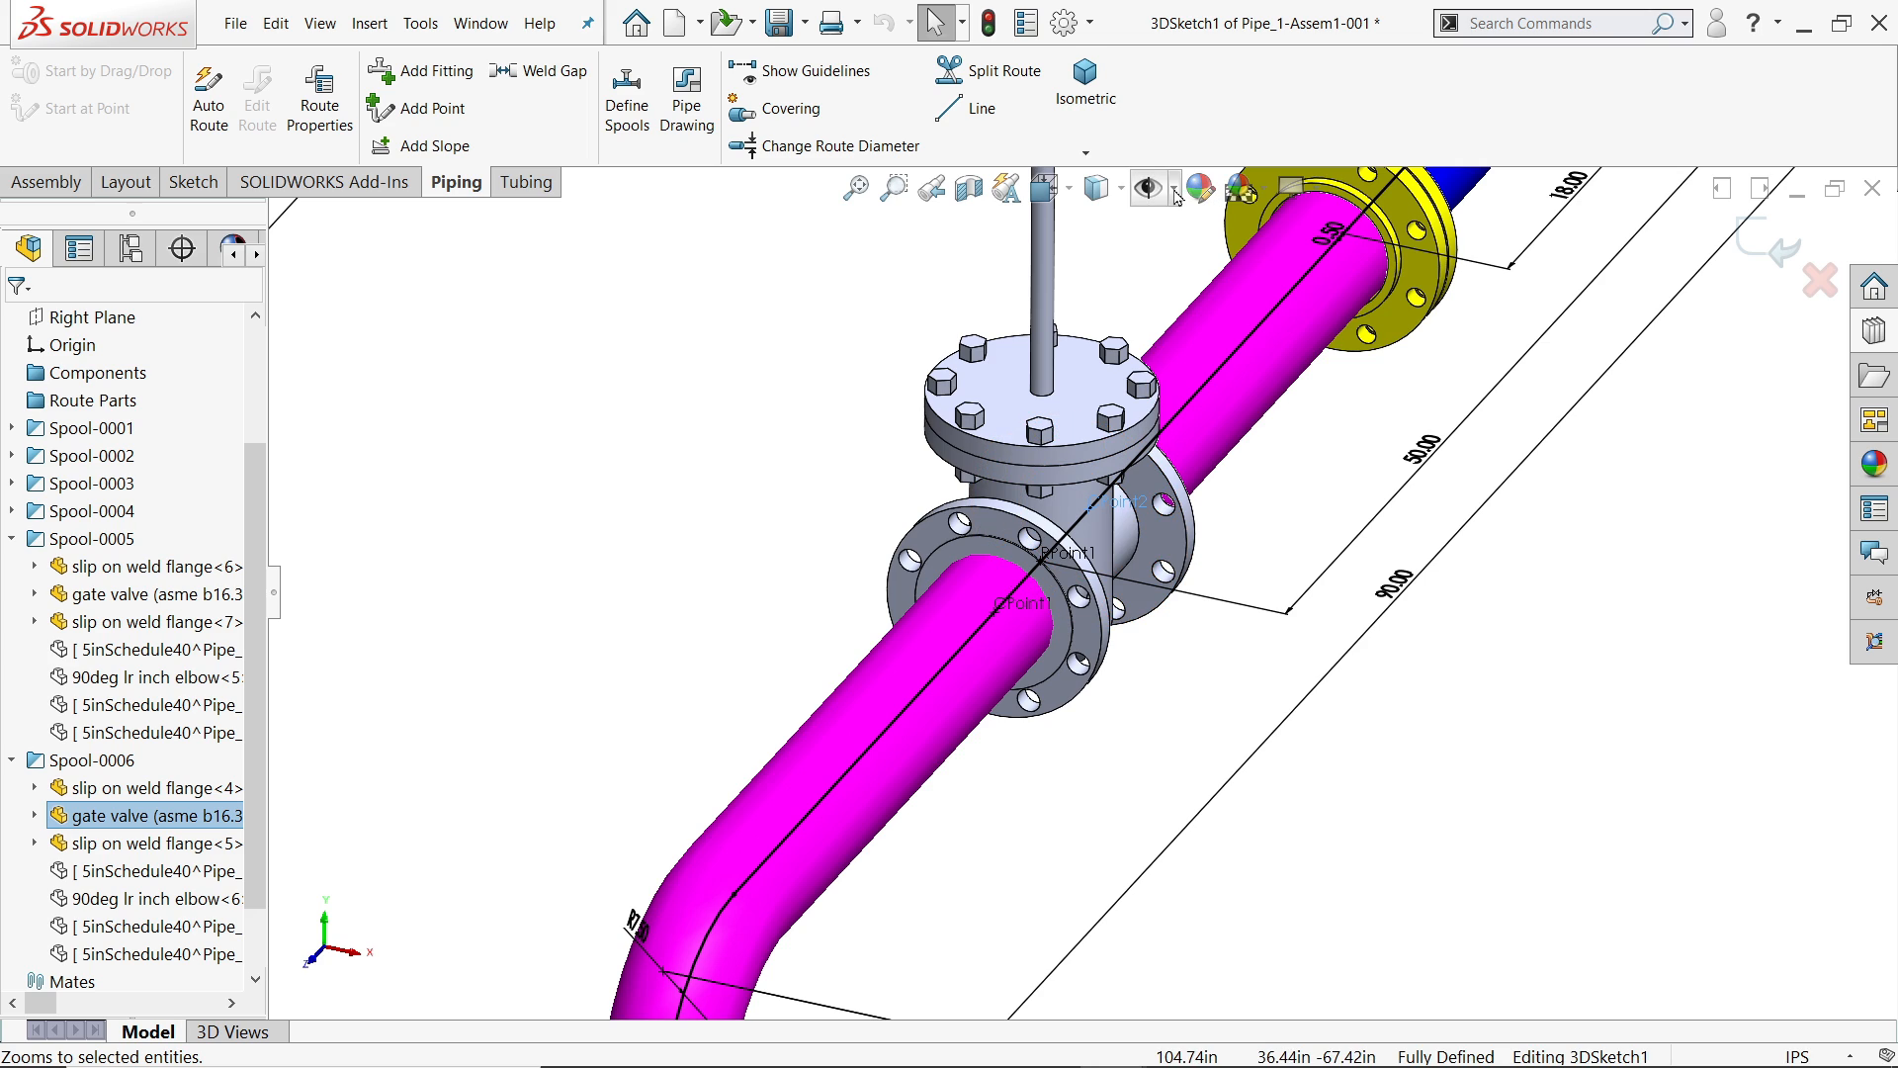
click(1168, 188)
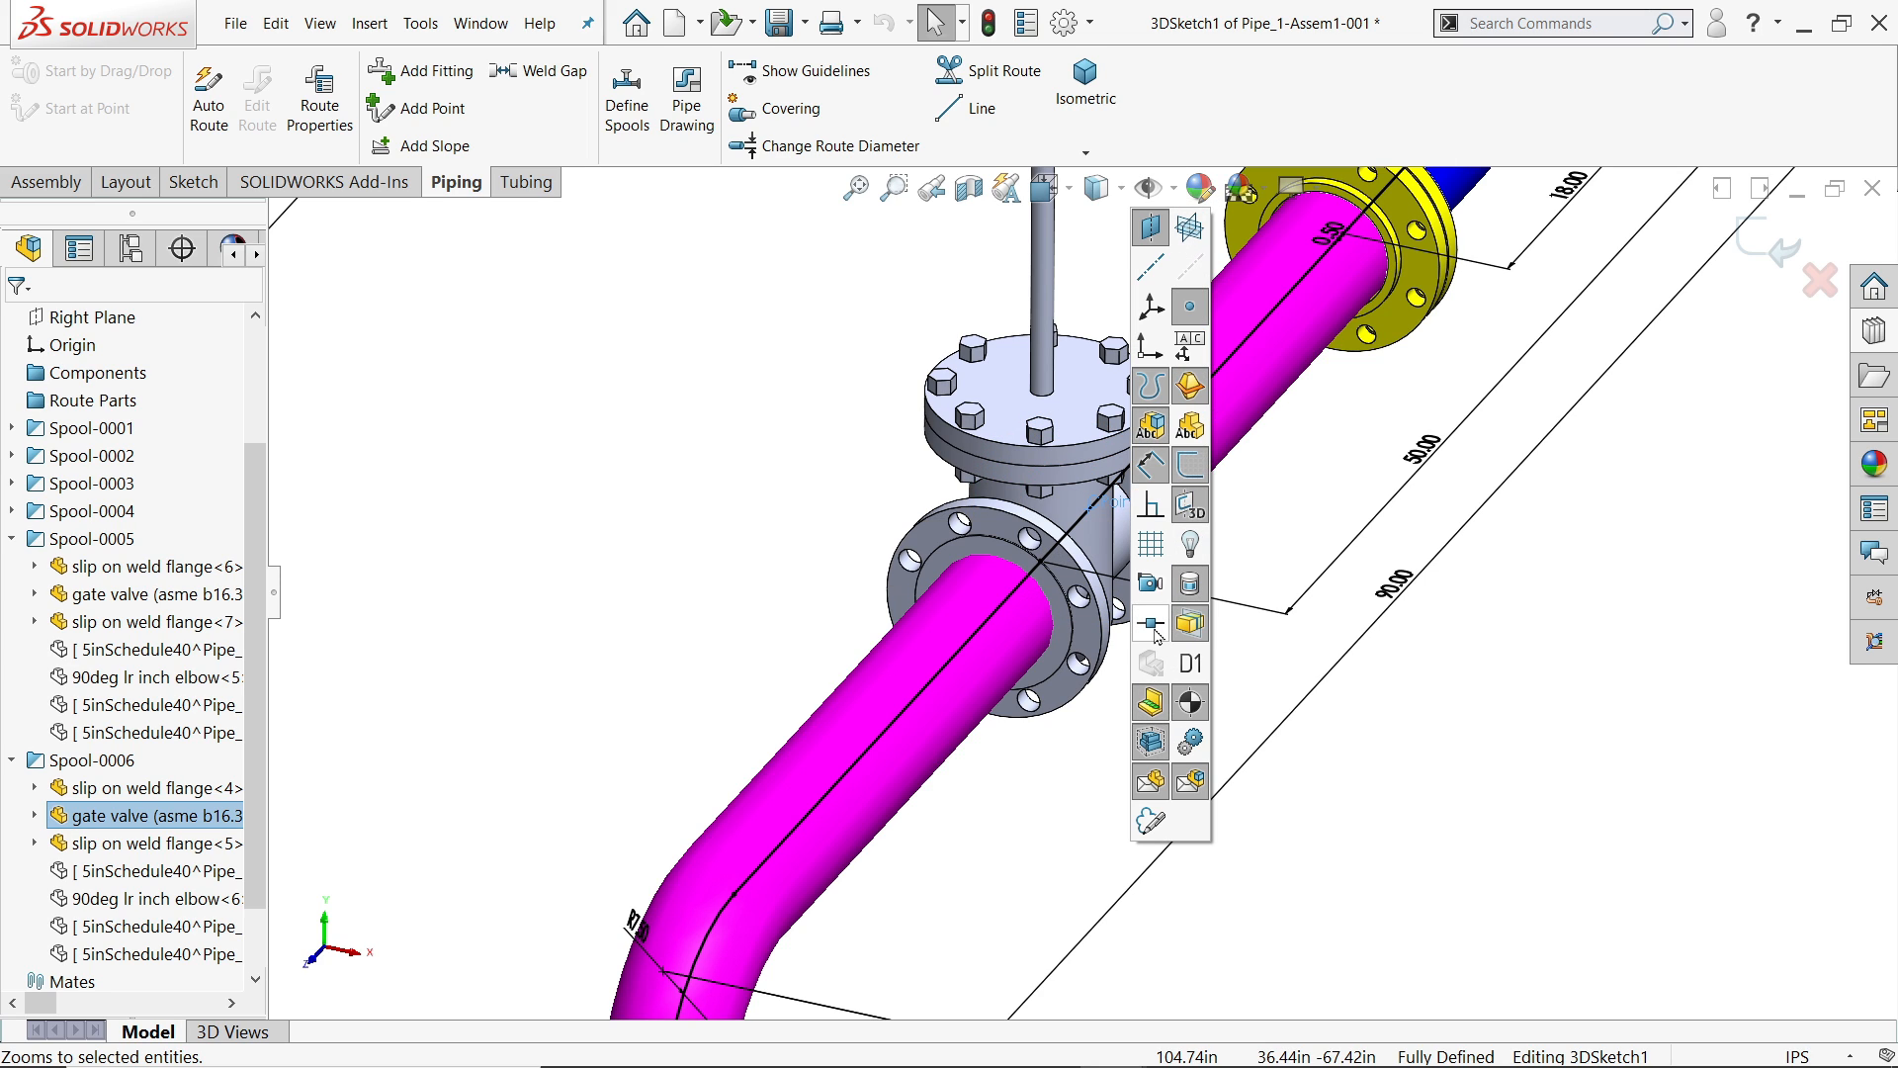
mouse_move(1469, 763)
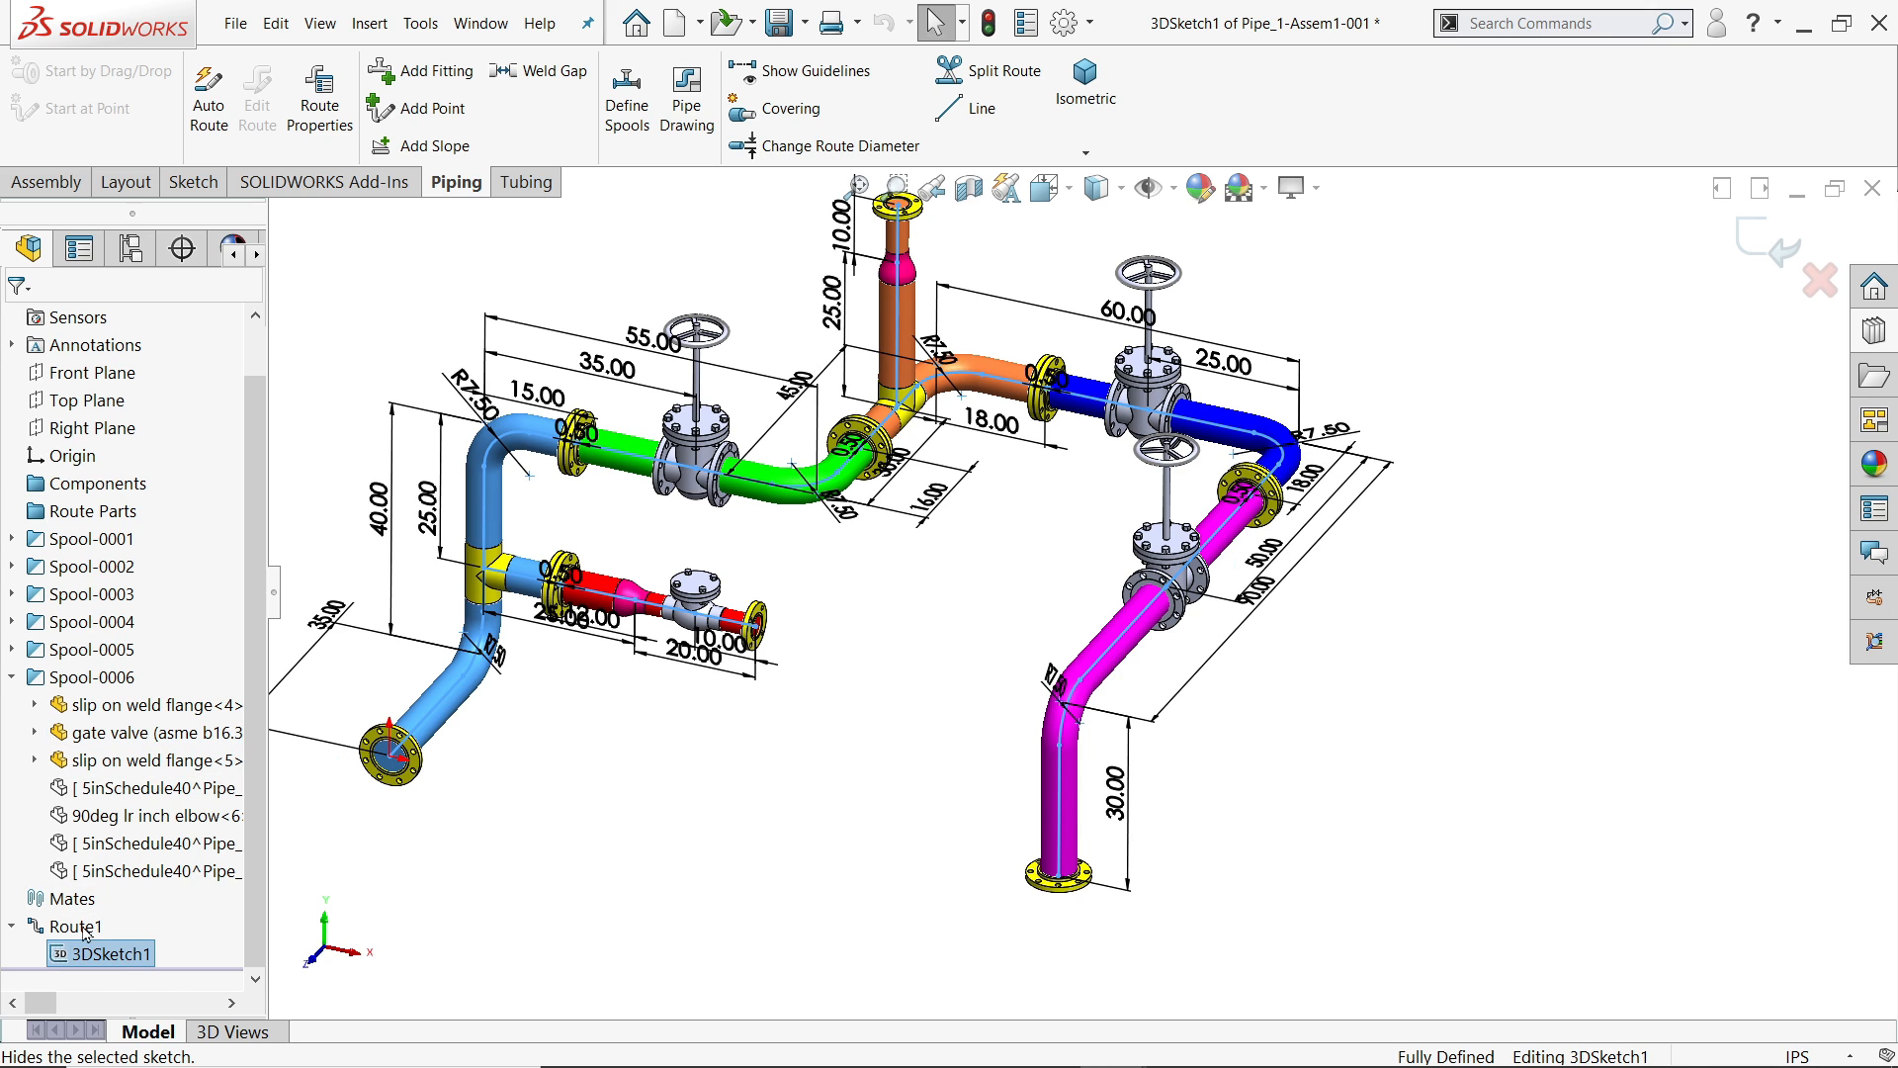
click(111, 953)
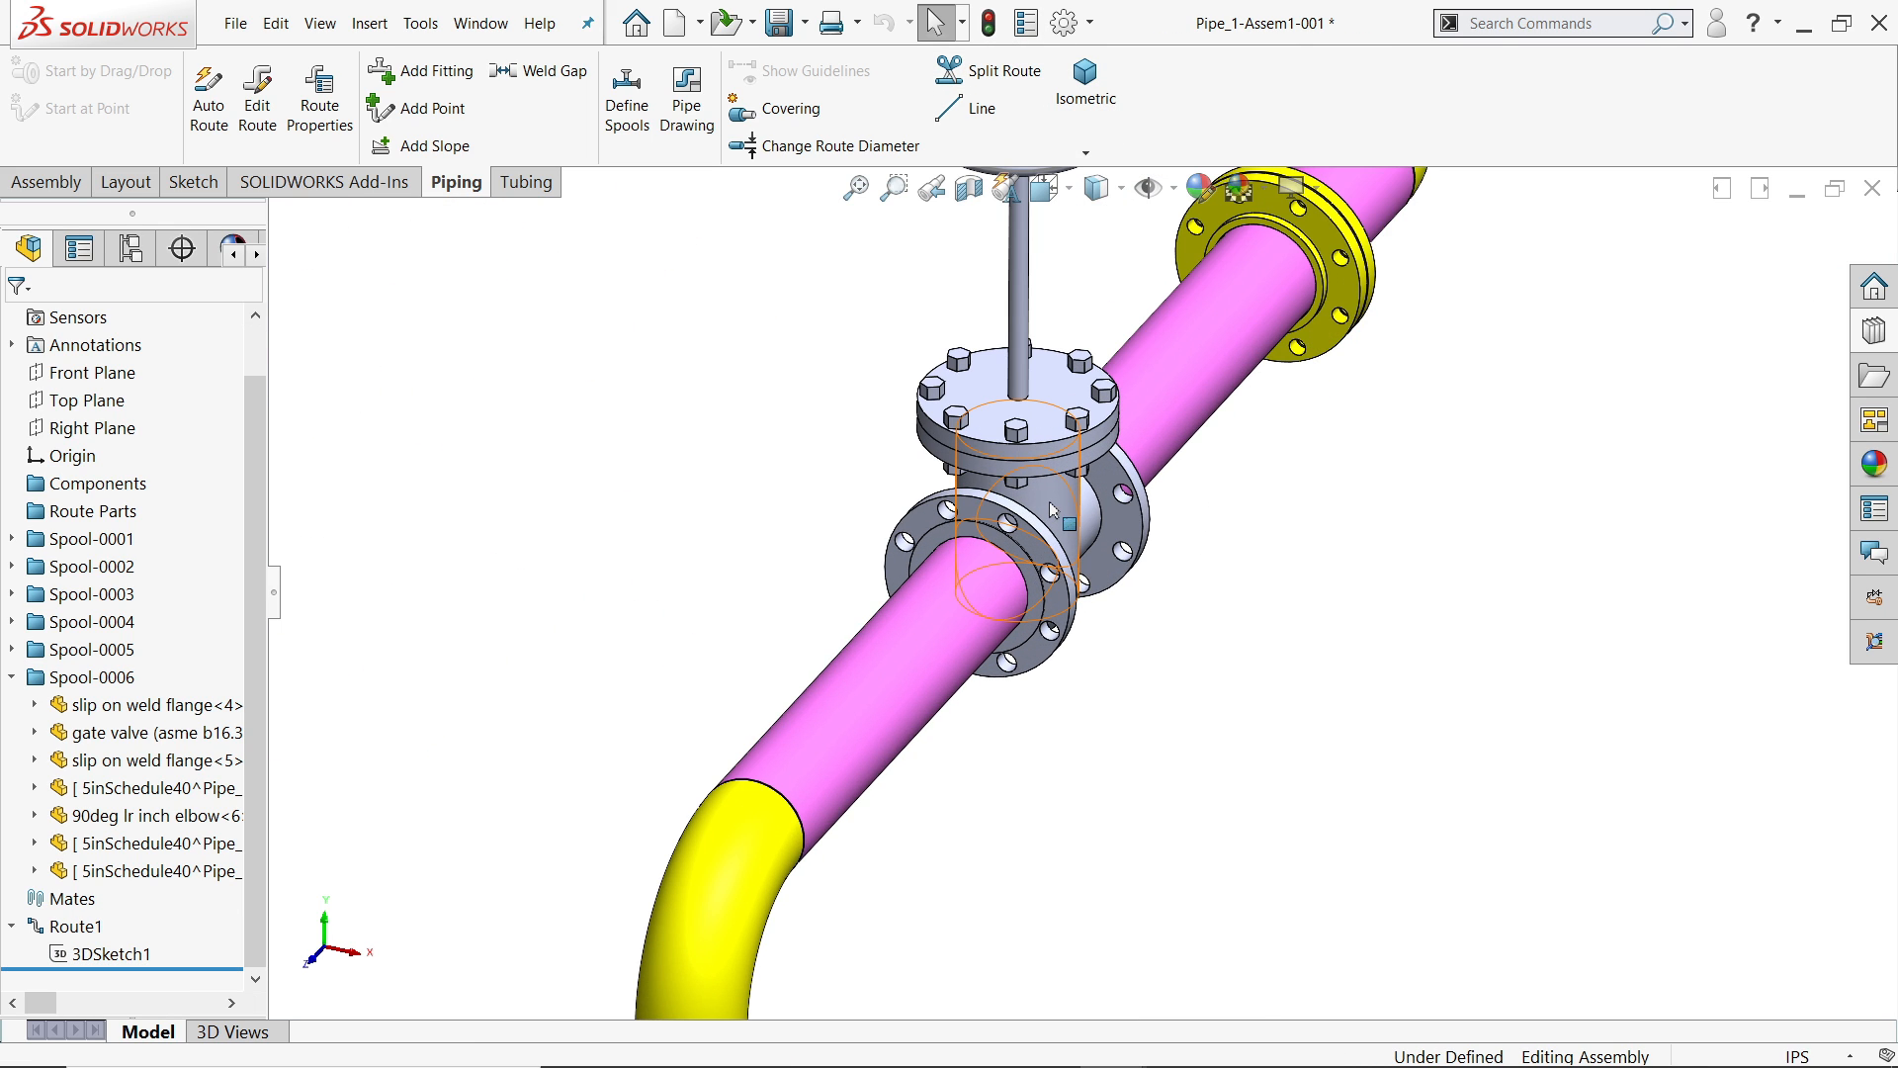
- Start Replace Fitting on the Spool-0006 gate valve and accept the route-attributes warning
right_click(1005, 508)
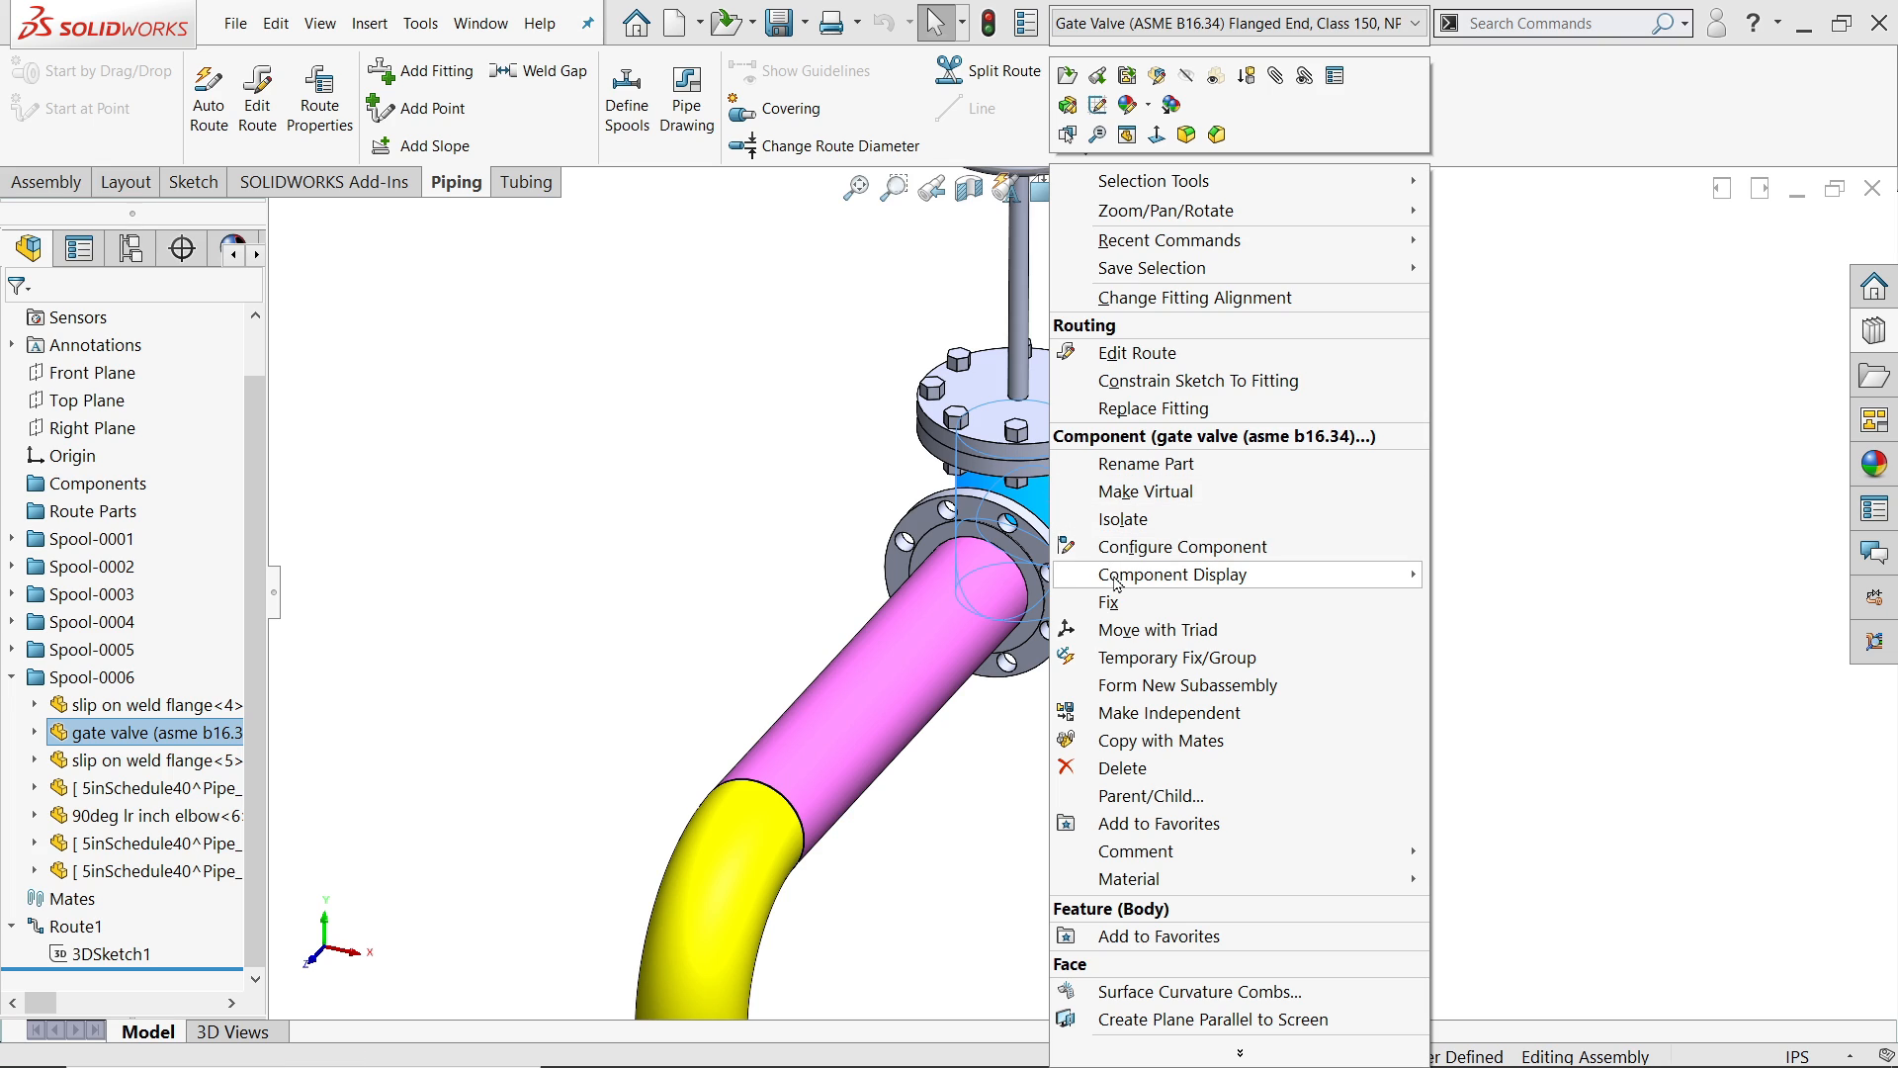
mouse_move(1182, 546)
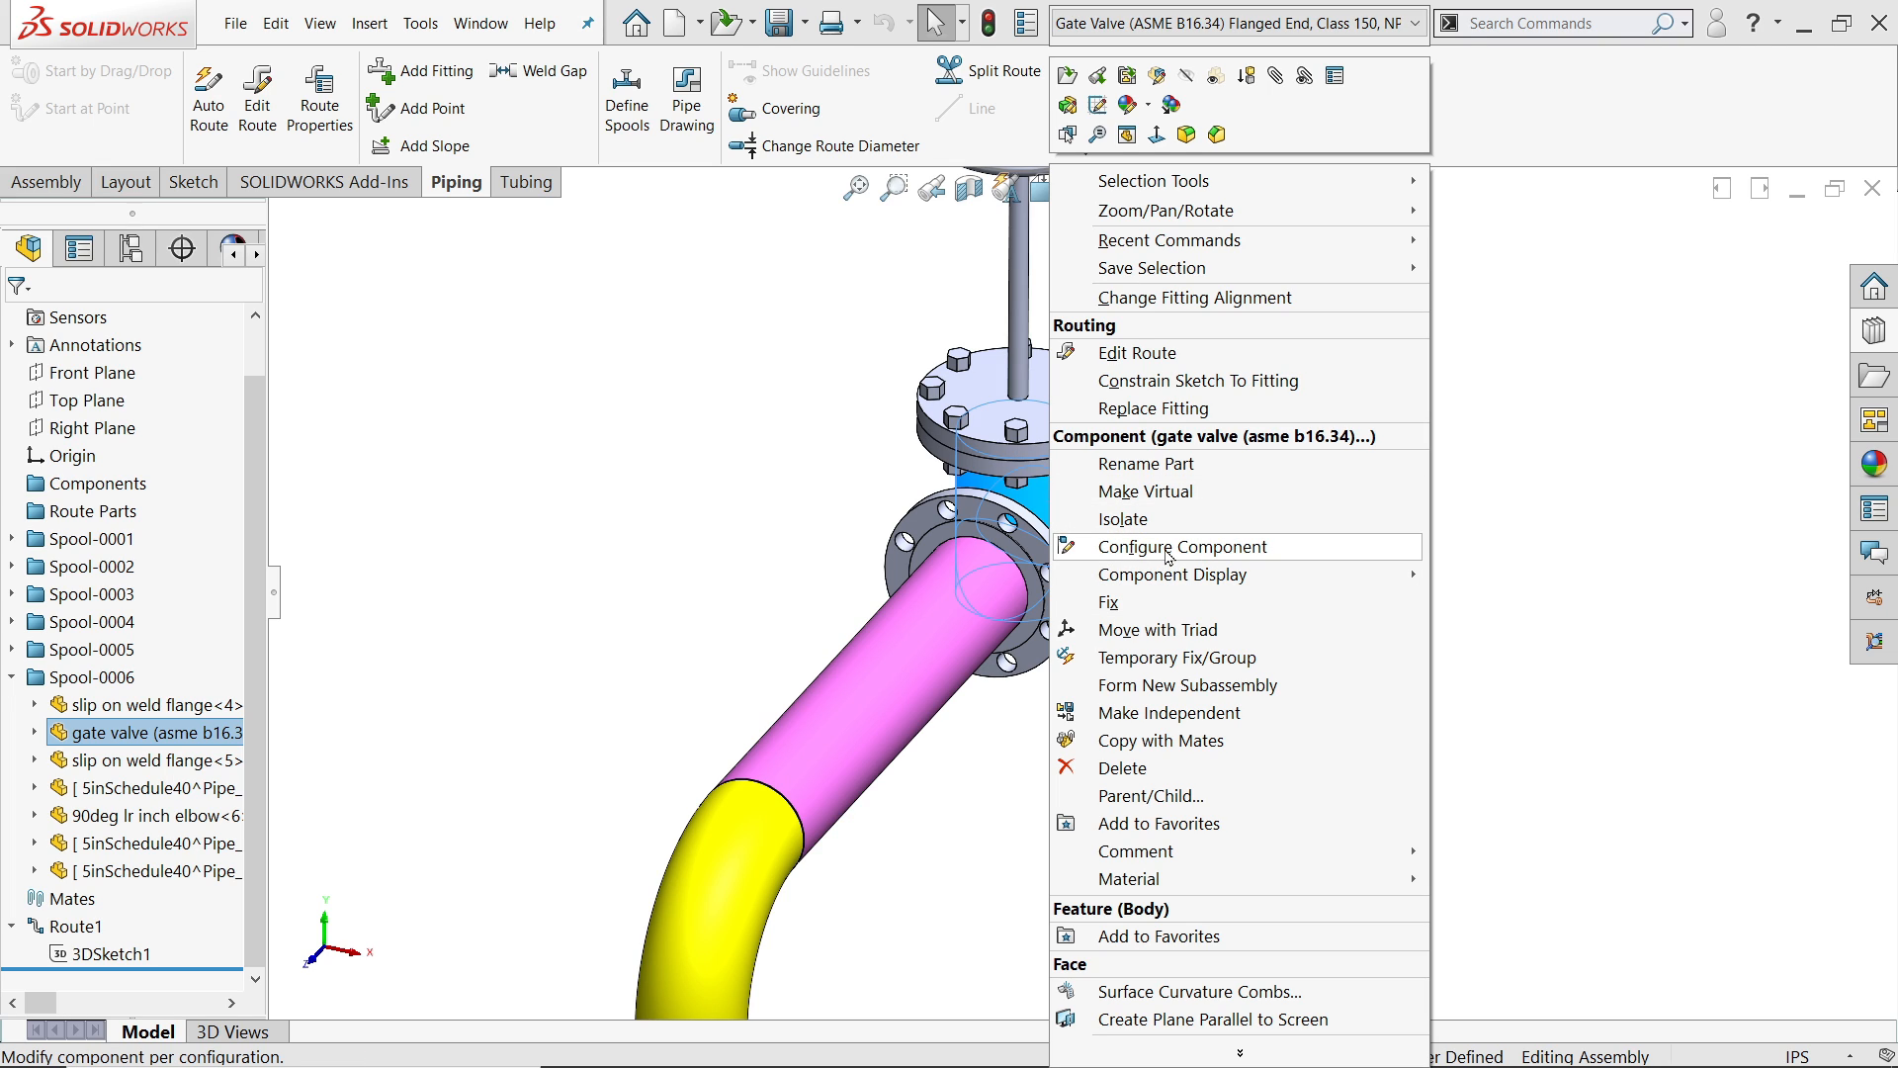
mouse_move(1173, 552)
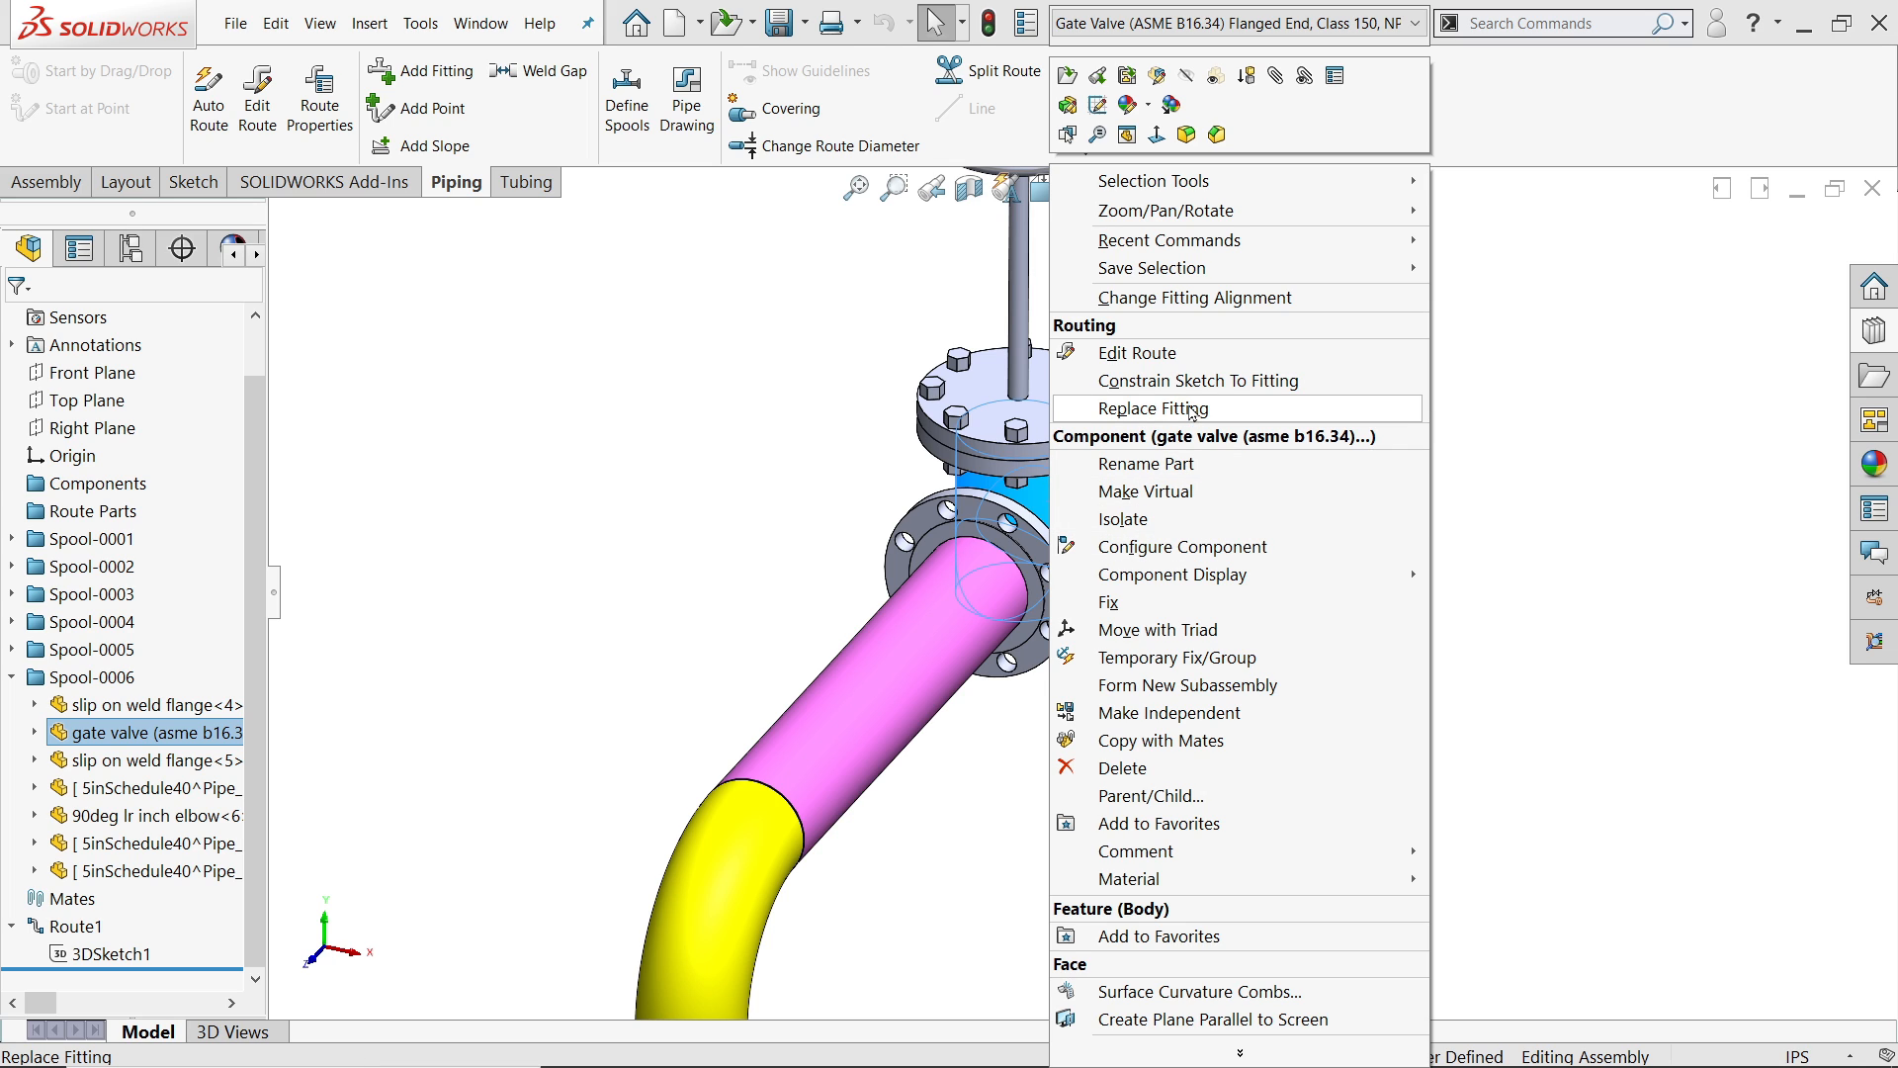
click(1172, 407)
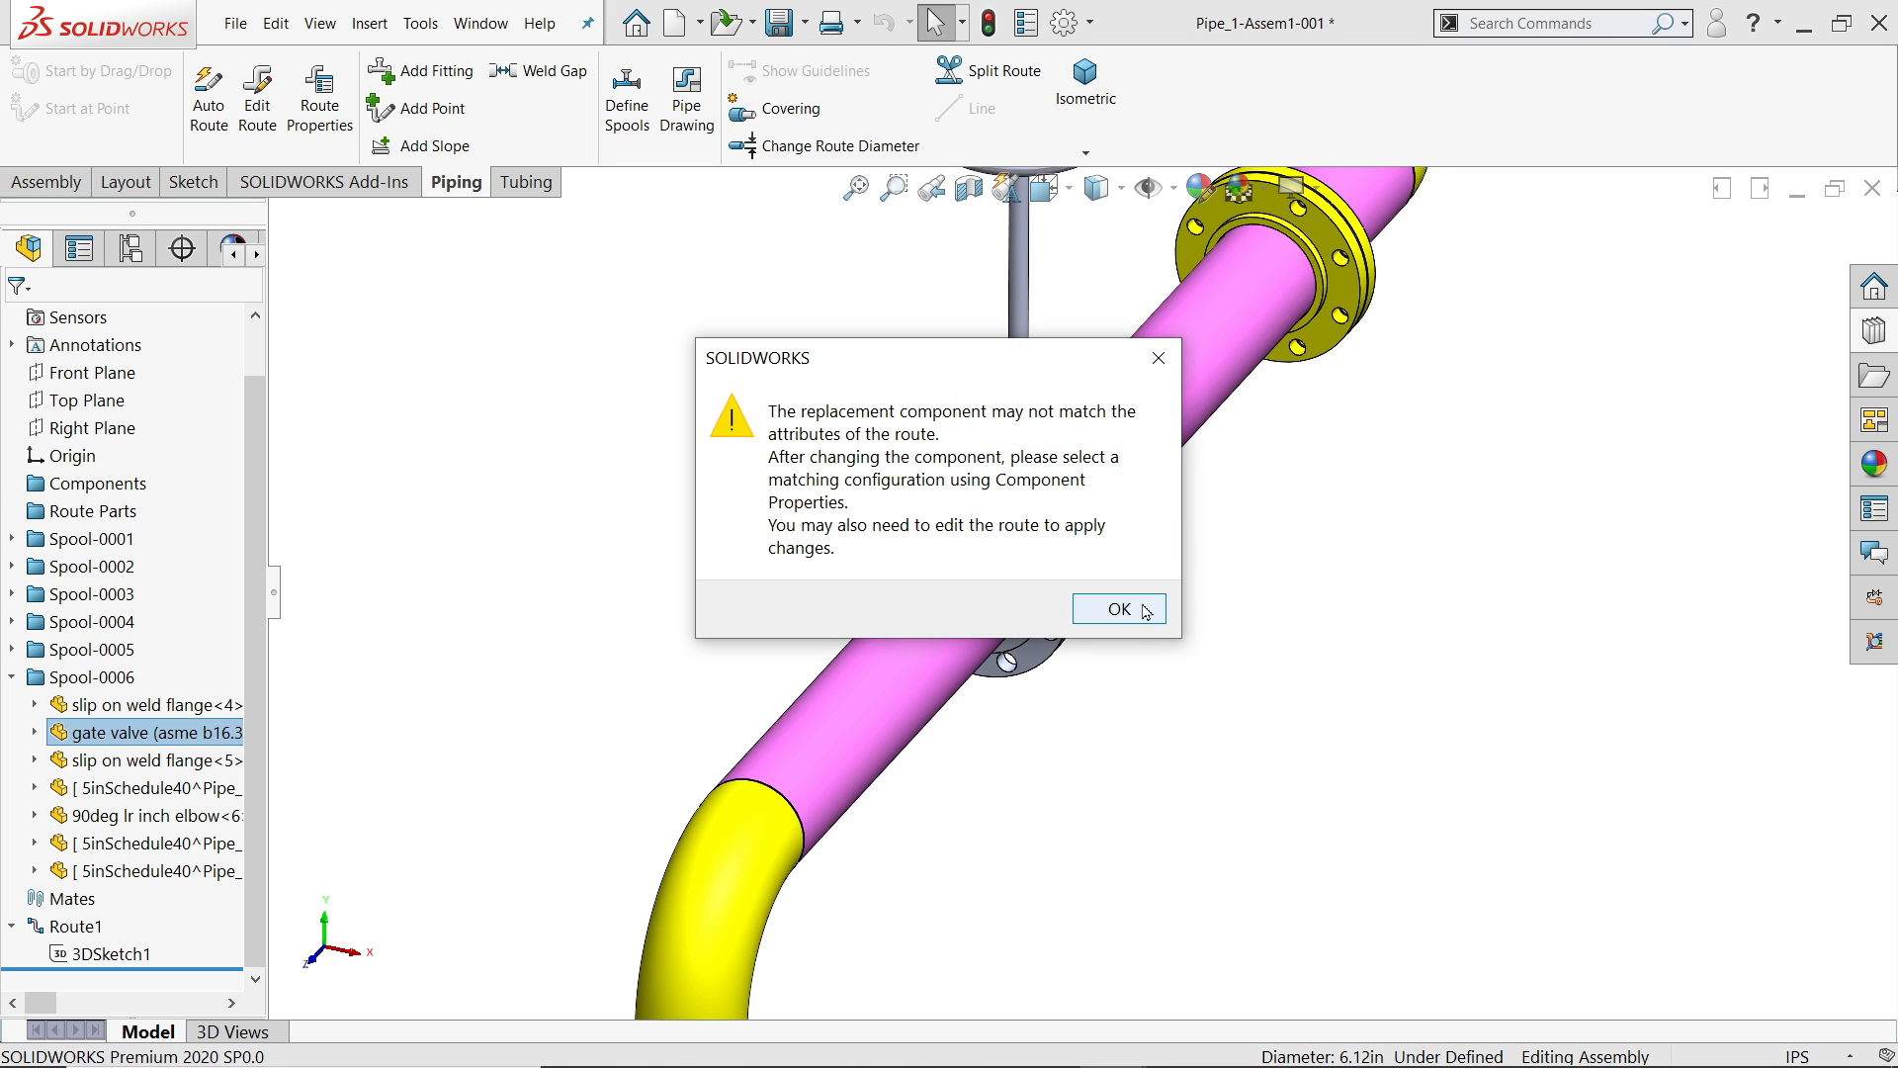
click(1115, 607)
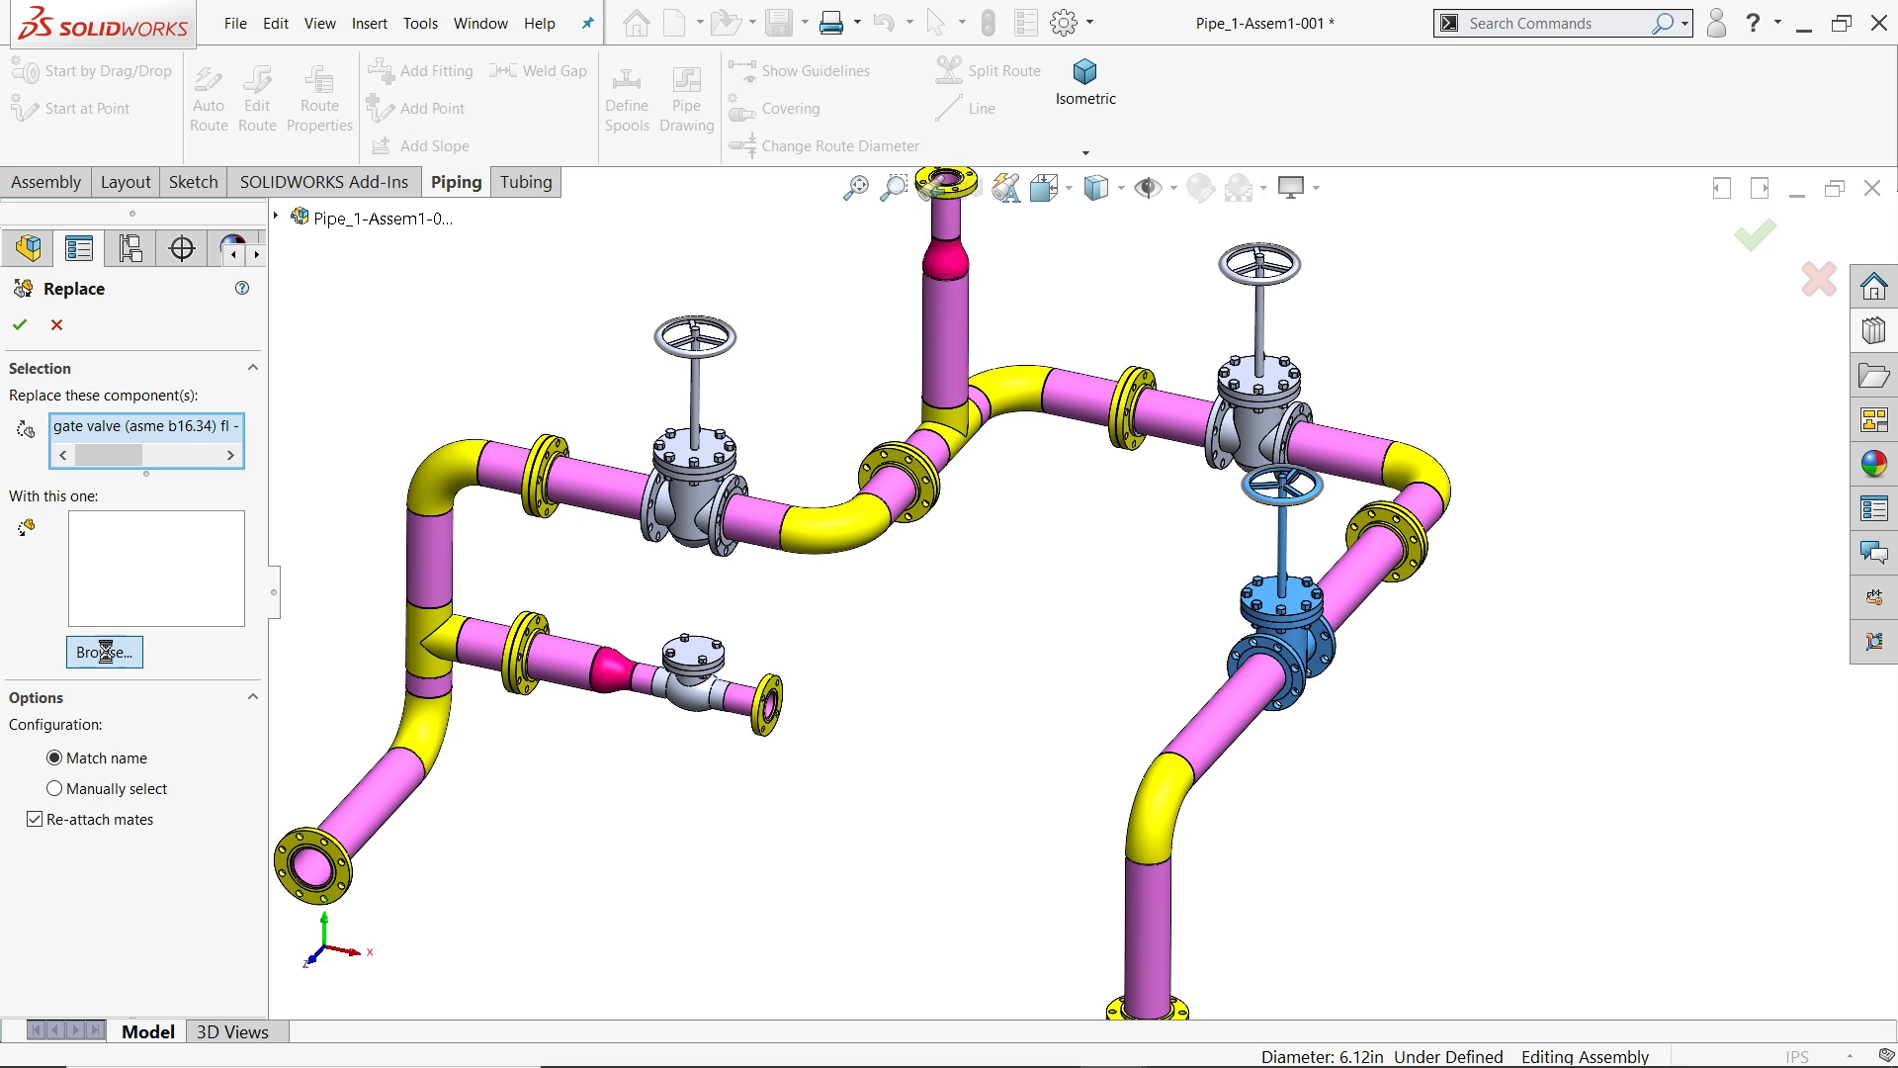
- Browse routing > piping > valves and load globe valve (asme b16.34) fl -150-2500 as the replacement
click(102, 650)
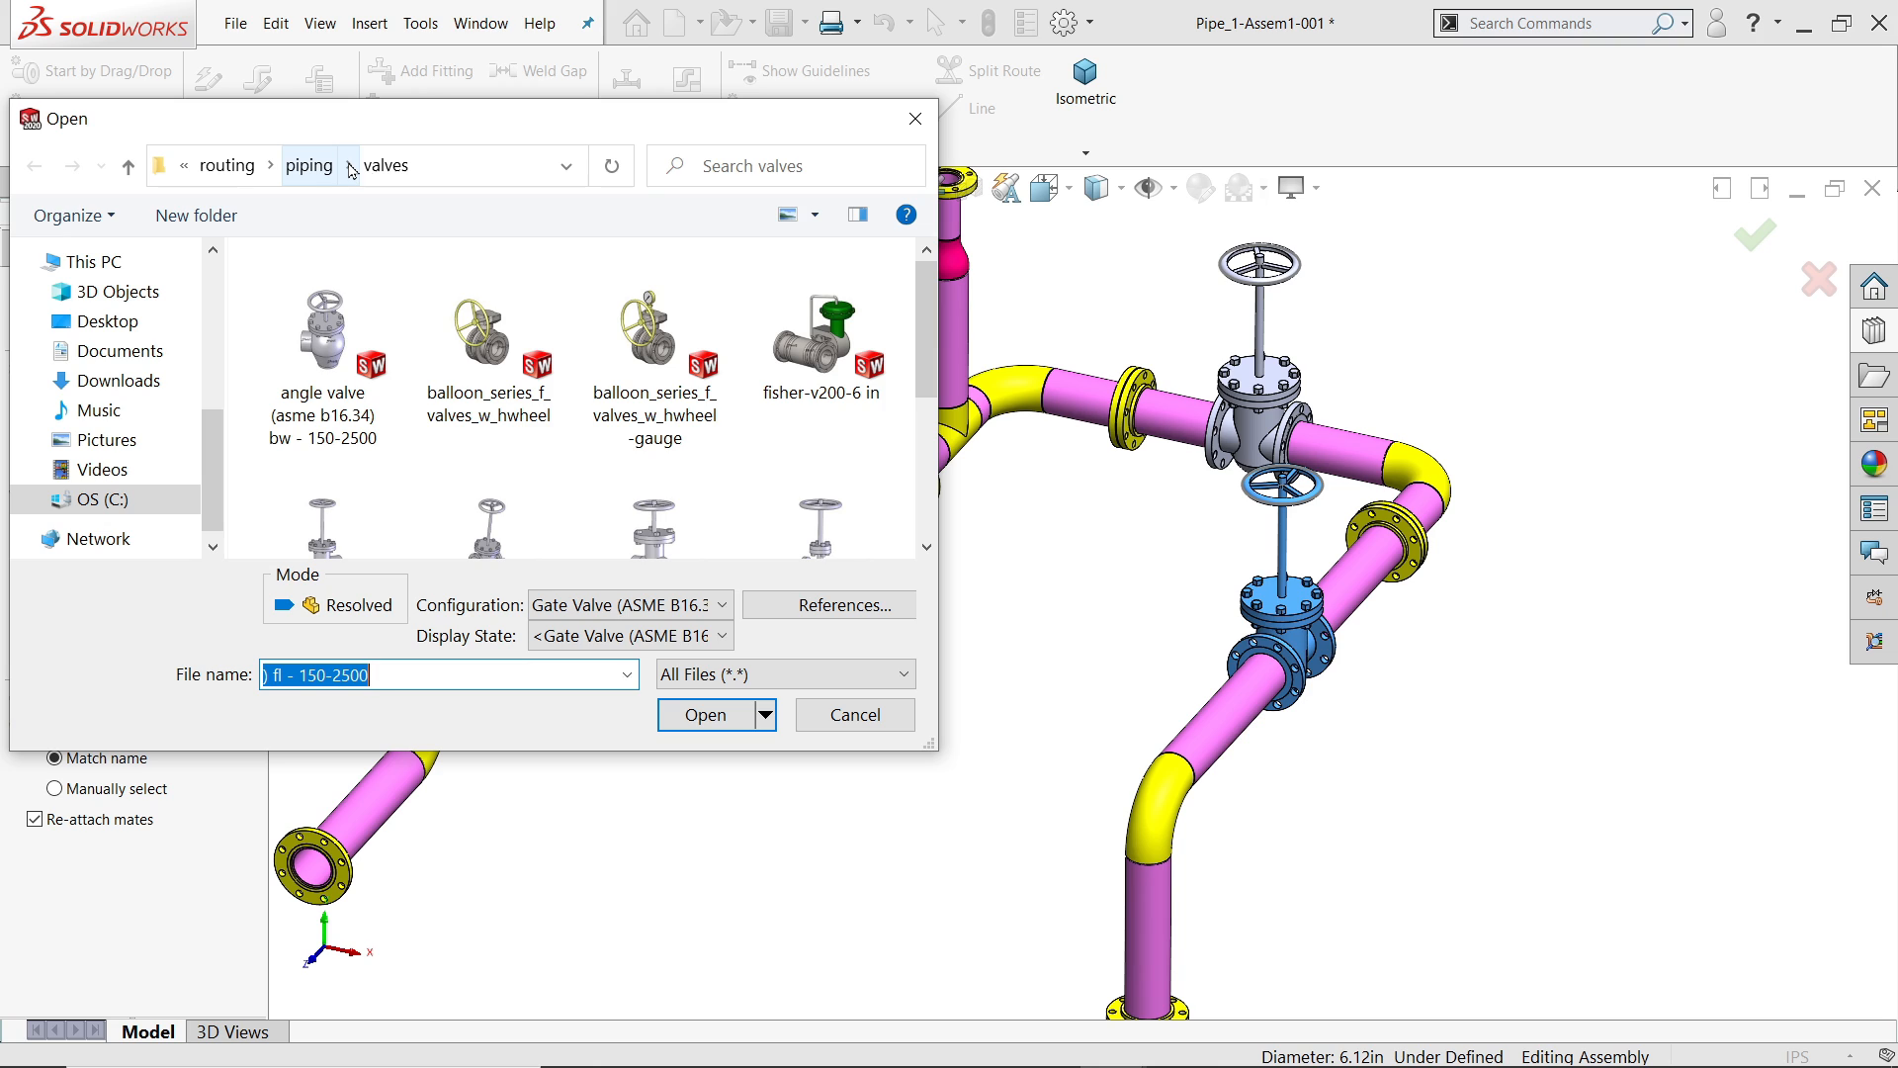
click(385, 164)
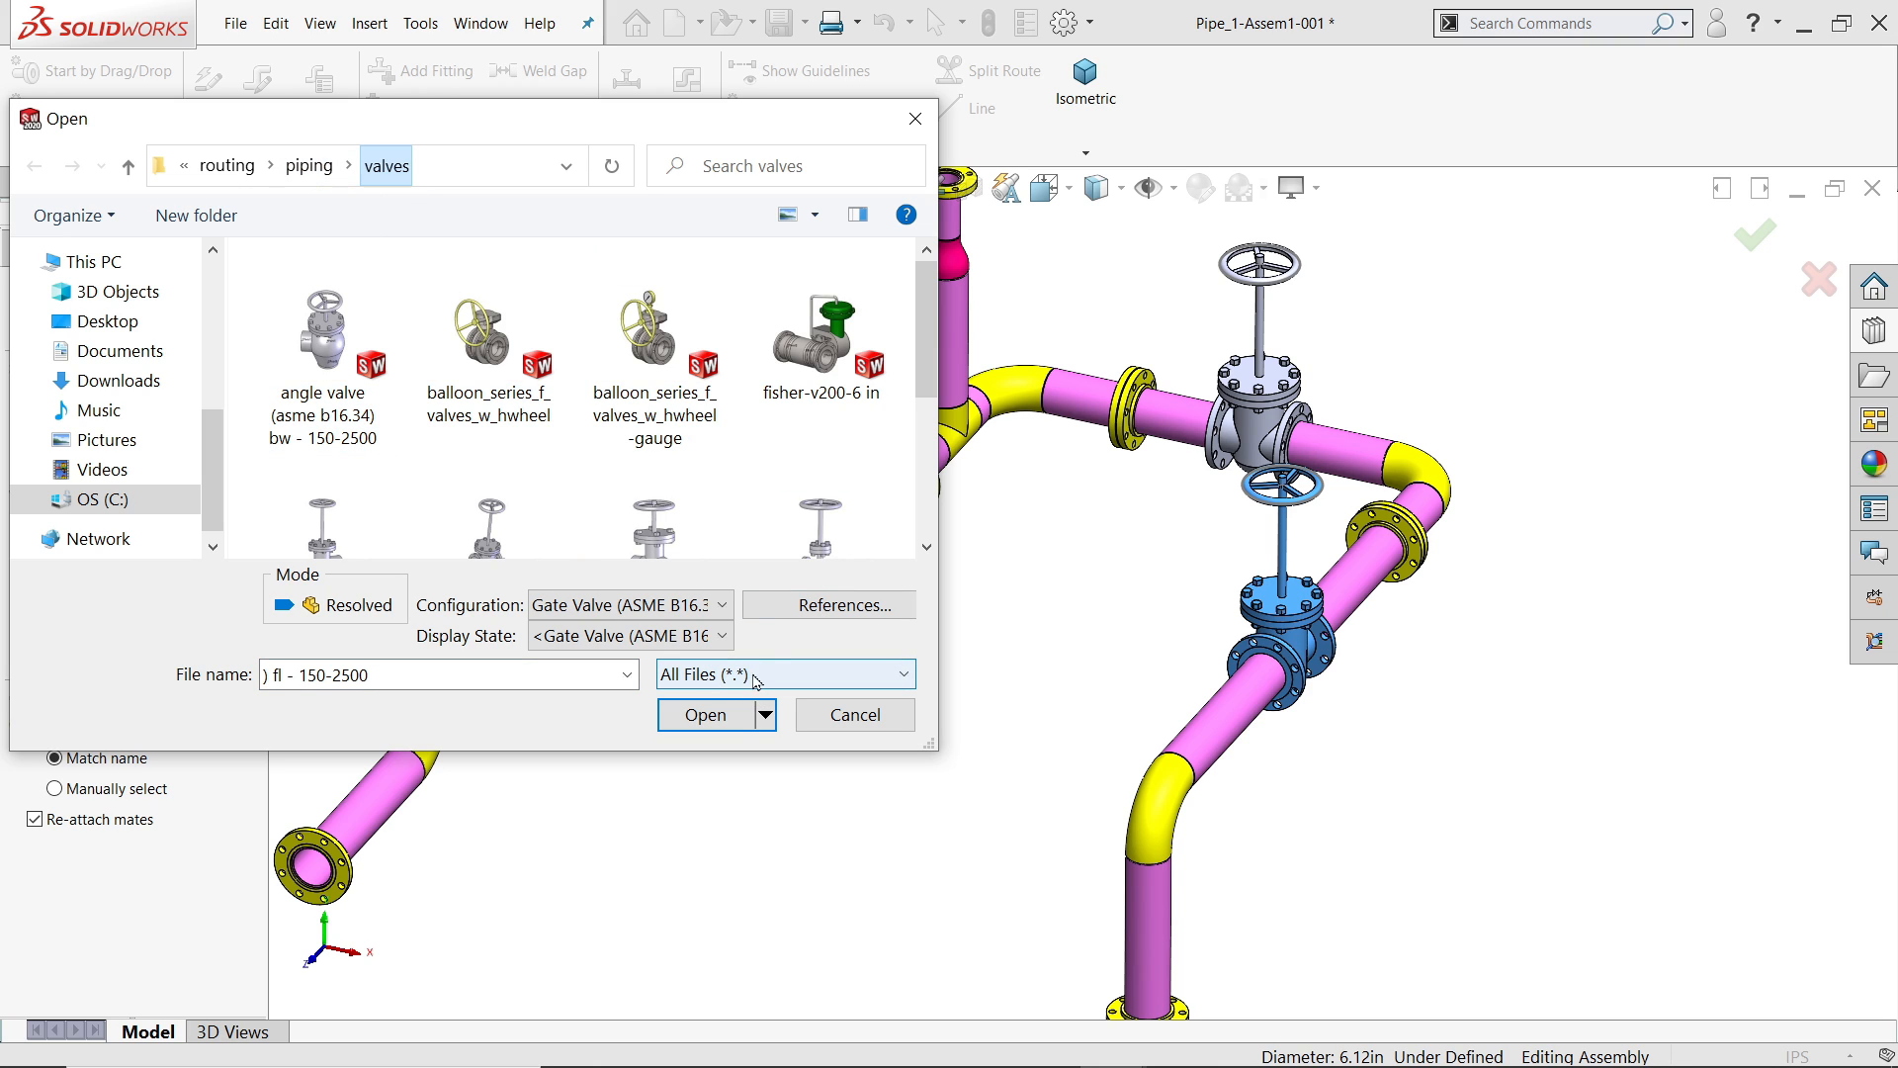
scroll(down, 3)
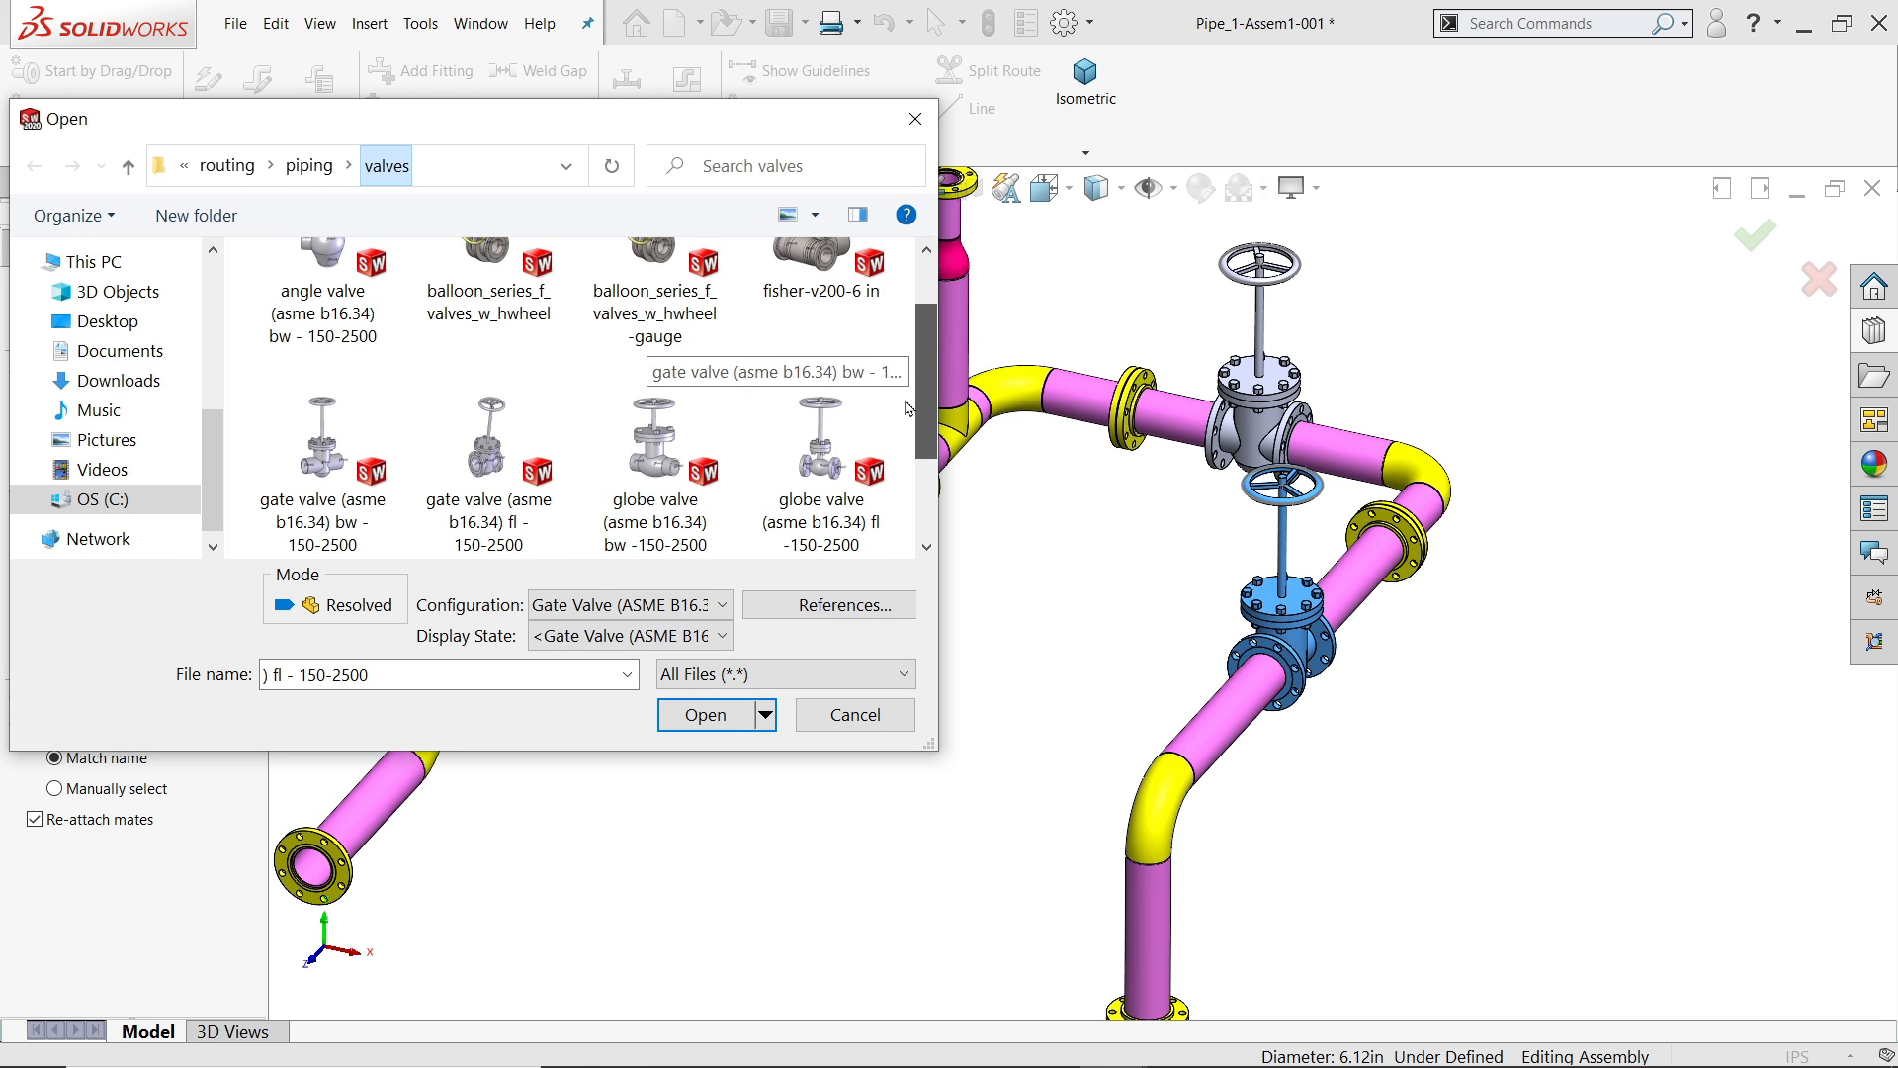
click(819, 435)
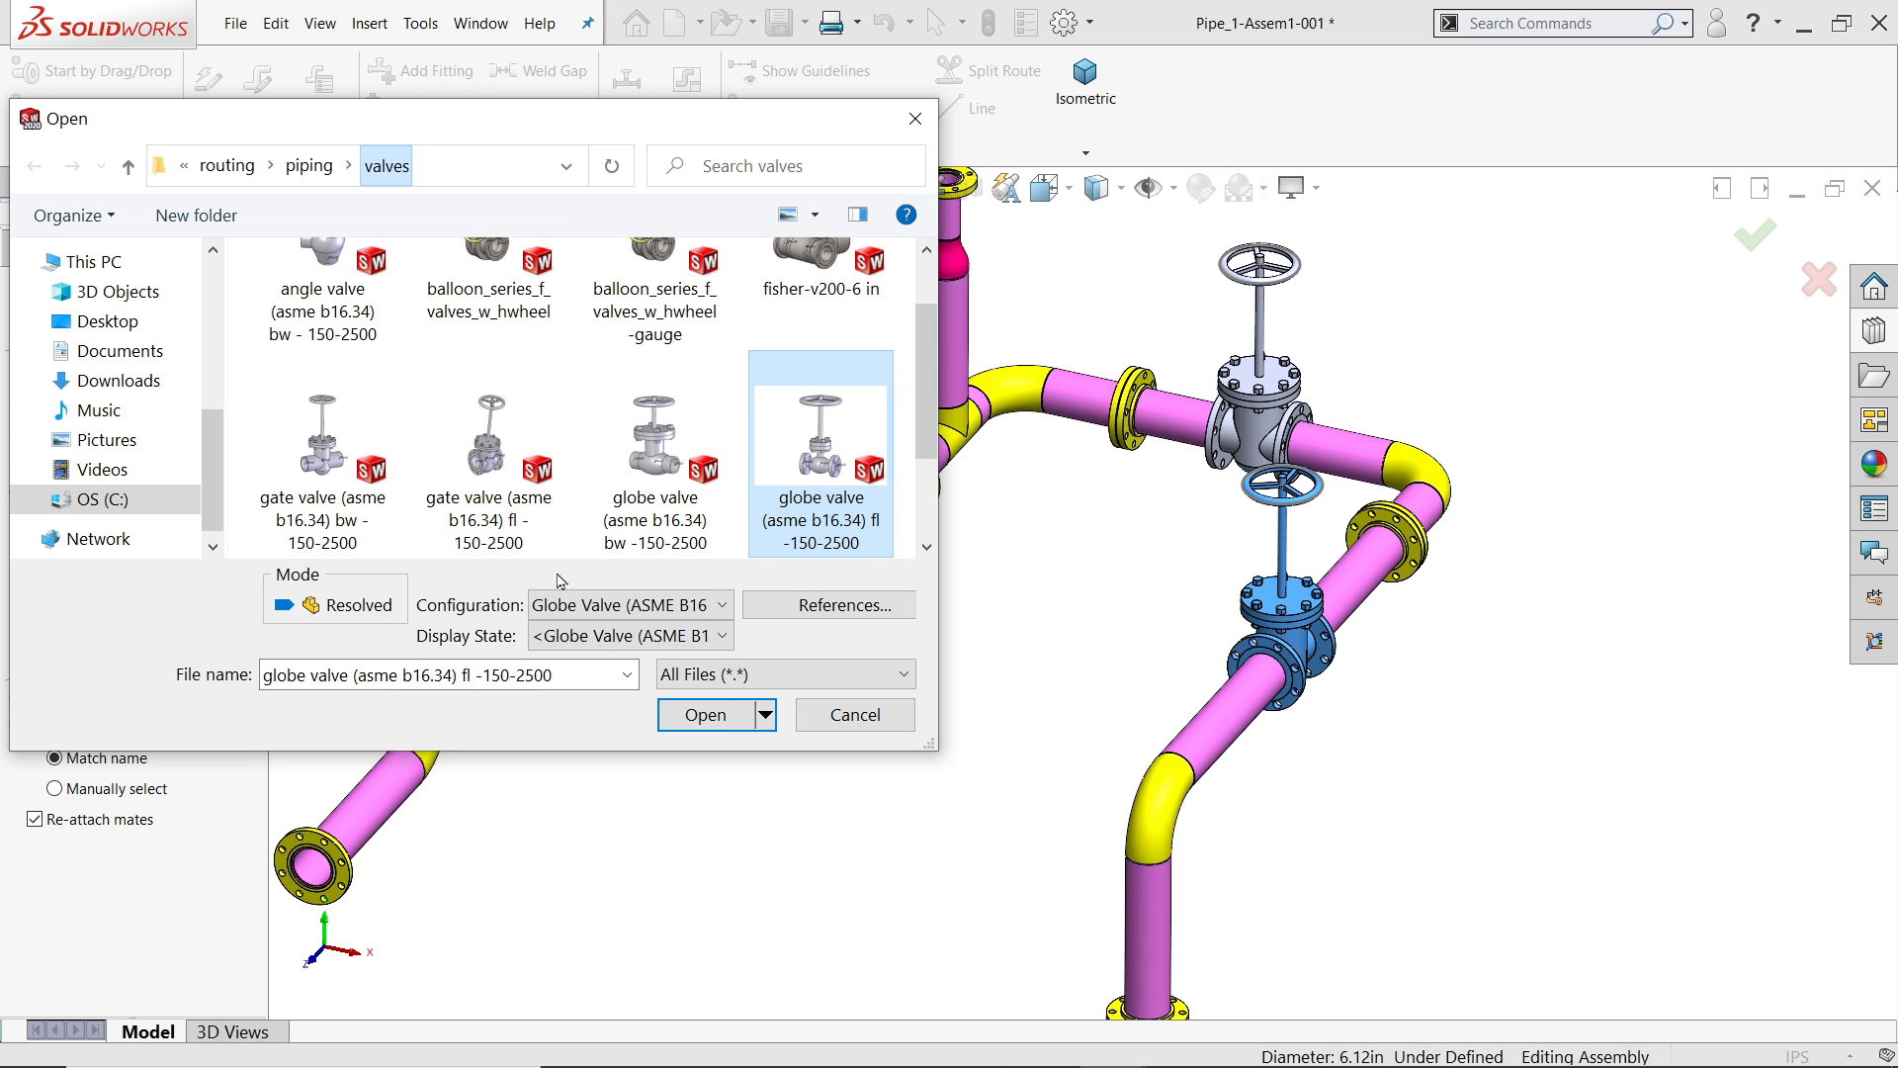
click(704, 714)
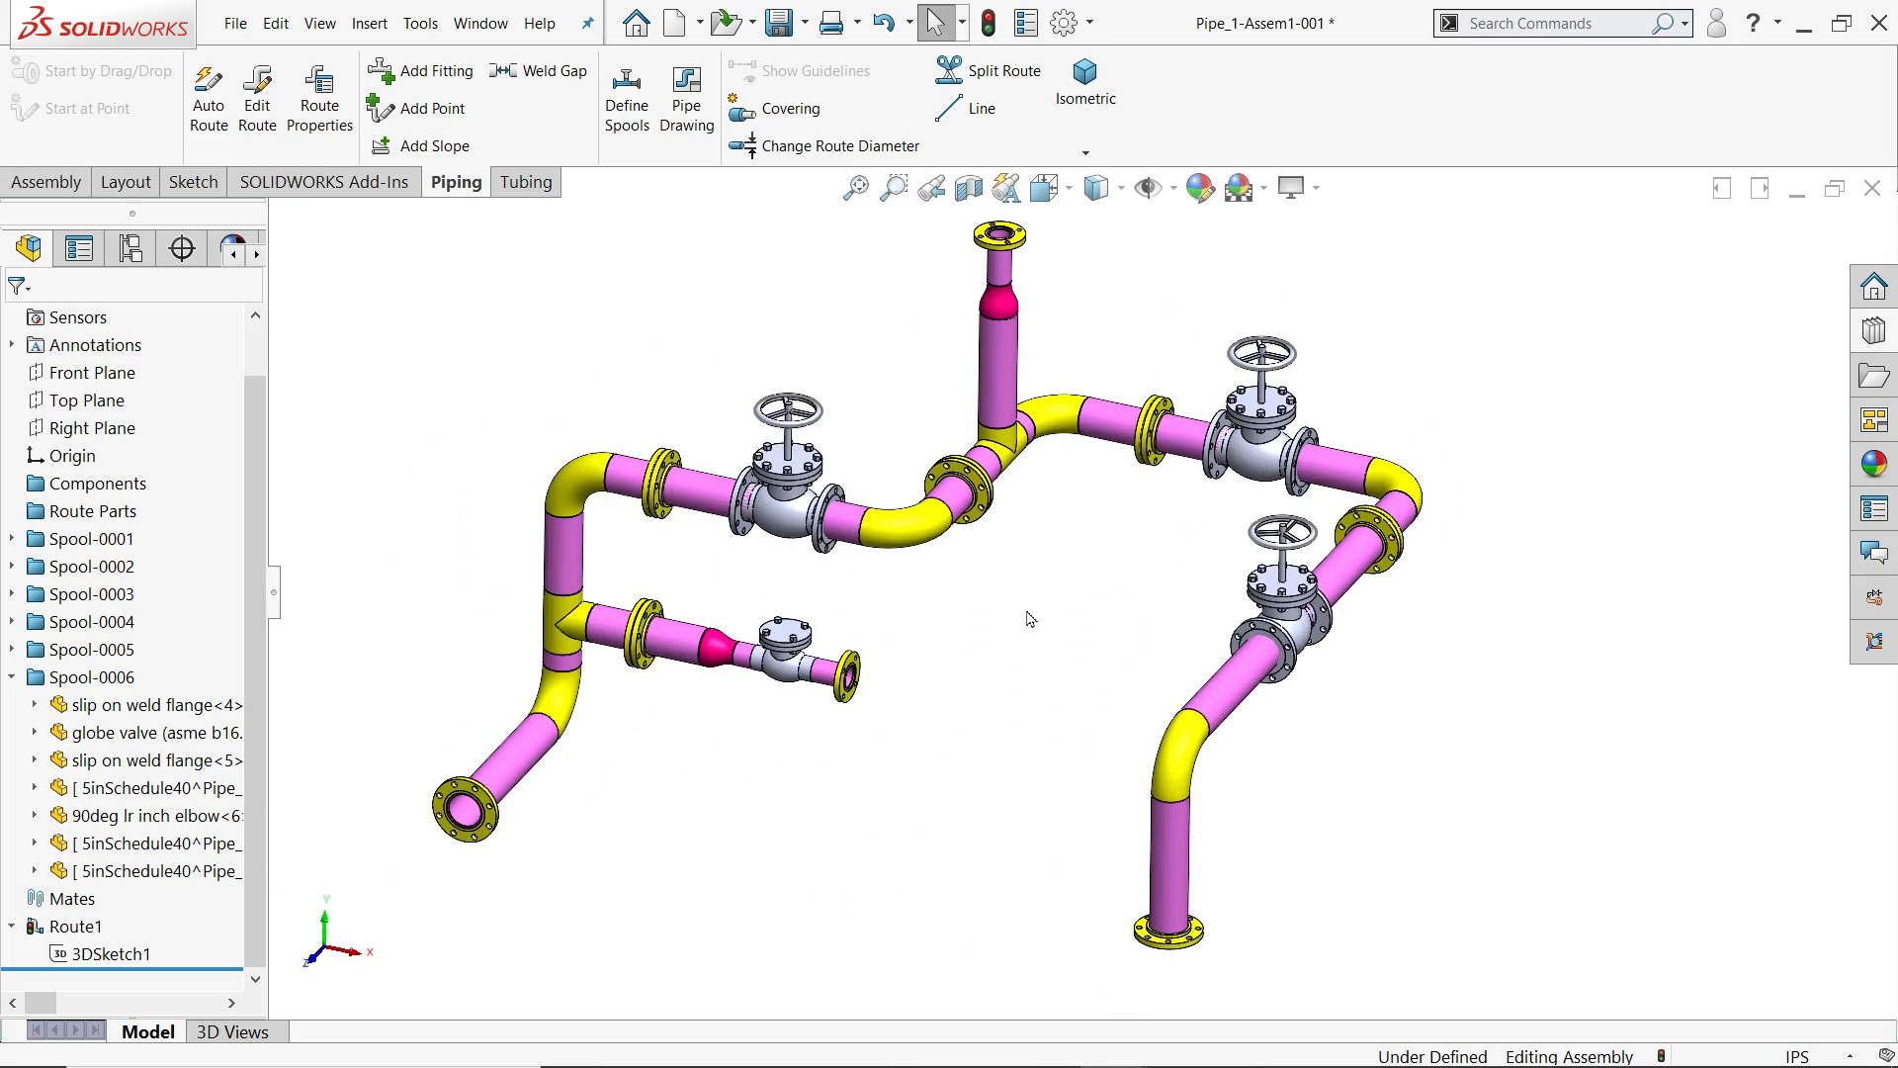
click(91, 538)
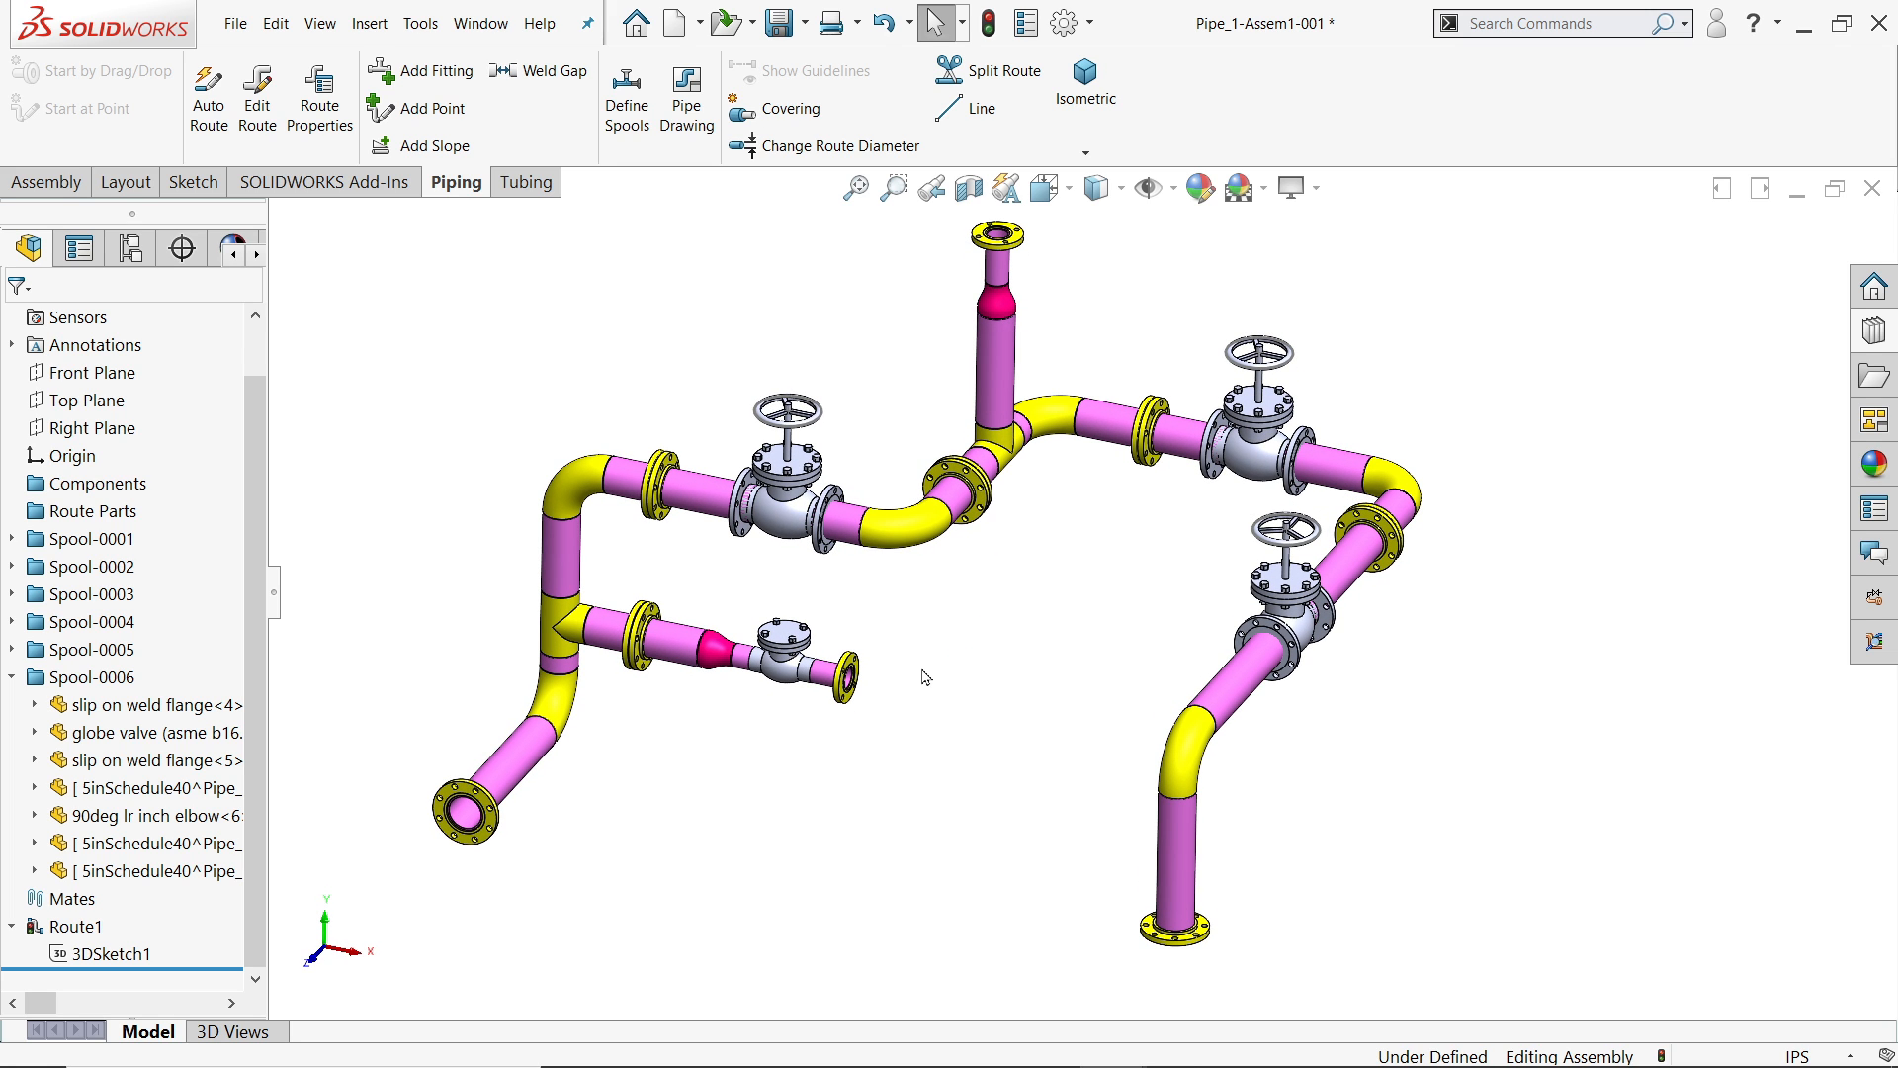
mouse_move(1048, 1032)
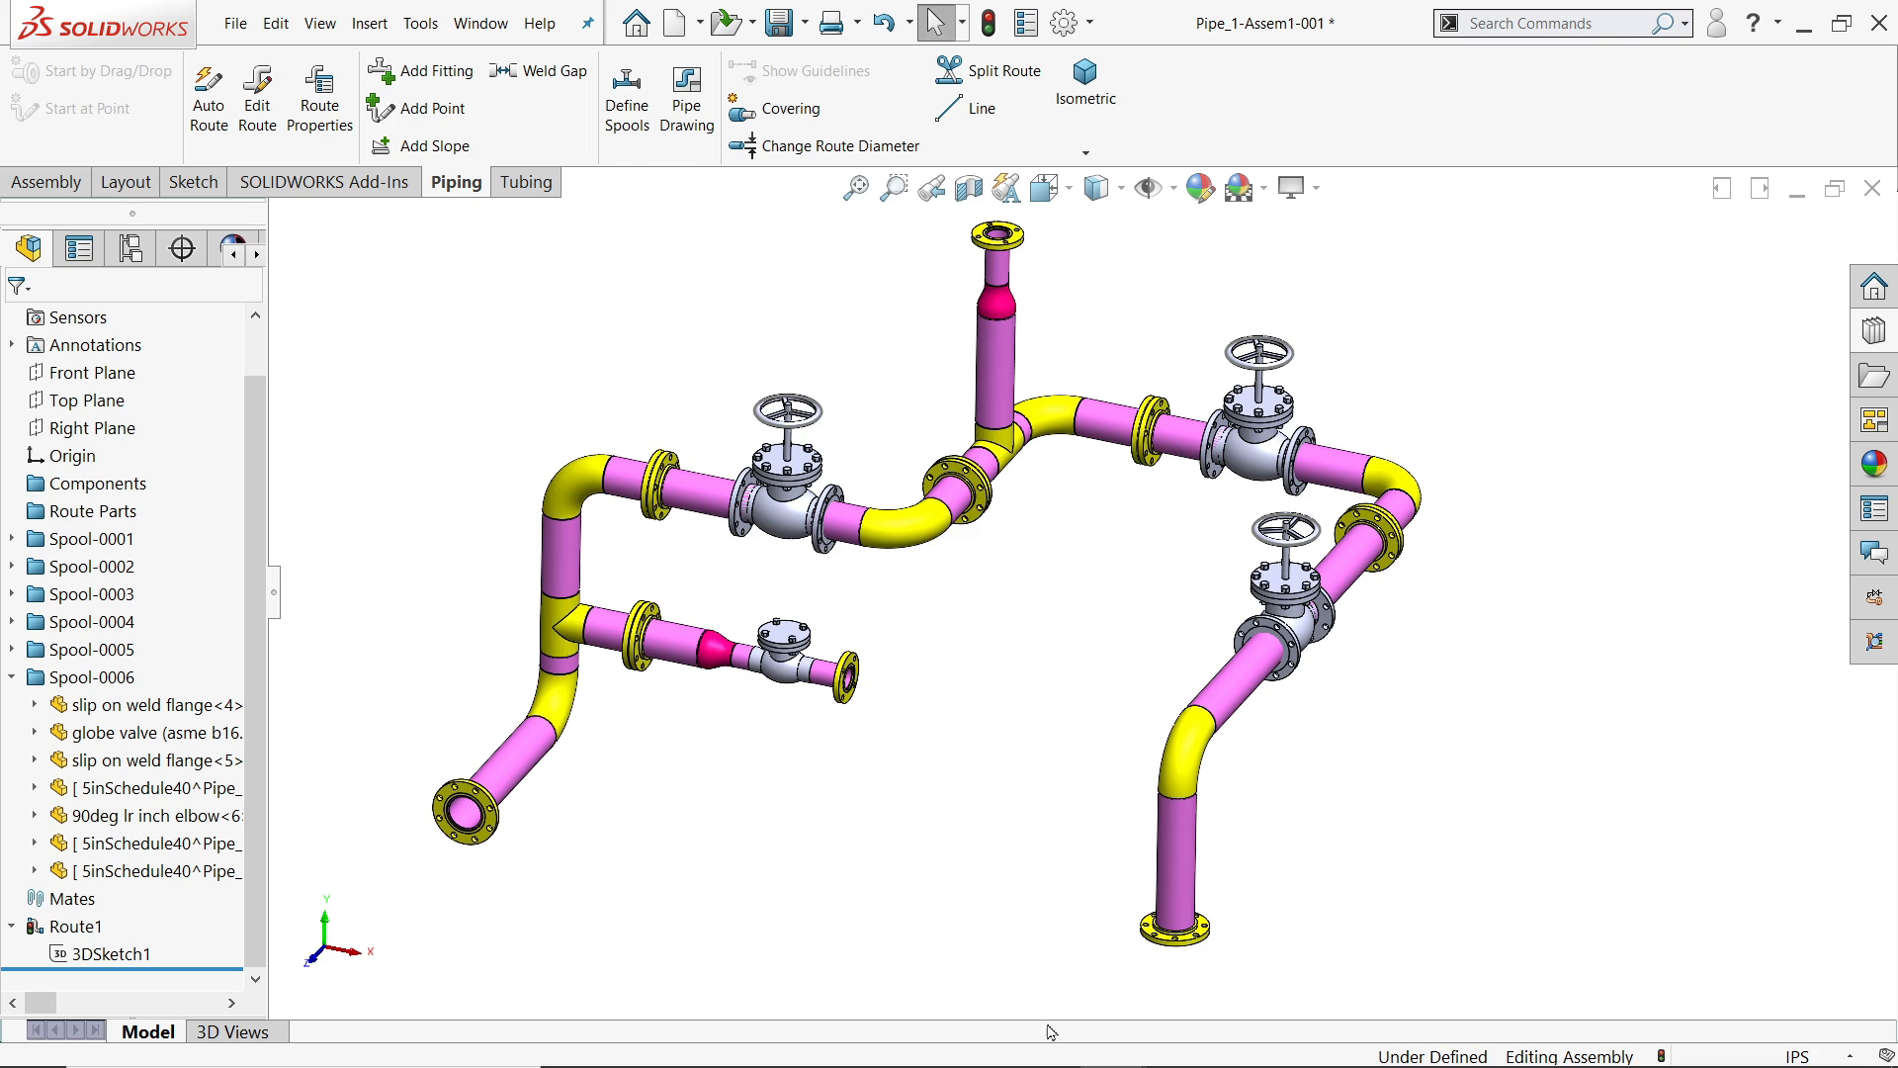